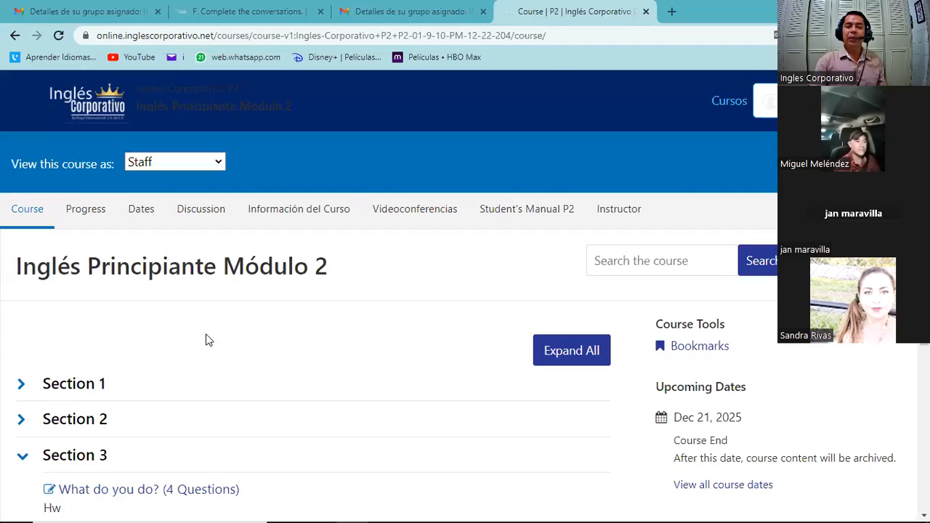
pyautogui.moveTo(86, 386)
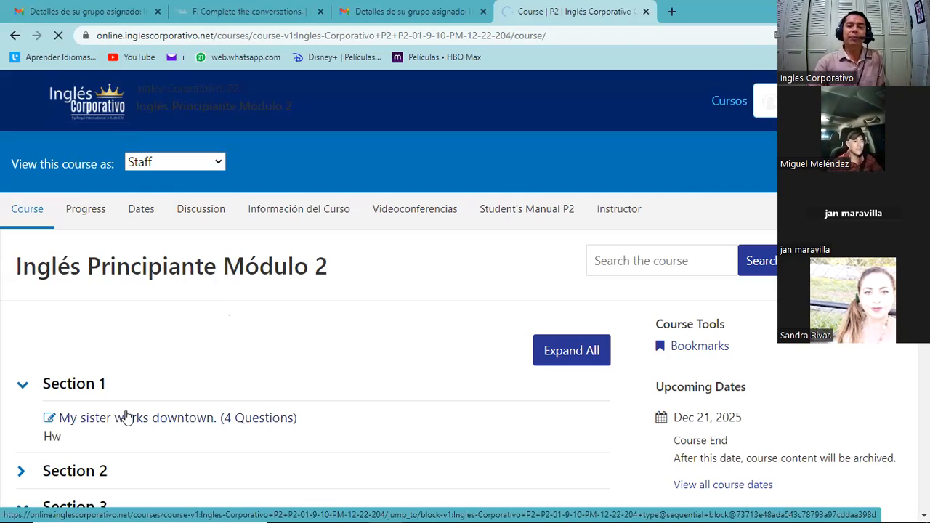
# Step: Expand 'My sister works downtown.', visit 1.1 Transportation Vocabulary, then move to the 1.3 Simple present statements unit
pyautogui.click(137, 417)
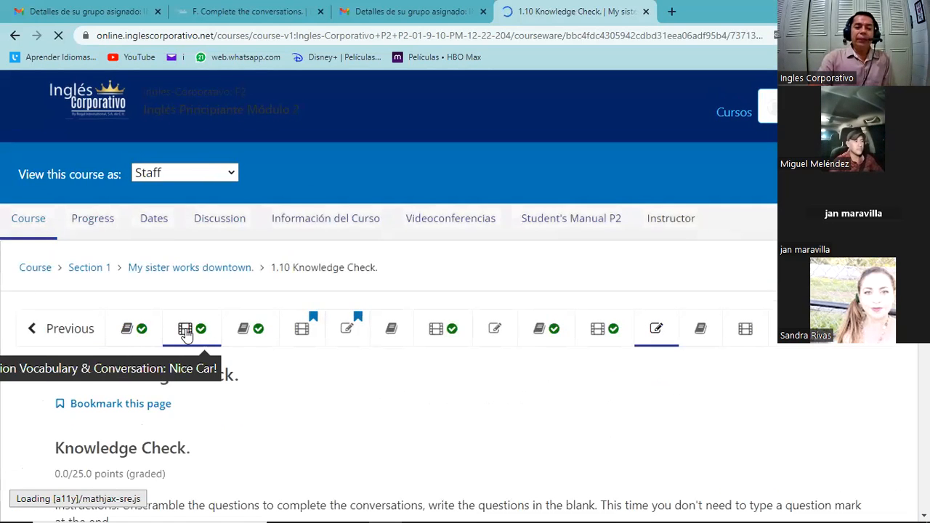
pyautogui.click(186, 328)
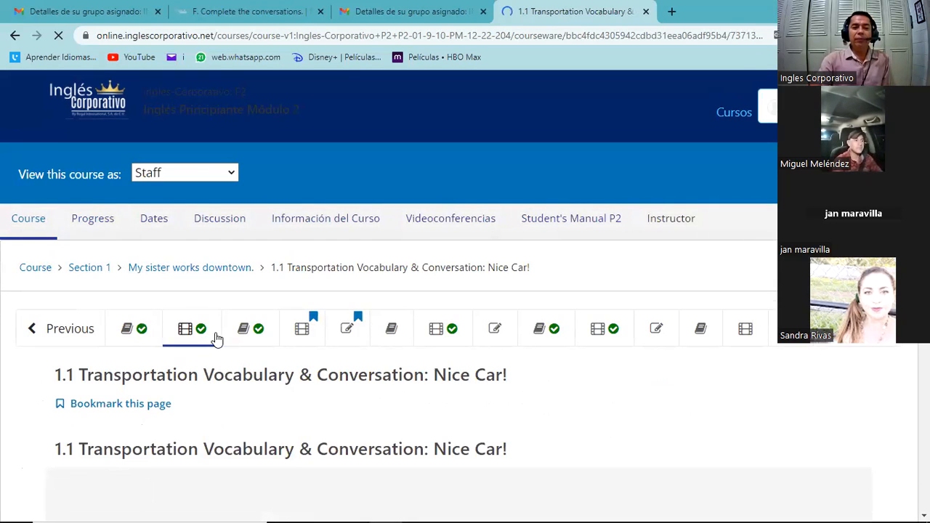
pyautogui.moveTo(244, 328)
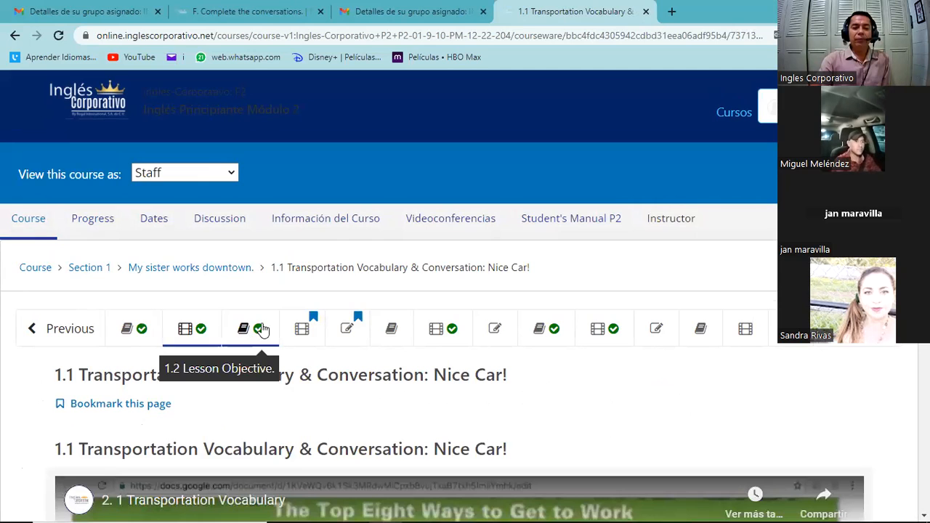
pyautogui.moveTo(221, 343)
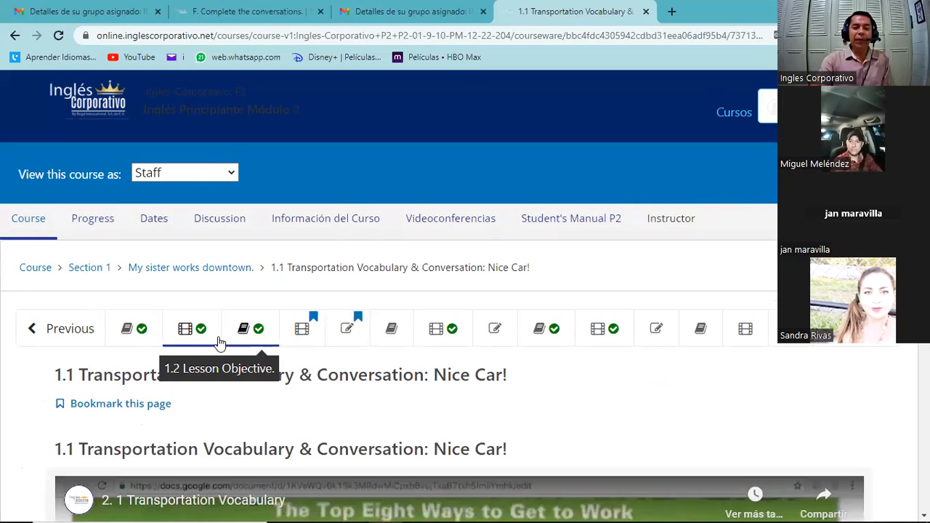
pyautogui.moveTo(184, 328)
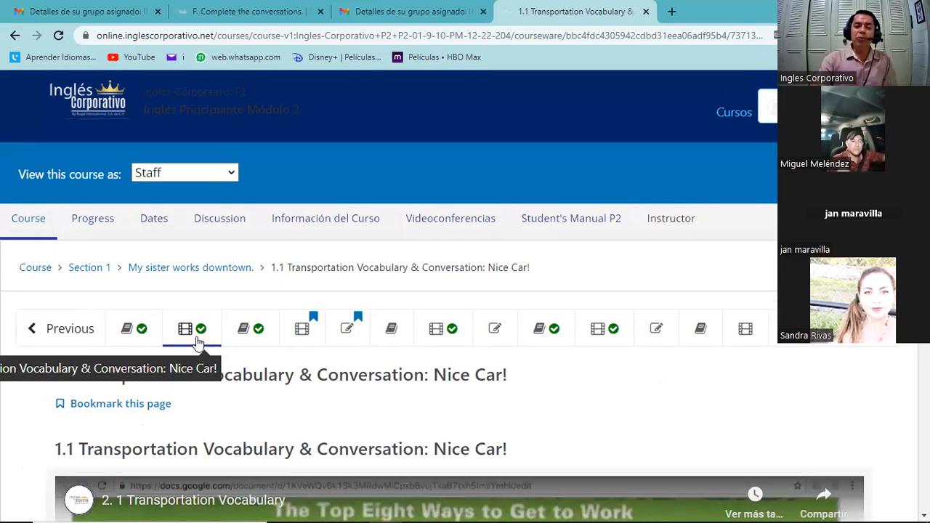
pyautogui.scroll(-3)
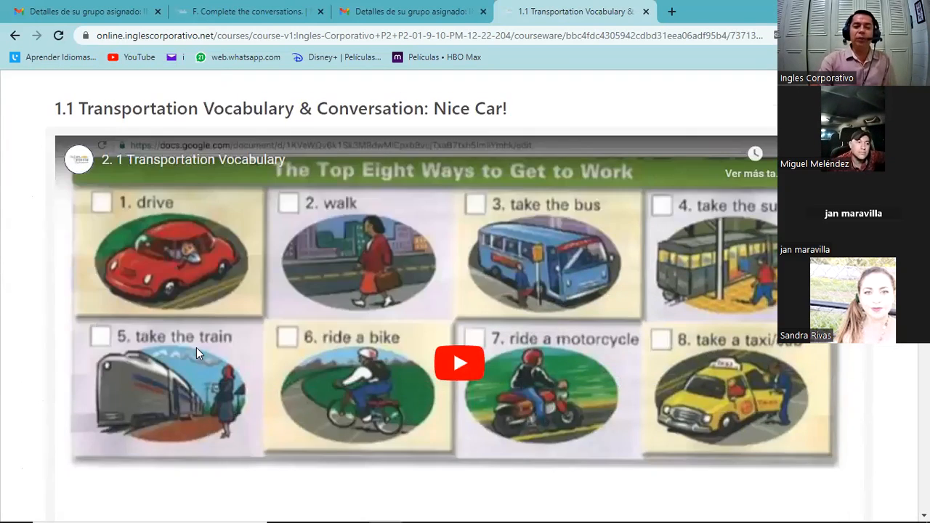
pyautogui.scroll(3)
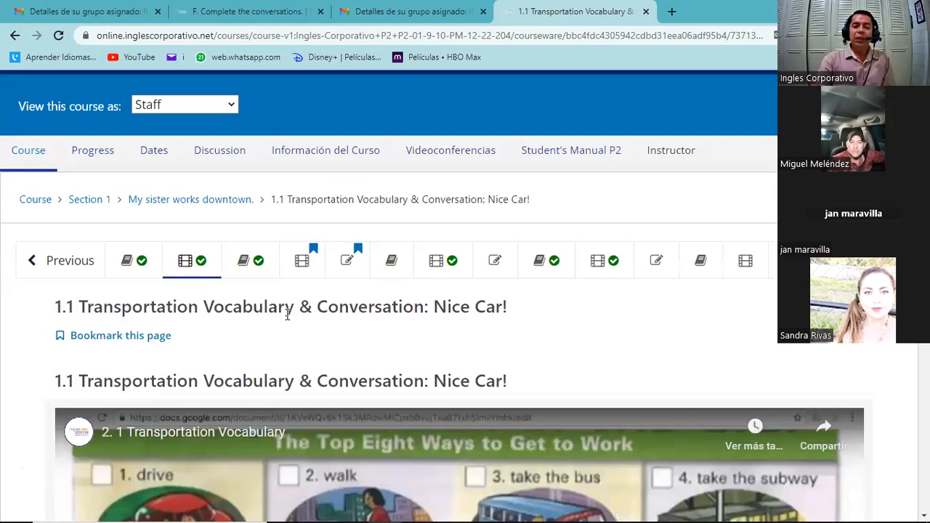
pyautogui.click(302, 260)
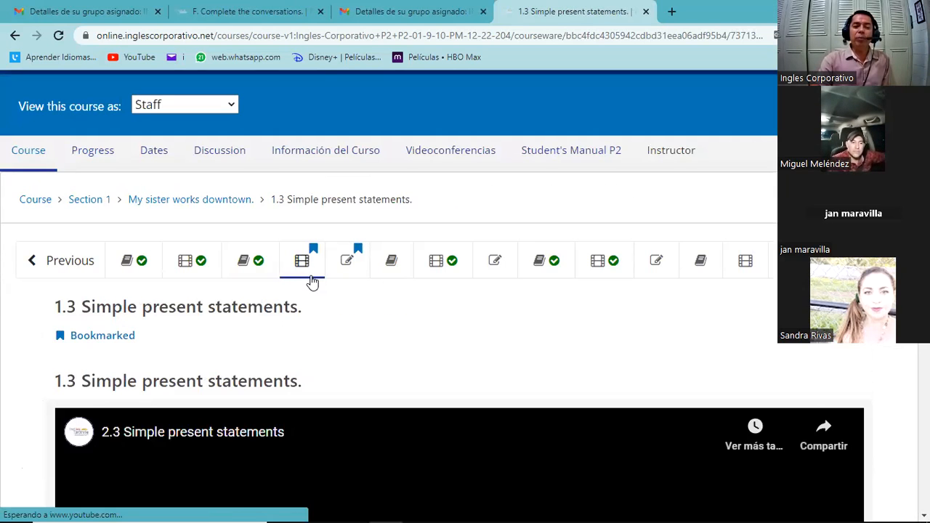
# Step: Start the embedded Simple present statements video and switch it to full screen
pyautogui.scroll(-3)
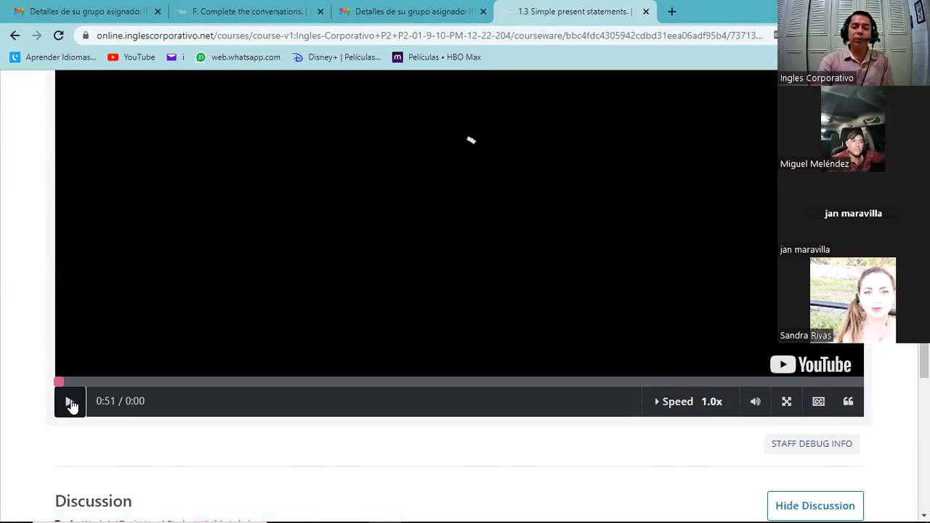
pyautogui.click(70, 401)
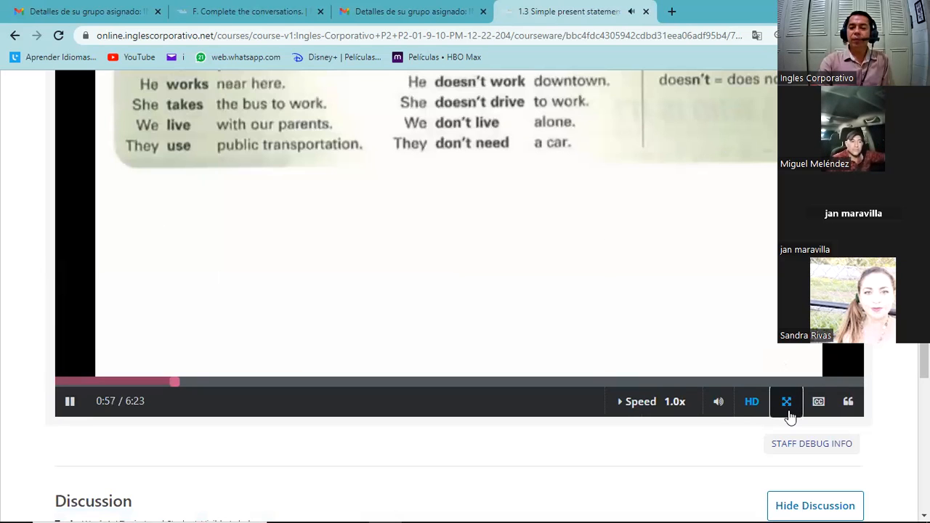
pyautogui.click(787, 402)
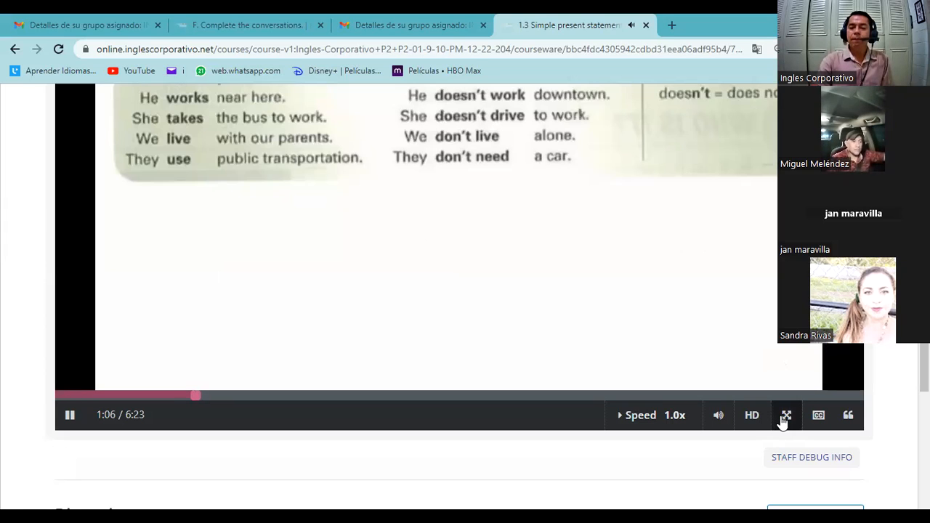
pyautogui.click(785, 415)
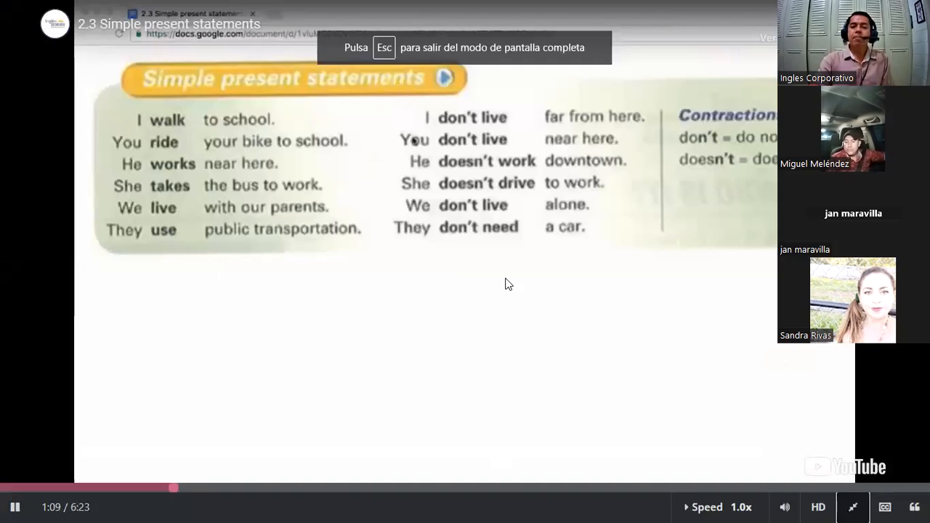
pyautogui.moveTo(320, 275)
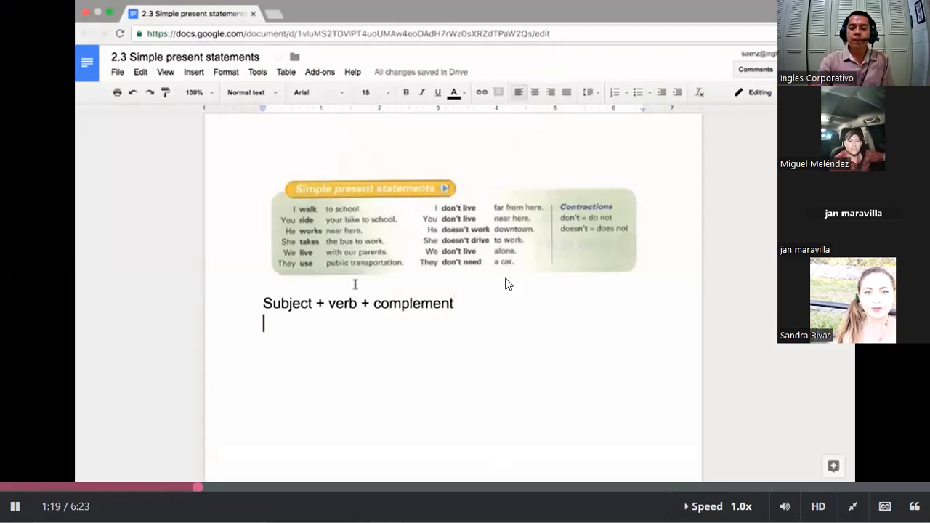
pyautogui.moveTo(374, 377)
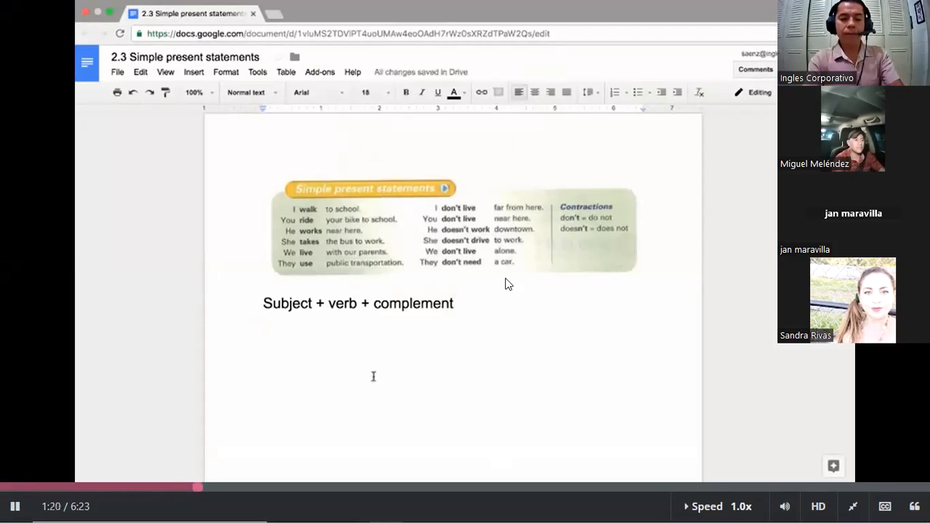
# Step: Enter the example sentences 'I walk to school.' and 'You ride your bike to school.' on separate lines
pyautogui.write('I')
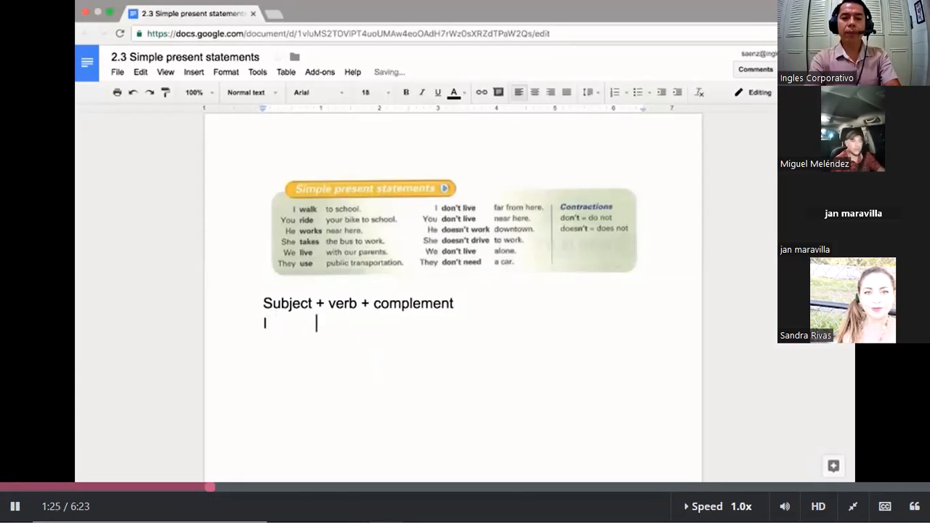
pyautogui.write('walk')
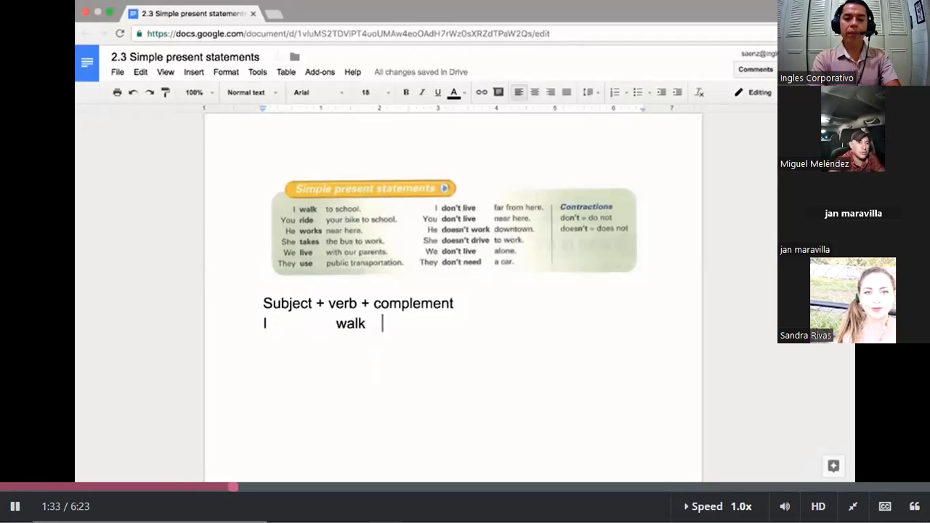
pyautogui.write('to scho')
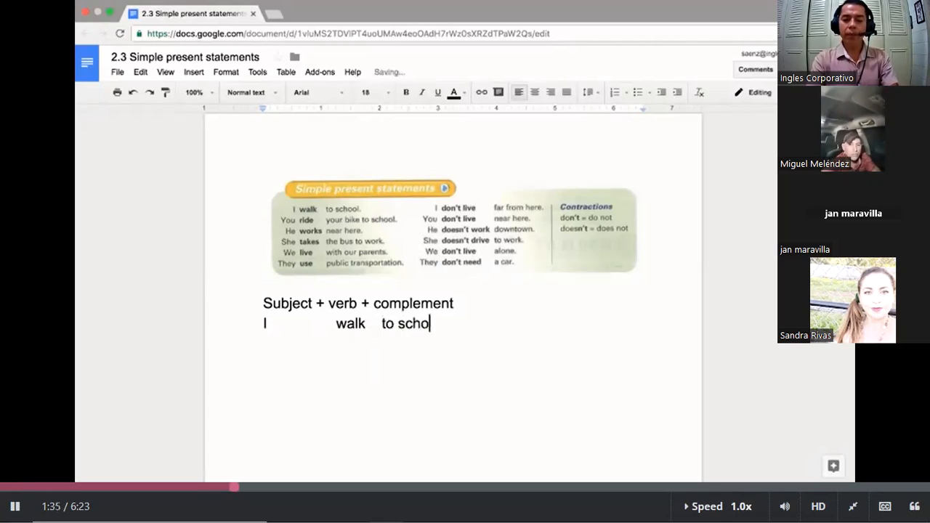
pyautogui.write('ol.')
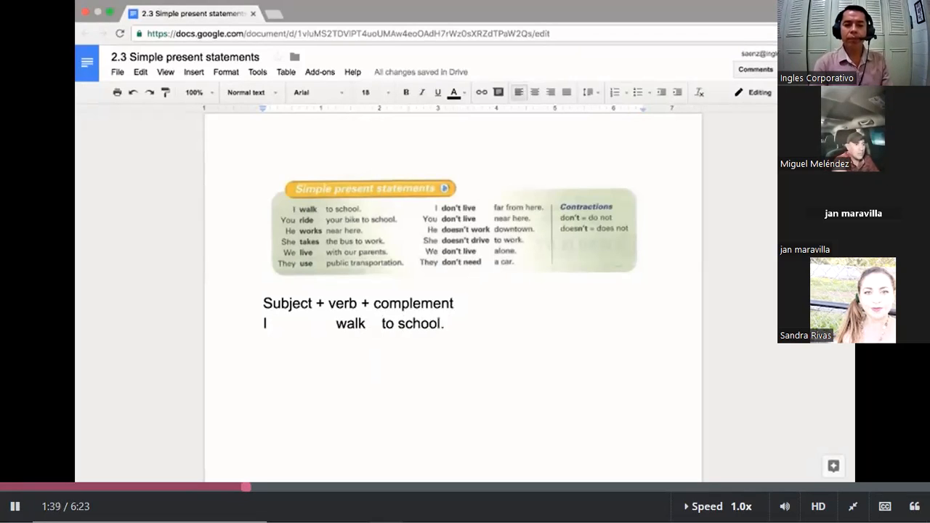
pyautogui.press('enter')
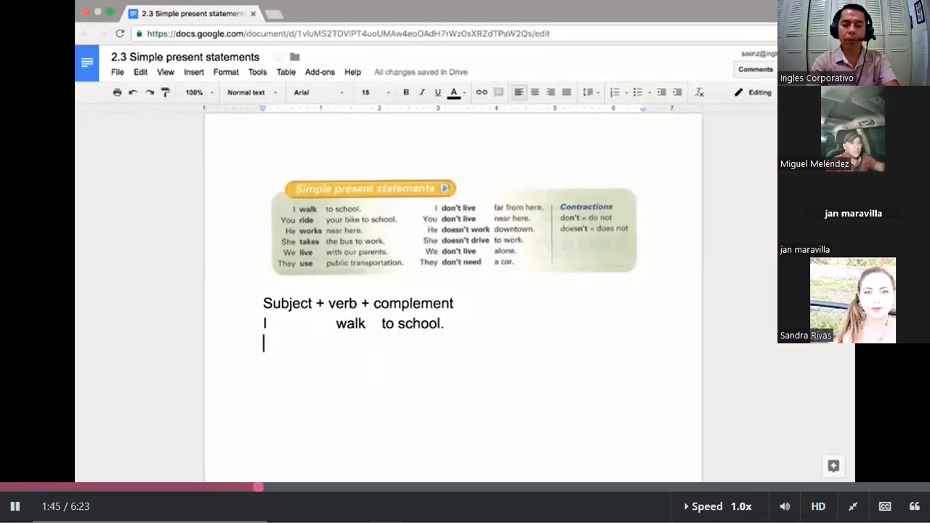
pyautogui.write('You')
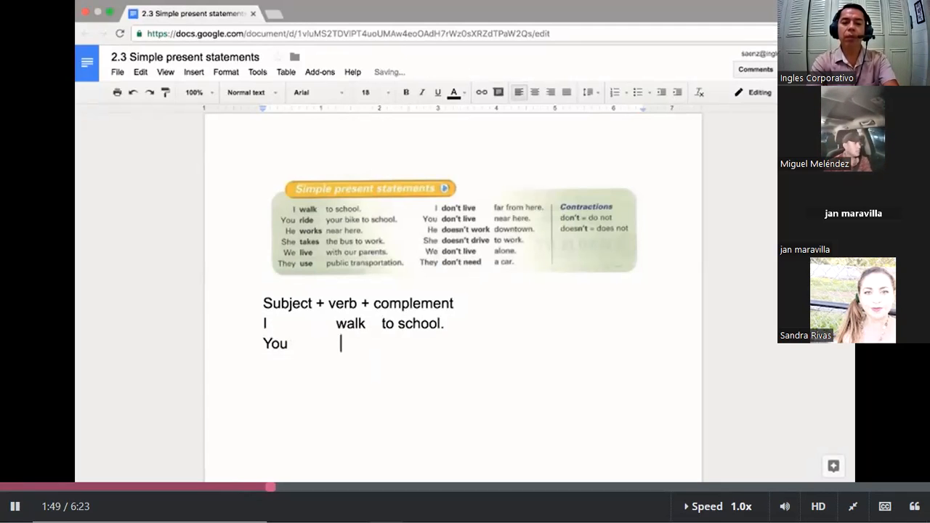
pyautogui.write('ride')
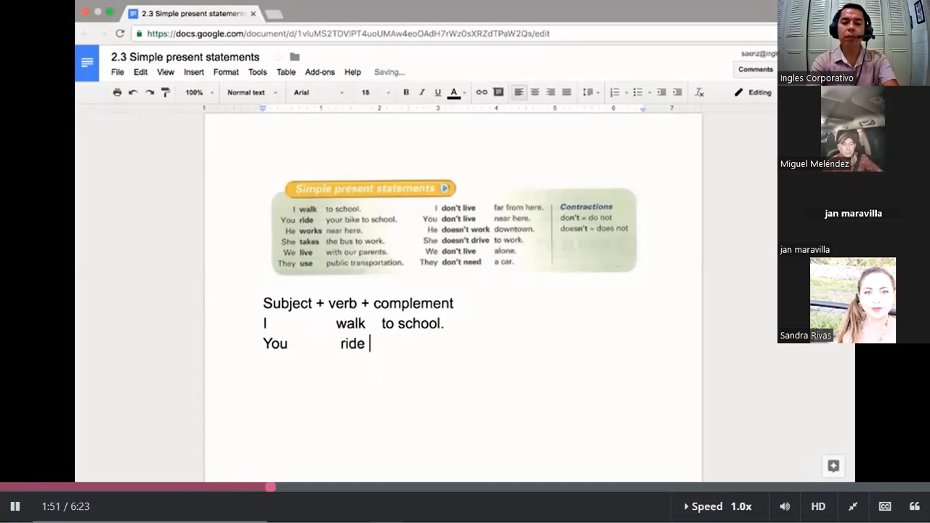
pyautogui.write('your')
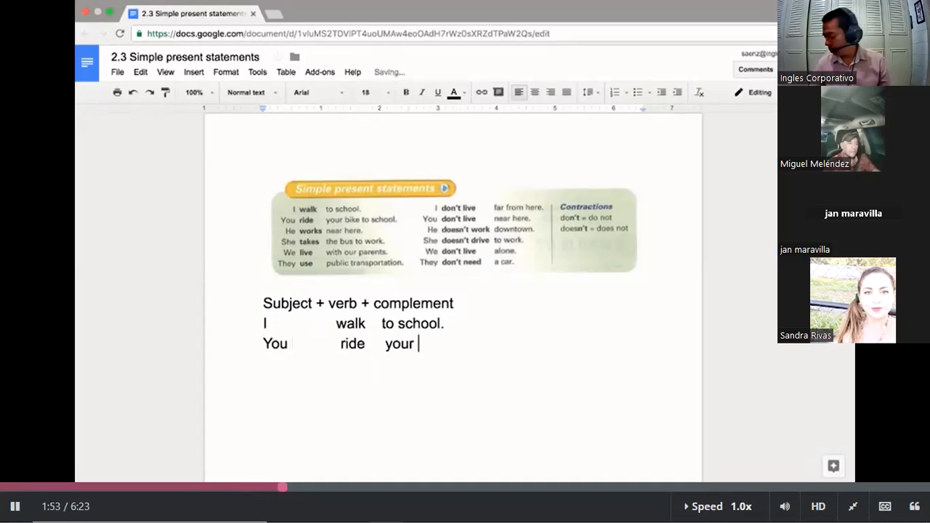
pyautogui.write('bike to s')
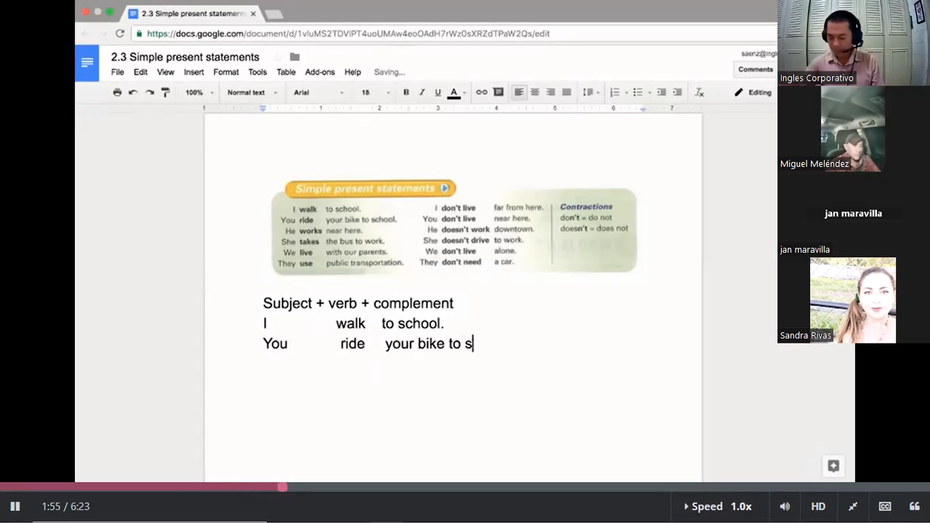
pyautogui.write('chool.')
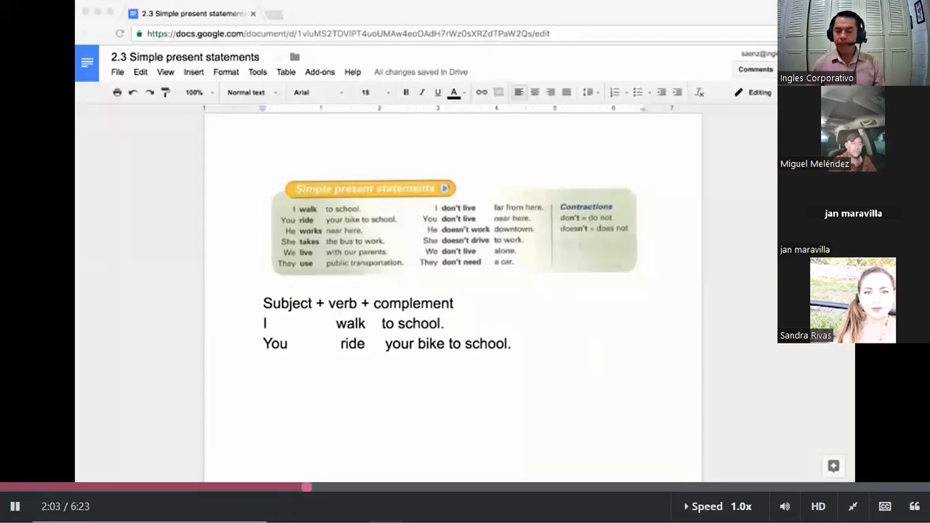
pyautogui.moveTo(428, 125)
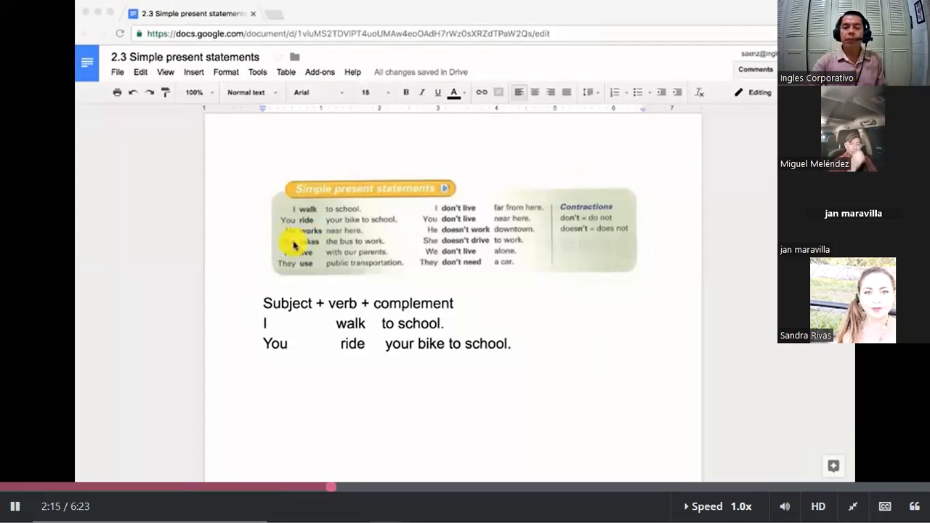
pyautogui.moveTo(506, 135)
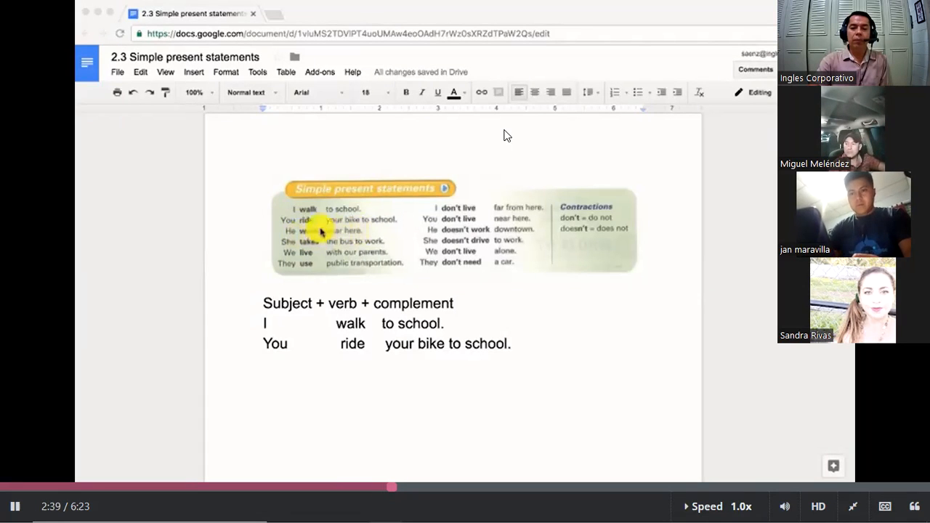
pyautogui.moveTo(43, 453)
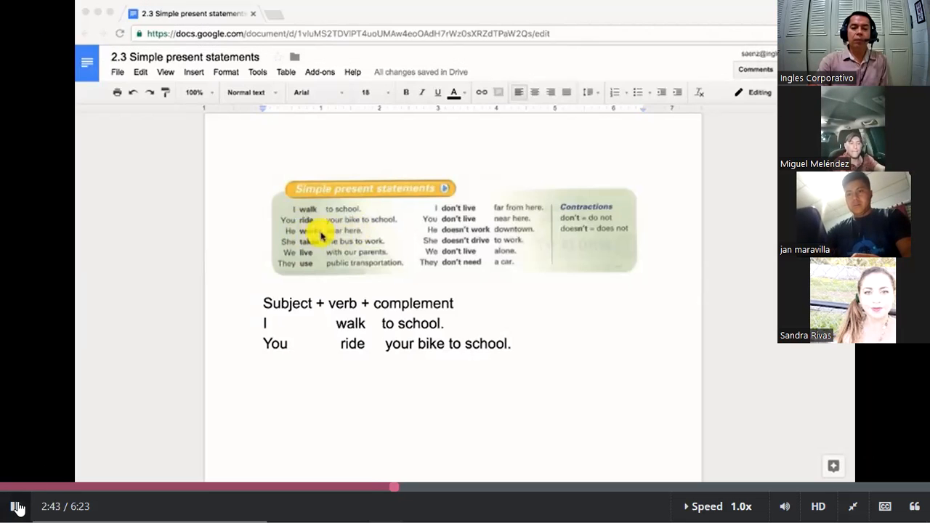
pyautogui.moveTo(17, 506)
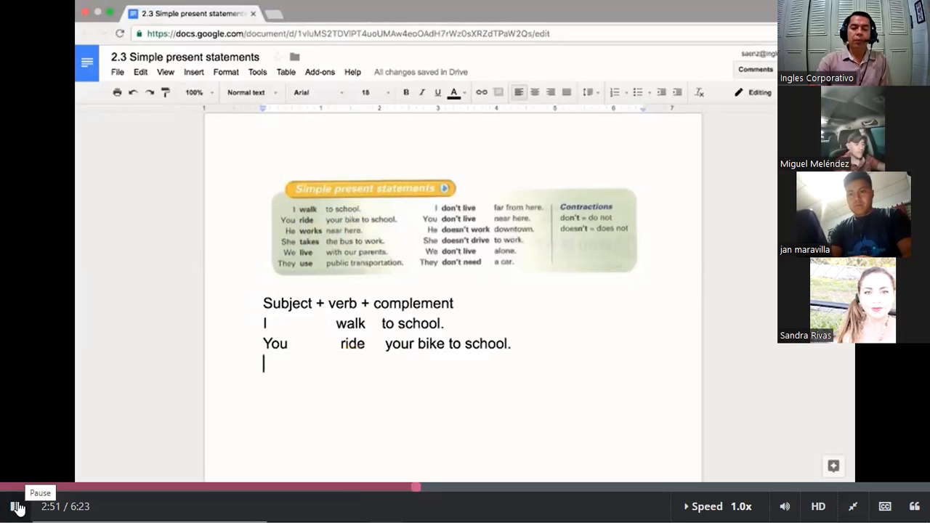
# Step: Enter the third example sentence 'John works near here.'
pyautogui.write('John')
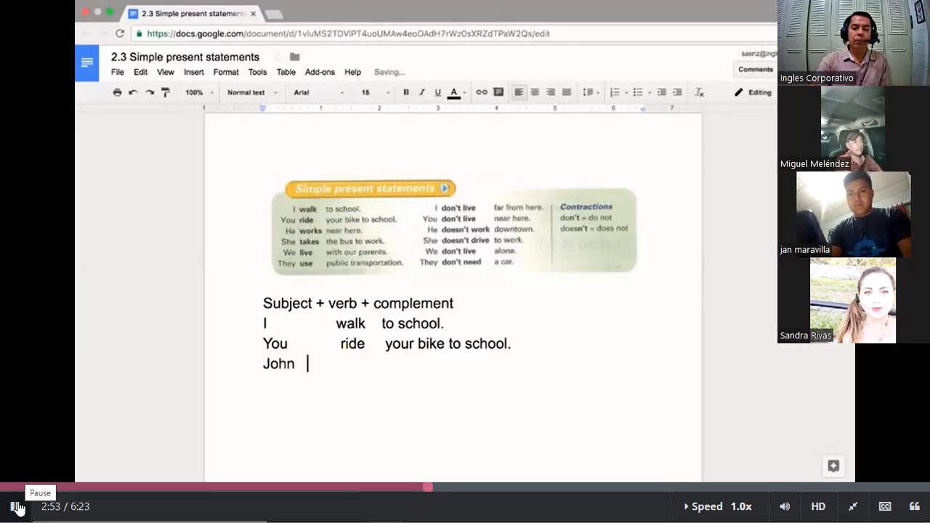
pyautogui.write('w')
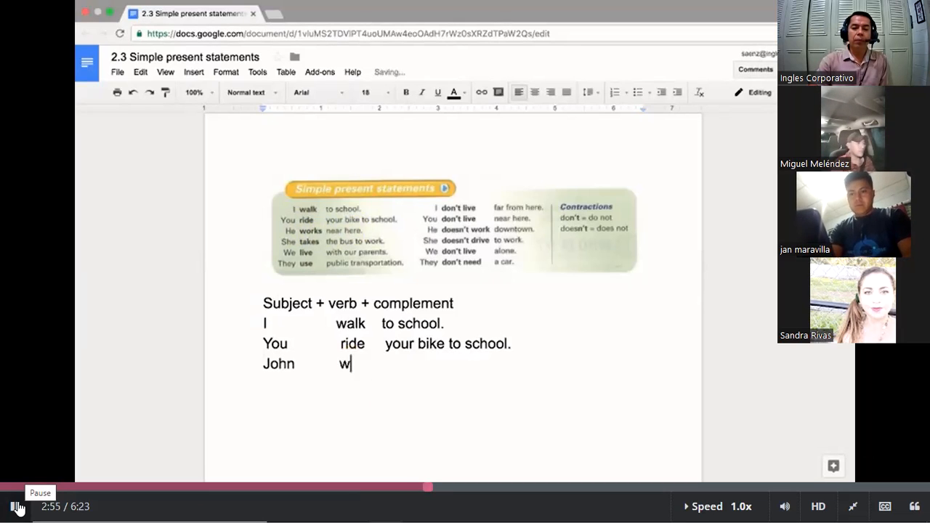
pyautogui.write('orks')
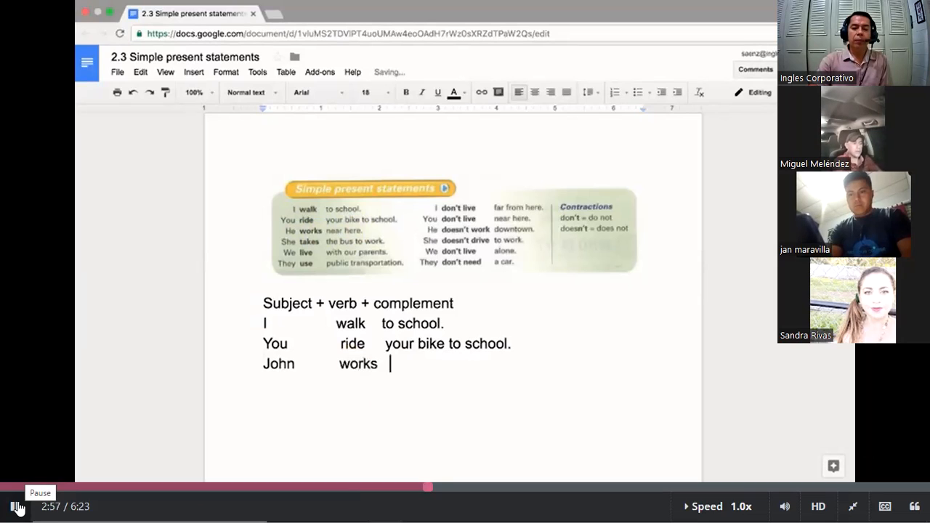
pyautogui.write('near her')
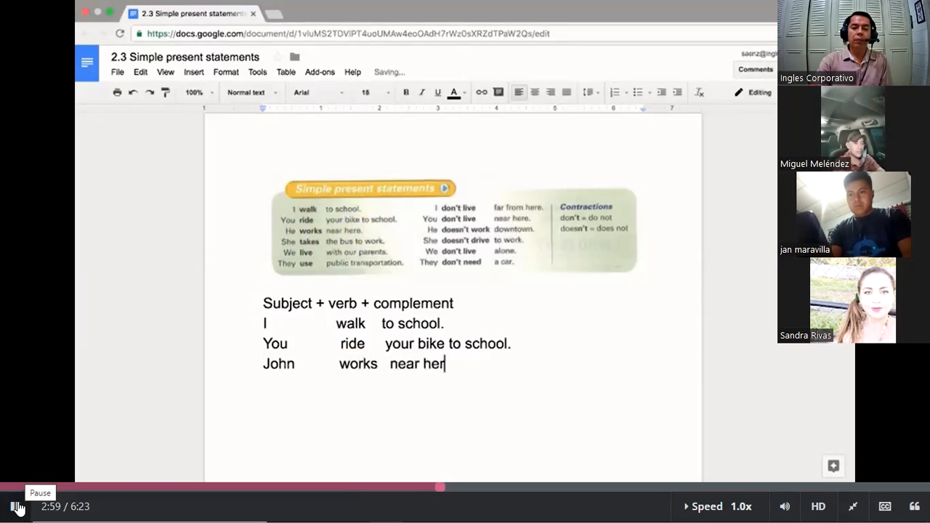
pyautogui.write('e.')
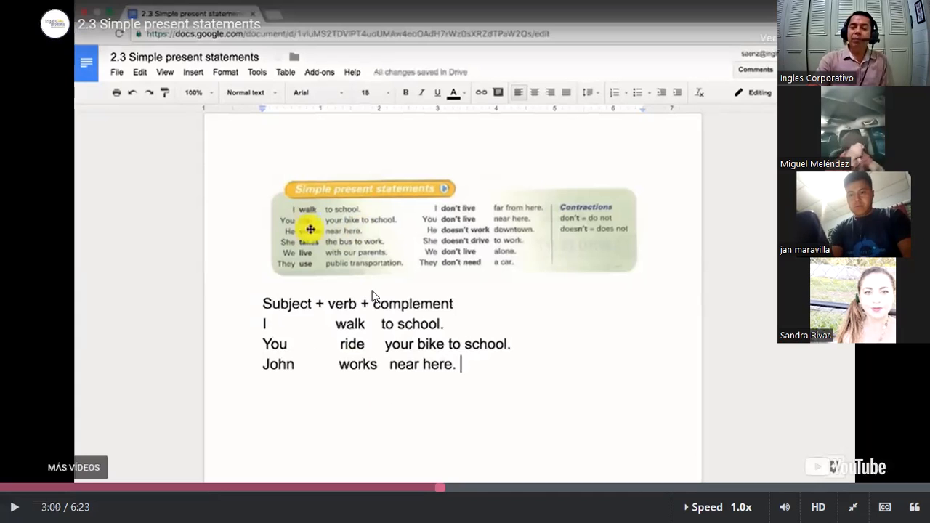
pyautogui.moveTo(506, 260)
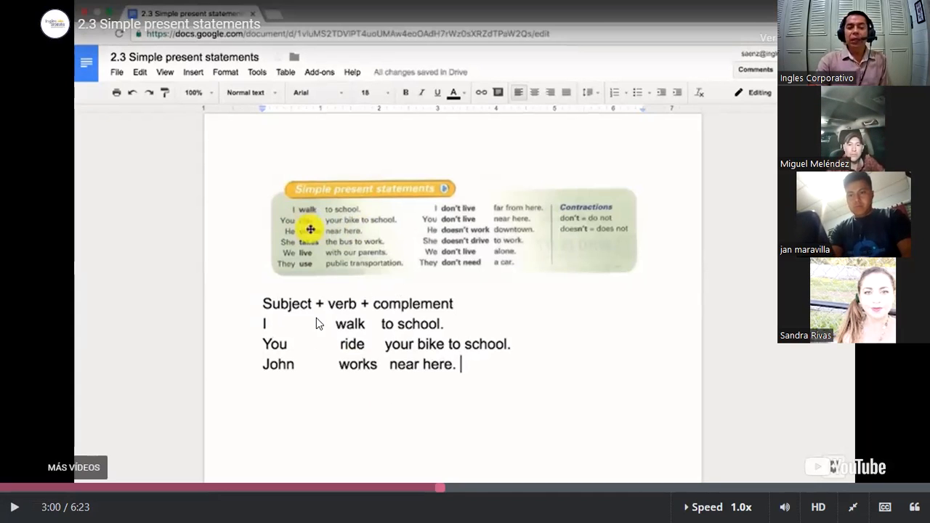
pyautogui.moveTo(376, 375)
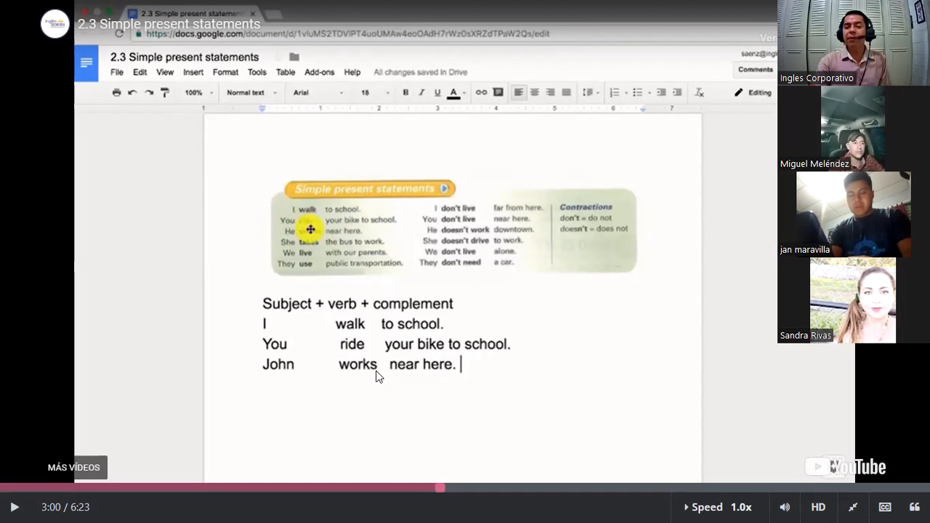
pyautogui.moveTo(381, 371)
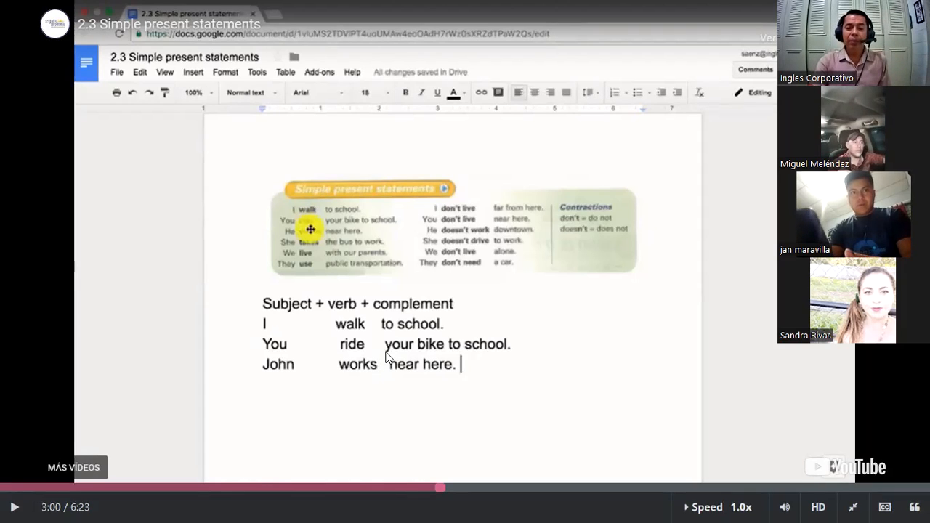
pyautogui.moveTo(430, 237)
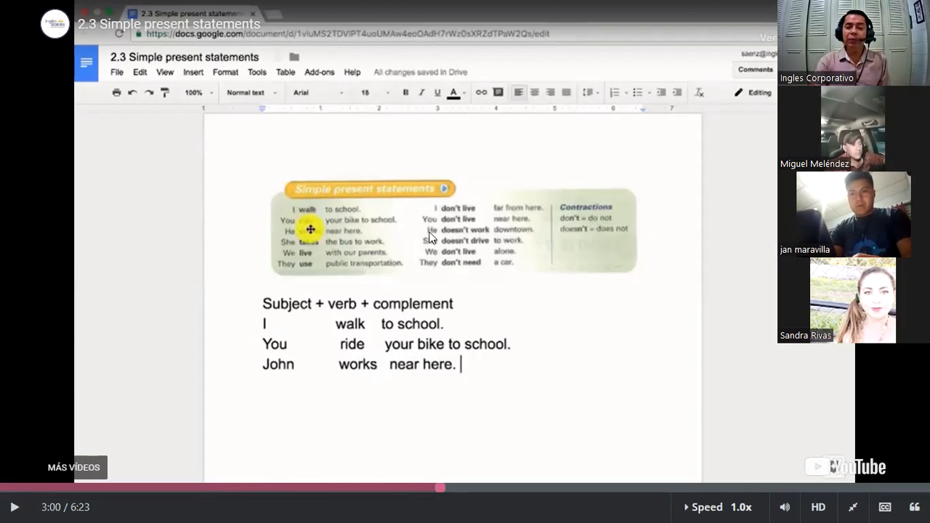
pyautogui.moveTo(472, 244)
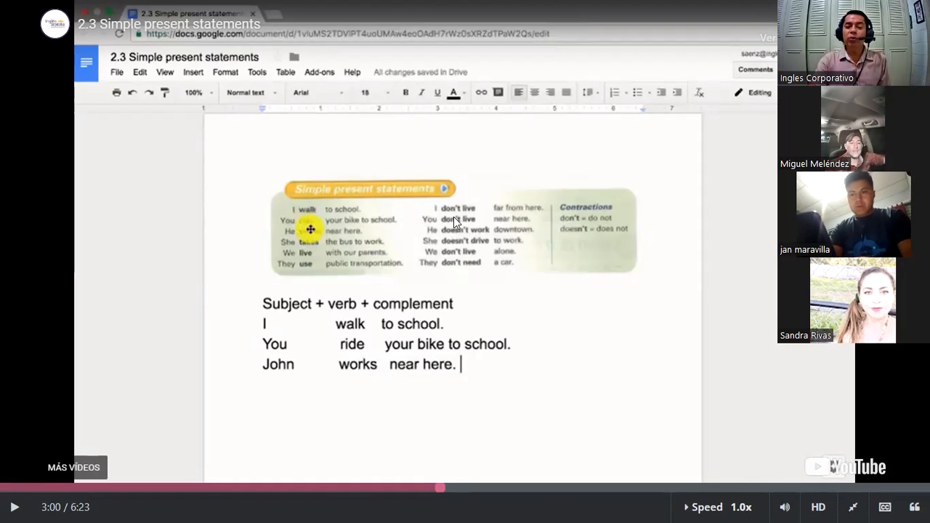
pyautogui.moveTo(332, 253)
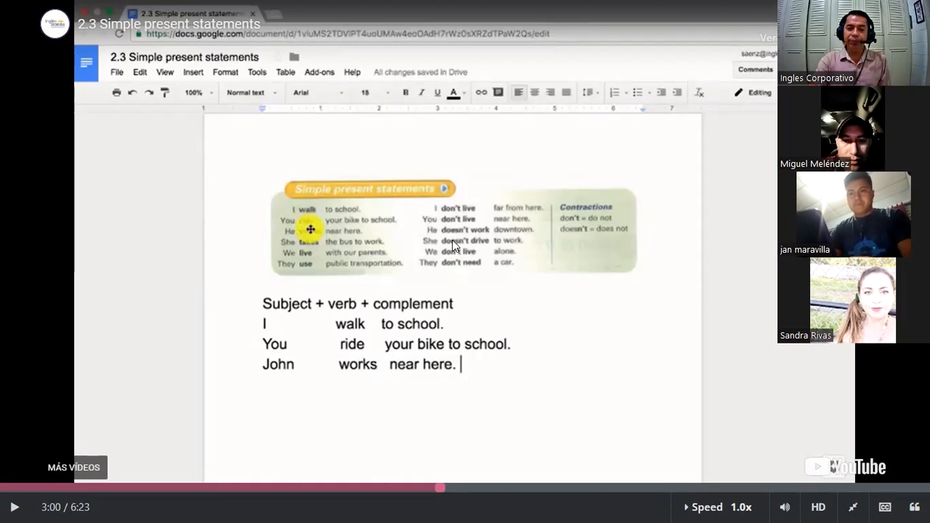
pyautogui.moveTo(535, 148)
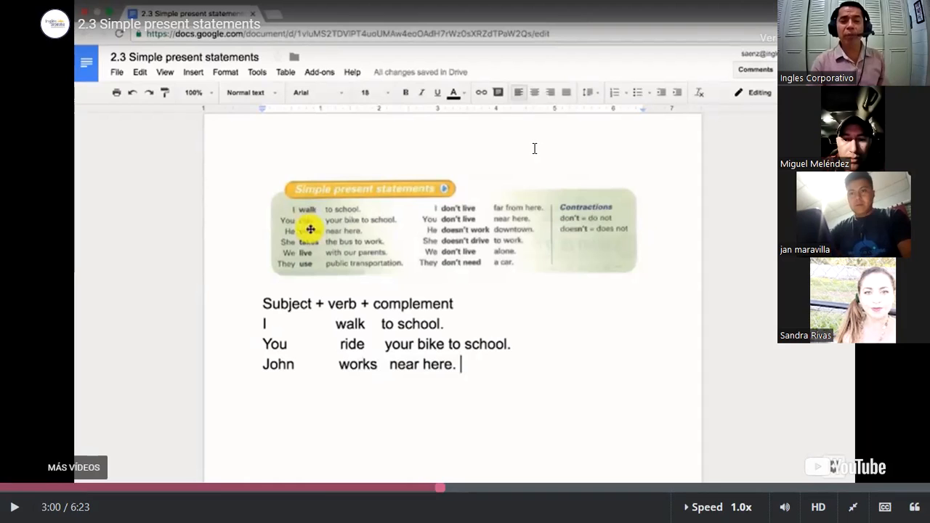
pyautogui.moveTo(389, 149)
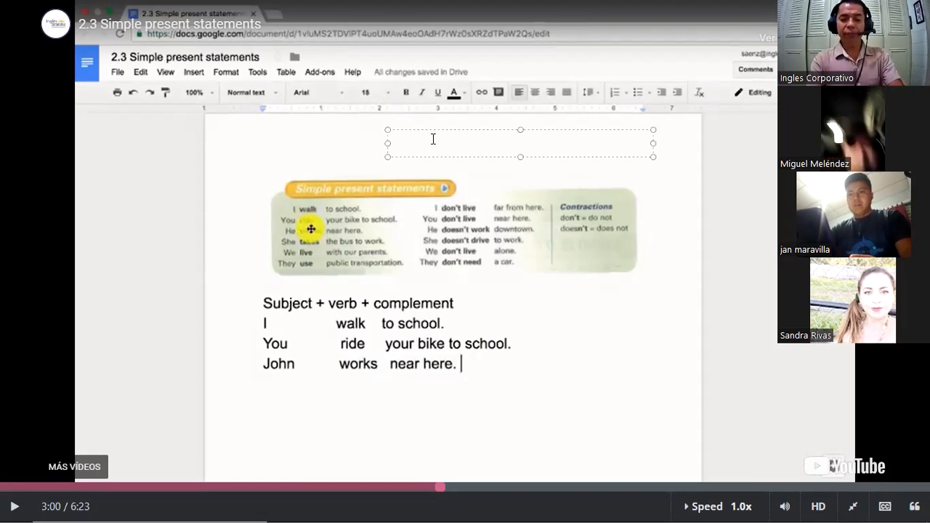
# Step: Enter the headings FIRST PERSON with I, WE and SECOND PERSON with YOU, YOU in the text box
pyautogui.write('FIR')
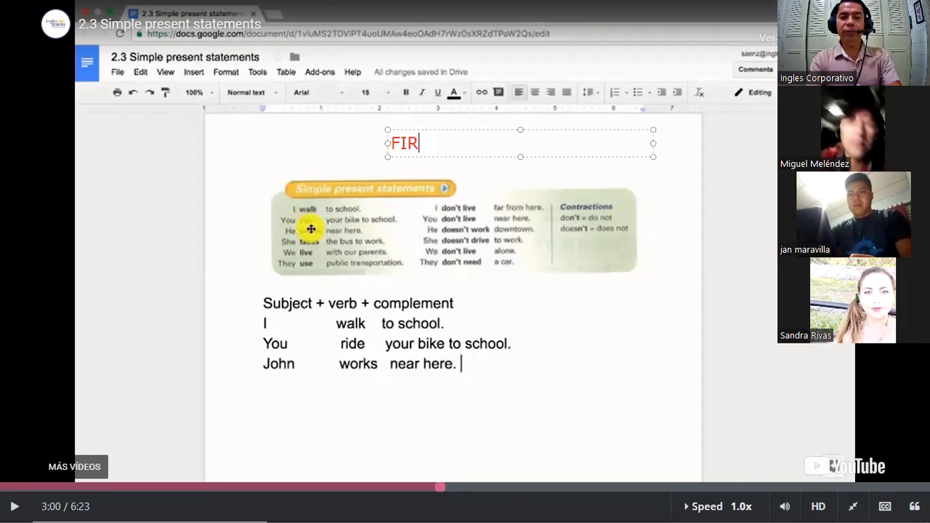
pyautogui.write('ST PERS')
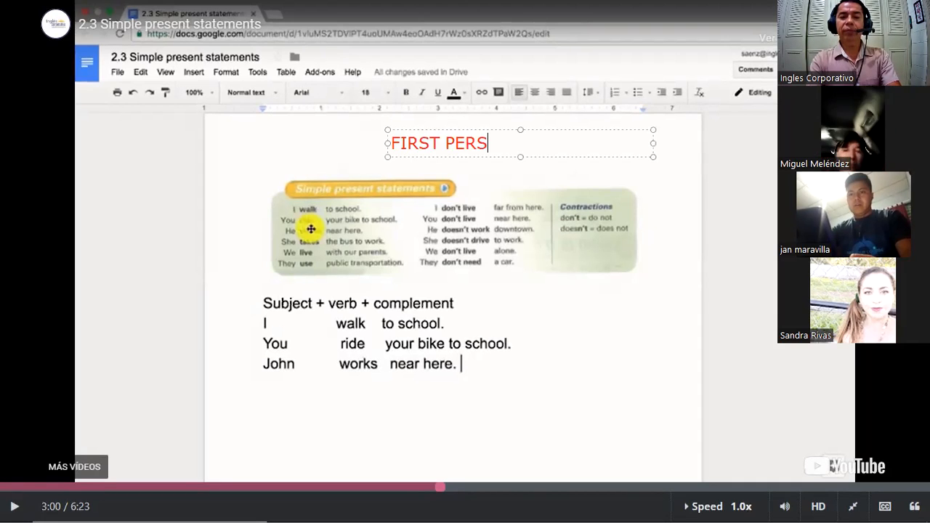
pyautogui.write('ON')
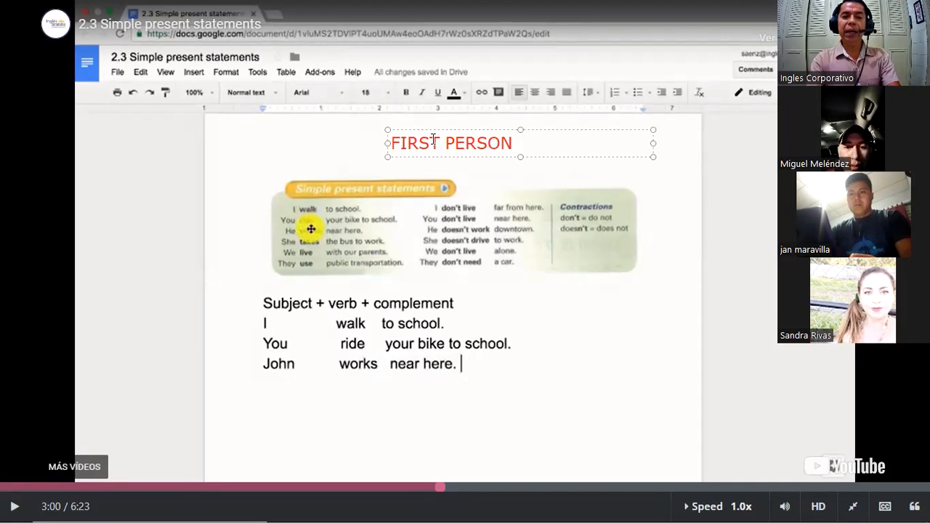
pyautogui.write('I')
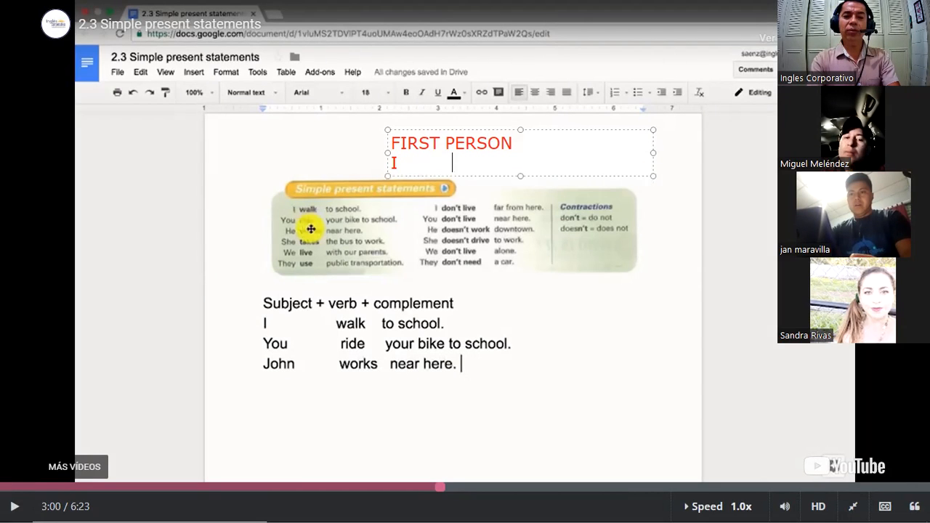
pyautogui.write('WE')
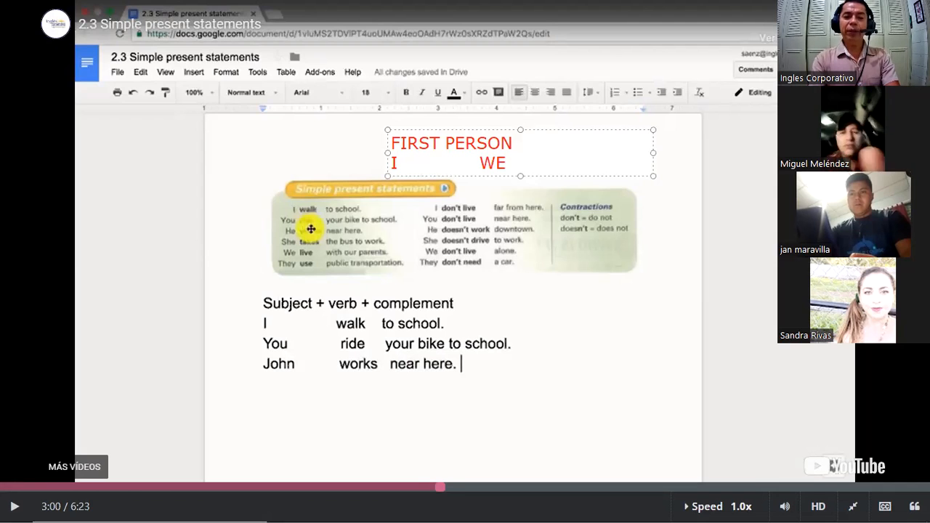
pyautogui.write('SECOND PERSON')
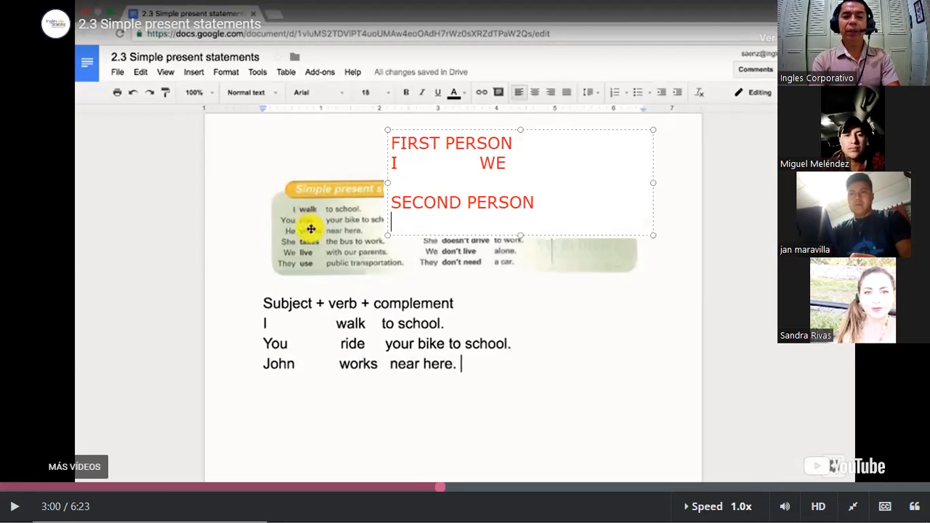
pyautogui.write('YOU')
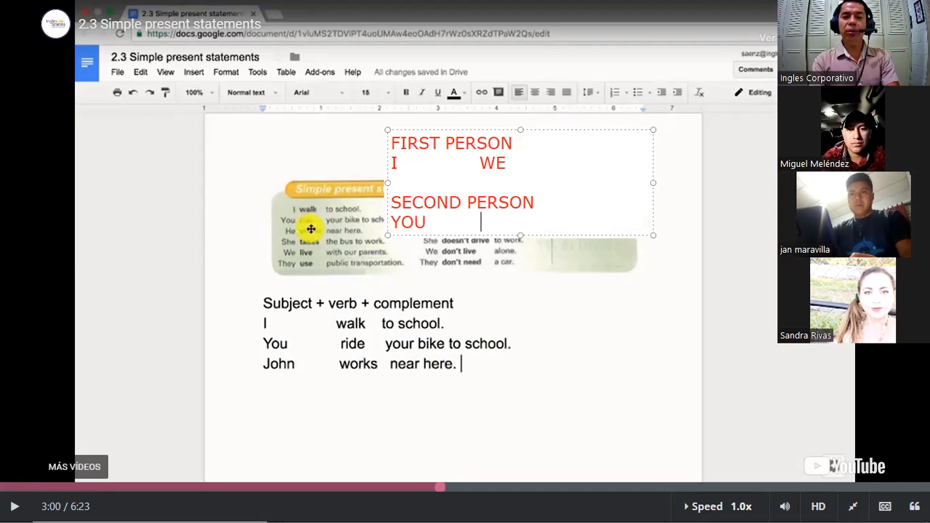
pyautogui.write('YOU')
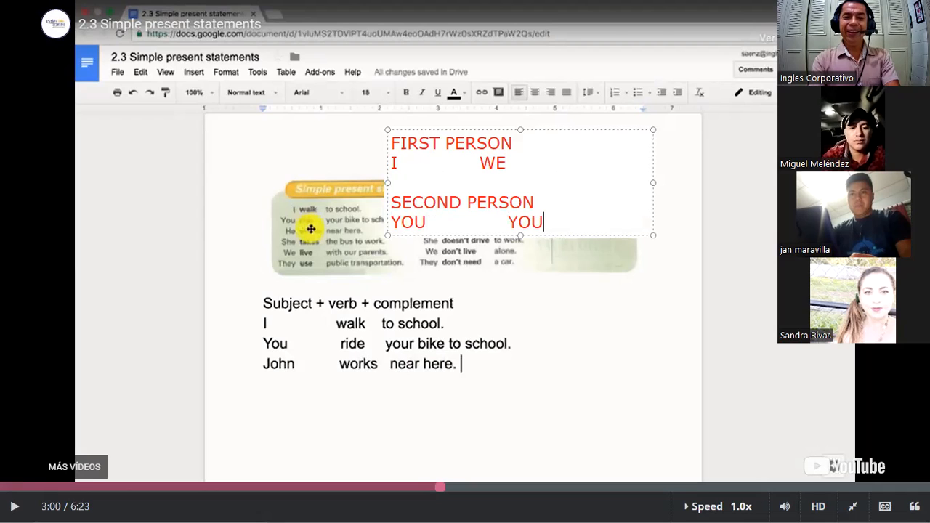
# Step: Add the THIRD PERSON heading with subjects THEY, MY DOGS, MY PENCILS
pyautogui.write('THIRD')
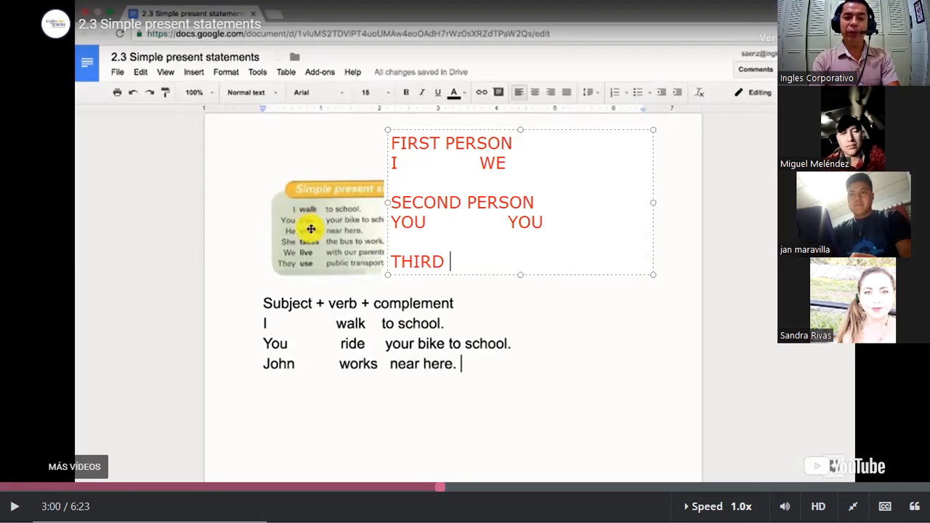
pyautogui.write('PERSON')
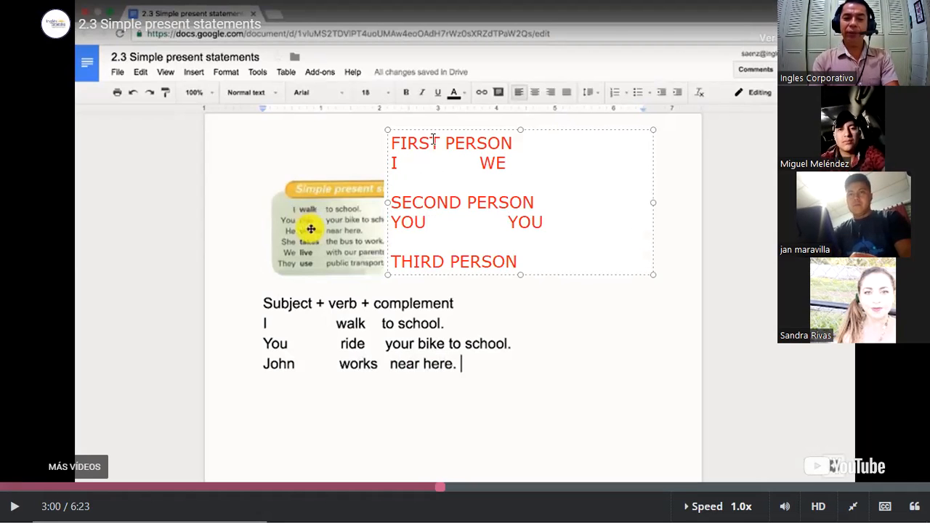
pyautogui.write('THEY')
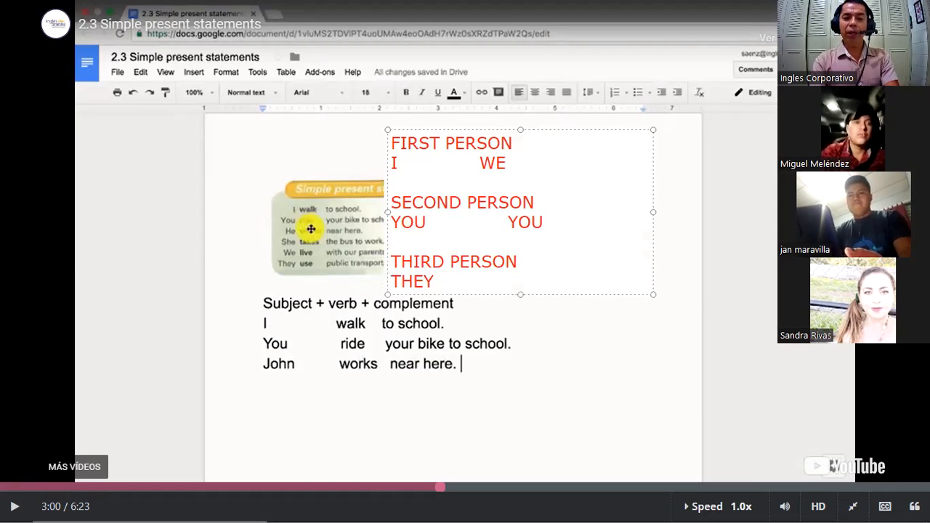
pyautogui.write(',')
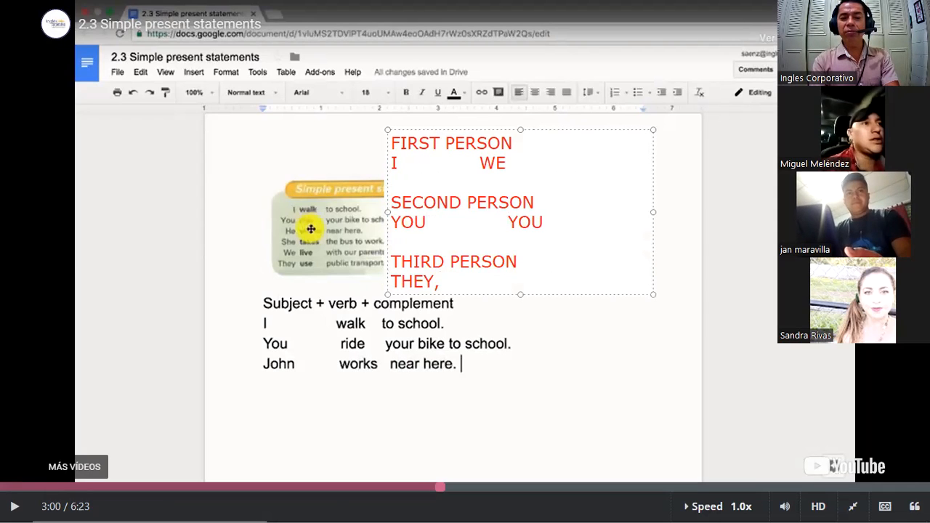
pyautogui.write('MY')
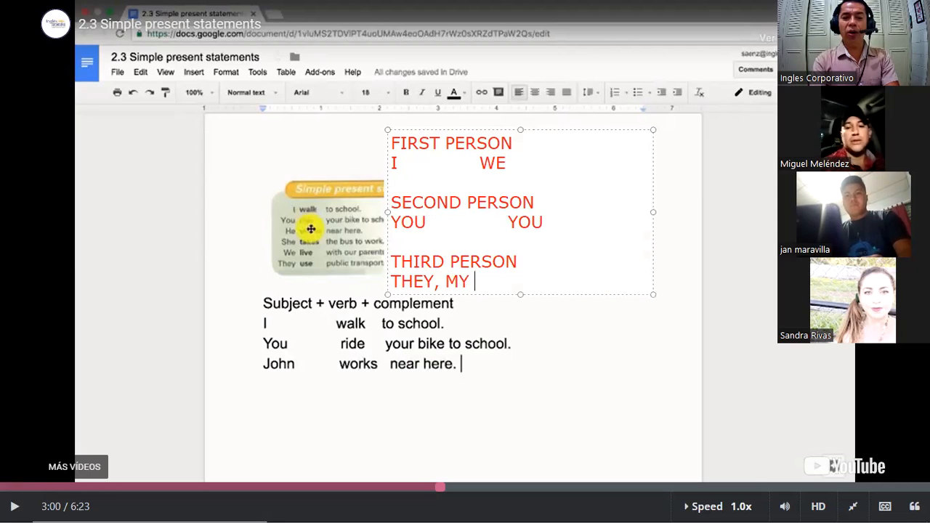
pyautogui.write('DOGS')
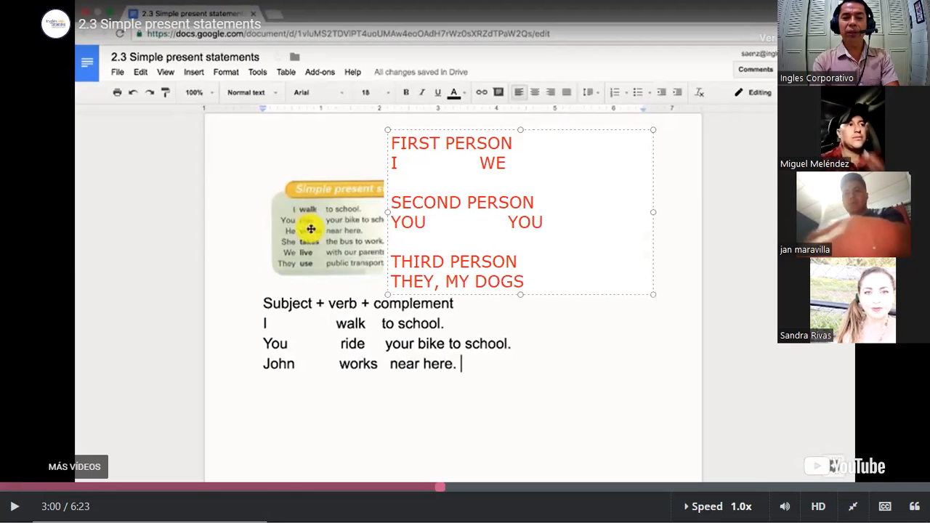
pyautogui.write(', MY P')
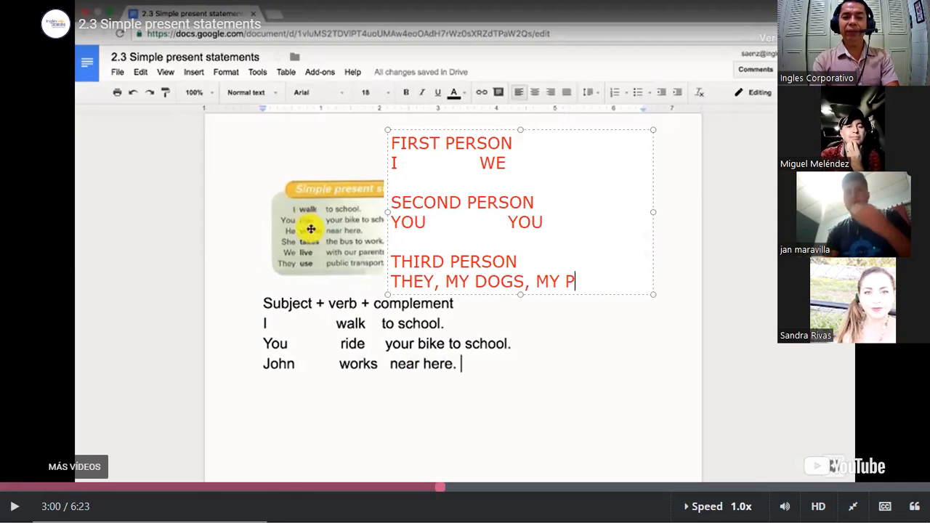
pyautogui.write('ENCILS')
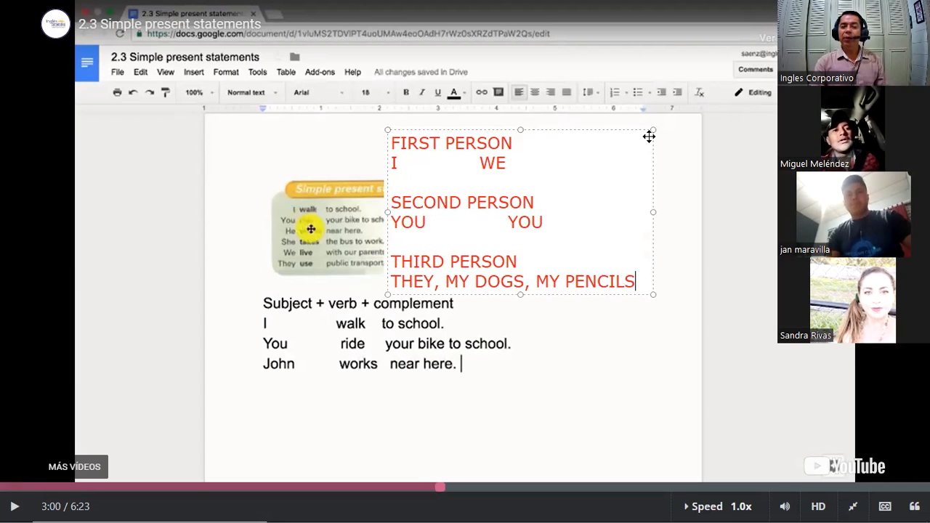
pyautogui.moveTo(574, 157)
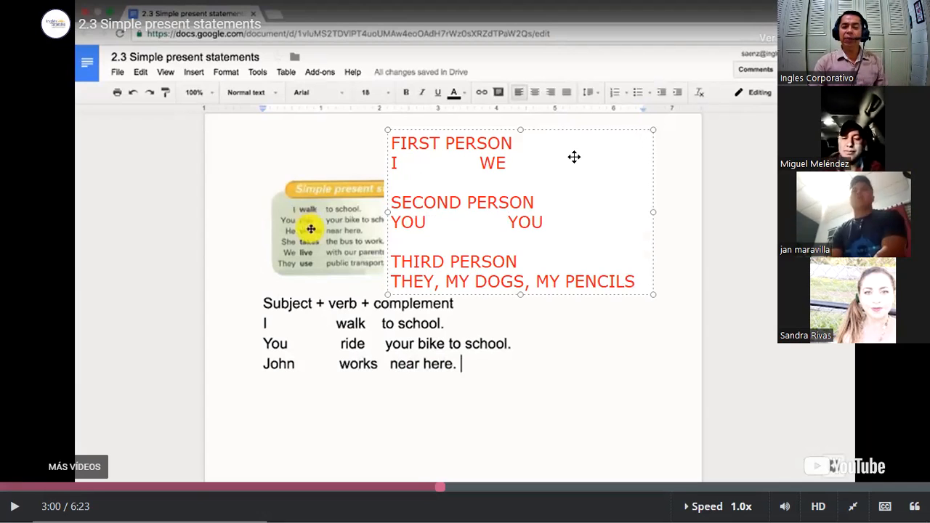
pyautogui.moveTo(468, 229)
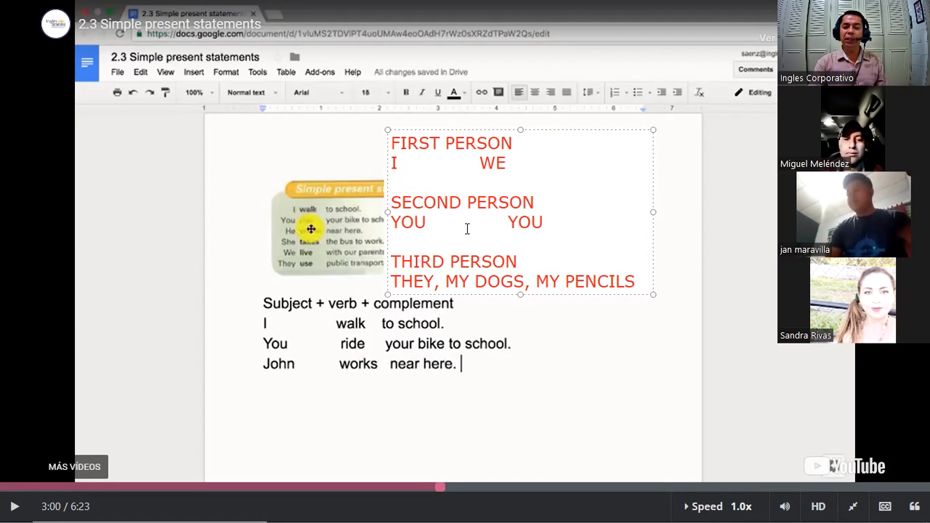
# Step: Move the person text box left and append "DO" to the end of the YOU YOU line
pyautogui.moveTo(521, 211); pyautogui.dragTo(433, 239)
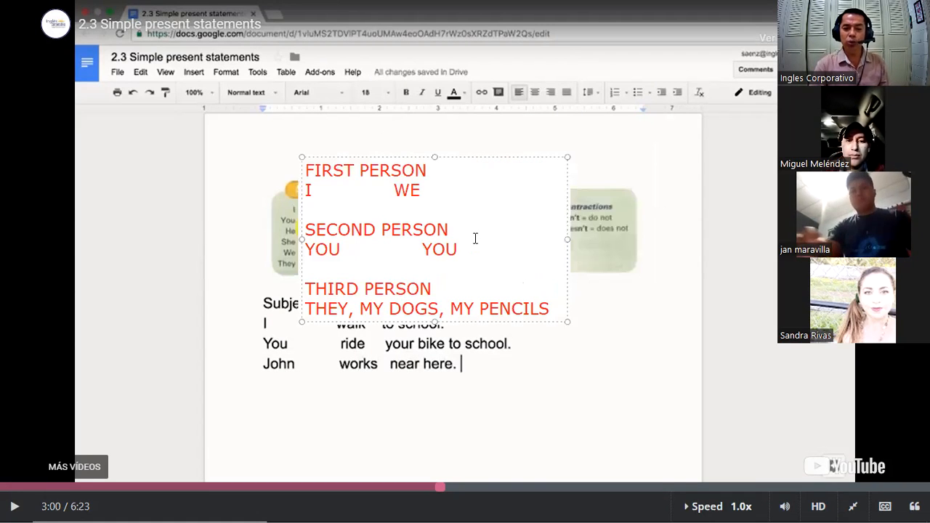
pyautogui.moveTo(480, 171)
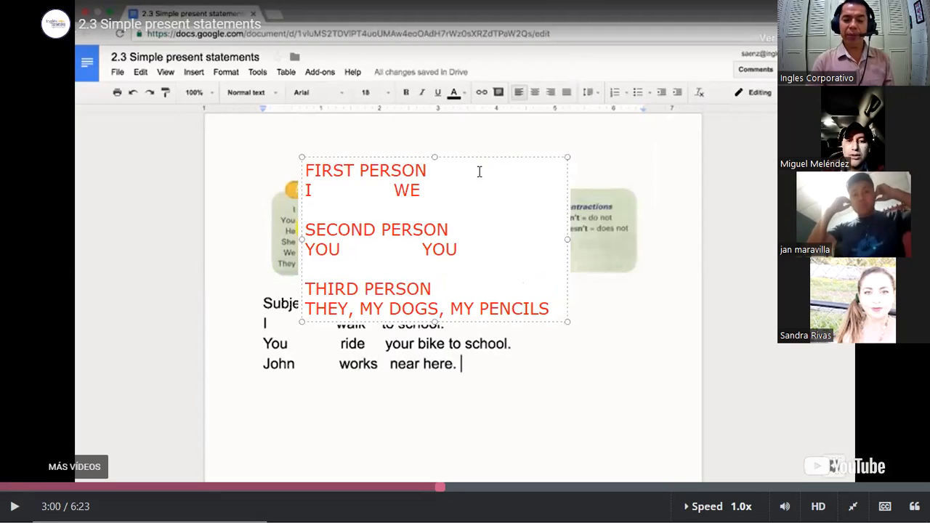
pyautogui.click(497, 250)
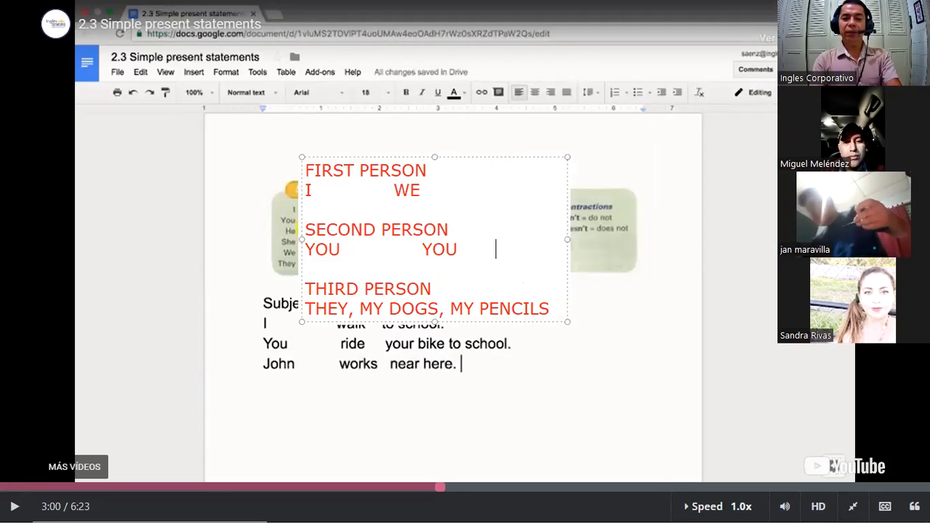
pyautogui.write('2')
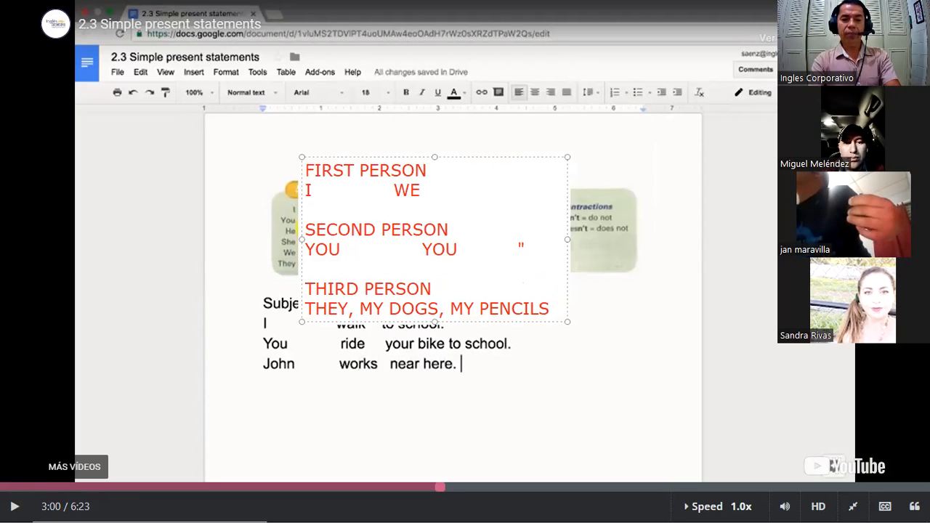
pyautogui.write('DO"')
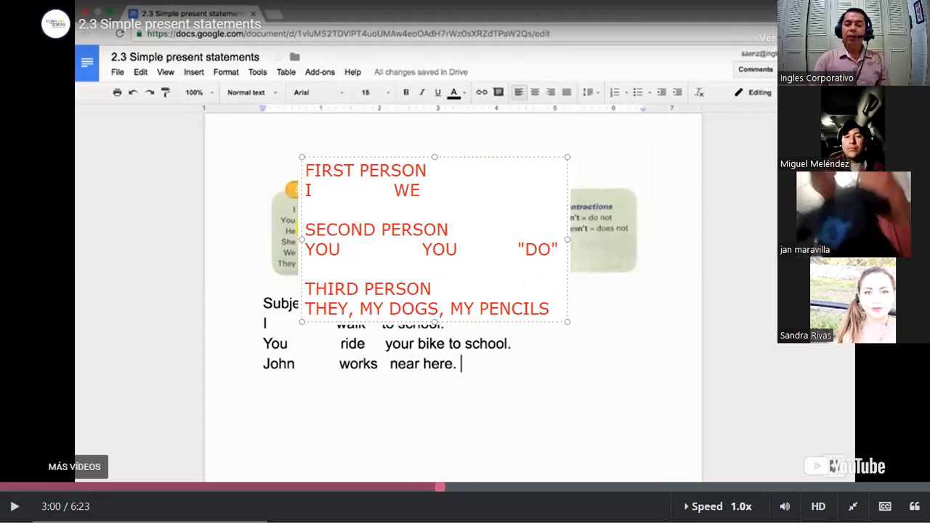
pyautogui.moveTo(396, 240)
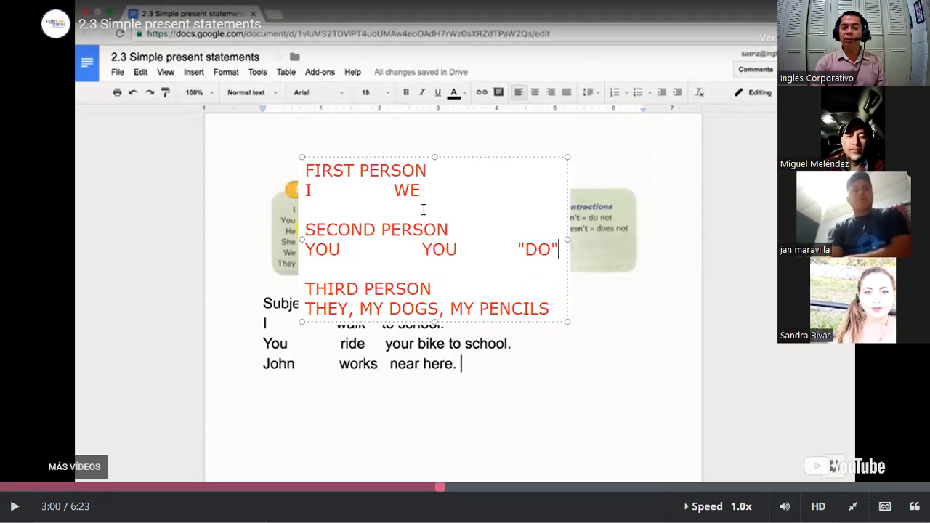
pyautogui.moveTo(527, 267)
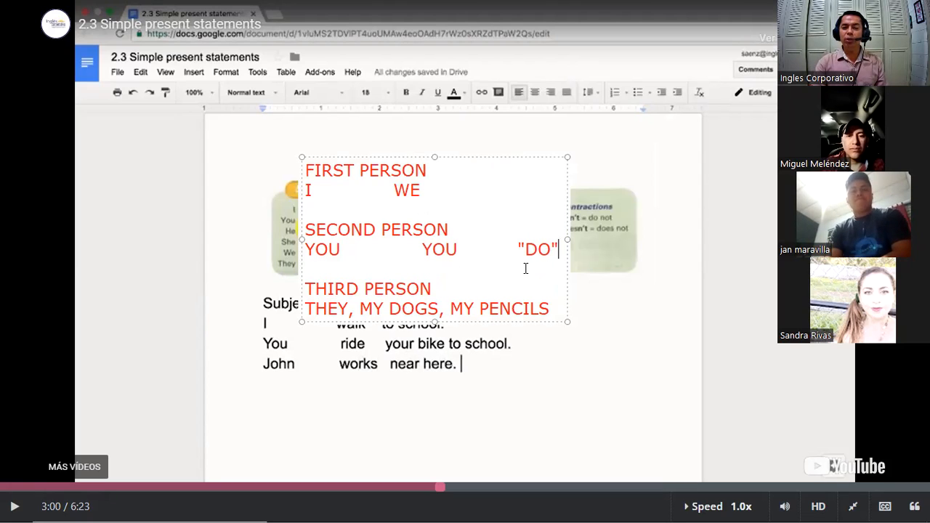
pyautogui.moveTo(524, 276)
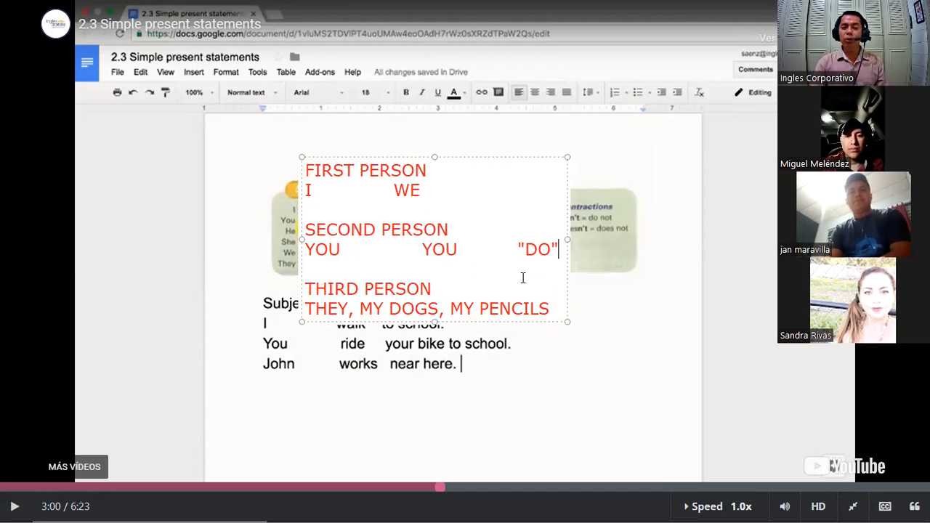
pyautogui.moveTo(432, 305)
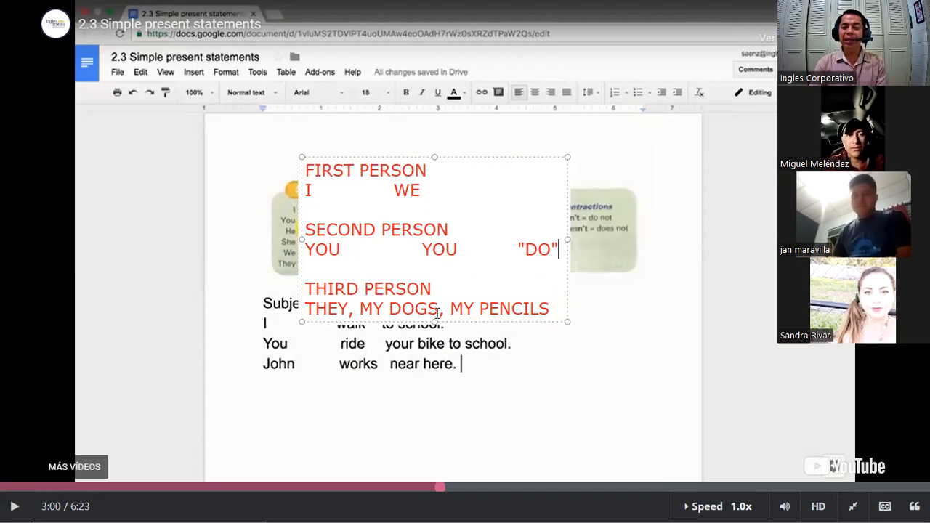
pyautogui.moveTo(462, 320)
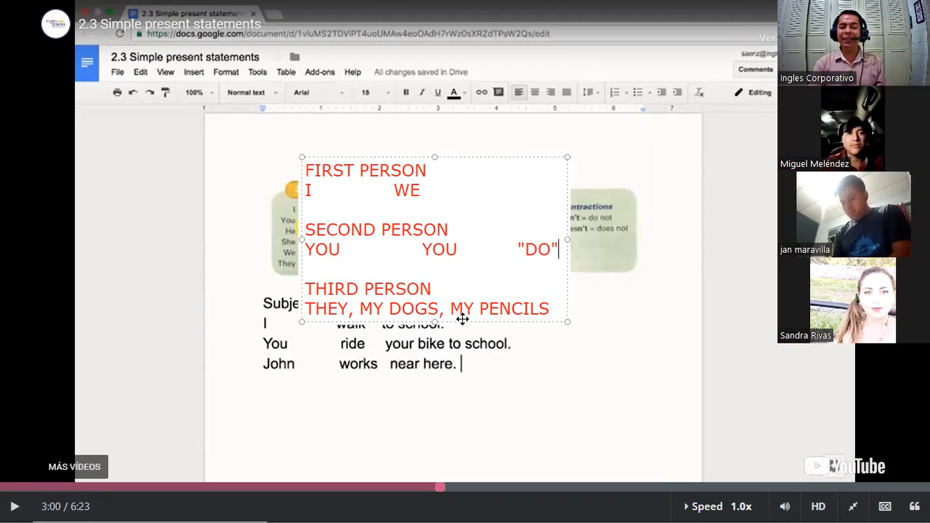
pyautogui.moveTo(515, 320)
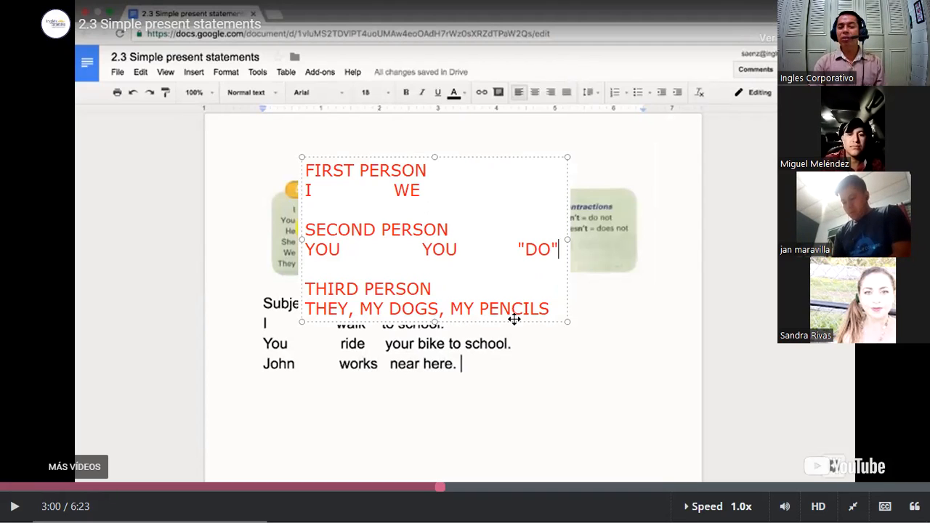
pyautogui.moveTo(540, 313)
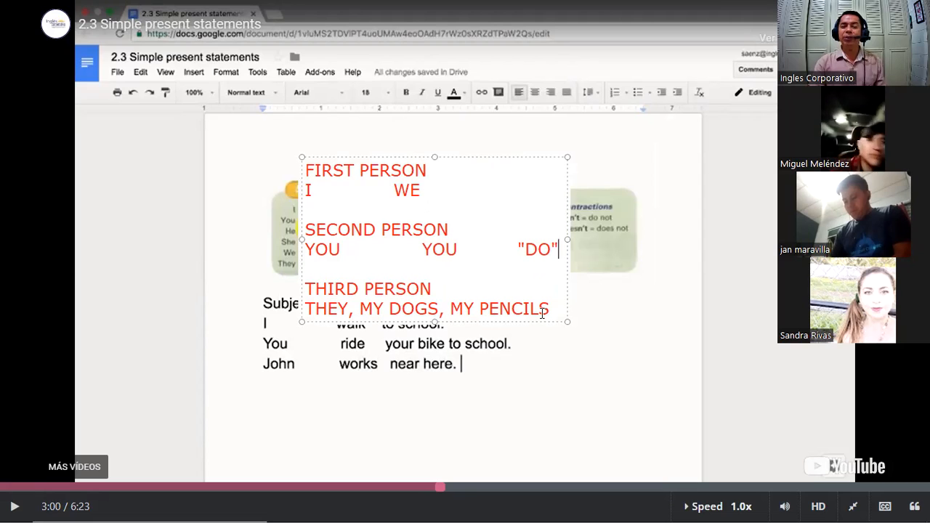
pyautogui.moveTo(605, 198)
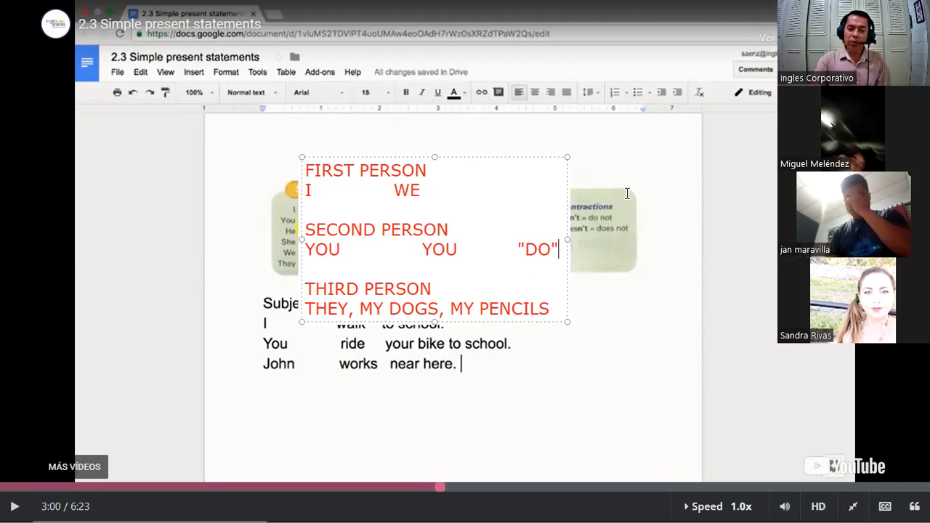
pyautogui.moveTo(555, 305)
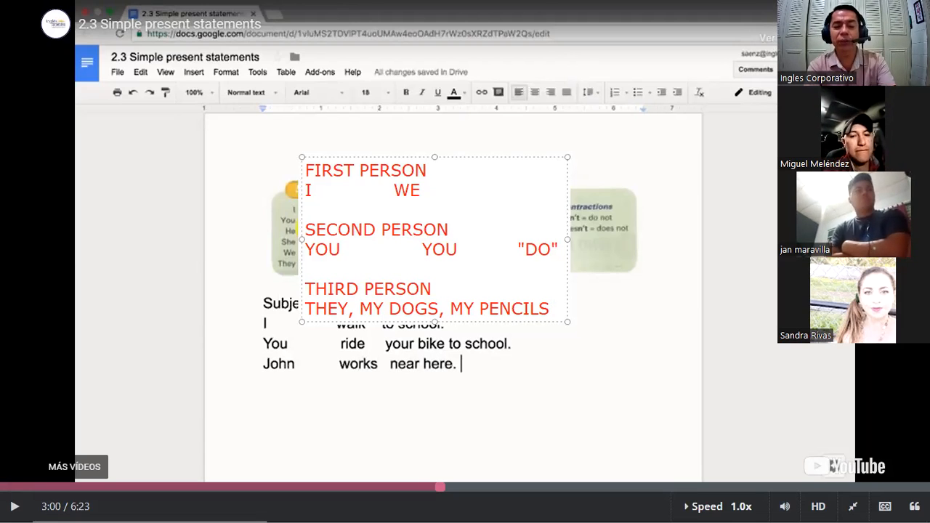
# Step: Add a third-person line reading SHE, HE, IT, MY CAT "DOES" to the red notes
pyautogui.write('SHE,')
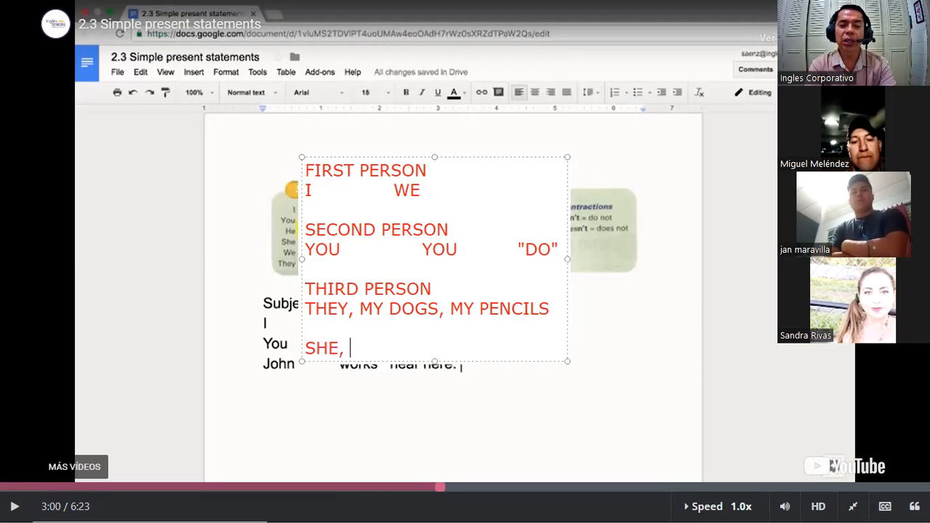
pyautogui.write('HE,')
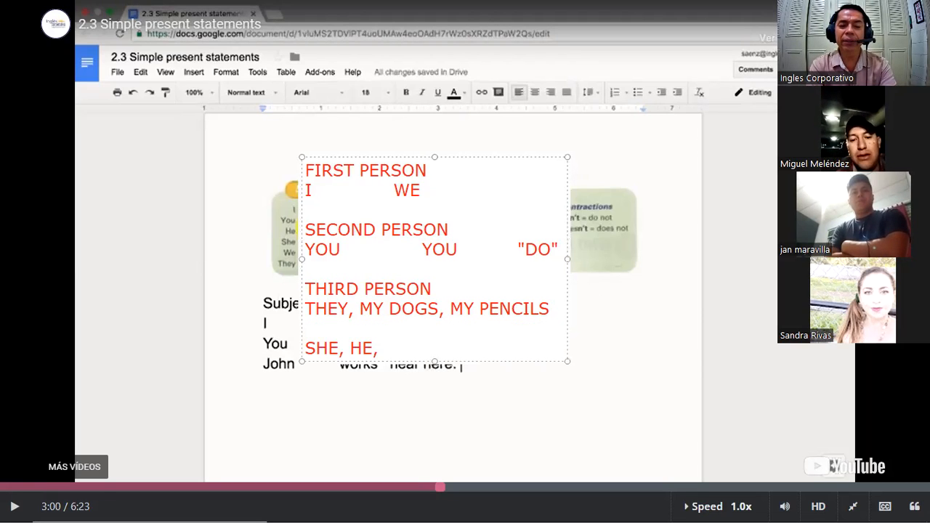
pyautogui.write('IT,')
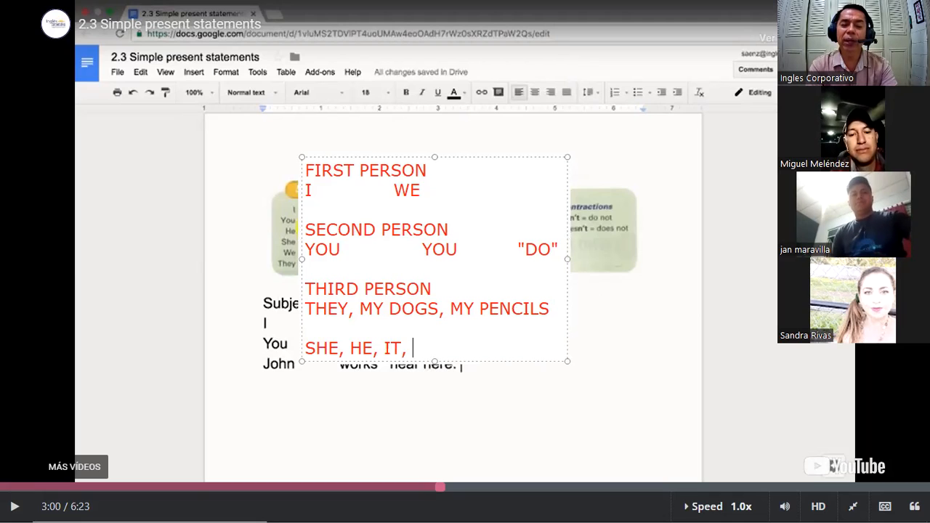
pyautogui.write('MY C')
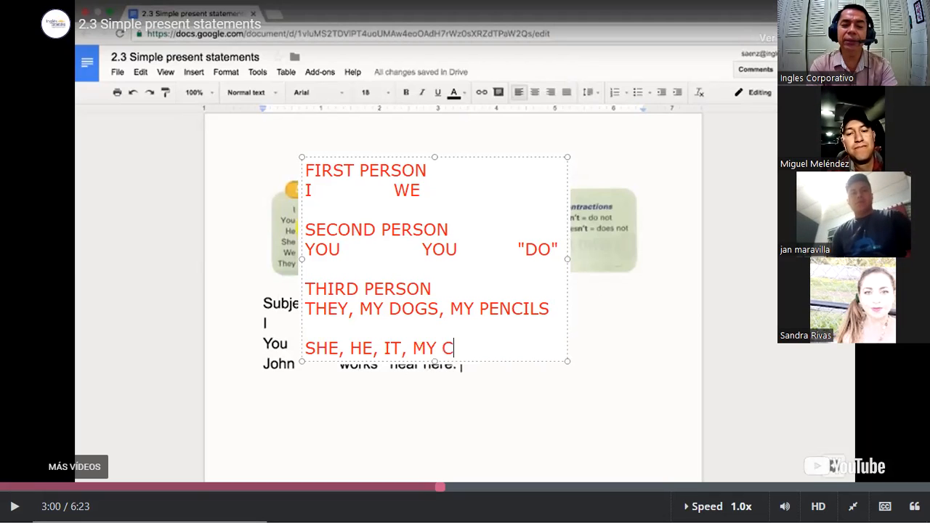
pyautogui.write('AT,')
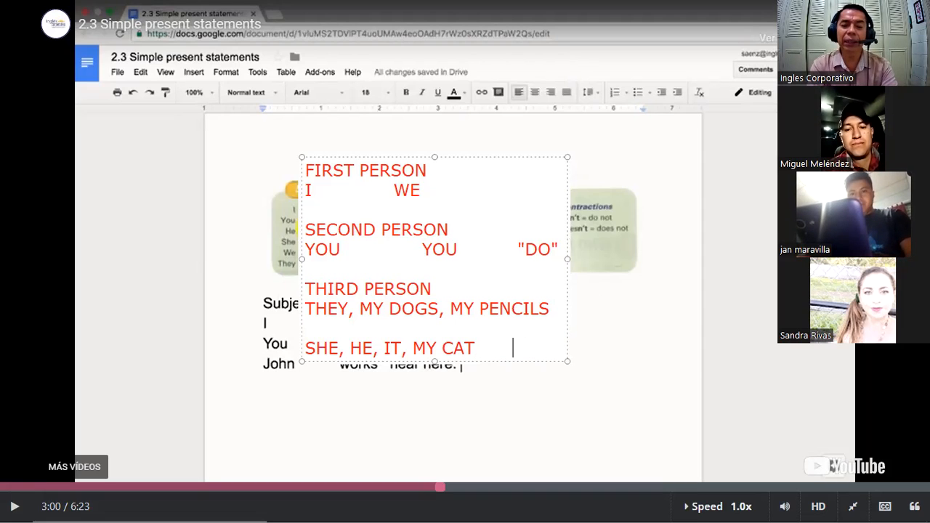
pyautogui.write('"')
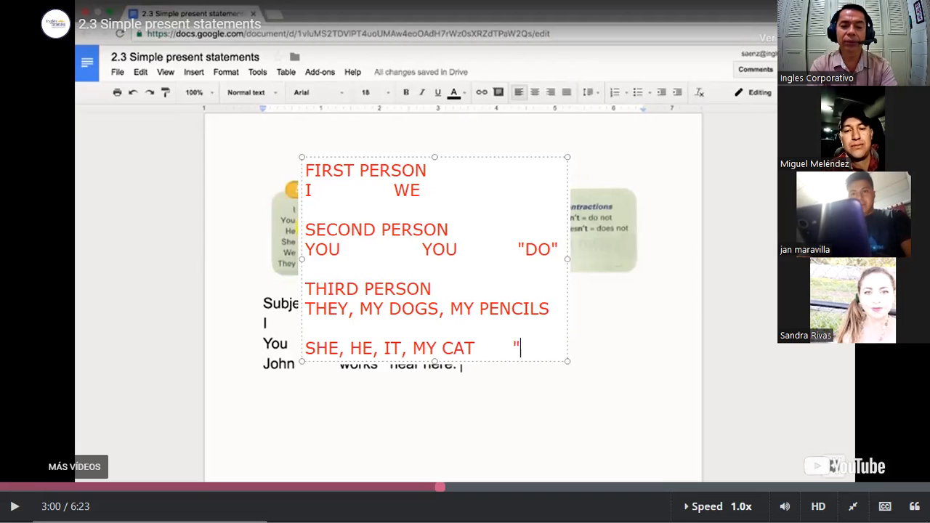
pyautogui.write('DOES')
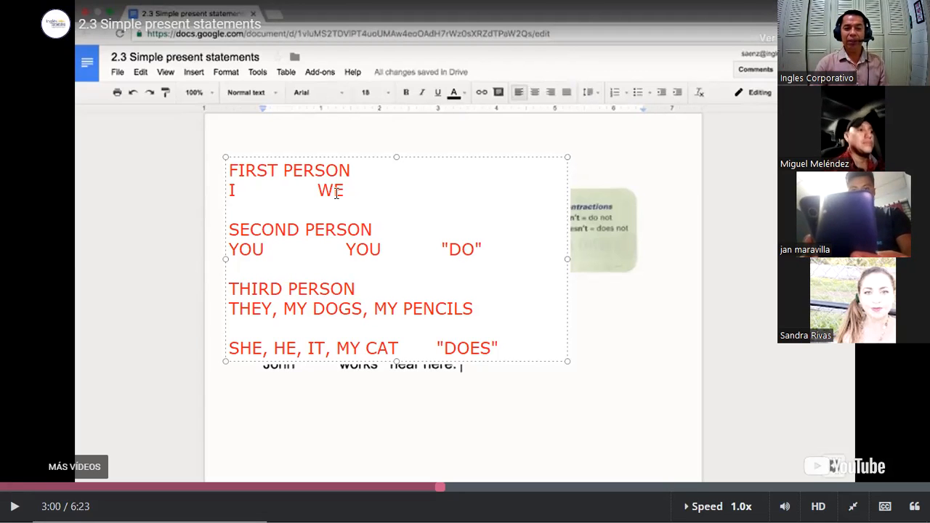
pyautogui.moveTo(256, 309)
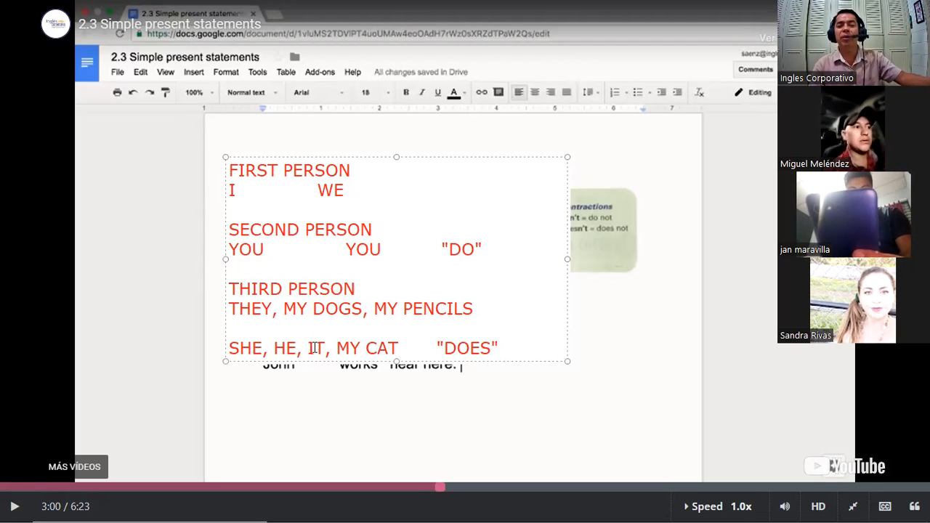
pyautogui.moveTo(436, 358)
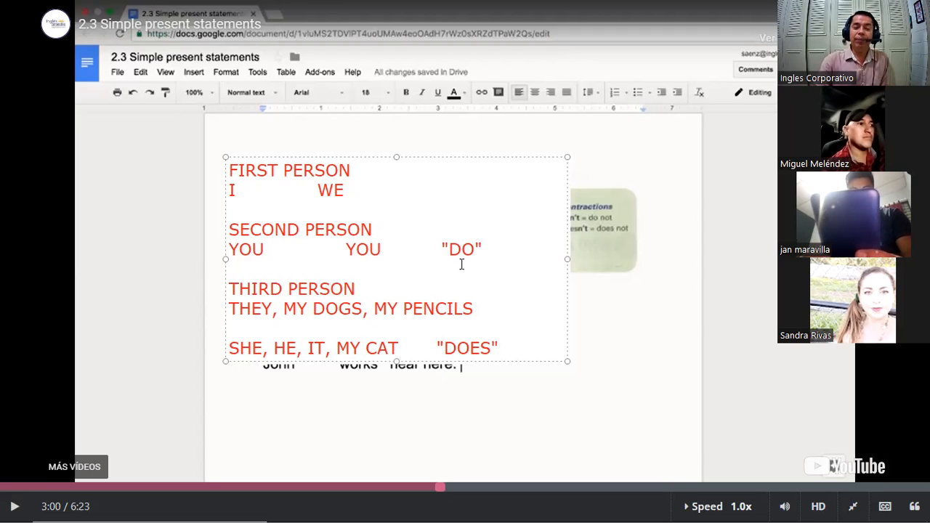
pyautogui.moveTo(497, 262)
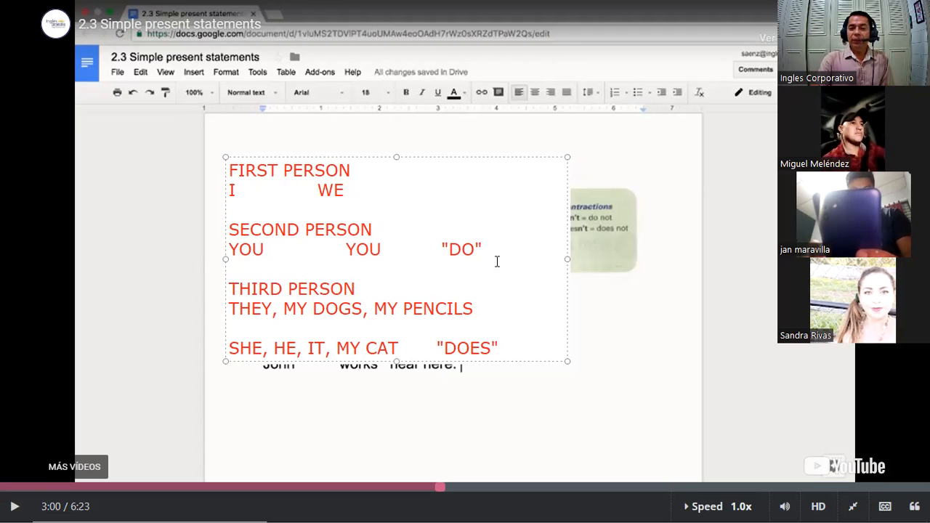
pyautogui.moveTo(453, 290)
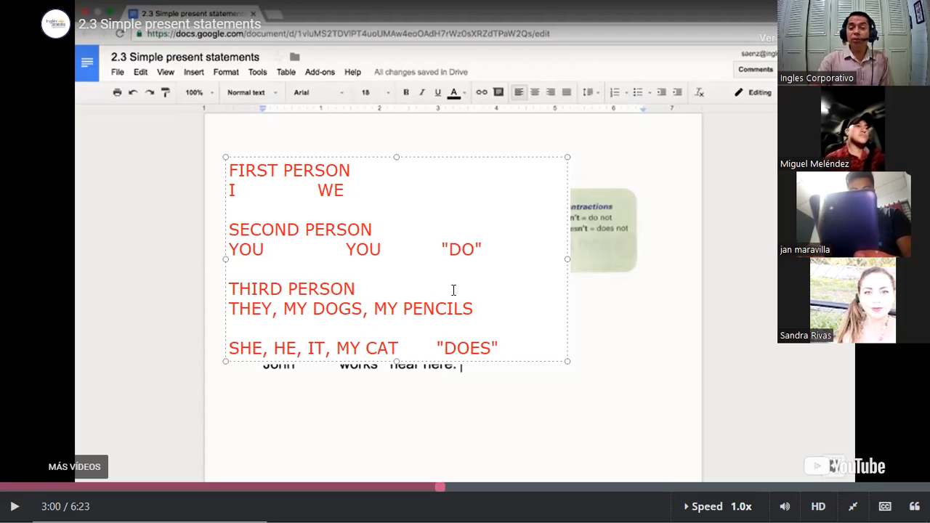
pyautogui.moveTo(582, 276)
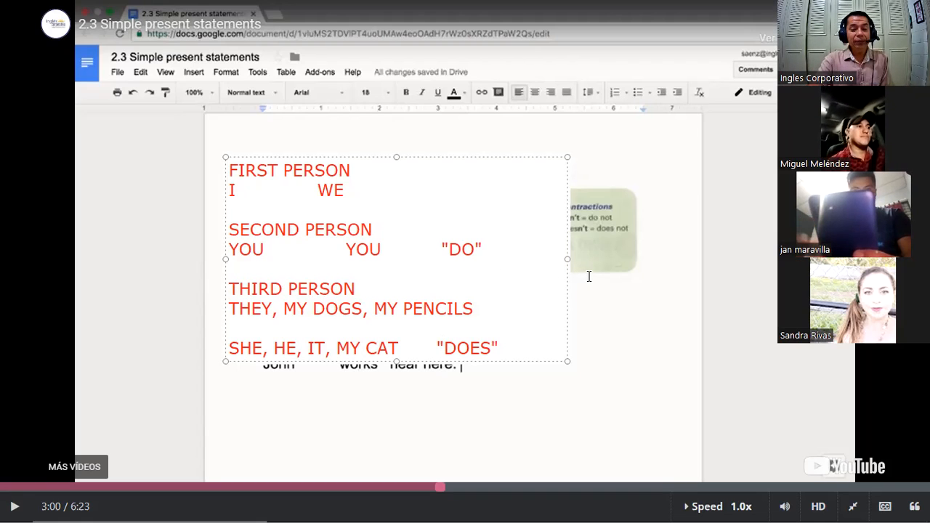
pyautogui.moveTo(532, 282)
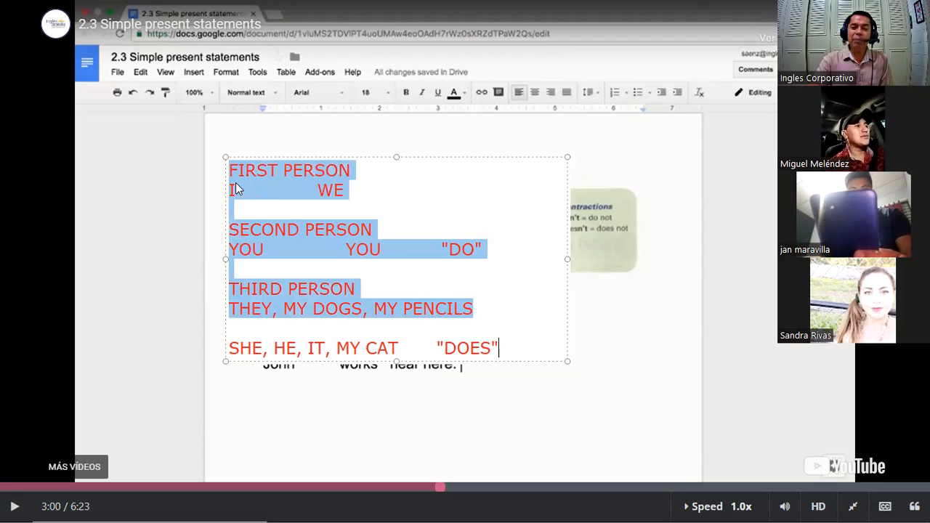
pyautogui.moveTo(362, 273)
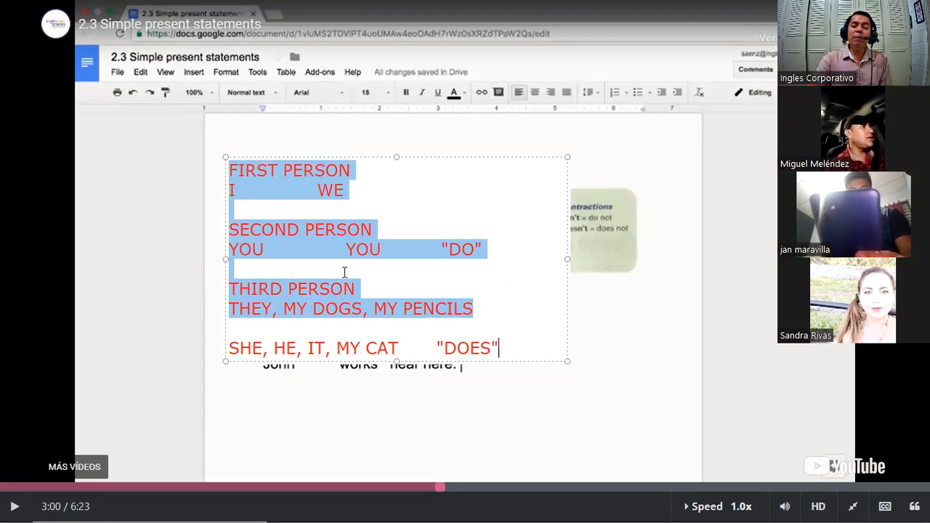
pyautogui.moveTo(381, 297)
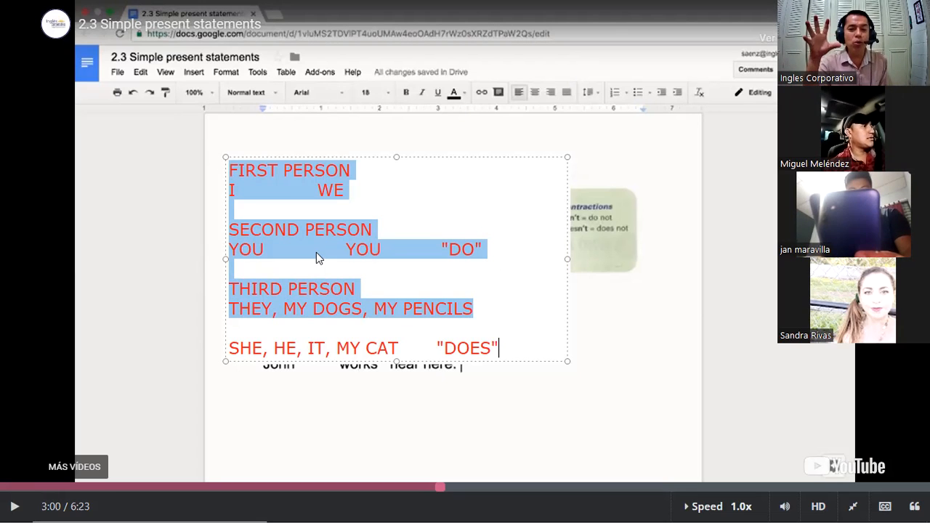
pyautogui.moveTo(468, 305)
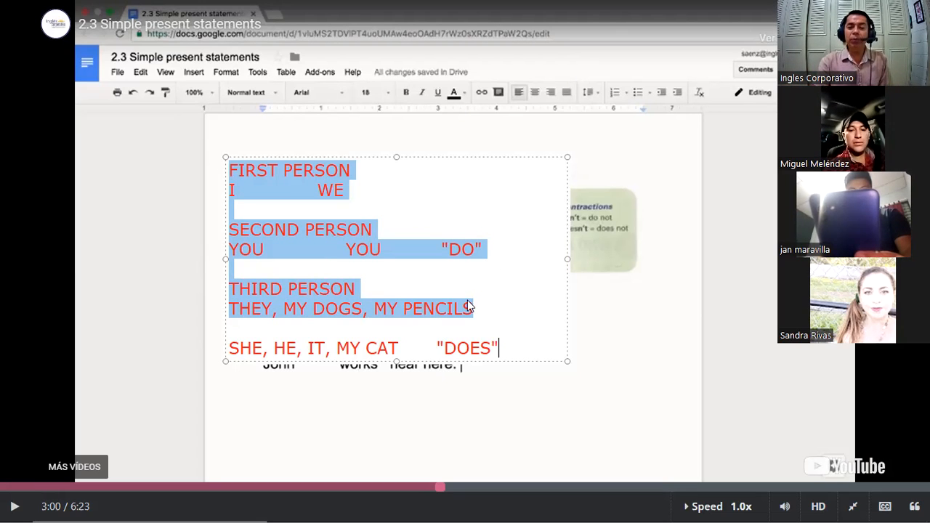
pyautogui.moveTo(405, 353)
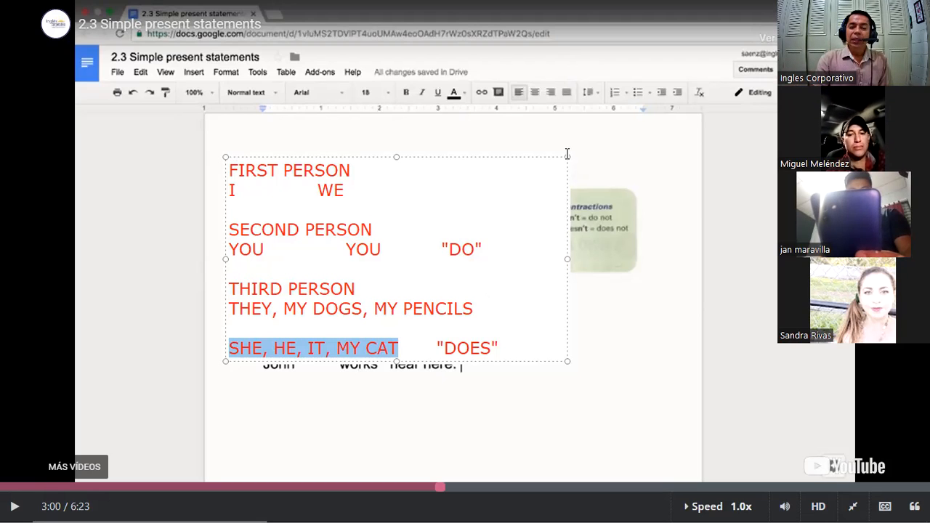
pyautogui.moveTo(456, 250)
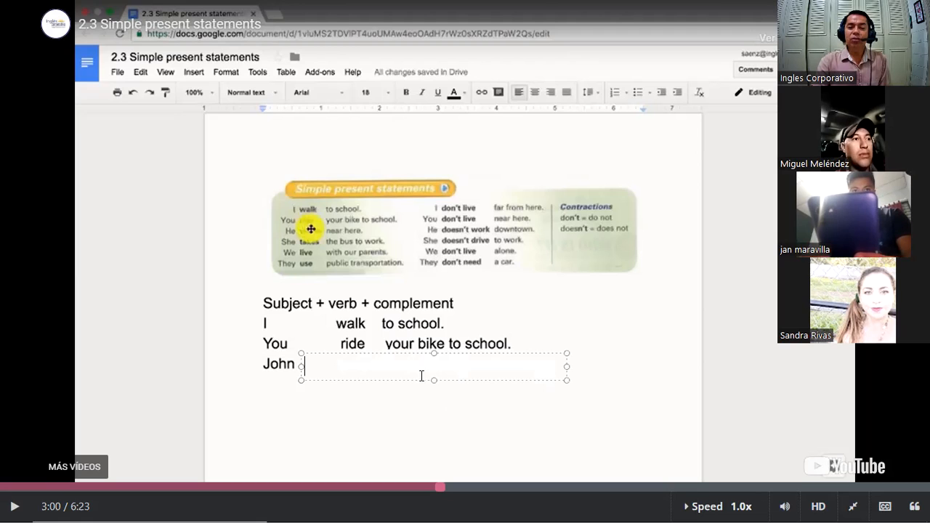
pyautogui.write('works   near here.')
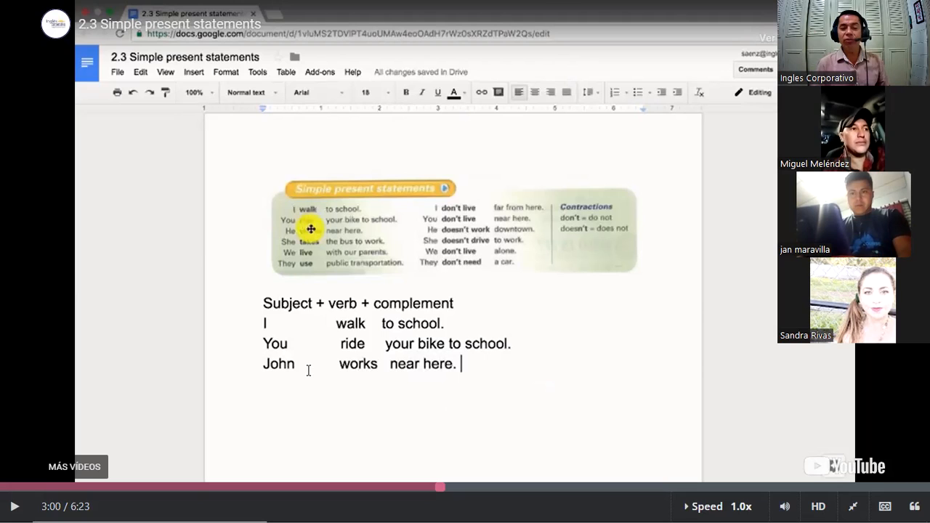
pyautogui.moveTo(432, 242)
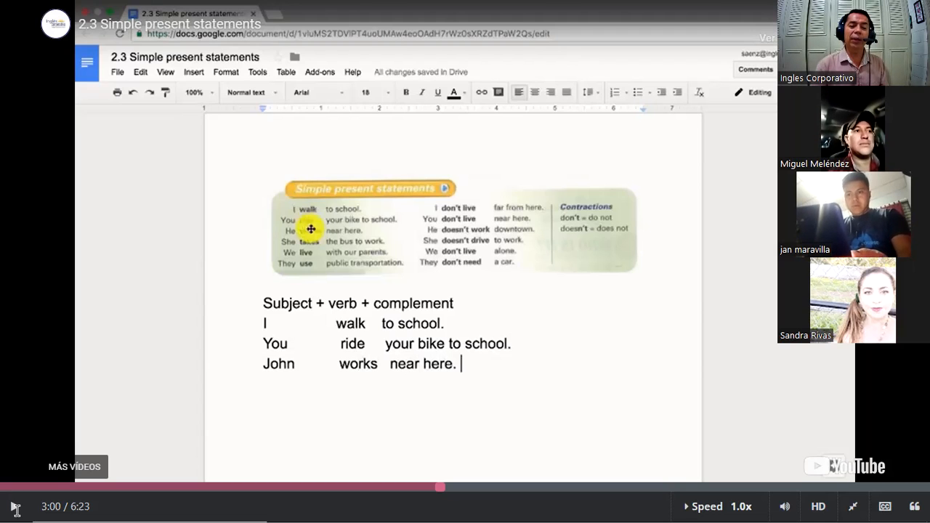
pyautogui.moveTo(494, 153)
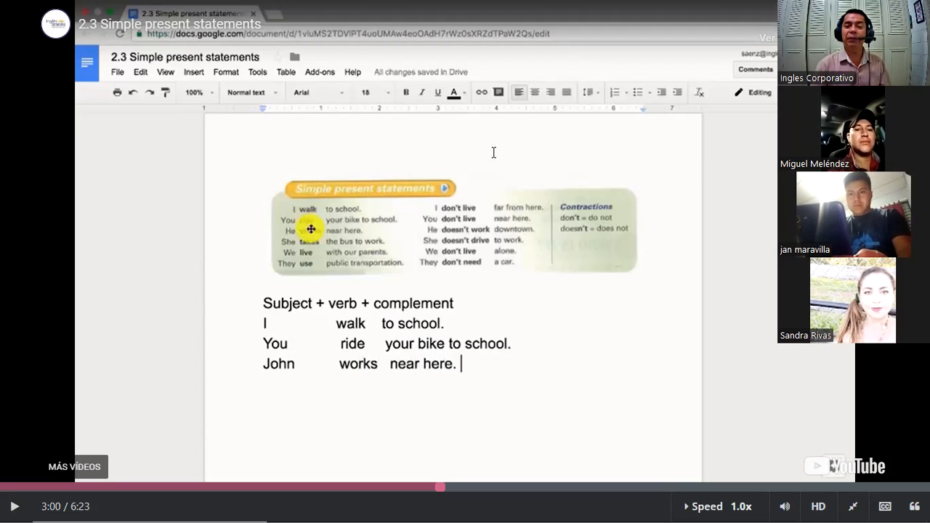
pyautogui.moveTo(13, 506)
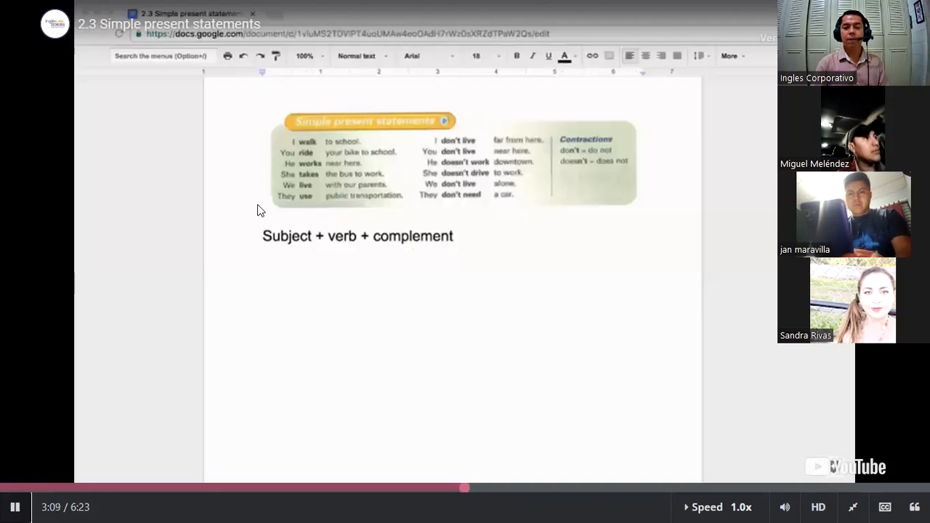
pyautogui.moveTo(443, 118)
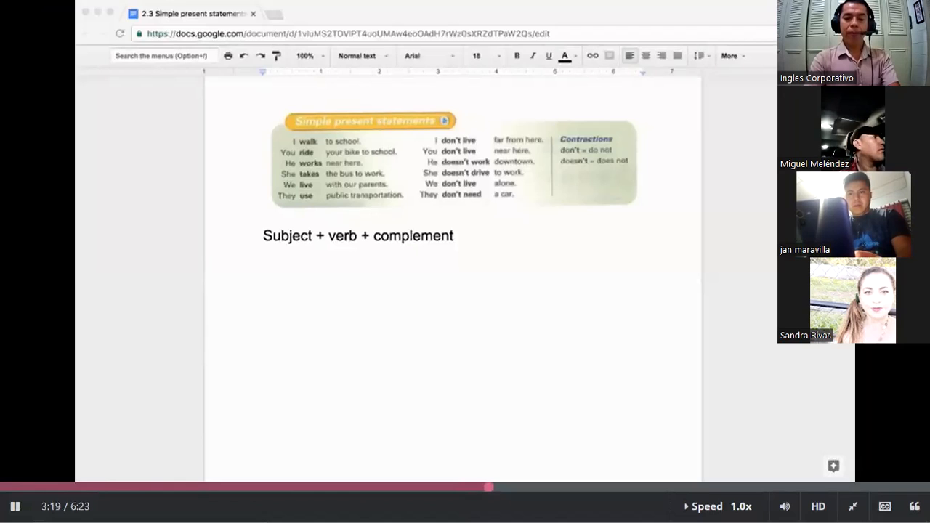
# Step: Write a "Do and Does" heading and note 'Do not for the pronouns (I, you, we & they)'
pyautogui.write('Do')
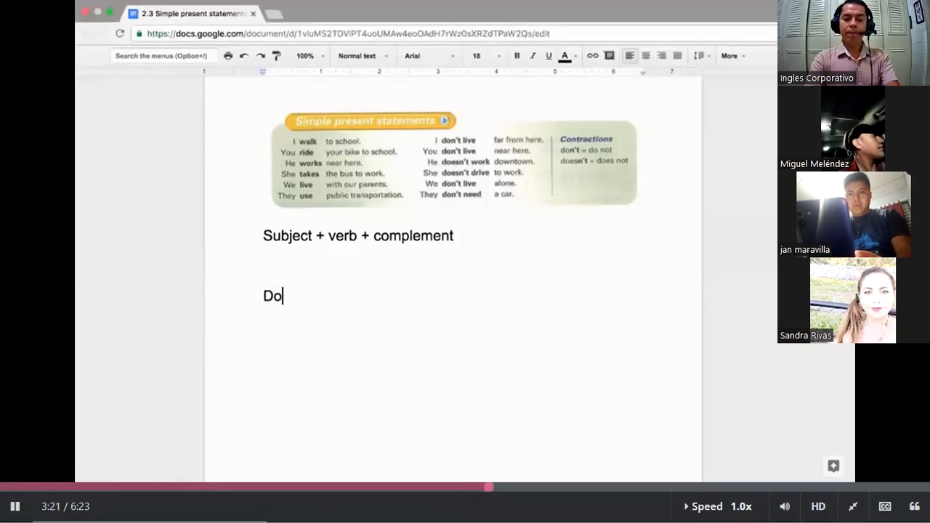
pyautogui.write('an')
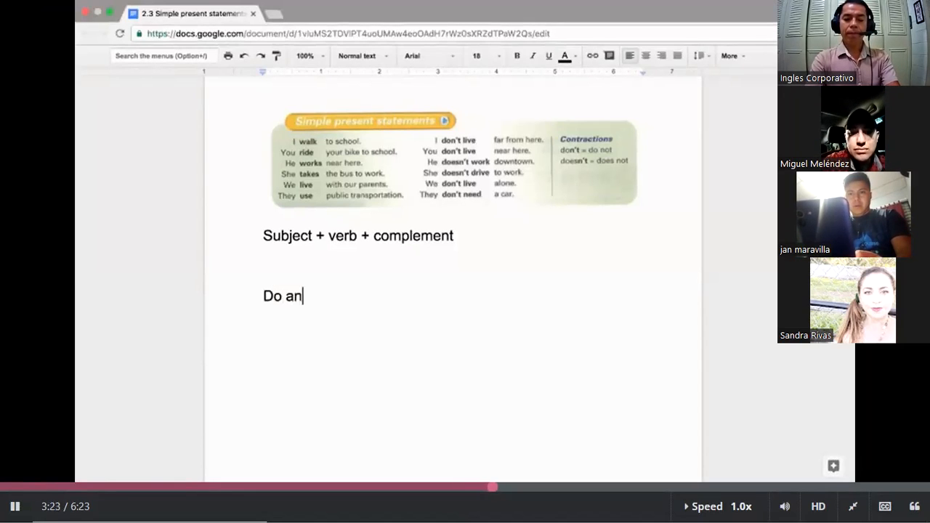
pyautogui.write('d Does')
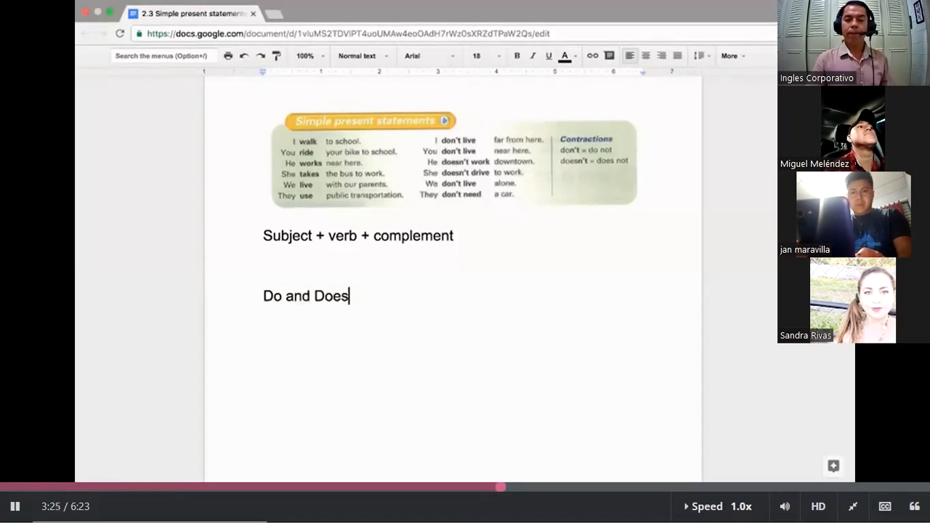
pyautogui.write('"Do and Does"')
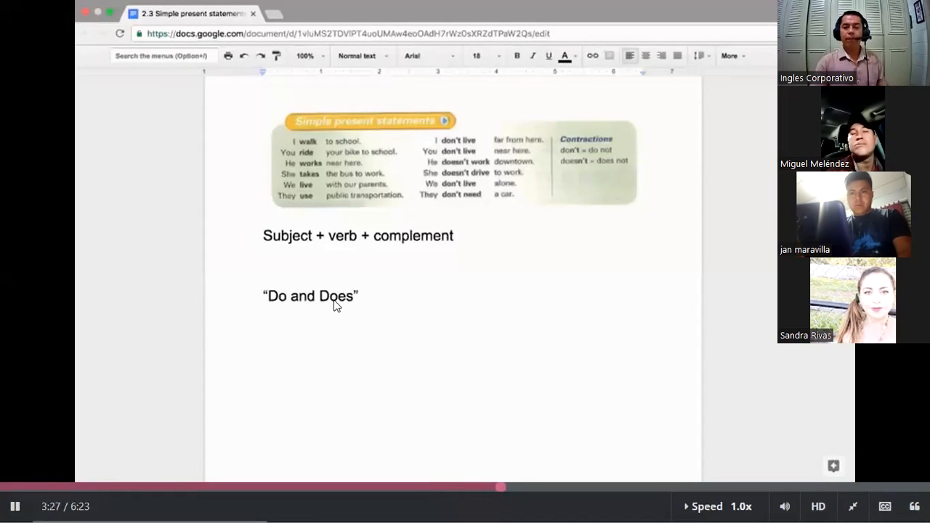
pyautogui.write('D')
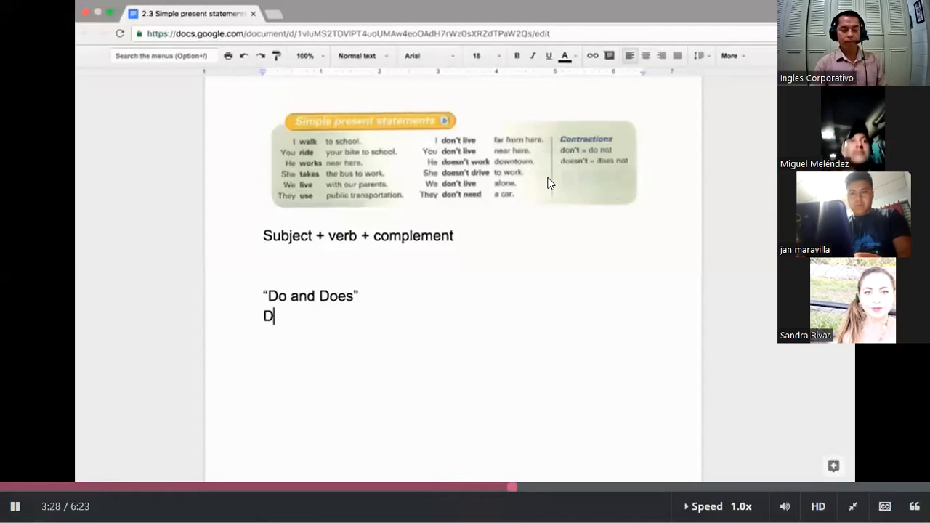
pyautogui.write('o not for')
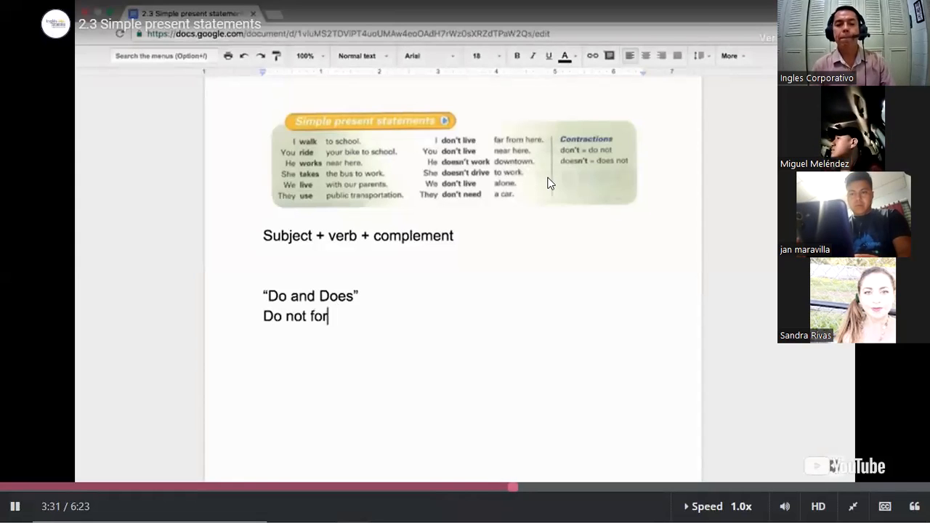
pyautogui.write('the pronouns')
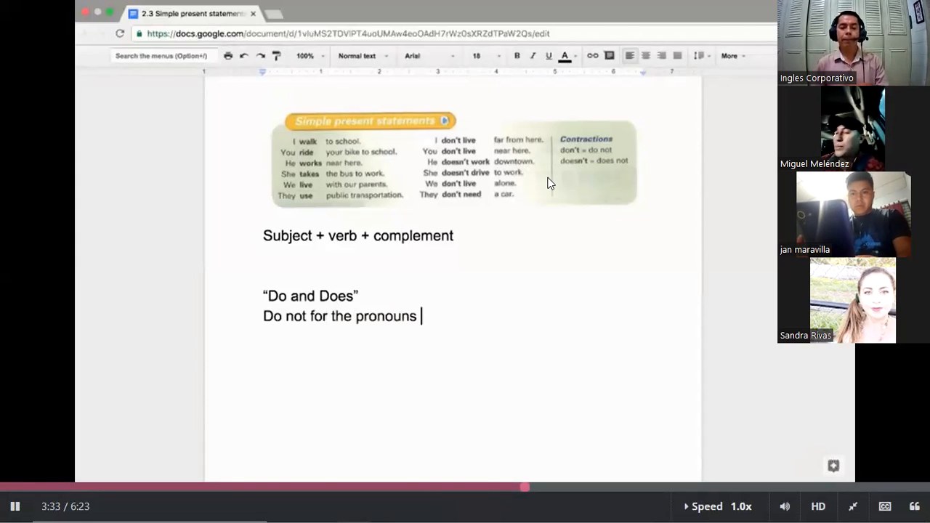
pyautogui.write('(I, you, we')
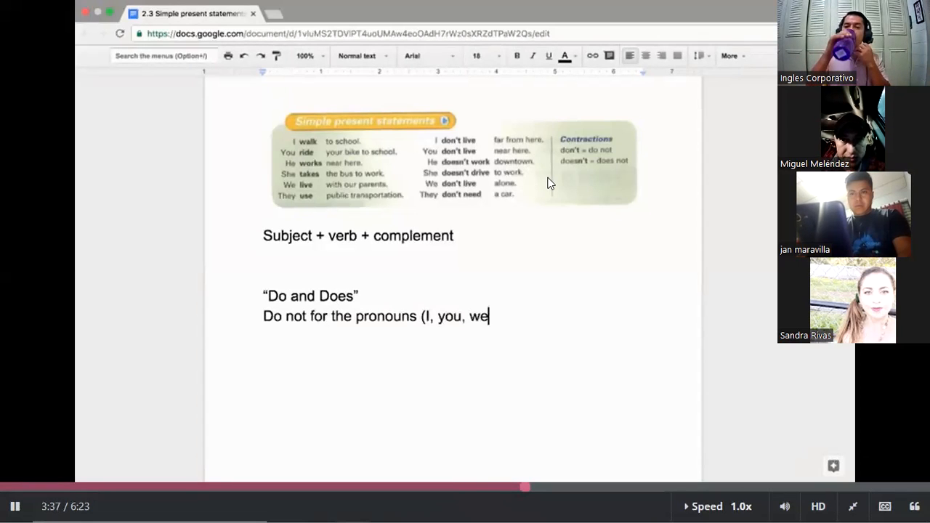
pyautogui.write(', & th')
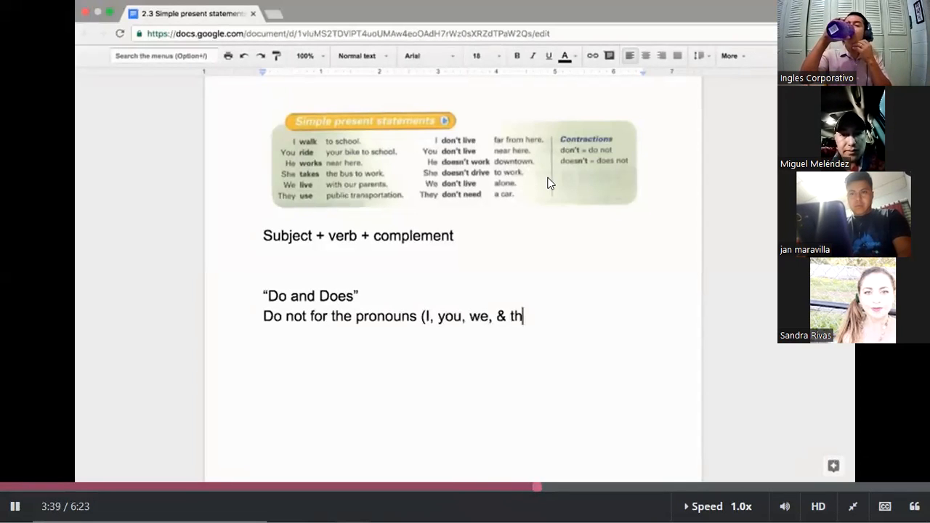
pyautogui.write('ey)')
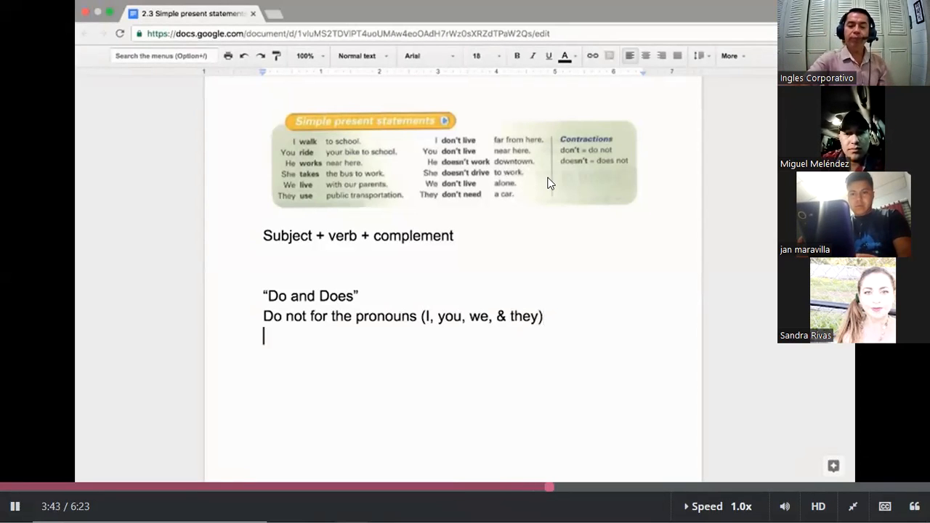
# Step: Add the note 'Does not for the pronouns (he, she & it)'
pyautogui.write('Does')
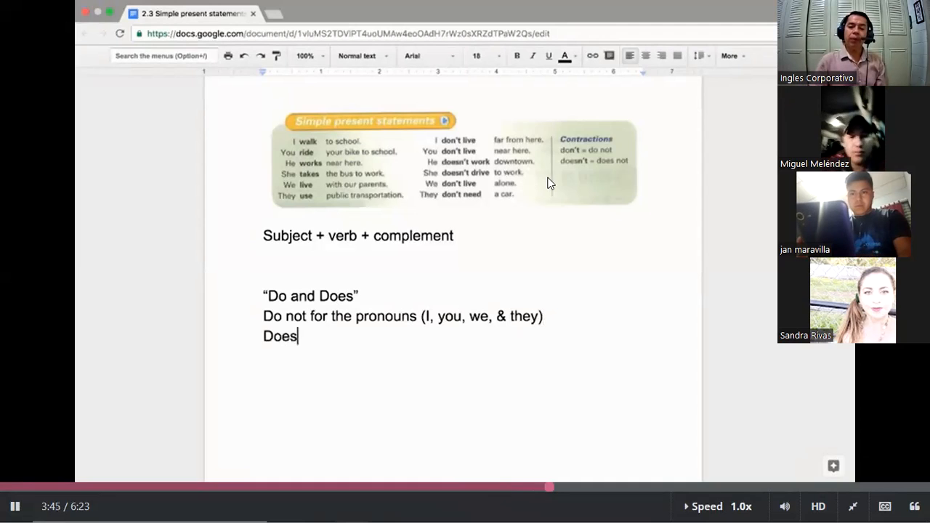
pyautogui.write('not')
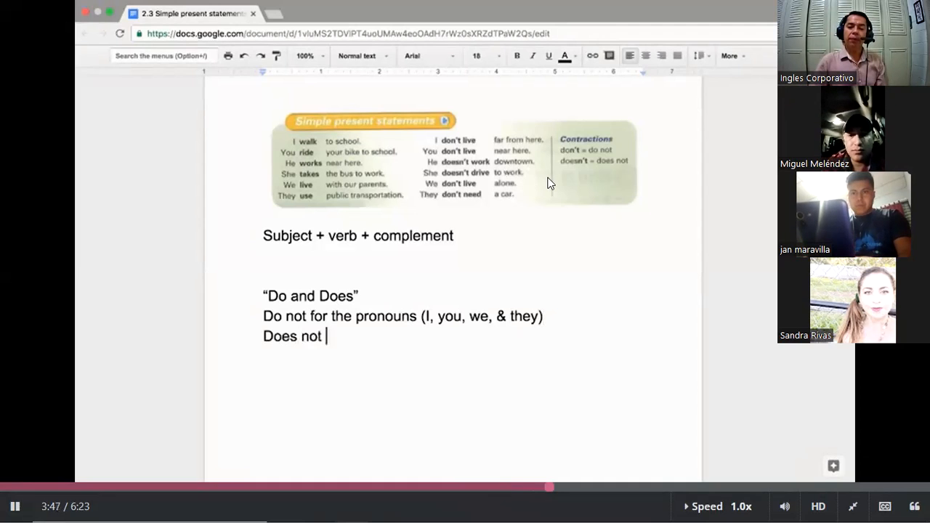
pyautogui.write('for the pronou')
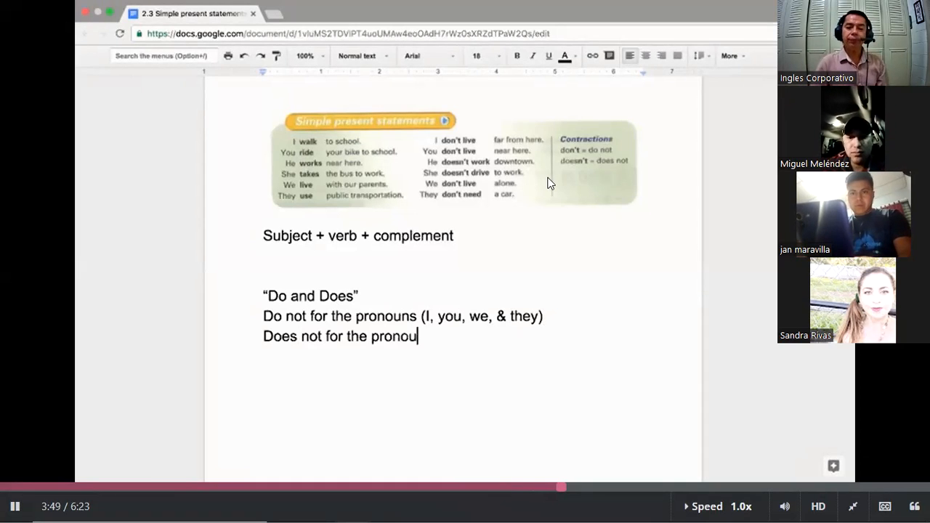
pyautogui.write('s (')
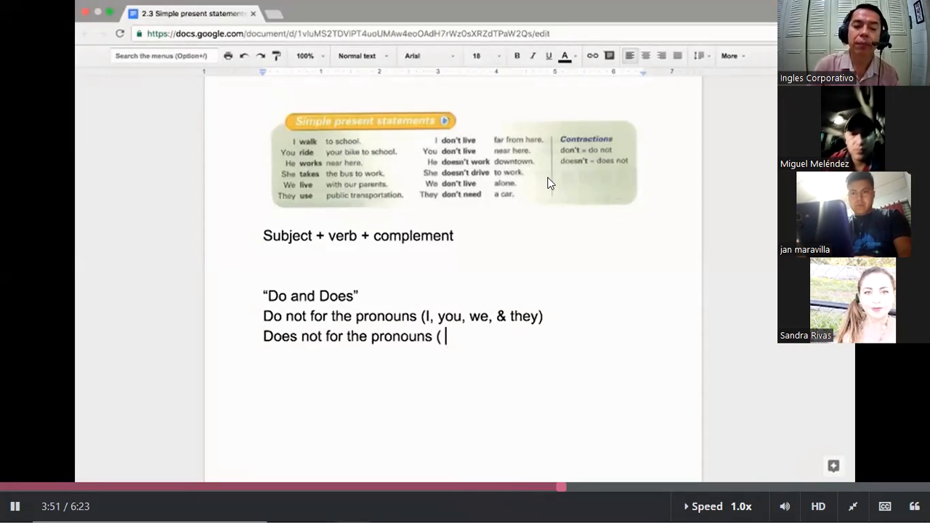
pyautogui.write('he, she')
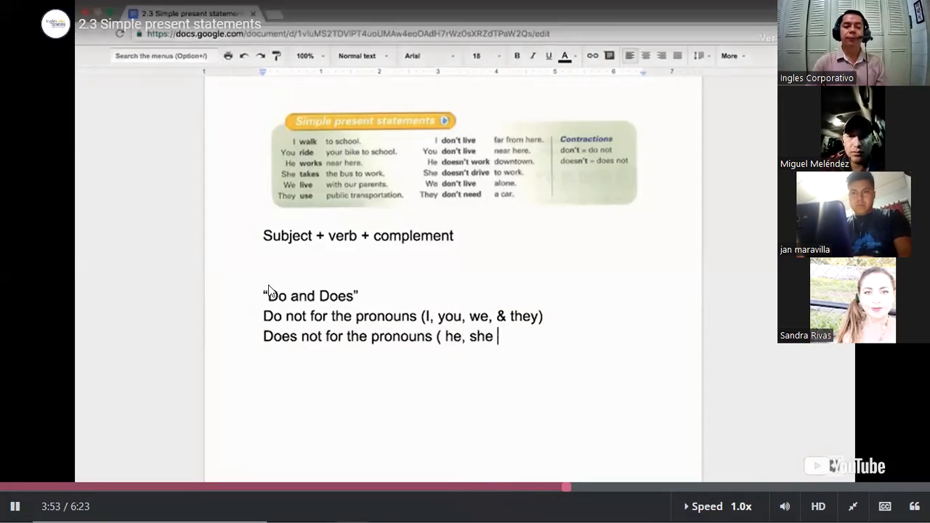
pyautogui.write(',')
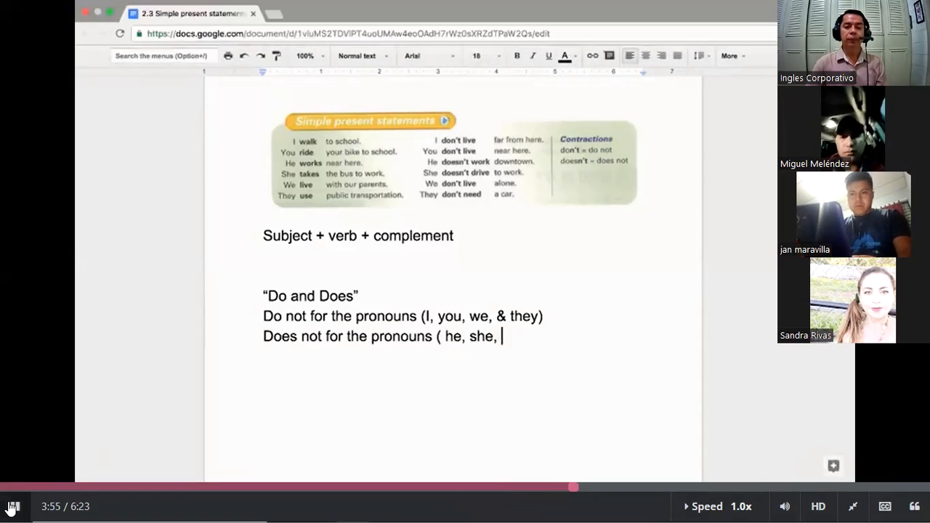
pyautogui.write('& it')
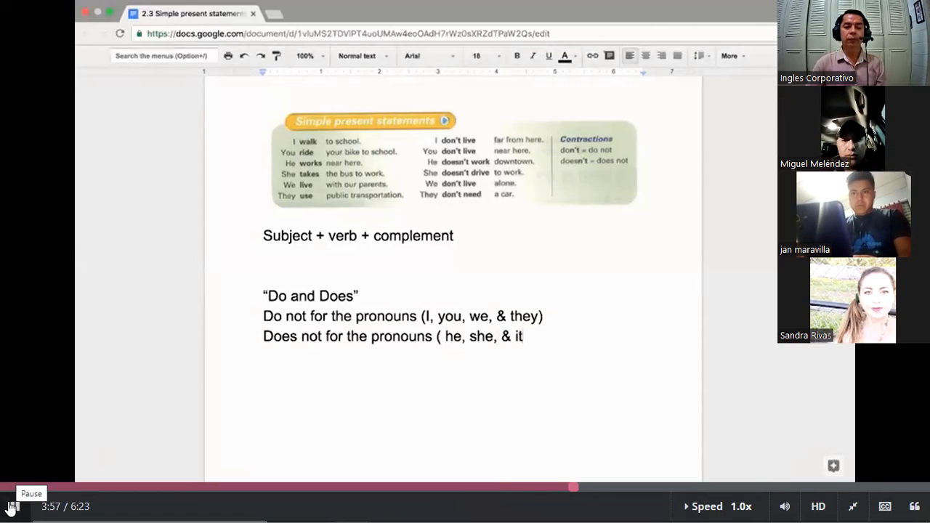
pyautogui.write(')')
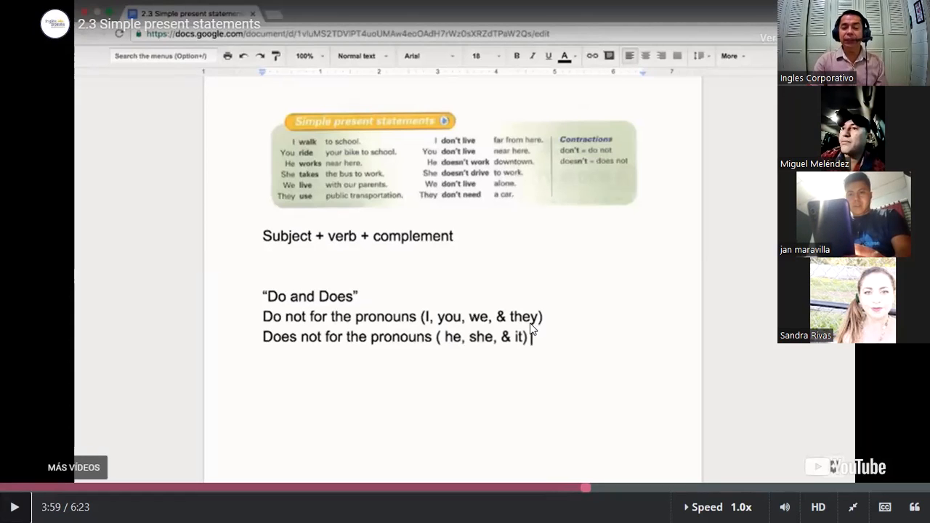
pyautogui.moveTo(520, 350)
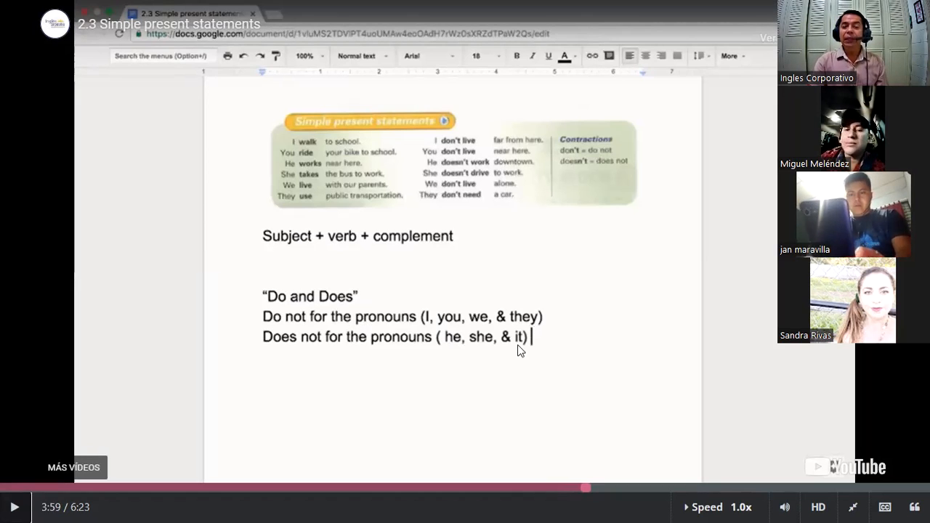
pyautogui.moveTo(535, 351)
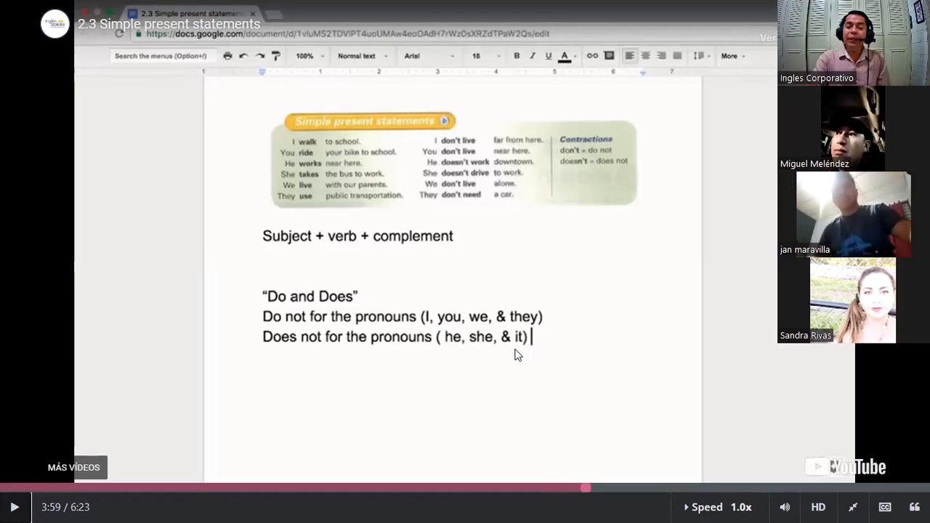
pyautogui.moveTo(522, 346)
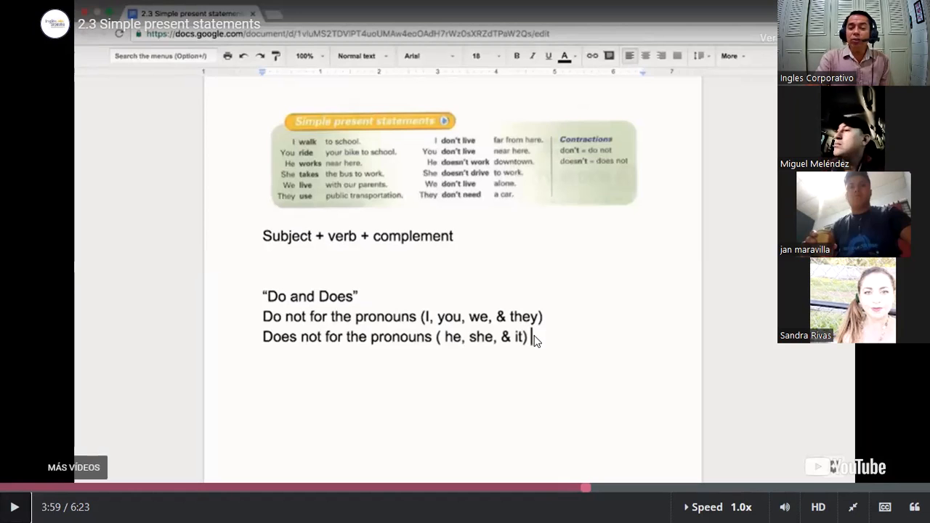
pyautogui.moveTo(445, 351)
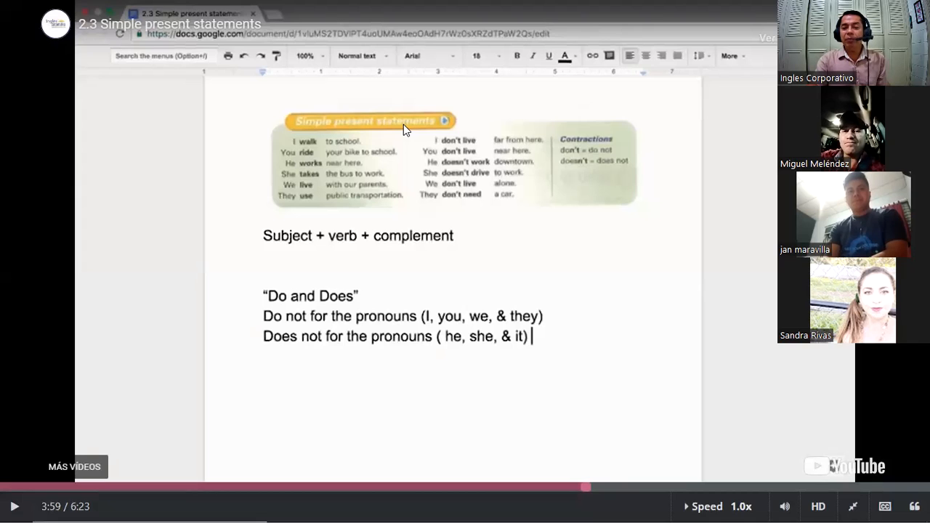
pyautogui.moveTo(549, 137)
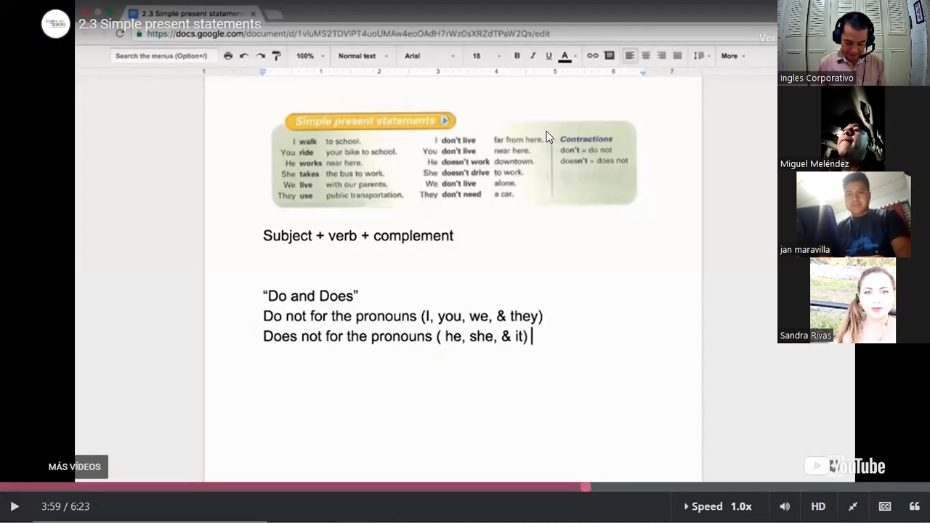
pyautogui.moveTo(555, 102)
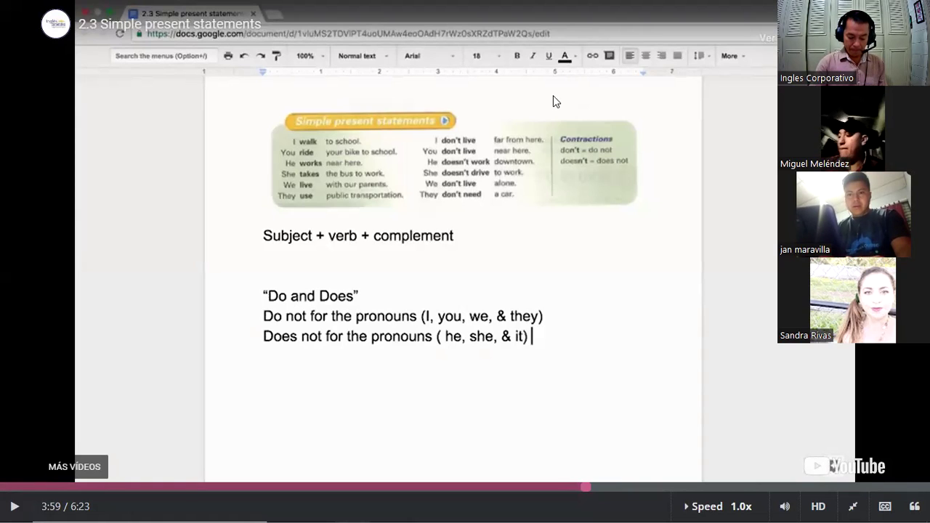
pyautogui.moveTo(564, 146)
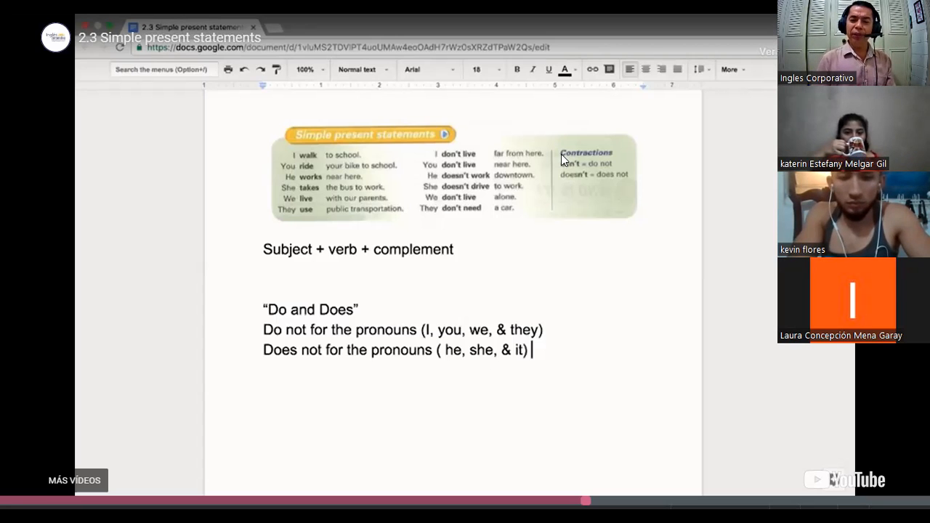
pyautogui.moveTo(554, 201)
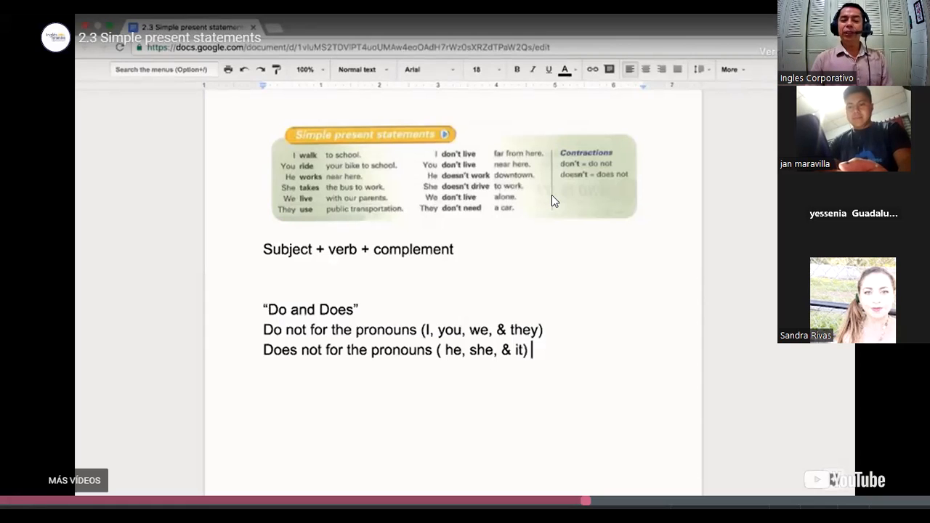
pyautogui.moveTo(555, 98)
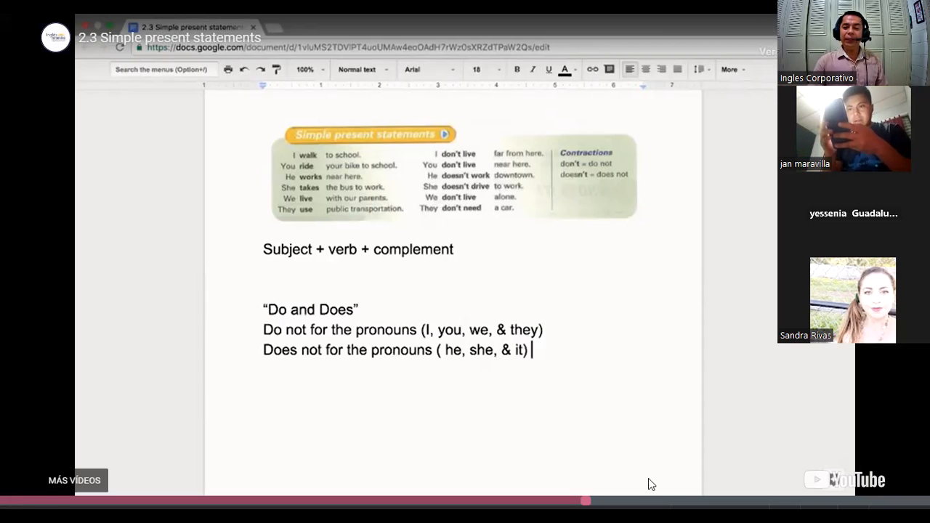
pyautogui.moveTo(776, 494)
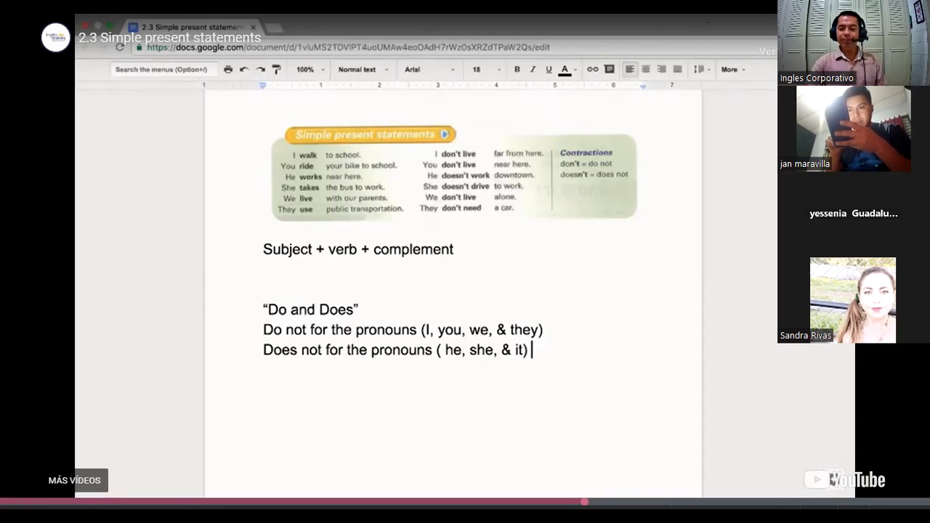
pyautogui.moveTo(564, 471)
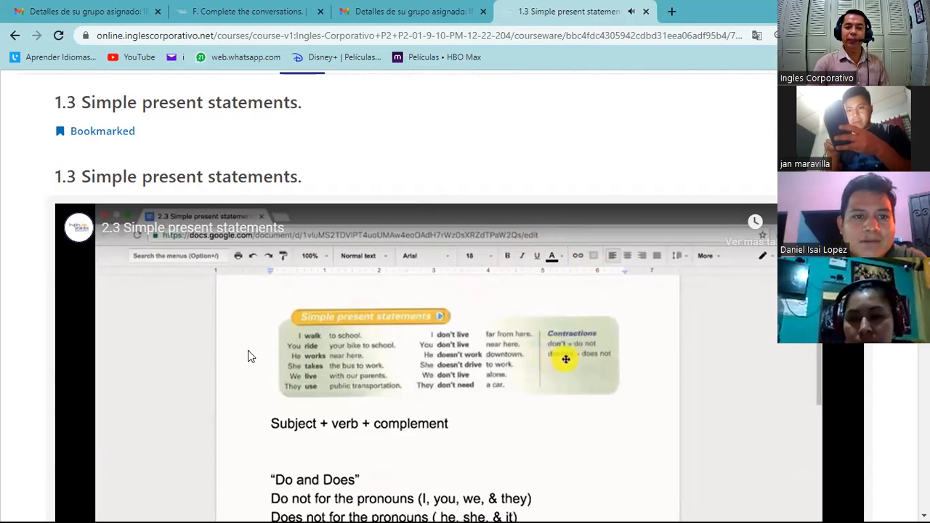
pyautogui.scroll(-3)
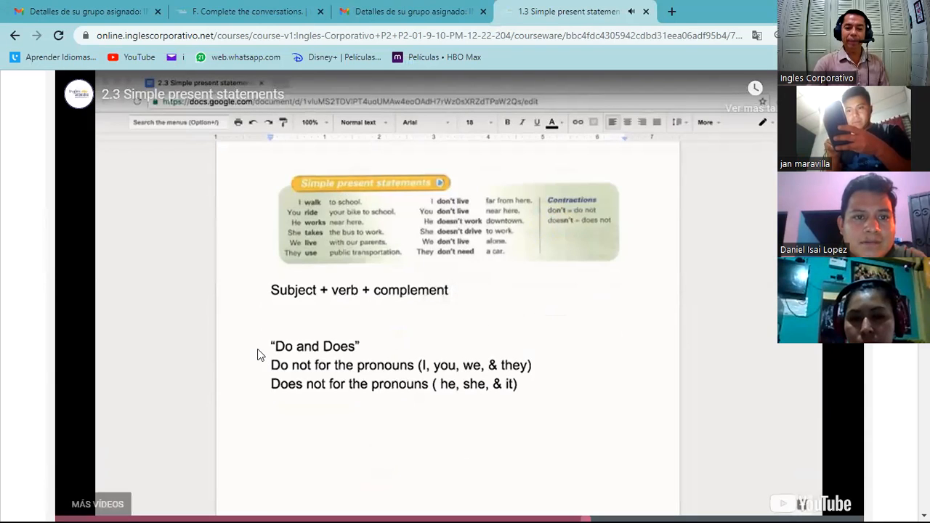
pyautogui.moveTo(253, 346)
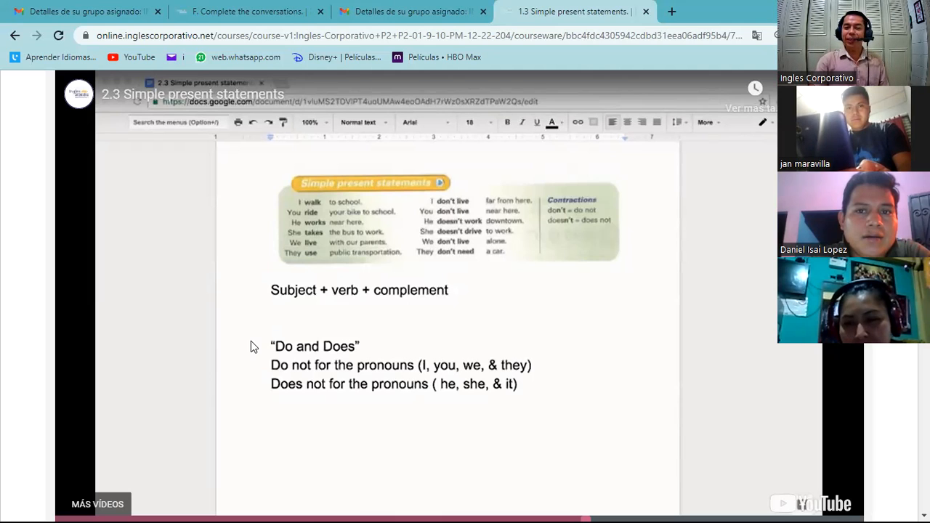
pyautogui.moveTo(261, 364)
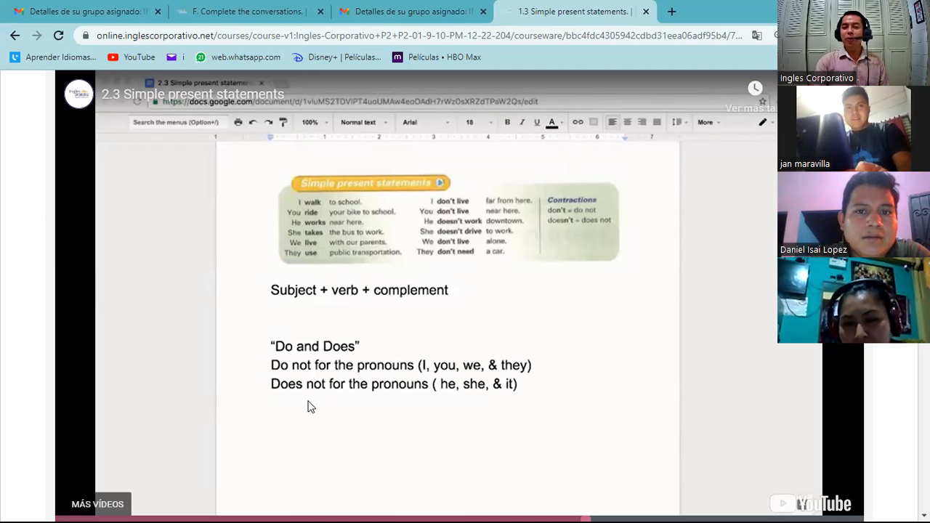
pyautogui.moveTo(323, 413)
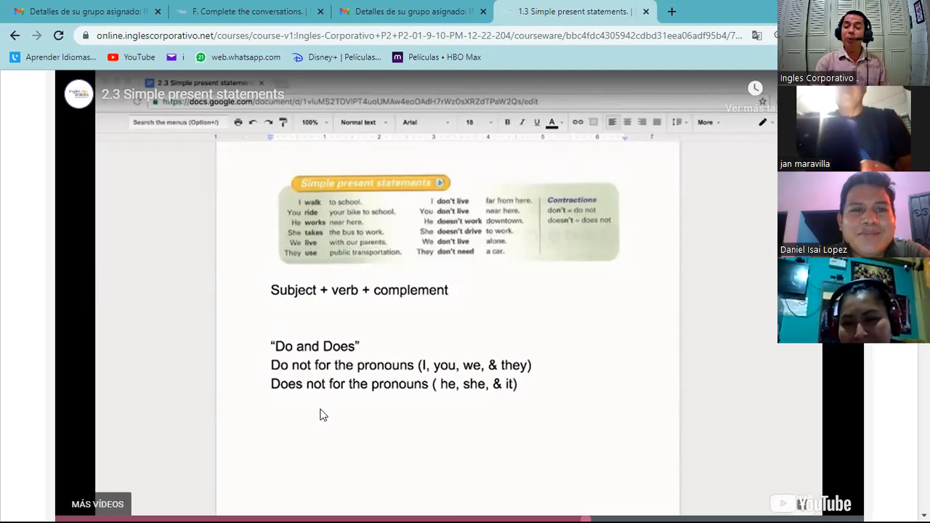
pyautogui.moveTo(631, 346)
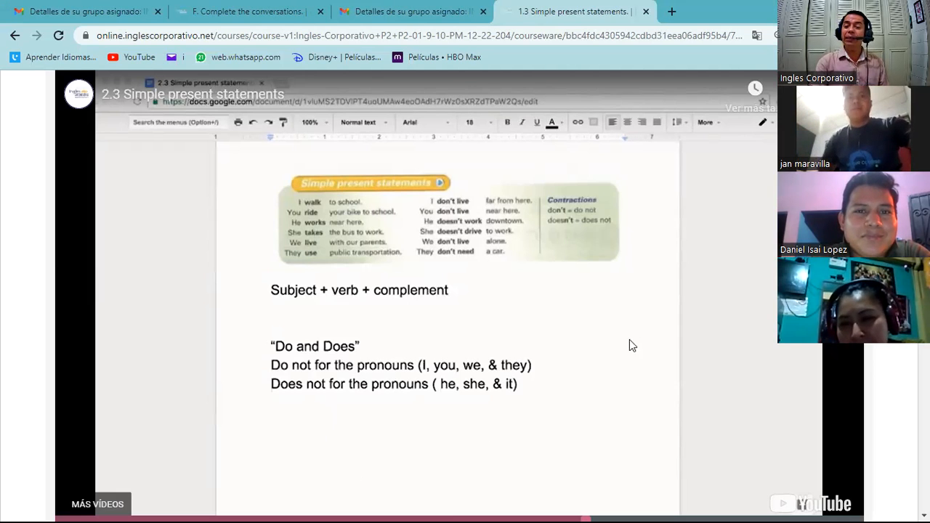
pyautogui.moveTo(663, 350)
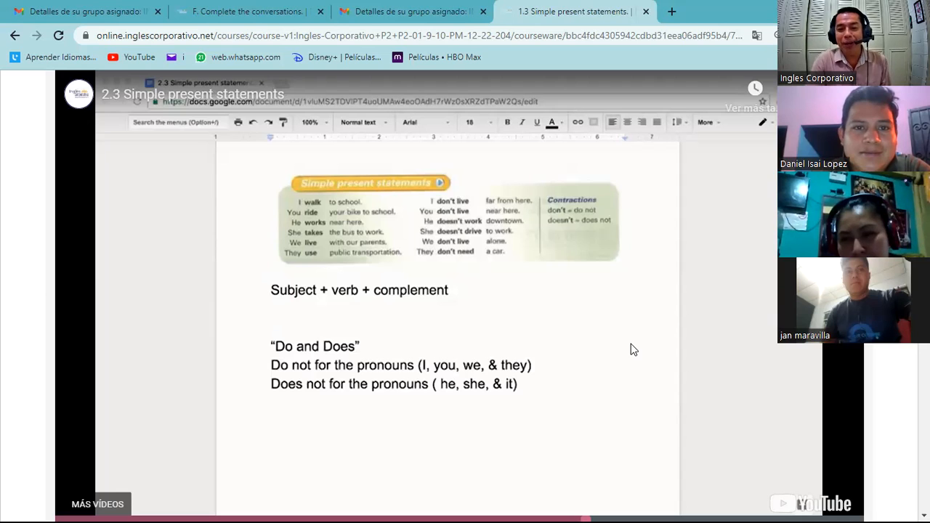
pyautogui.moveTo(625, 345)
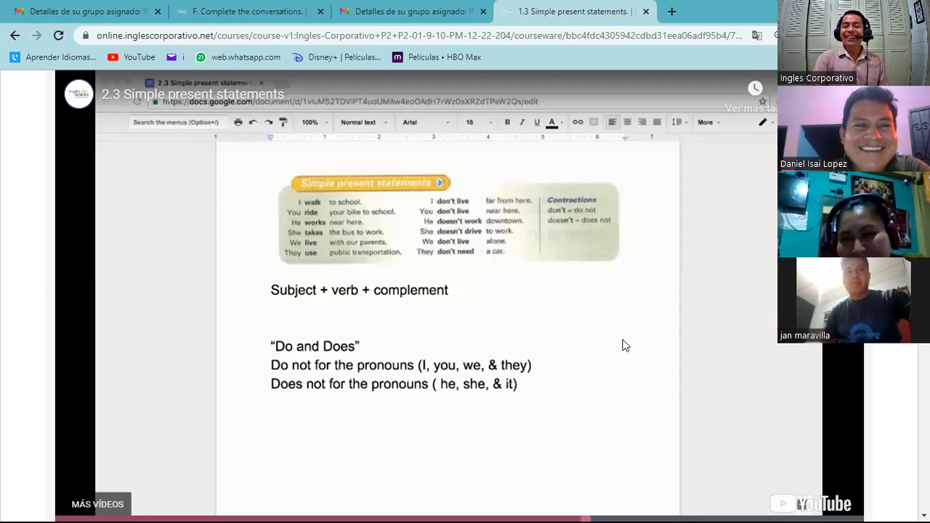
pyautogui.moveTo(547, 320)
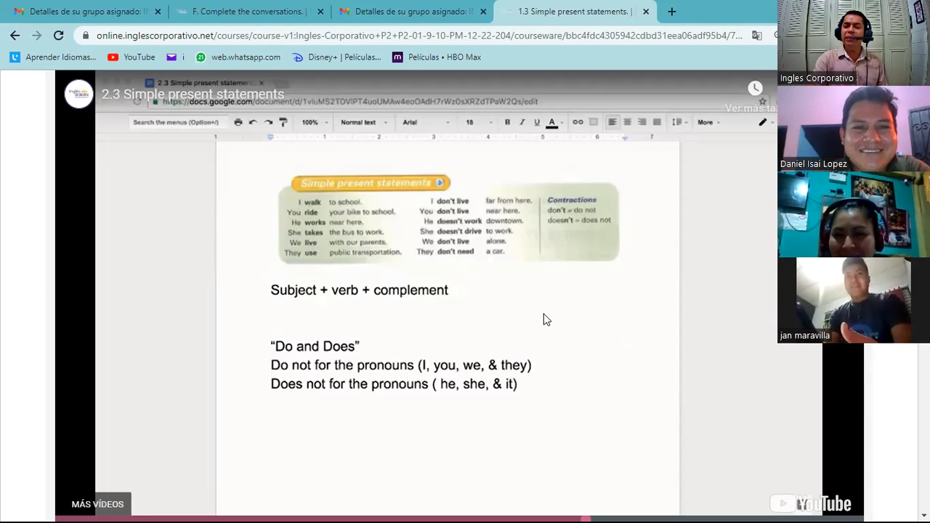
pyautogui.moveTo(569, 320)
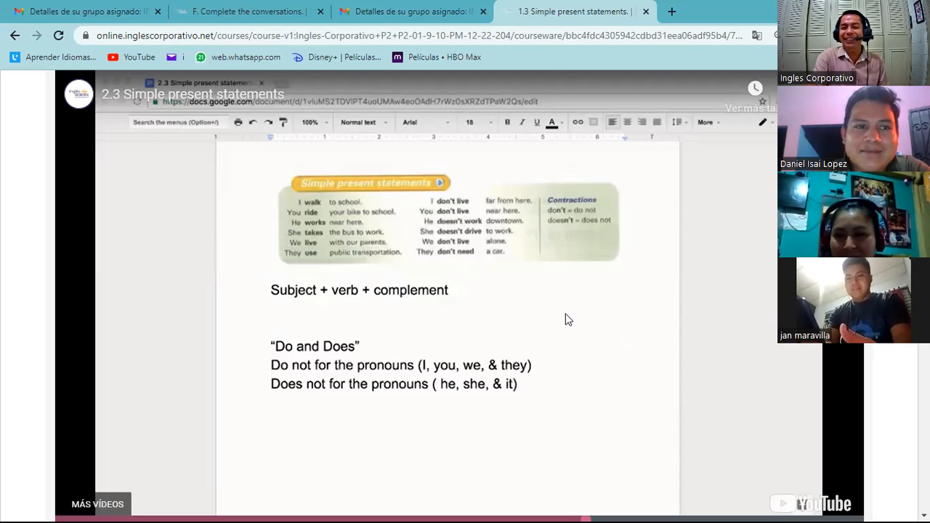
pyautogui.moveTo(566, 313)
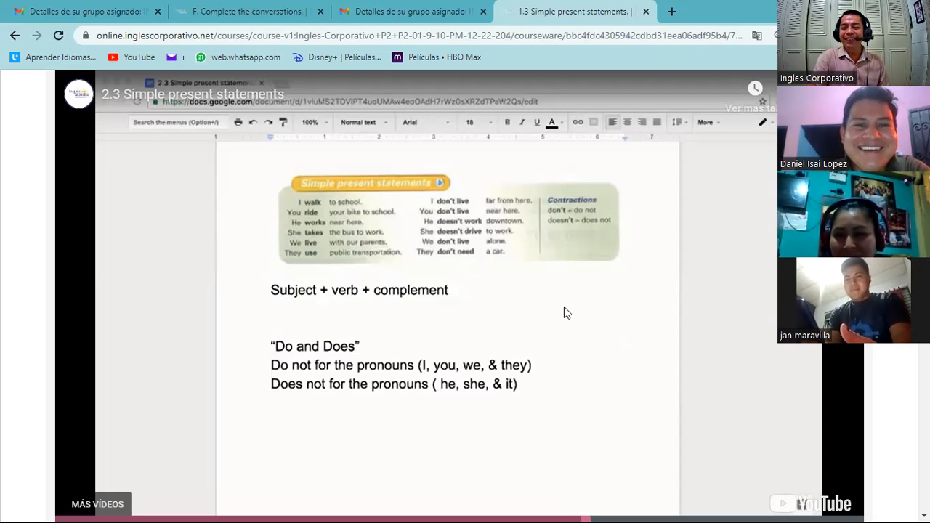
pyautogui.moveTo(509, 271)
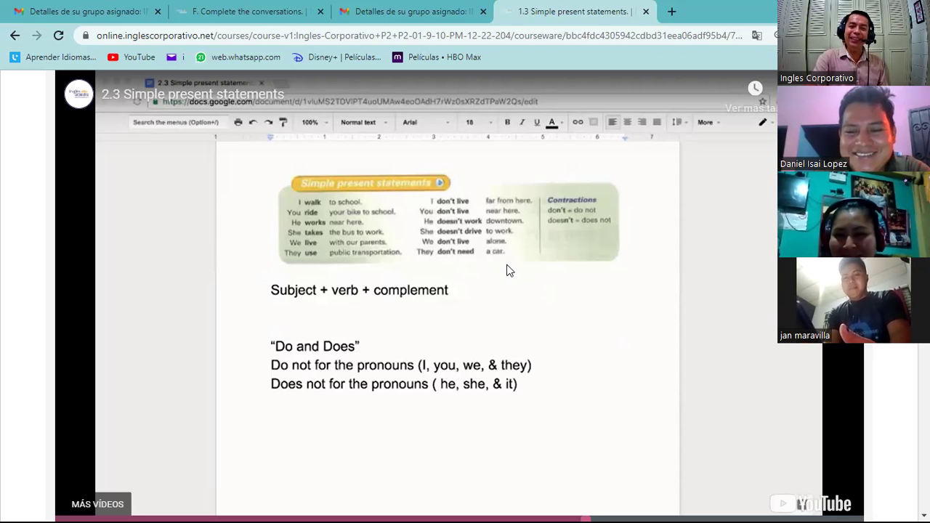
pyautogui.moveTo(258, 11)
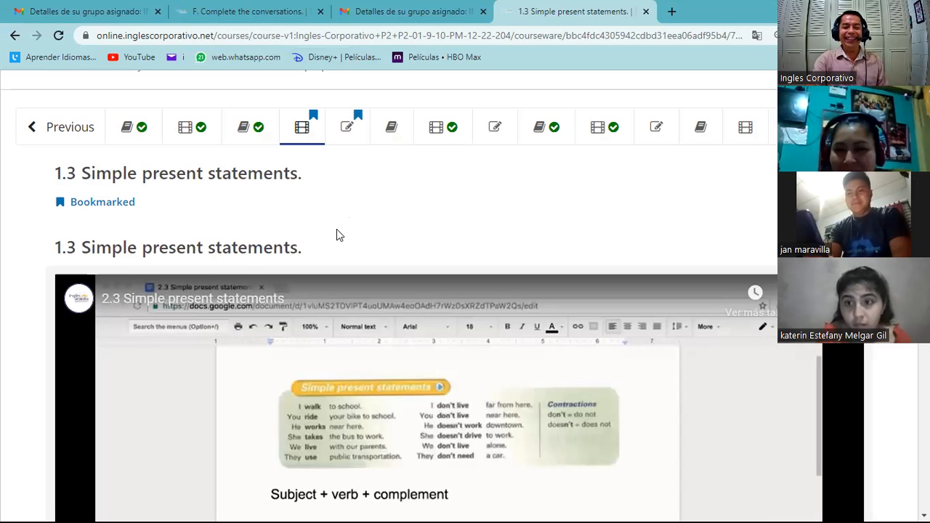
pyautogui.moveTo(302, 128)
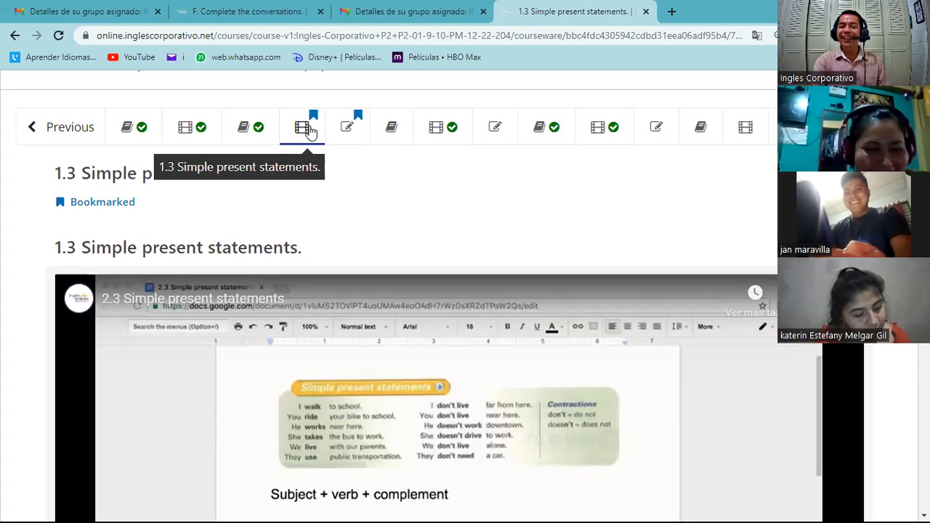
pyautogui.moveTo(346, 128)
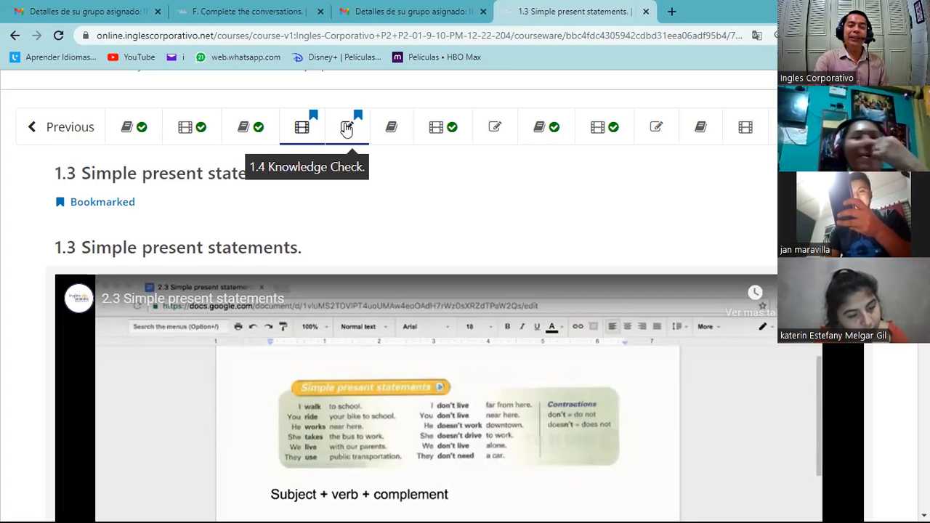
# Step: Go to the 1.4 Knowledge Check unit and look over its first conversation question
pyautogui.click(346, 128)
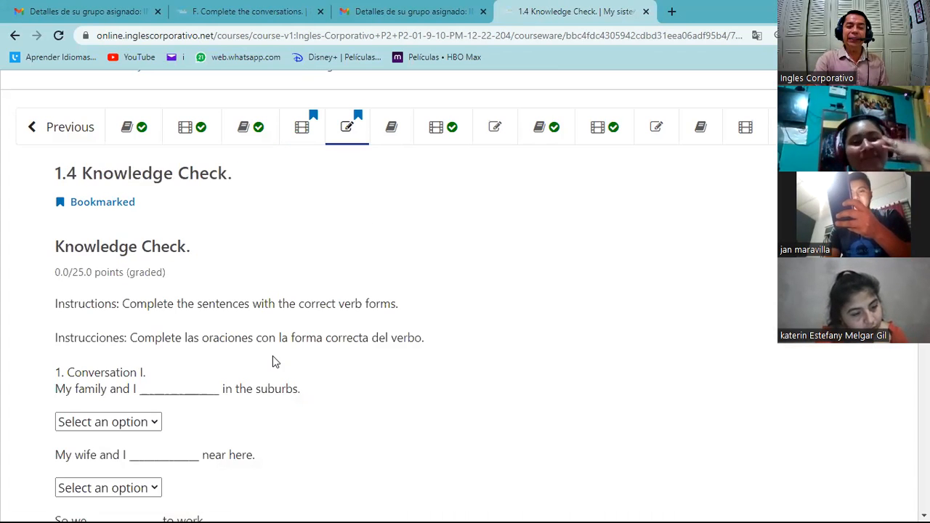
pyautogui.scroll(-3)
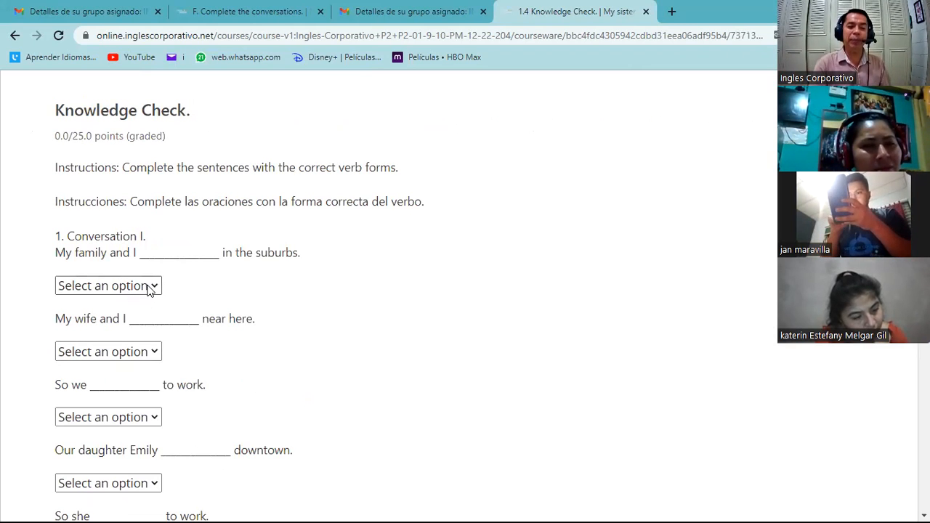
pyautogui.click(107, 285)
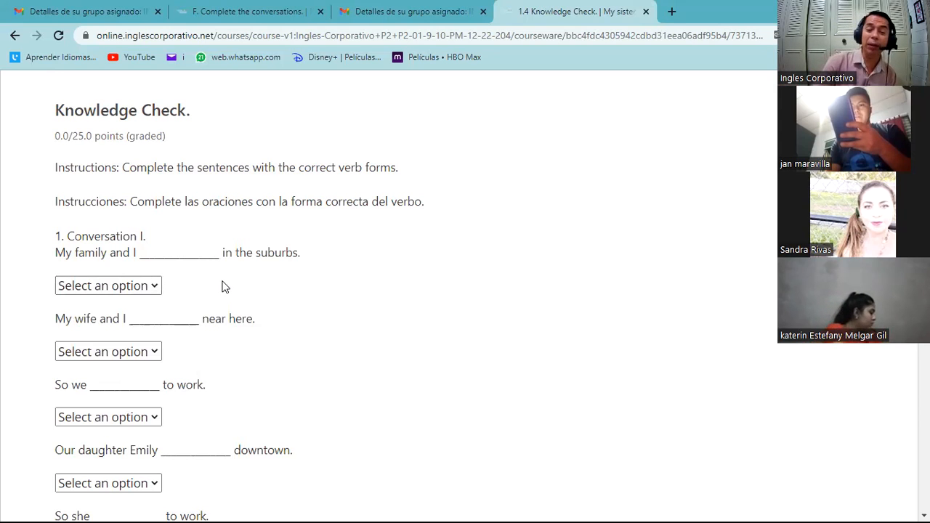
pyautogui.click(108, 284)
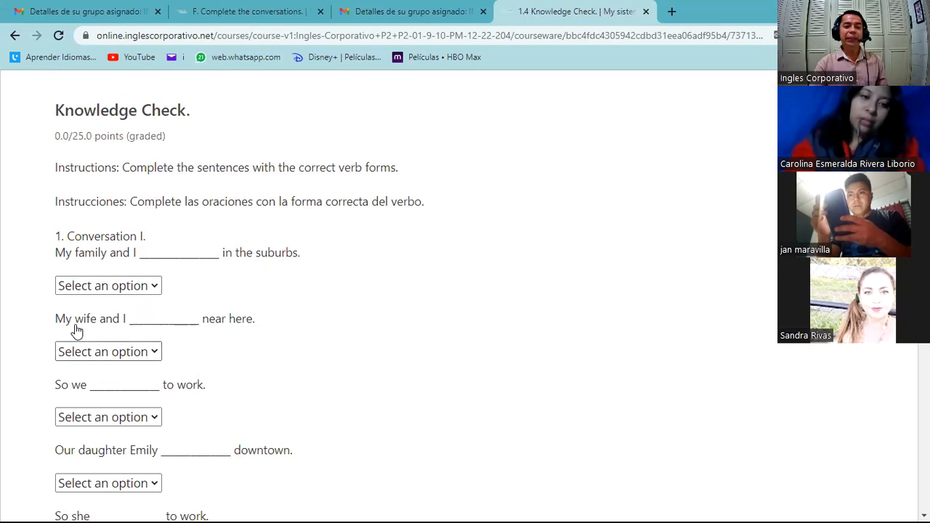
pyautogui.scroll(-3)
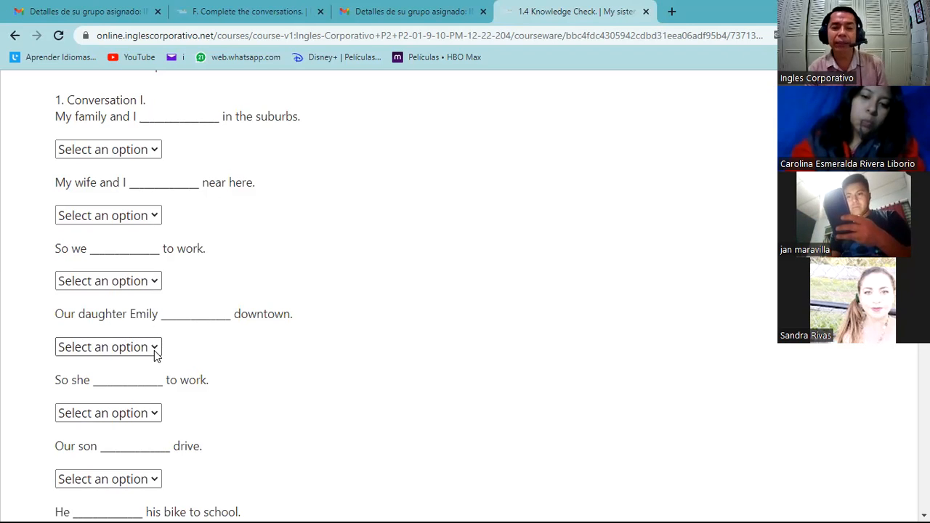
# Step: Review the verb choices for the Emily and My parents sentences, then return to the top of the page
pyautogui.click(108, 346)
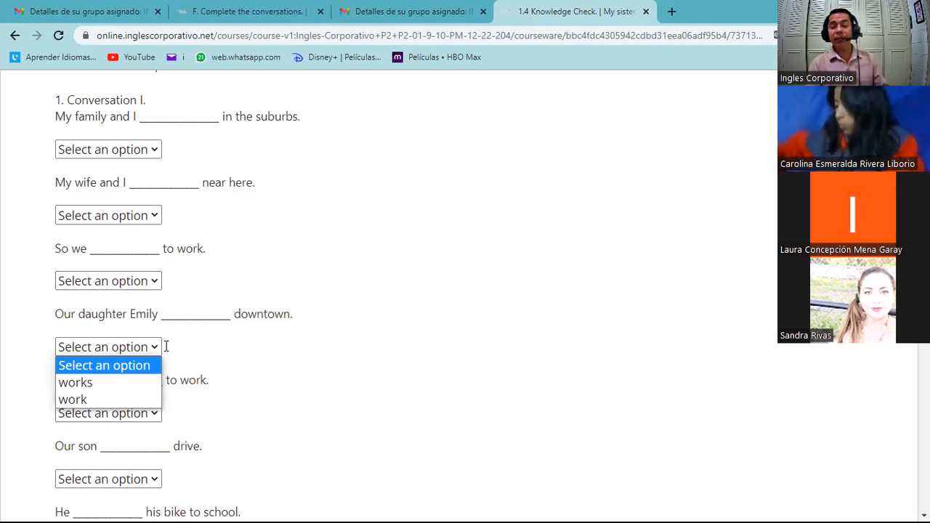
pyautogui.moveTo(182, 356)
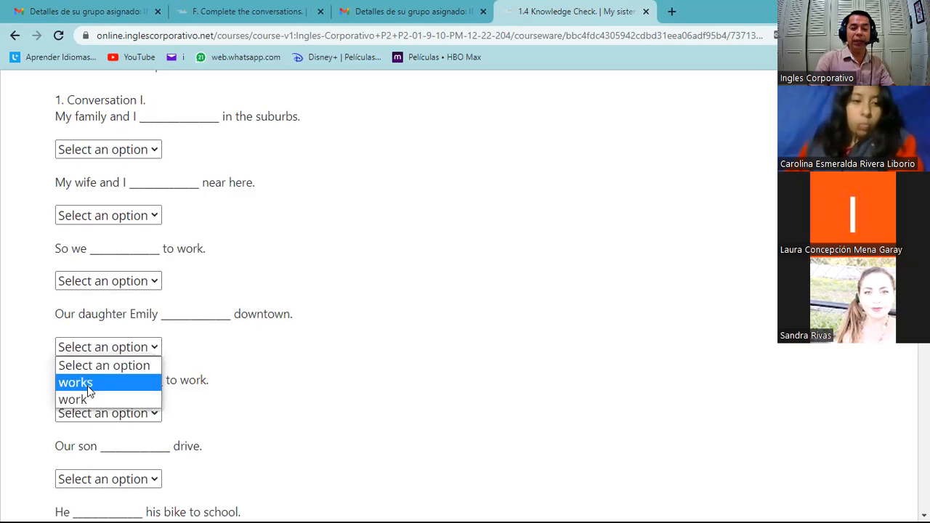
pyautogui.moveTo(293, 406)
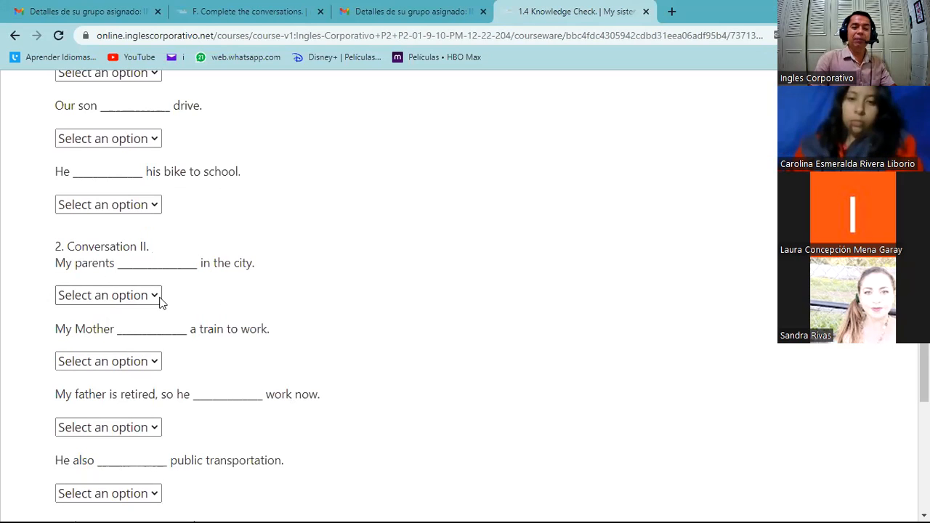
pyautogui.click(108, 295)
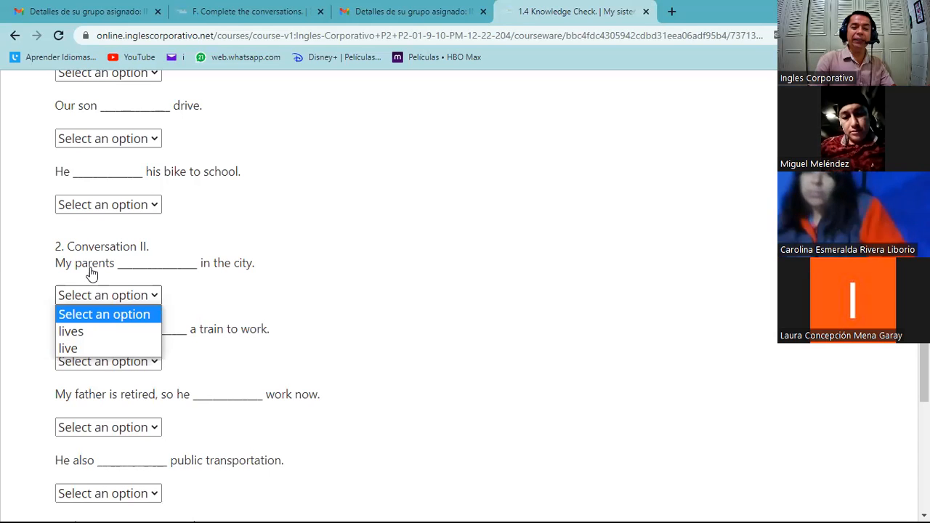
pyautogui.moveTo(291, 273)
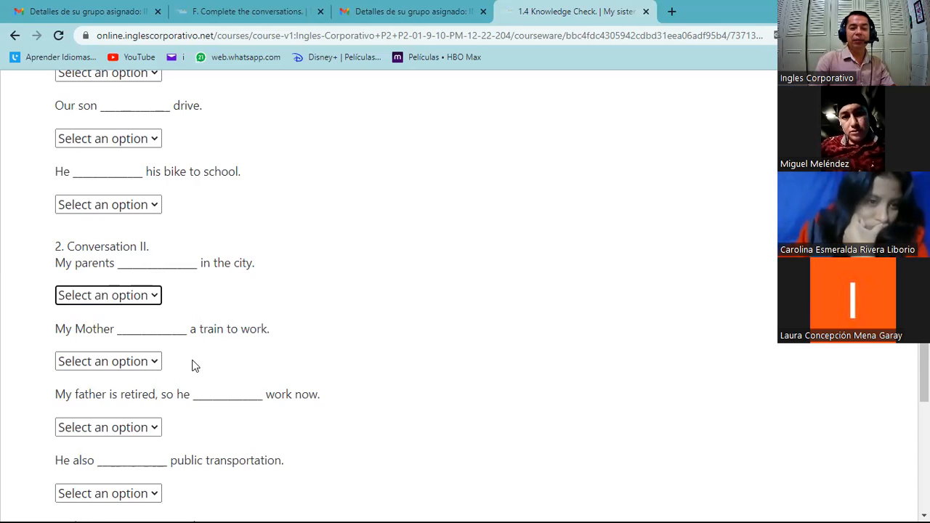
pyautogui.scroll(-3)
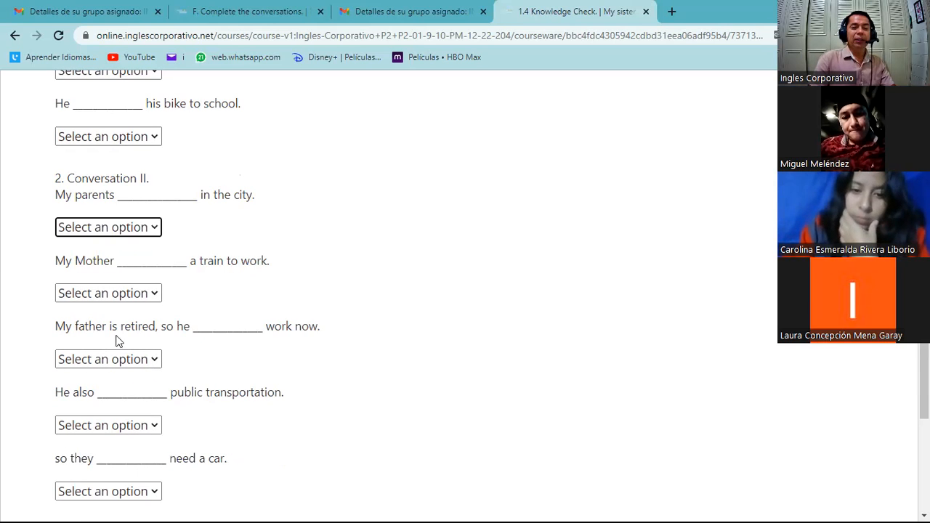
pyautogui.moveTo(85, 395)
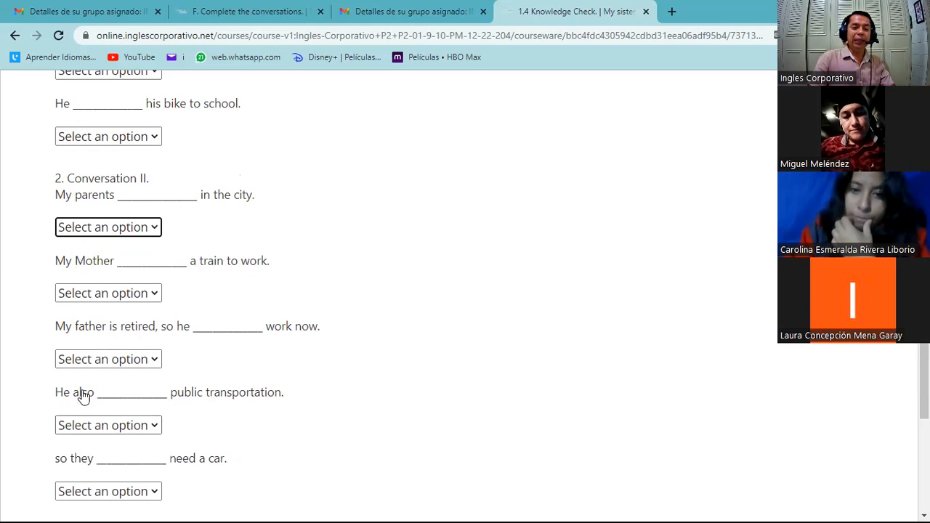
pyautogui.scroll(-3)
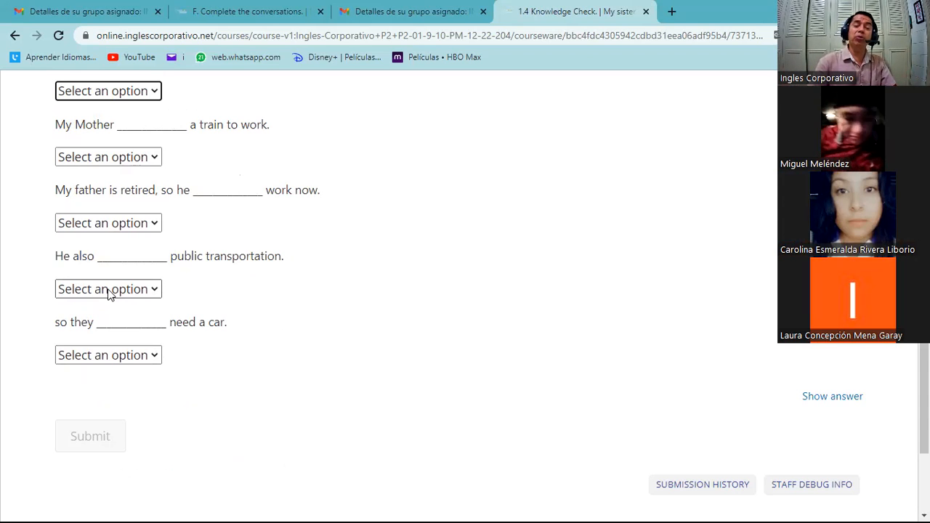
pyautogui.scroll(3)
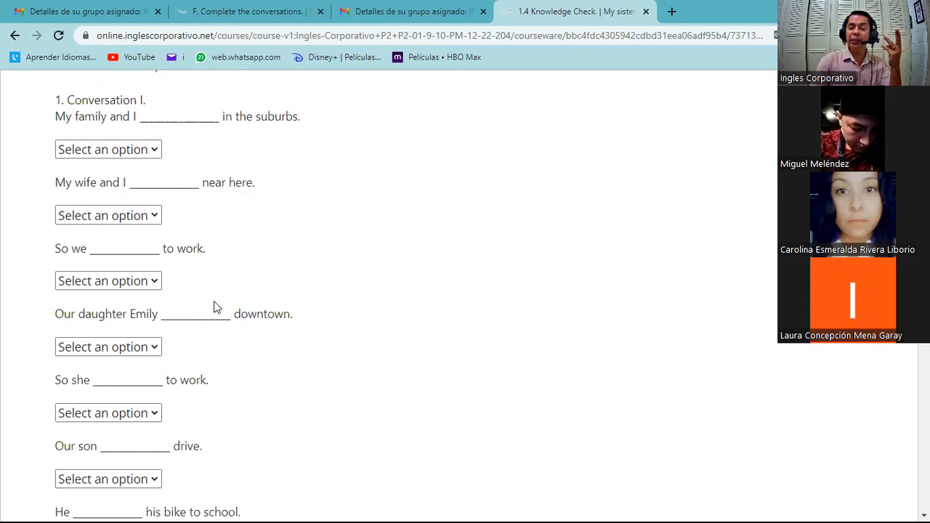
pyautogui.scroll(3)
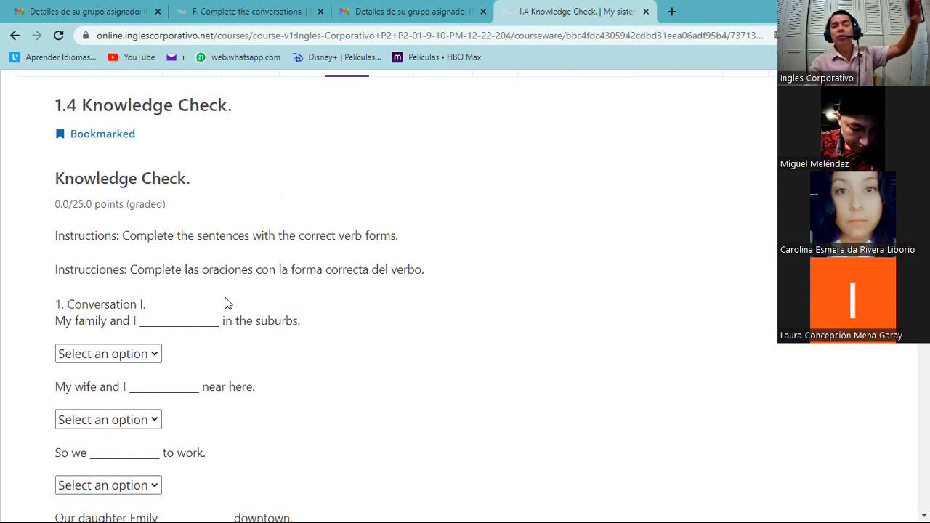
pyautogui.scroll(3)
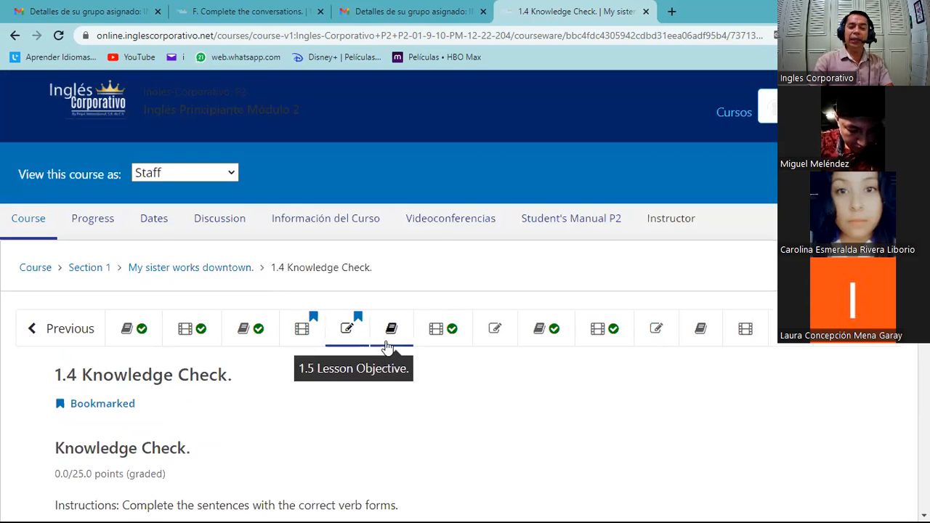
pyautogui.moveTo(436, 328)
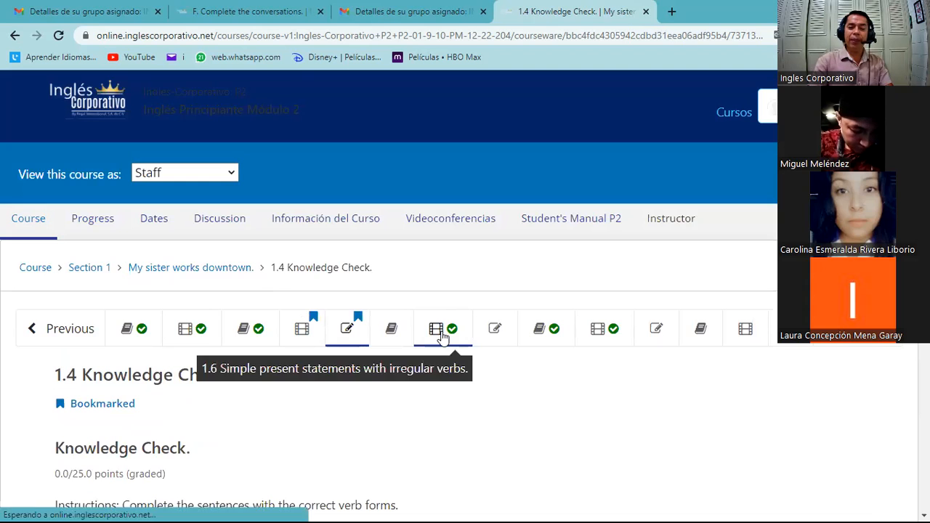
# Step: Go to unit 1.6 irregular verbs, restart its video and seek ahead to the irregular verbs explanation
pyautogui.click(436, 328)
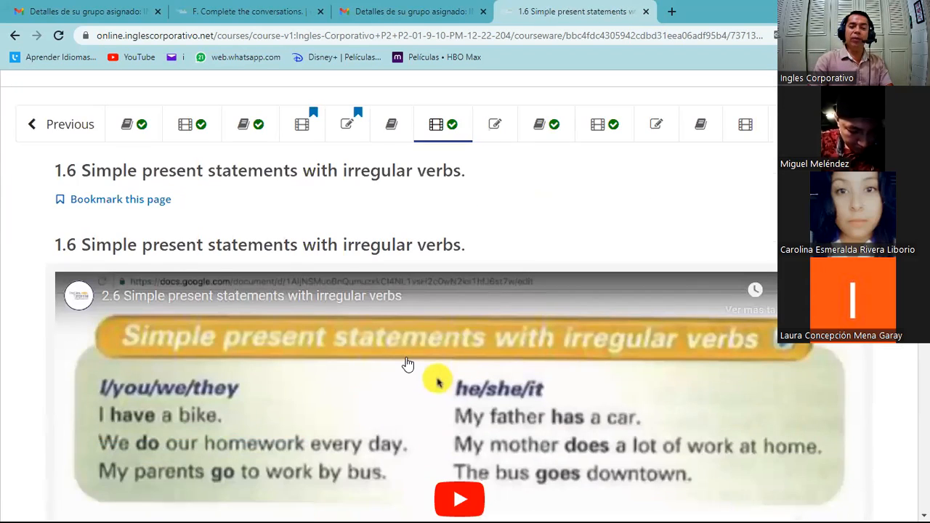
pyautogui.scroll(-3)
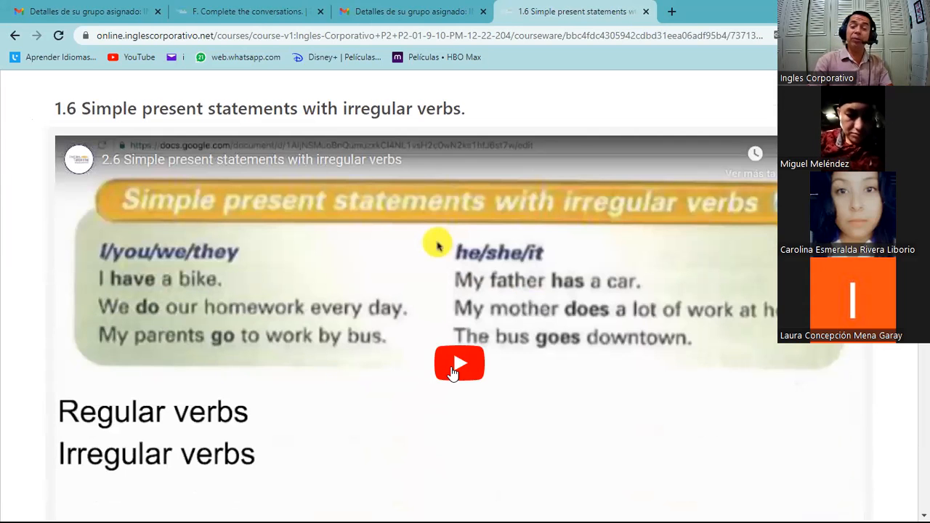
pyautogui.scroll(-3)
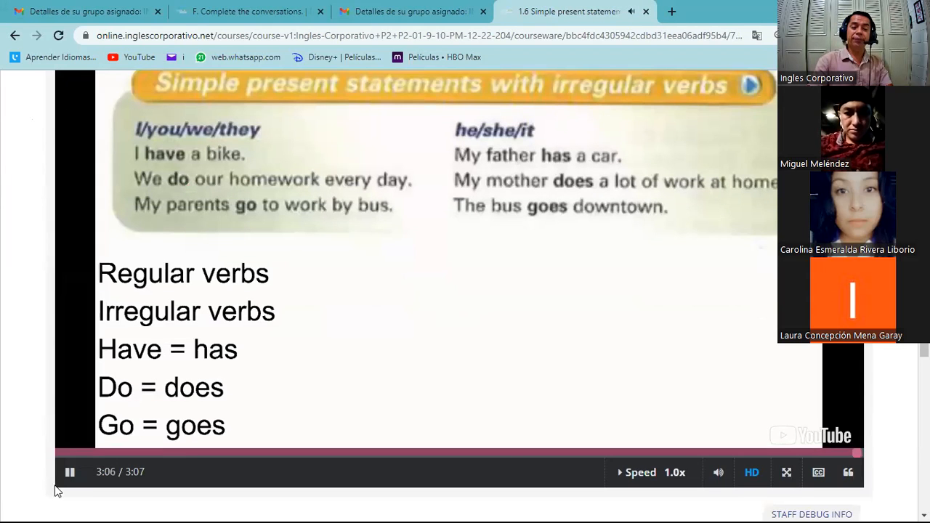
pyautogui.click(58, 453)
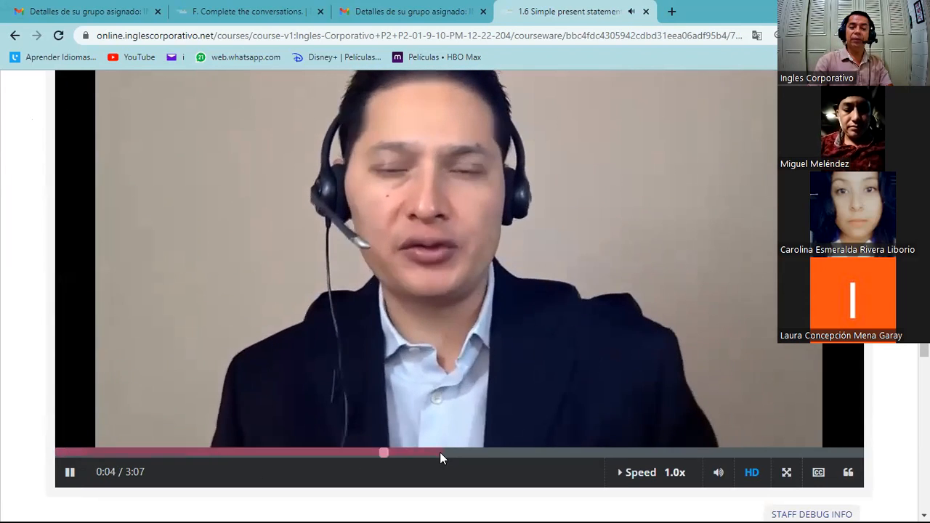
pyautogui.click(447, 454)
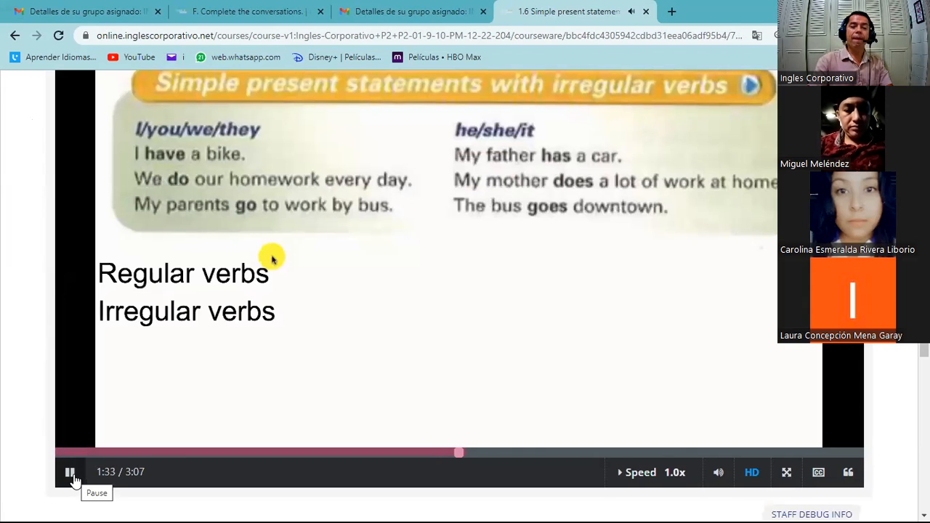
pyautogui.moveTo(169, 122)
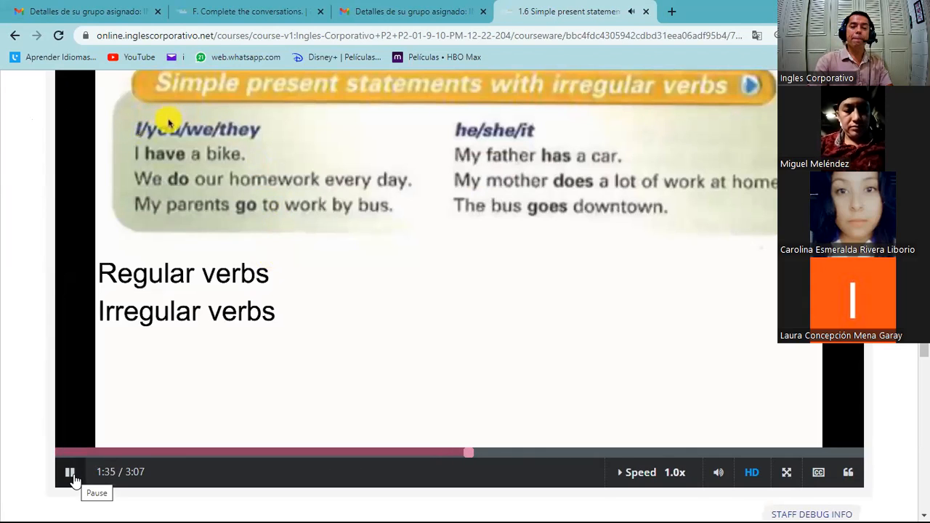
pyautogui.moveTo(234, 119)
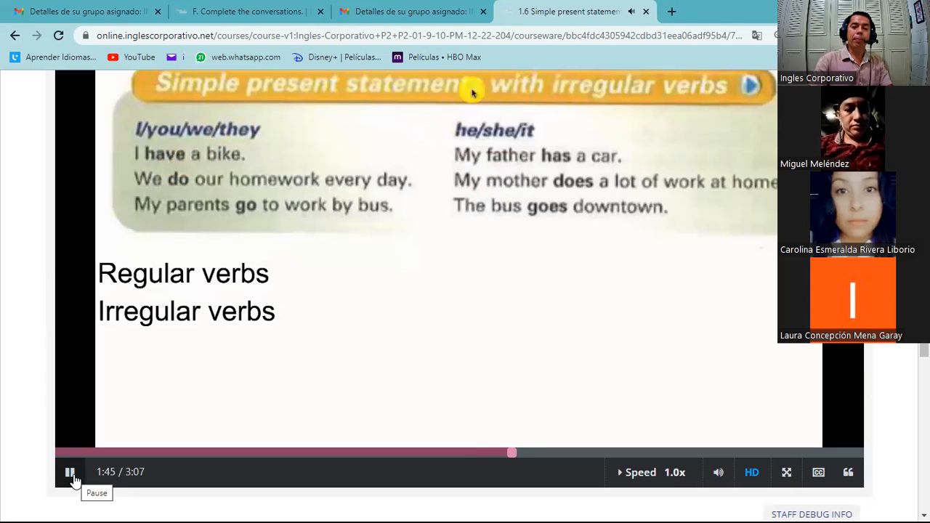
pyautogui.moveTo(567, 167)
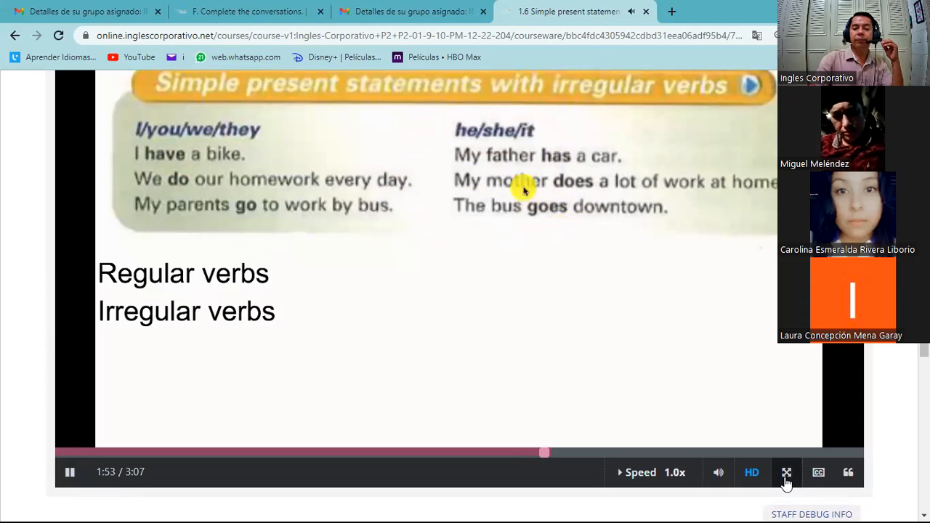
# Step: Full-screen the irregular verbs video, pause it at about 2:07 on Have = has, Do = does, Go = goes, and dismiss the Más videos strip
pyautogui.click(640, 473)
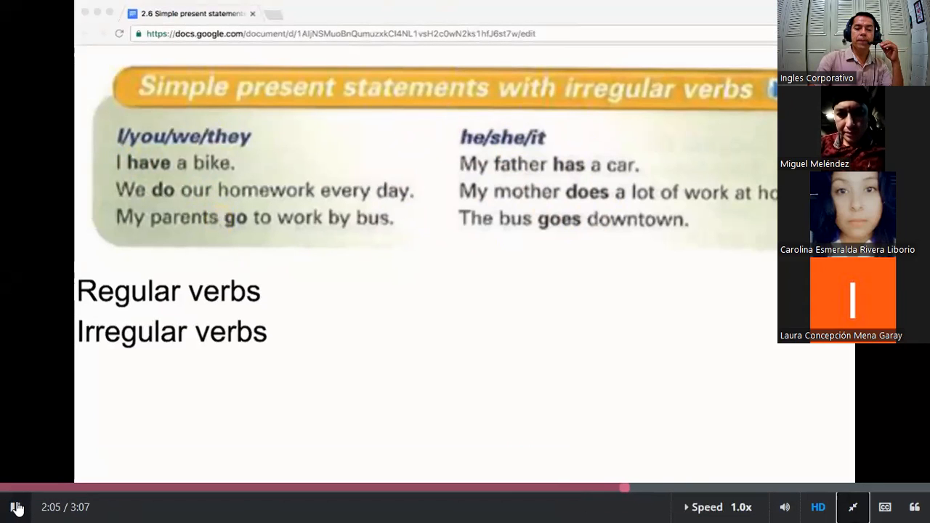
pyautogui.click(17, 506)
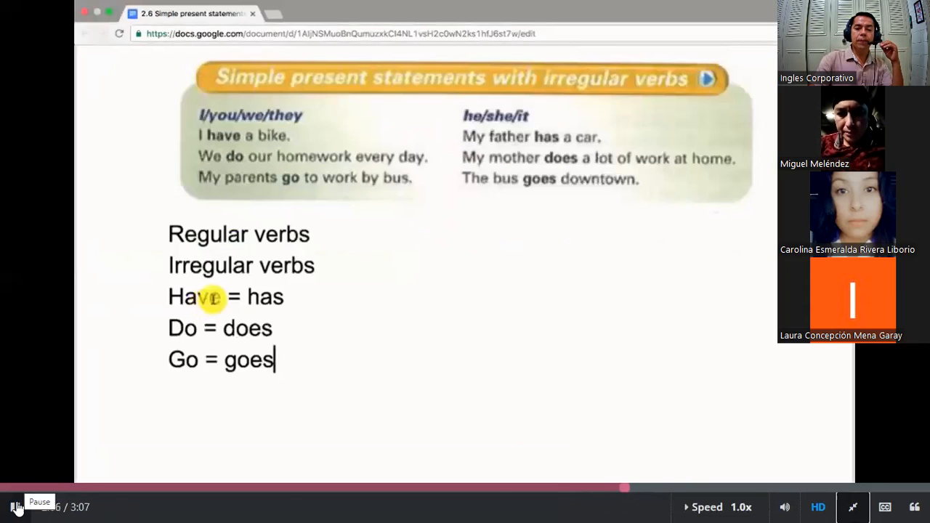
pyautogui.click(14, 506)
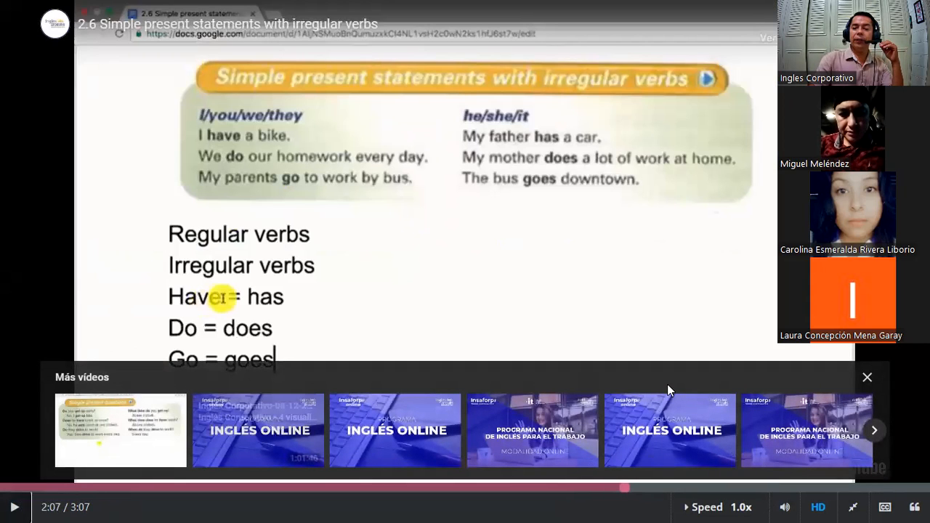
pyautogui.click(866, 378)
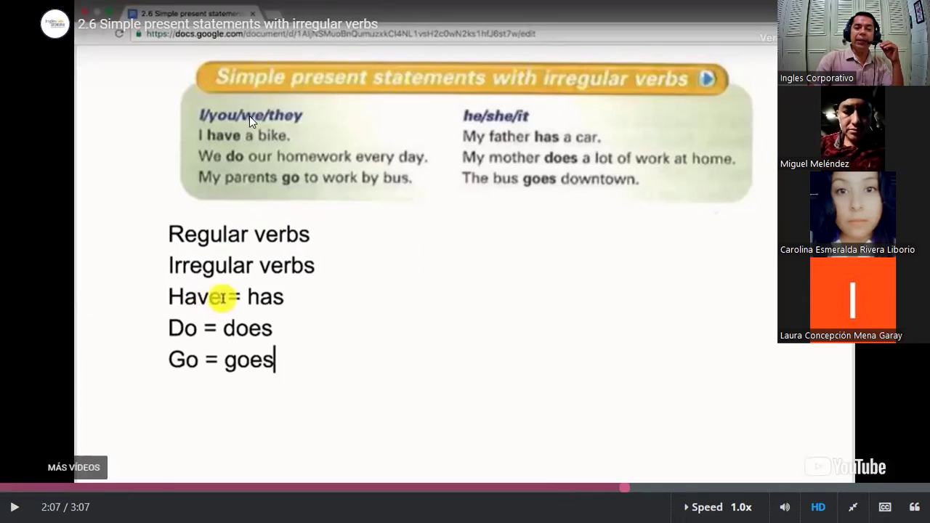
pyautogui.moveTo(320, 123)
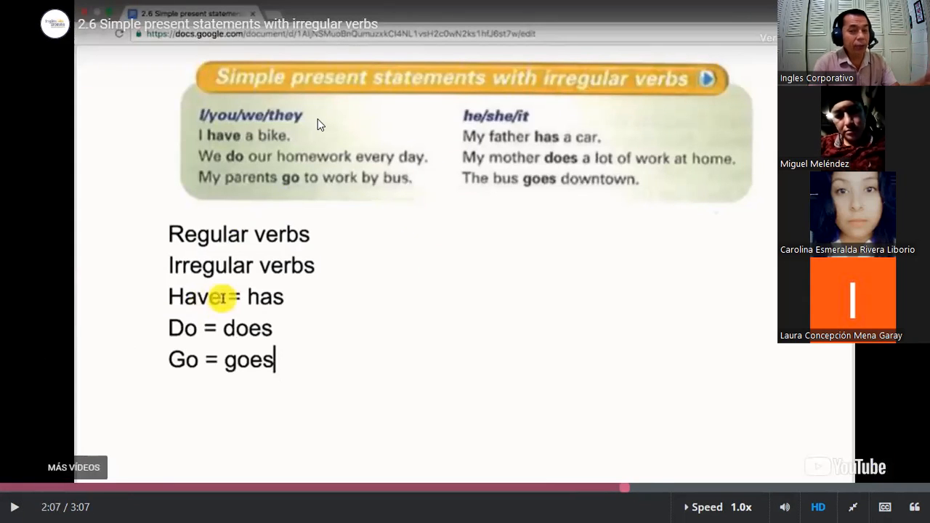
pyautogui.moveTo(201, 347)
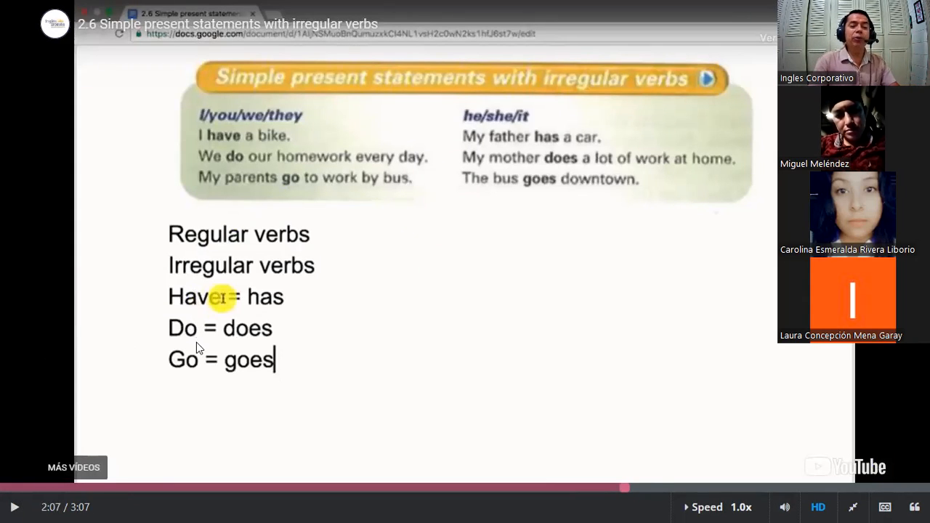
pyautogui.moveTo(224, 376)
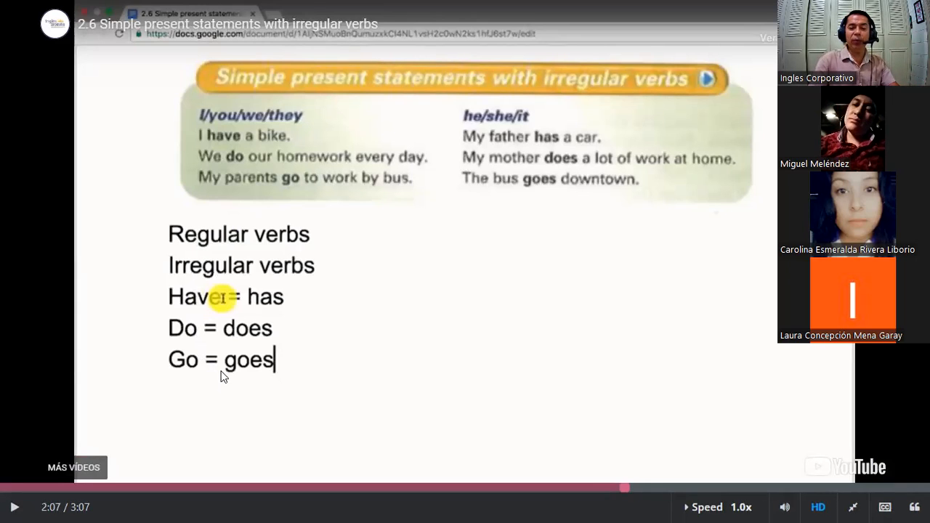
pyautogui.moveTo(485, 133)
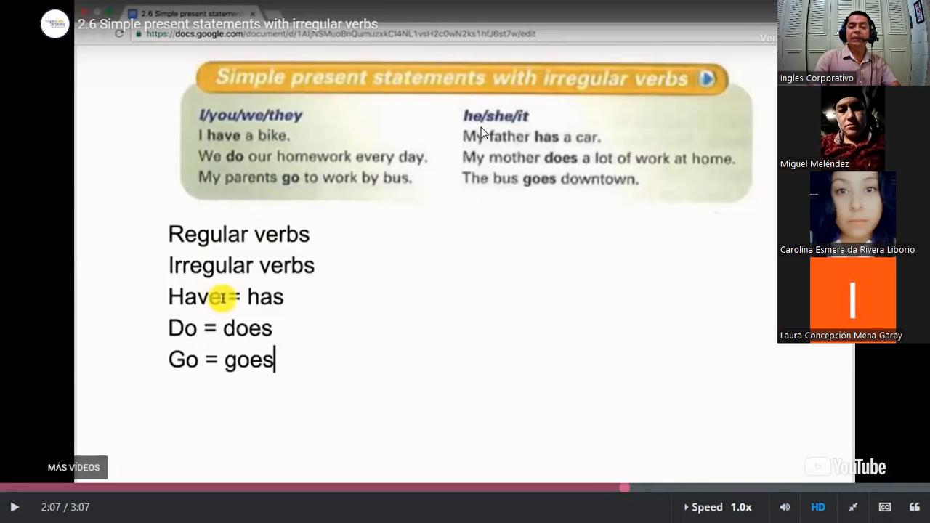
pyautogui.moveTo(526, 131)
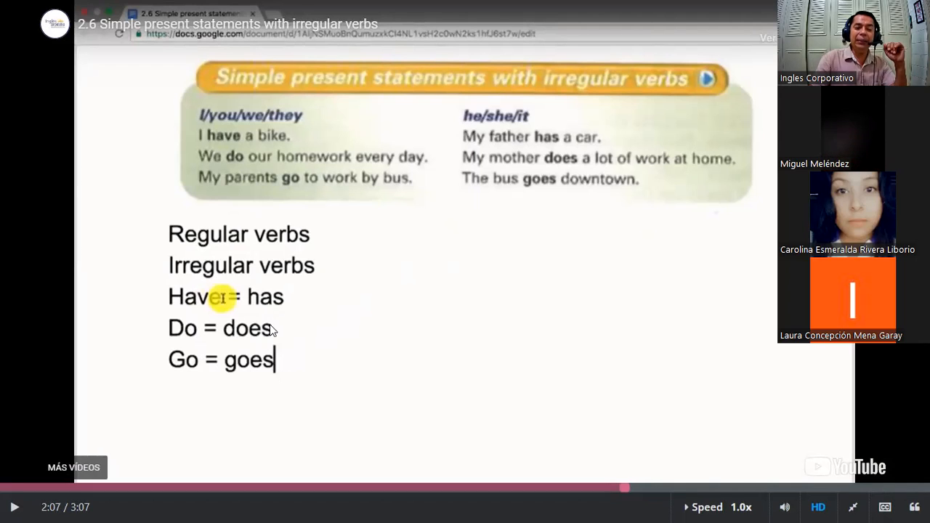
pyautogui.moveTo(439, 378)
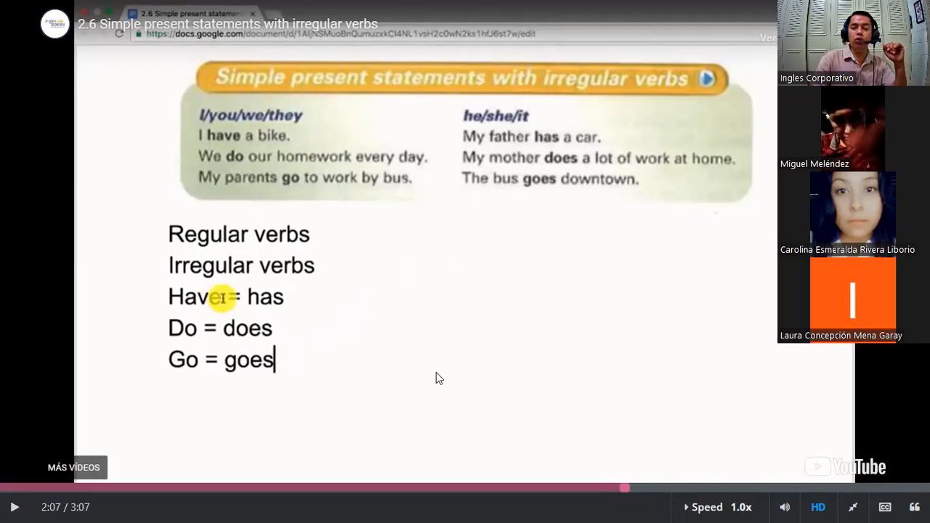
pyautogui.moveTo(465, 255)
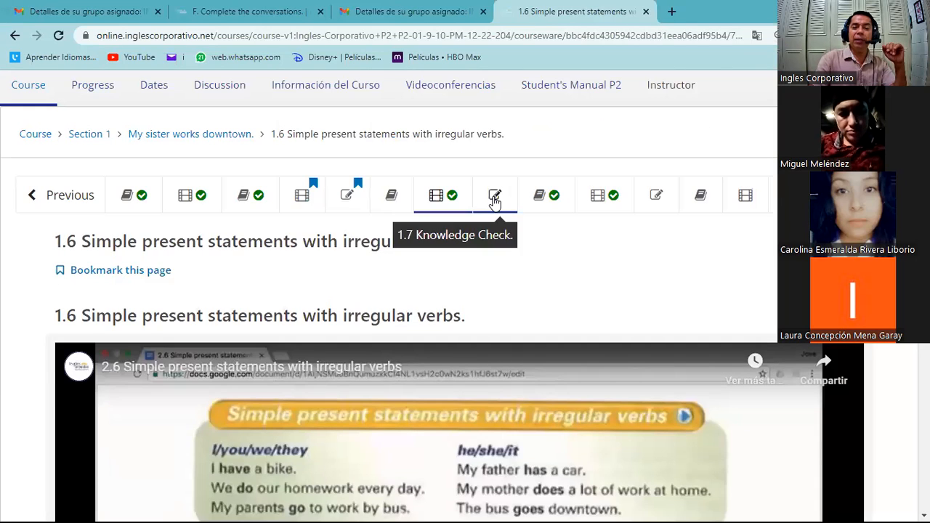
# Step: Flip between the 1.4 and 1.7 Knowledge Check units, settling on 1.7's Conversation I questions
pyautogui.click(494, 195)
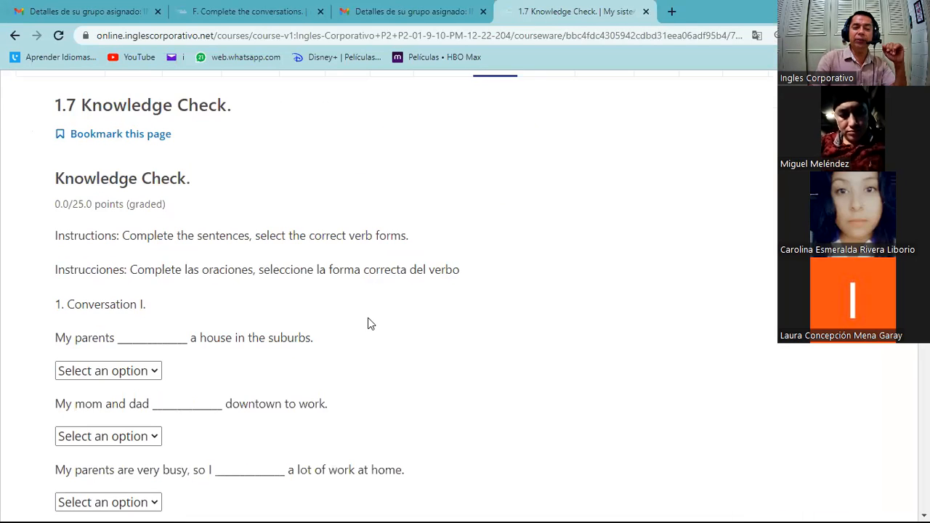
pyautogui.scroll(-3)
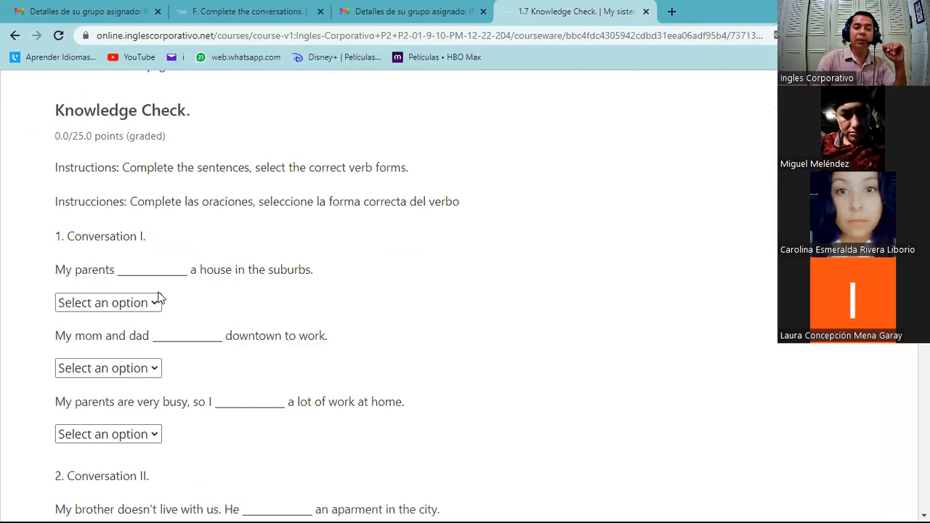
pyautogui.scroll(3)
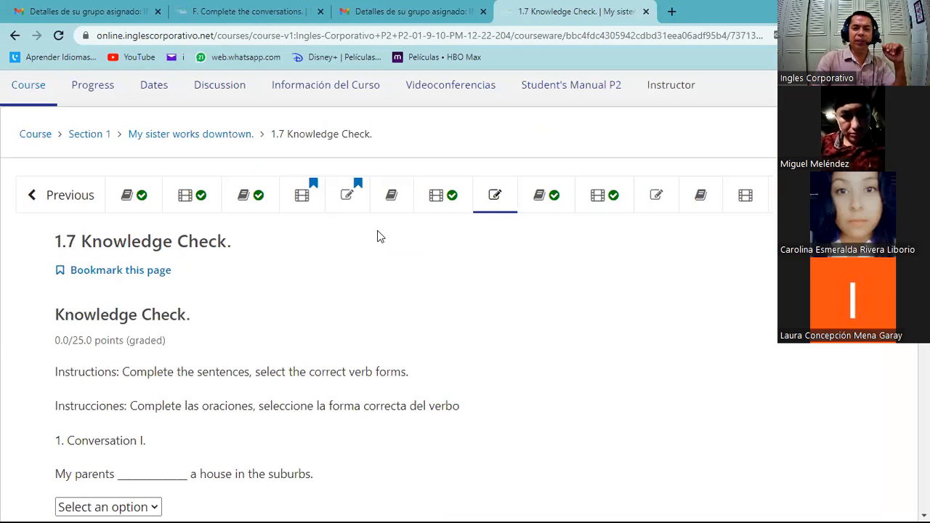
pyautogui.click(346, 195)
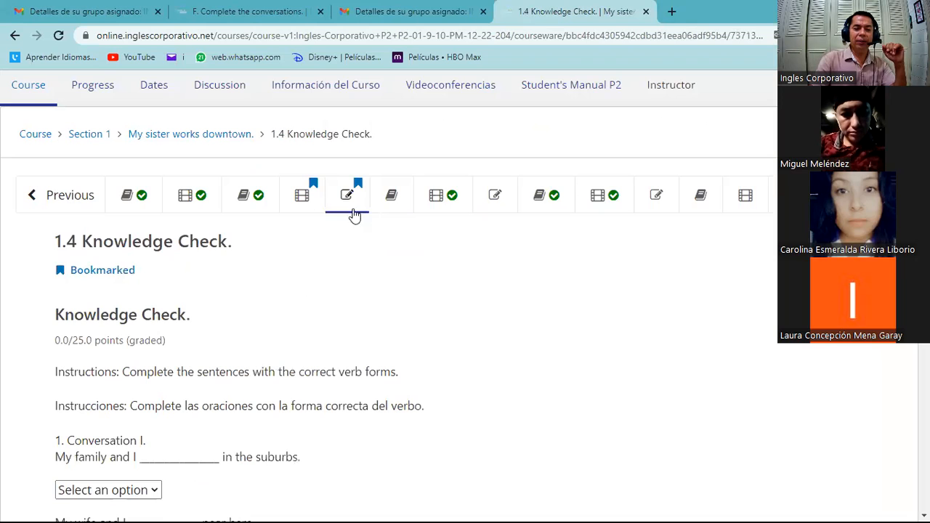
pyautogui.click(494, 195)
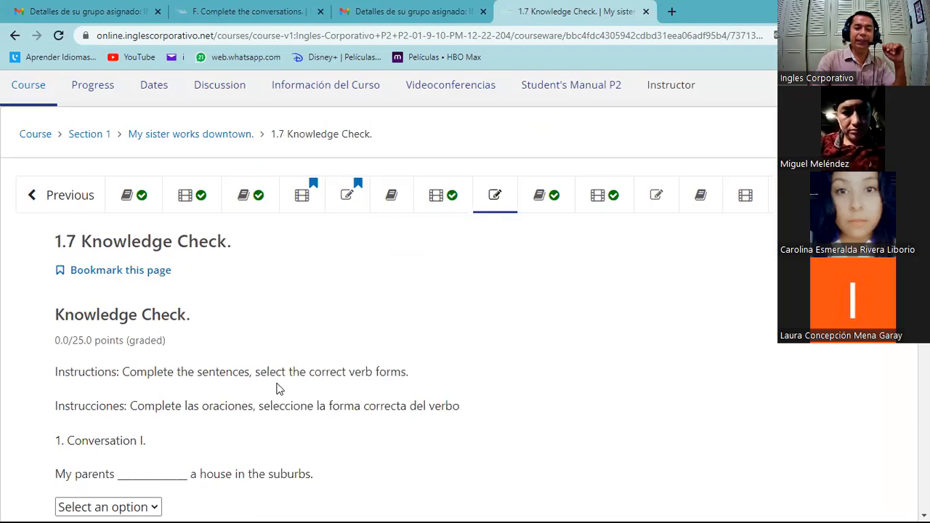
pyautogui.scroll(-3)
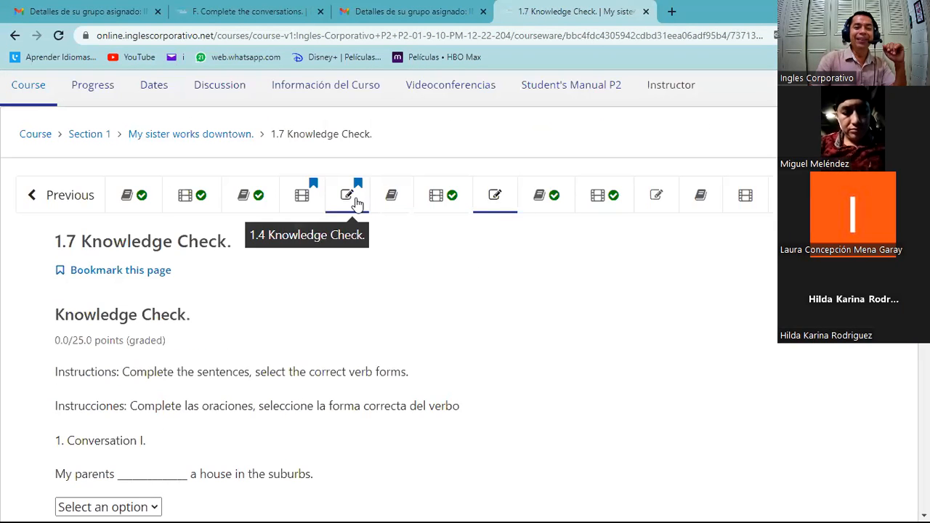
pyautogui.click(346, 195)
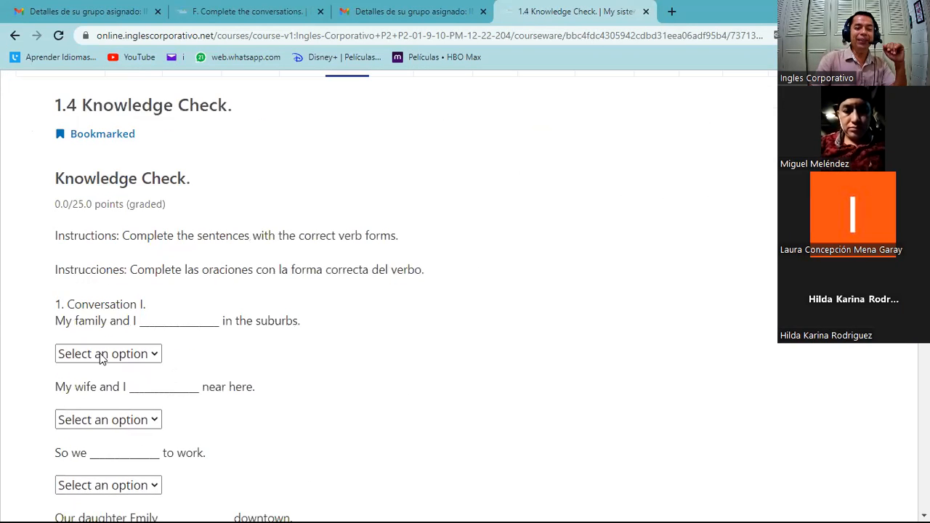
pyautogui.scroll(3)
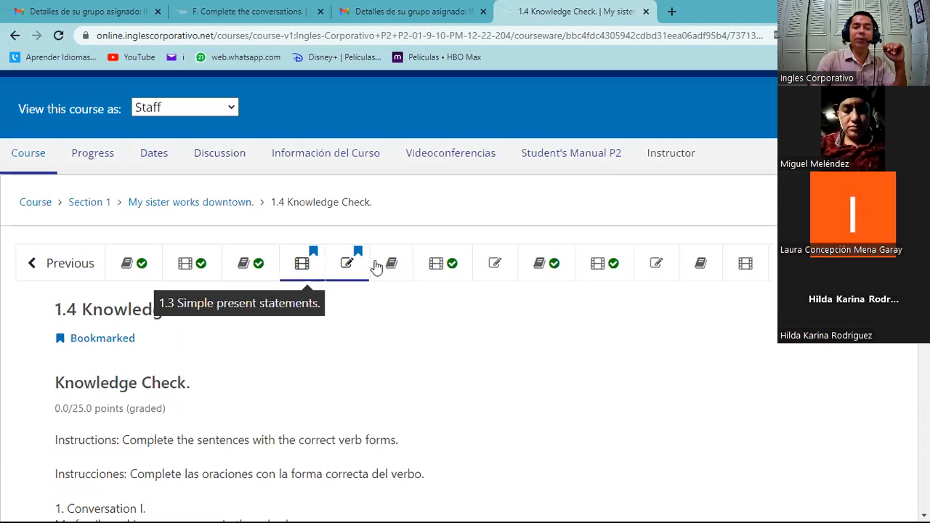
pyautogui.click(494, 263)
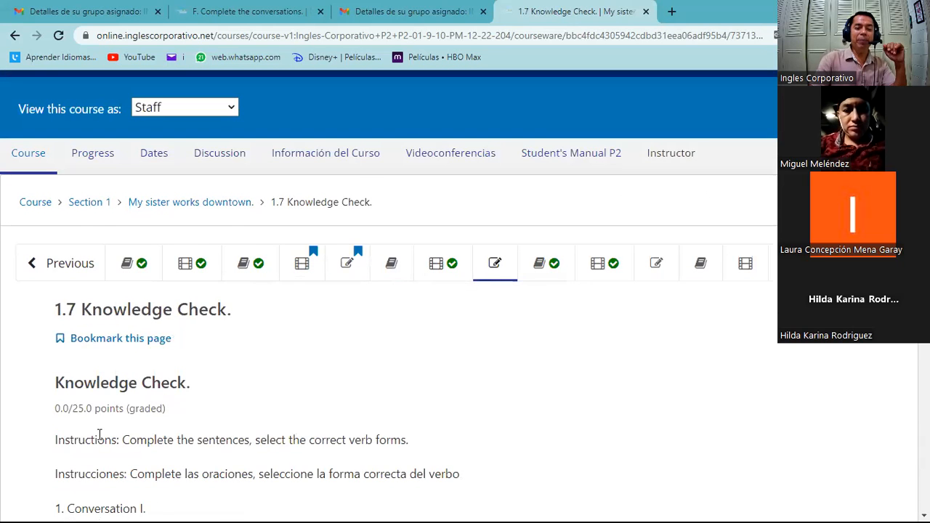
pyautogui.scroll(-3)
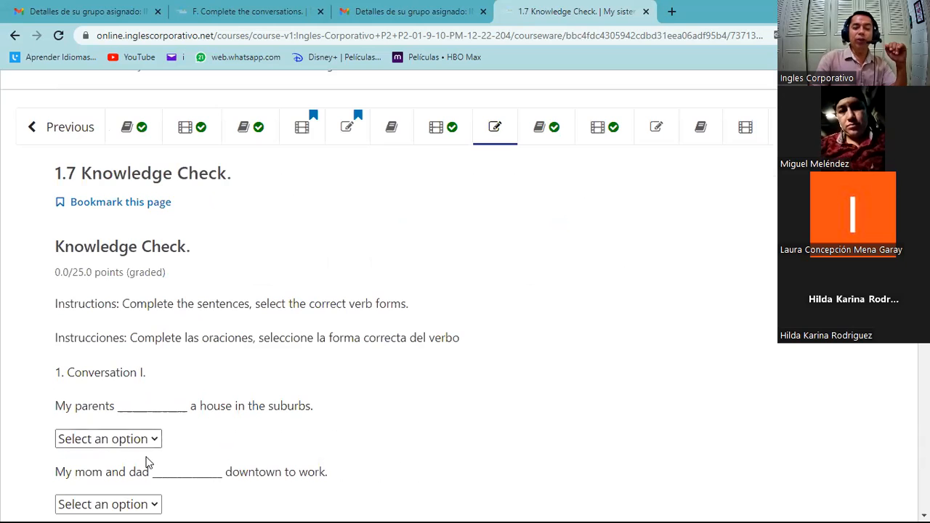
# Step: Show the have/has choices for the first My parents sentence
pyautogui.click(107, 439)
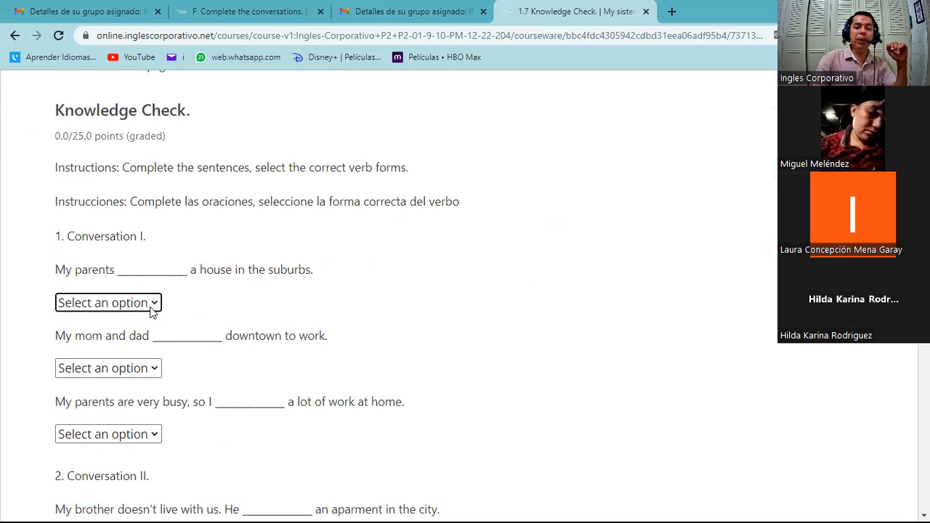
pyautogui.moveTo(158, 308)
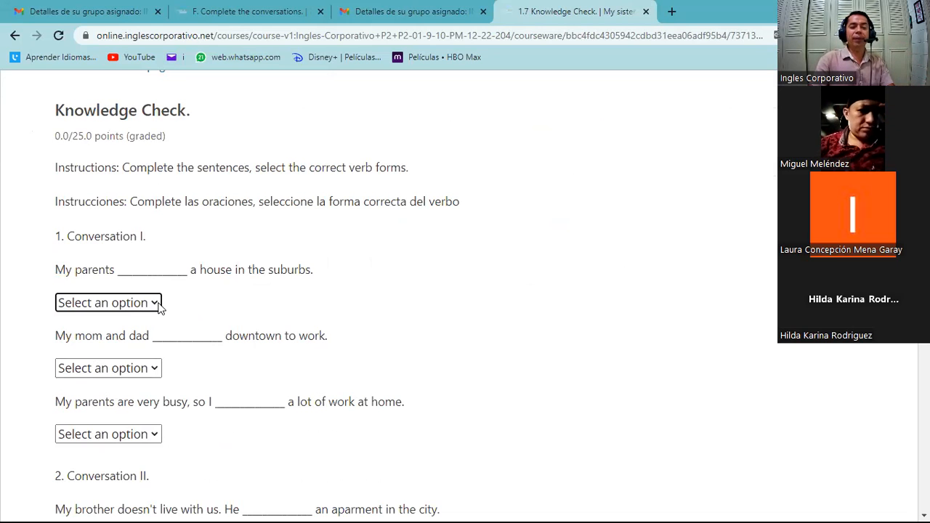
pyautogui.click(108, 302)
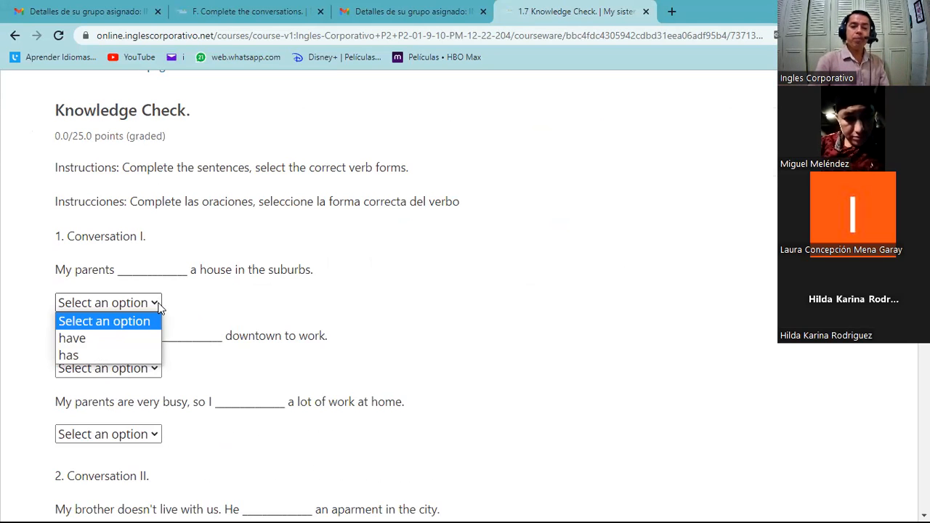
pyautogui.moveTo(73, 337)
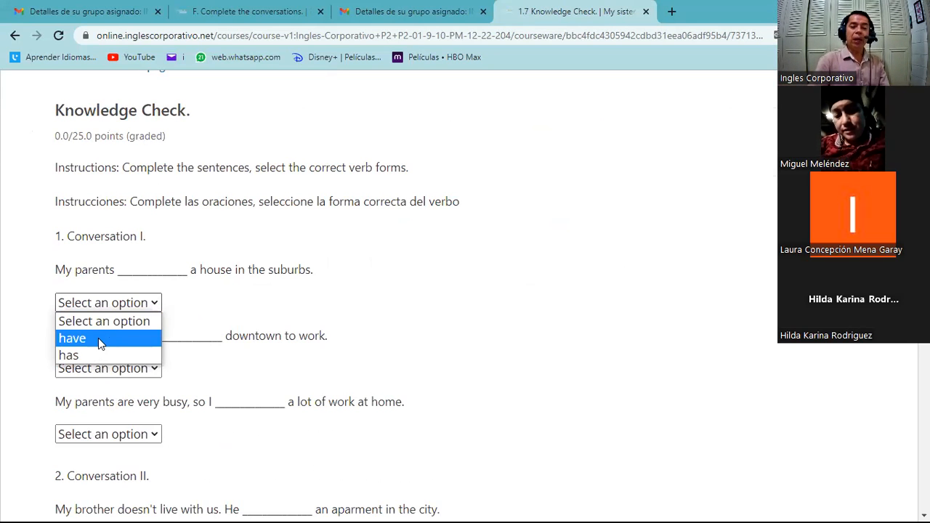
pyautogui.moveTo(223, 327)
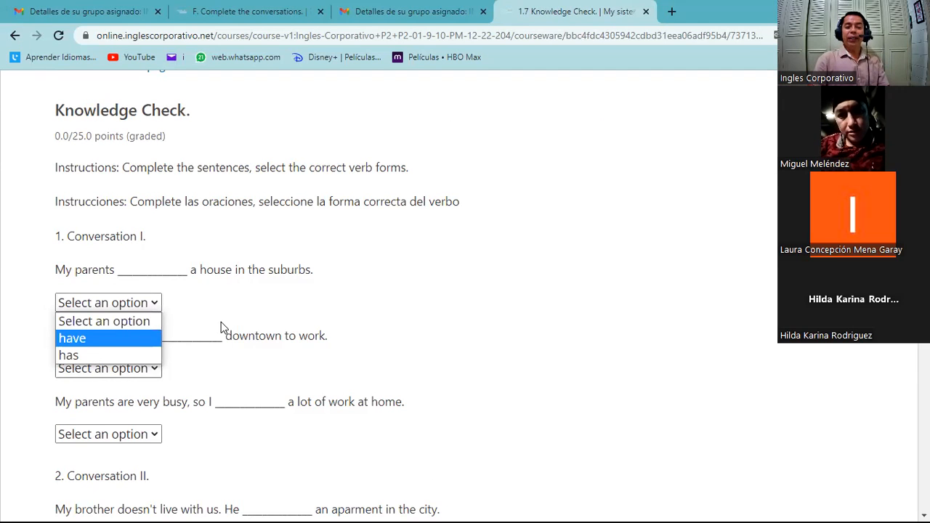
pyautogui.moveTo(228, 323)
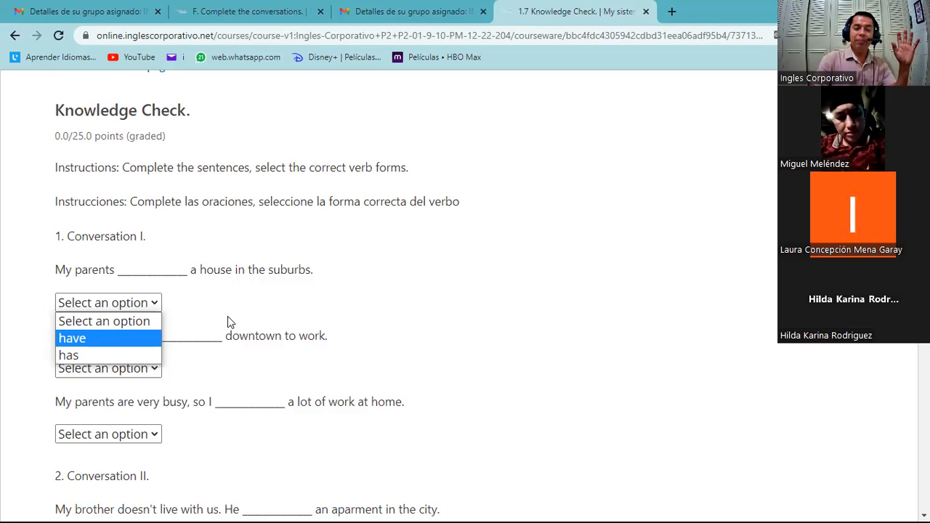
pyautogui.moveTo(384, 264)
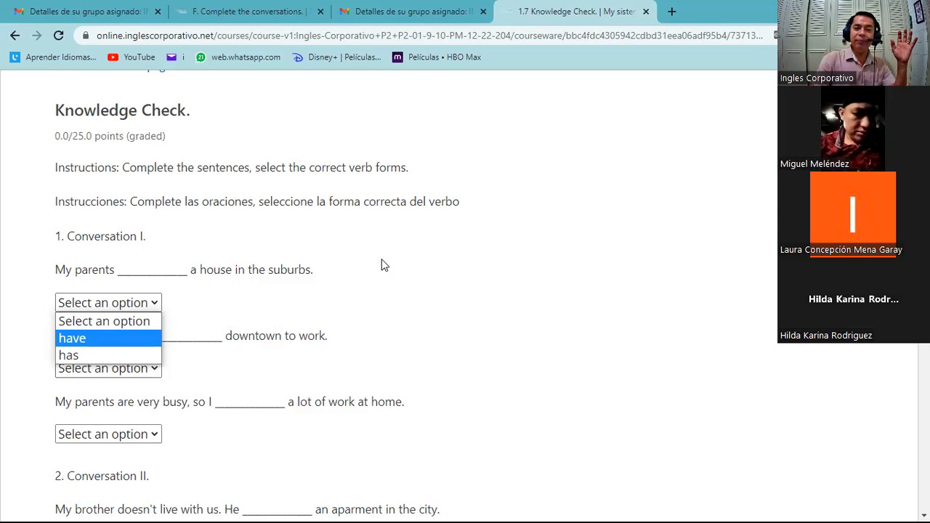
# Step: Play the 1.6 irregular verbs video, pause it on the have/has examples and hide the suggested videos
pyautogui.click(442, 126)
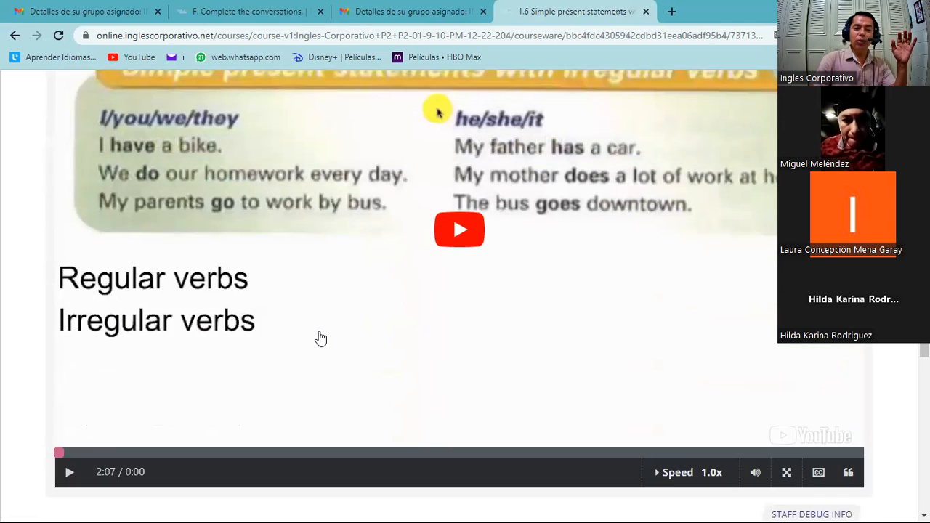
pyautogui.click(459, 230)
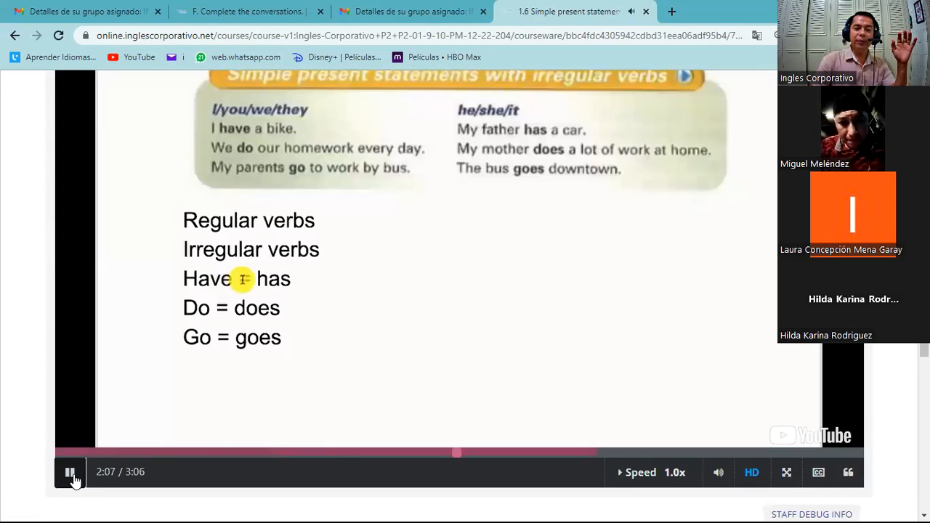
pyautogui.click(69, 471)
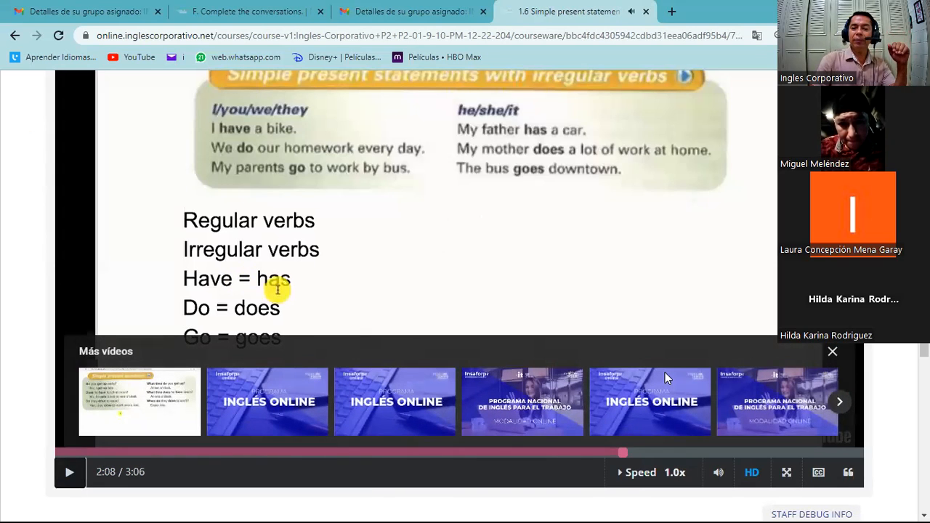
pyautogui.click(833, 351)
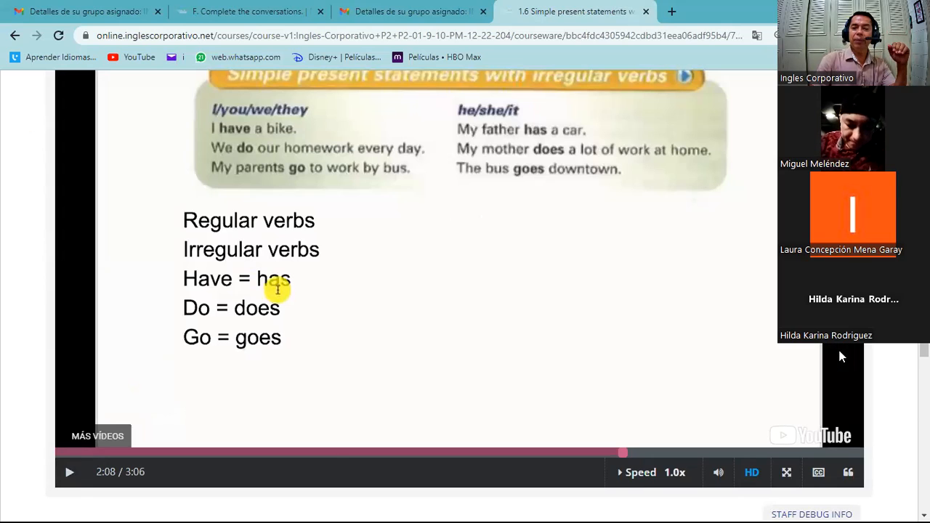
pyautogui.moveTo(763, 93)
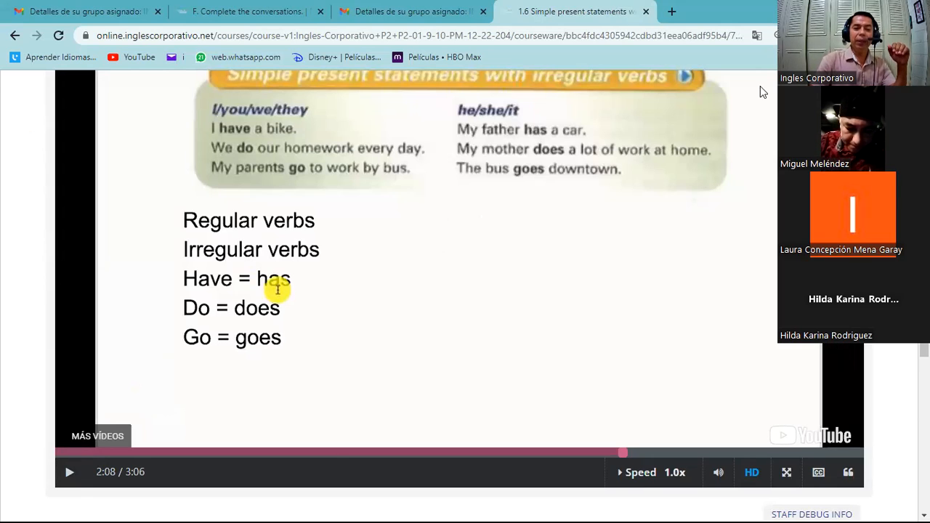
pyautogui.moveTo(215, 353)
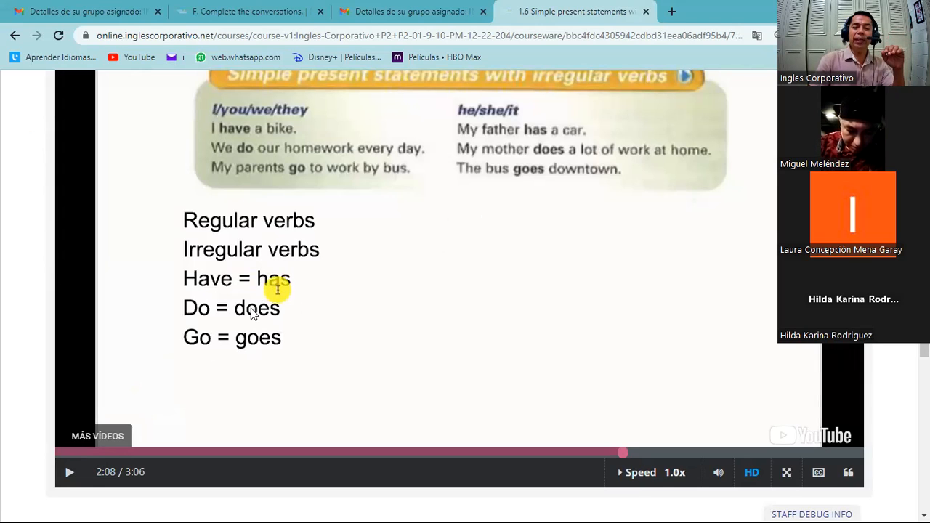
pyautogui.moveTo(265, 356)
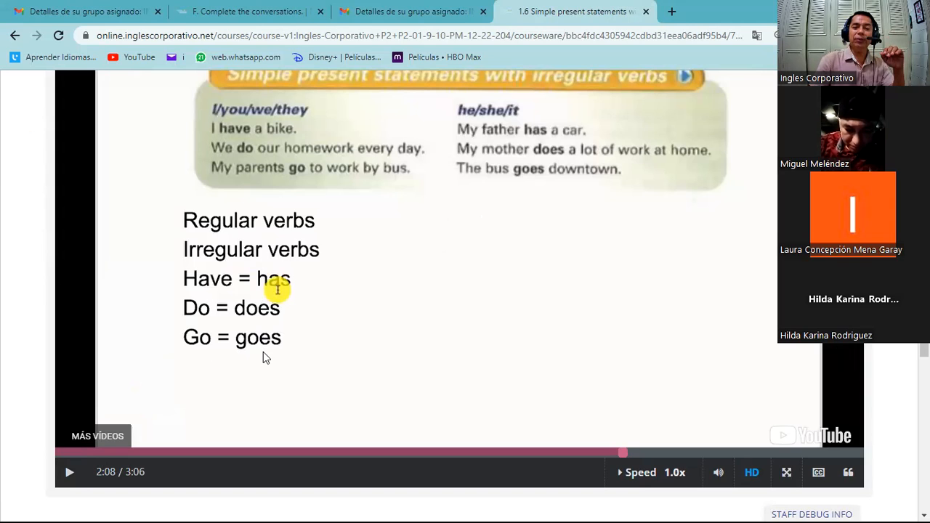
pyautogui.moveTo(509, 79)
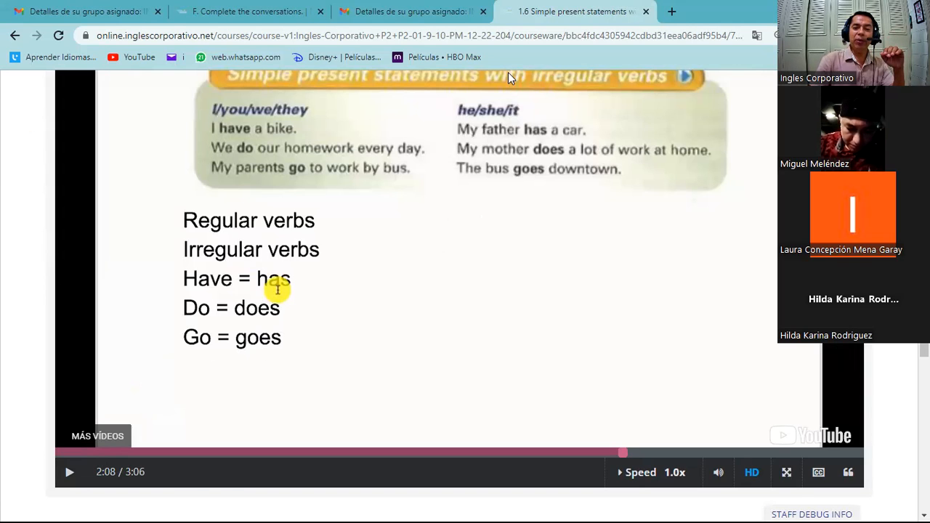
pyautogui.scroll(3)
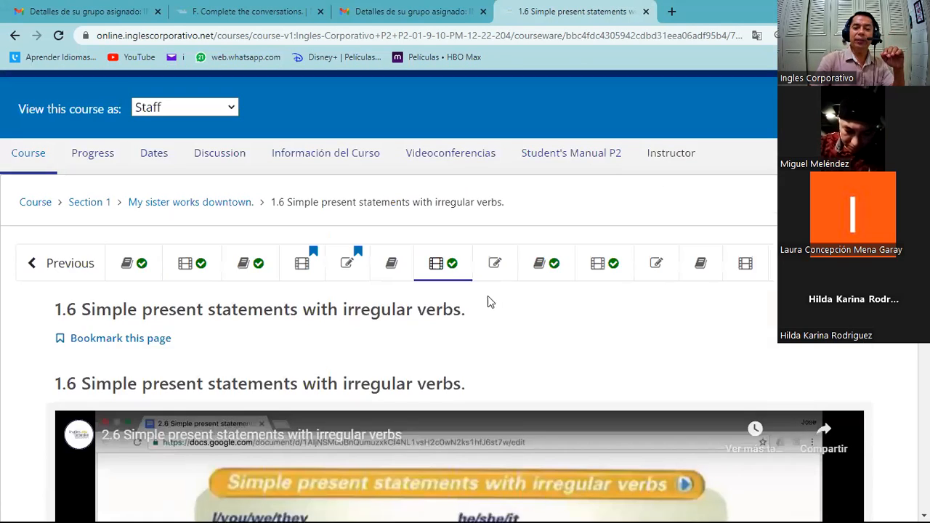
# Step: Show the have/has choices for the first sentences of Conversation I and Conversation II in the 1.7 Knowledge Check
pyautogui.click(494, 263)
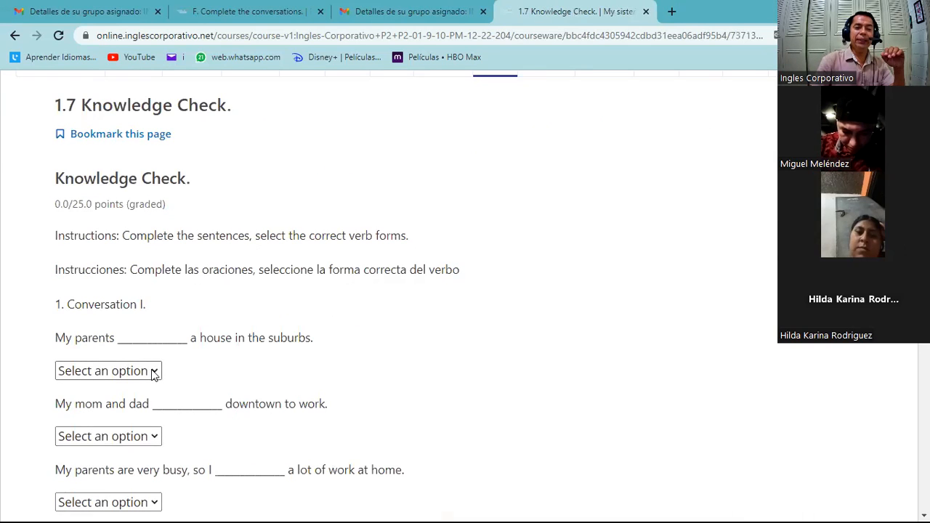
pyautogui.click(108, 371)
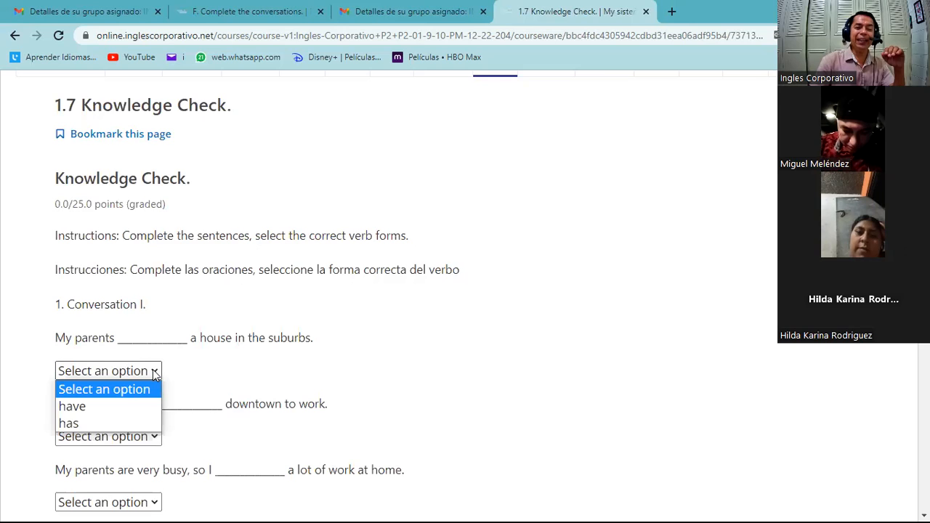
pyautogui.moveTo(224, 405)
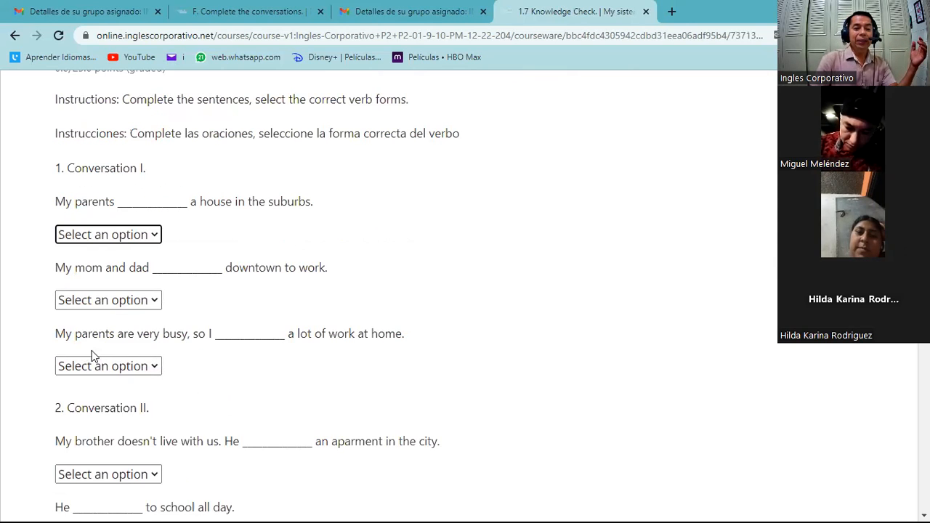
pyautogui.moveTo(209, 351)
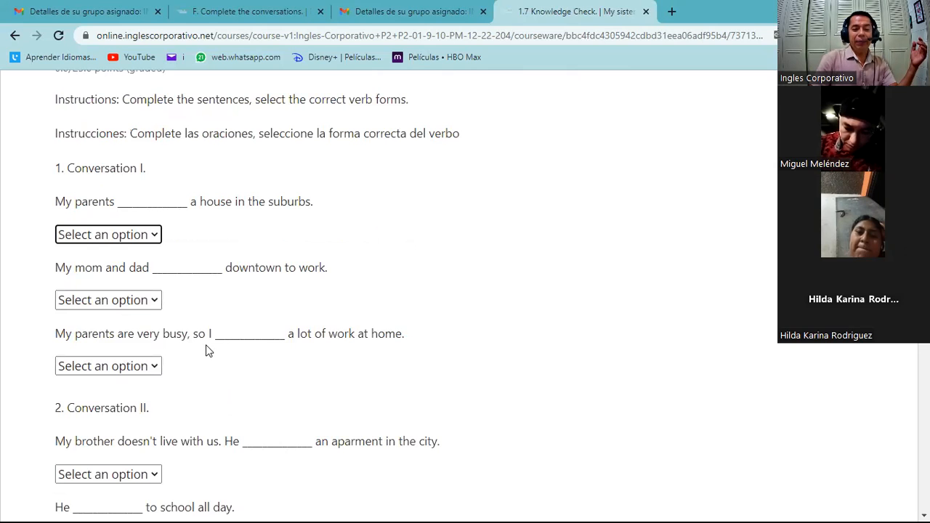
pyautogui.scroll(-3)
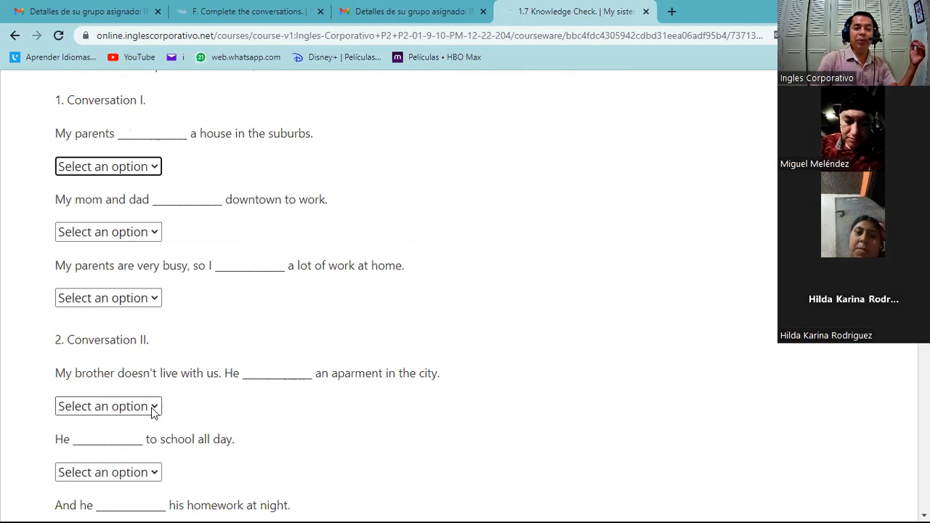
pyautogui.click(107, 407)
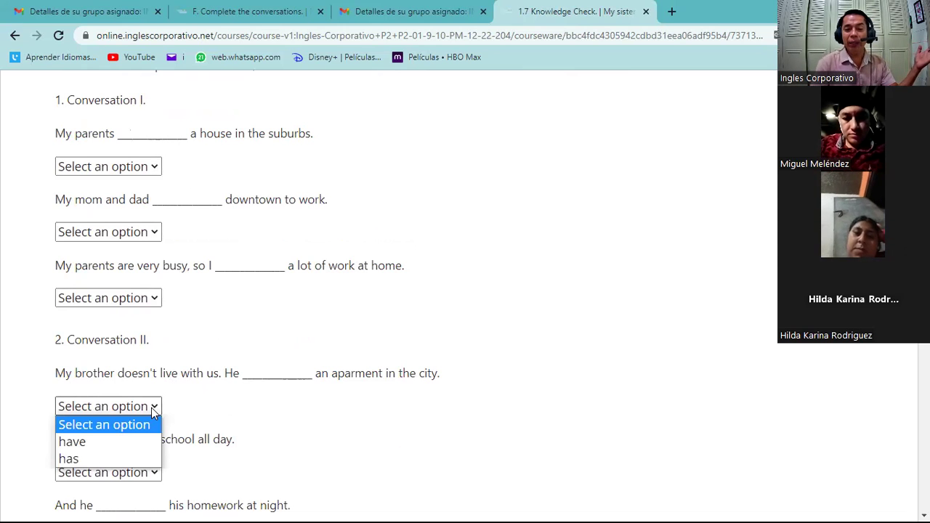
pyautogui.moveTo(145, 414)
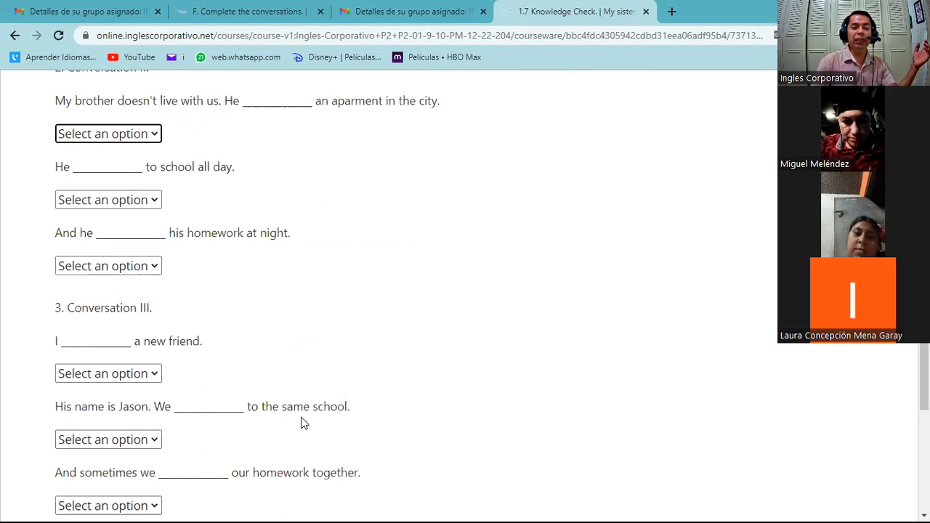
pyautogui.scroll(3)
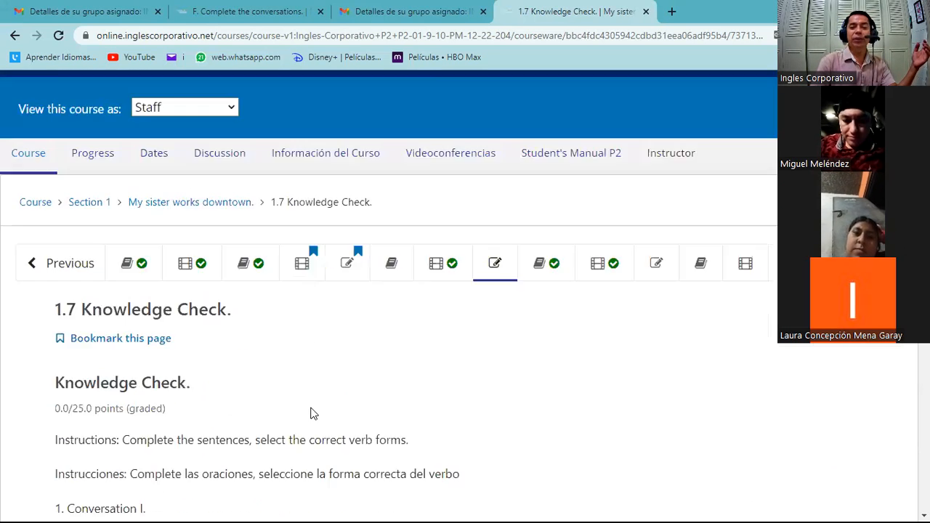
pyautogui.scroll(3)
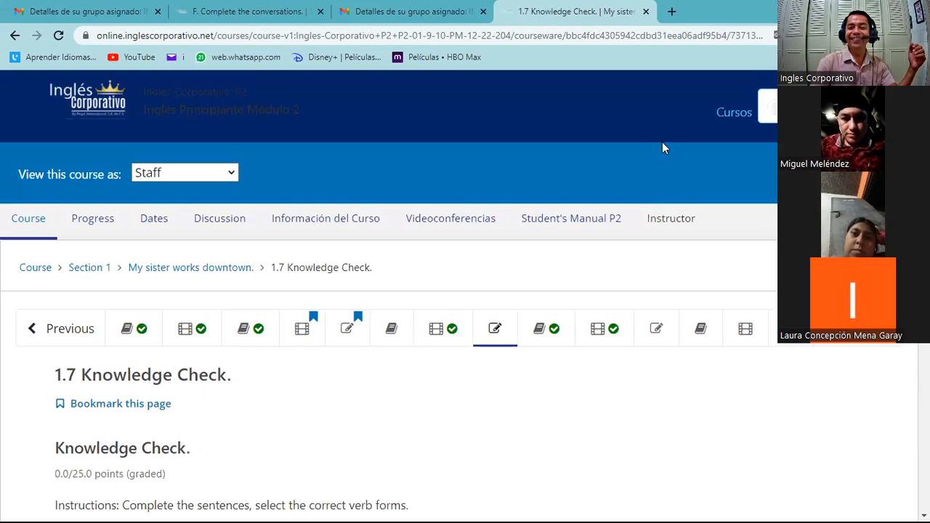
pyautogui.moveTo(407, 242)
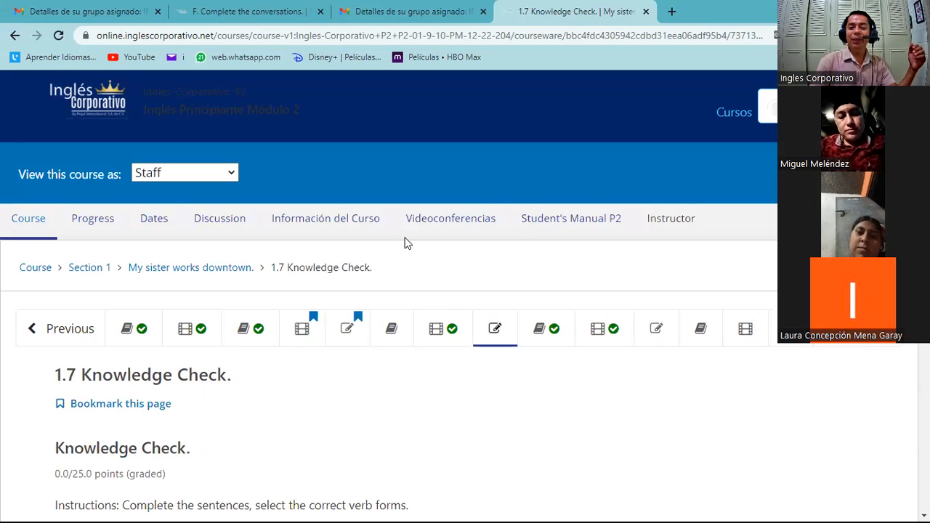
pyautogui.moveTo(597, 328)
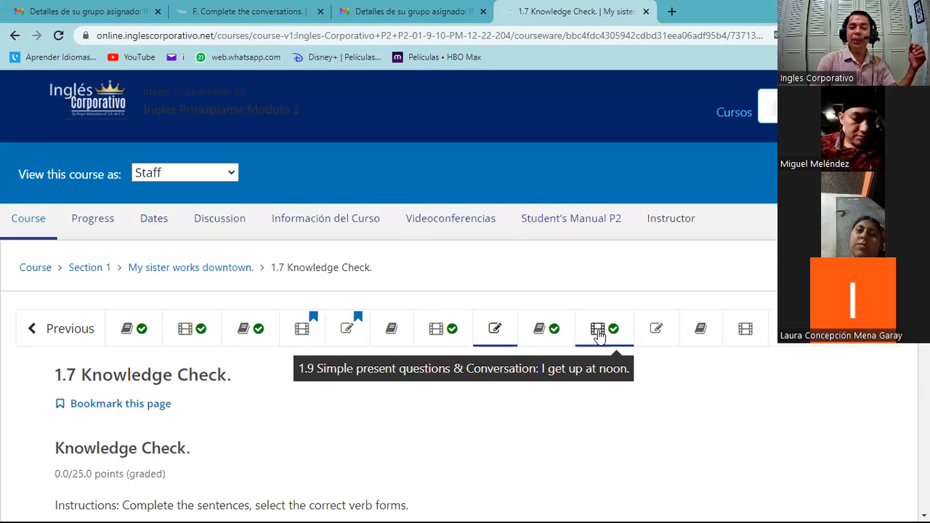
# Step: Play the 1.9 Simple present questions video and pause it on the Wh and yes/no question formulas
pyautogui.click(596, 328)
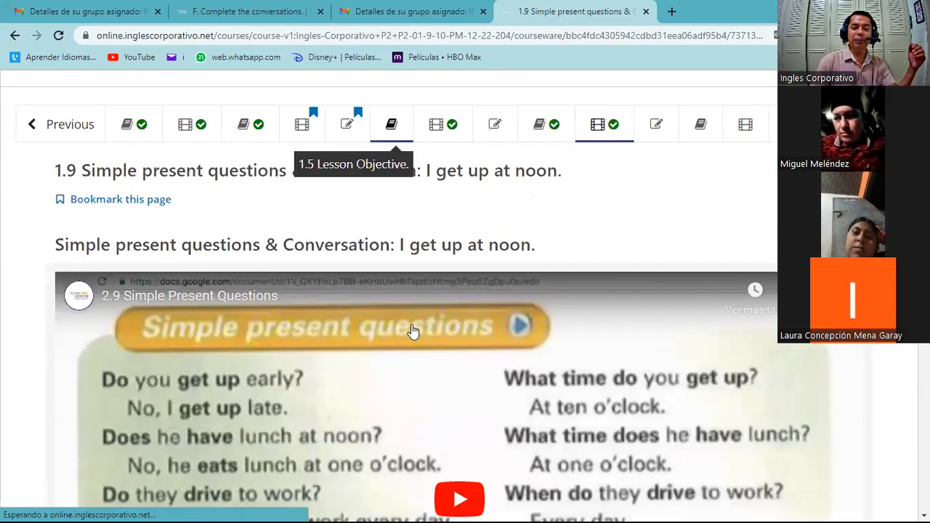
pyautogui.scroll(-3)
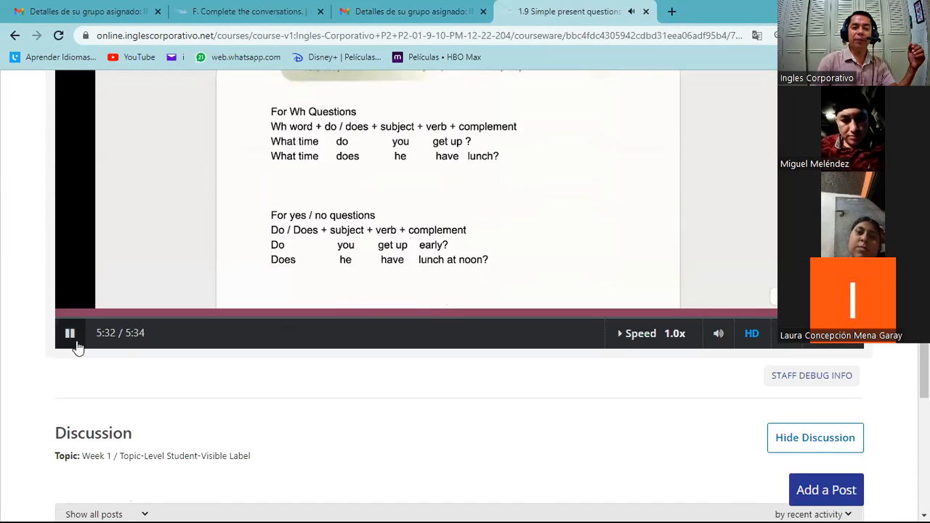
pyautogui.click(70, 333)
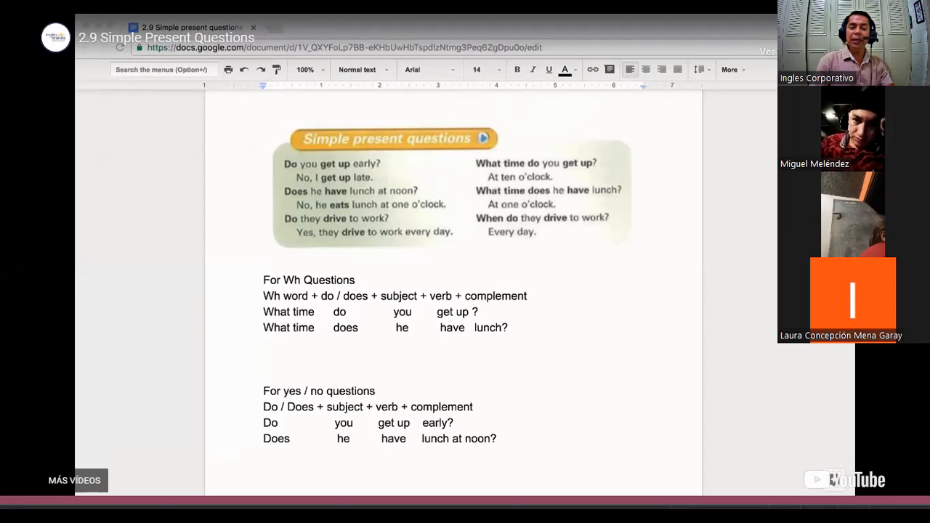
pyautogui.moveTo(753, 177)
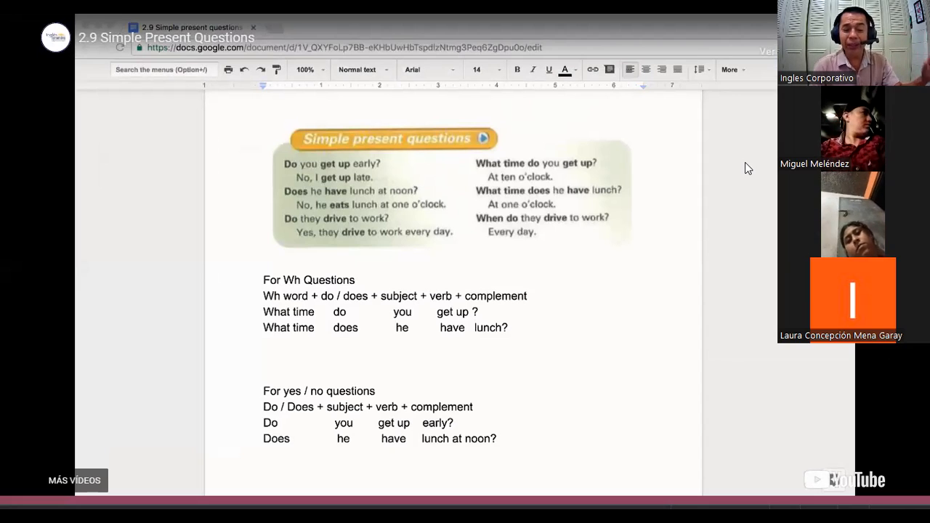
pyautogui.moveTo(451, 195)
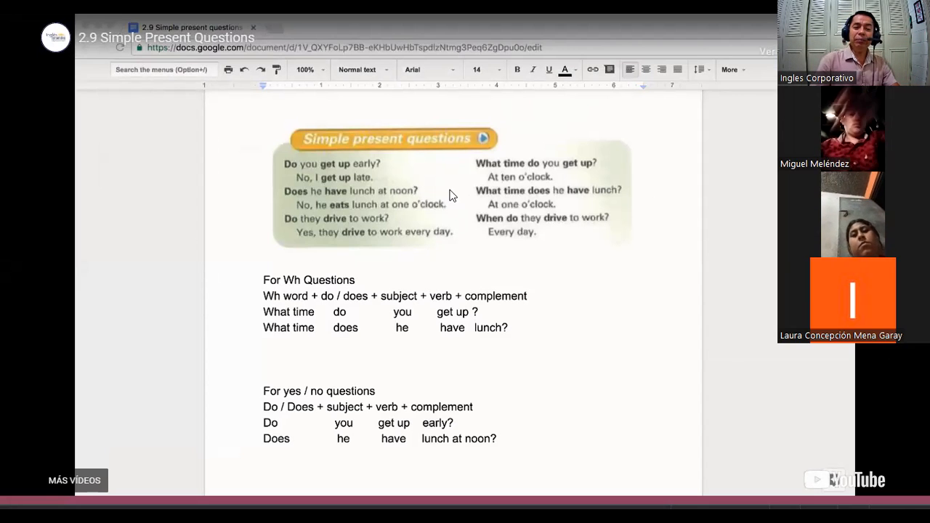
pyautogui.moveTo(305, 207)
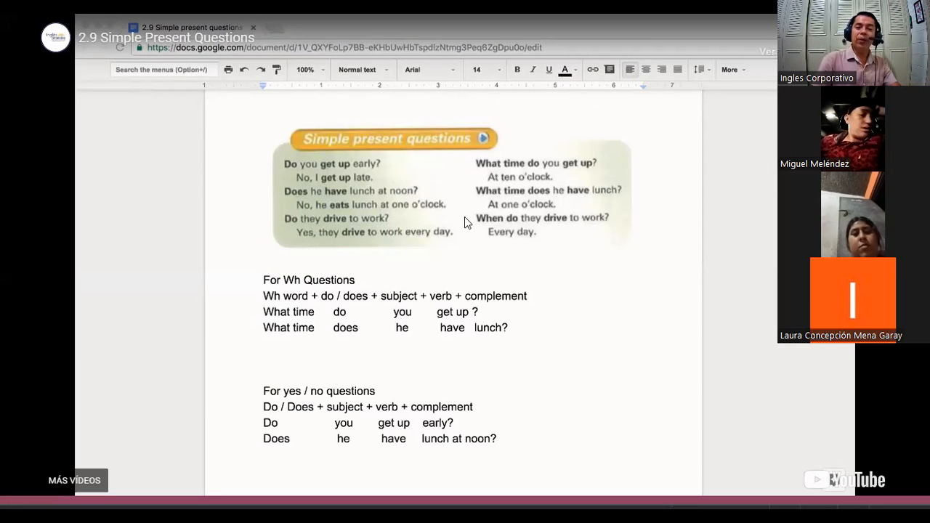
pyautogui.moveTo(363, 340)
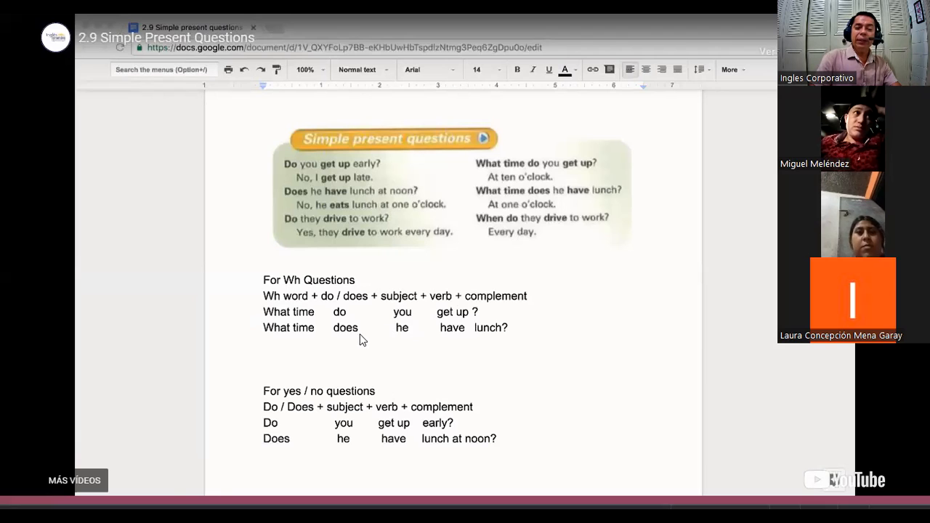
pyautogui.moveTo(224, 404)
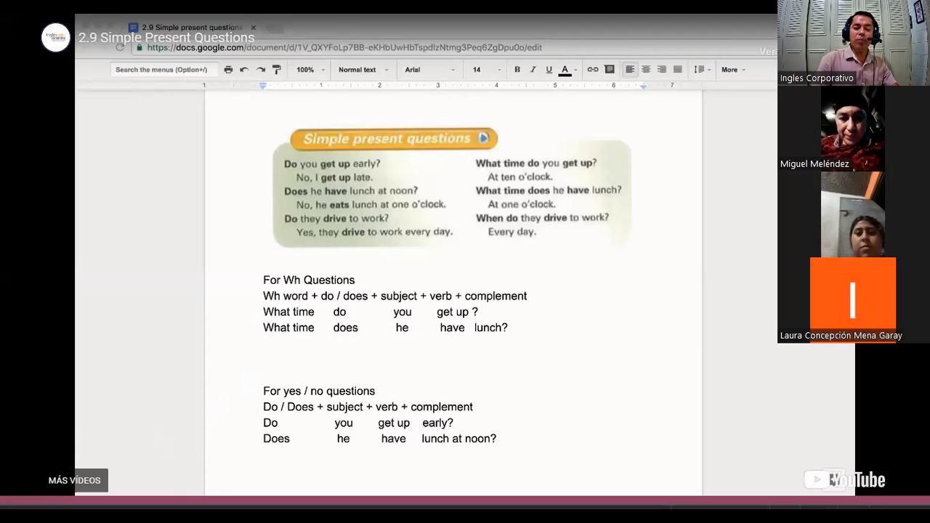
pyautogui.moveTo(616, 337)
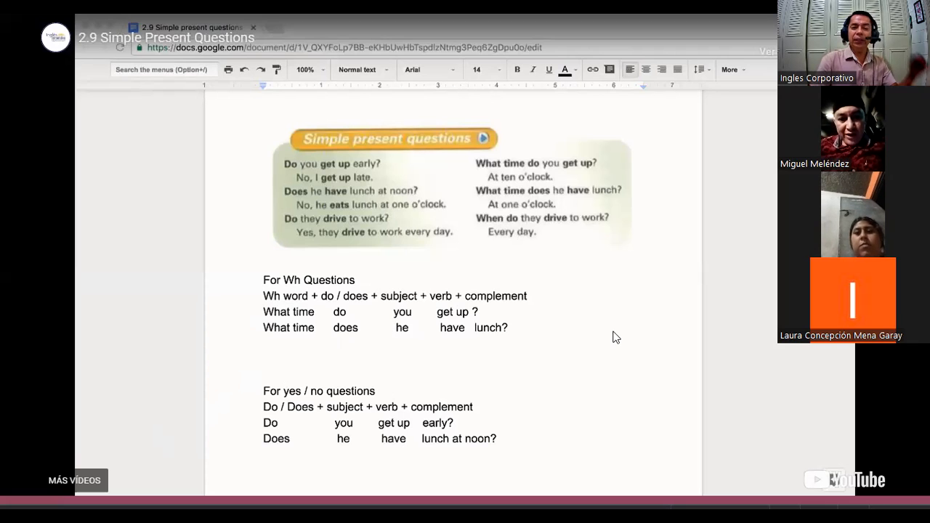
pyautogui.moveTo(553, 366)
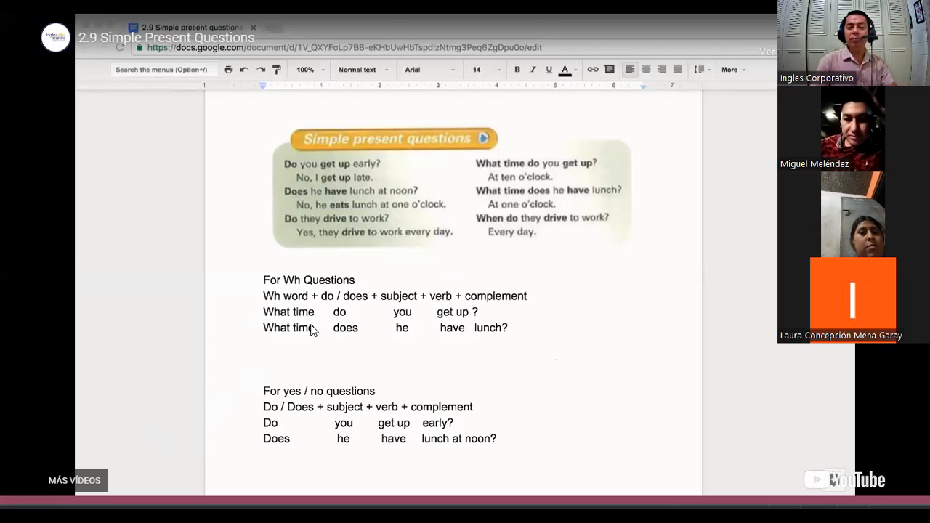
pyautogui.moveTo(306, 327)
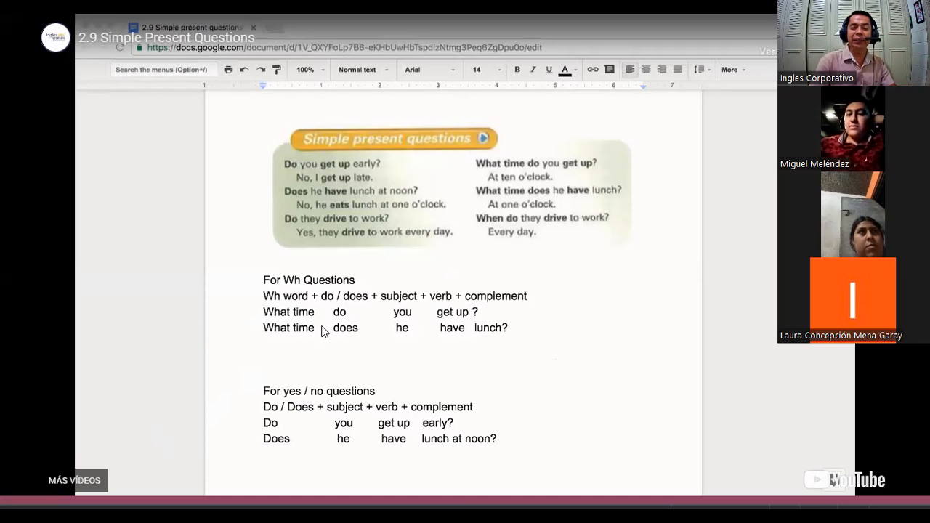
pyautogui.moveTo(464, 395)
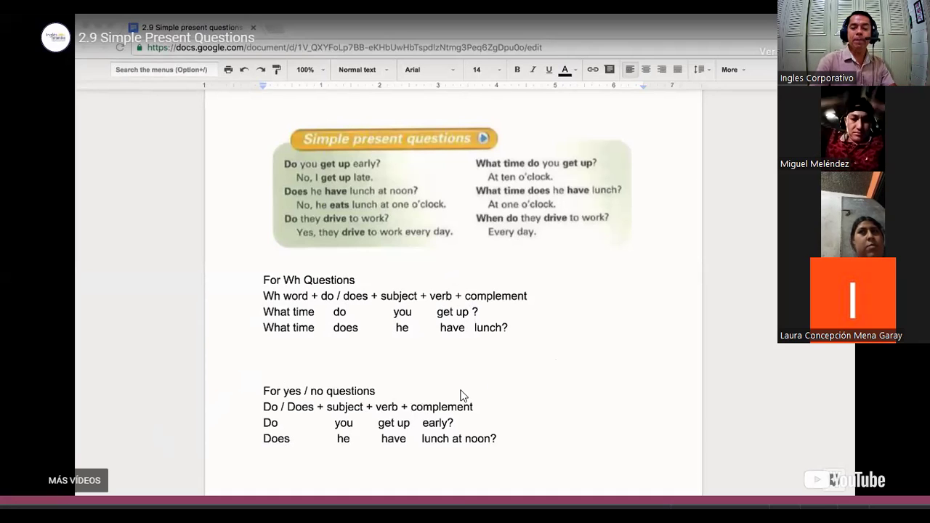
pyautogui.moveTo(328, 393)
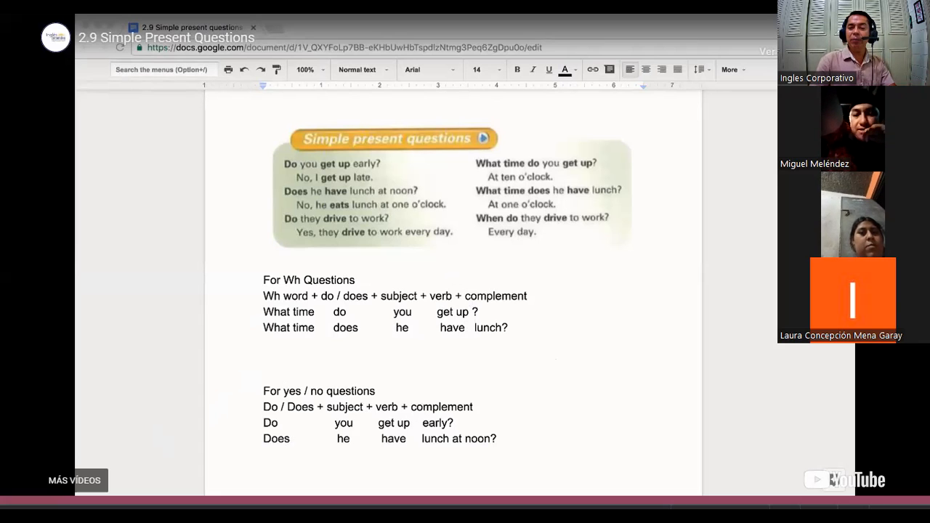
pyautogui.moveTo(782, 456)
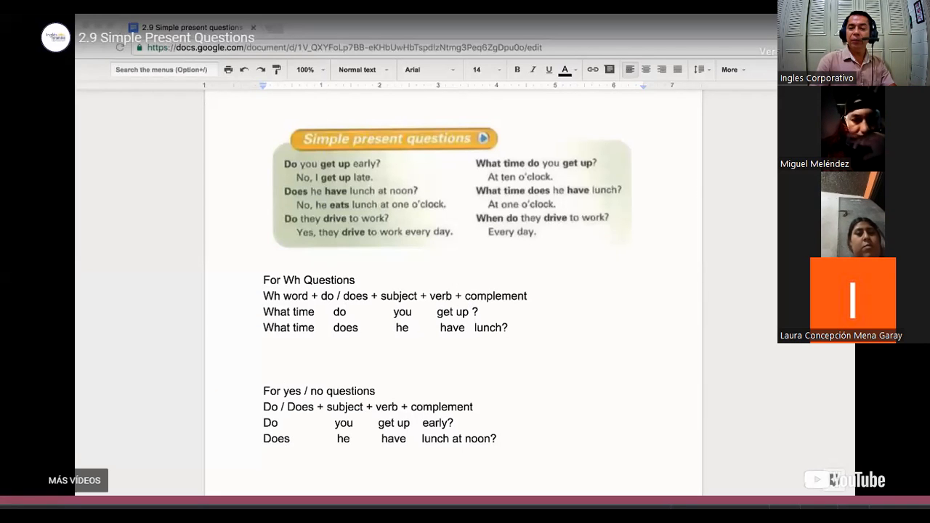
# Step: Exit the full-screen video back to the 1.9 unit page
pyautogui.click(567, 25)
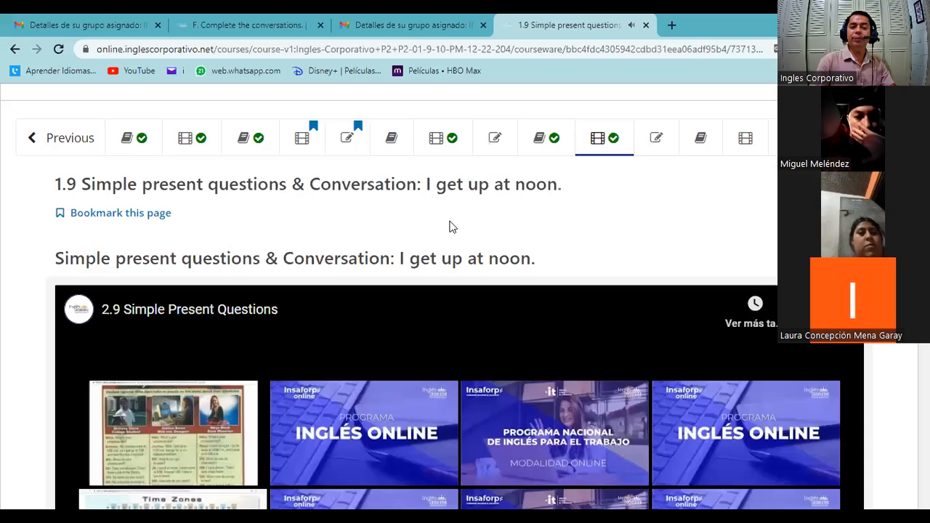
# Step: Move from the 1.7 Knowledge Check to the 1.10 Knowledge Check on unscrambling questions
pyautogui.click(494, 136)
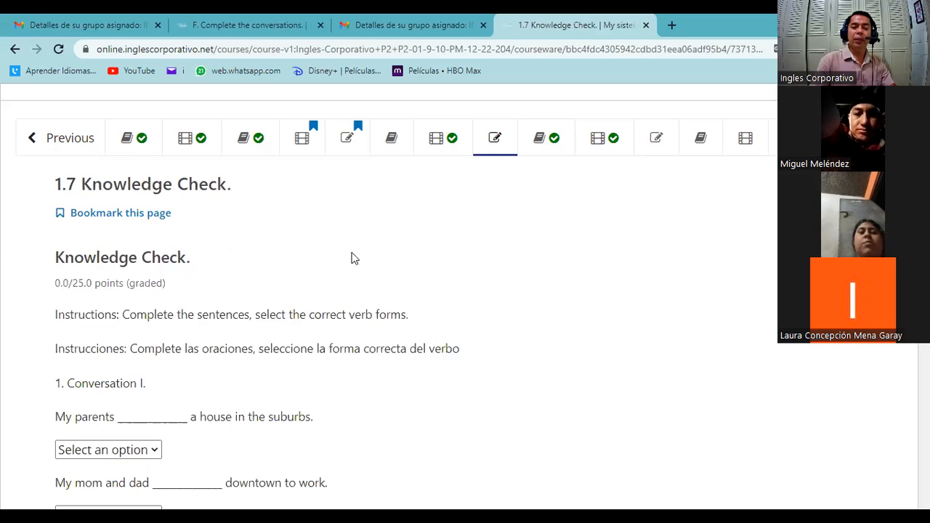
pyautogui.moveTo(339, 305)
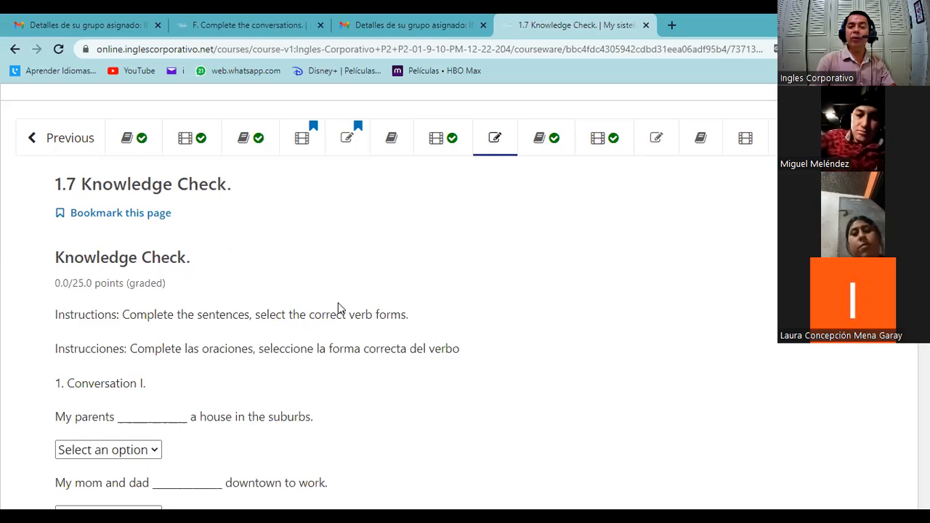
pyautogui.scroll(-3)
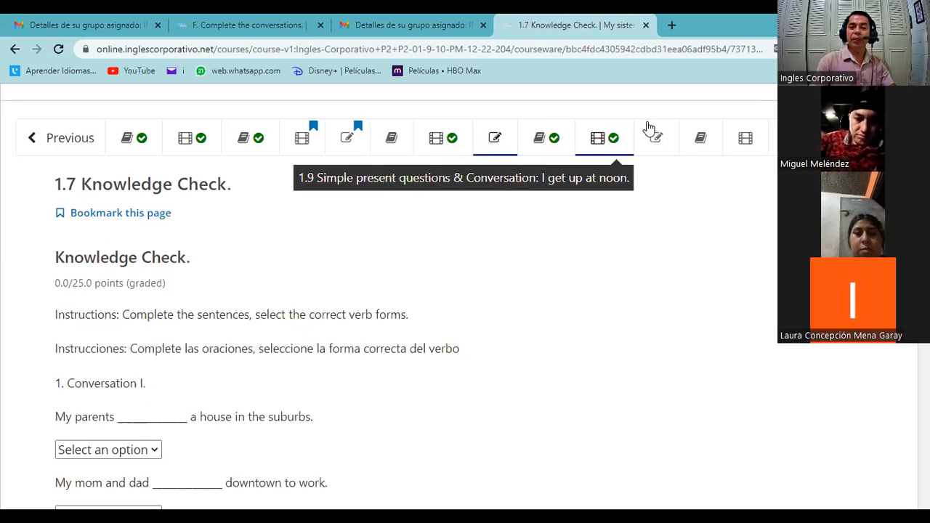
pyautogui.click(654, 137)
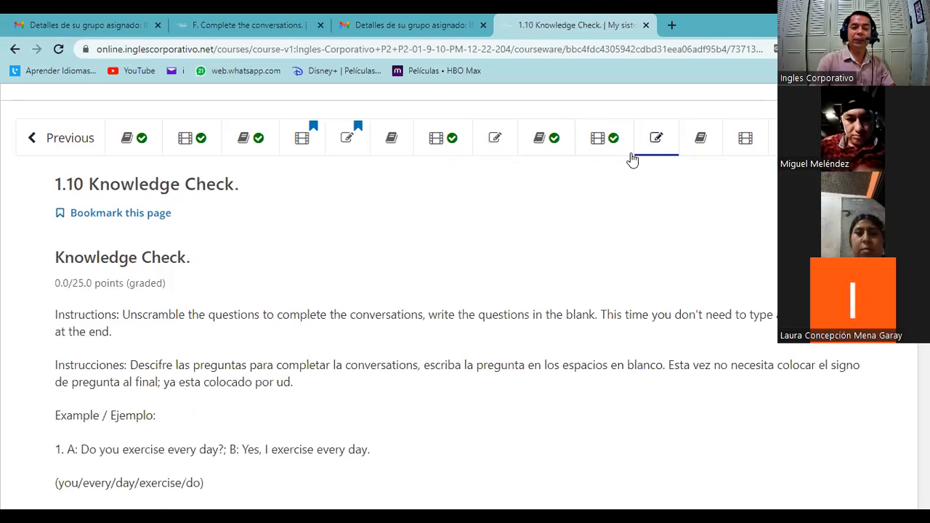
pyautogui.scroll(-3)
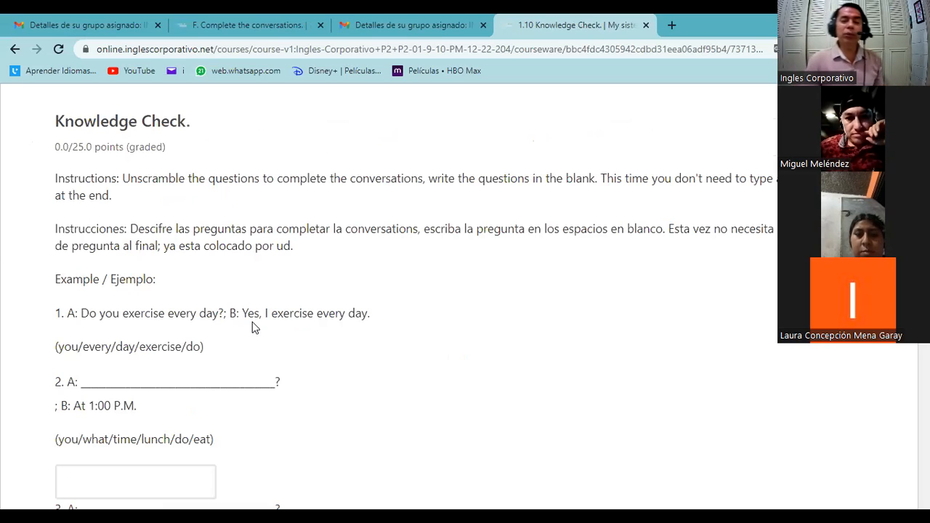
pyautogui.moveTo(146, 427)
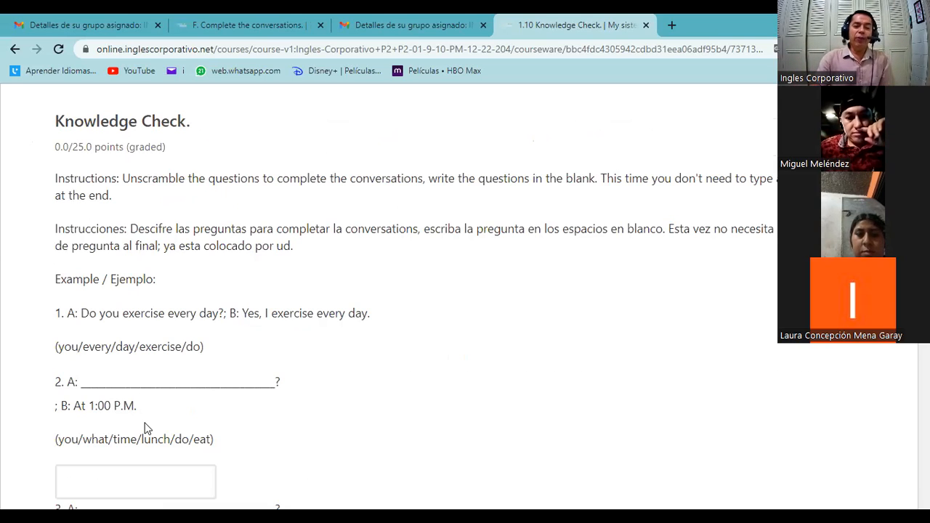
pyautogui.moveTo(192, 358)
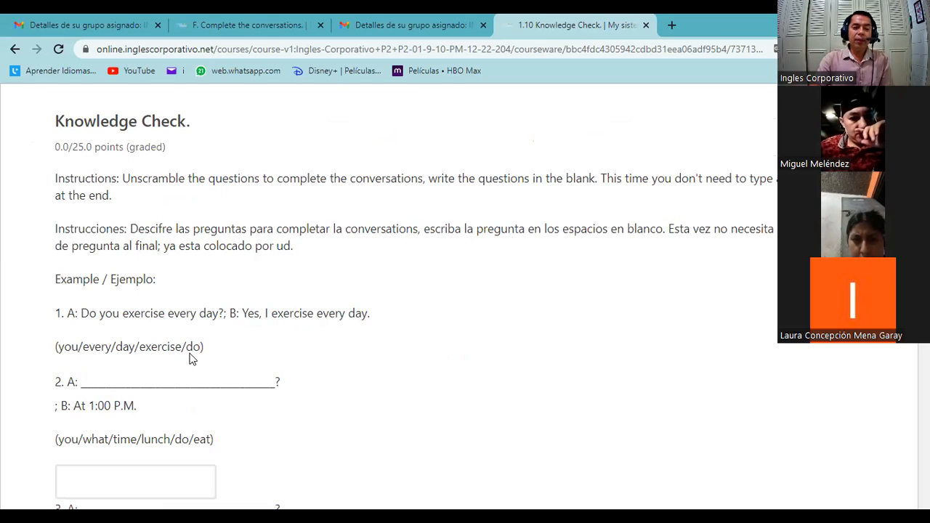
pyautogui.scroll(-3)
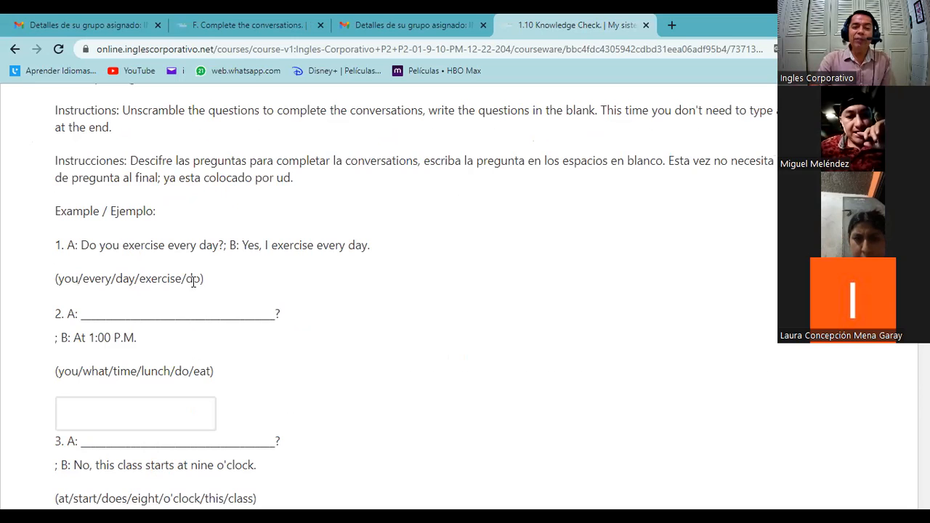
pyautogui.moveTo(125, 329)
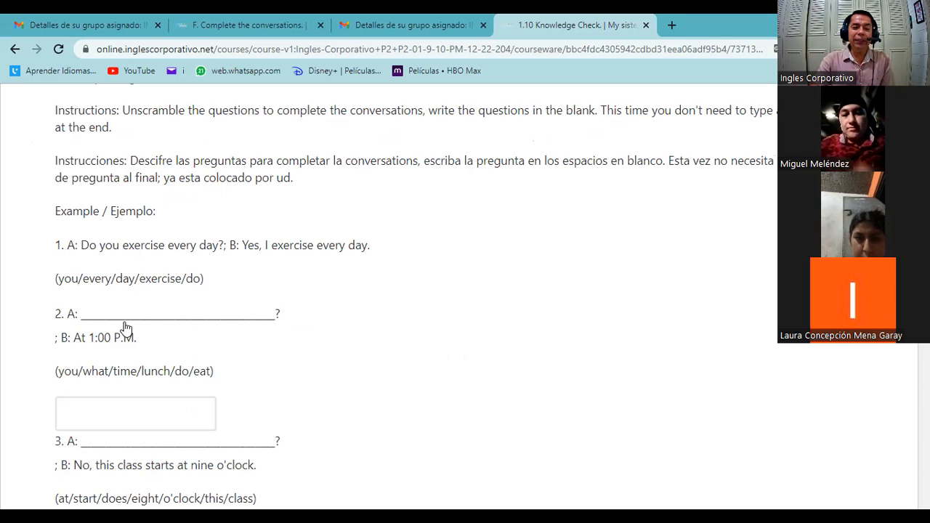
pyautogui.moveTo(221, 279)
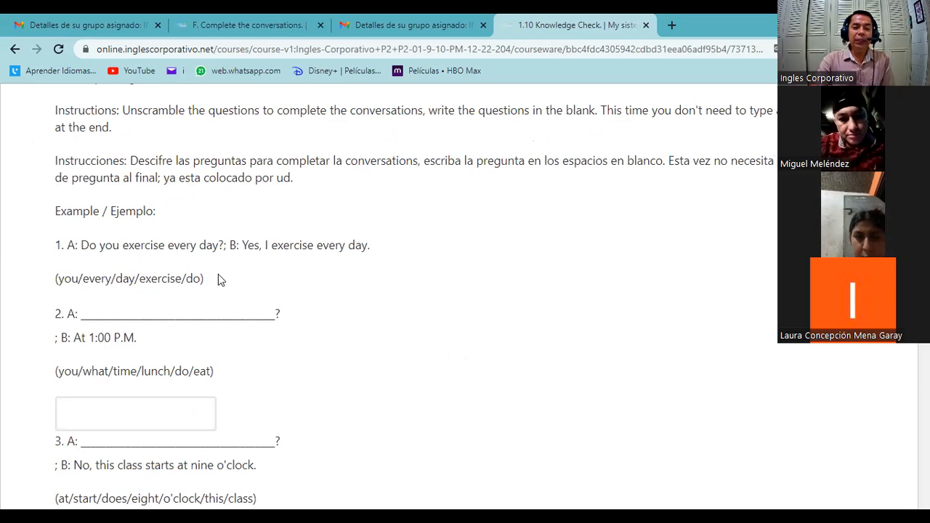
pyautogui.moveTo(163, 273)
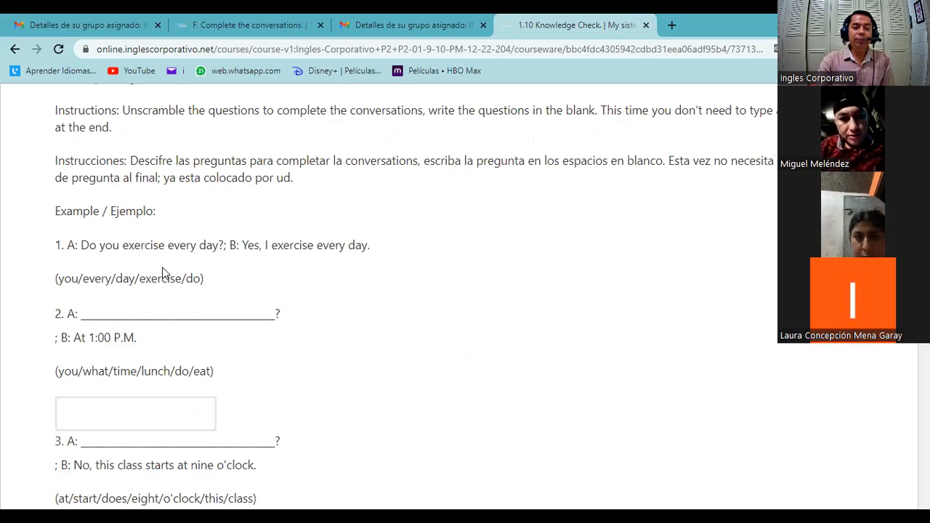
pyautogui.moveTo(201, 291)
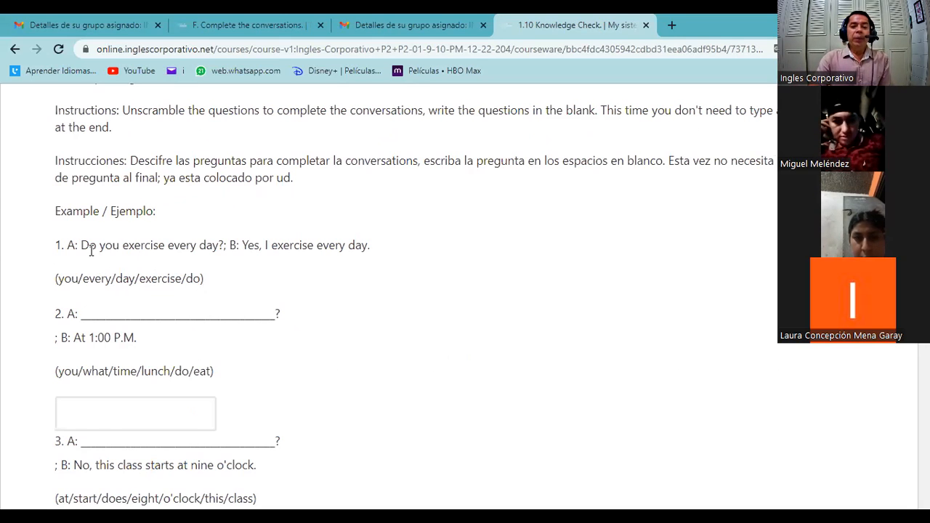
pyautogui.moveTo(107, 258)
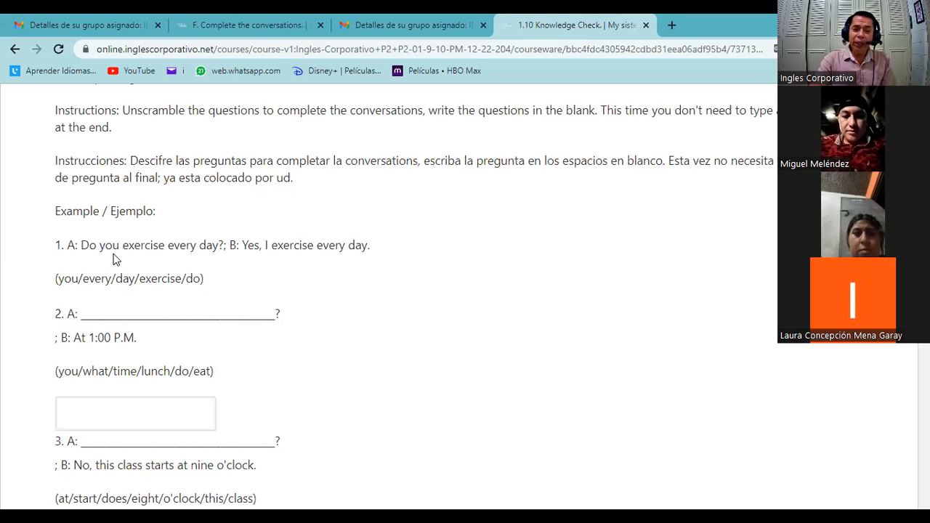
pyautogui.moveTo(93, 262)
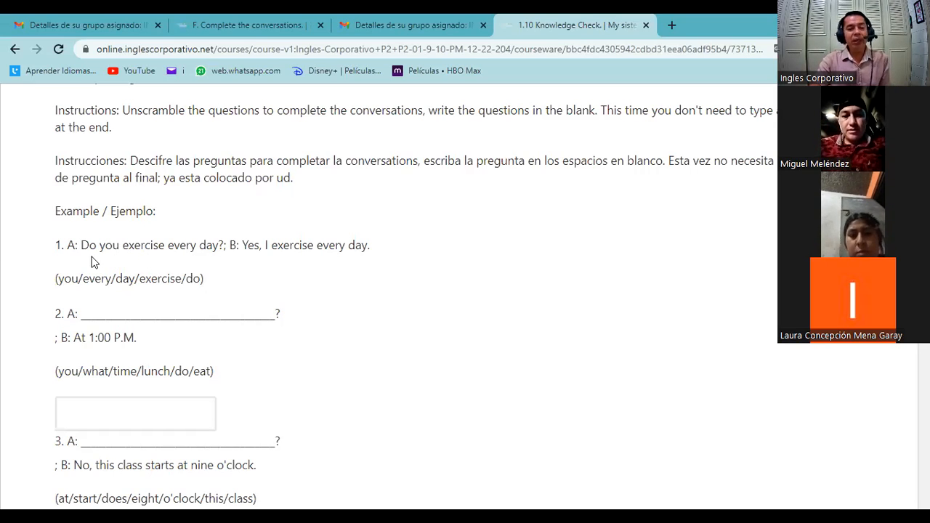
pyautogui.moveTo(133, 260)
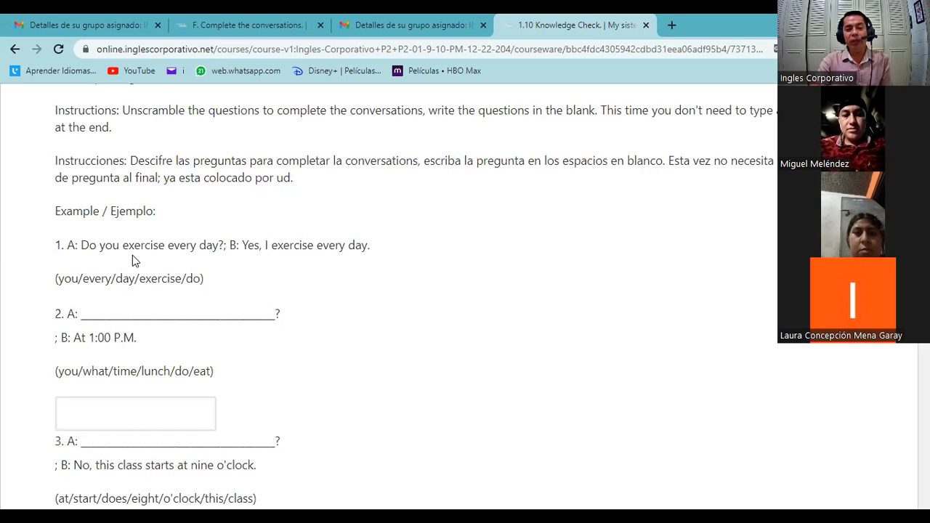
pyautogui.moveTo(153, 267)
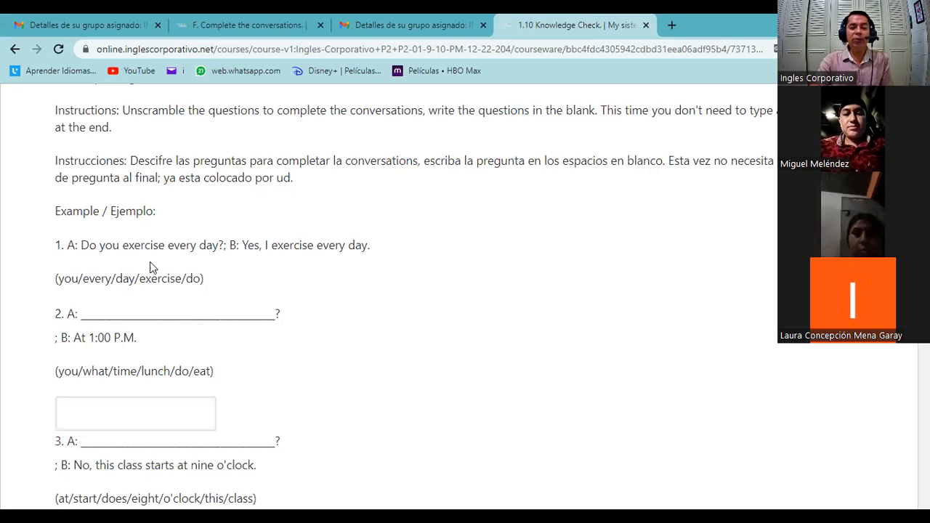
pyautogui.click(163, 407)
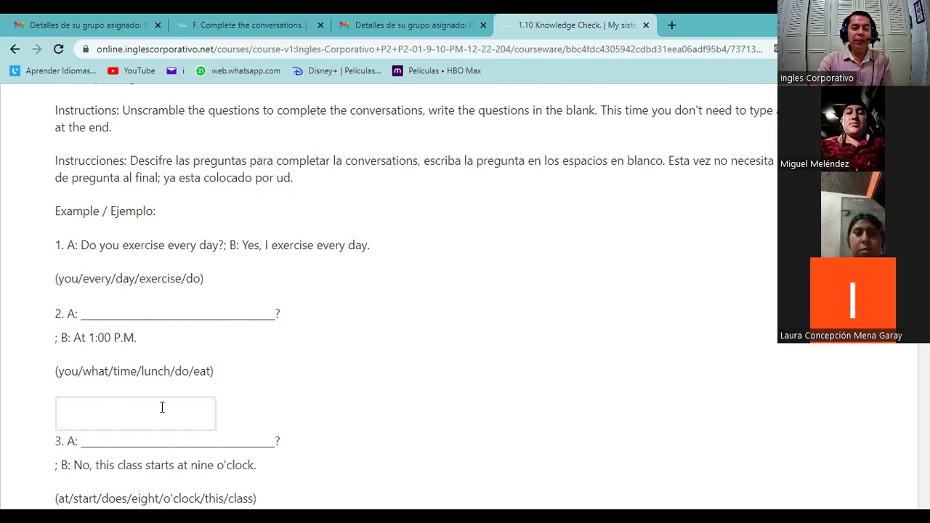
pyautogui.scroll(-3)
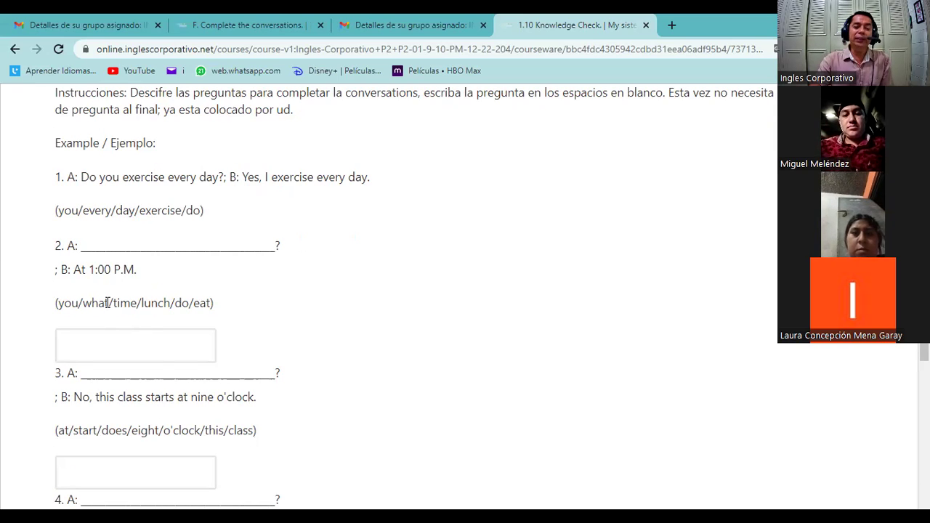
pyautogui.doubleClick(94, 304)
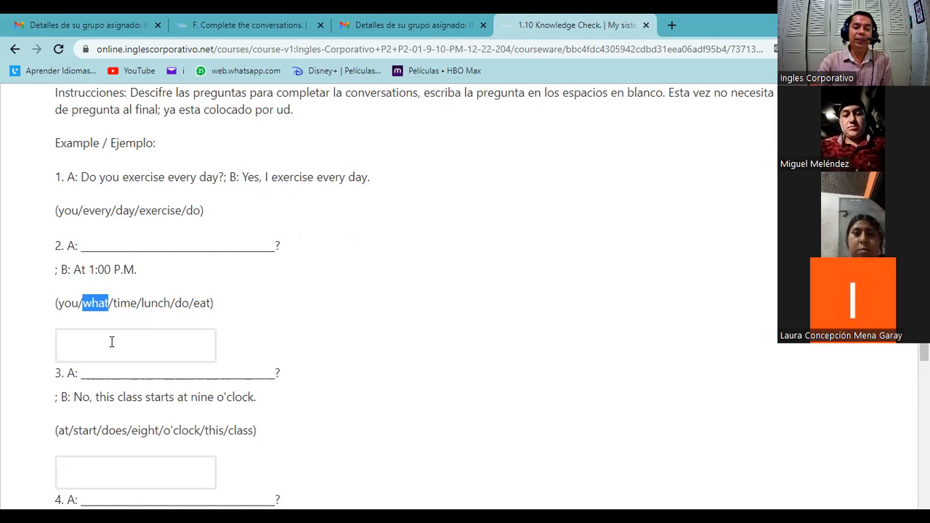
pyautogui.click(136, 346)
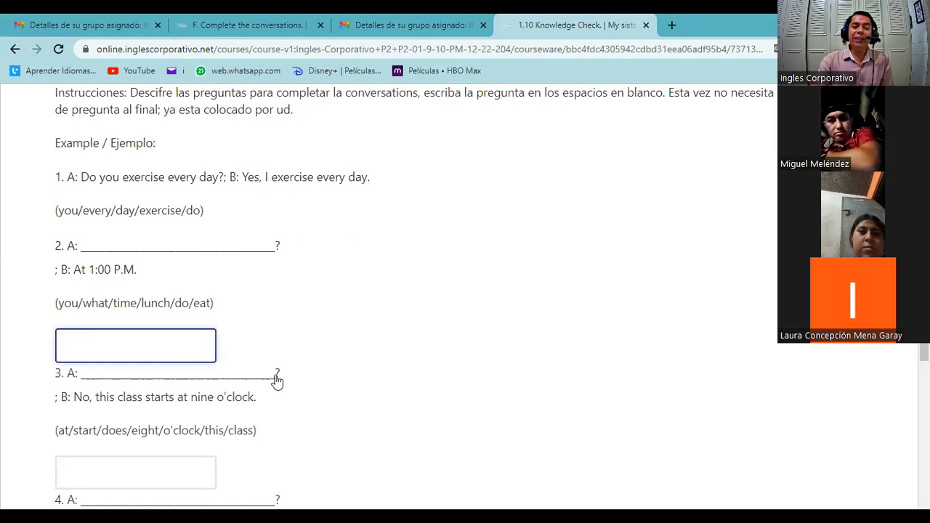
pyautogui.moveTo(299, 375)
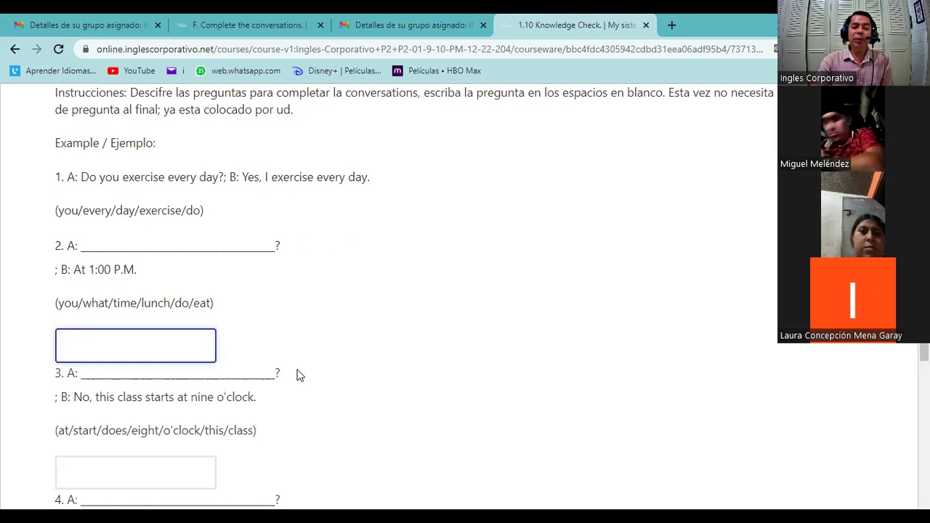
pyautogui.moveTo(282, 349)
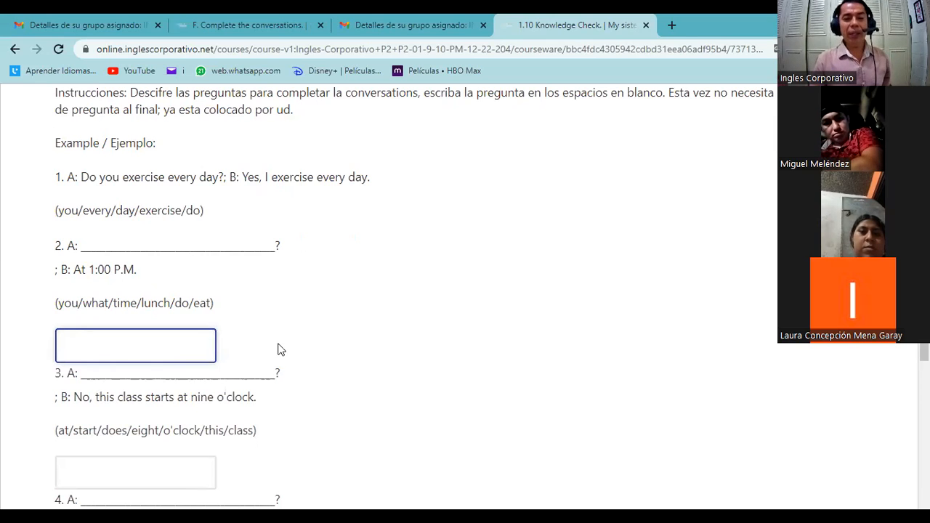
pyautogui.click(136, 346)
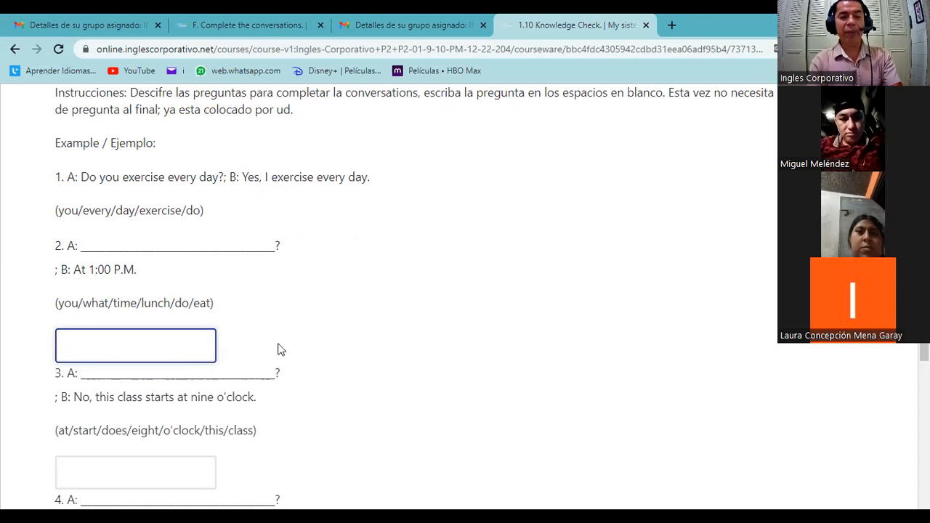
# Step: Enter 'What time do you cook lunch' as question 2's unscrambled answer
pyautogui.write('What tim')
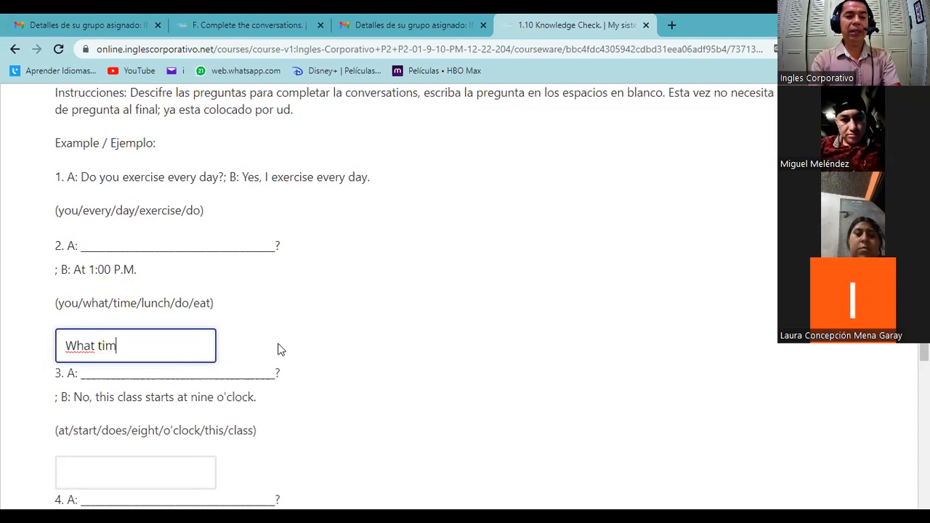
pyautogui.write('e do')
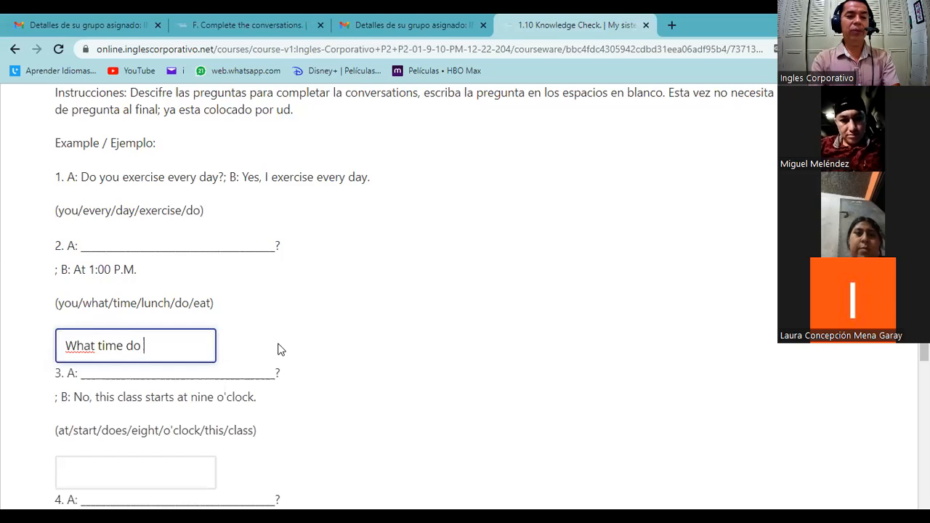
pyautogui.write('you')
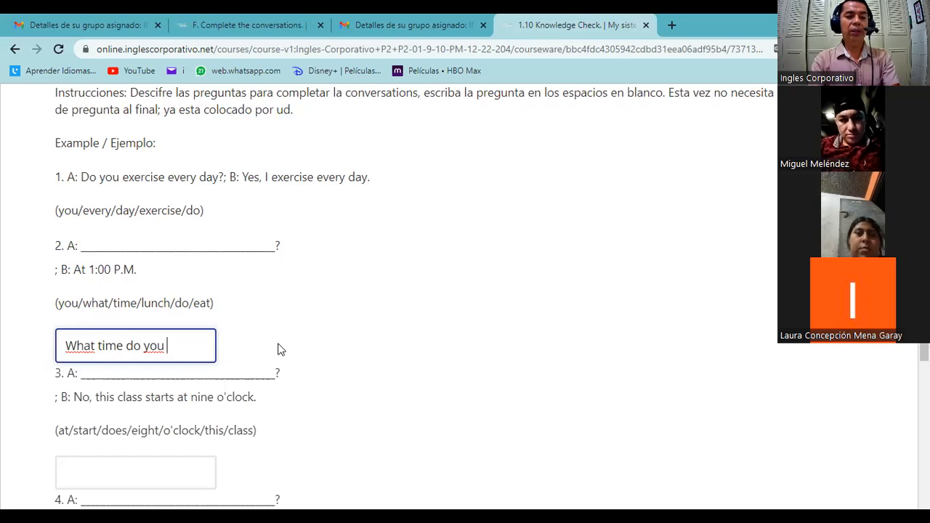
pyautogui.write('co')
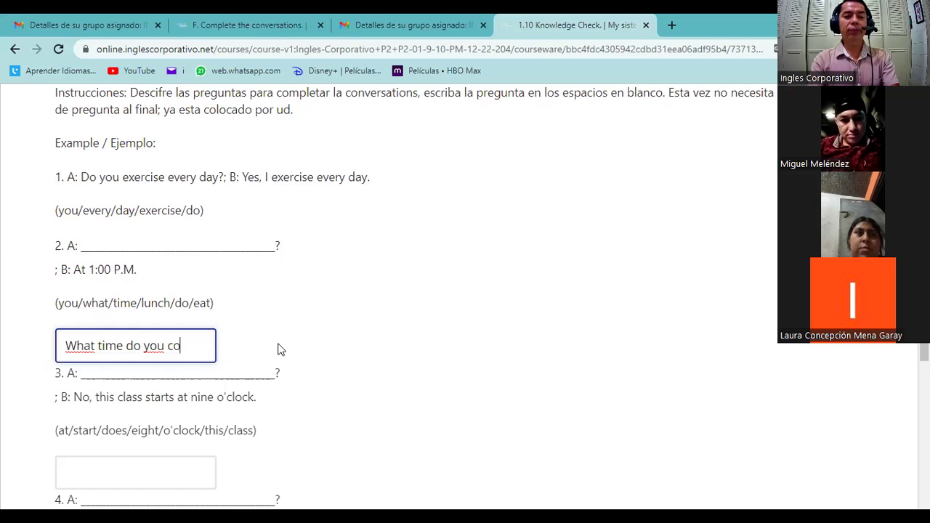
pyautogui.write('ok')
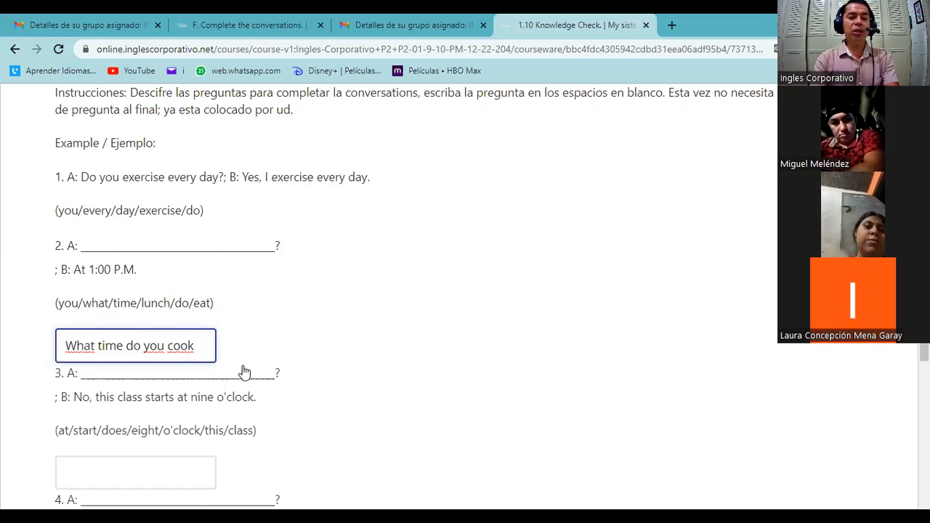
pyautogui.write('lunch')
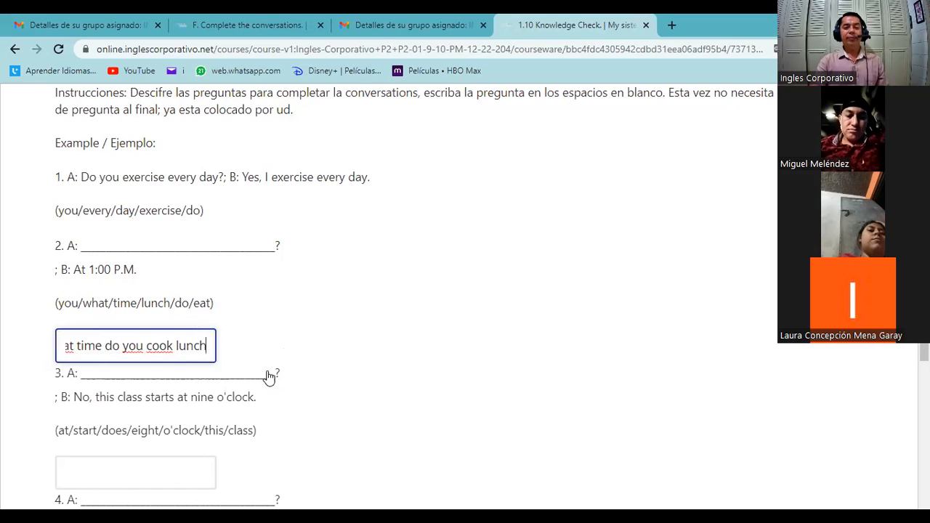
pyautogui.moveTo(291, 376)
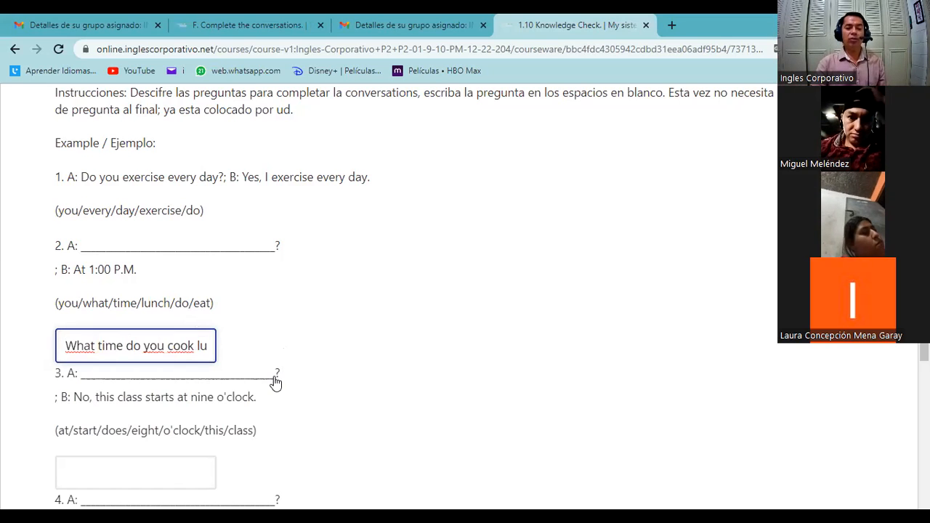
pyautogui.scroll(-3)
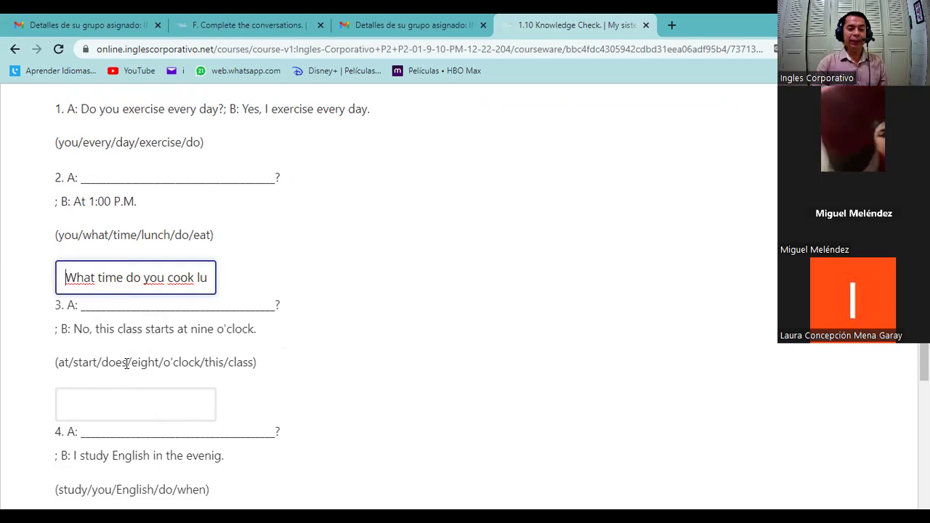
pyautogui.doubleClick(111, 362)
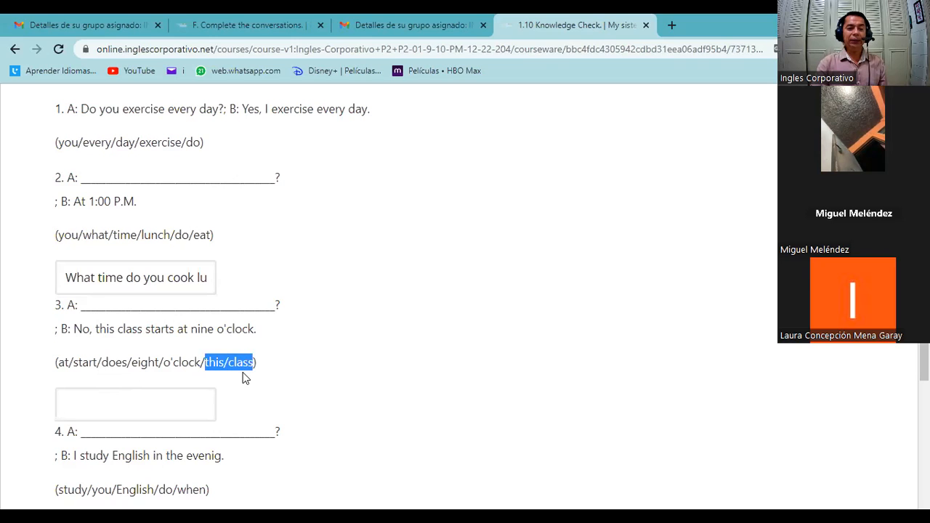
pyautogui.moveTo(77, 366)
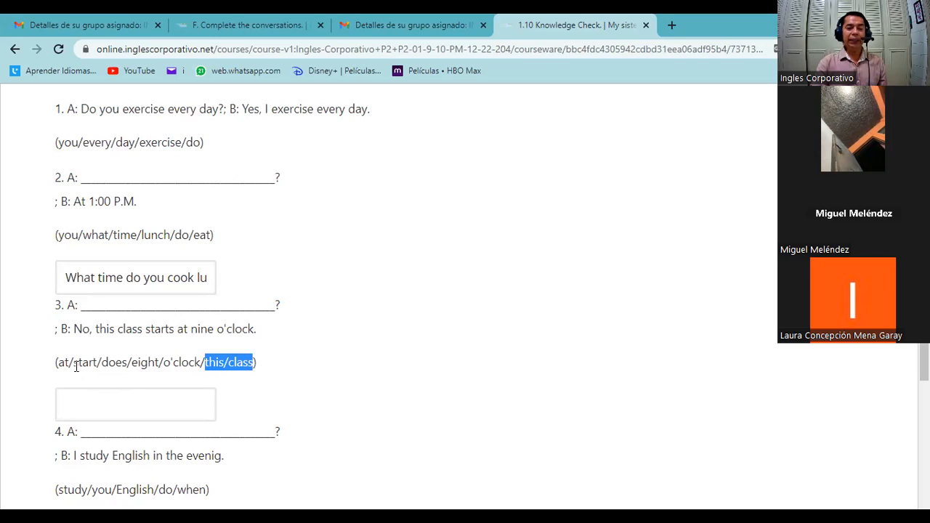
pyautogui.doubleClick(84, 362)
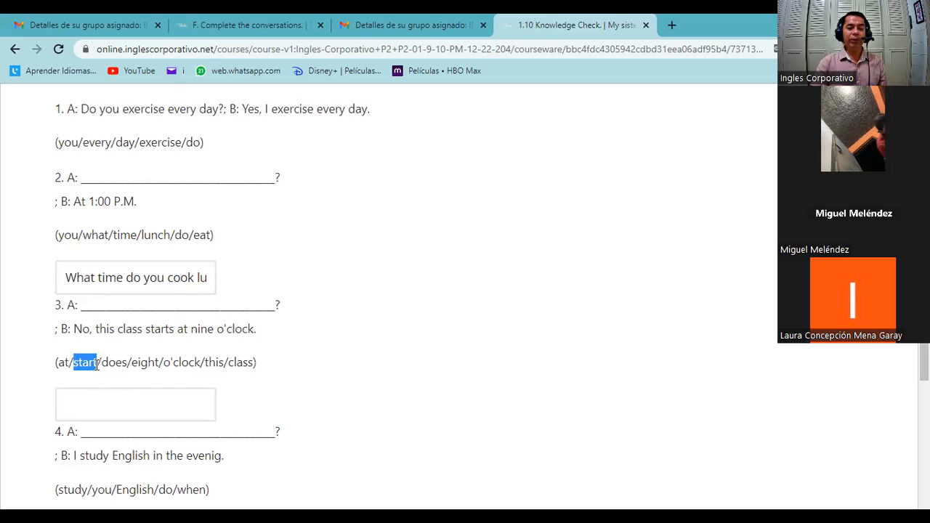
pyautogui.moveTo(124, 388)
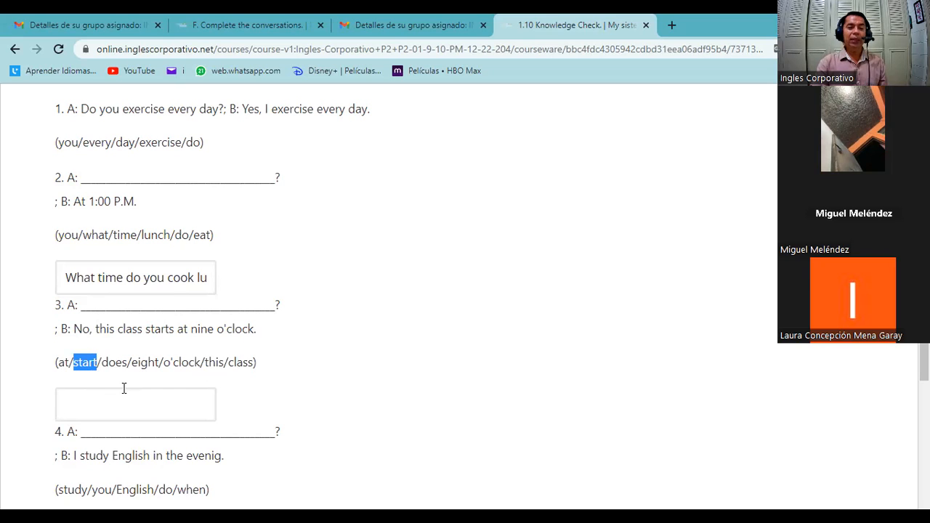
pyautogui.click(135, 404)
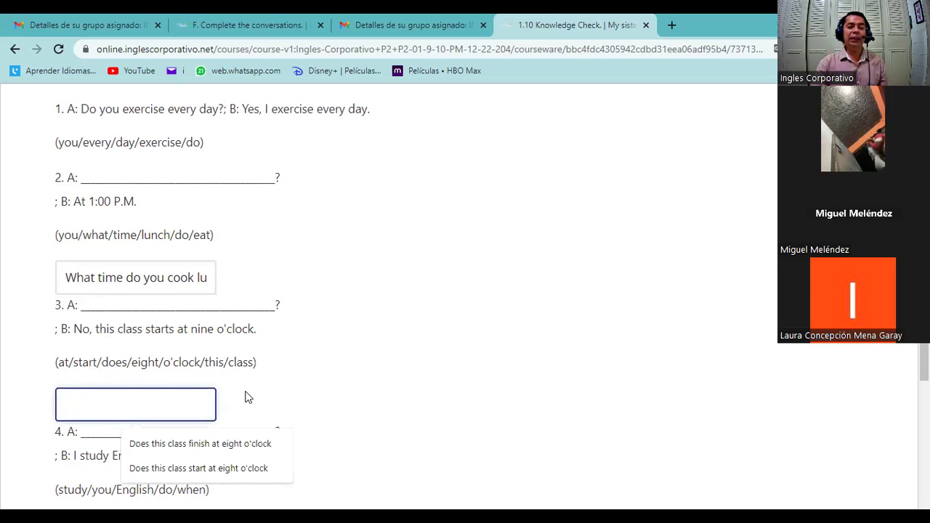
pyautogui.scroll(-3)
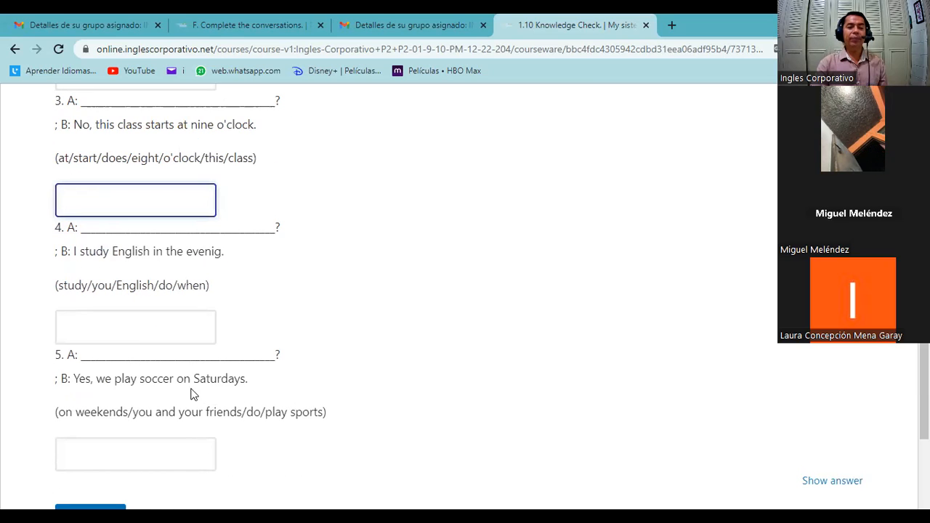
pyautogui.click(135, 325)
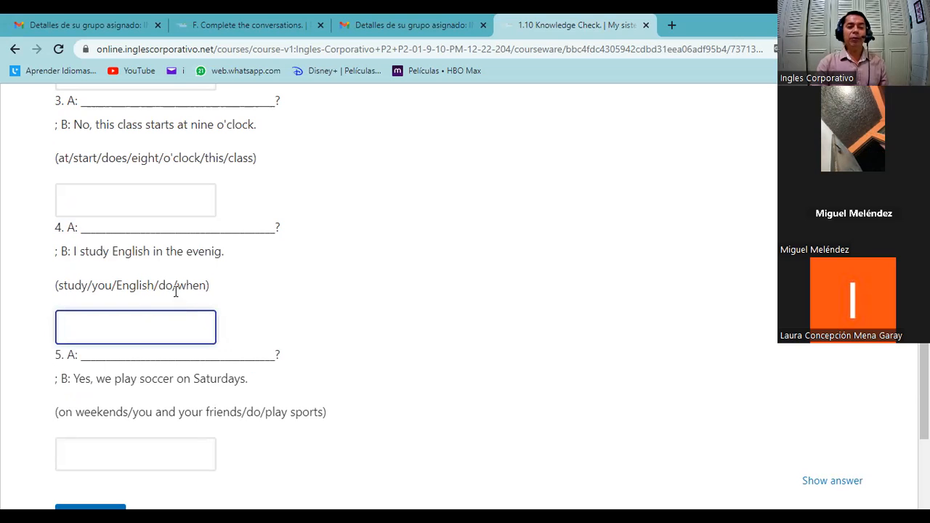
pyautogui.scroll(3)
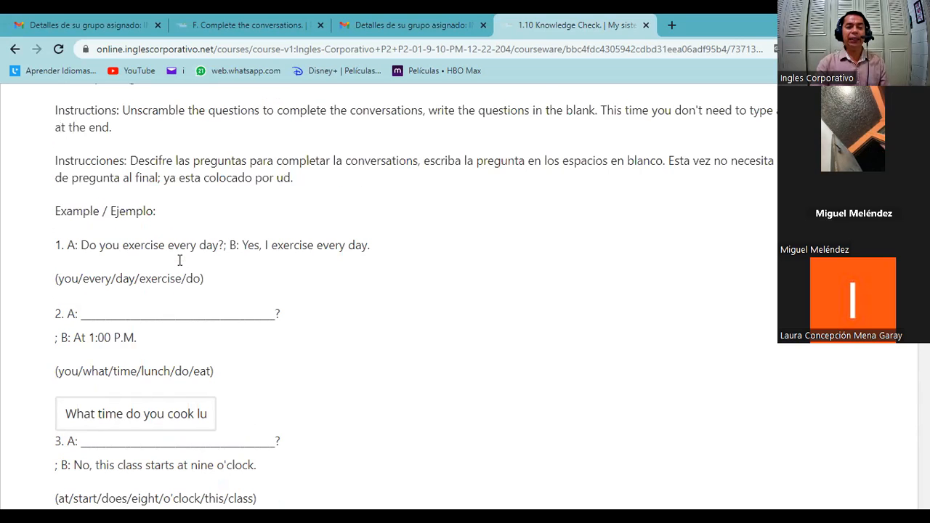
pyautogui.scroll(-3)
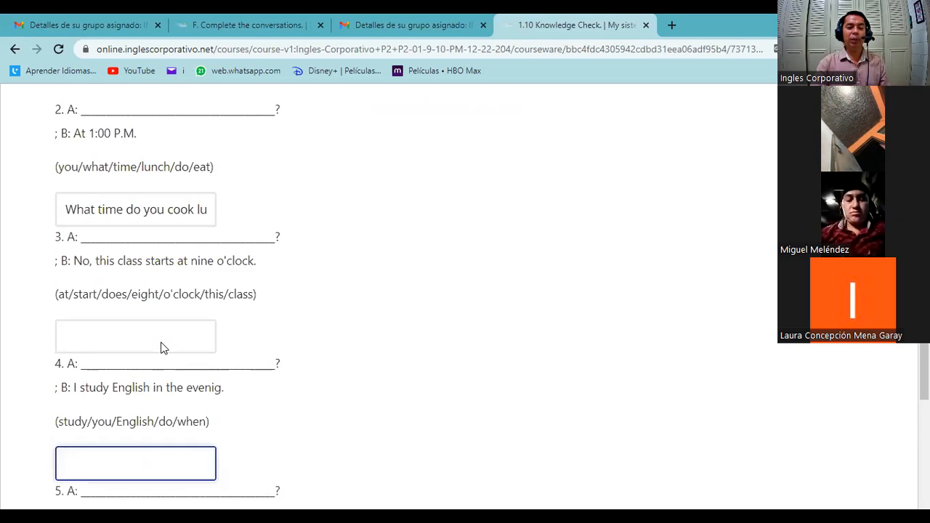
pyautogui.scroll(-3)
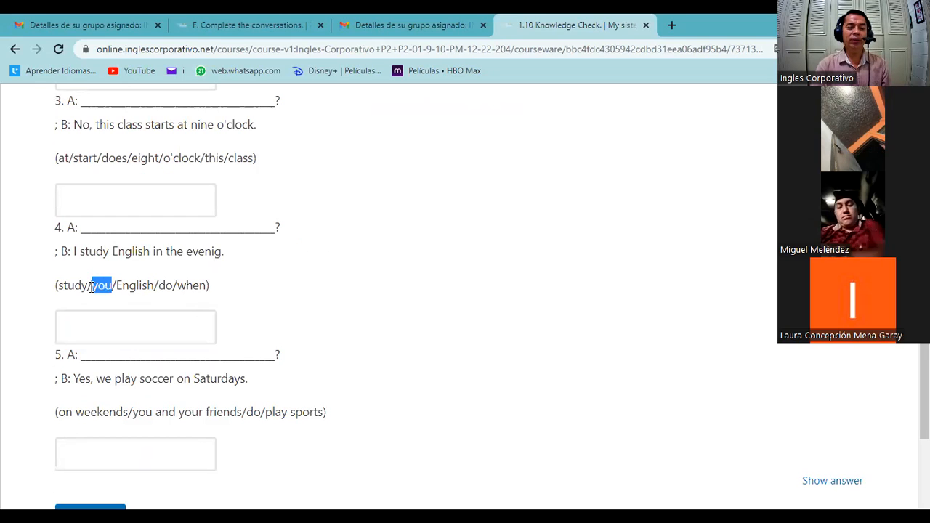
pyautogui.click(83, 285)
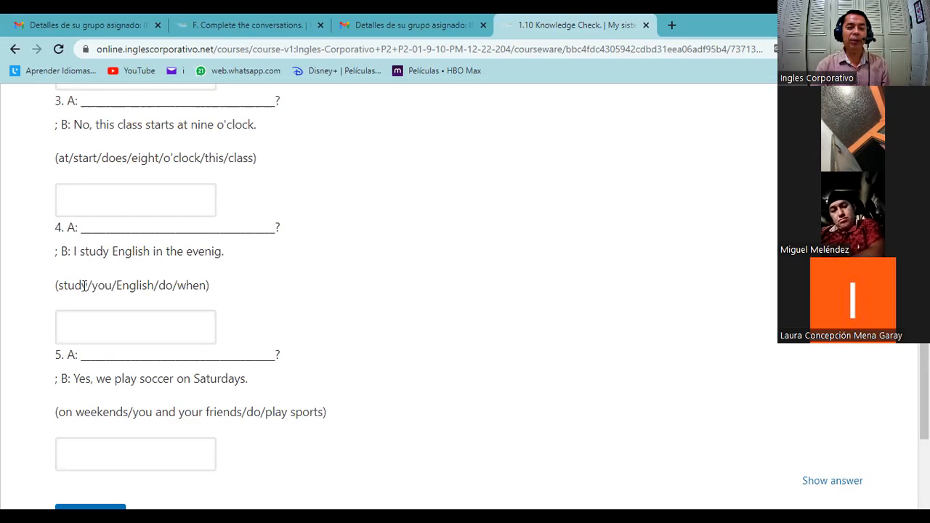
pyautogui.doubleClick(72, 285)
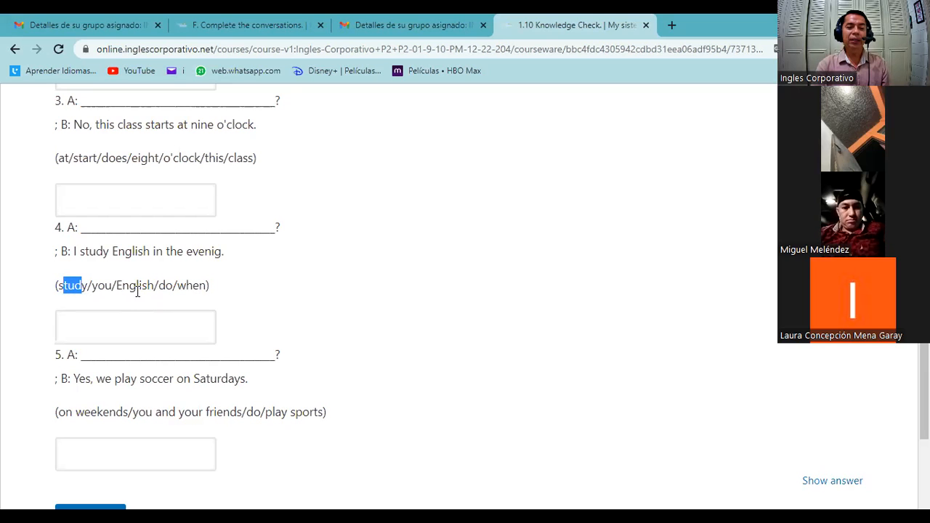
pyautogui.scroll(-3)
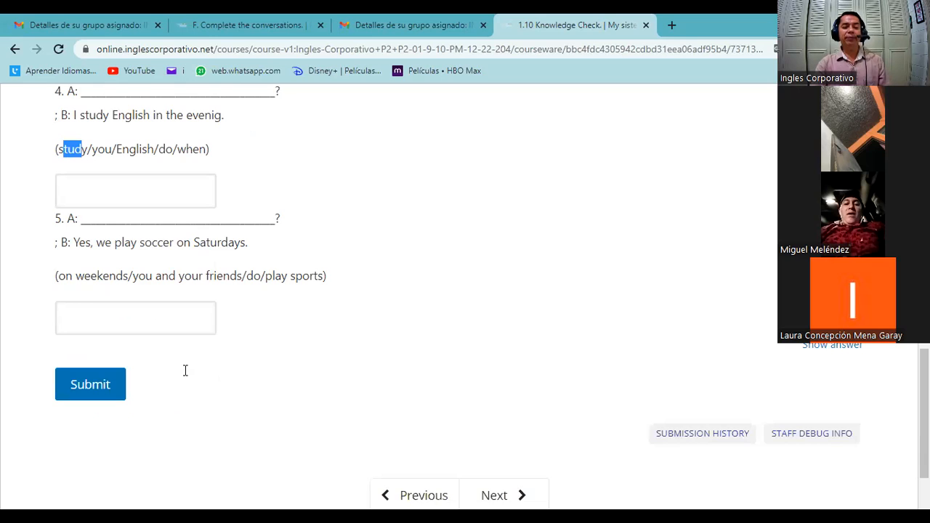
pyautogui.moveTo(180, 355)
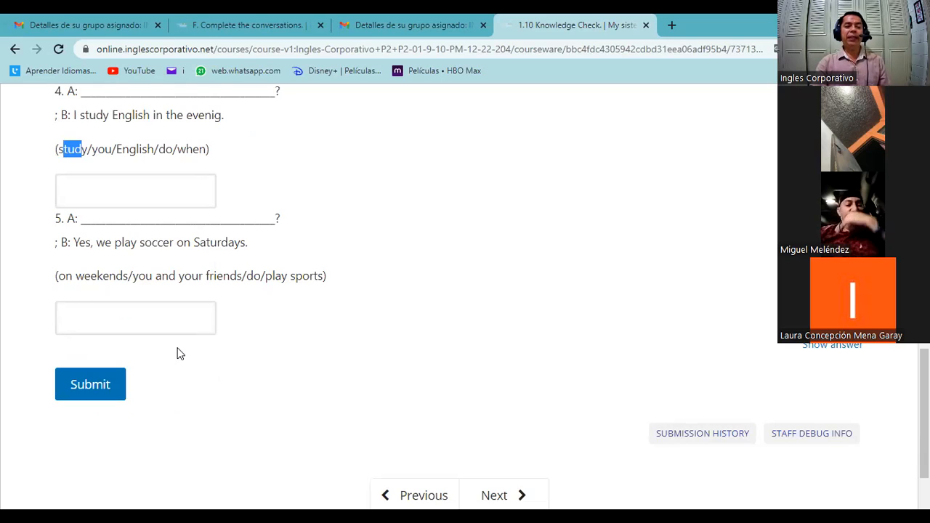
pyautogui.moveTo(241, 297)
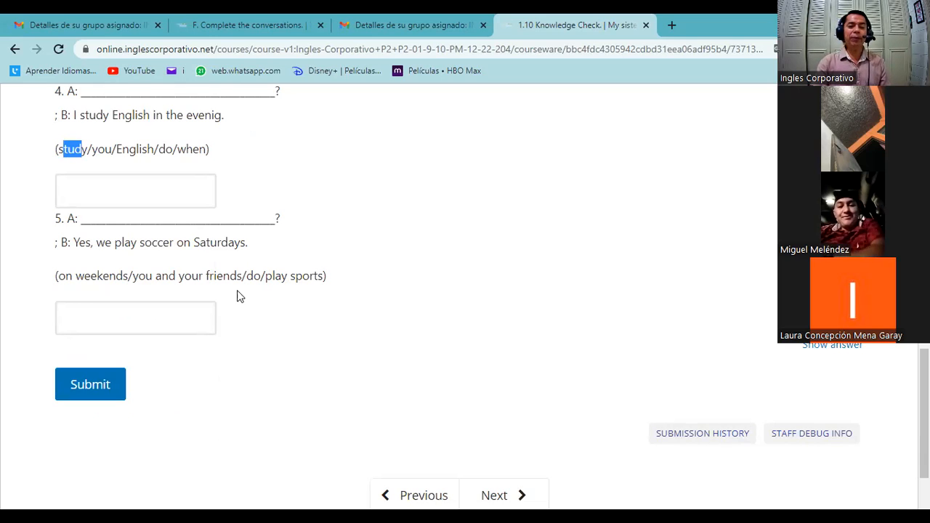
pyautogui.moveTo(259, 276)
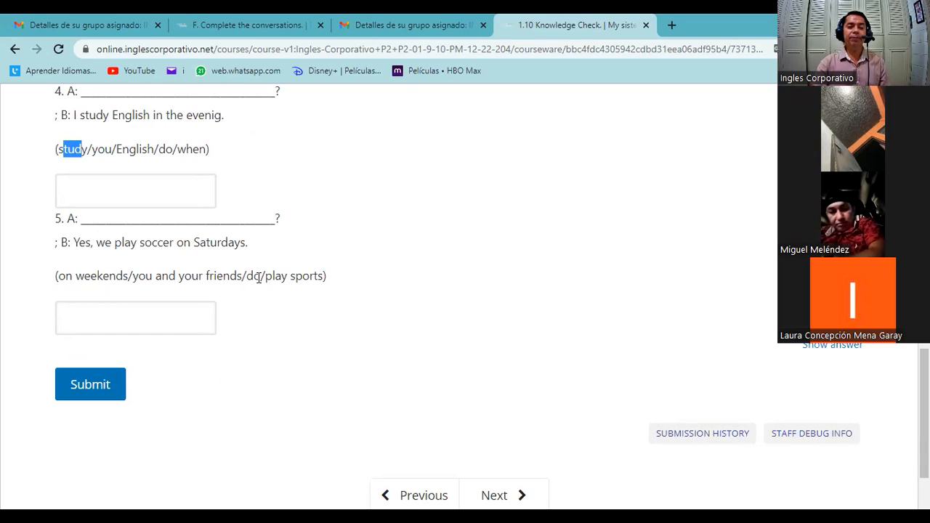
pyautogui.doubleClick(253, 276)
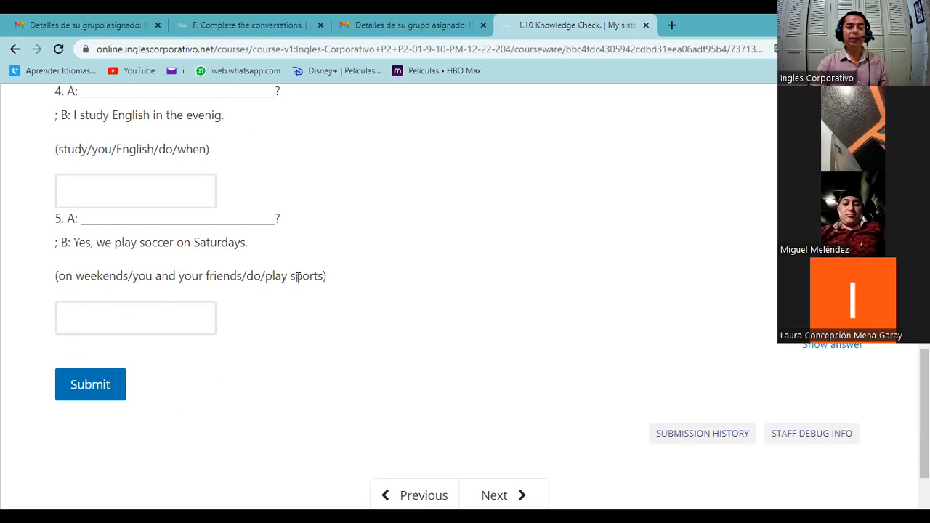
pyautogui.doubleClick(304, 276)
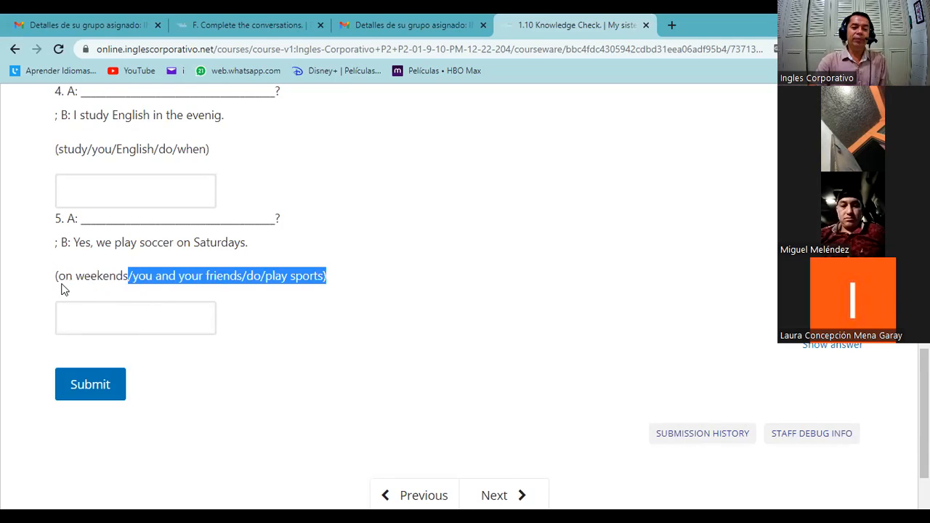
pyautogui.scroll(3)
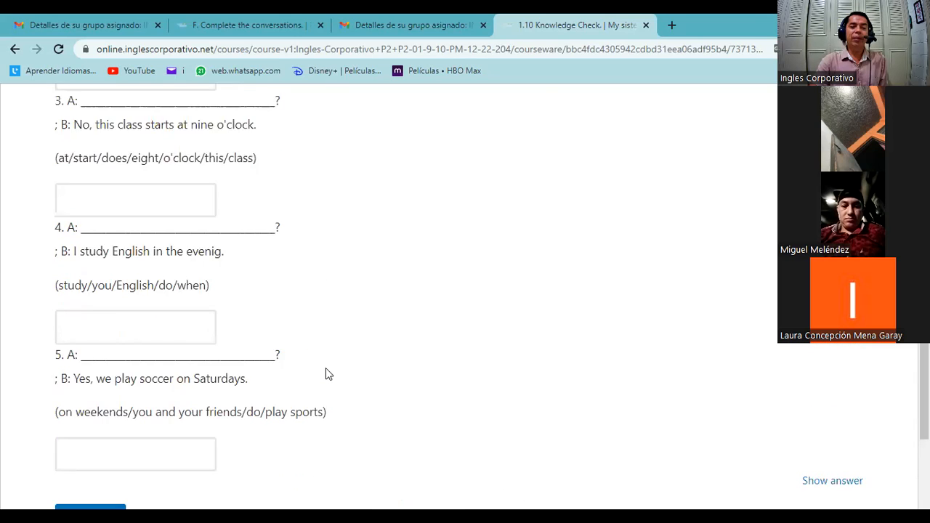
pyautogui.scroll(3)
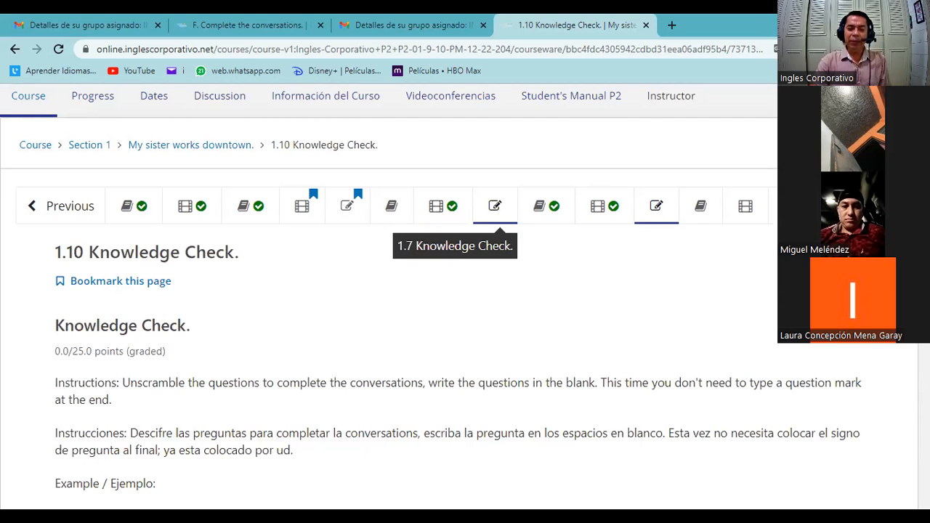
pyautogui.moveTo(701, 207)
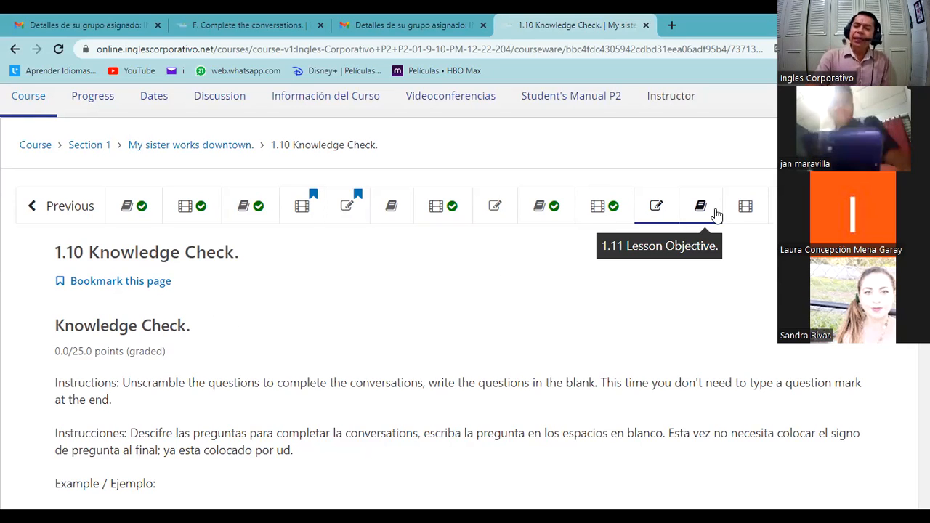
pyautogui.moveTo(763, 288)
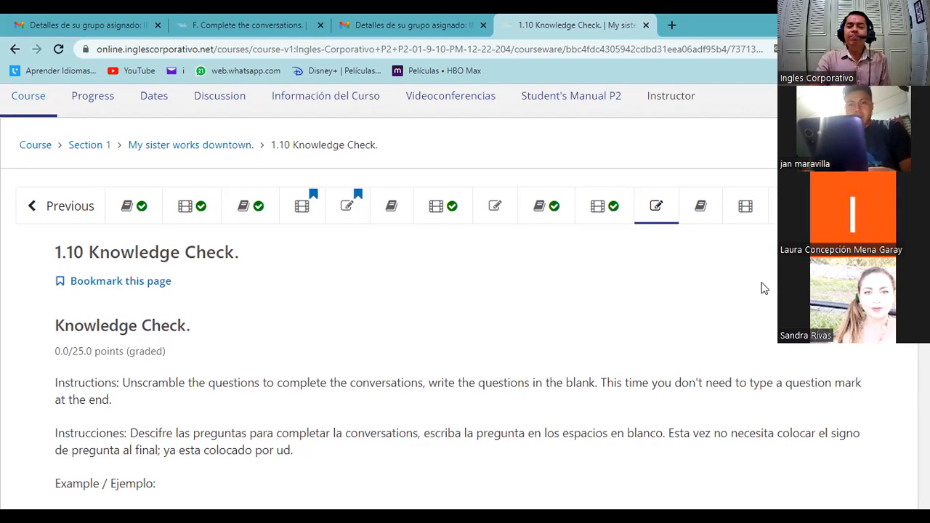
pyautogui.moveTo(643, 306)
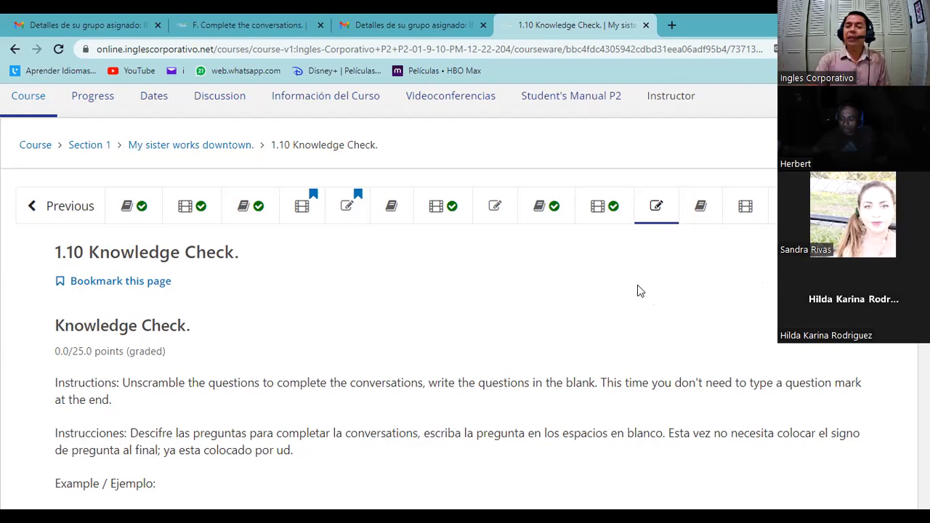
pyautogui.moveTo(601, 305)
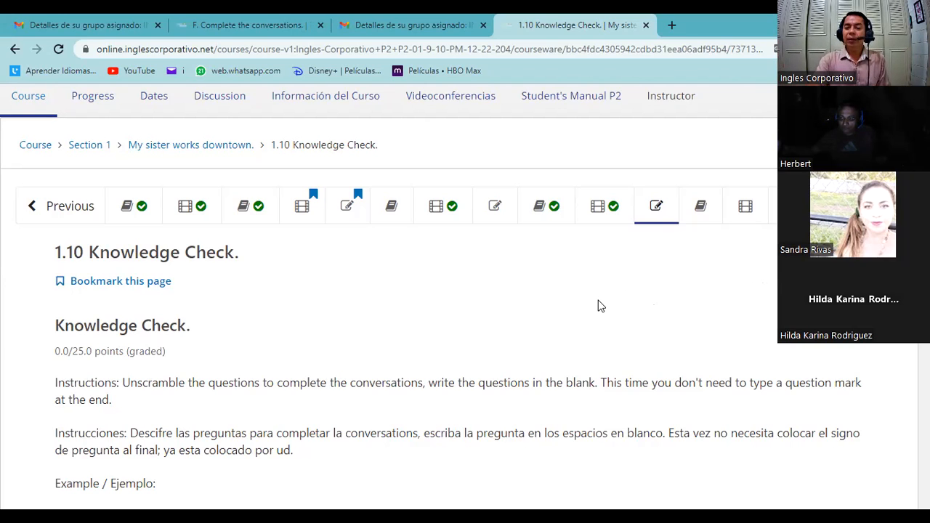
pyautogui.moveTo(585, 291)
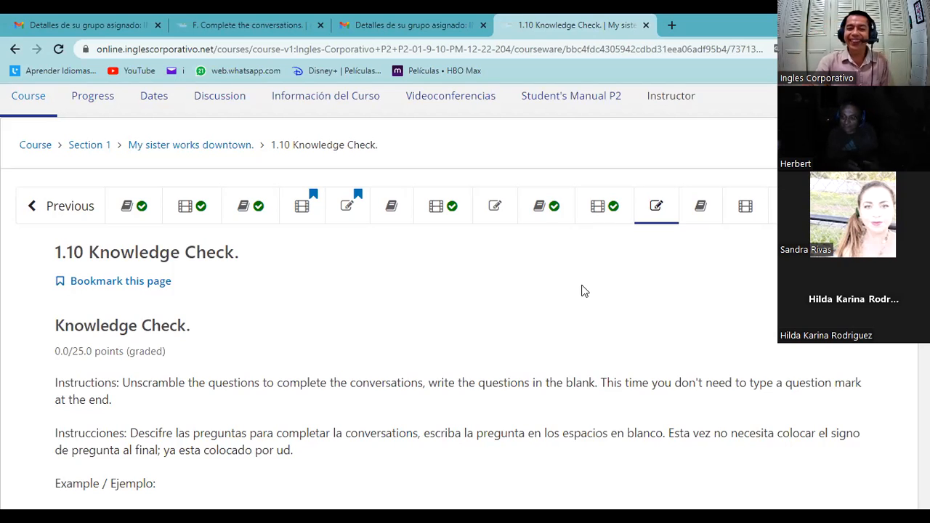
pyautogui.moveTo(345, 206)
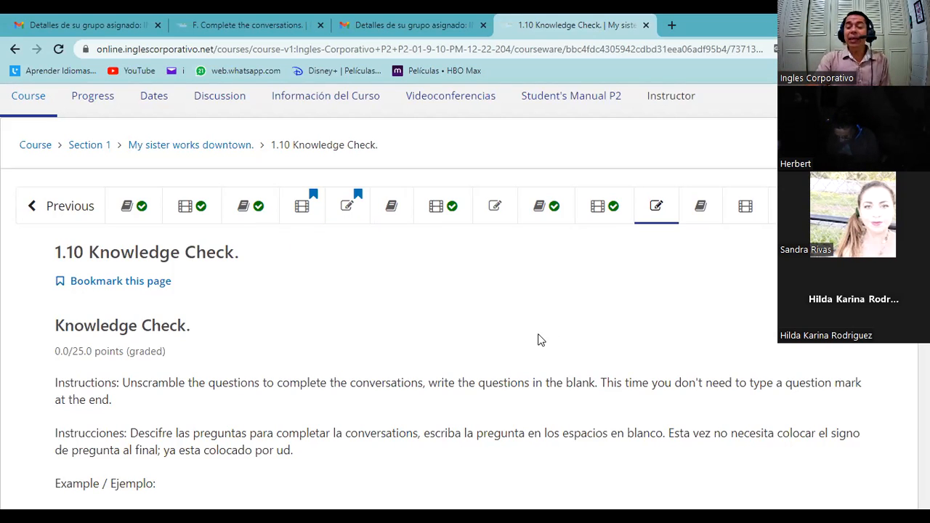
pyautogui.moveTo(526, 322)
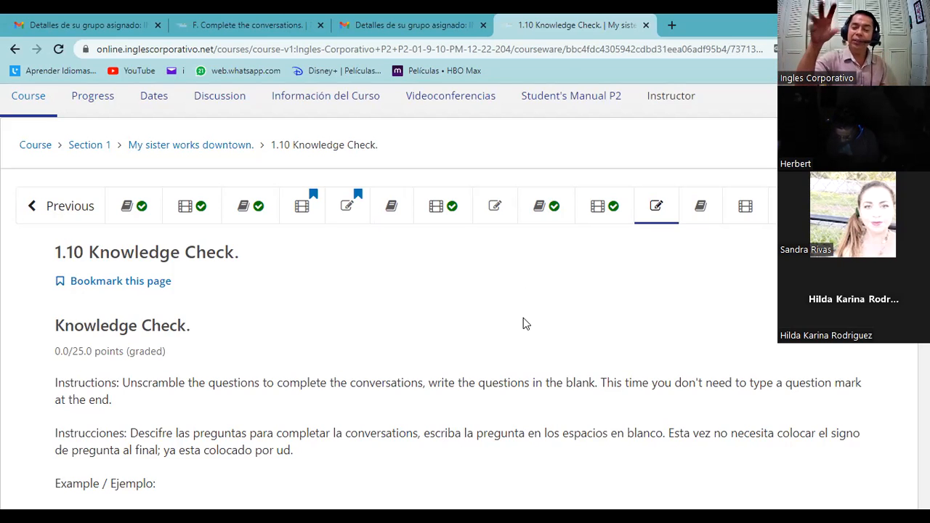
pyautogui.moveTo(376, 268)
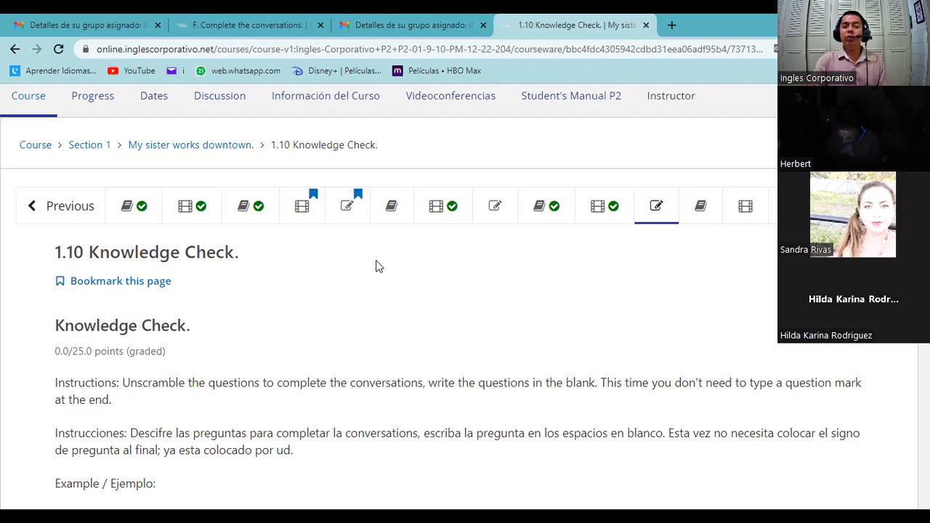
pyautogui.moveTo(474, 262)
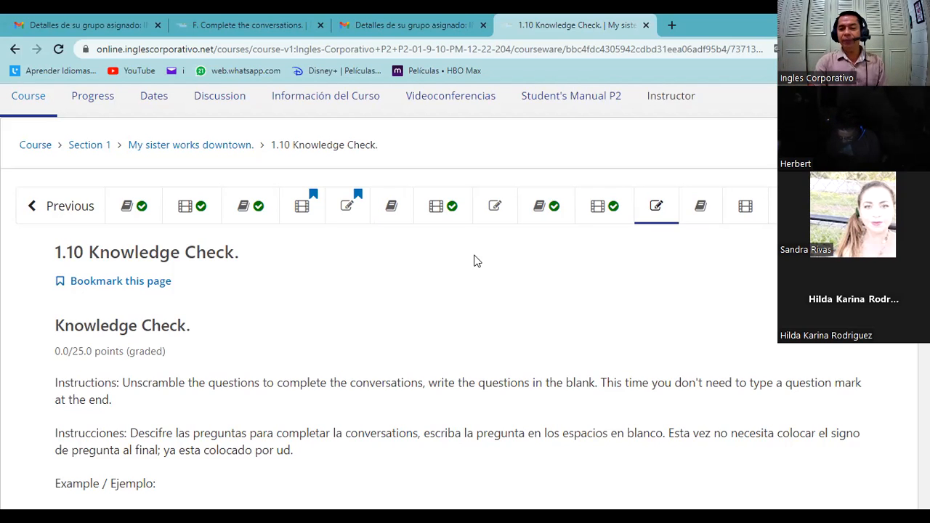
pyautogui.moveTo(481, 293)
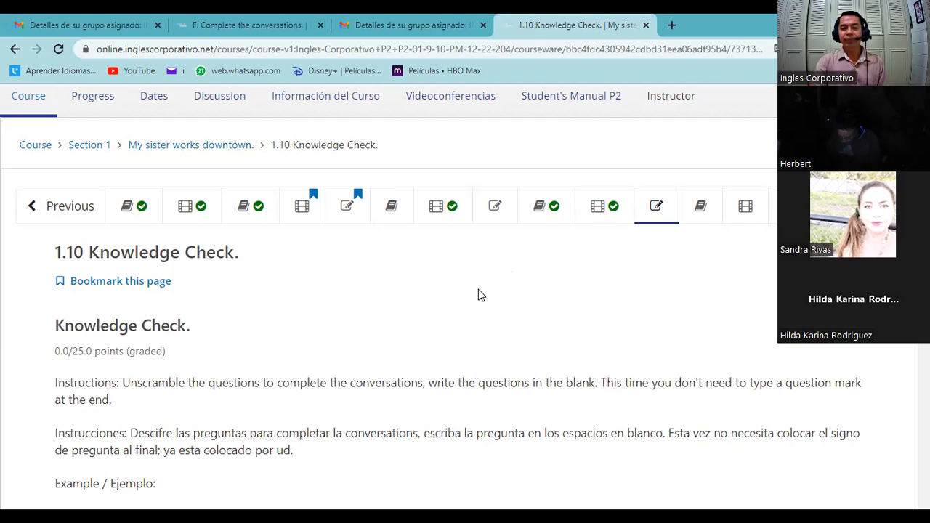
pyautogui.moveTo(494, 206)
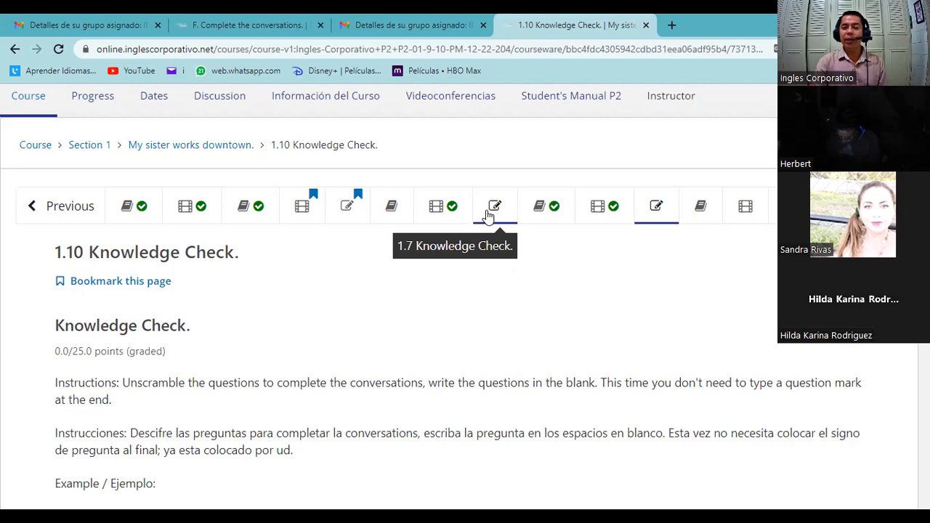
pyautogui.moveTo(420, 282)
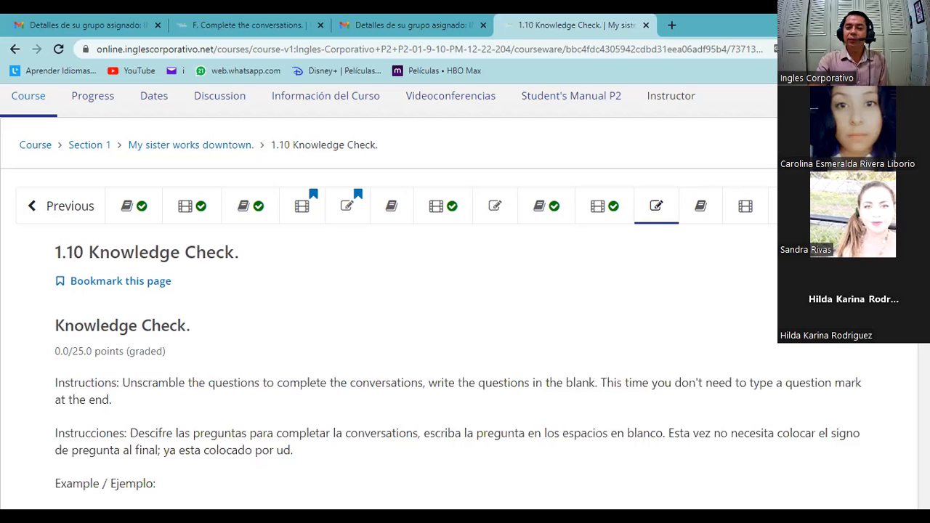
pyautogui.moveTo(471, 206)
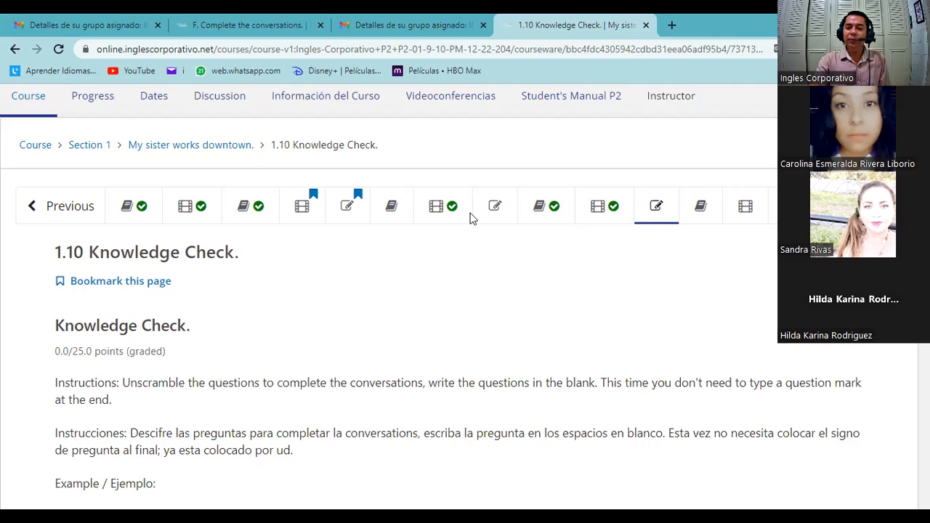
pyautogui.moveTo(744, 207)
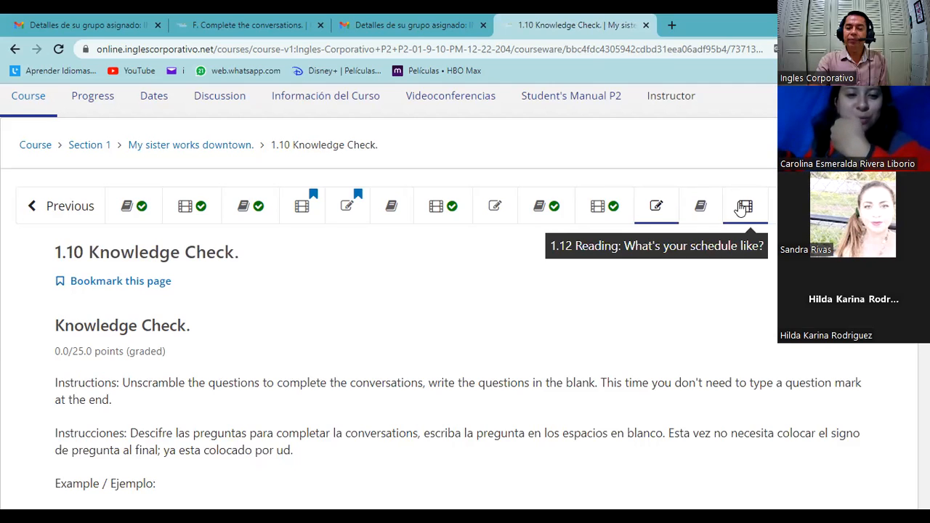
pyautogui.moveTo(735, 210)
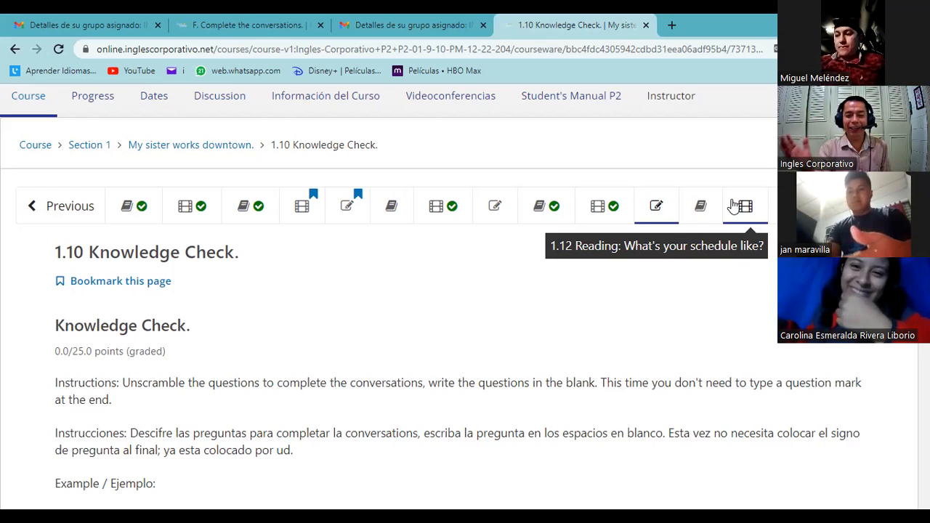
pyautogui.moveTo(612, 314)
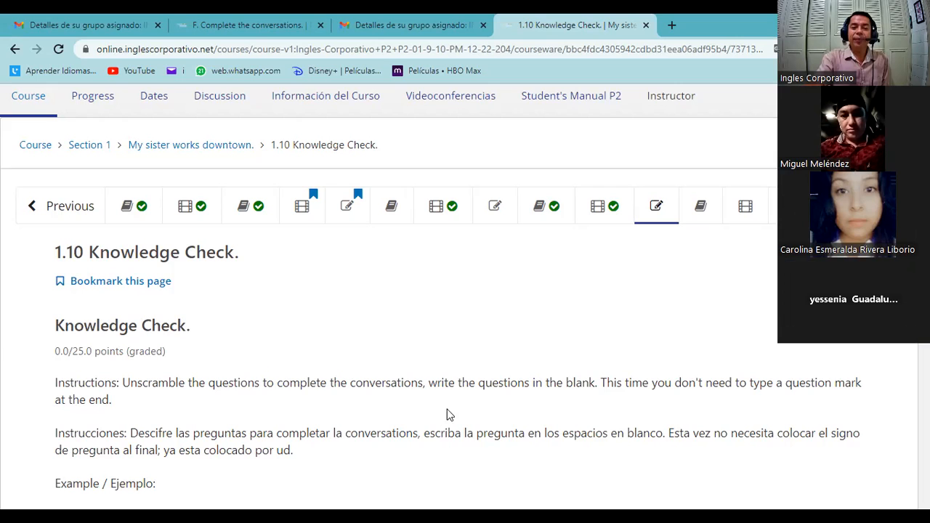
pyautogui.moveTo(746, 206)
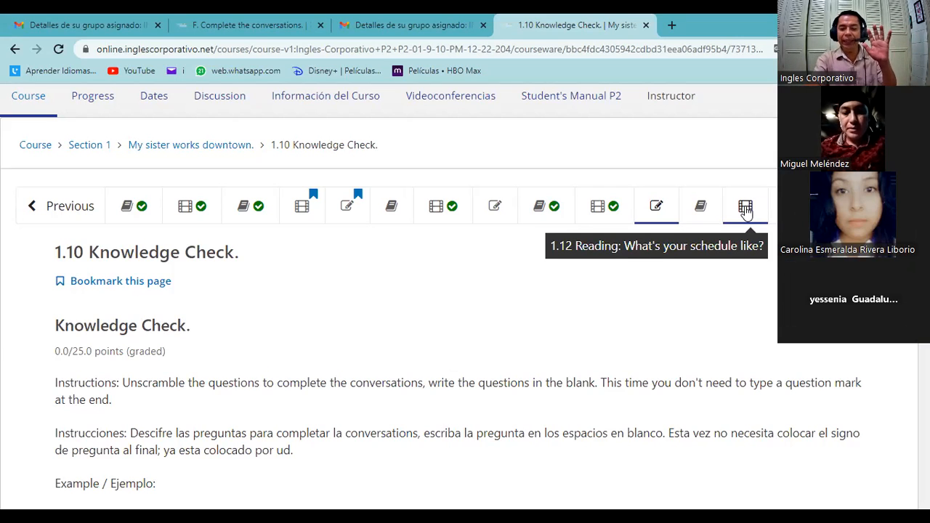
# Step: Scroll through the 1.12 What's your schedule like? reading article
pyautogui.click(746, 207)
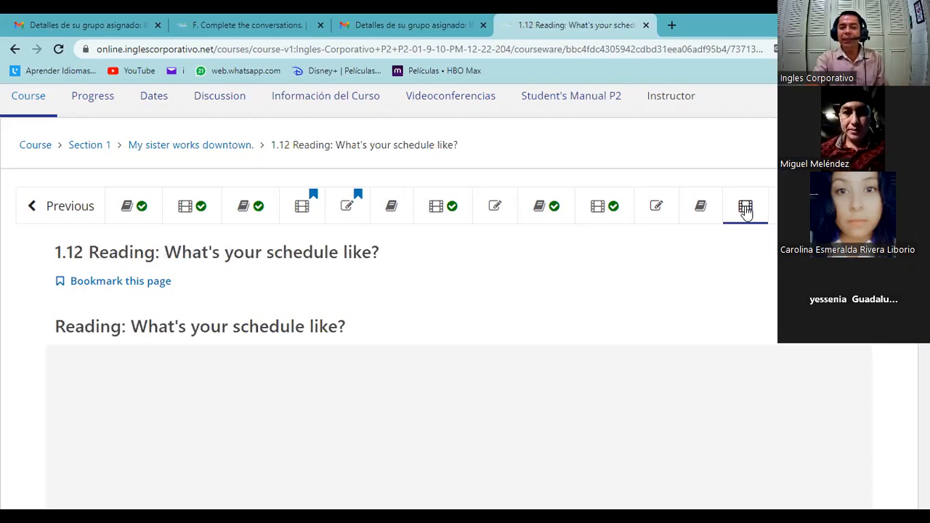
pyautogui.click(744, 206)
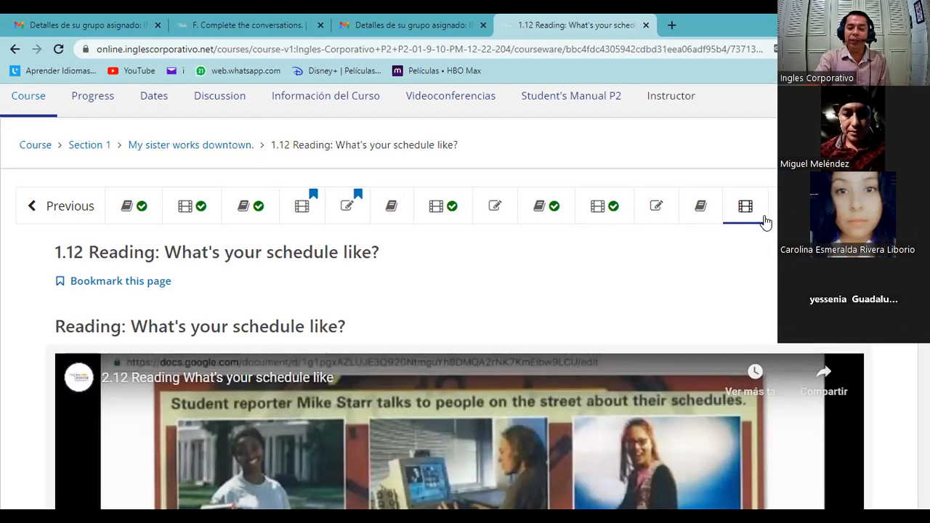
pyautogui.scroll(-3)
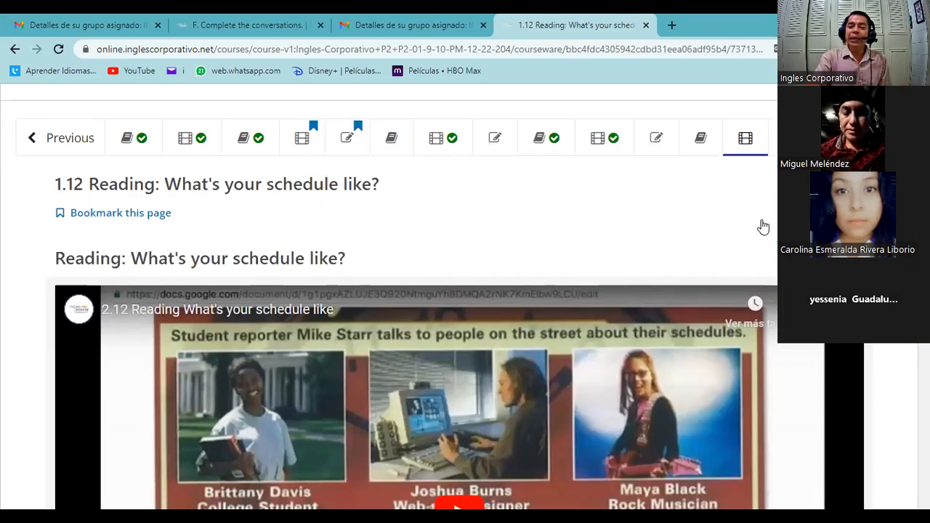
pyautogui.scroll(-3)
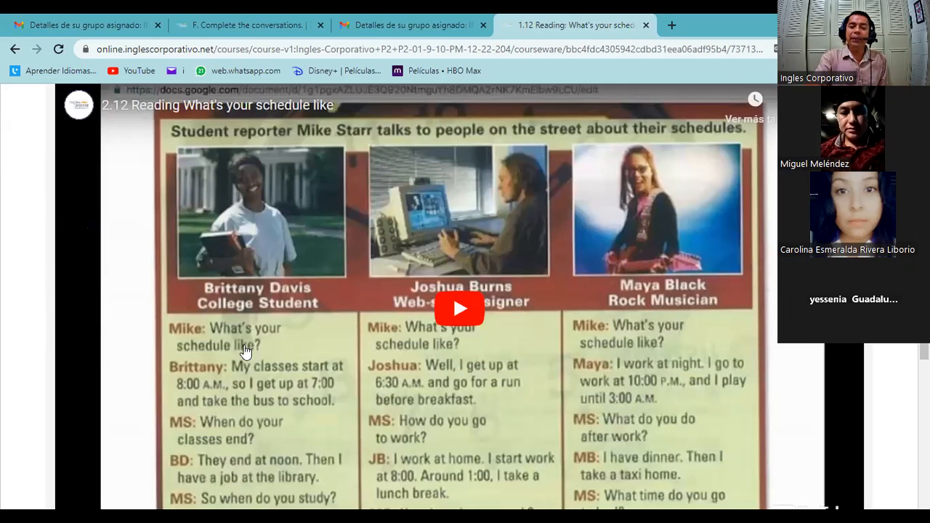
pyautogui.scroll(-3)
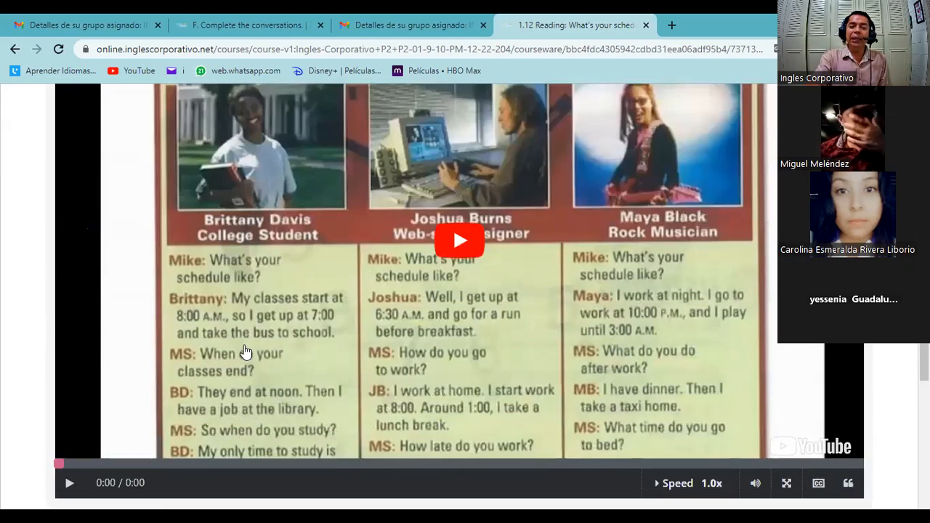
pyautogui.scroll(3)
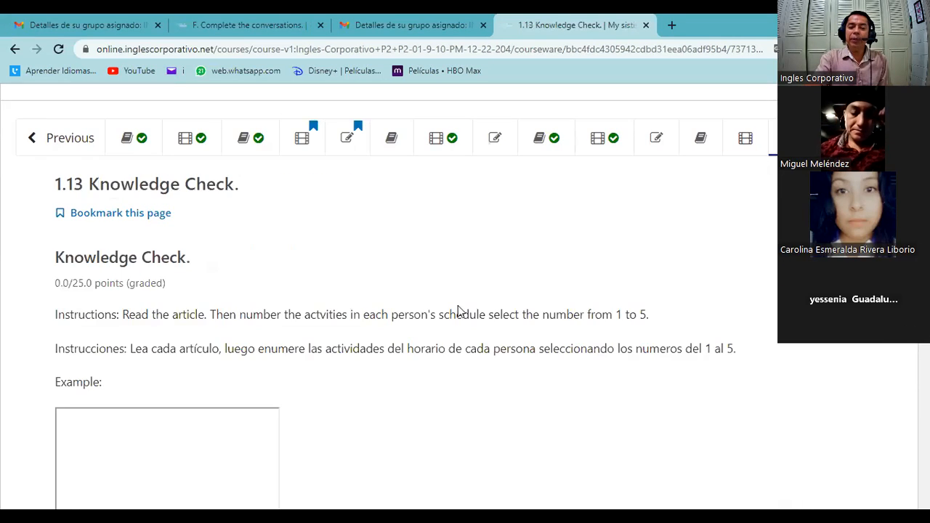
pyautogui.scroll(-3)
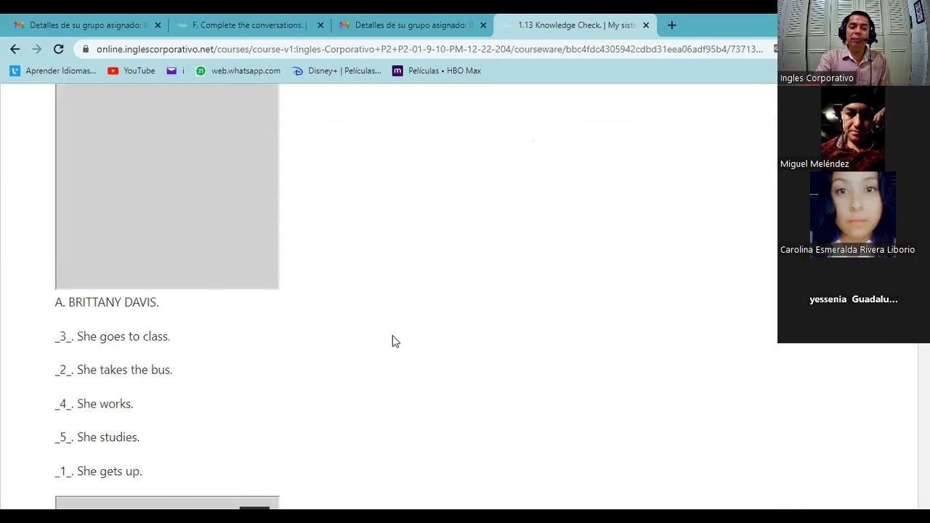
pyautogui.scroll(-3)
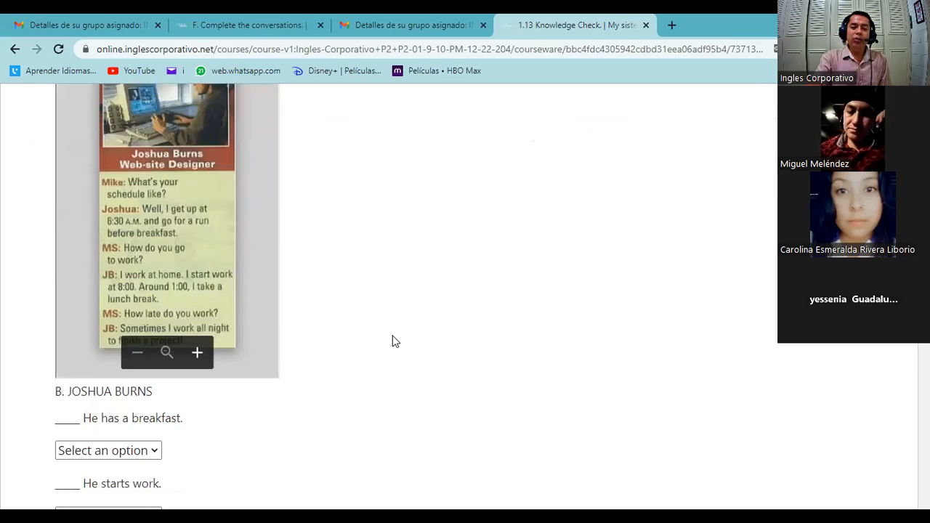
pyautogui.scroll(-3)
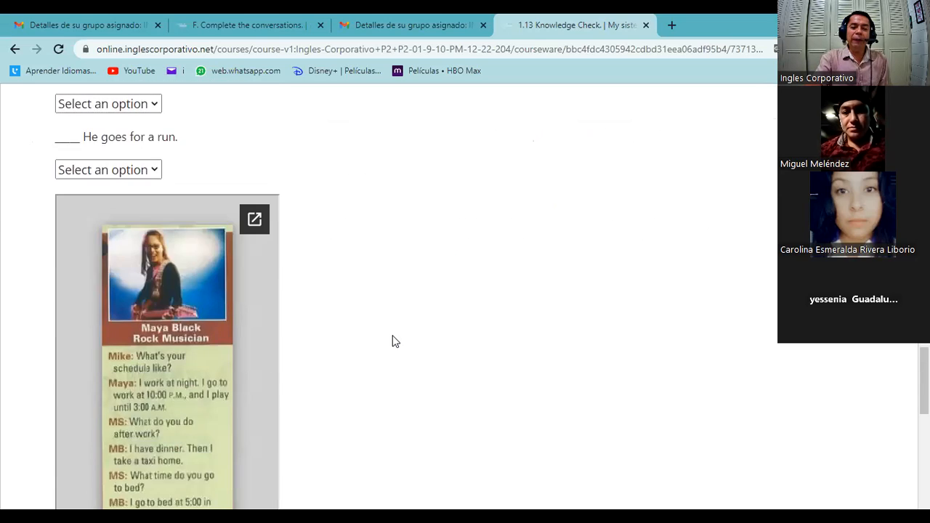
pyautogui.scroll(-3)
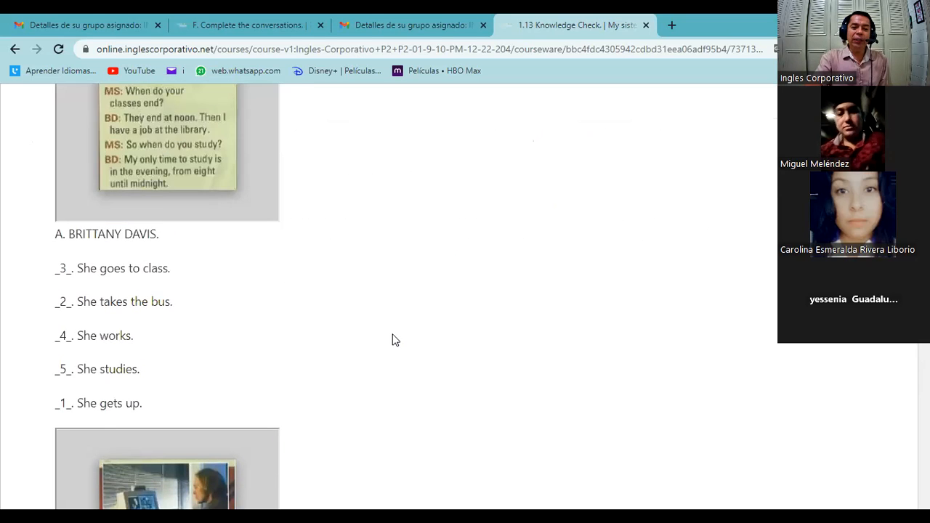
pyautogui.scroll(3)
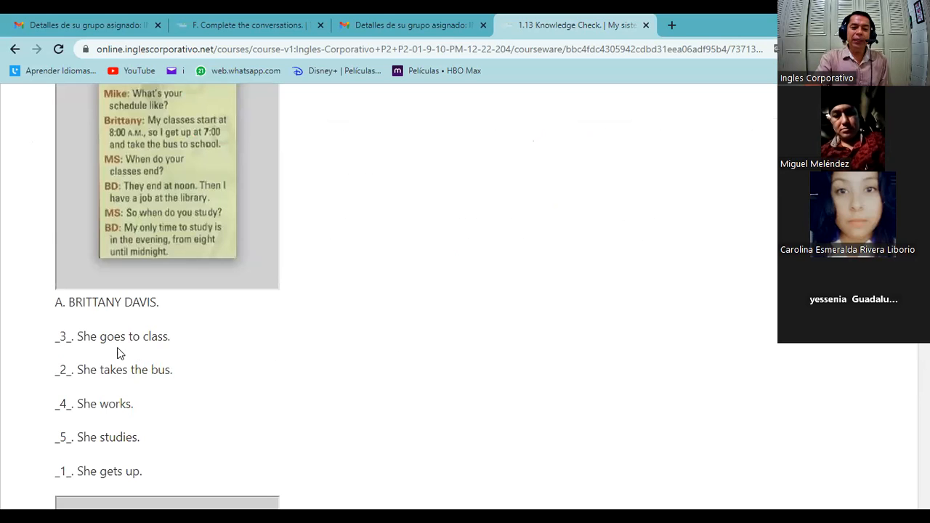
pyautogui.moveTo(84, 485)
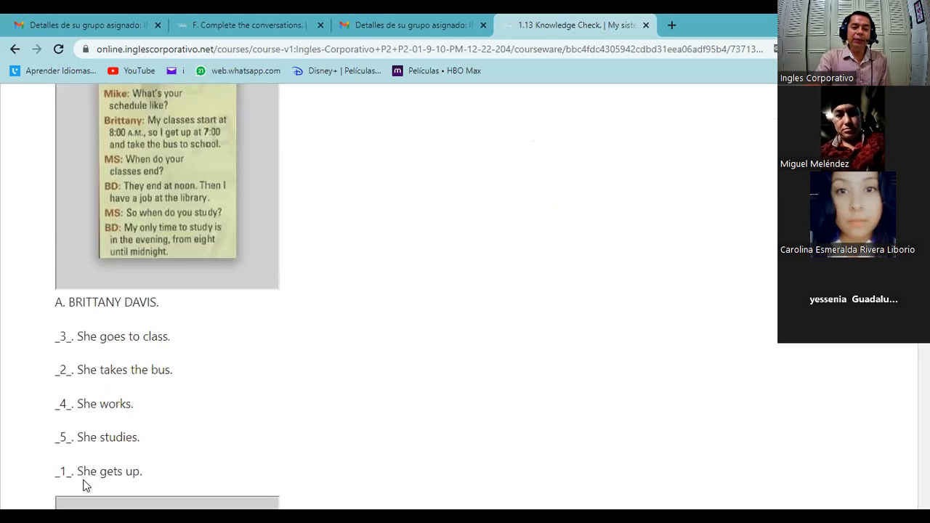
pyautogui.moveTo(99, 386)
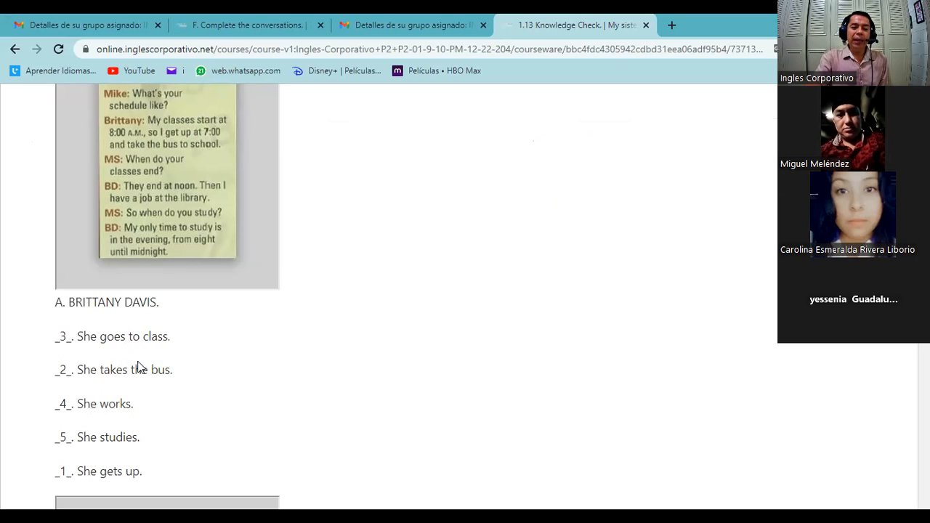
pyautogui.moveTo(122, 449)
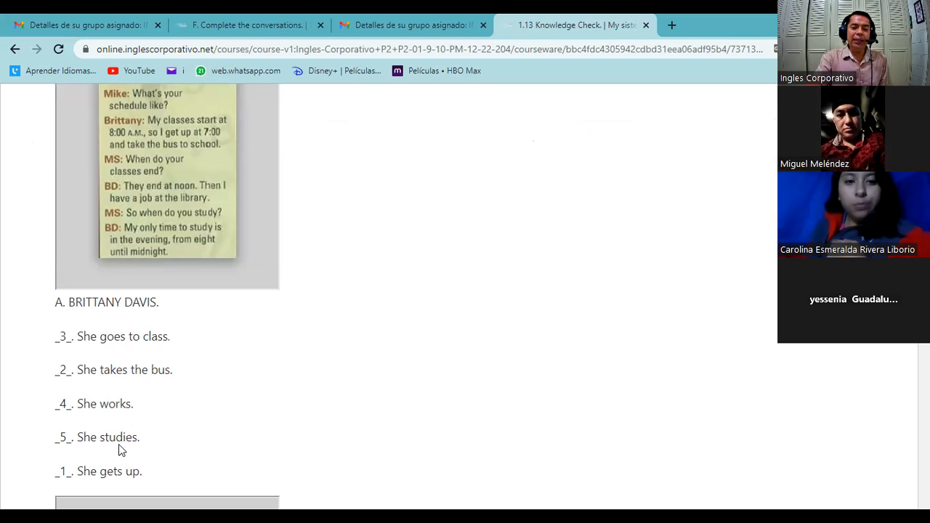
pyautogui.scroll(-3)
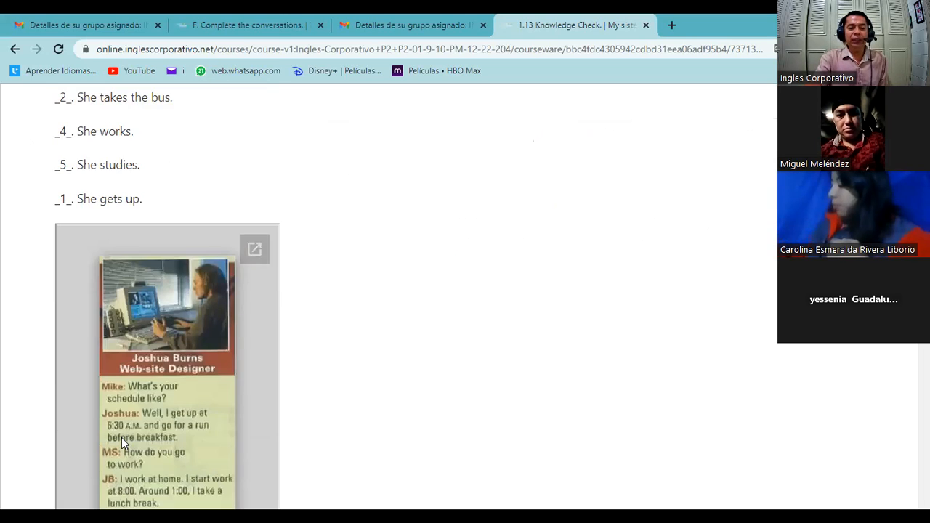
pyautogui.scroll(-3)
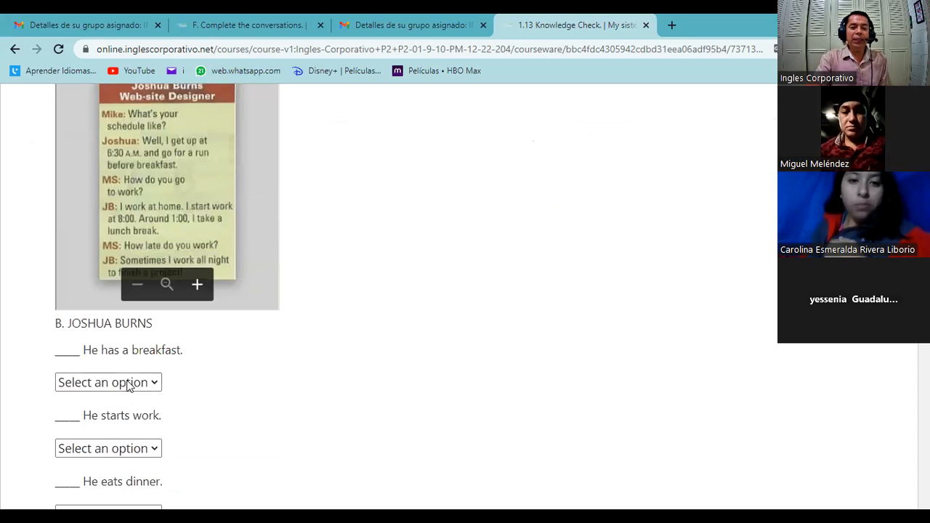
pyautogui.click(107, 383)
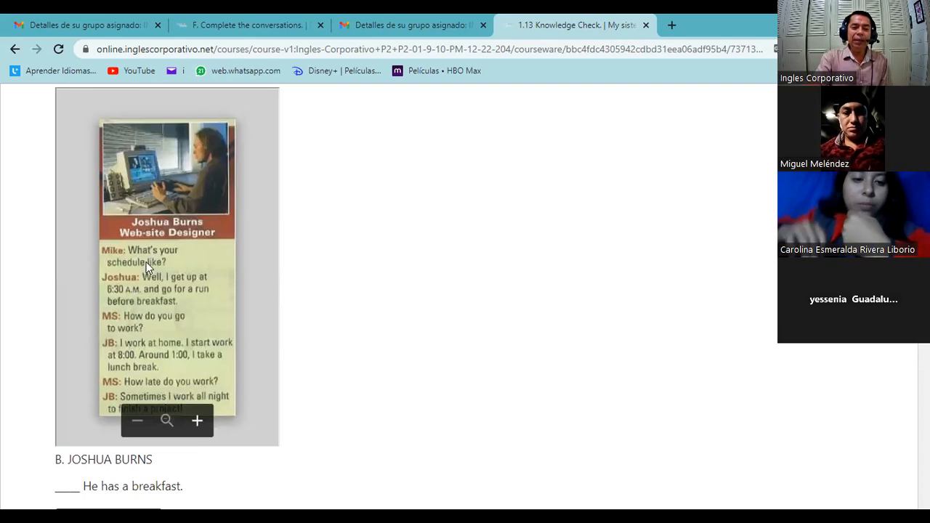
pyautogui.moveTo(349, 335)
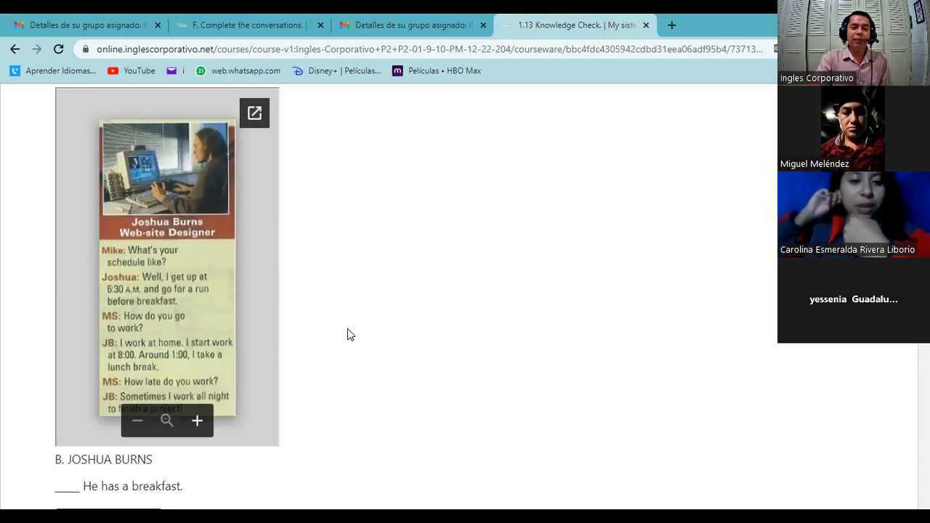
pyautogui.scroll(-3)
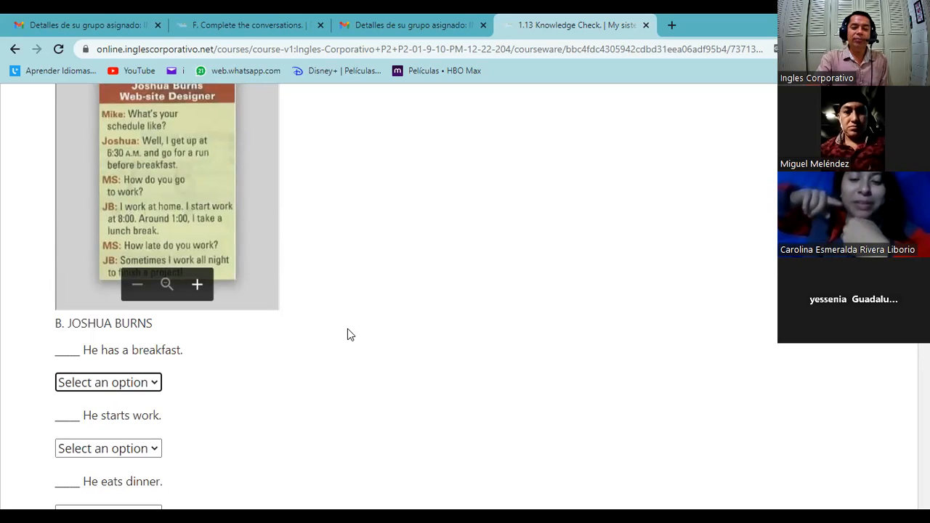
pyautogui.scroll(-3)
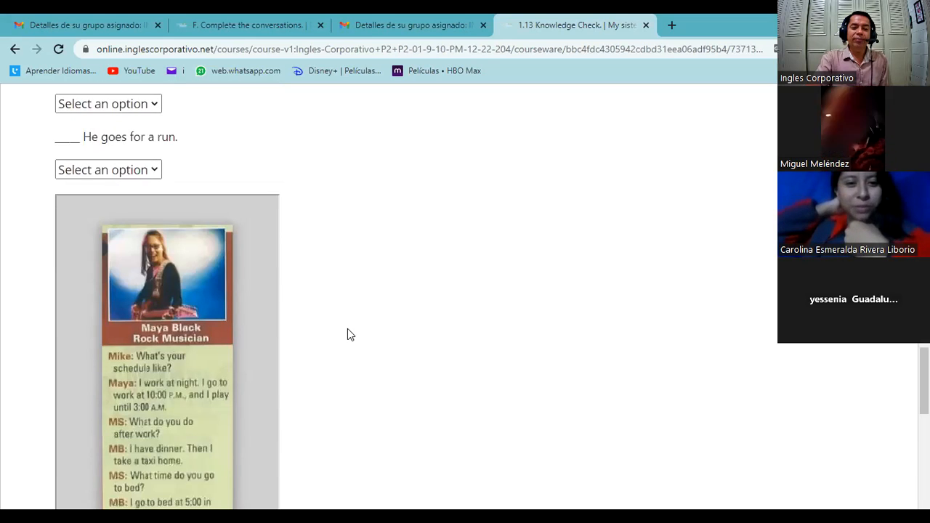
pyautogui.scroll(-3)
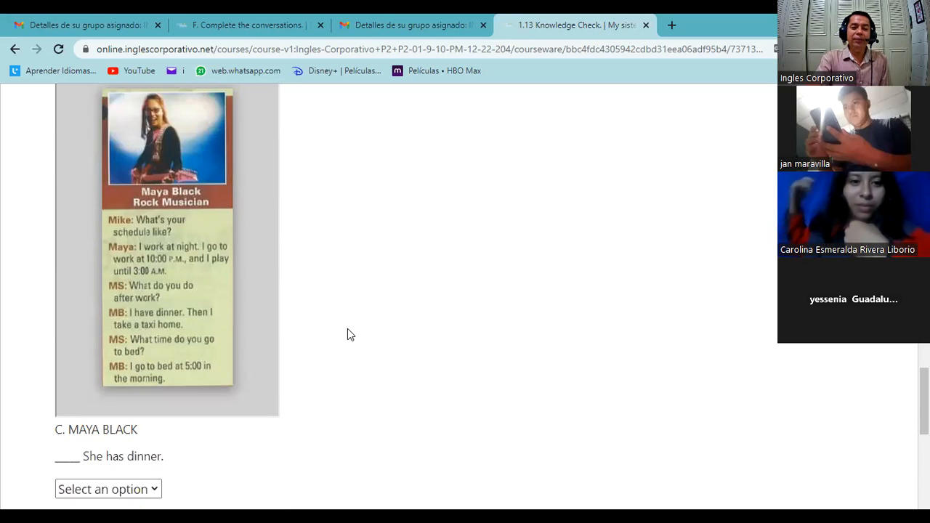
pyautogui.scroll(3)
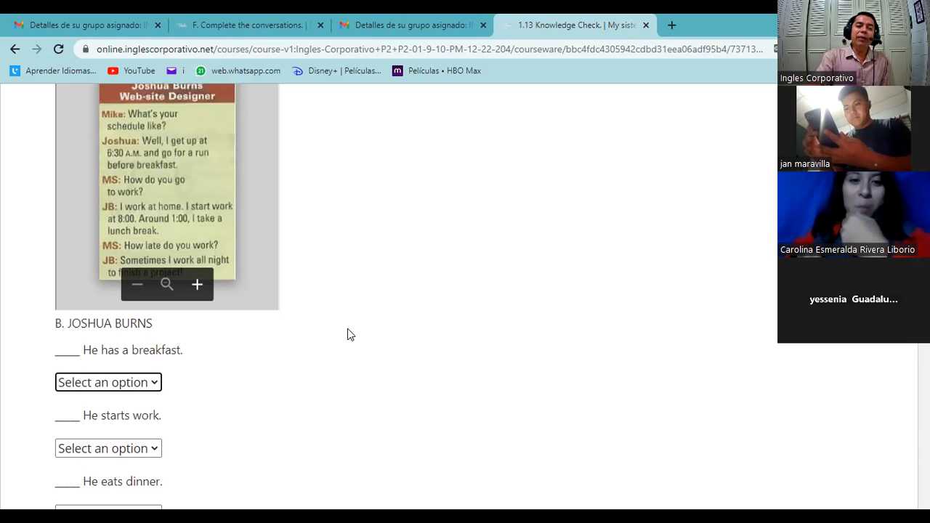
pyautogui.moveTo(291, 369)
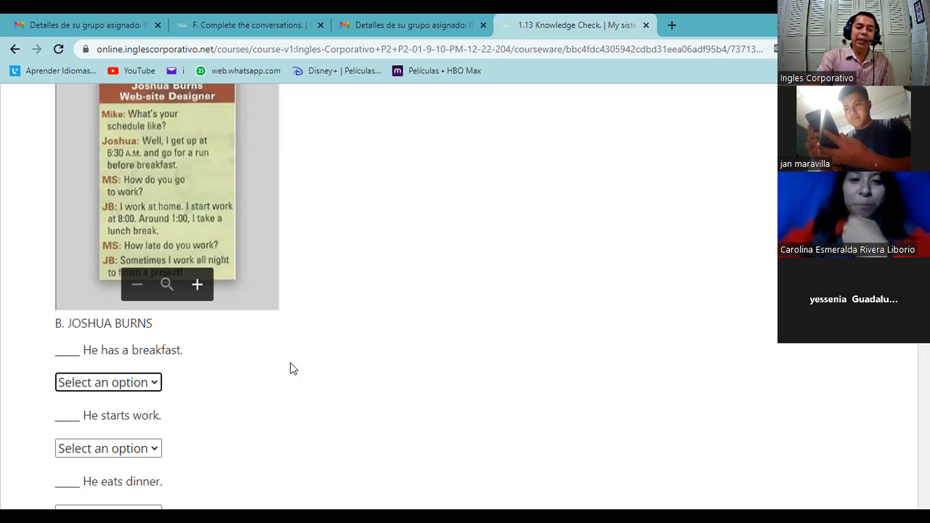
pyautogui.scroll(-3)
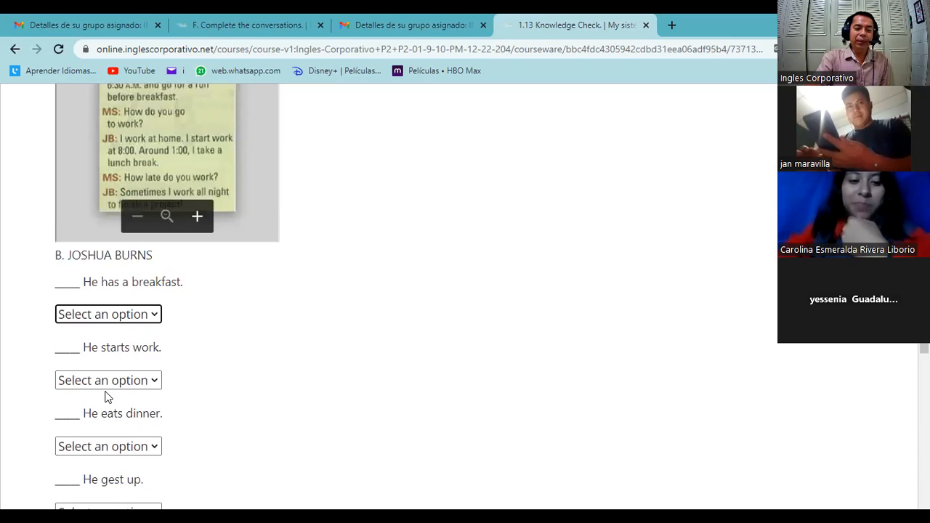
pyautogui.scroll(-3)
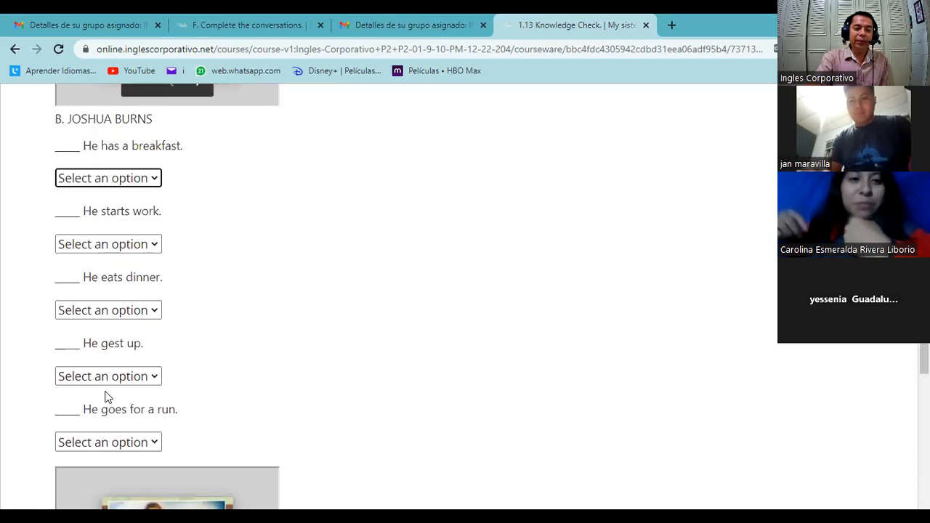
pyautogui.moveTo(125, 355)
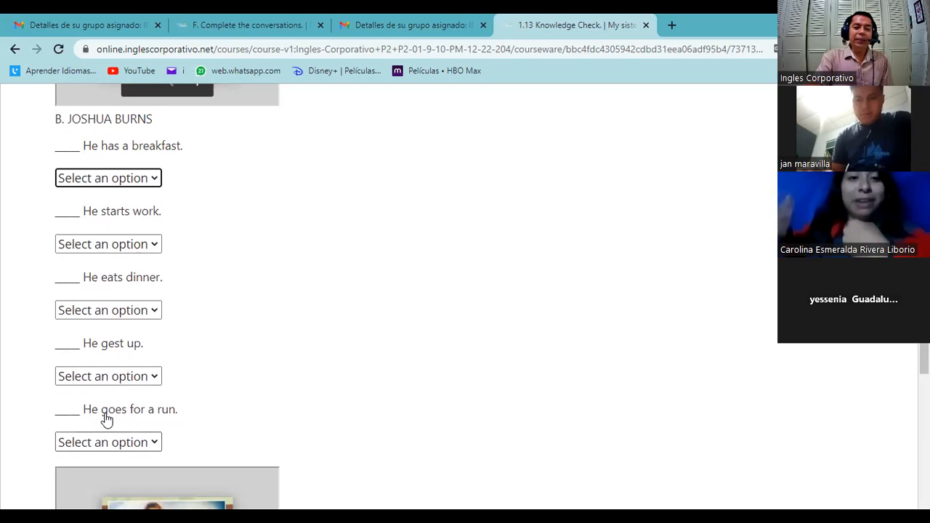
pyautogui.click(107, 375)
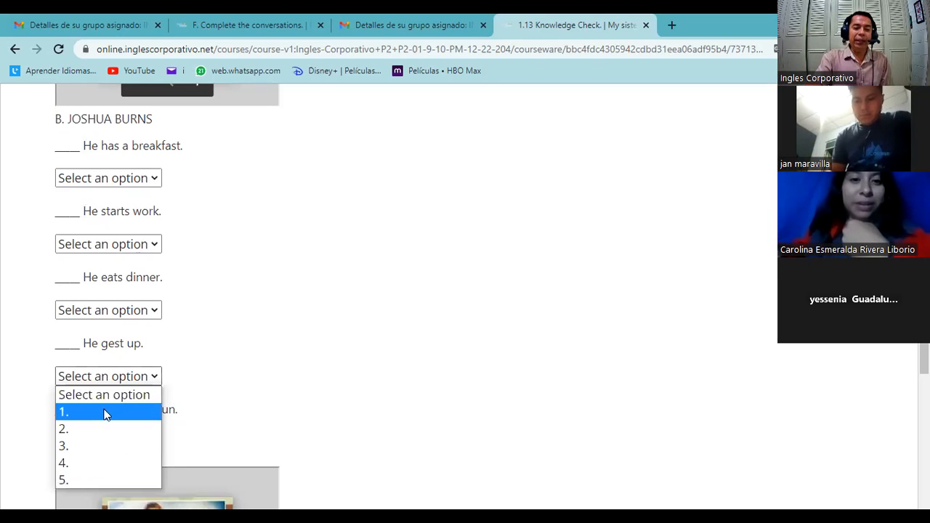
pyautogui.moveTo(87, 427)
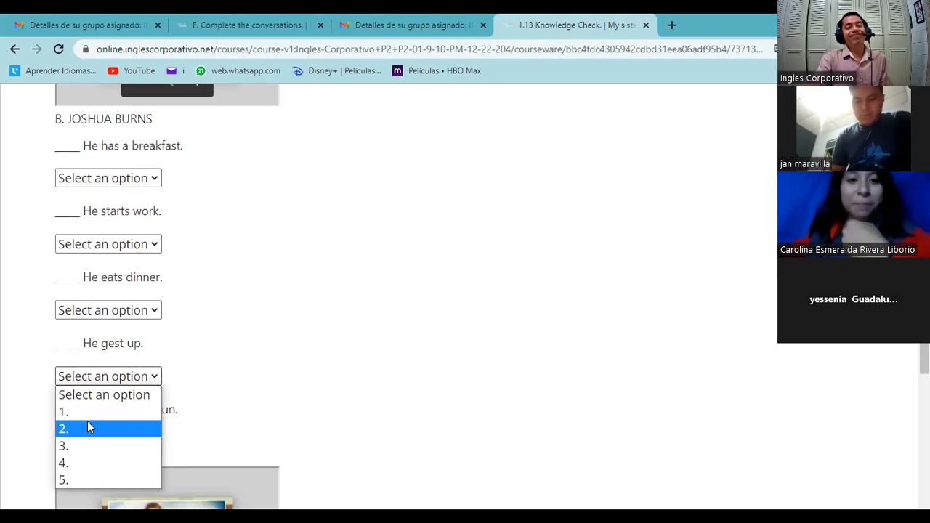
pyautogui.moveTo(235, 376)
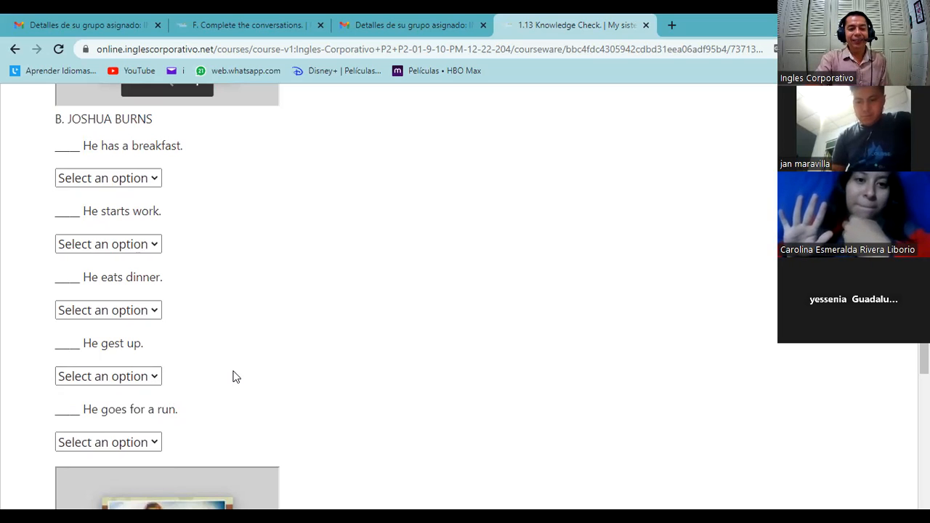
pyautogui.moveTo(121, 353)
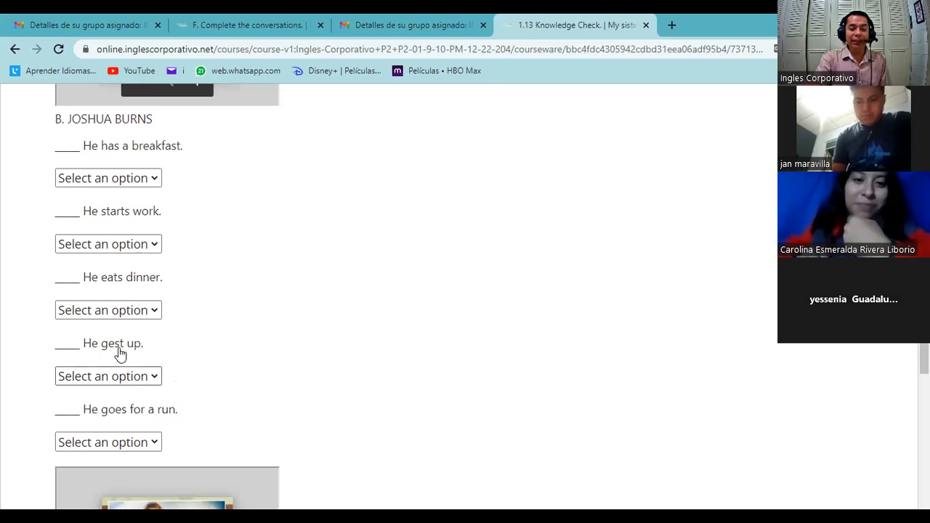
pyautogui.moveTo(154, 414)
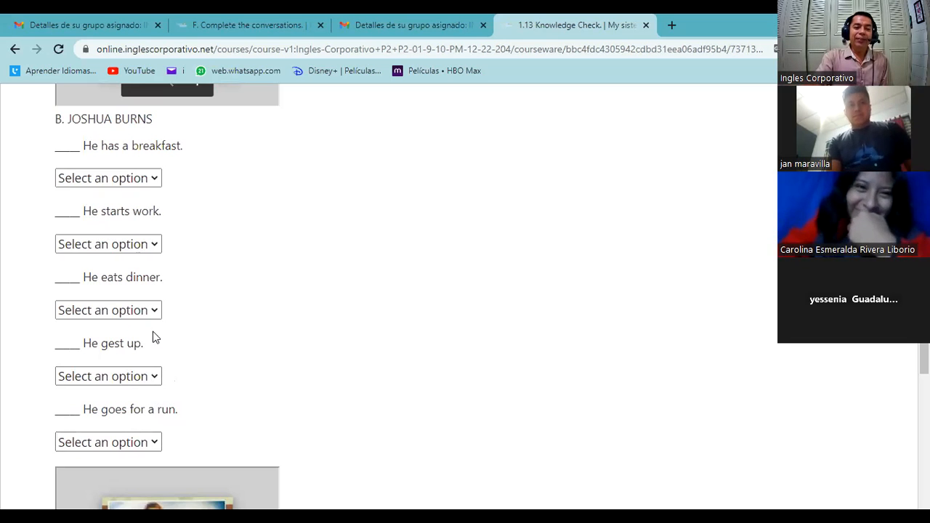
pyautogui.moveTo(173, 325)
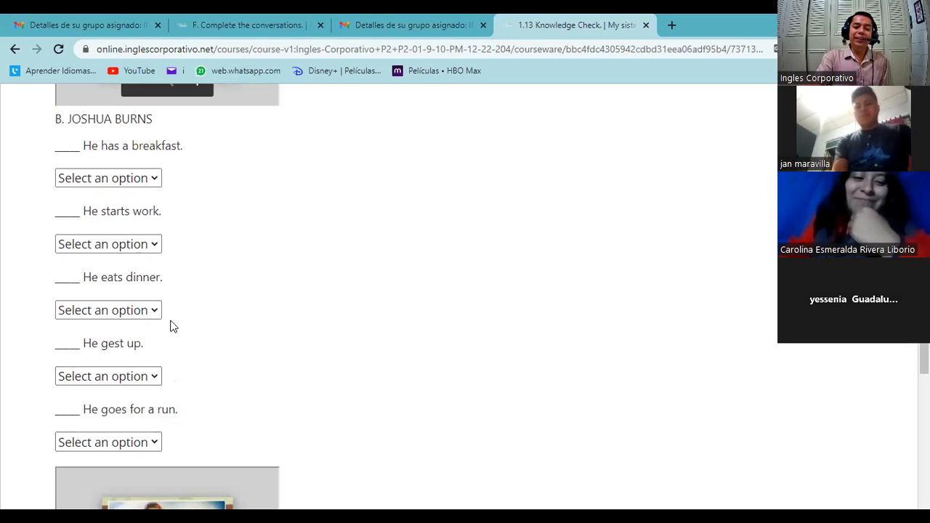
pyautogui.moveTo(183, 329)
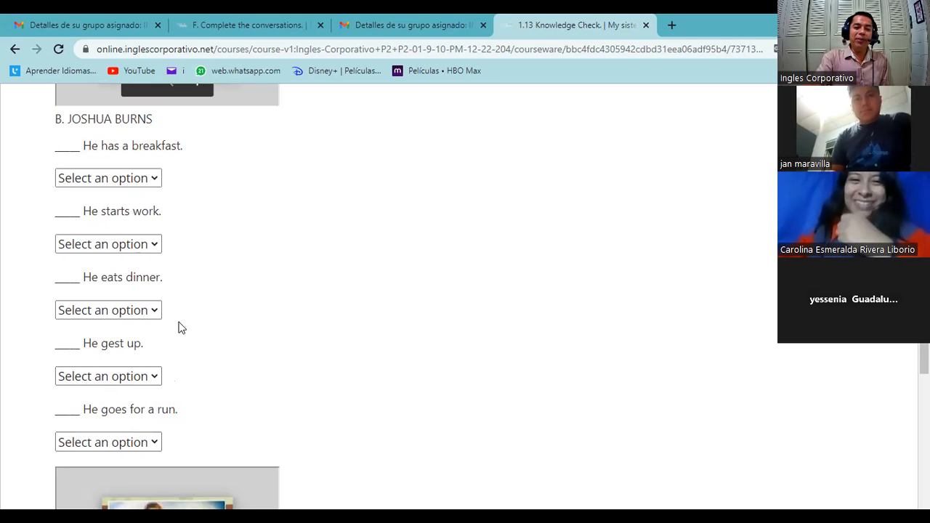
pyautogui.moveTo(197, 282)
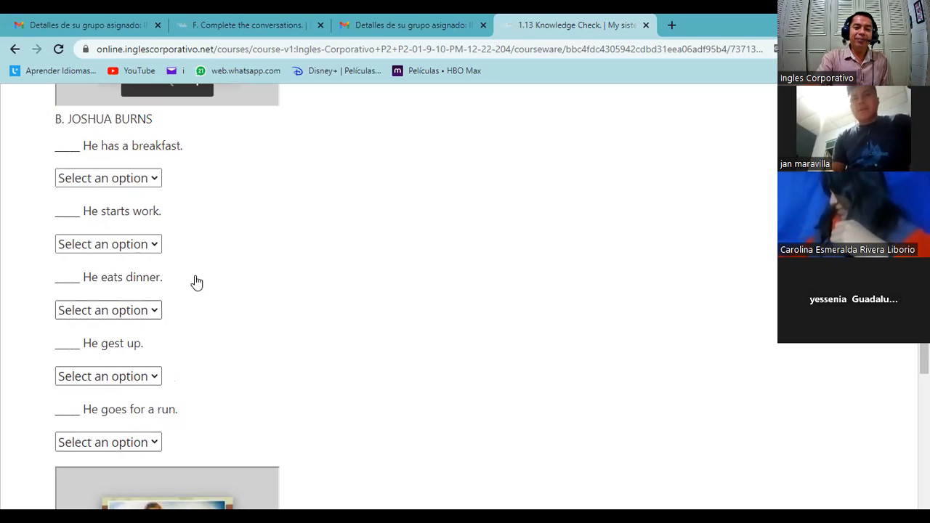
pyautogui.moveTo(355, 286)
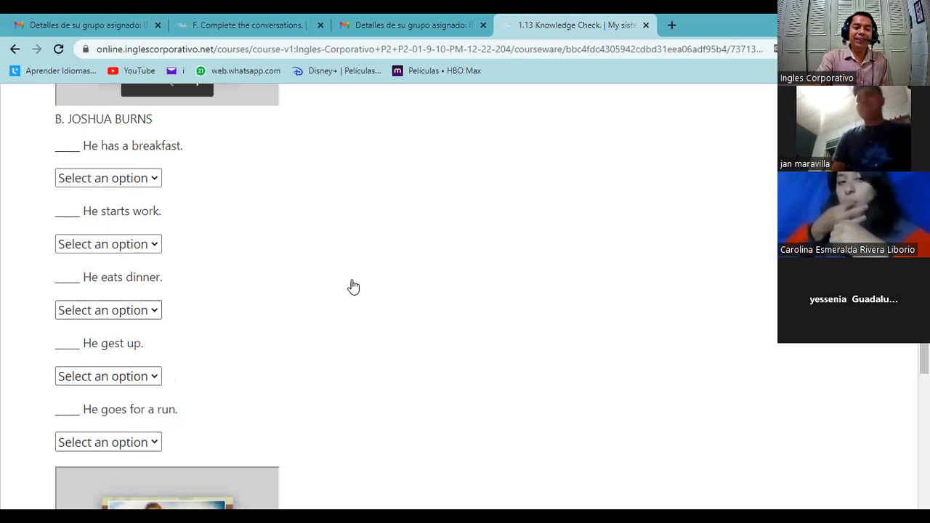
pyautogui.scroll(3)
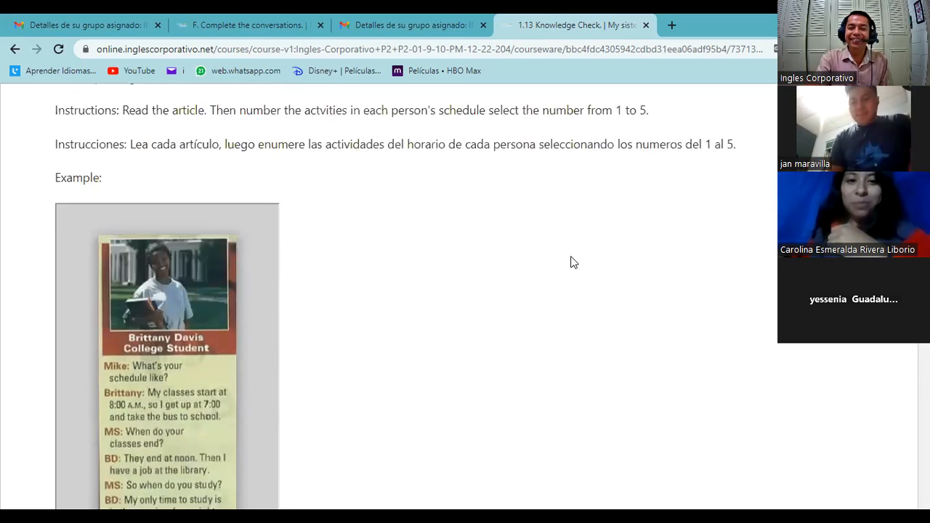
# Step: Scroll back to the top of the Knowledge Check page toward the Course tab
pyautogui.scroll(3)
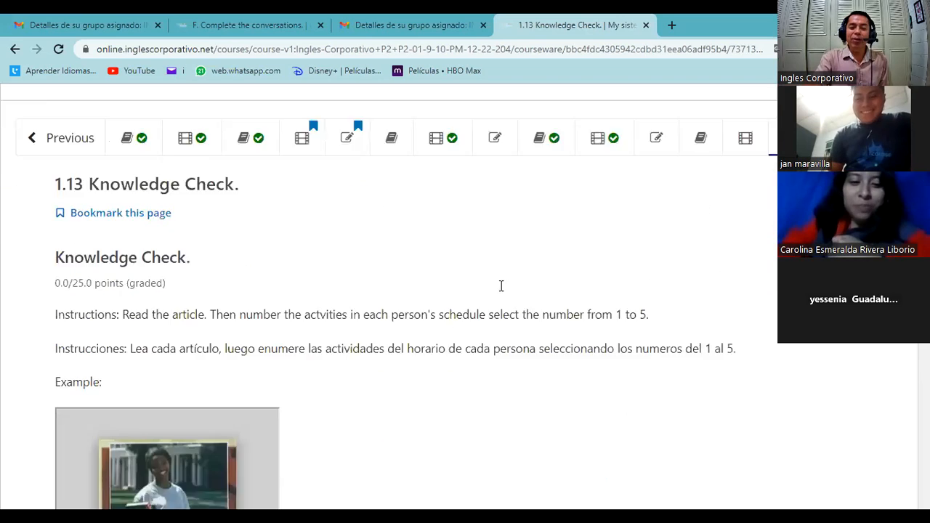
pyautogui.scroll(-3)
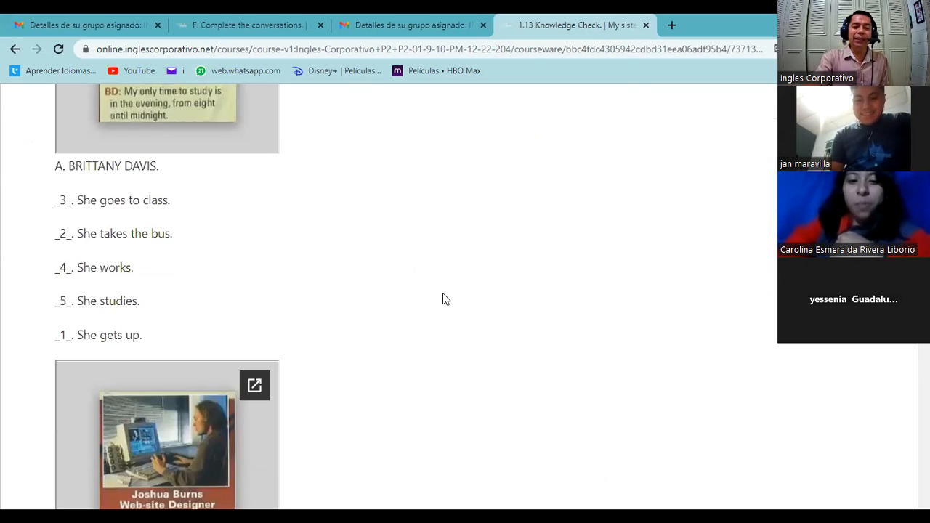
pyautogui.scroll(3)
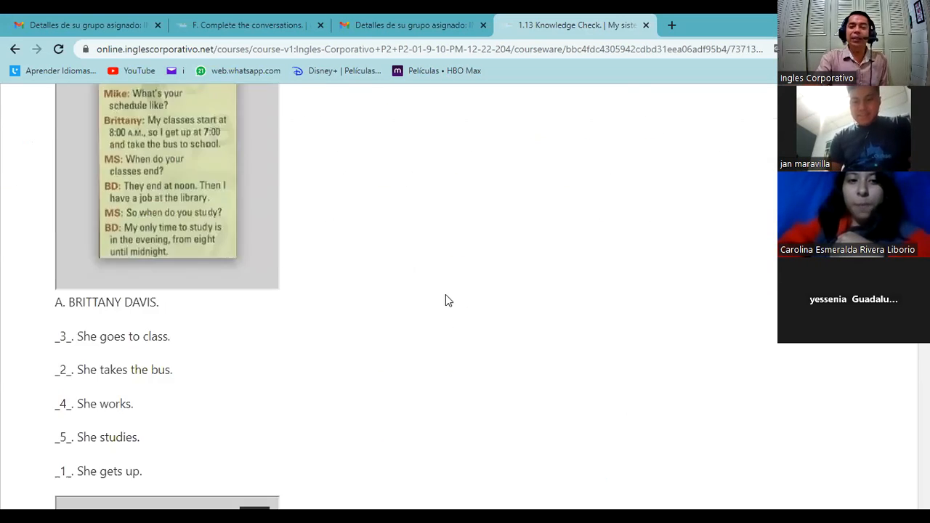
pyautogui.scroll(3)
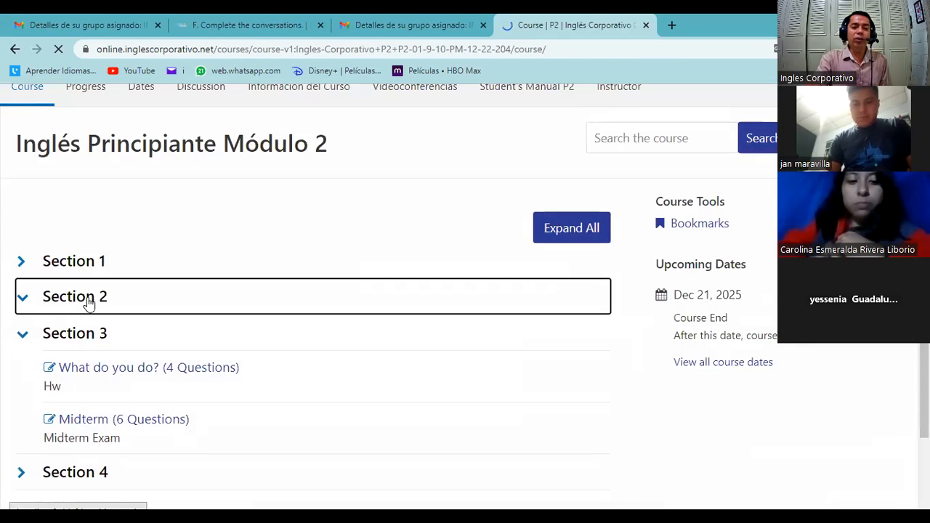
# Step: Navigate through Section 2 and 2.1 Vocabulary to the 2.3 Simple present short answers unit
pyautogui.click(76, 297)
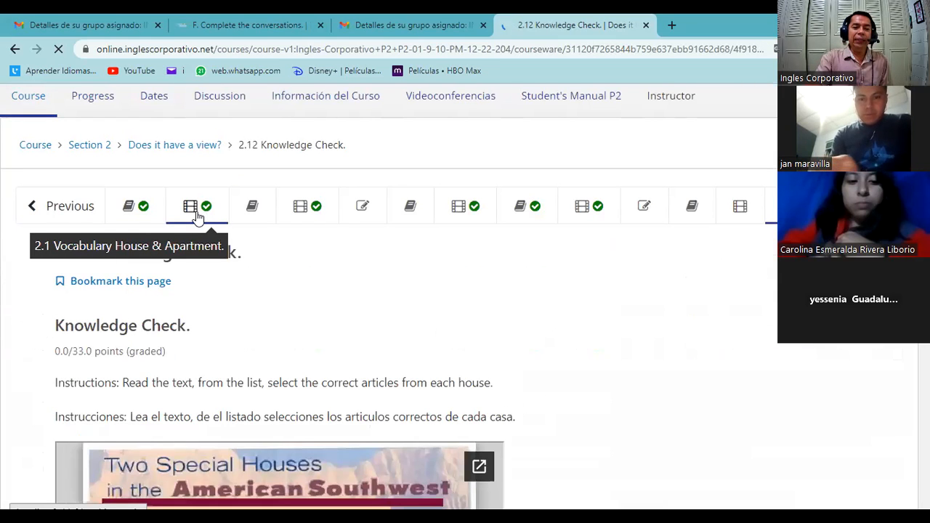
pyautogui.scroll(-3)
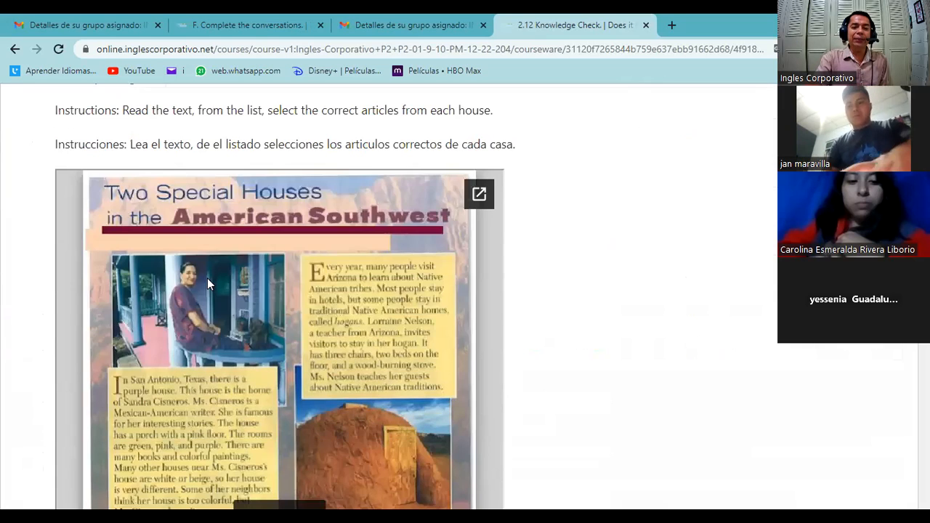
pyautogui.scroll(3)
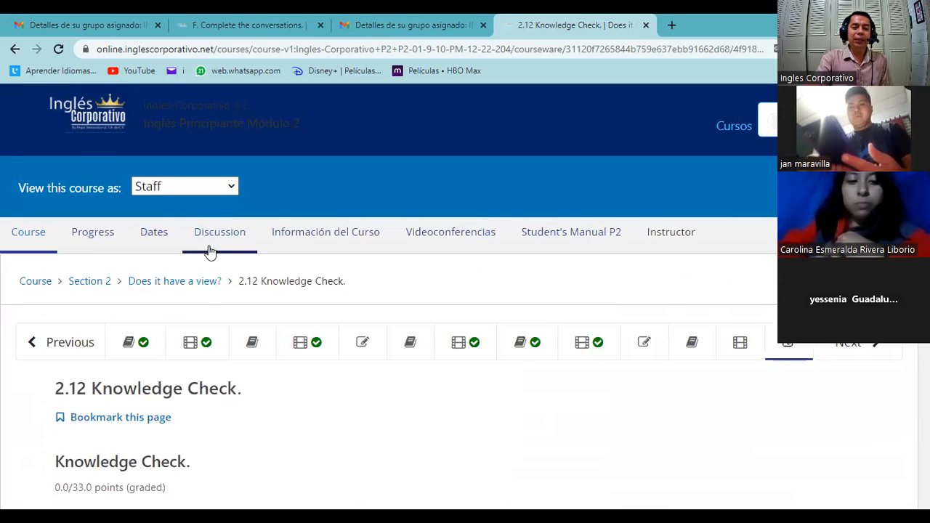
pyautogui.click(189, 343)
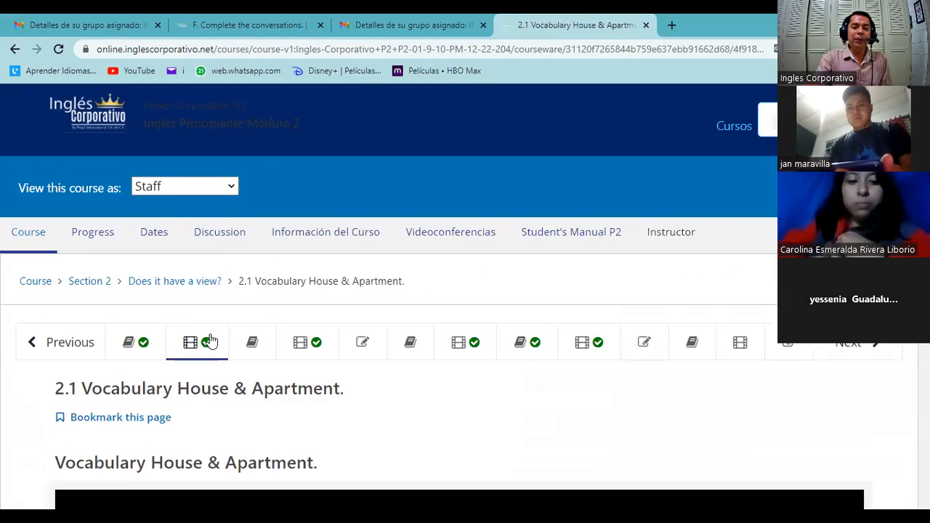
pyautogui.scroll(-3)
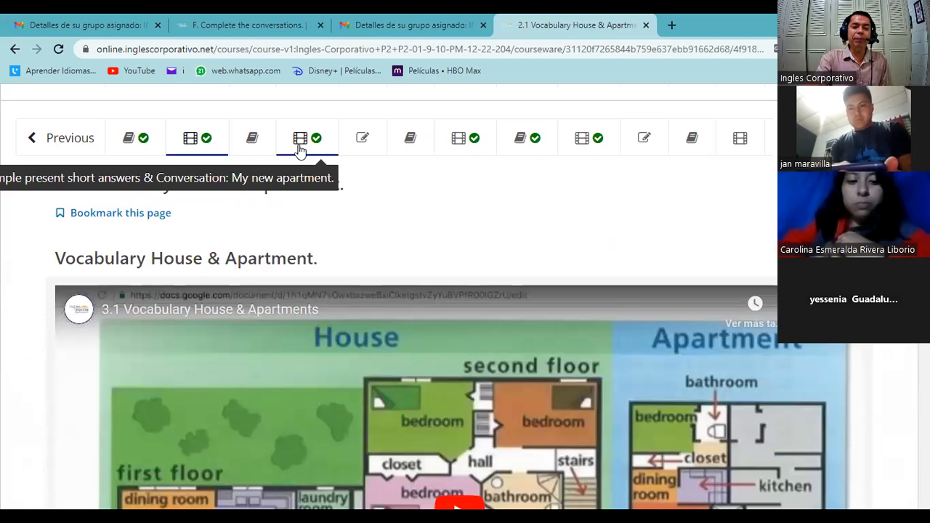
pyautogui.click(299, 138)
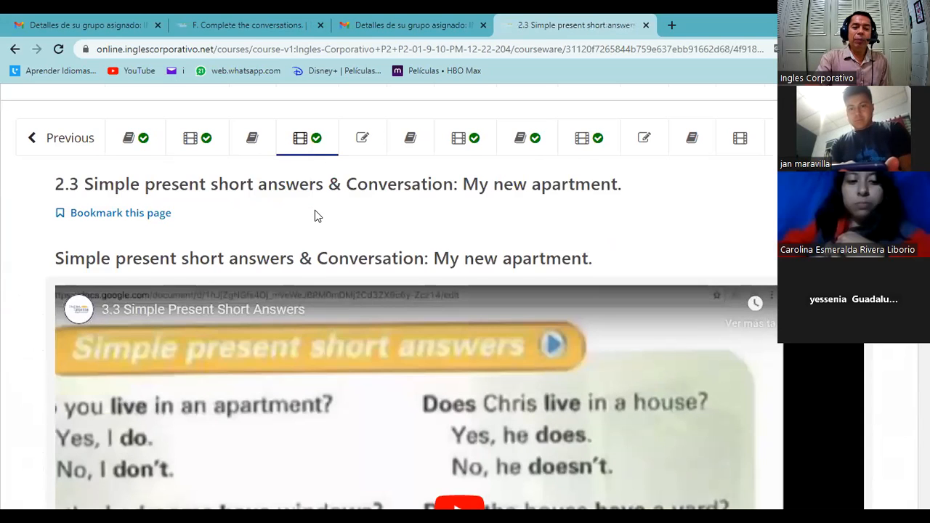
# Step: Play the short answers video and pause it on the do/does short-answer chart
pyautogui.scroll(-3)
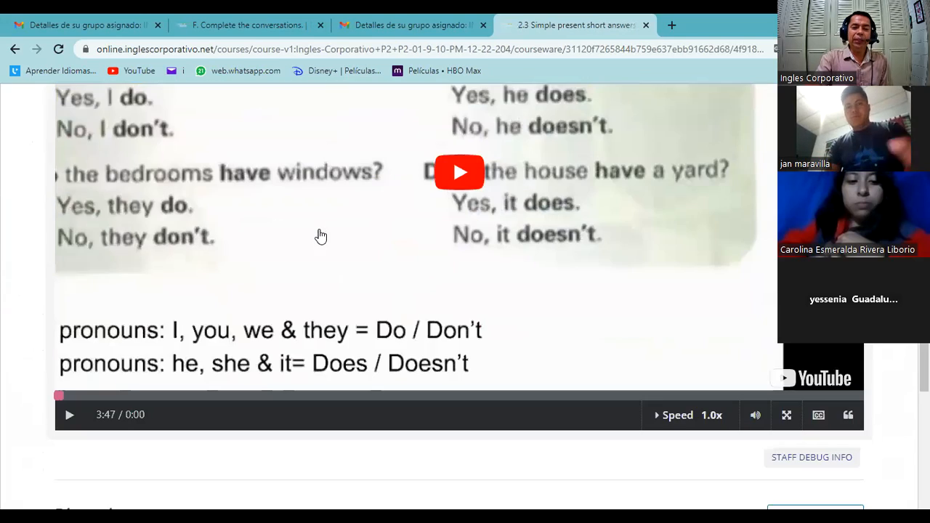
pyautogui.click(459, 172)
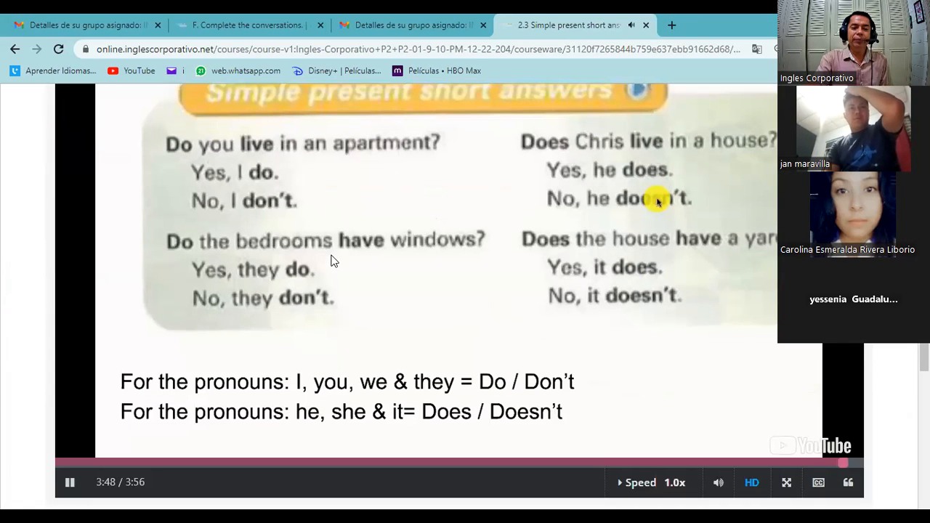
pyautogui.click(69, 483)
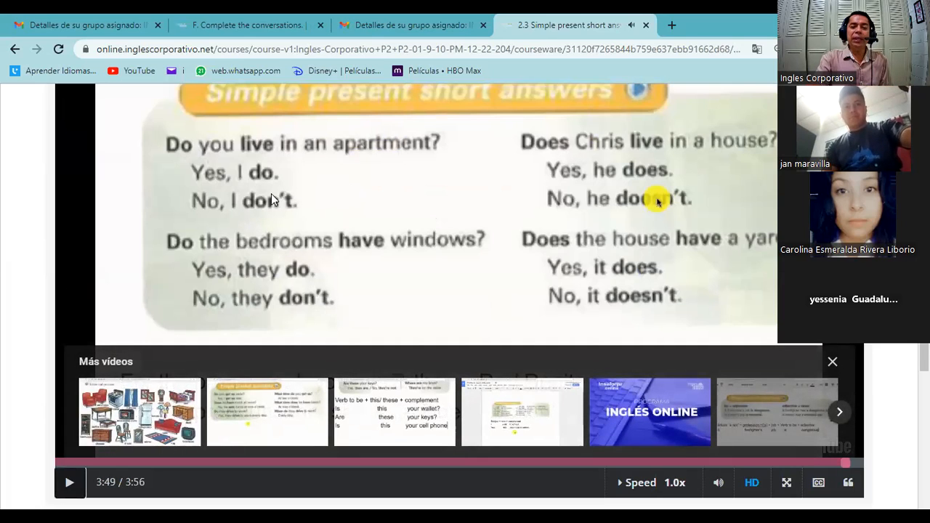
pyautogui.moveTo(509, 183)
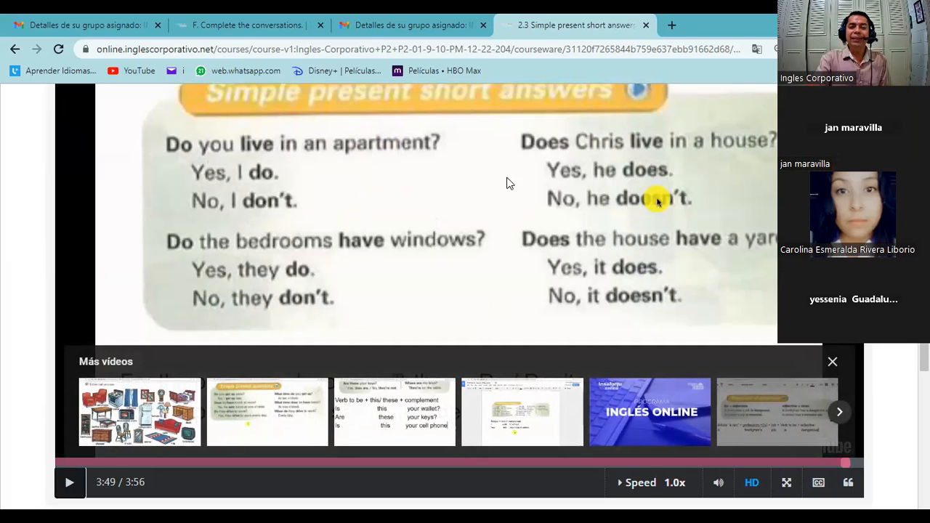
pyautogui.moveTo(608, 203)
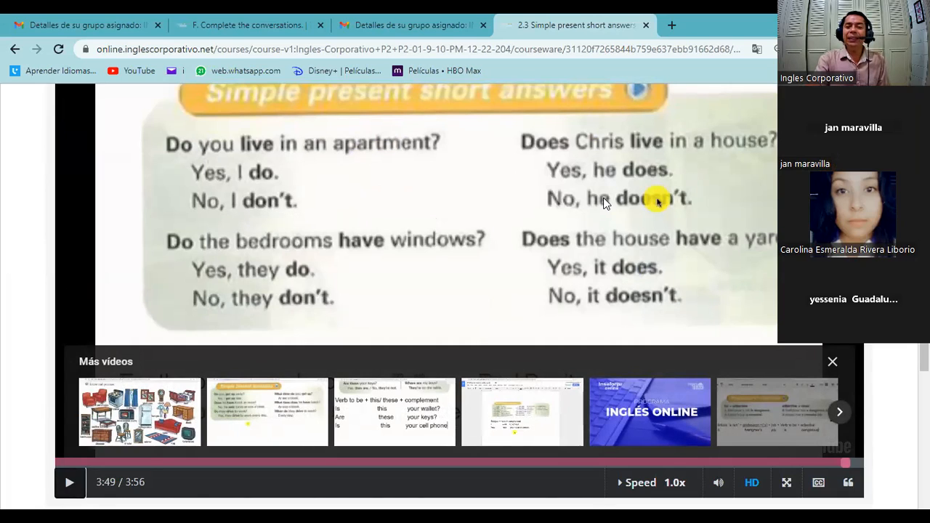
pyautogui.moveTo(582, 174)
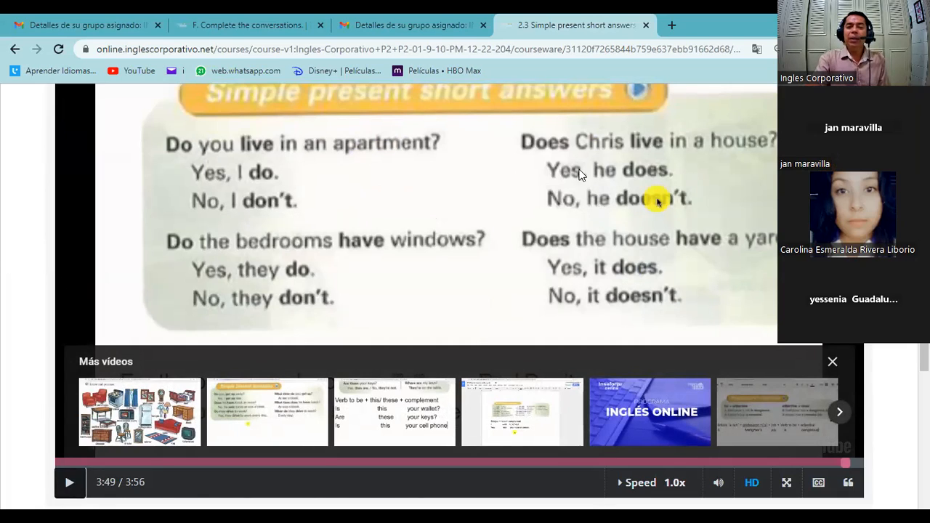
pyautogui.moveTo(662, 153)
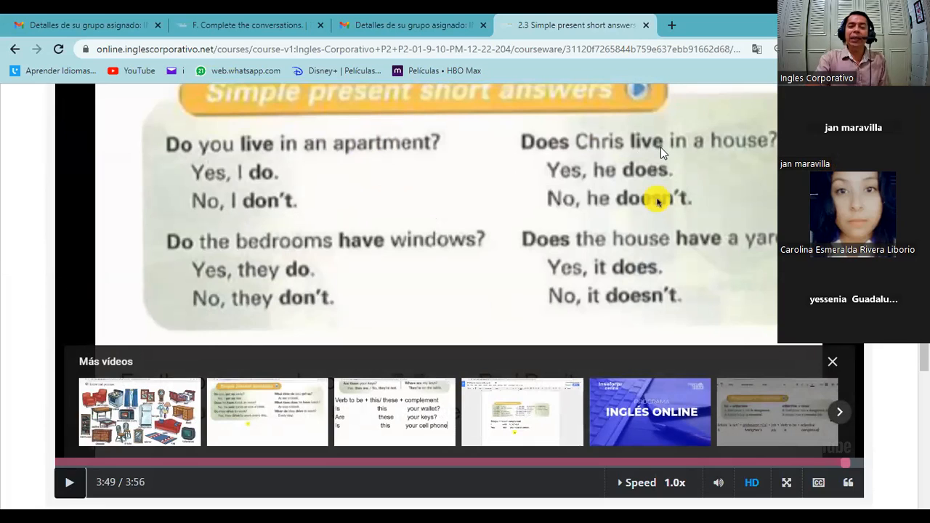
pyautogui.moveTo(526, 160)
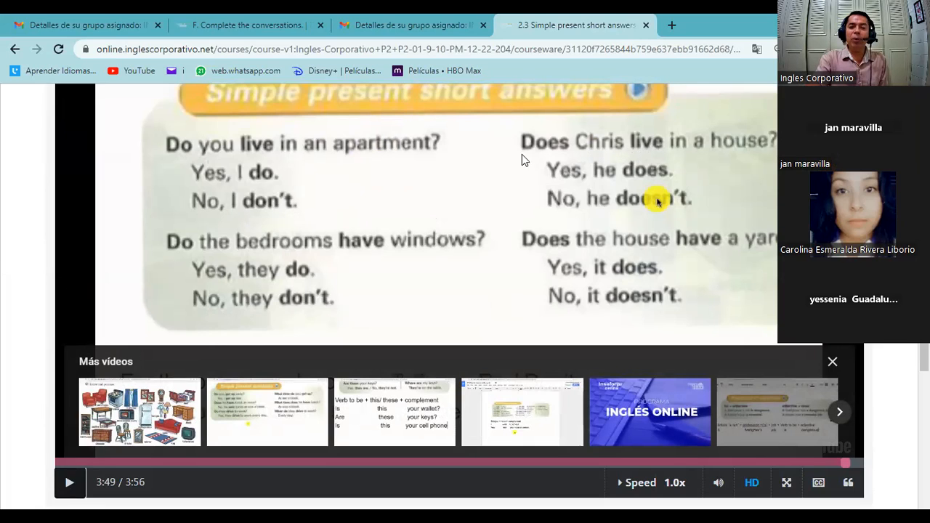
pyautogui.moveTo(549, 154)
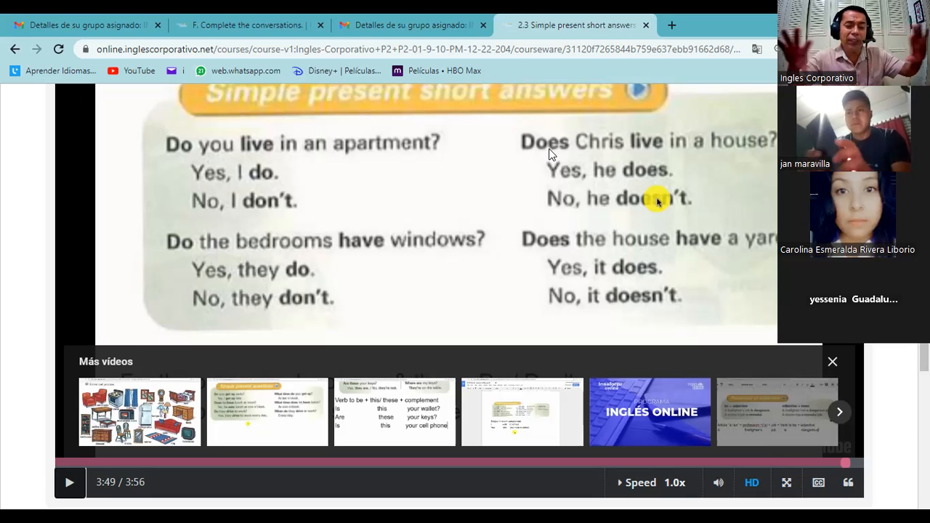
pyautogui.moveTo(631, 224)
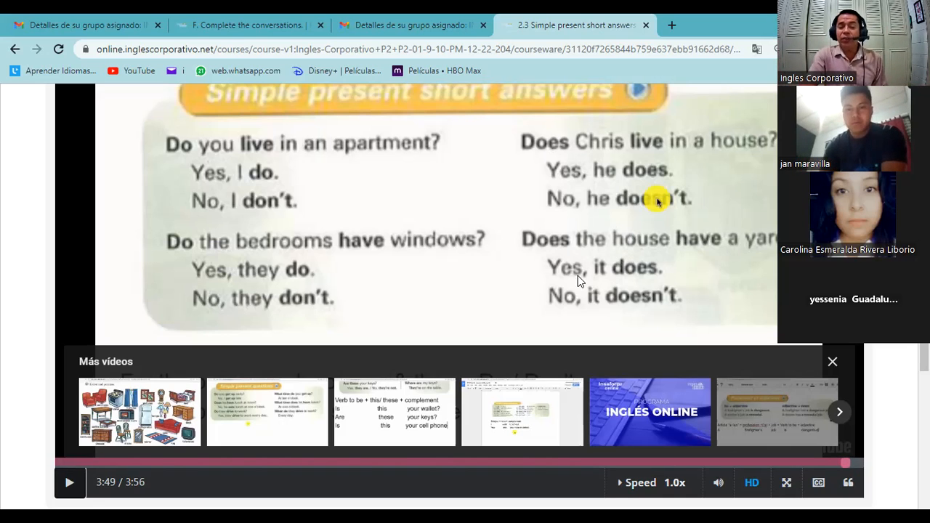
pyautogui.moveTo(614, 313)
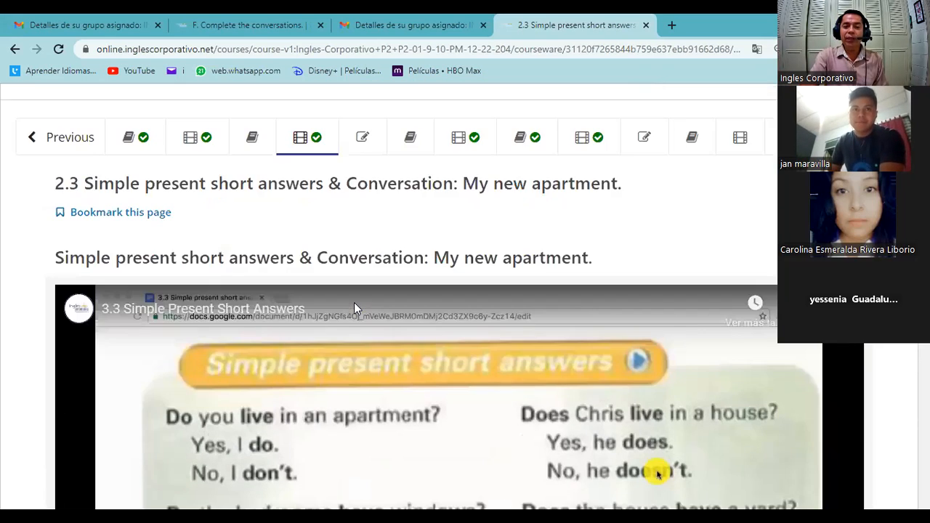
pyautogui.scroll(3)
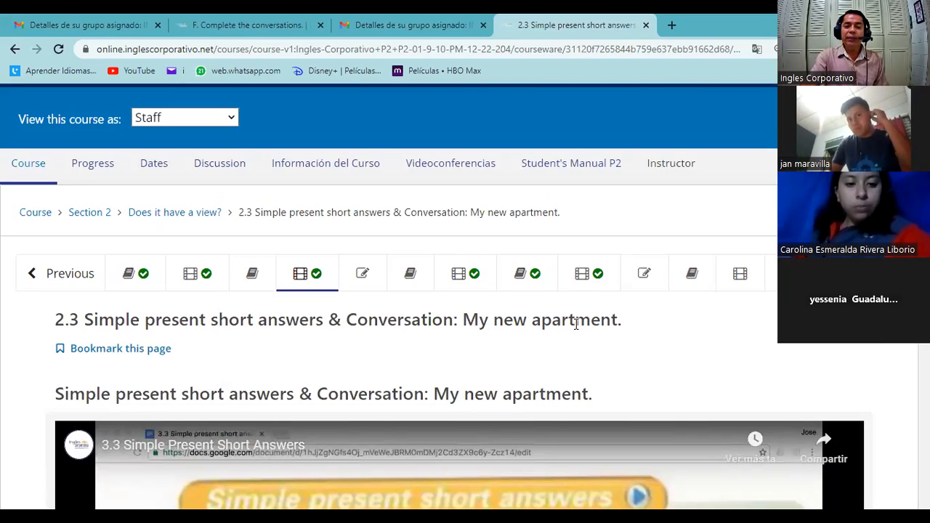
pyautogui.moveTo(588, 273)
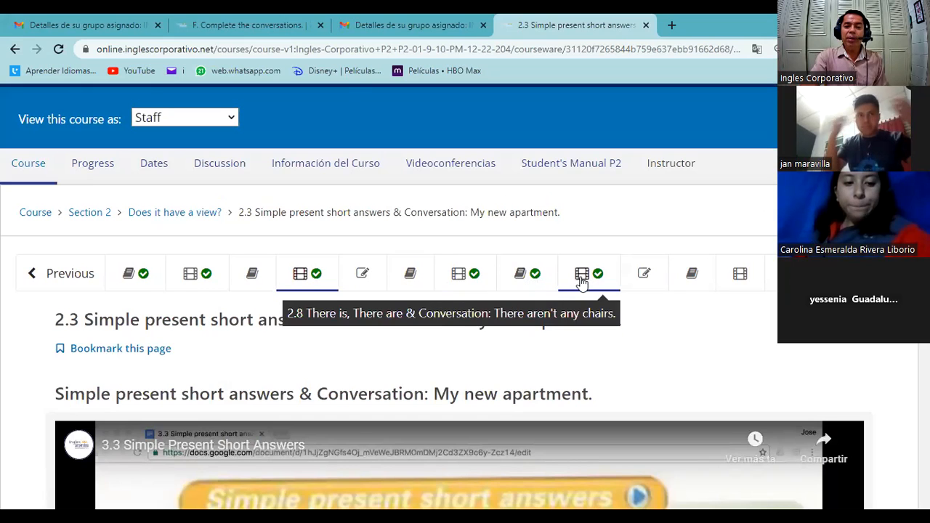
pyautogui.moveTo(362, 273)
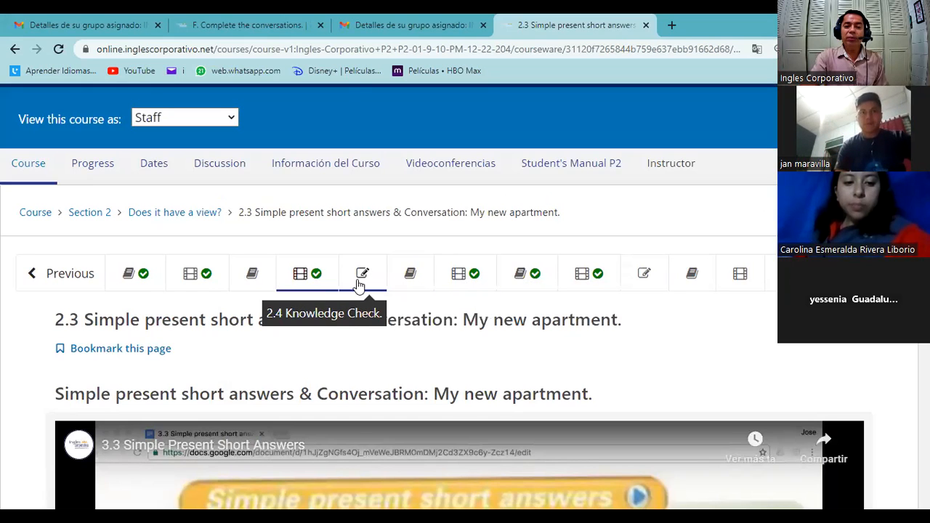
# Step: Go through the 2.4 Knowledge Check's do/does and live/have conversation questions, still at 0/34 points
pyautogui.click(363, 273)
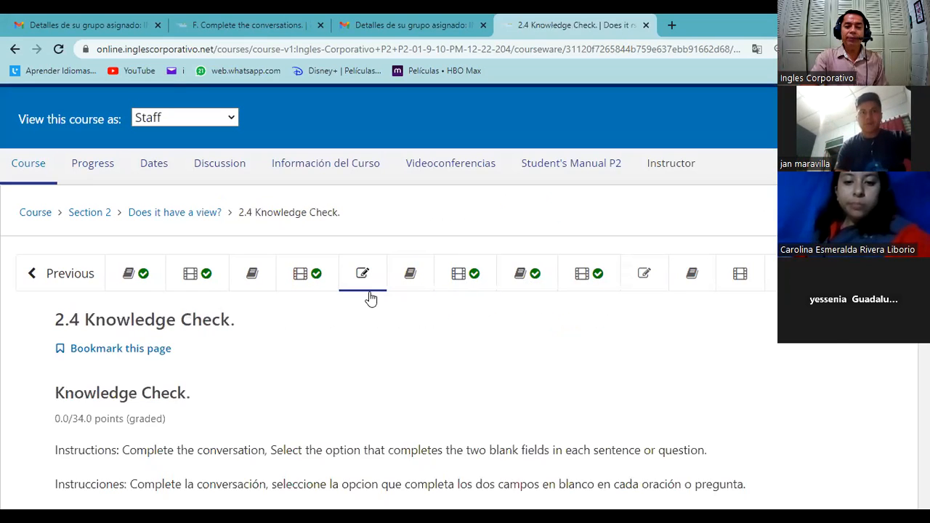
pyautogui.scroll(-3)
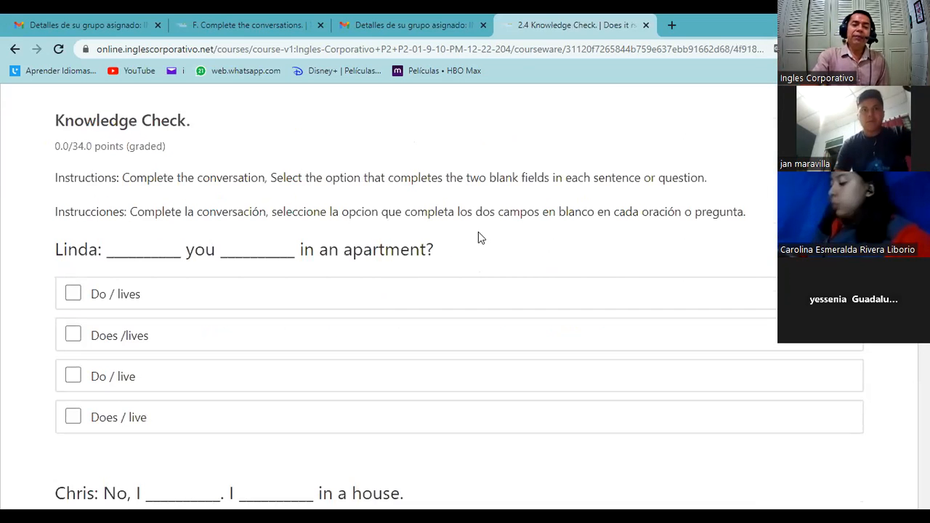
pyautogui.moveTo(177, 266)
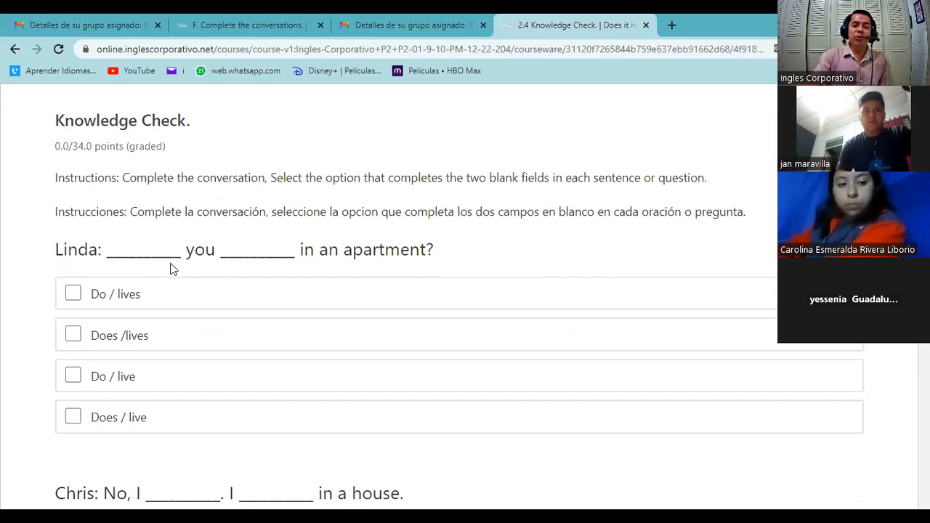
pyautogui.moveTo(136, 272)
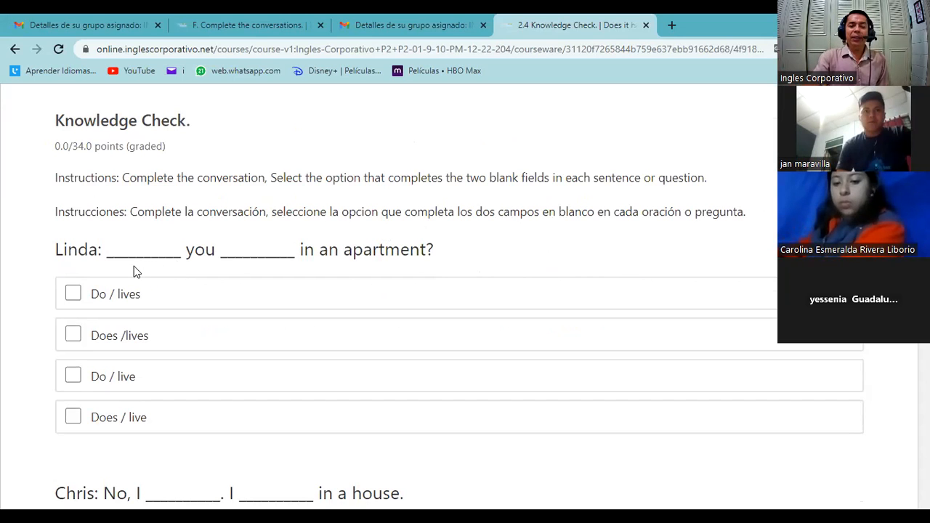
pyautogui.moveTo(250, 281)
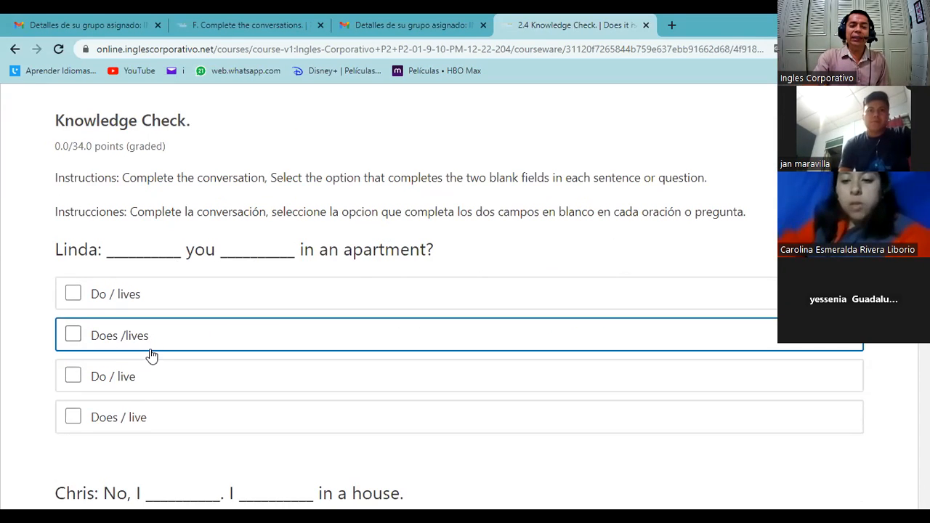
pyautogui.scroll(-3)
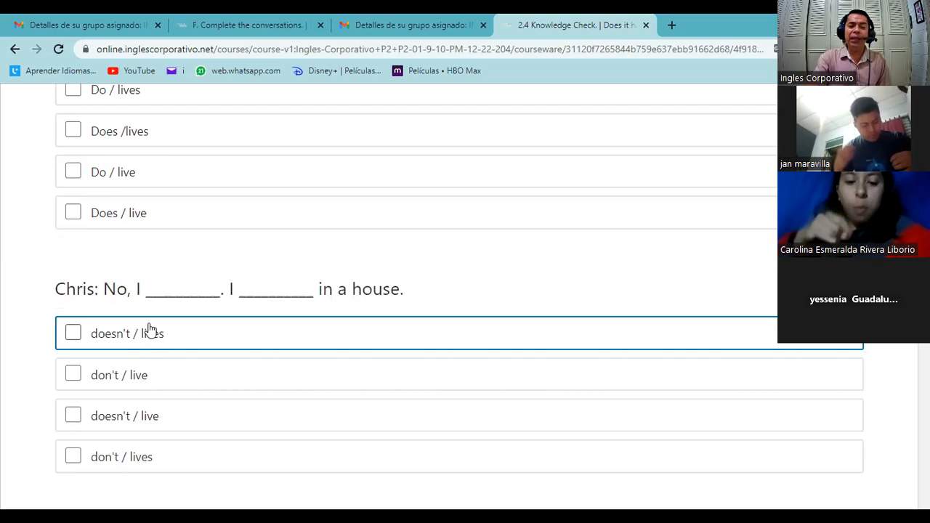
pyautogui.moveTo(128, 335)
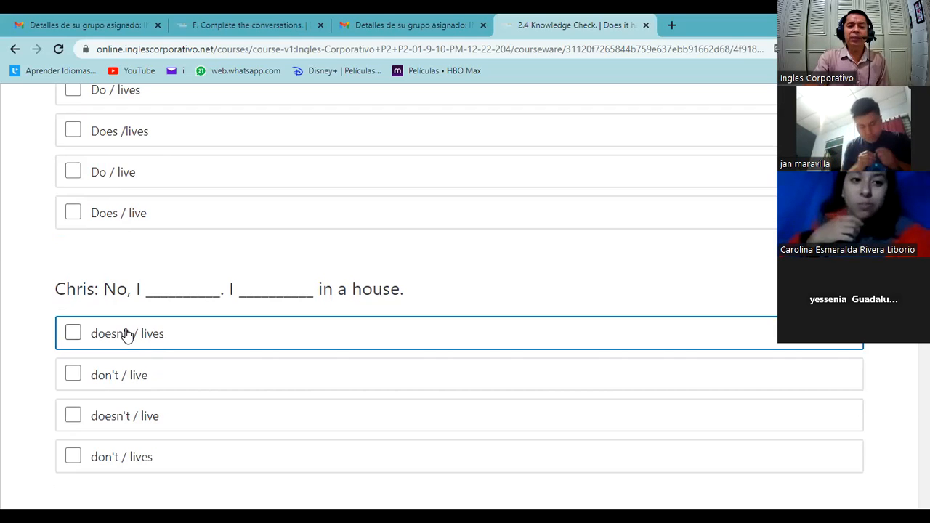
pyautogui.scroll(-3)
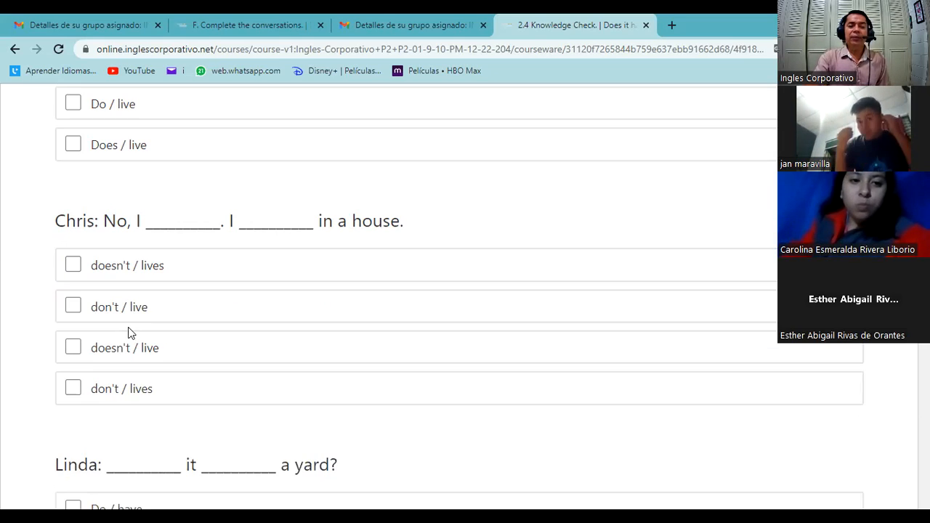
pyautogui.scroll(-3)
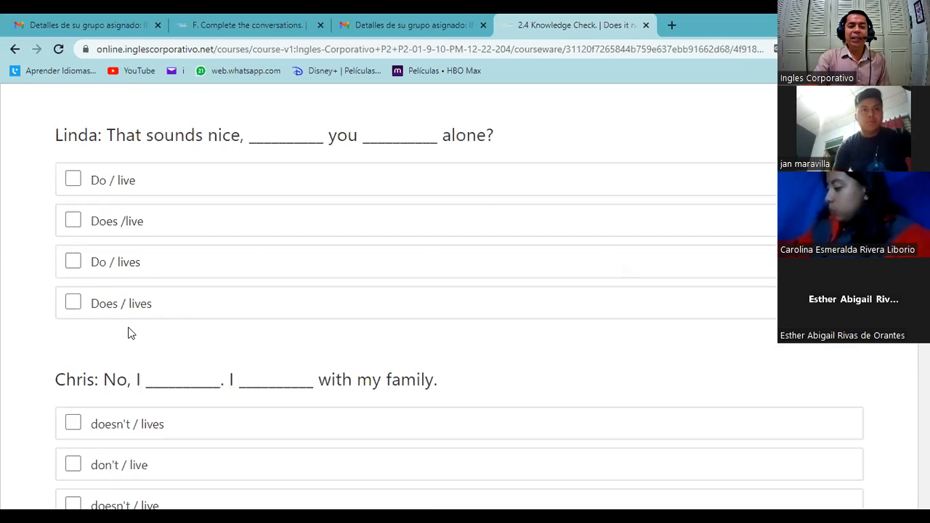
pyautogui.scroll(-3)
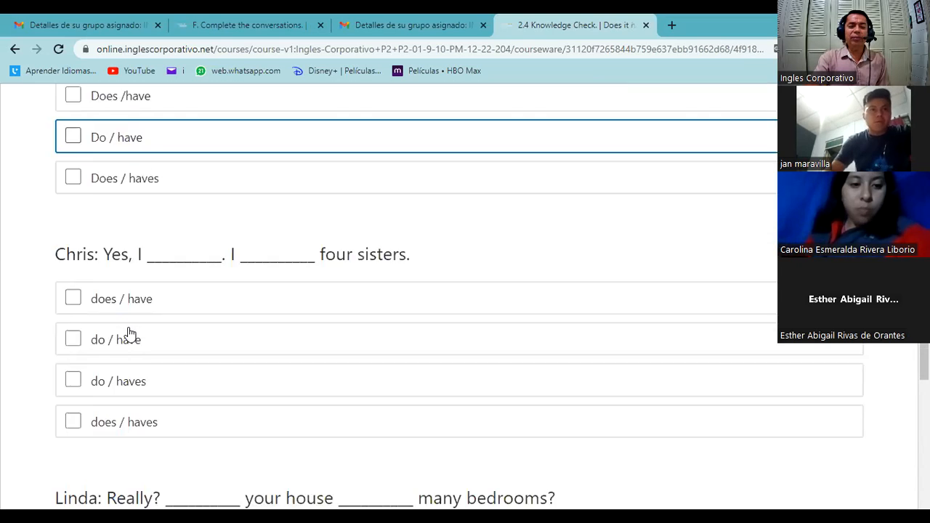
pyautogui.scroll(-3)
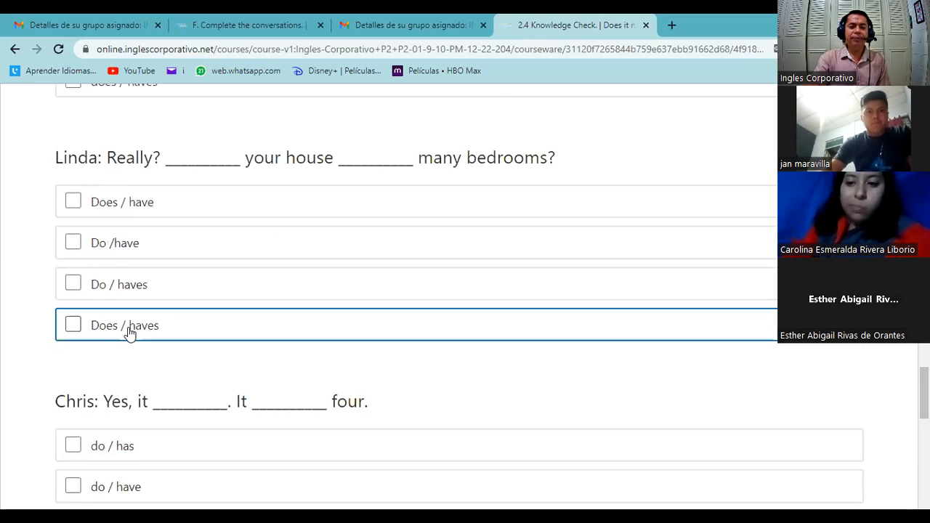
pyautogui.scroll(-3)
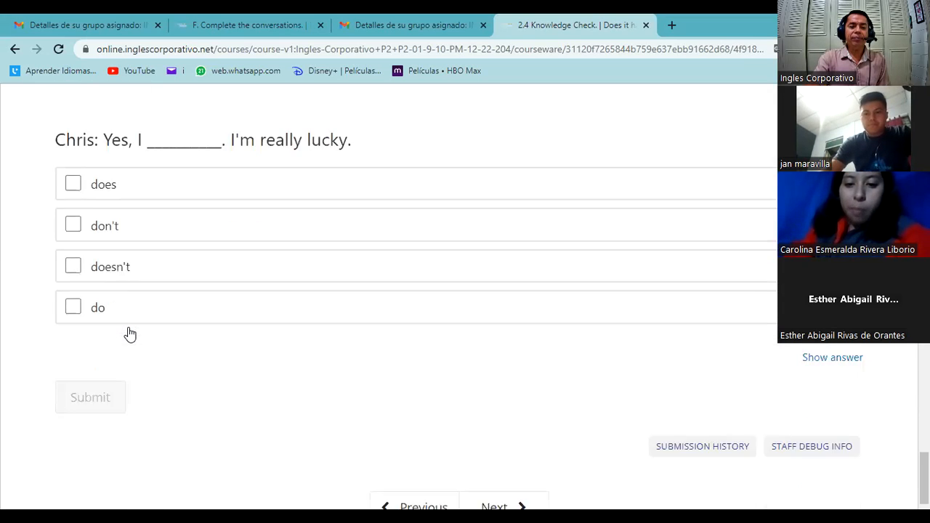
pyautogui.scroll(-3)
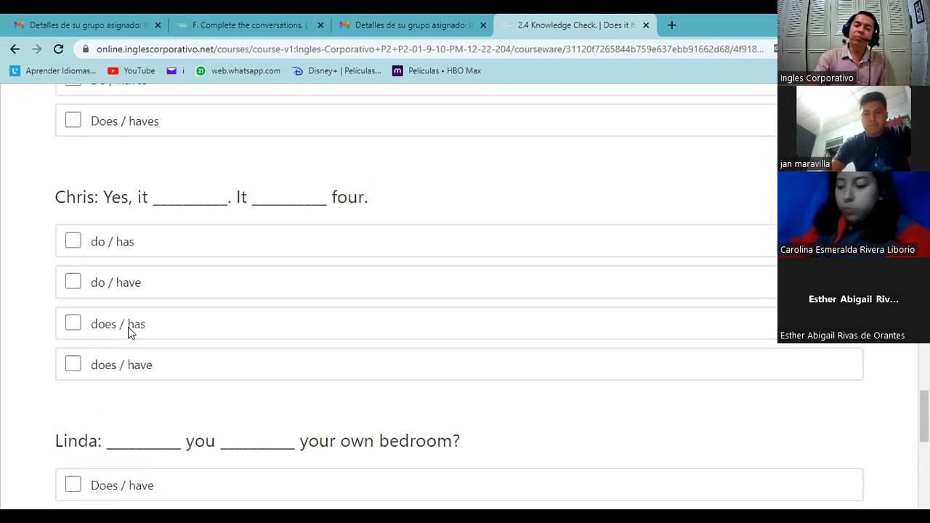
pyautogui.scroll(-3)
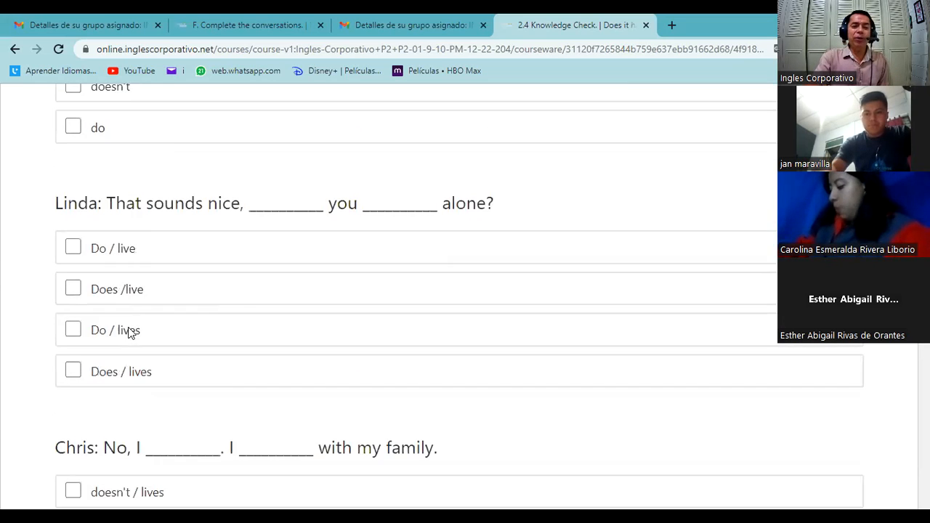
pyautogui.scroll(3)
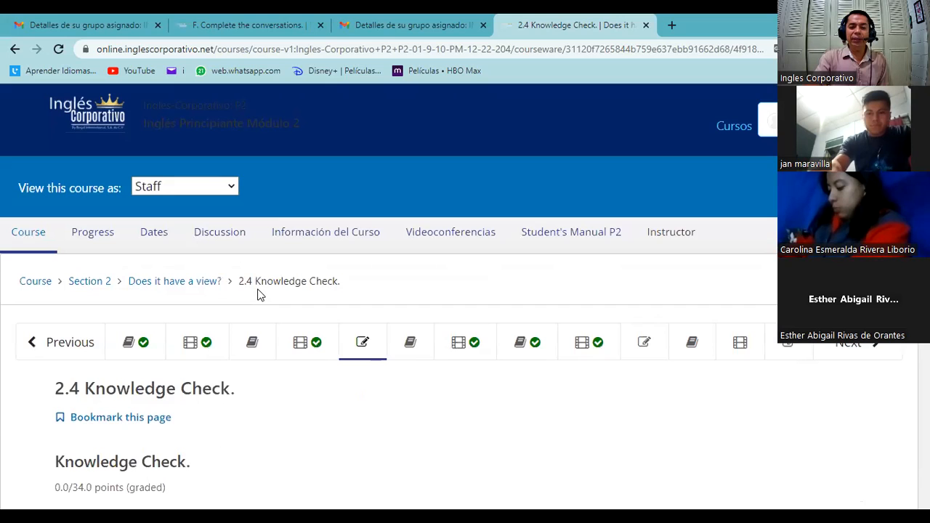
pyautogui.moveTo(465, 343)
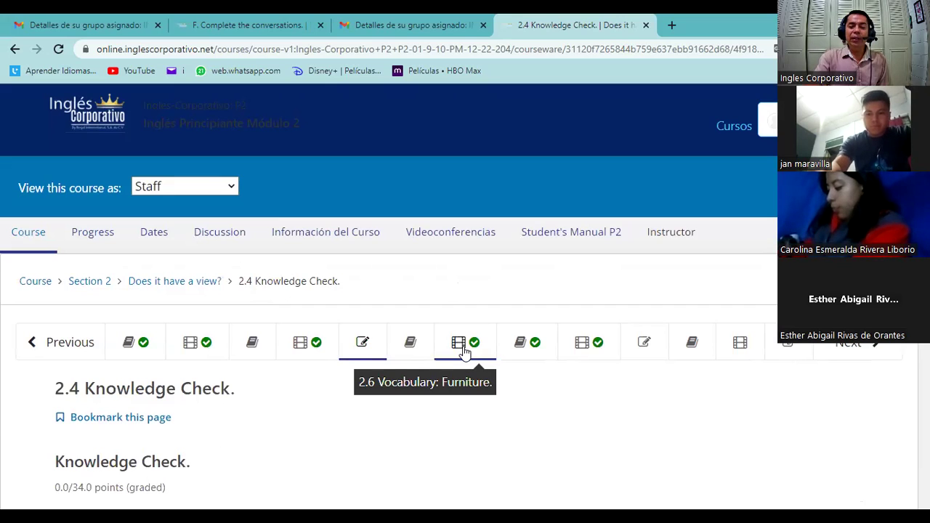
pyautogui.moveTo(581, 343)
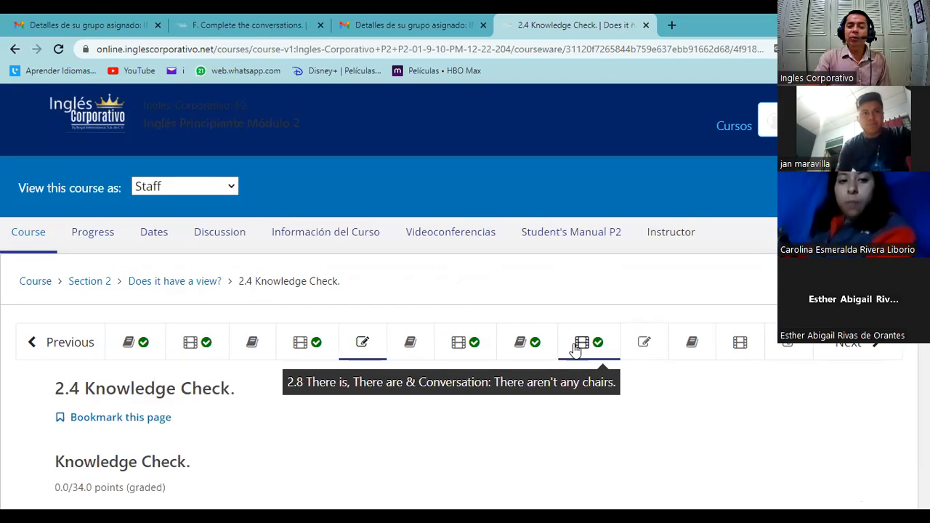
# Step: Switch to the 2.8 There is, There are: There aren't any chairs lesson unit
pyautogui.click(582, 343)
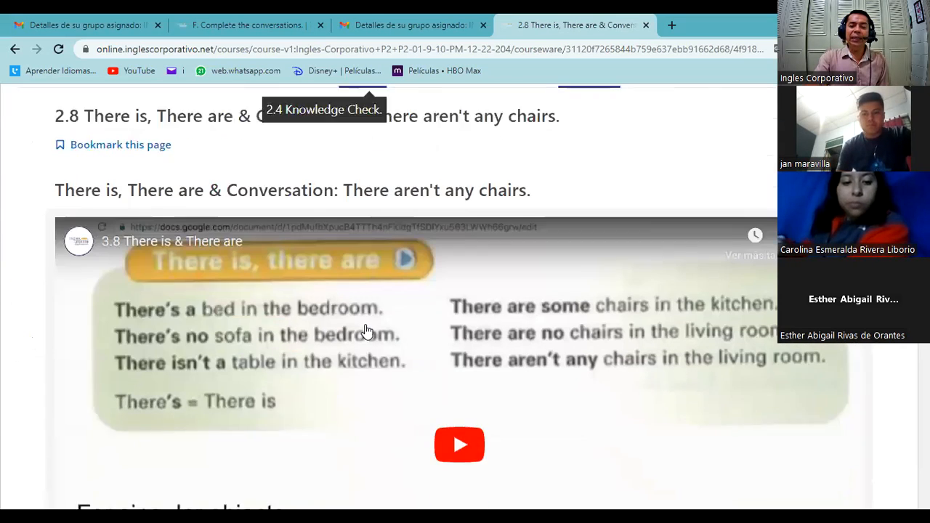
# Step: Review the 2.8 lesson video slide, then go to the 2.9 Knowledge Check on rewriting sentences
pyautogui.scroll(-3)
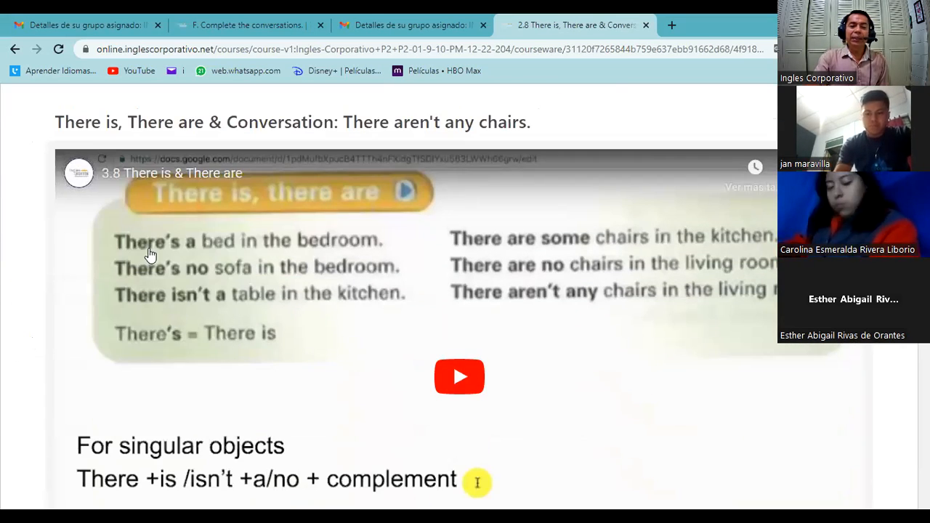
pyautogui.moveTo(482, 270)
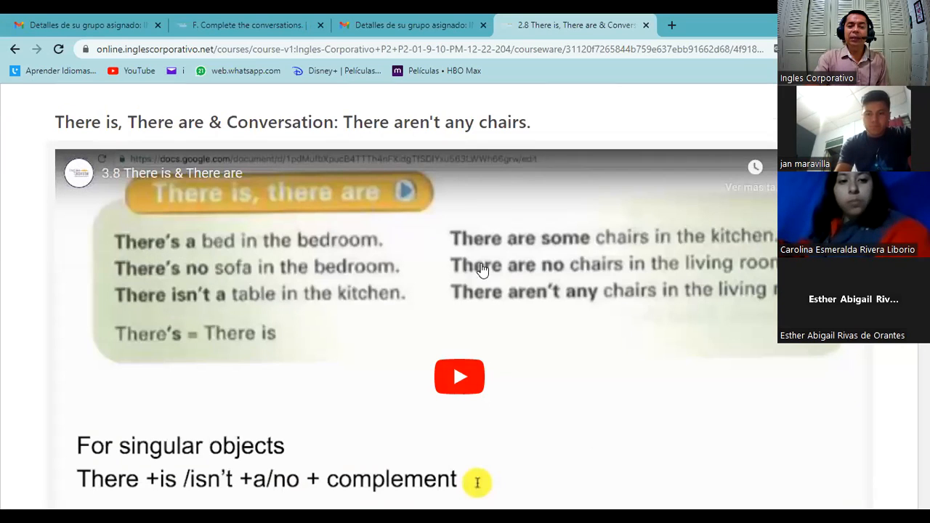
pyautogui.moveTo(567, 284)
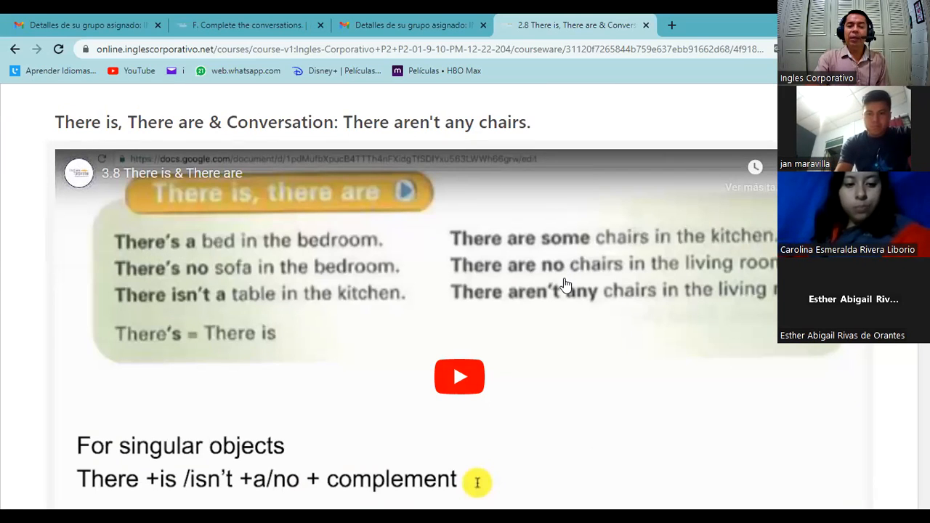
pyautogui.moveTo(524, 299)
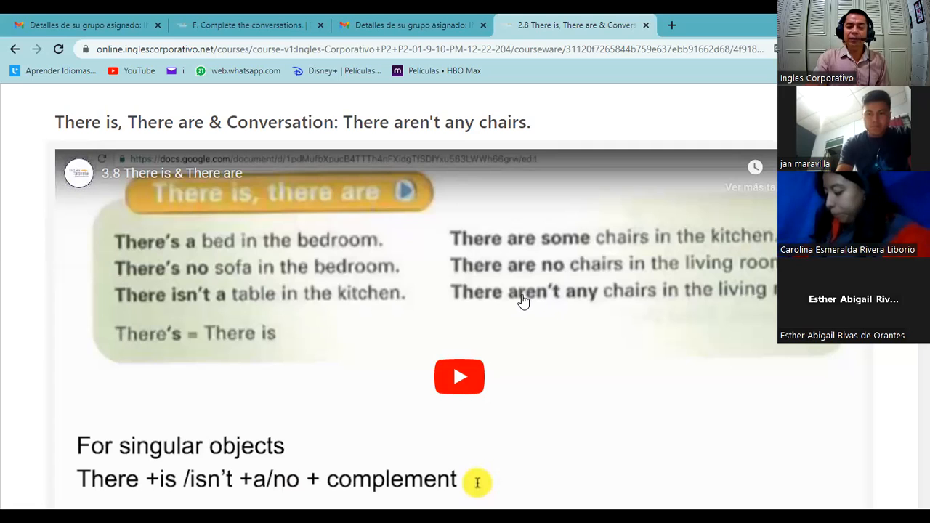
pyautogui.moveTo(506, 292)
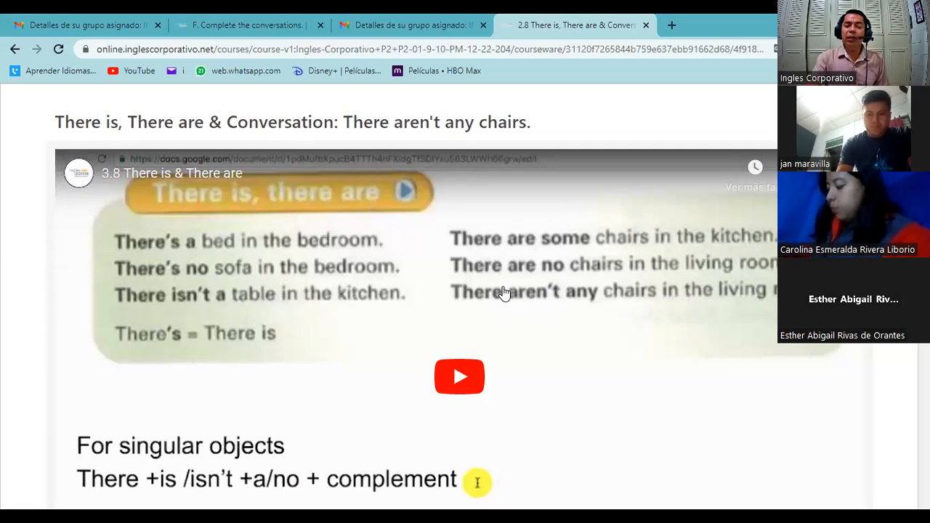
pyautogui.moveTo(550, 250)
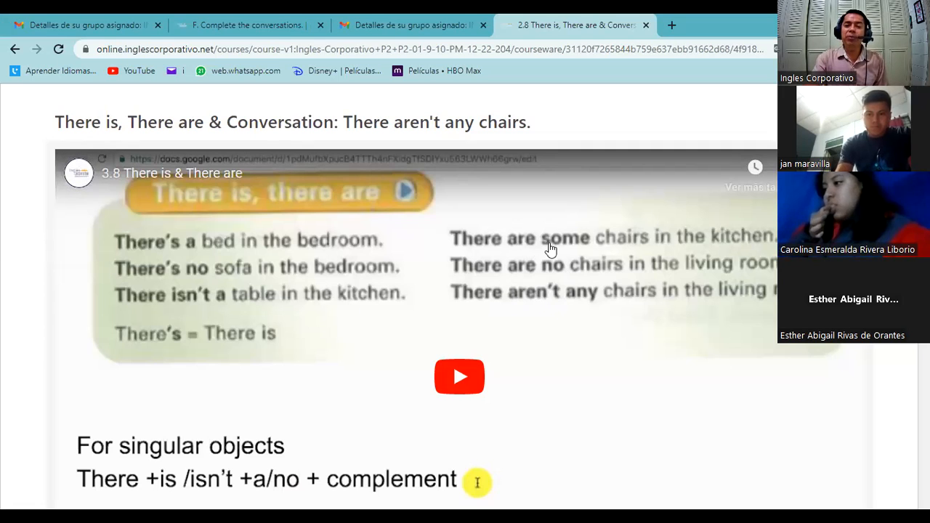
pyautogui.moveTo(579, 250)
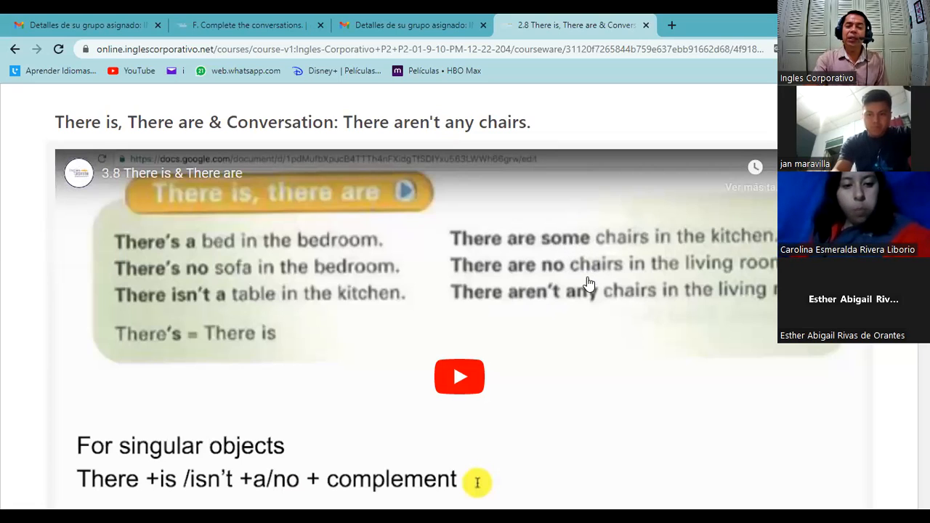
pyautogui.moveTo(587, 301)
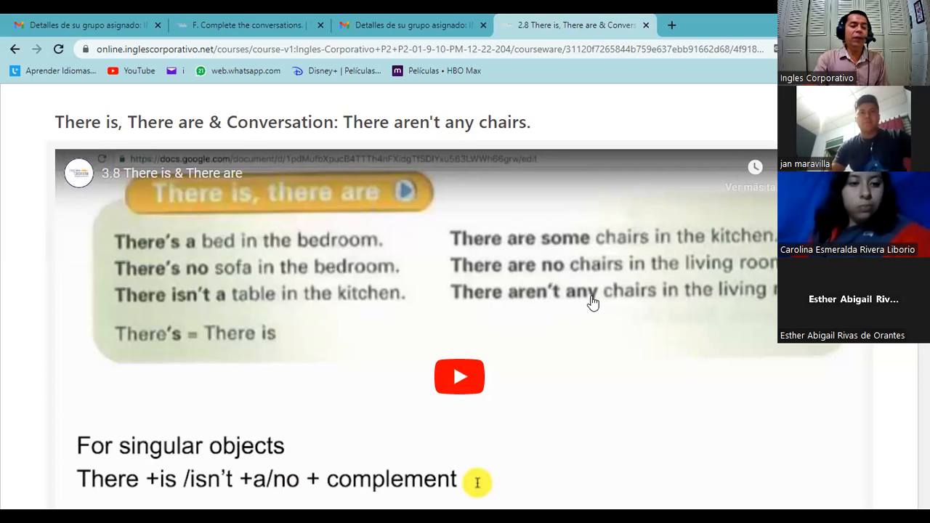
pyautogui.moveTo(560, 253)
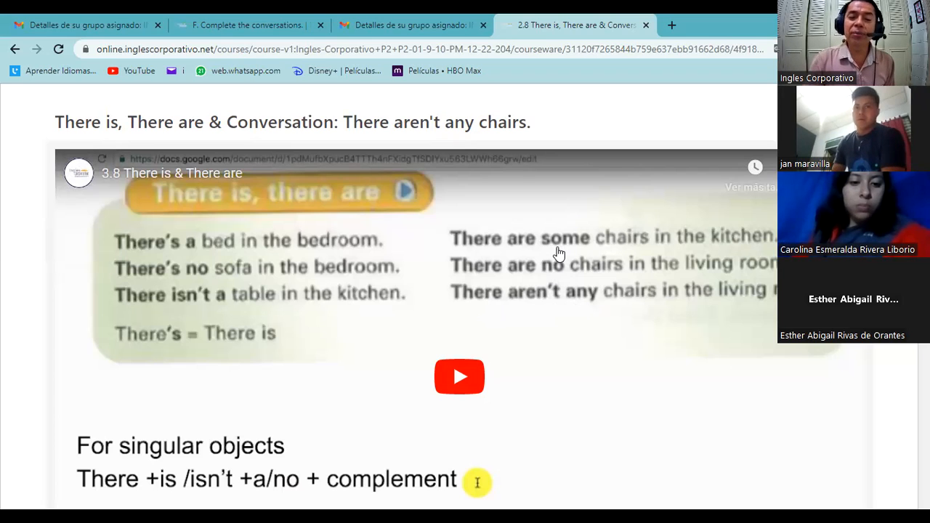
pyautogui.moveTo(582, 317)
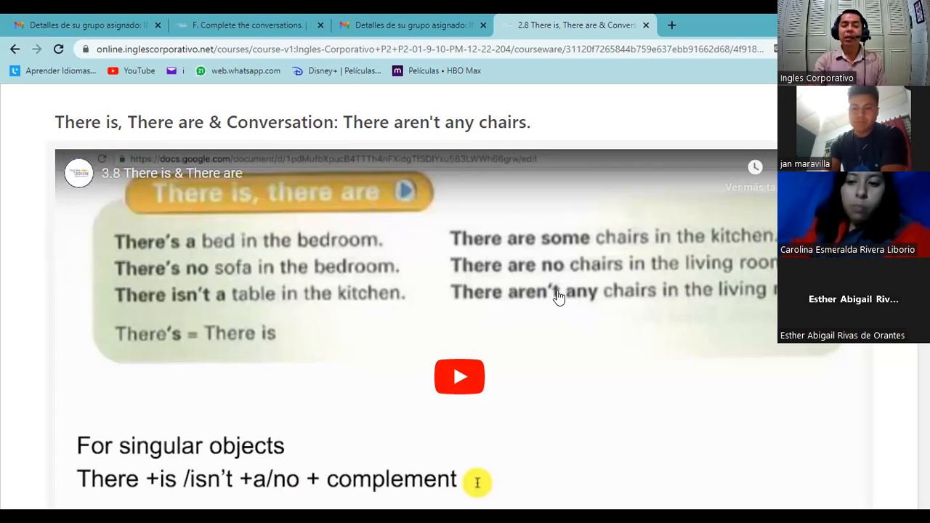
pyautogui.moveTo(177, 284)
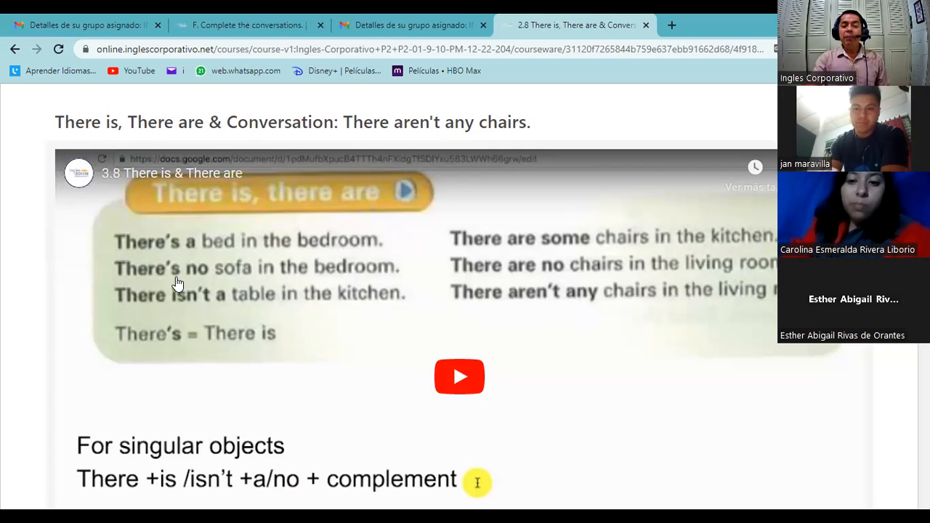
pyautogui.moveTo(227, 291)
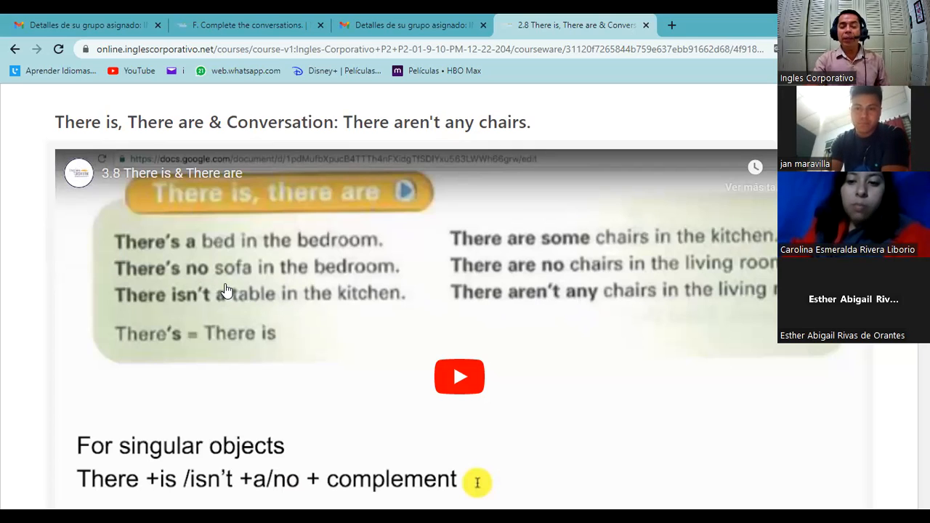
pyautogui.moveTo(221, 282)
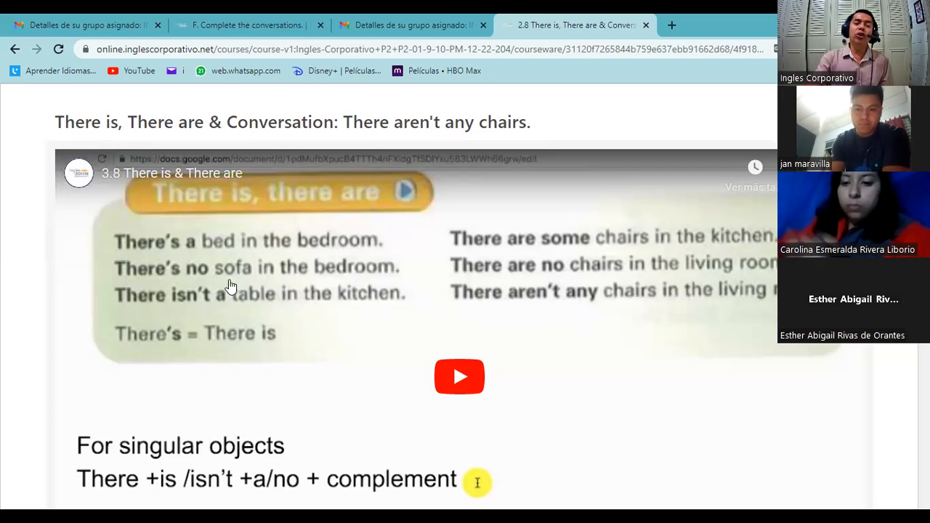
pyautogui.moveTo(589, 283)
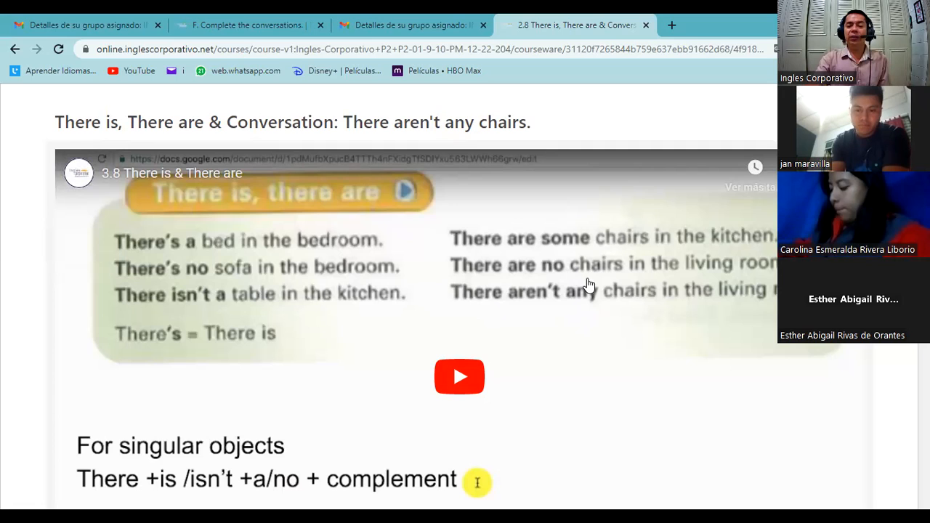
pyautogui.moveTo(247, 284)
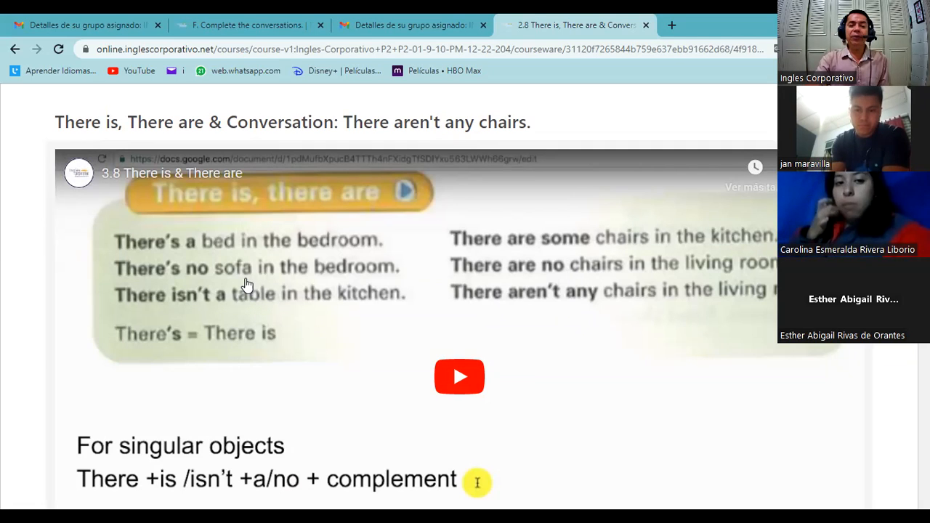
pyautogui.moveTo(602, 282)
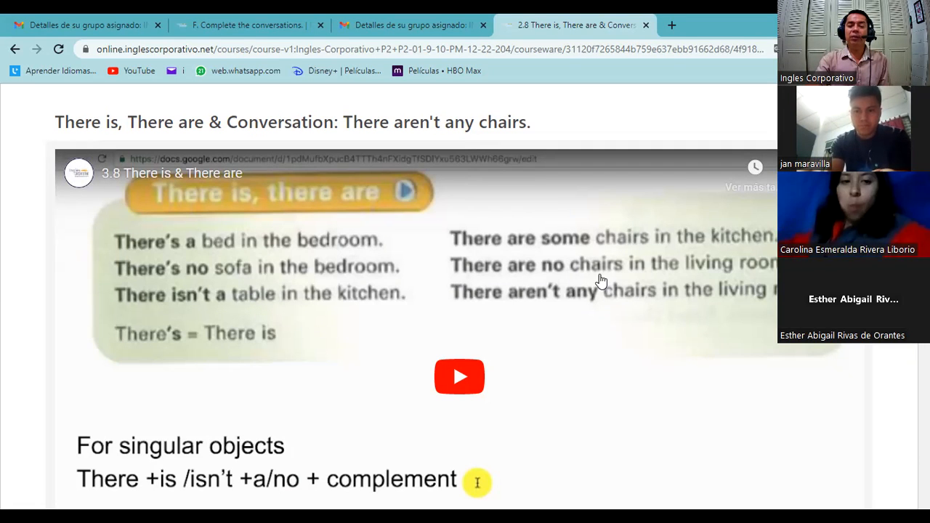
pyautogui.moveTo(224, 279)
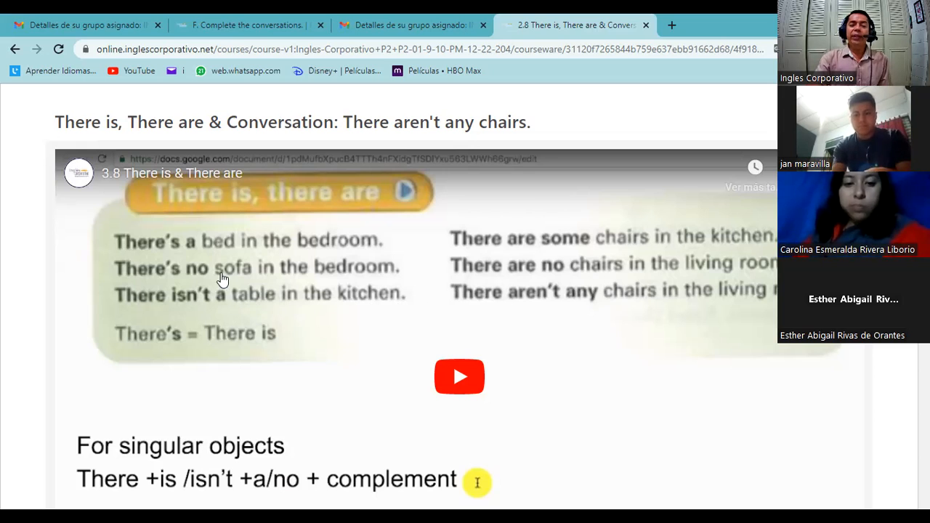
pyautogui.moveTo(192, 311)
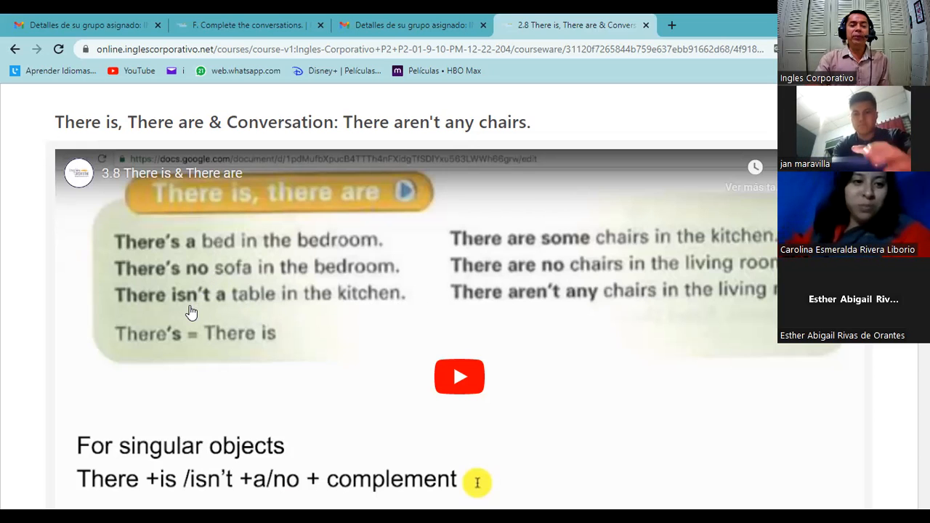
pyautogui.moveTo(237, 311)
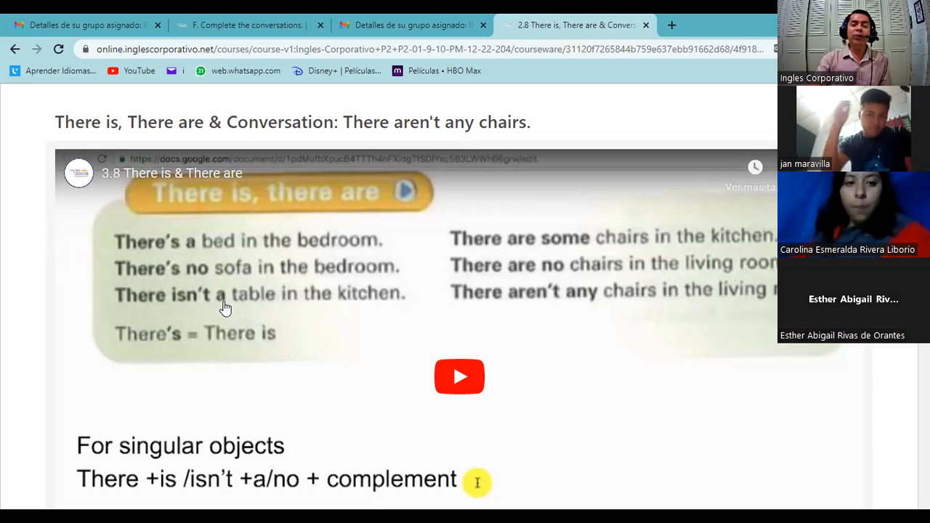
pyautogui.moveTo(543, 305)
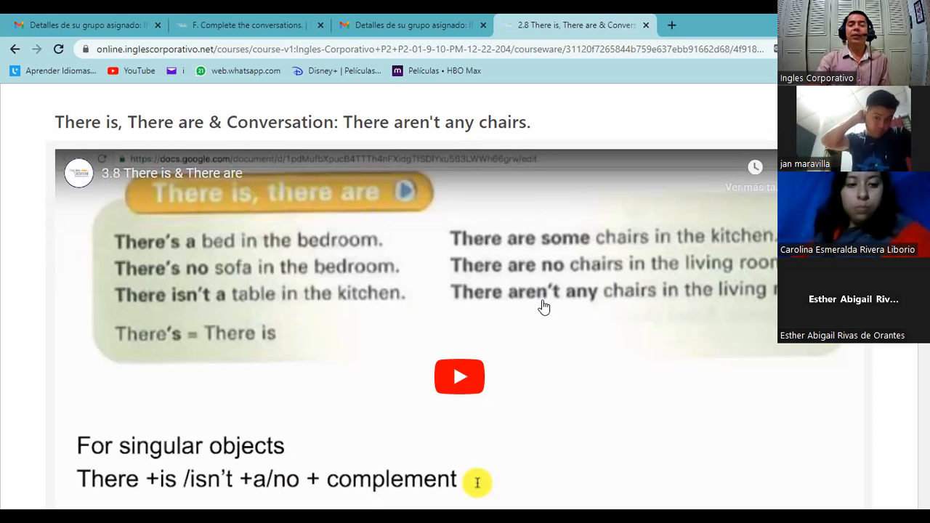
pyautogui.scroll(-3)
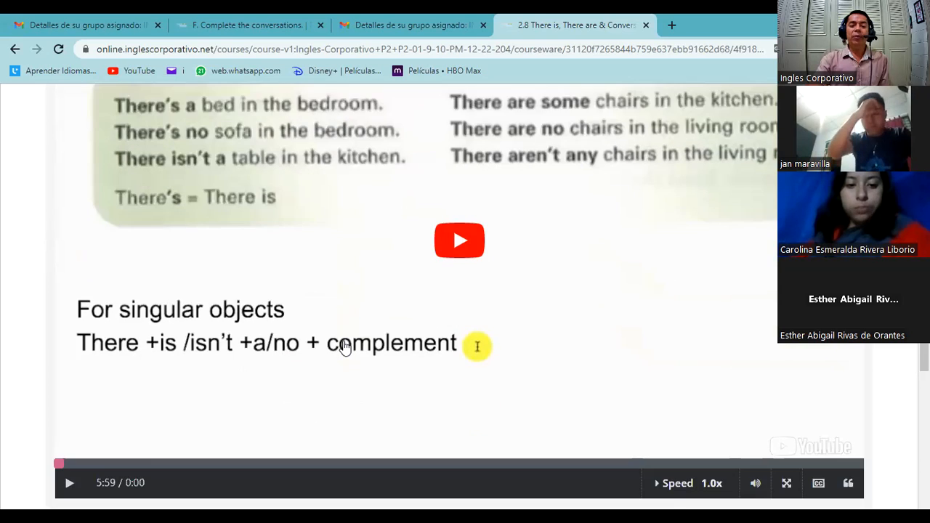
pyautogui.scroll(3)
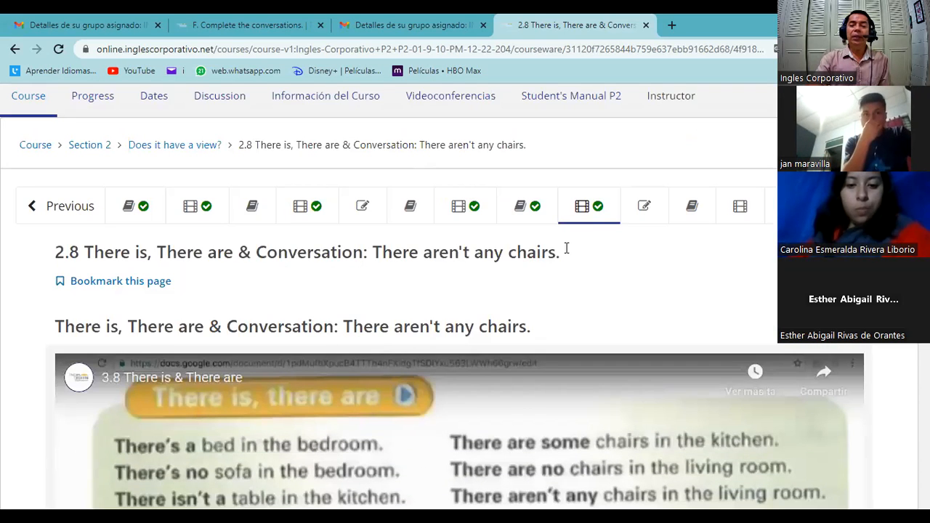
pyautogui.click(643, 207)
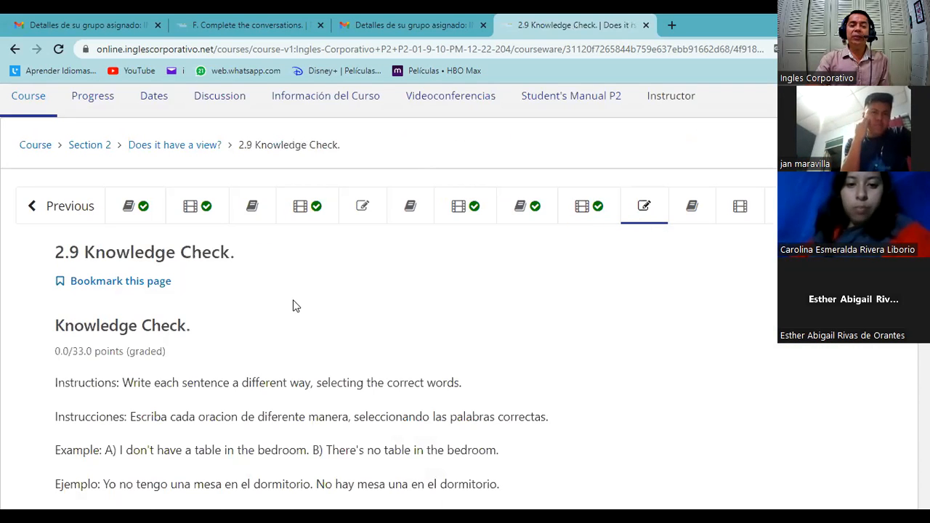
pyautogui.scroll(-3)
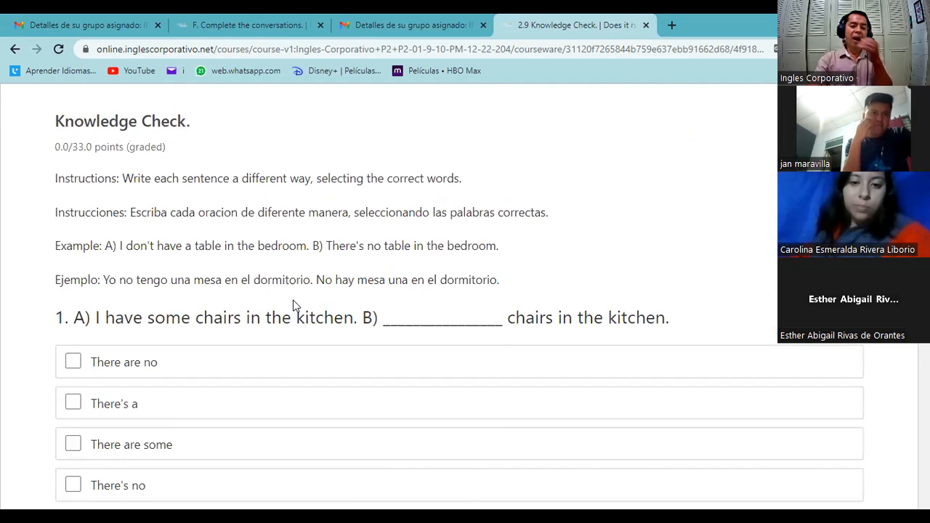
pyautogui.scroll(-3)
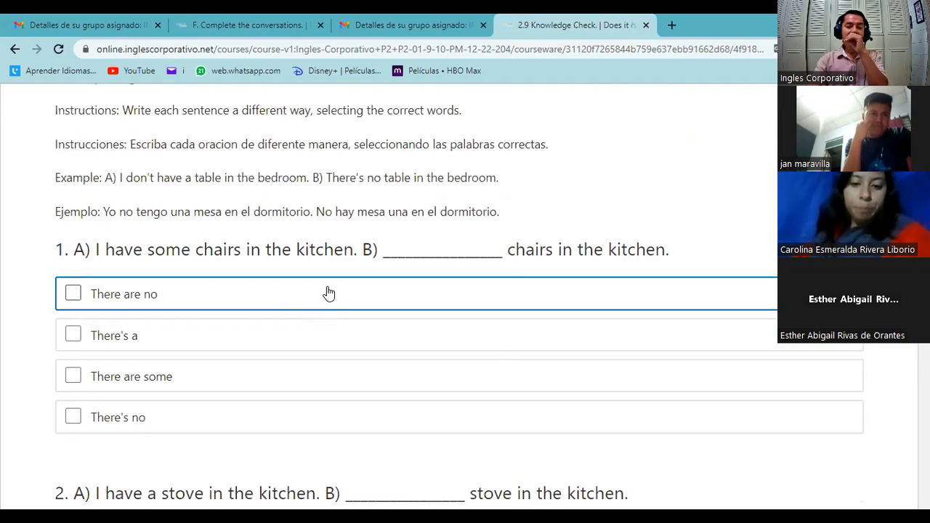
pyautogui.moveTo(413, 277)
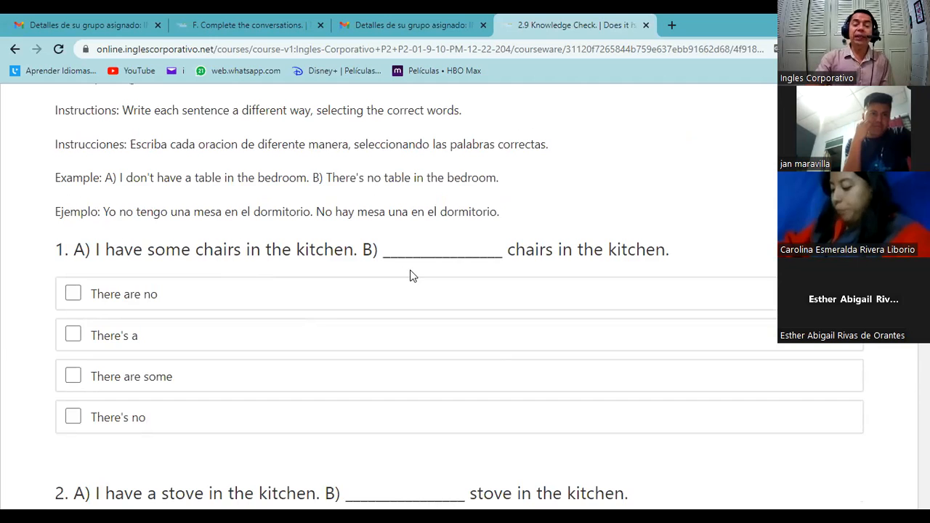
pyautogui.moveTo(401, 275)
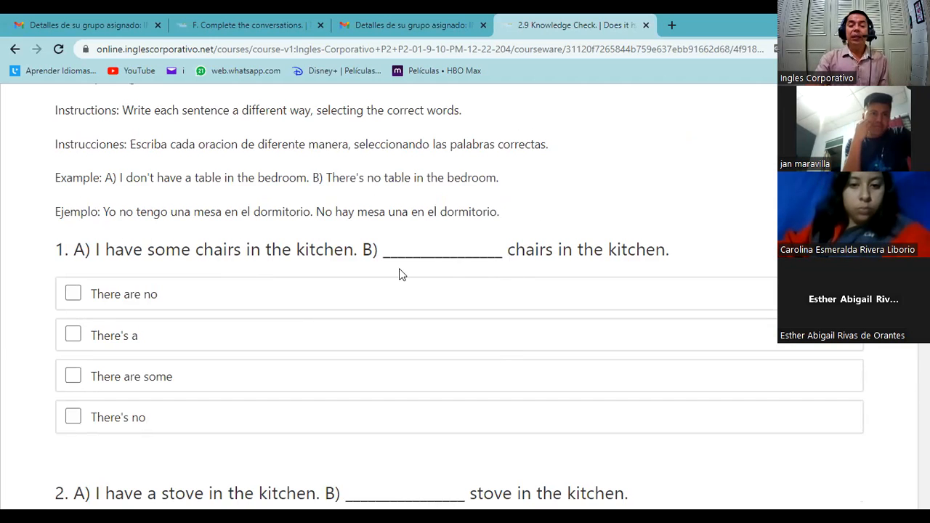
pyautogui.moveTo(250, 272)
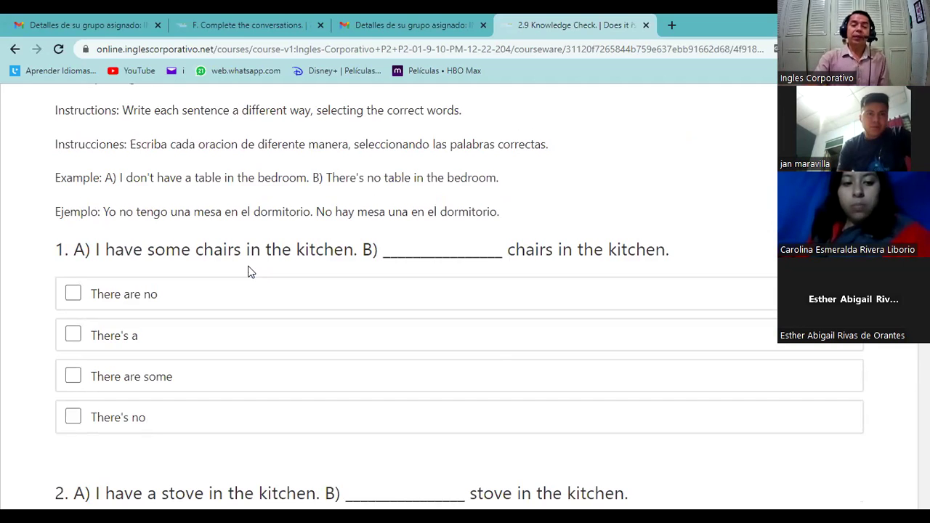
pyautogui.moveTo(695, 279)
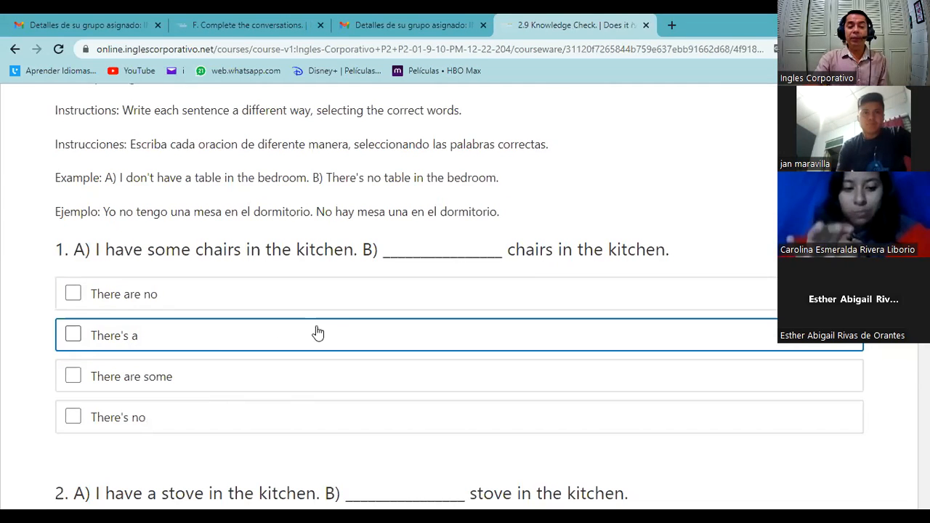
pyautogui.moveTo(140, 346)
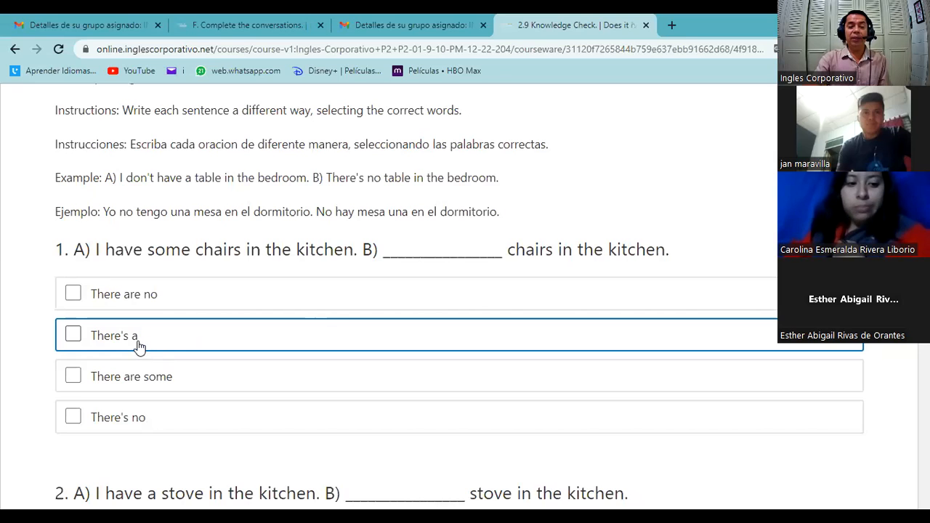
pyautogui.moveTo(465, 343)
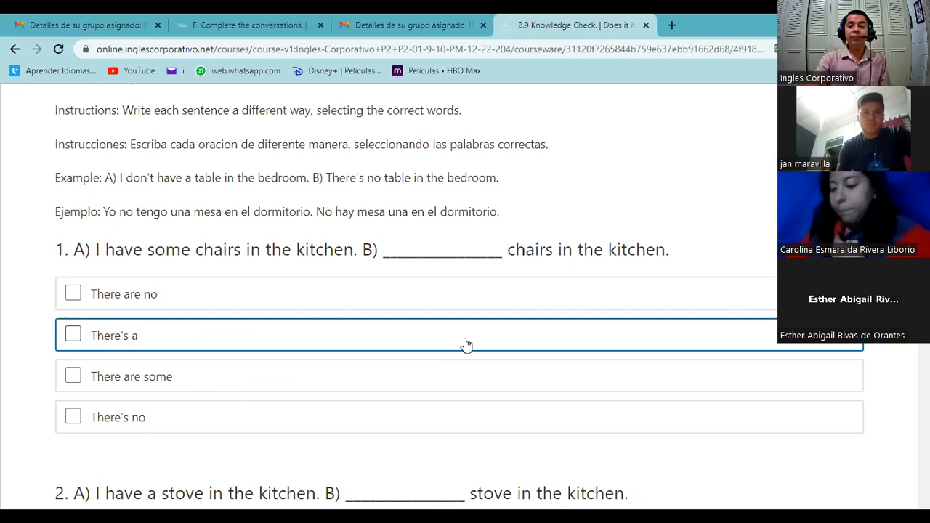
pyautogui.scroll(-3)
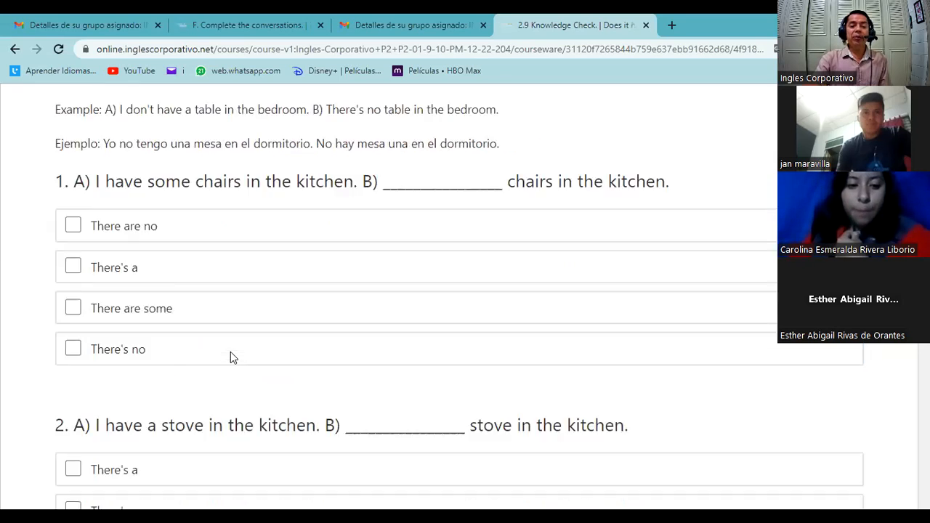
pyautogui.scroll(-3)
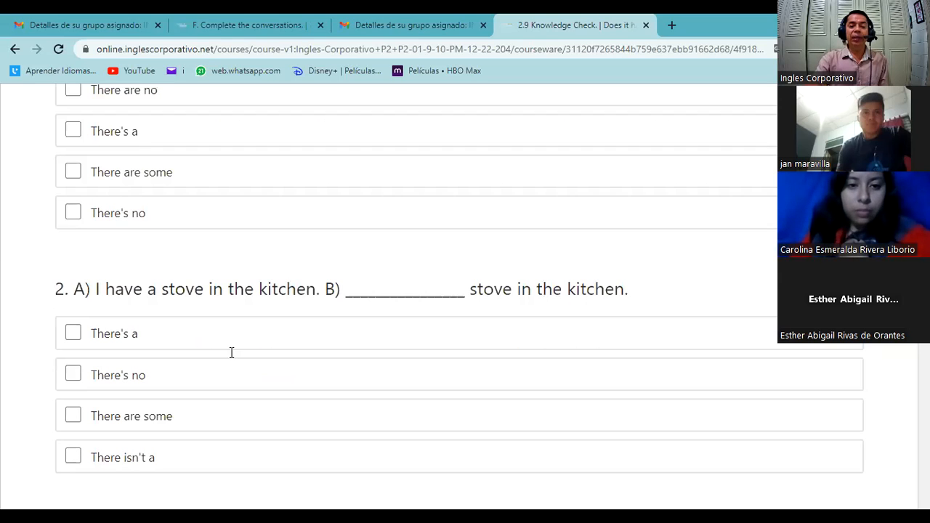
pyautogui.moveTo(183, 317)
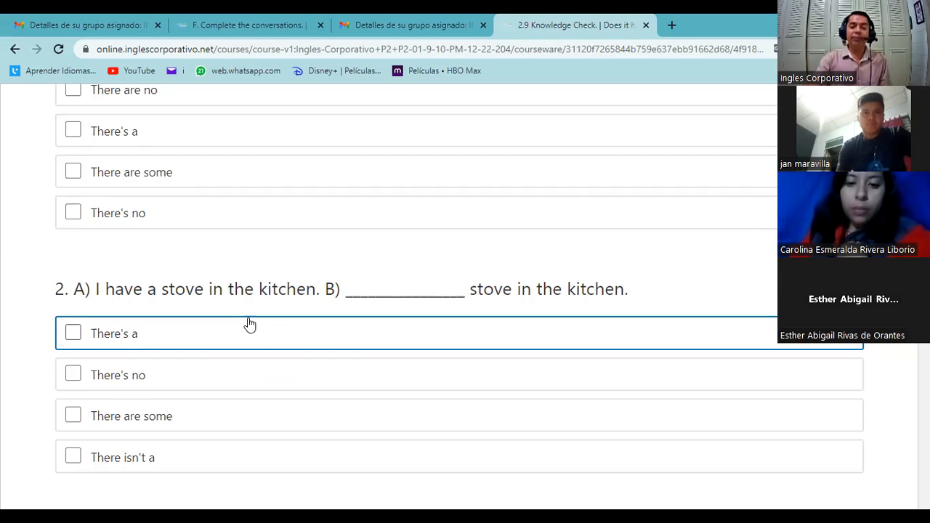
pyautogui.moveTo(280, 343)
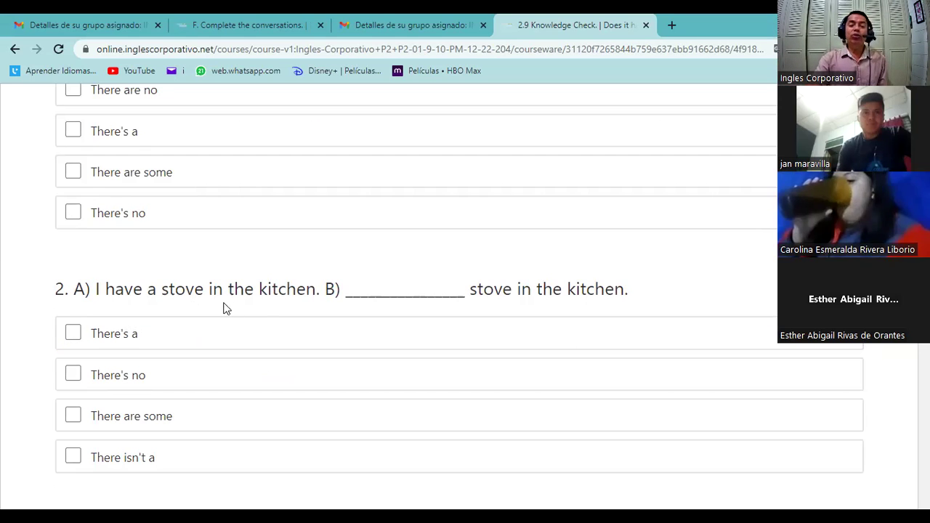
pyautogui.moveTo(419, 311)
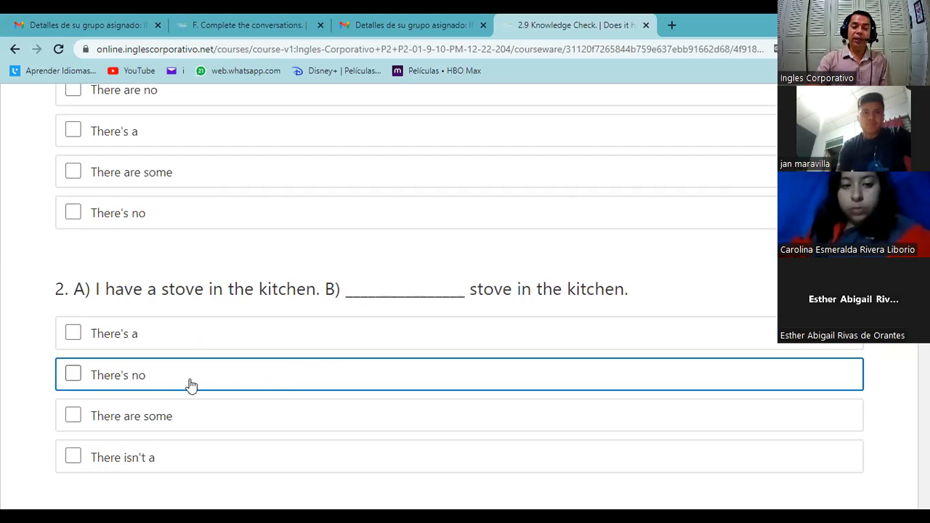
pyautogui.scroll(-3)
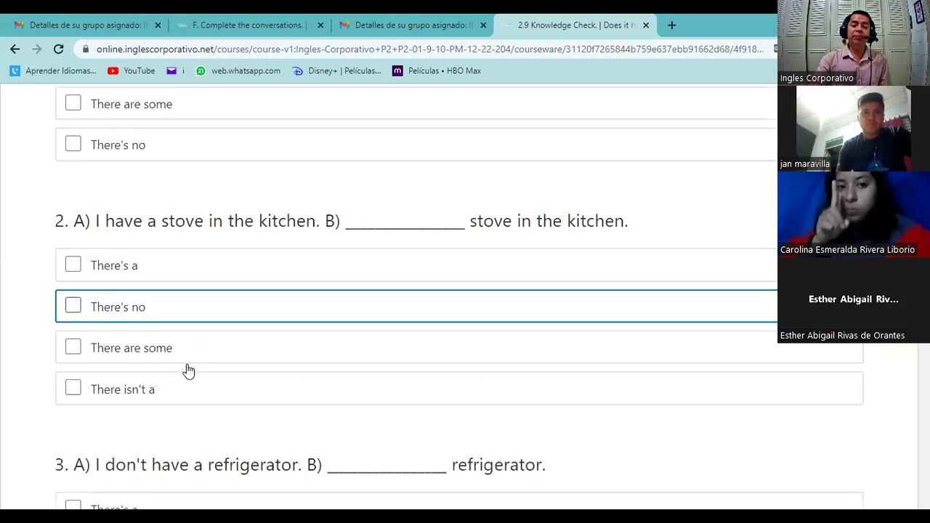
pyautogui.scroll(-3)
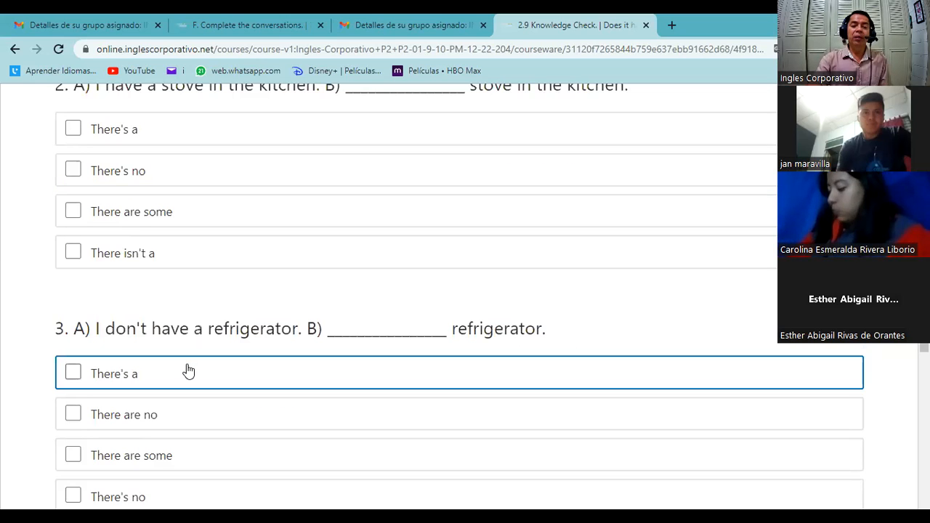
pyautogui.moveTo(171, 355)
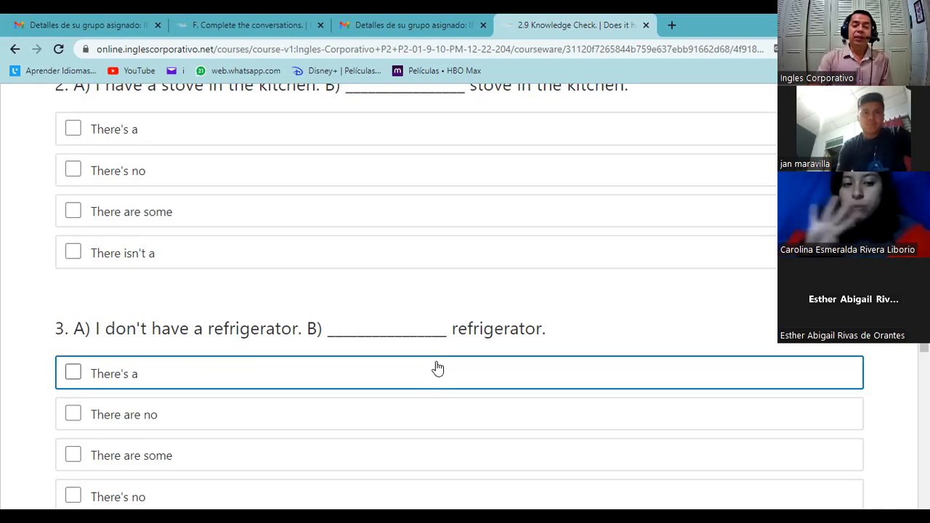
pyautogui.moveTo(340, 369)
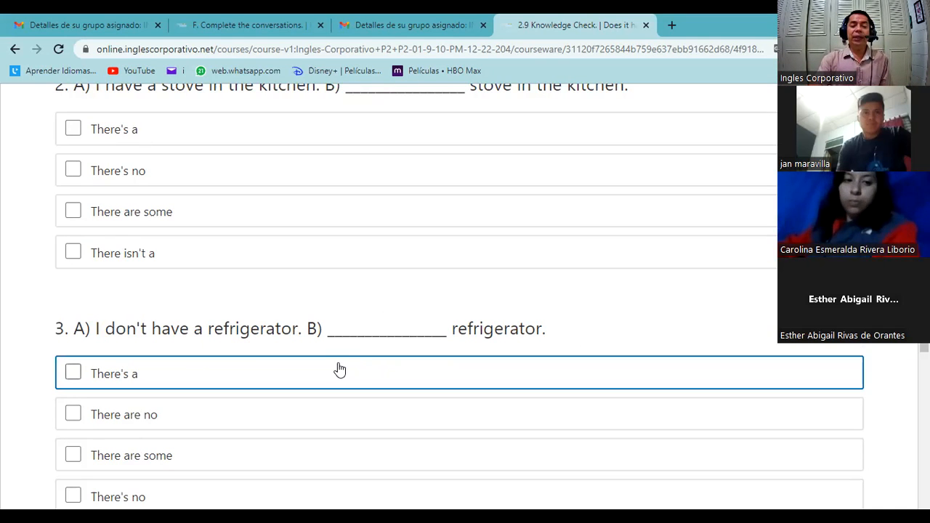
pyautogui.scroll(-3)
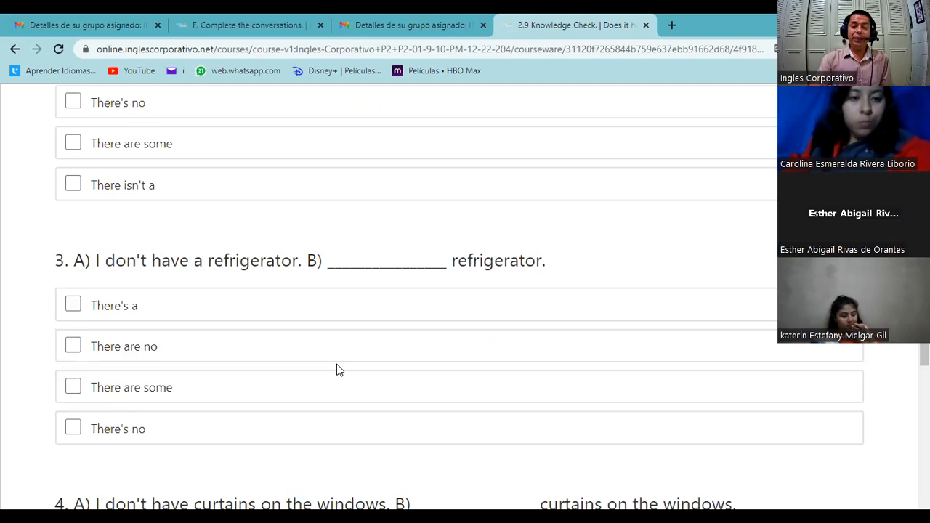
pyautogui.scroll(-3)
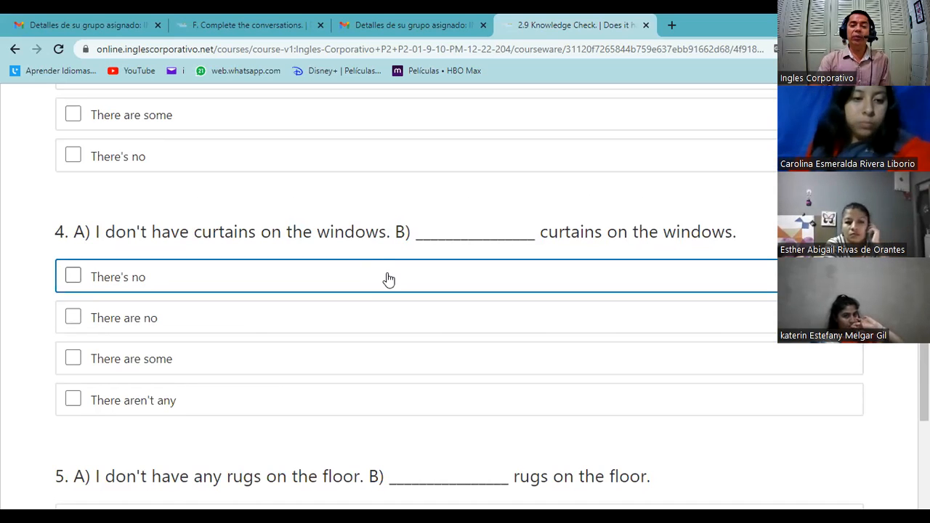
pyautogui.scroll(-3)
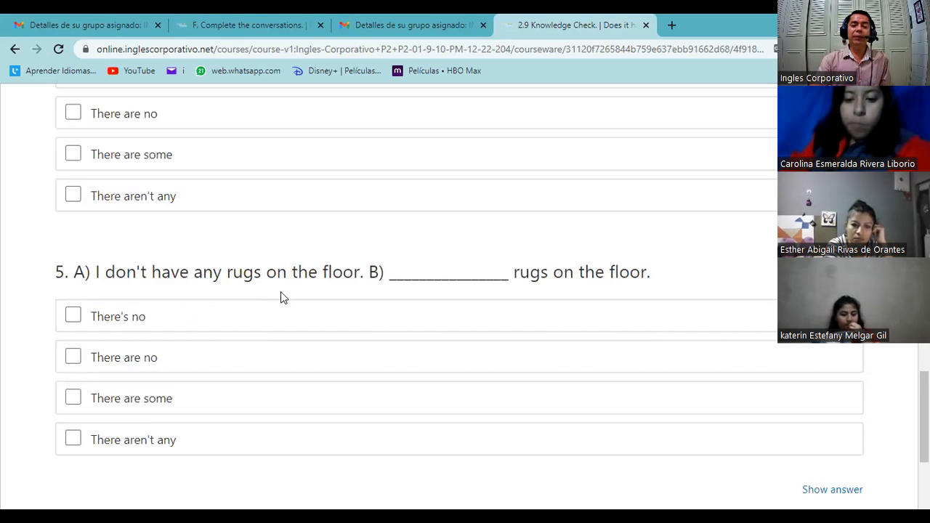
pyautogui.scroll(-3)
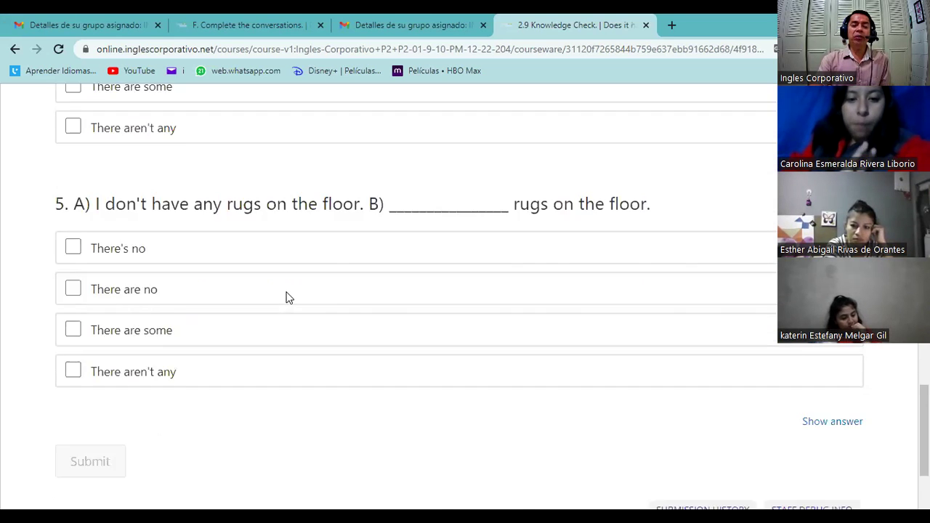
pyautogui.scroll(3)
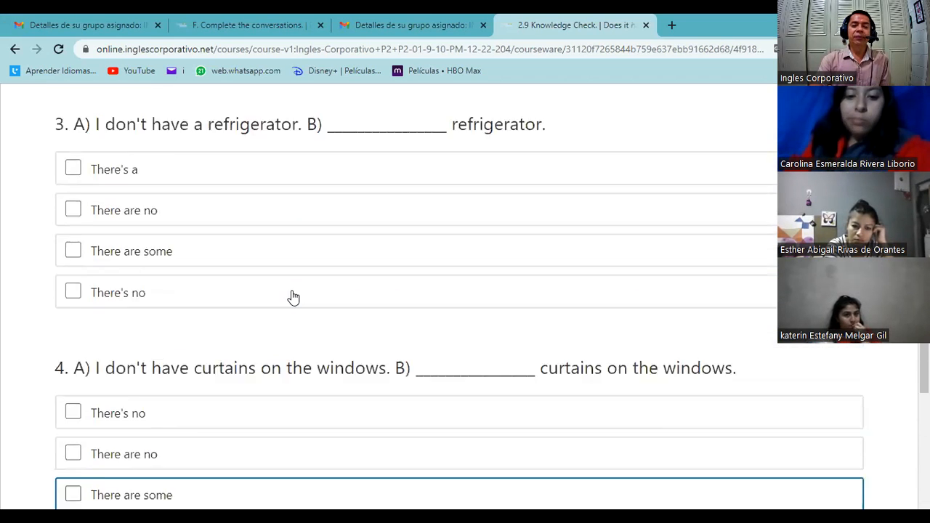
pyautogui.scroll(3)
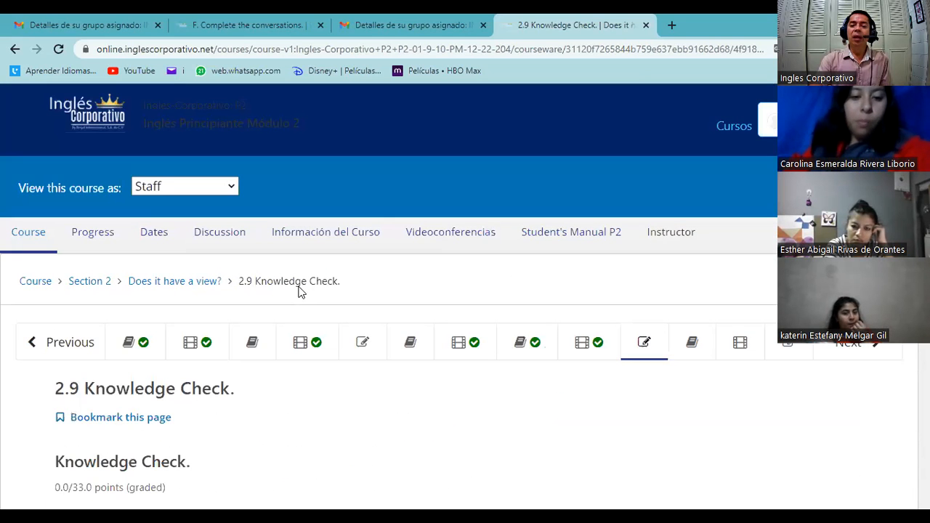
pyautogui.click(740, 343)
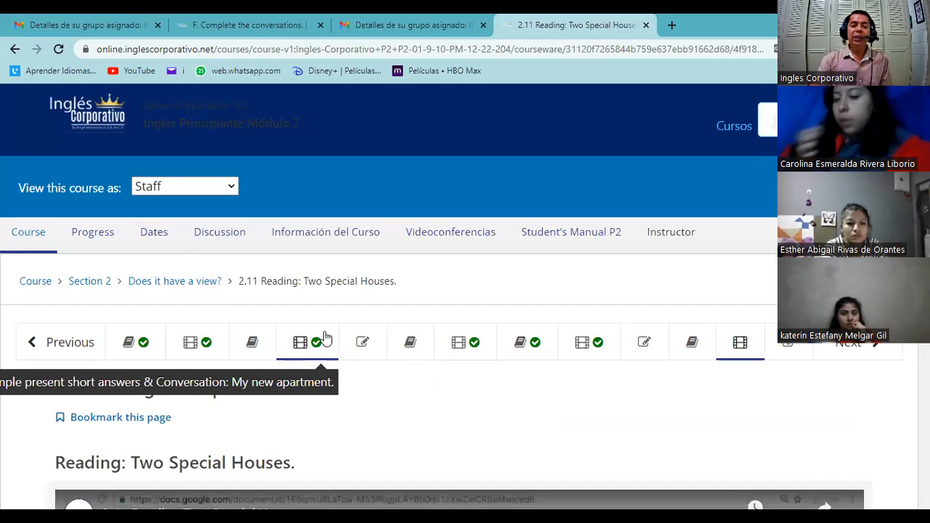
# Step: Reach the 2.11 Reading unit's Two Special Houses video and start it playing
pyautogui.scroll(-3)
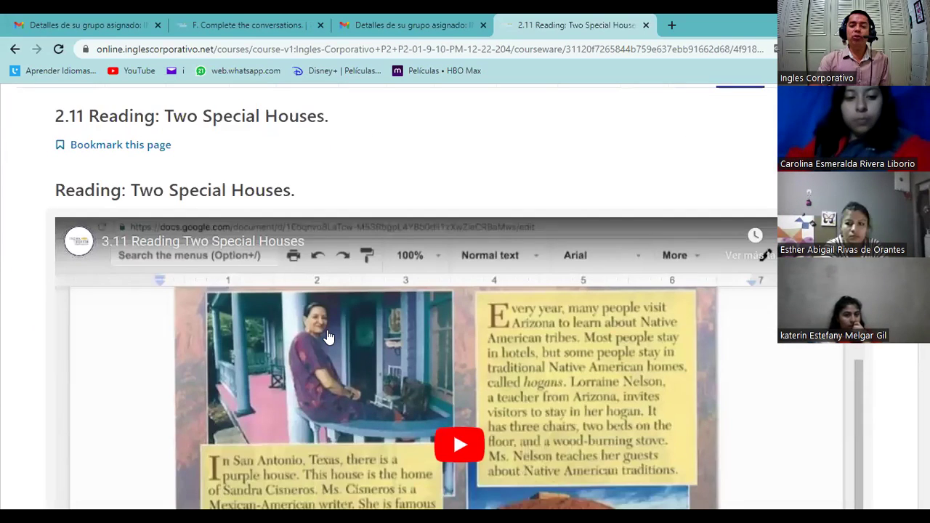
pyautogui.scroll(-3)
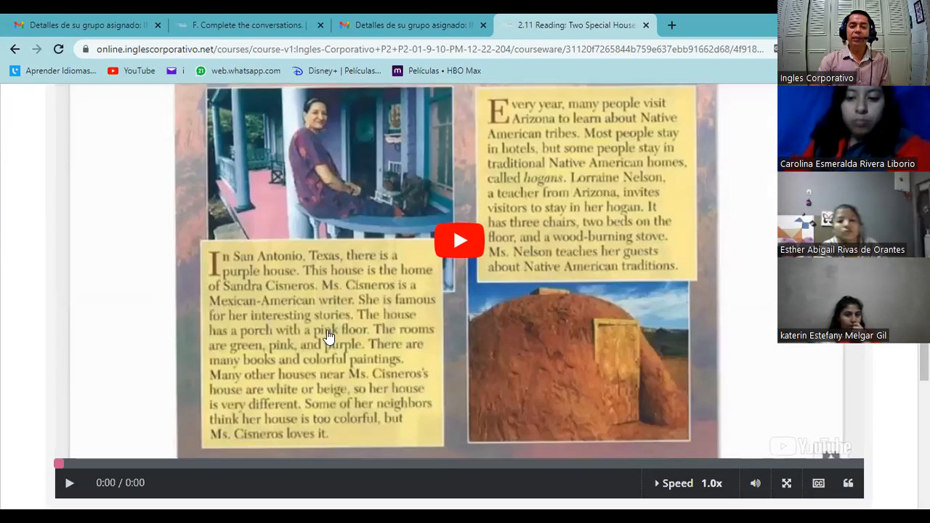
pyautogui.click(460, 242)
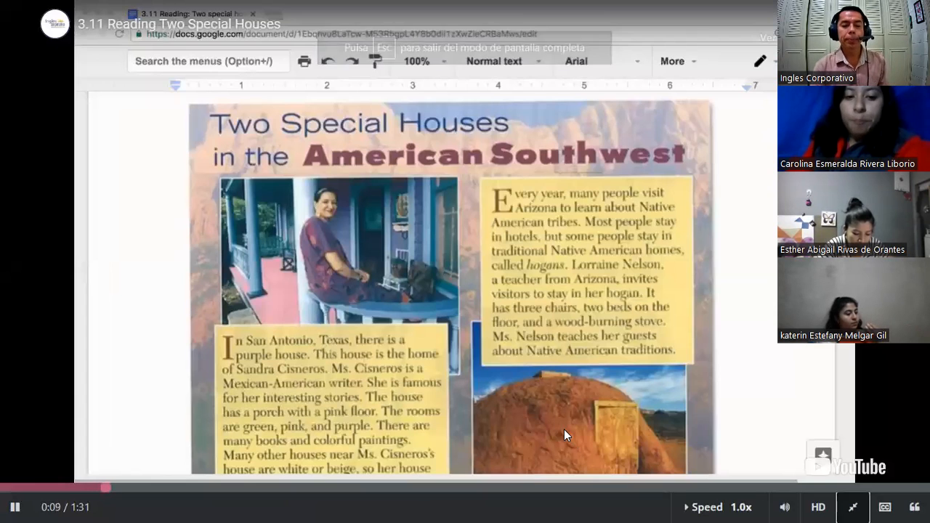
# Step: Let the Two Special Houses reading video play full screen to its end at 1:31
pyautogui.scroll(-3)
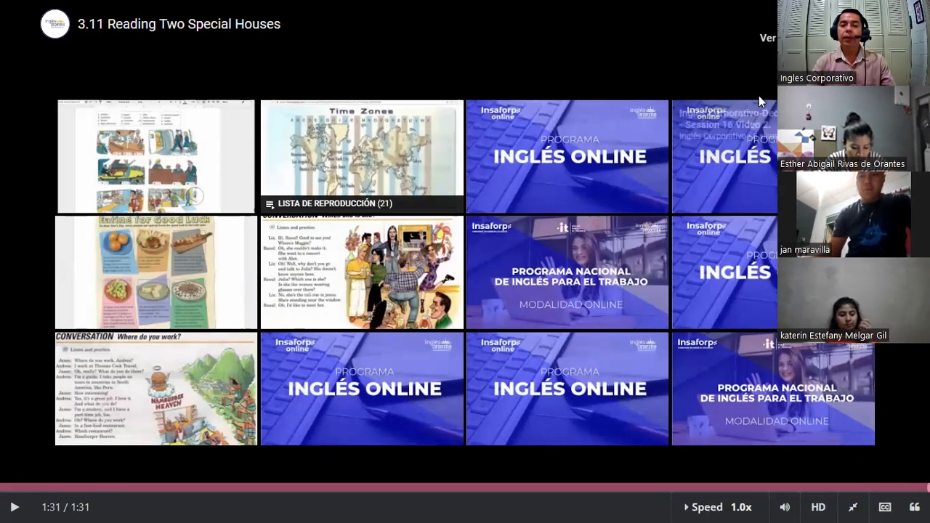
pyautogui.moveTo(523, 215)
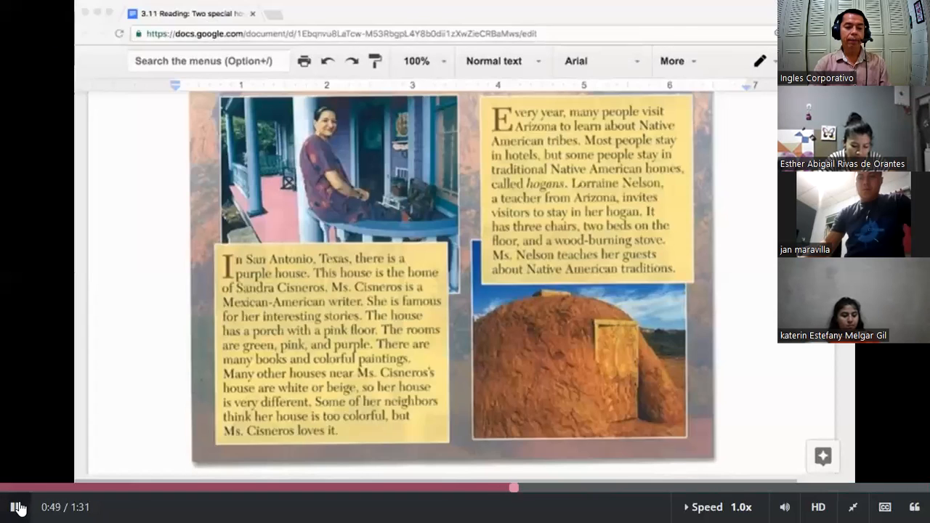
# Step: Exit full-screen playback and dismiss the suggested videos over the 2.11 Reading page
pyautogui.click(13, 505)
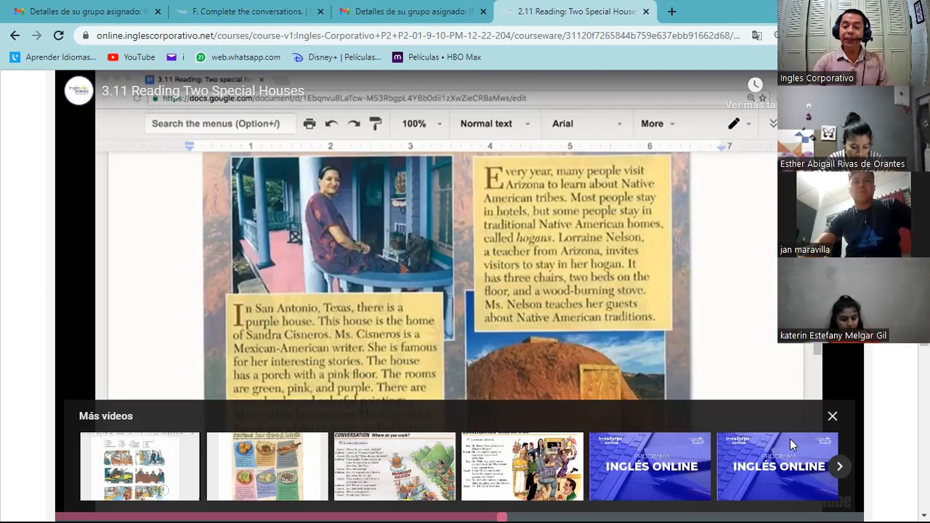
pyautogui.click(832, 416)
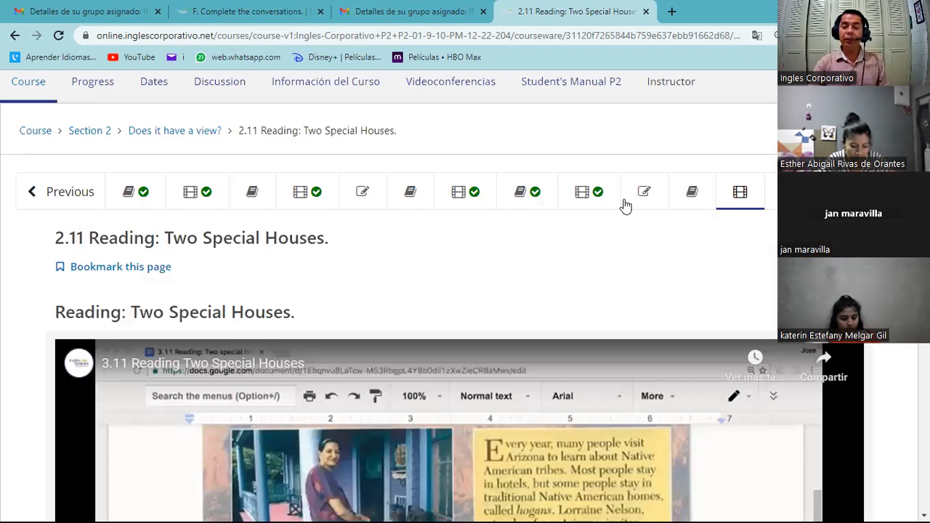
pyautogui.moveTo(692, 192)
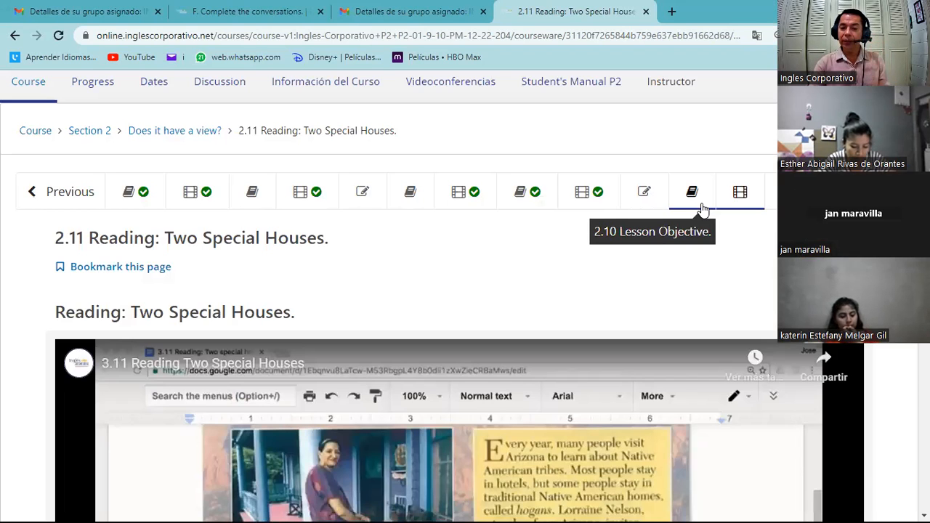
pyautogui.moveTo(740, 191)
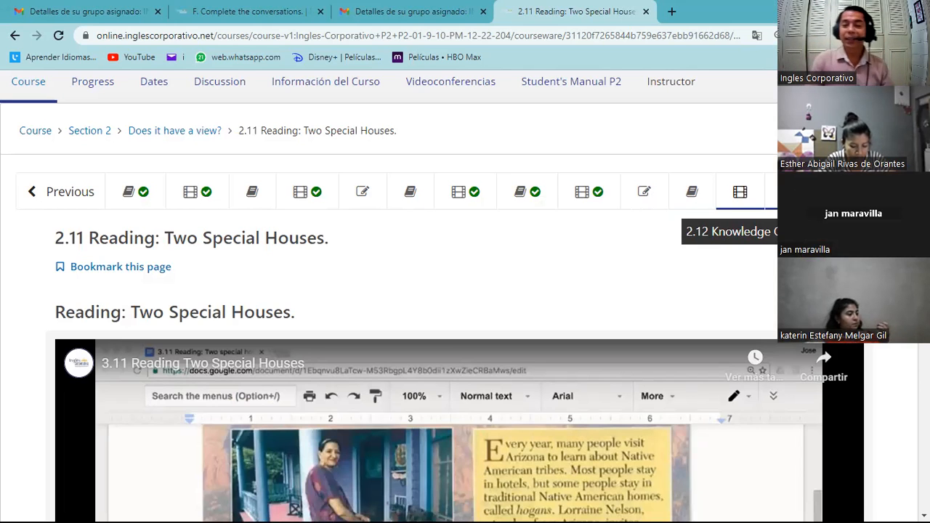
# Step: Go to the 2.12 Knowledge Check and reach Sandra Cisneros's house questions
pyautogui.click(740, 192)
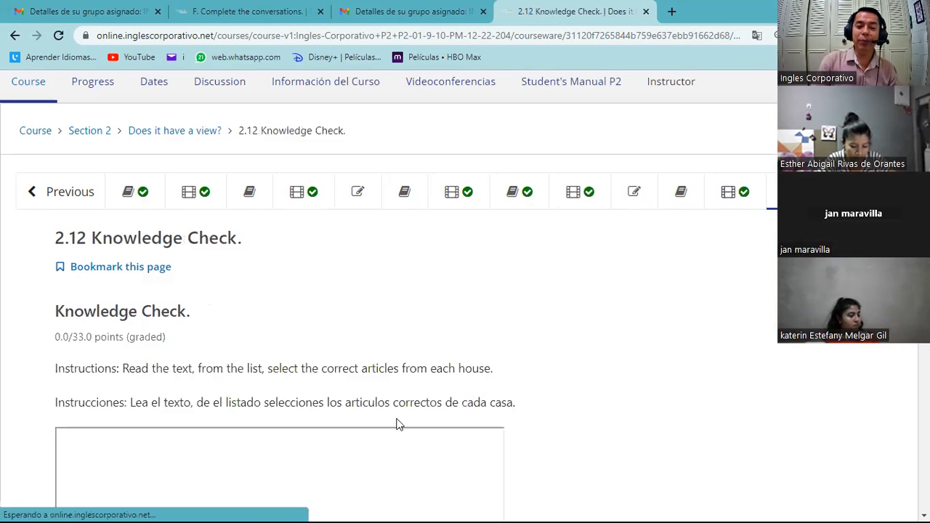
pyautogui.scroll(-3)
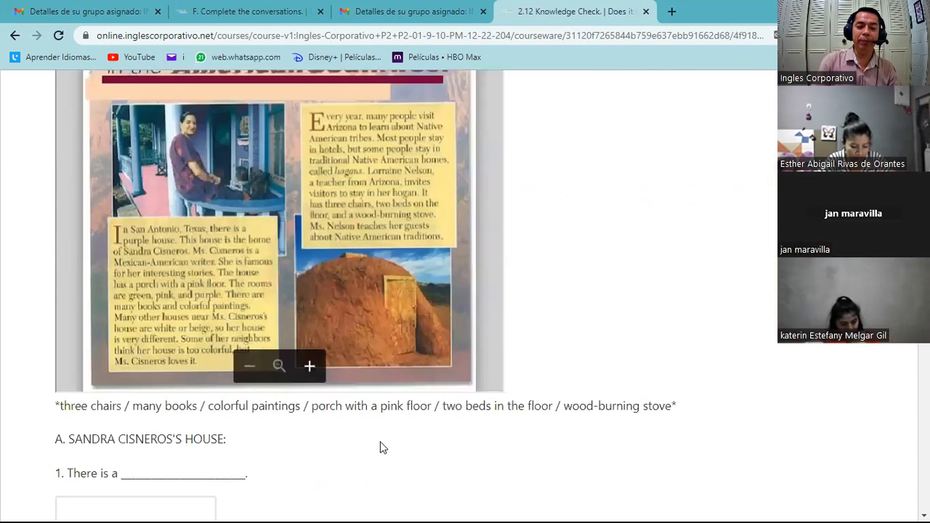
pyautogui.scroll(-3)
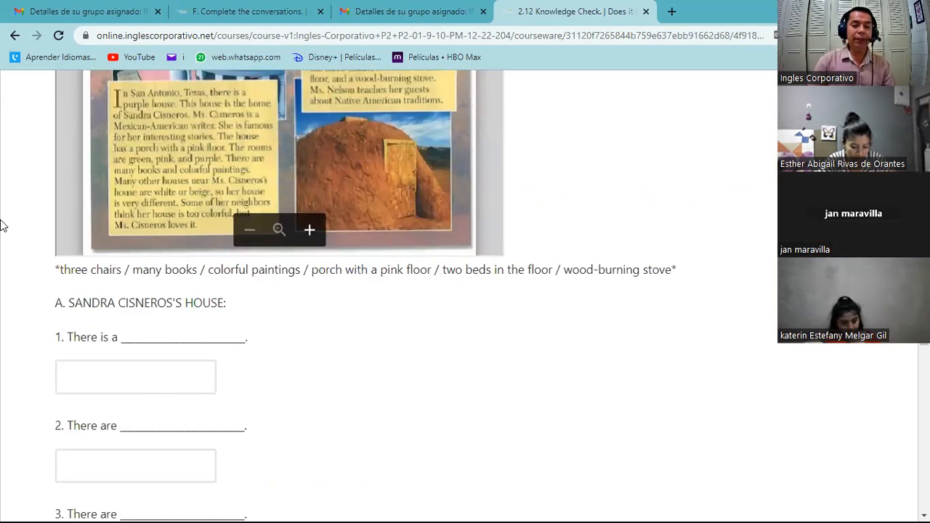
# Step: Zoom the passage image twice and read through the Cisneros and Nelson house descriptions and questions
pyautogui.click(308, 230)
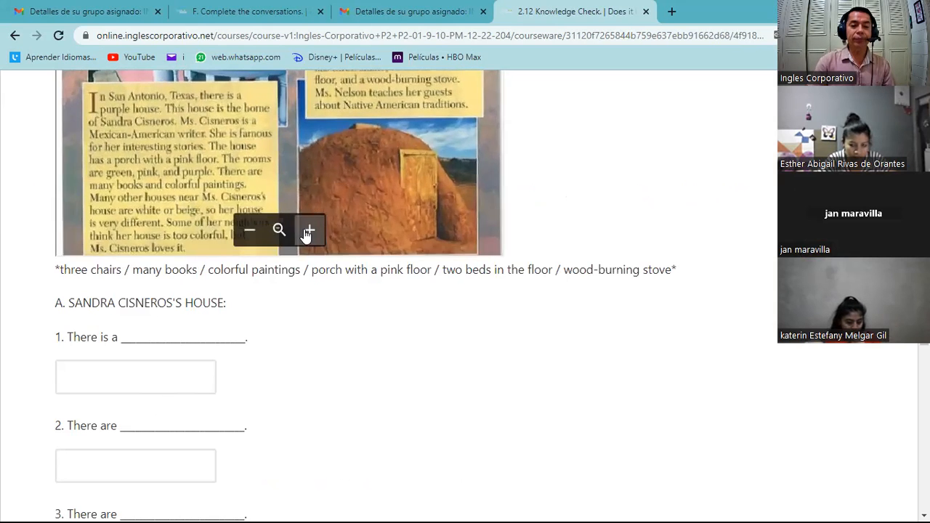
pyautogui.click(309, 229)
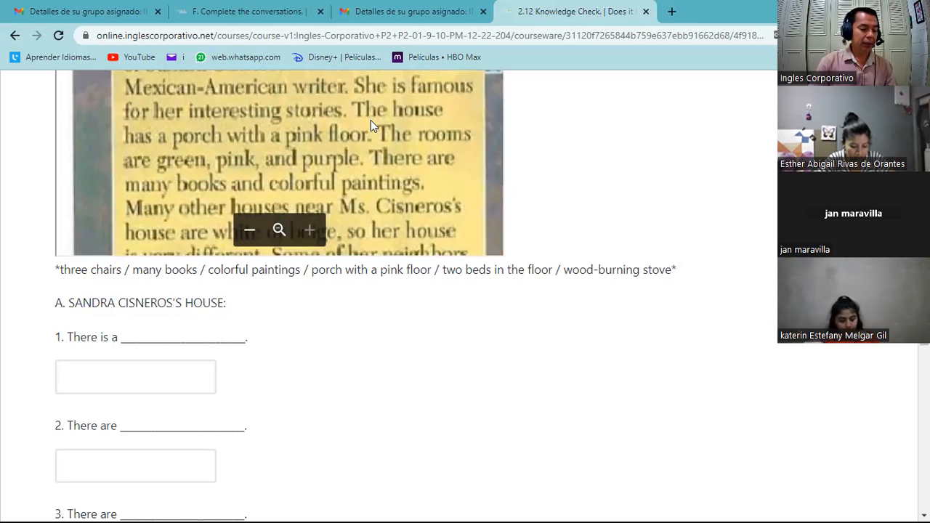
pyautogui.moveTo(348, 143)
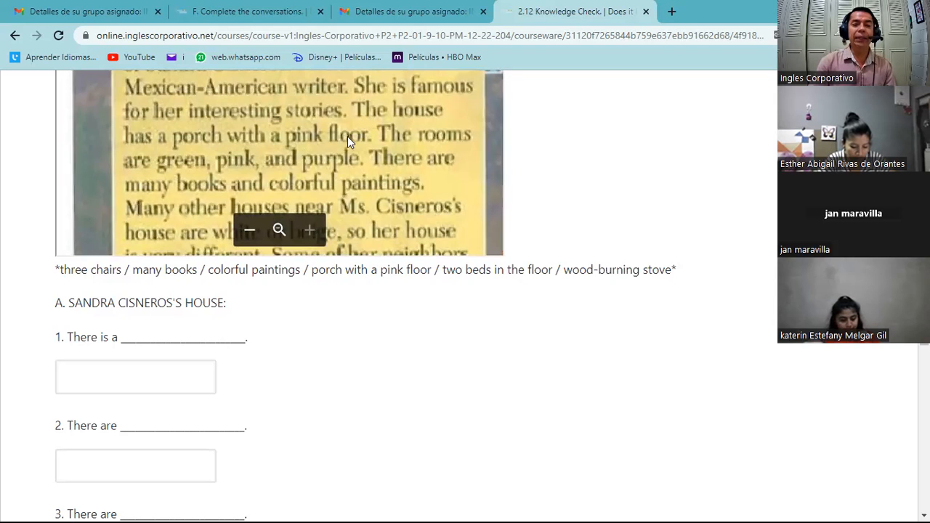
pyautogui.moveTo(364, 165)
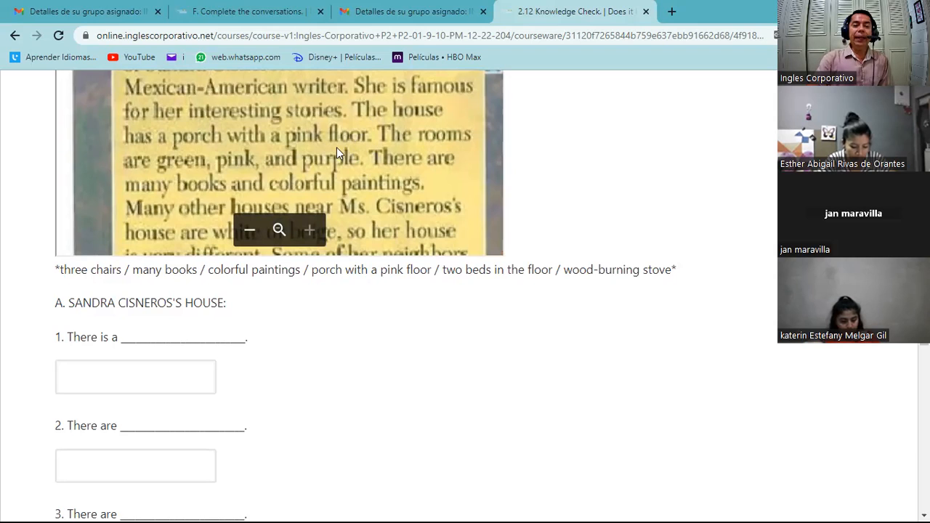
pyautogui.moveTo(161, 154)
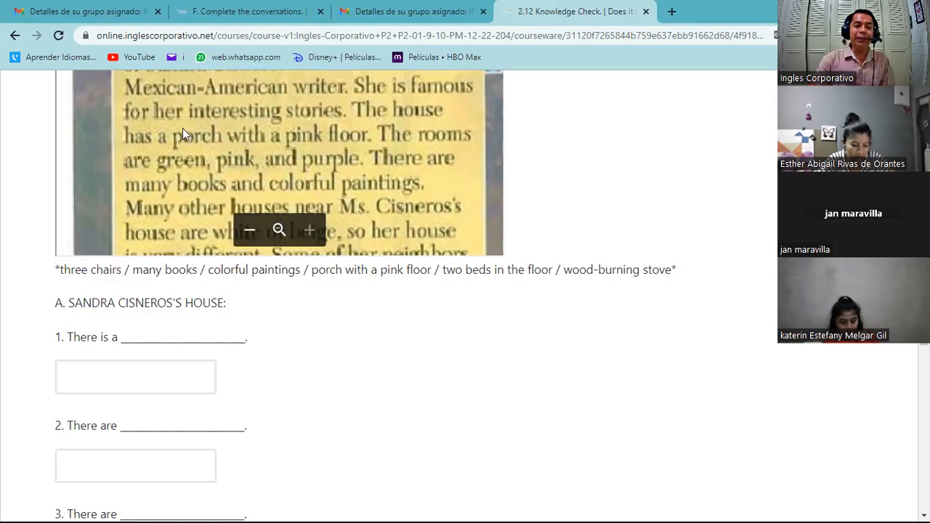
pyautogui.moveTo(80, 350)
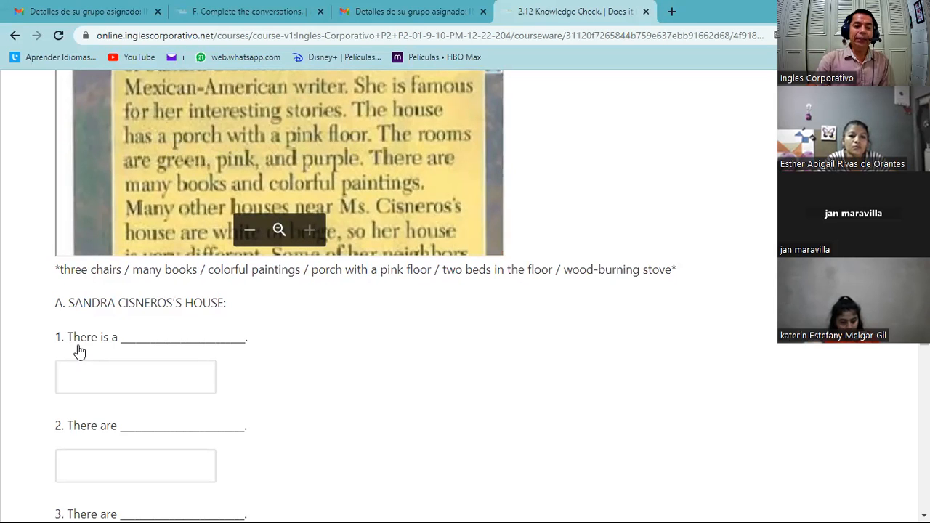
pyautogui.moveTo(127, 349)
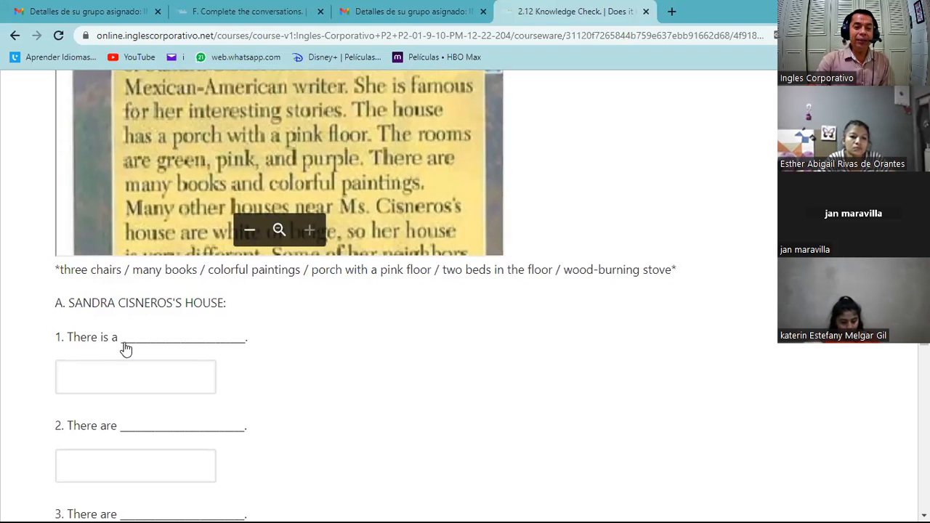
pyautogui.moveTo(225, 192)
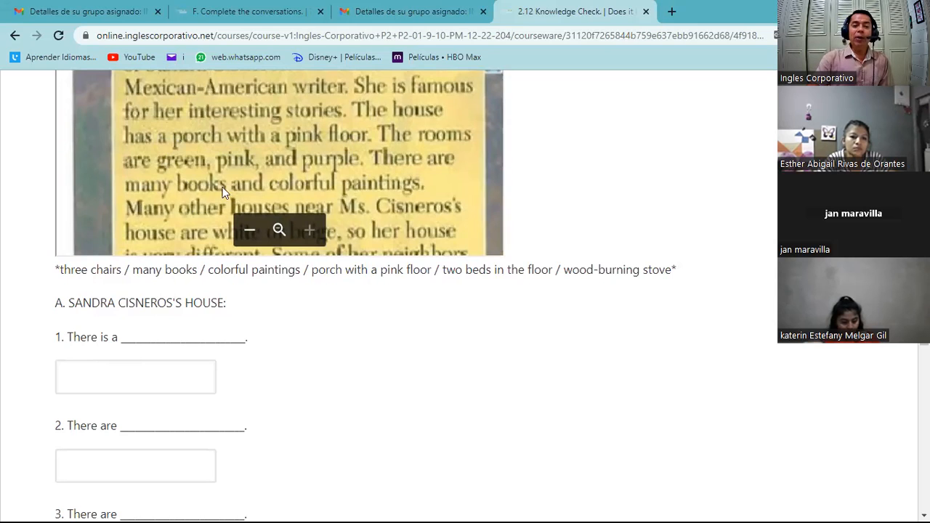
pyautogui.moveTo(377, 201)
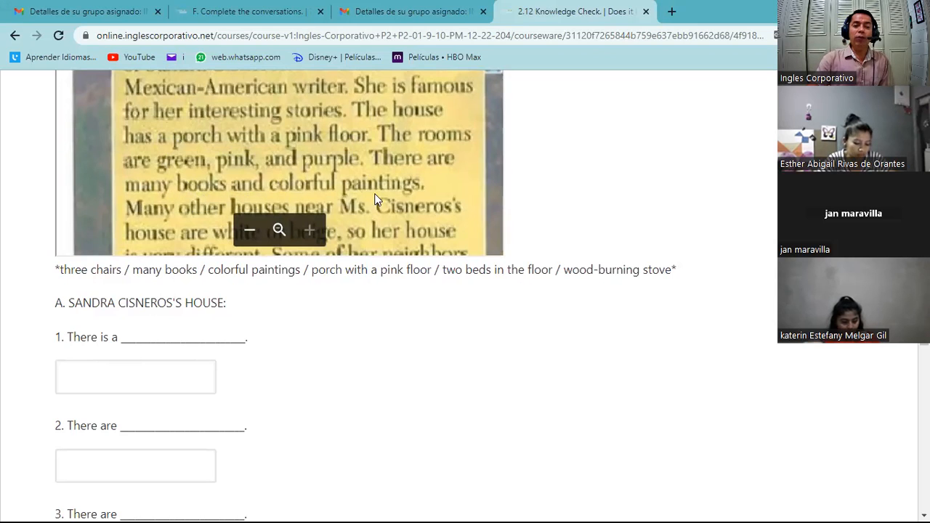
pyautogui.scroll(-3)
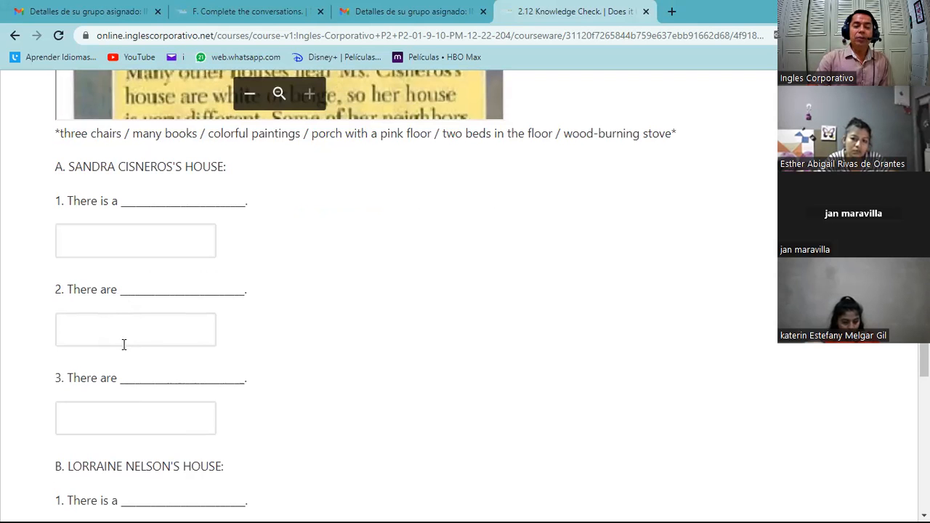
pyautogui.moveTo(134, 296)
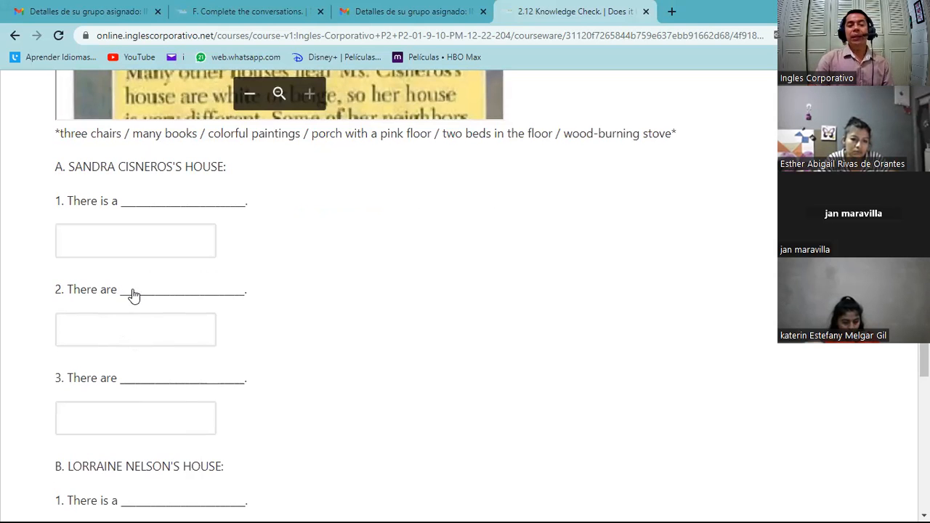
pyautogui.scroll(3)
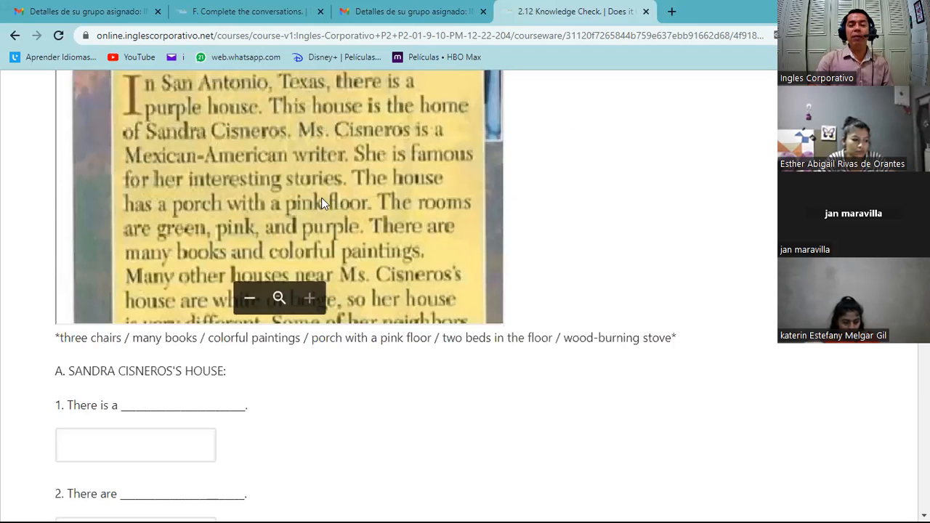
pyautogui.moveTo(324, 212)
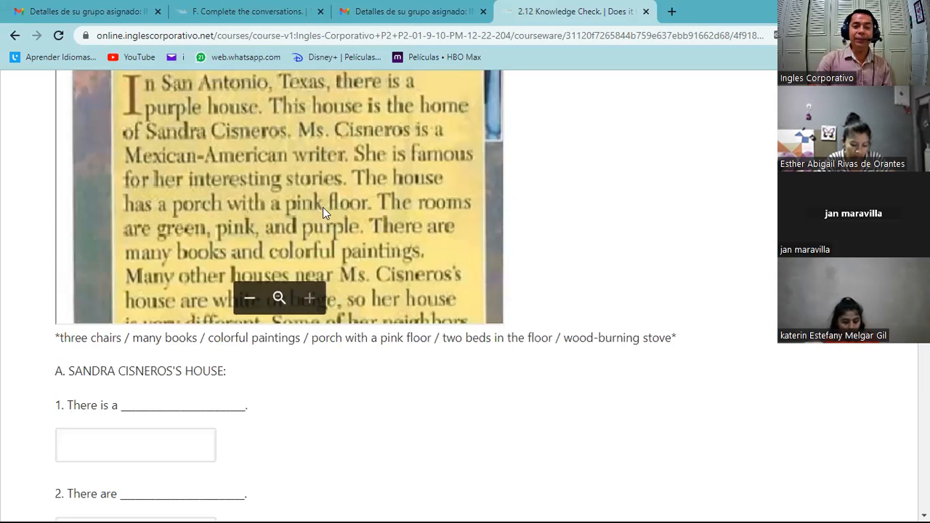
pyautogui.moveTo(230, 244)
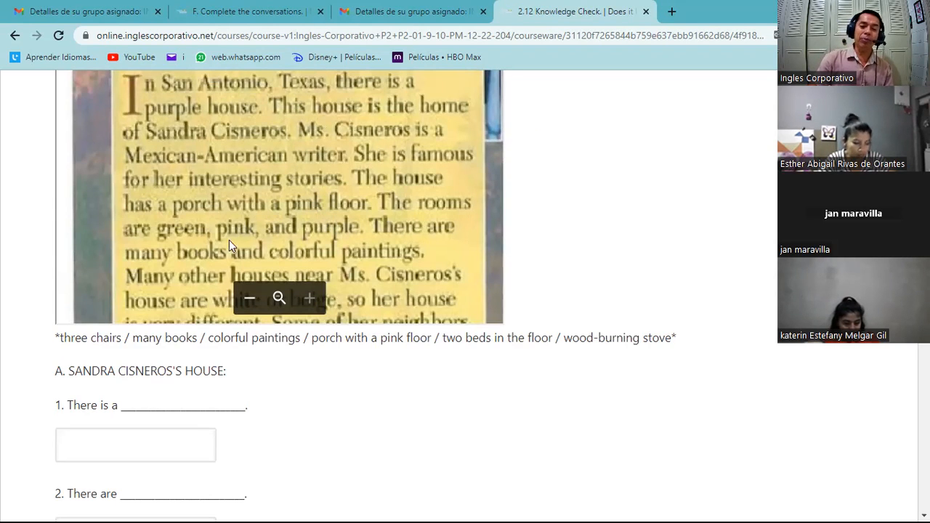
pyautogui.moveTo(188, 276)
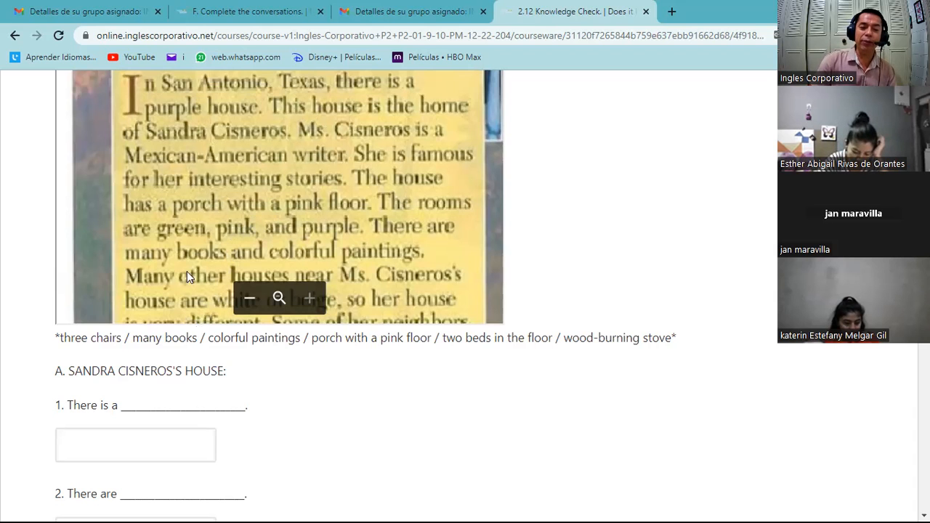
pyautogui.moveTo(378, 215)
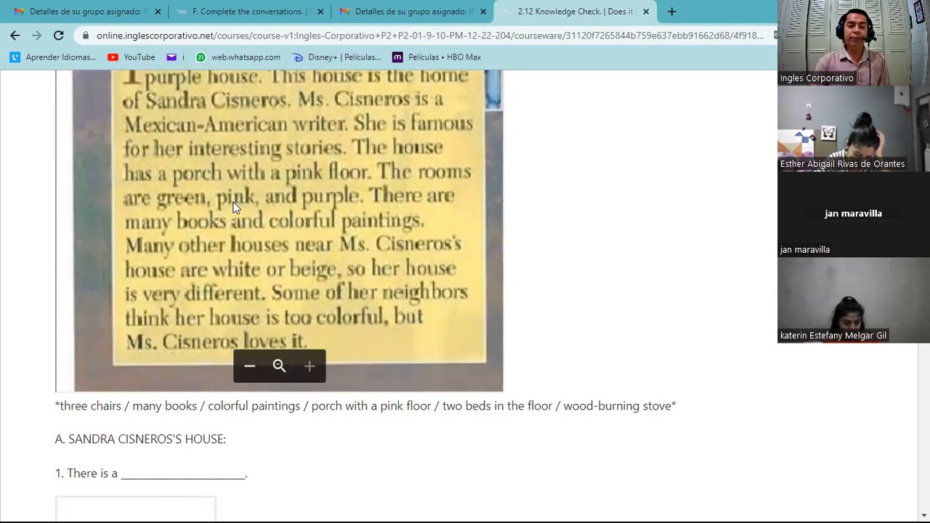
pyautogui.moveTo(497, 171)
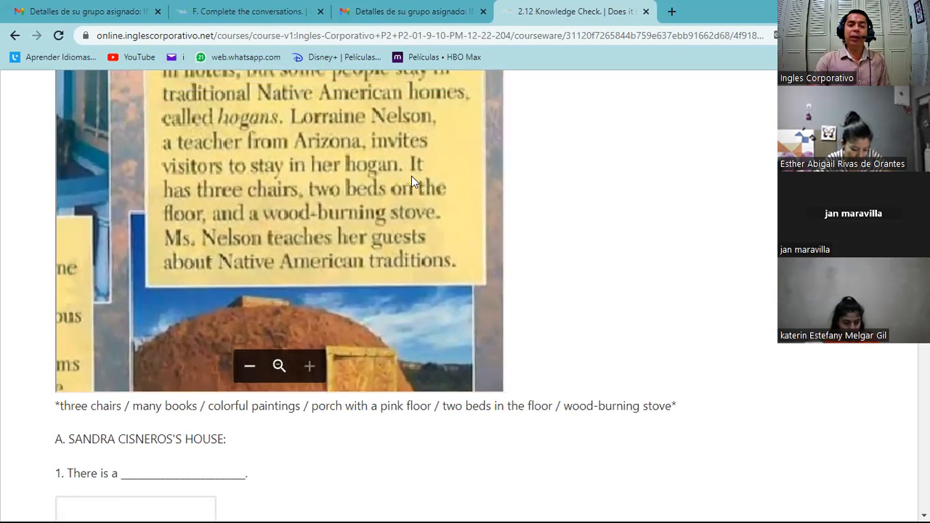
pyautogui.moveTo(385, 229)
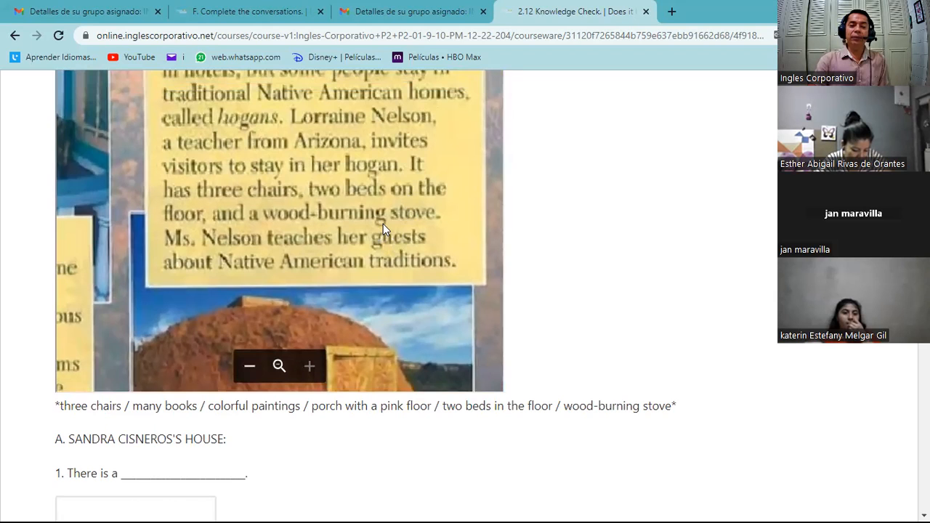
pyautogui.moveTo(242, 230)
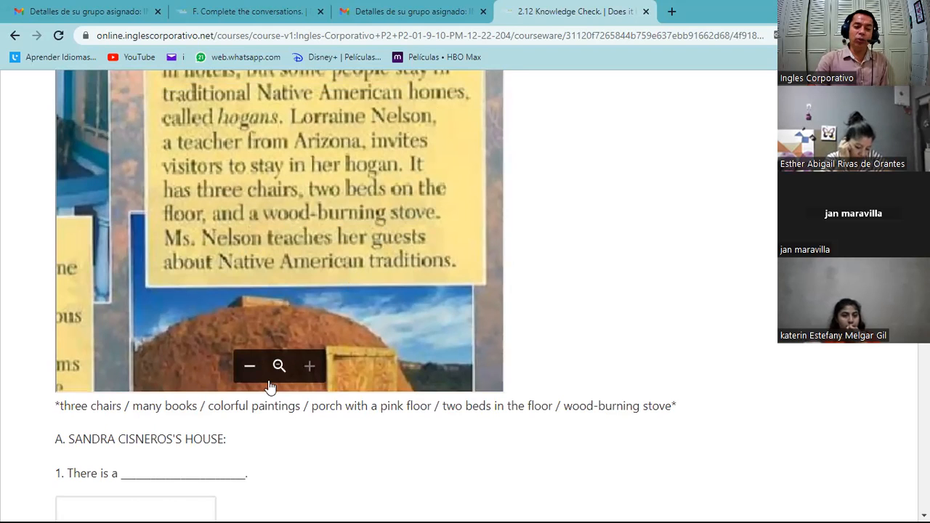
pyautogui.scroll(-3)
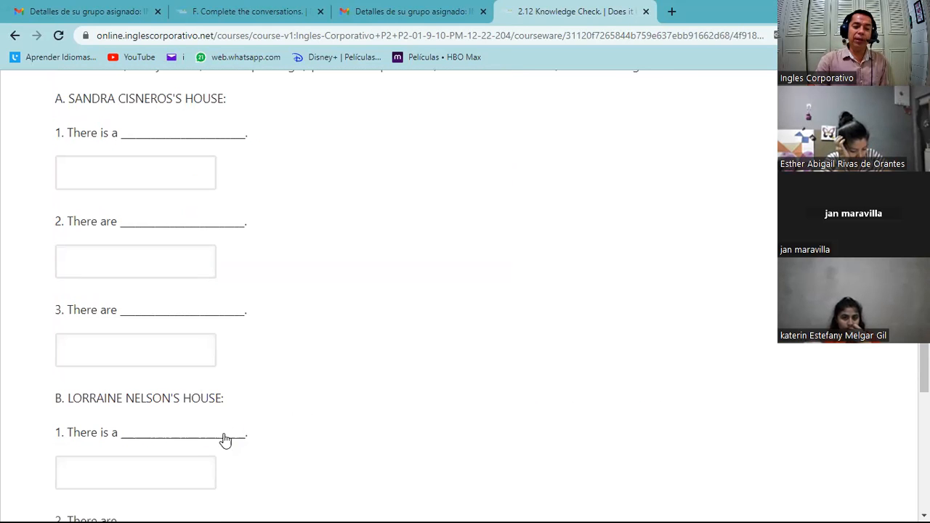
pyautogui.moveTo(116, 444)
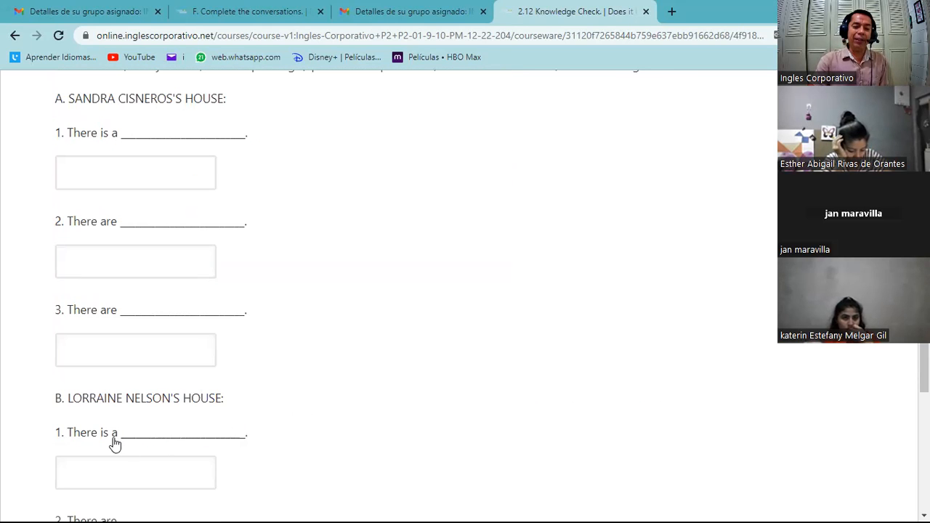
pyautogui.scroll(-3)
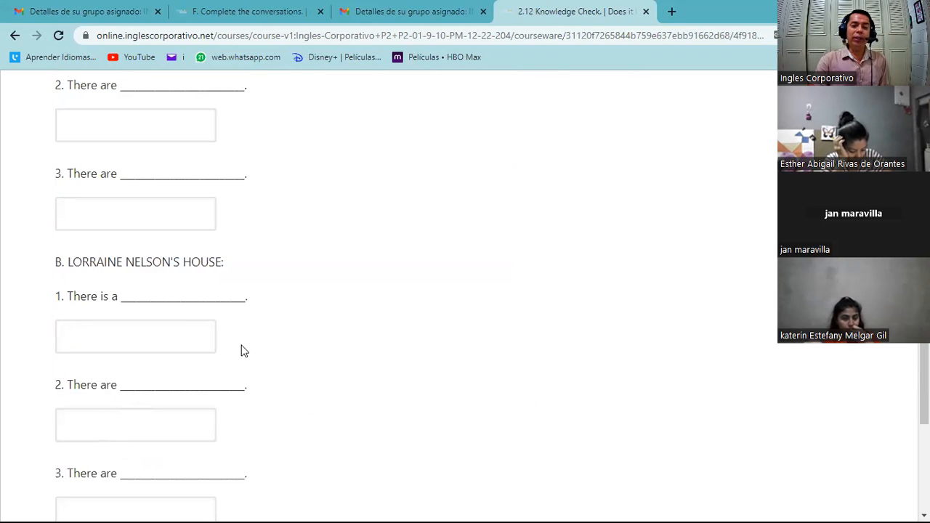
pyautogui.scroll(3)
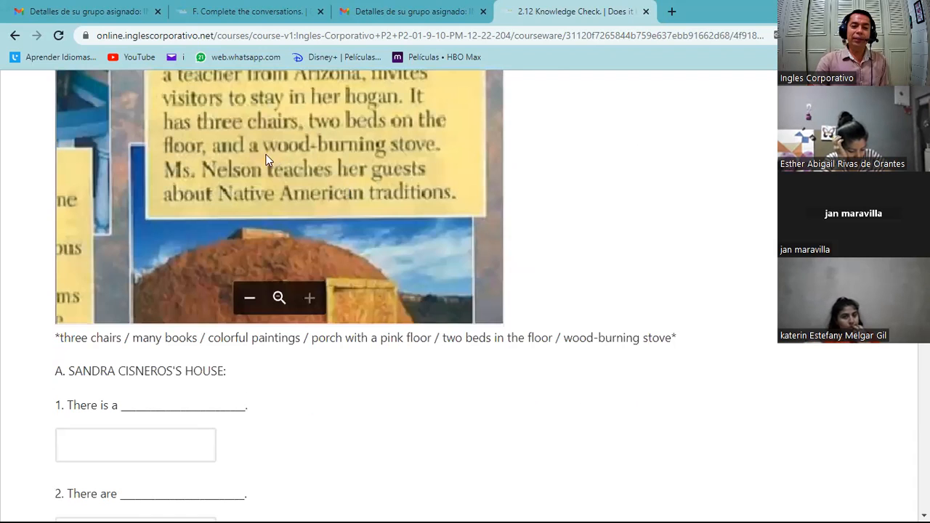
pyautogui.moveTo(221, 140)
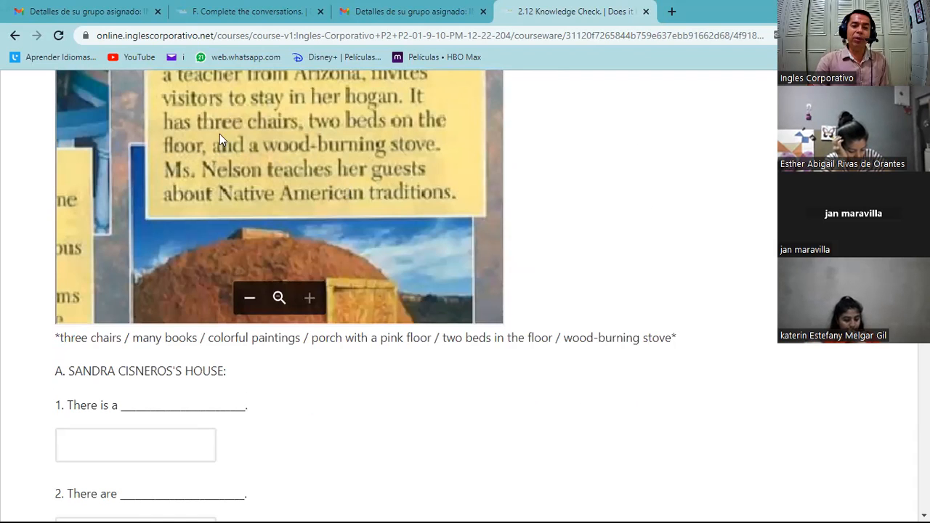
pyautogui.moveTo(238, 143)
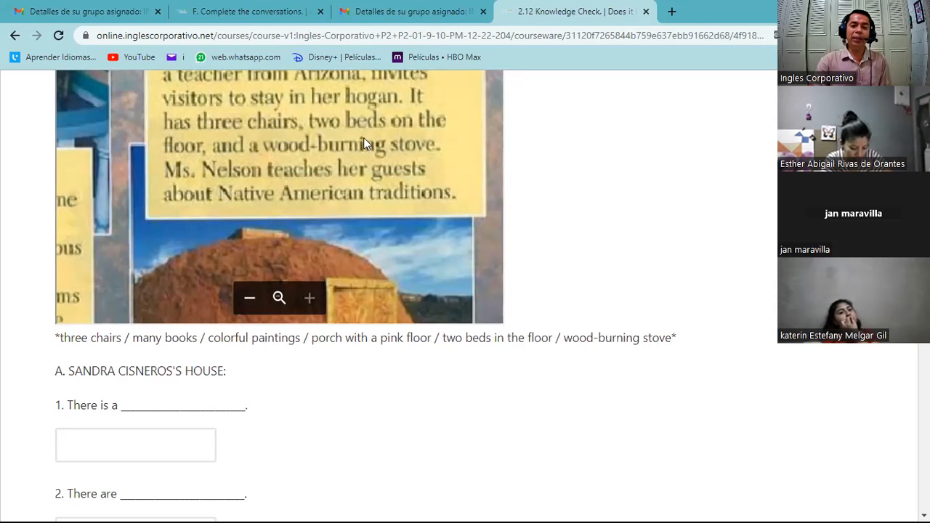
pyautogui.moveTo(375, 148)
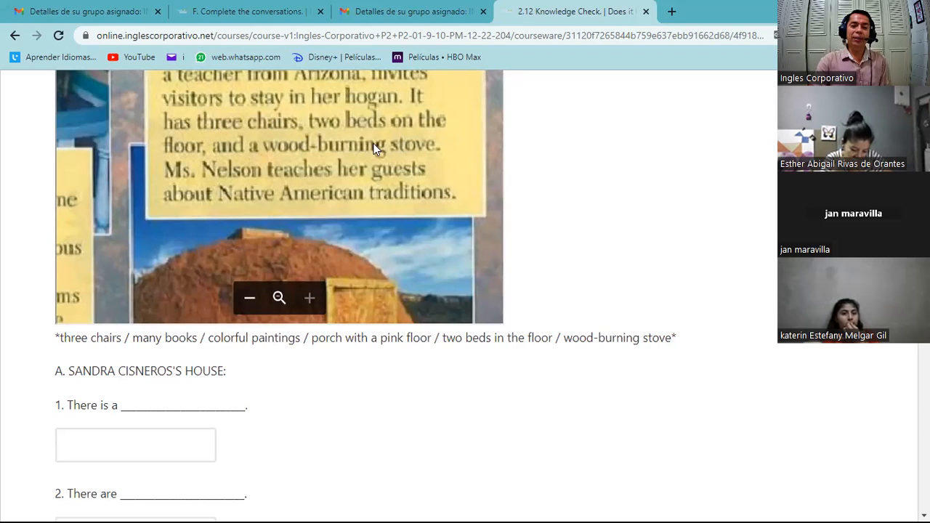
pyautogui.scroll(-3)
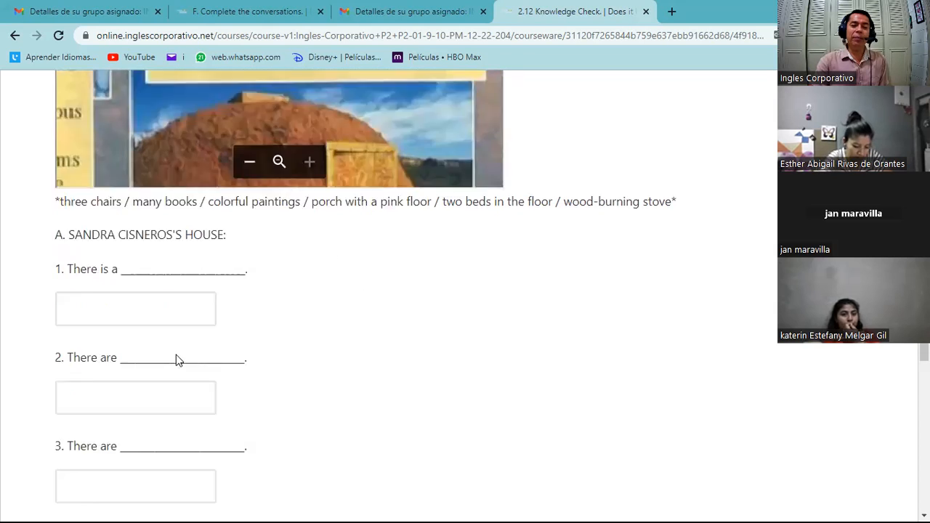
pyautogui.scroll(-3)
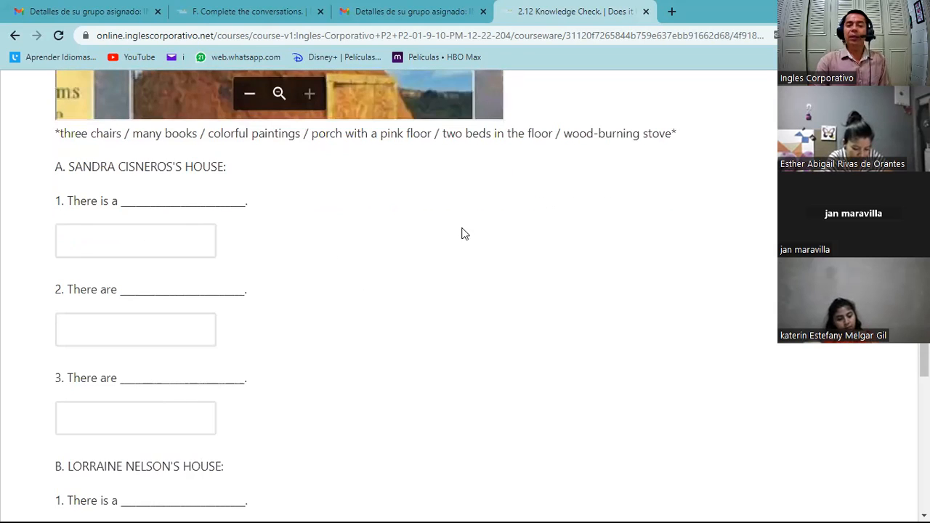
pyautogui.scroll(3)
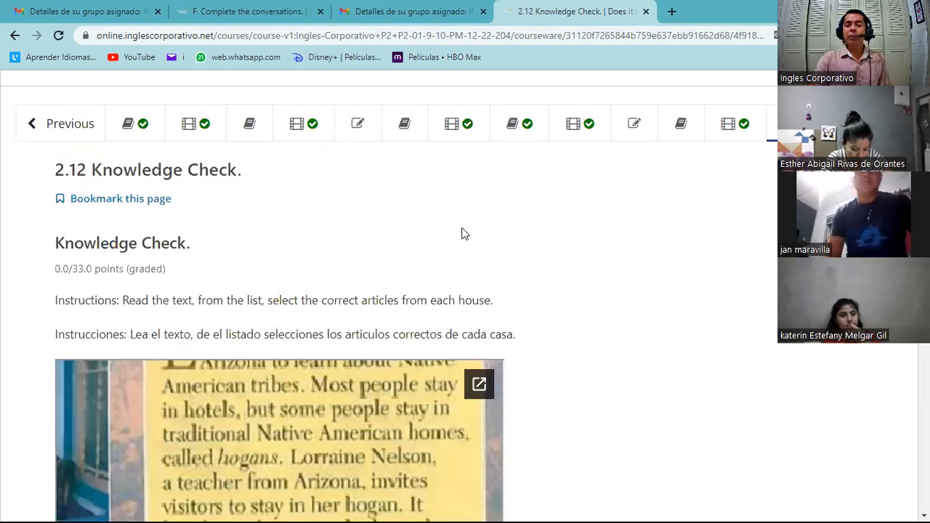
pyautogui.moveTo(568, 184)
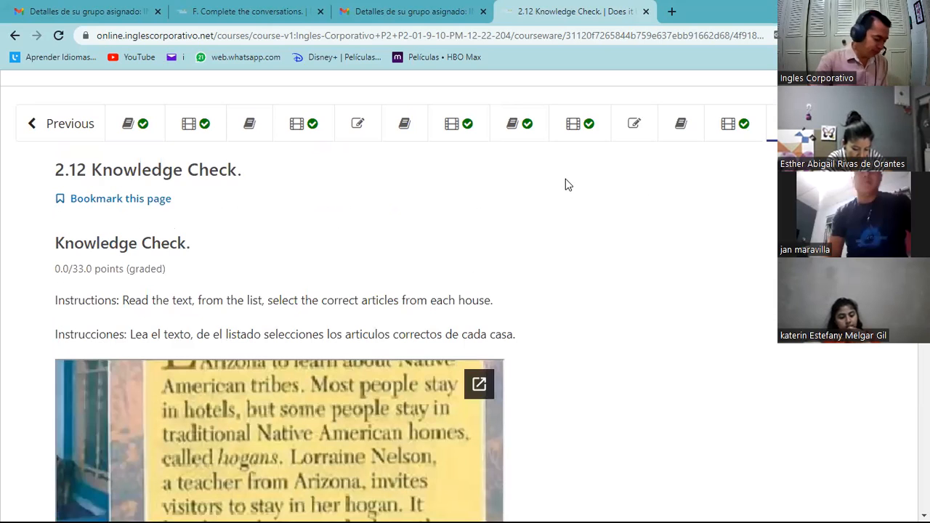
pyautogui.moveTo(574, 123)
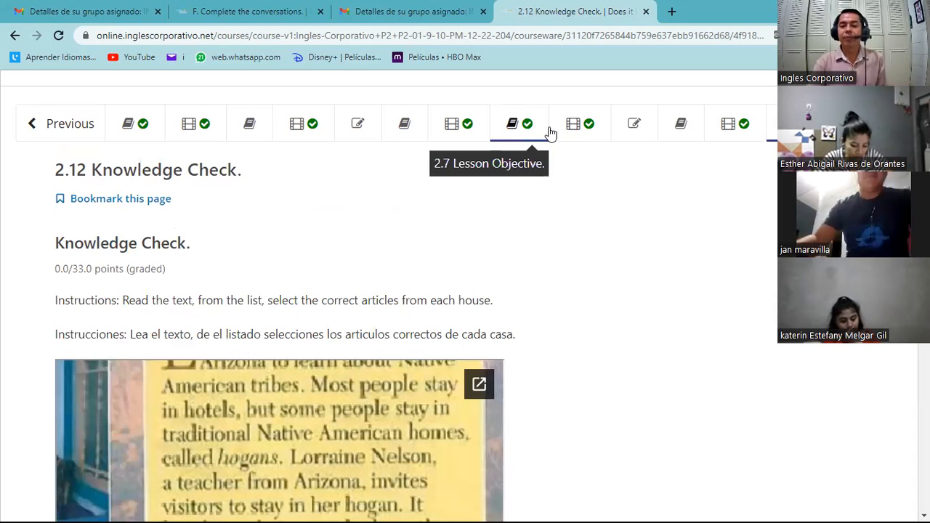
pyautogui.moveTo(395, 284)
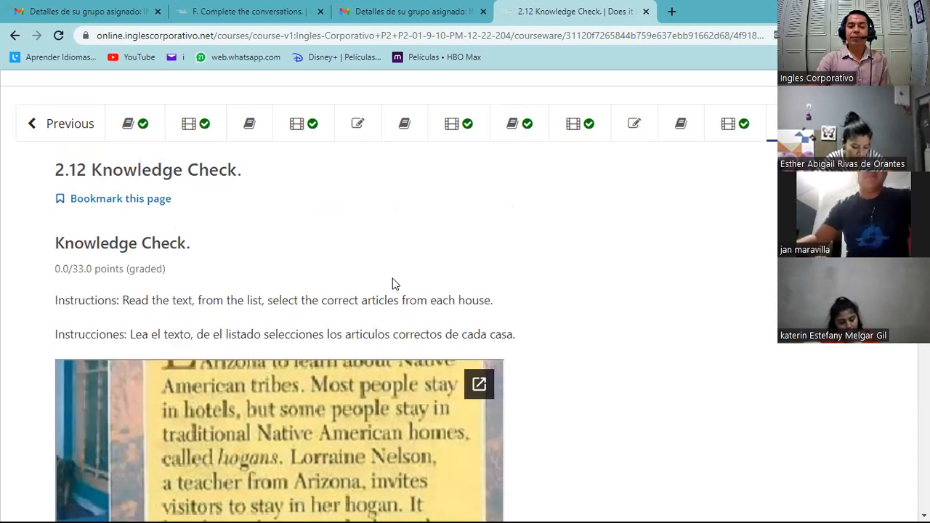
pyautogui.moveTo(296, 422)
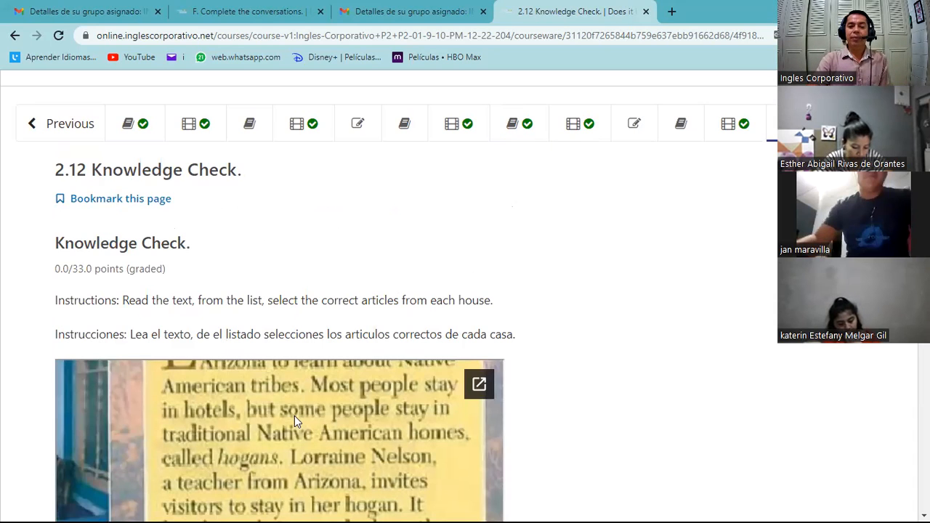
pyautogui.moveTo(404, 181)
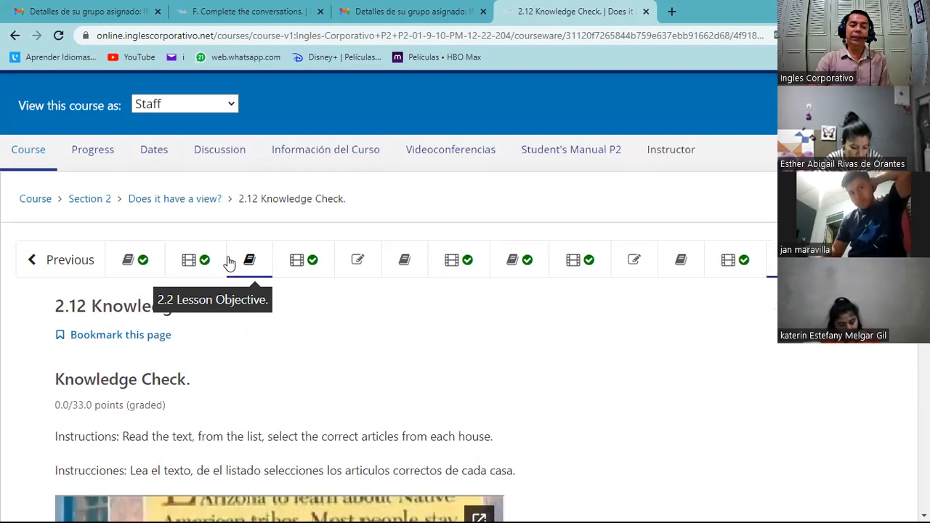
pyautogui.moveTo(194, 259)
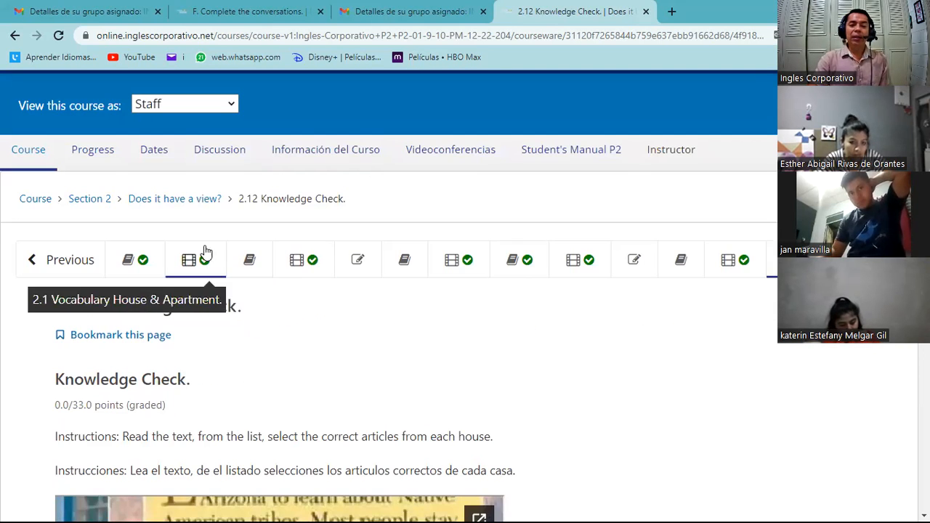
pyautogui.moveTo(739, 274)
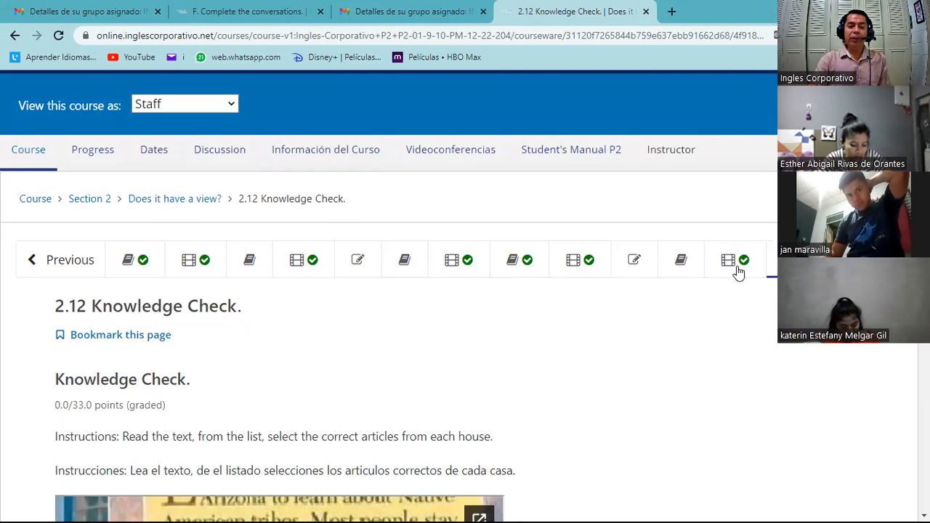
pyautogui.click(35, 198)
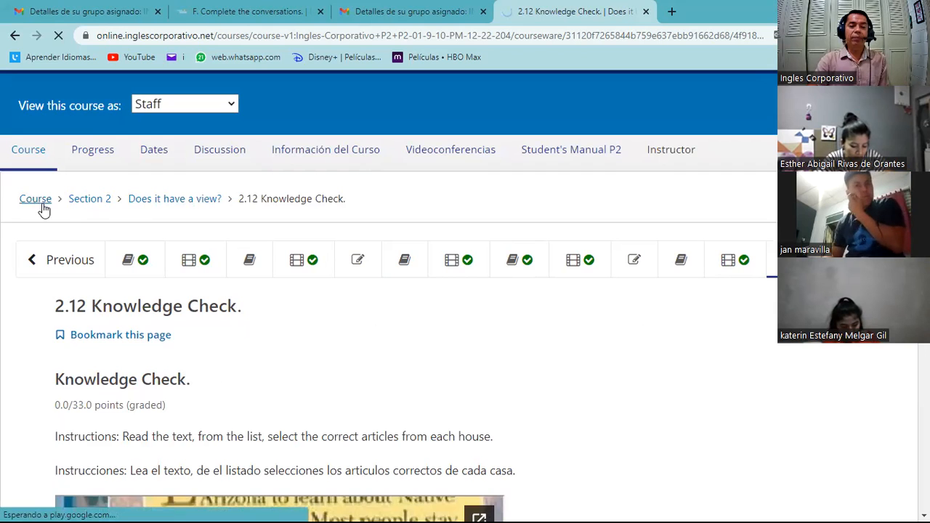
# Step: Go to Section 3's 'What do you do?' lesson and reach its unit tabs
pyautogui.click(35, 197)
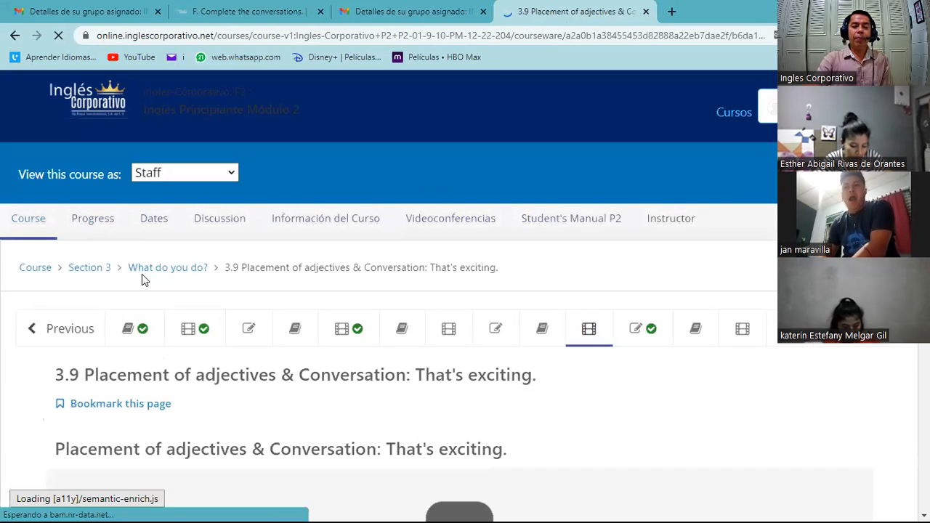
pyautogui.scroll(-3)
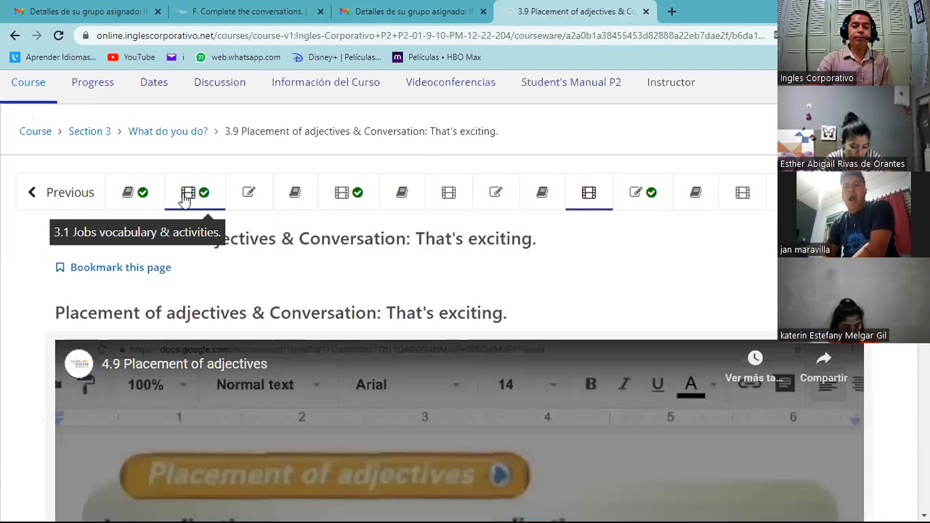
pyautogui.moveTo(249, 192)
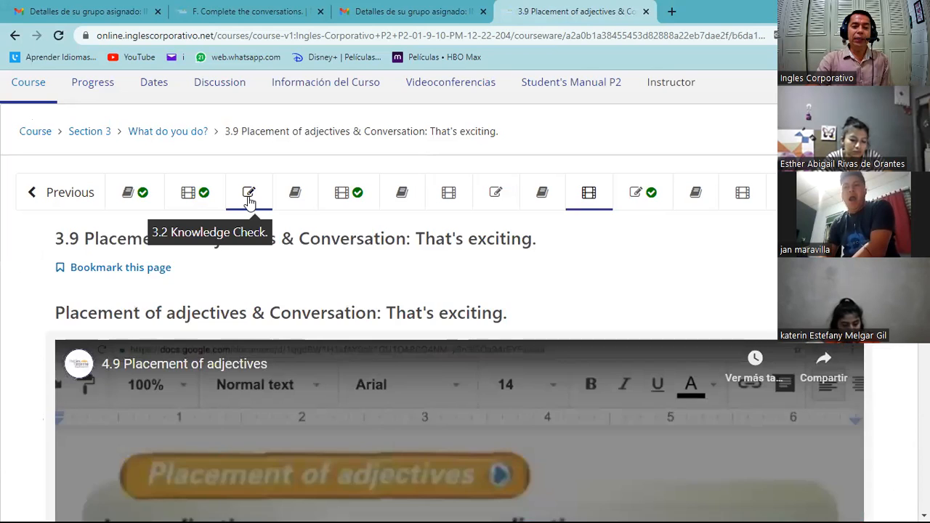
# Step: Review the 3.2 Knowledge Check job questions, scrolling through the blank exercise and back
pyautogui.click(249, 192)
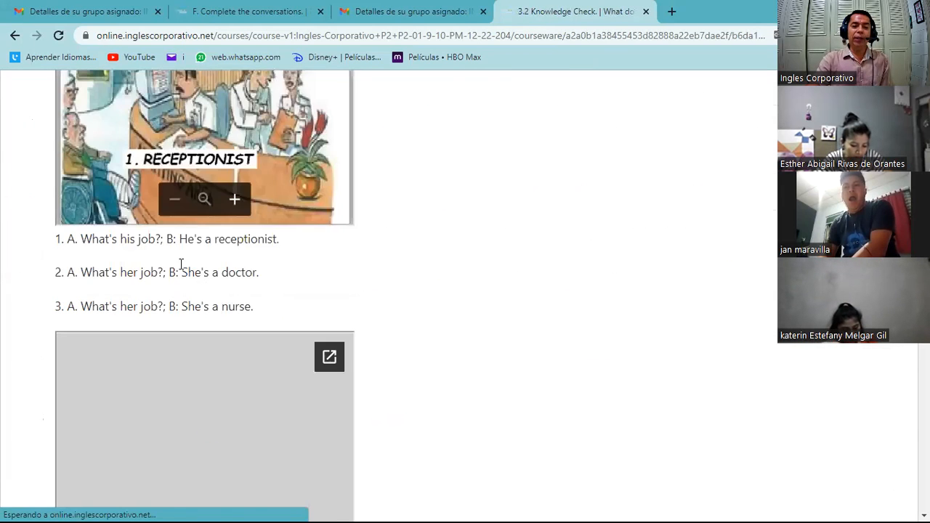
pyautogui.scroll(-3)
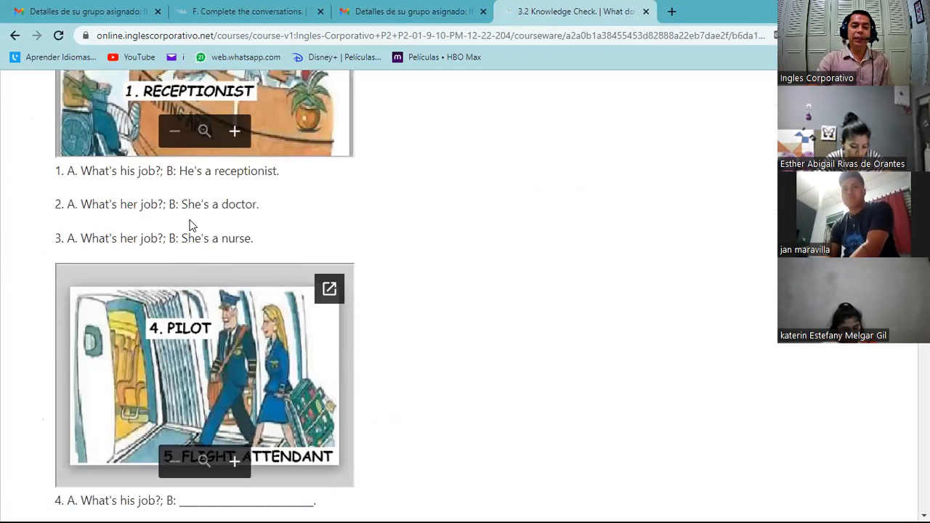
pyautogui.moveTo(245, 222)
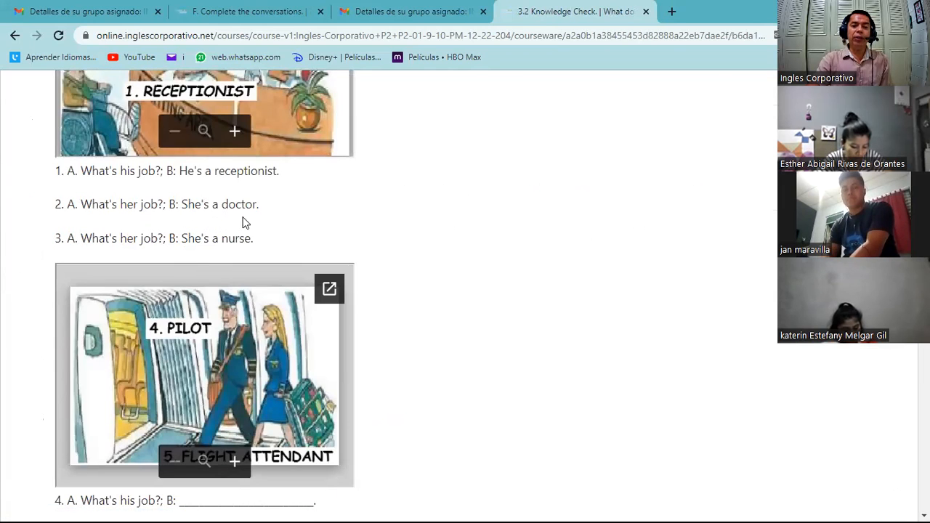
pyautogui.moveTo(250, 221)
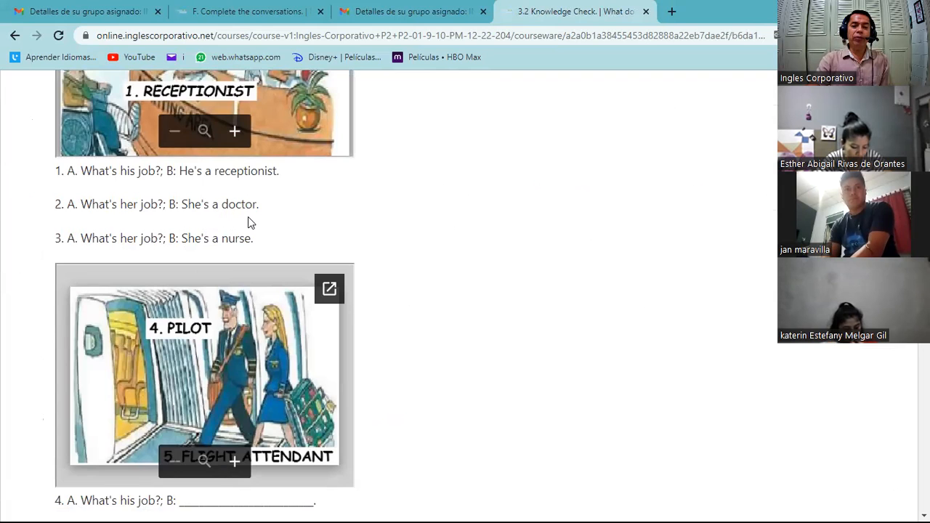
pyautogui.scroll(-3)
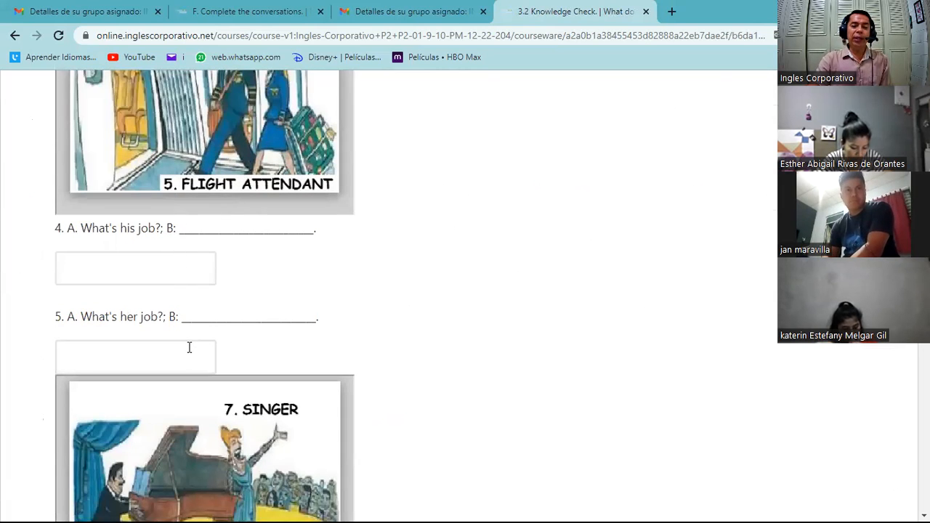
pyautogui.scroll(-3)
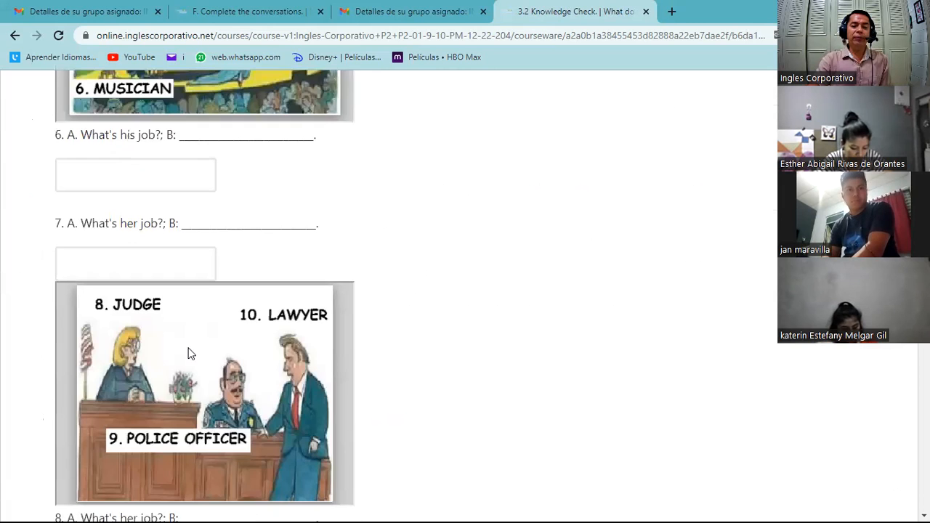
pyautogui.moveTo(317, 162)
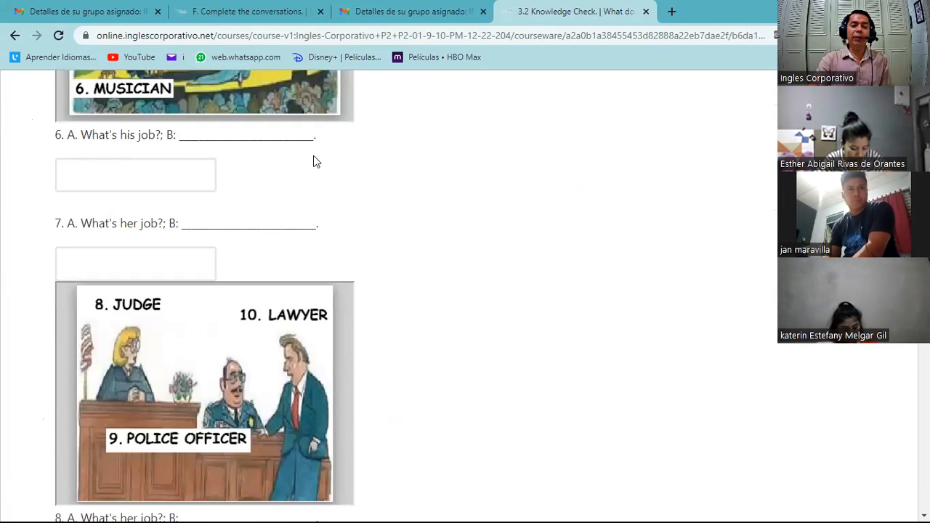
pyautogui.scroll(3)
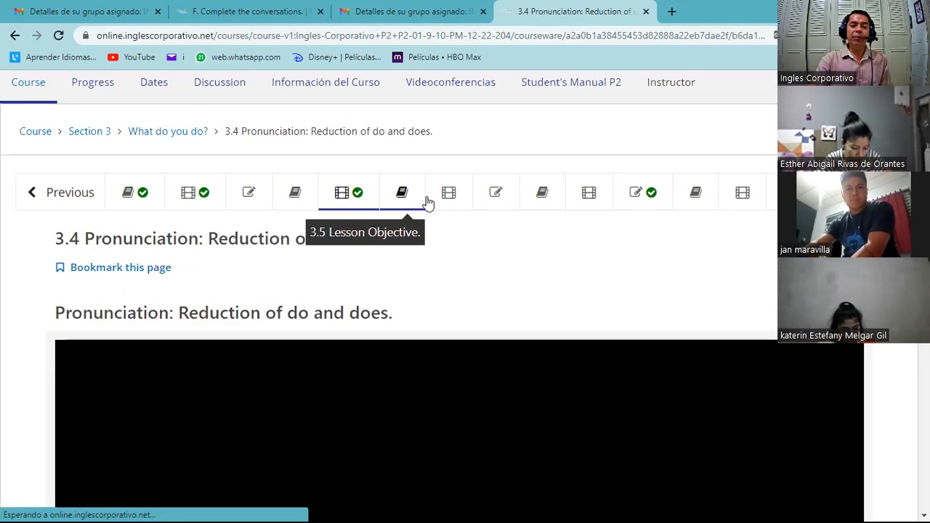
# Step: Go to unit 3.6 Simple present Wh-questions and view its video's question chart
pyautogui.click(448, 192)
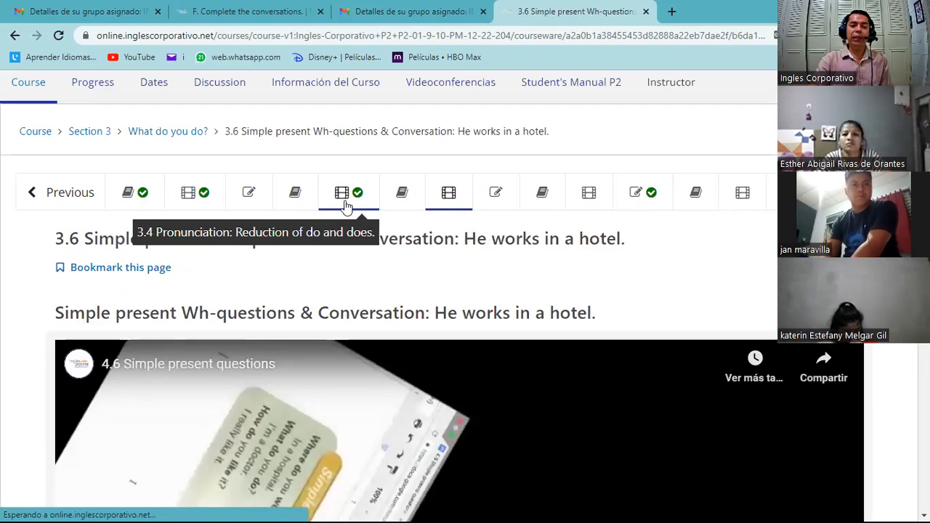
pyautogui.moveTo(448, 192)
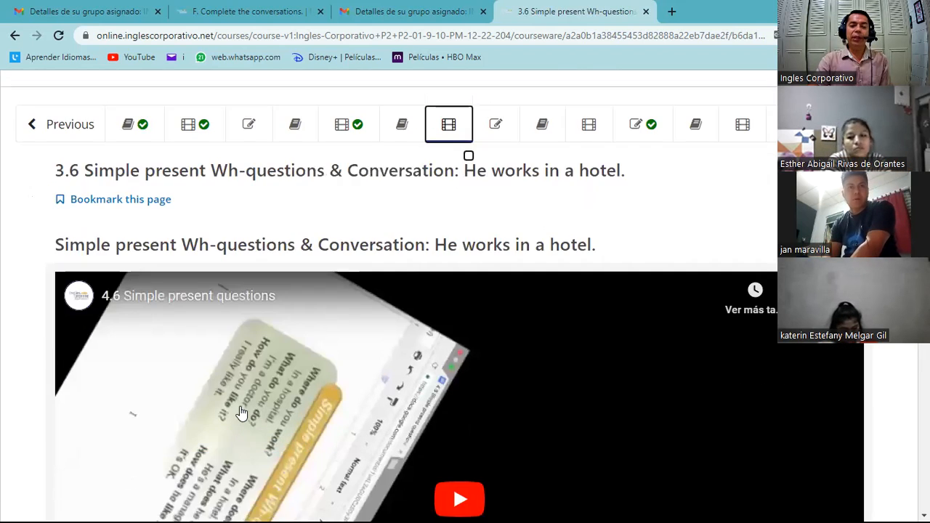
pyautogui.scroll(-3)
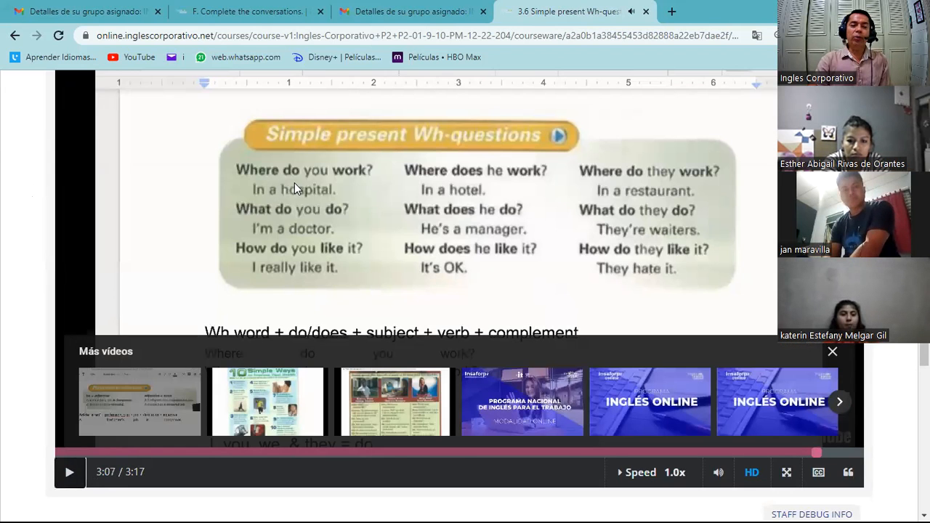
pyautogui.moveTo(269, 180)
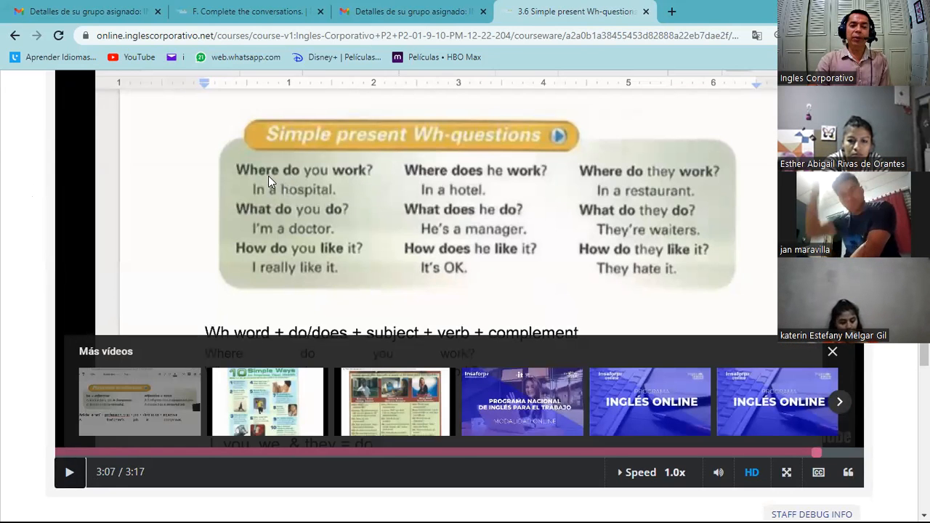
pyautogui.moveTo(309, 177)
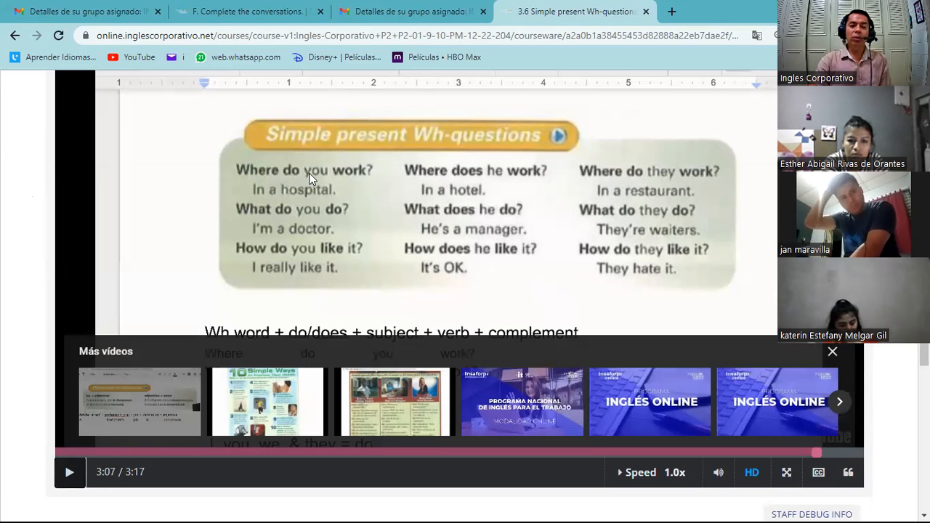
pyautogui.moveTo(466, 183)
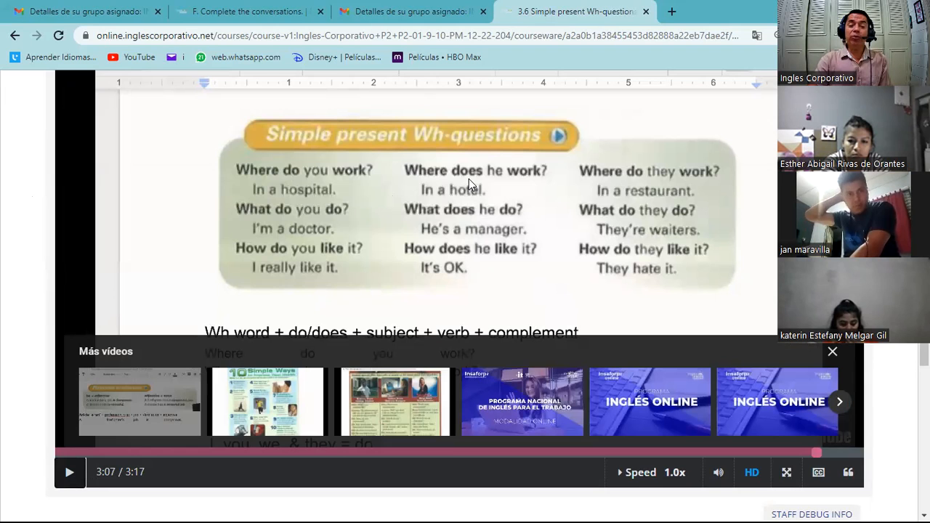
pyautogui.moveTo(497, 185)
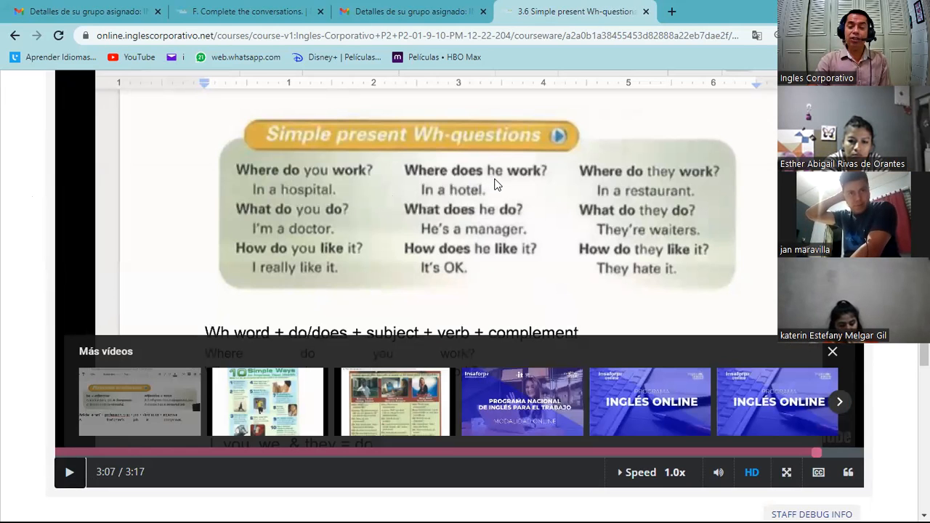
pyautogui.moveTo(424, 212)
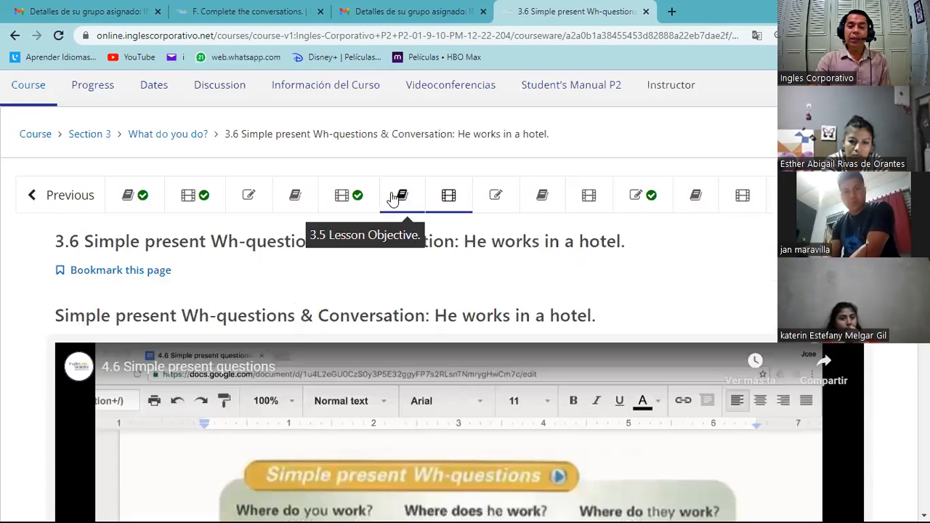
pyautogui.click(503, 195)
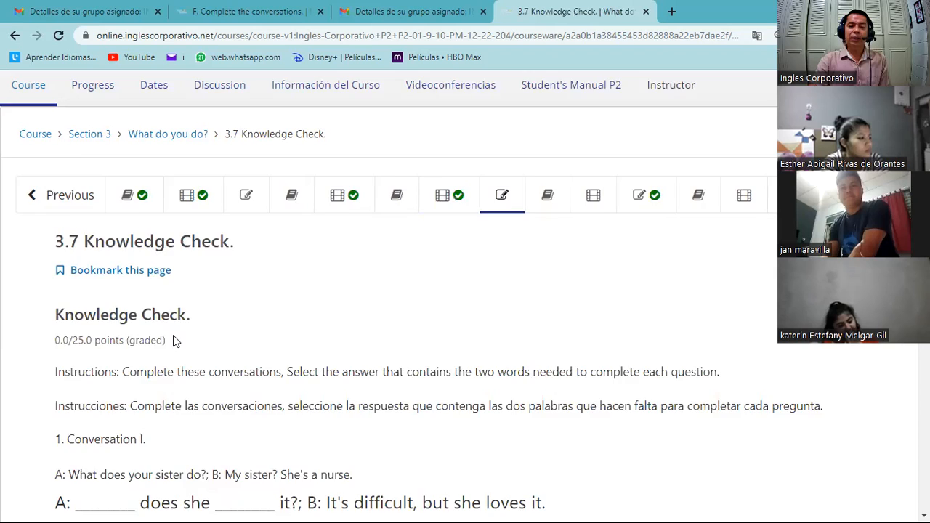
pyautogui.scroll(-3)
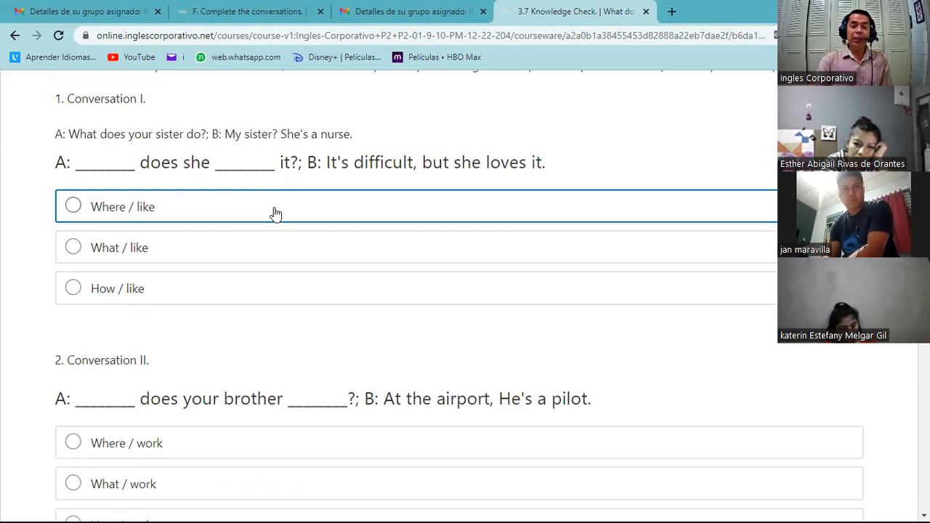
pyautogui.scroll(-3)
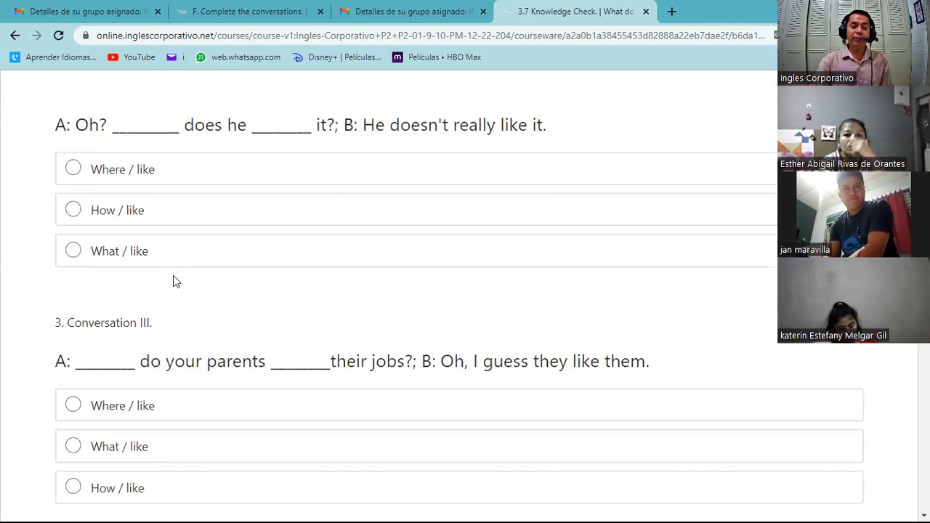
pyautogui.scroll(-3)
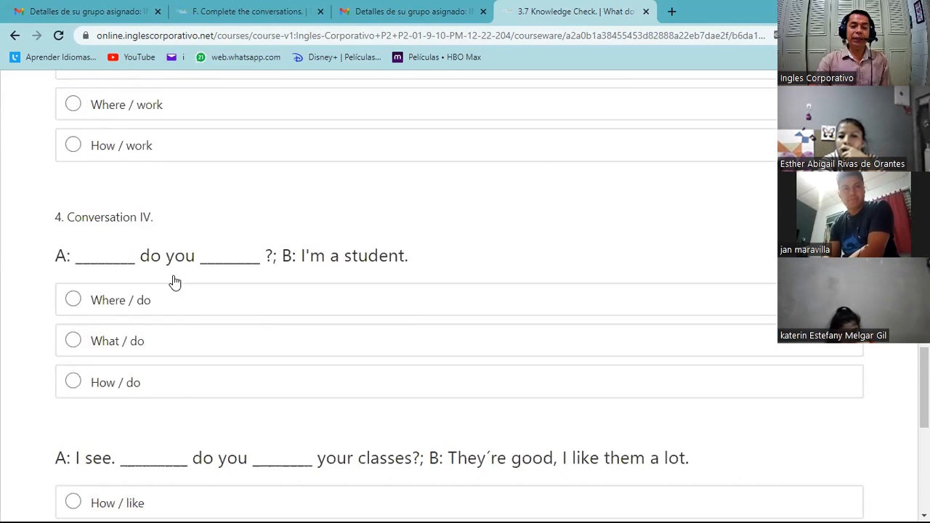
pyautogui.scroll(3)
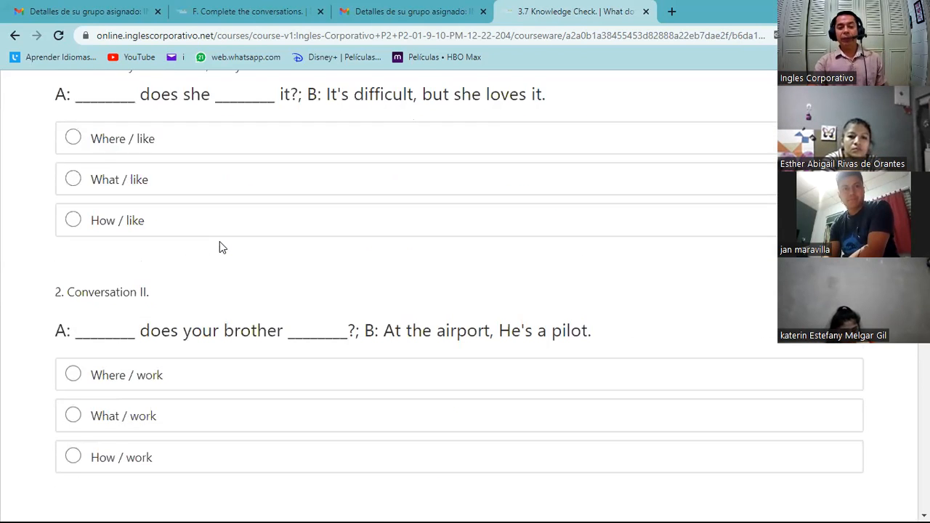
pyautogui.scroll(3)
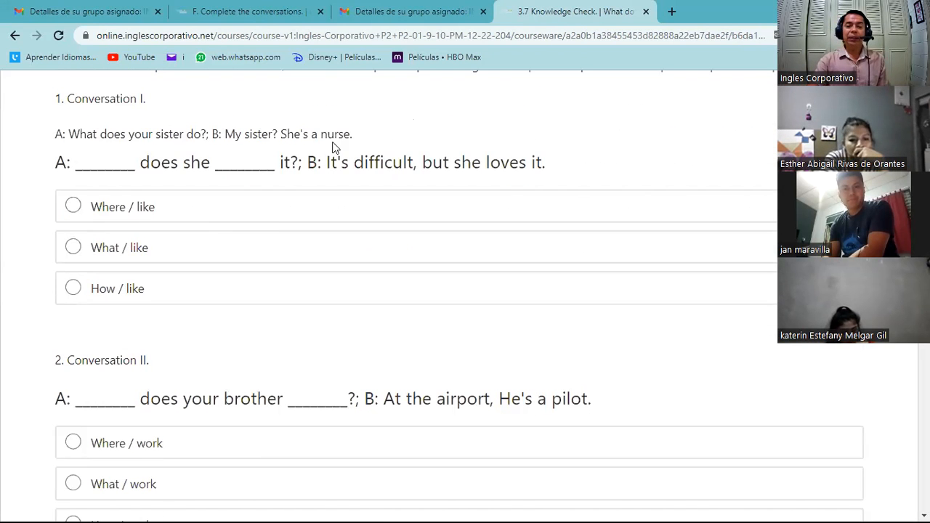
pyautogui.moveTo(511, 182)
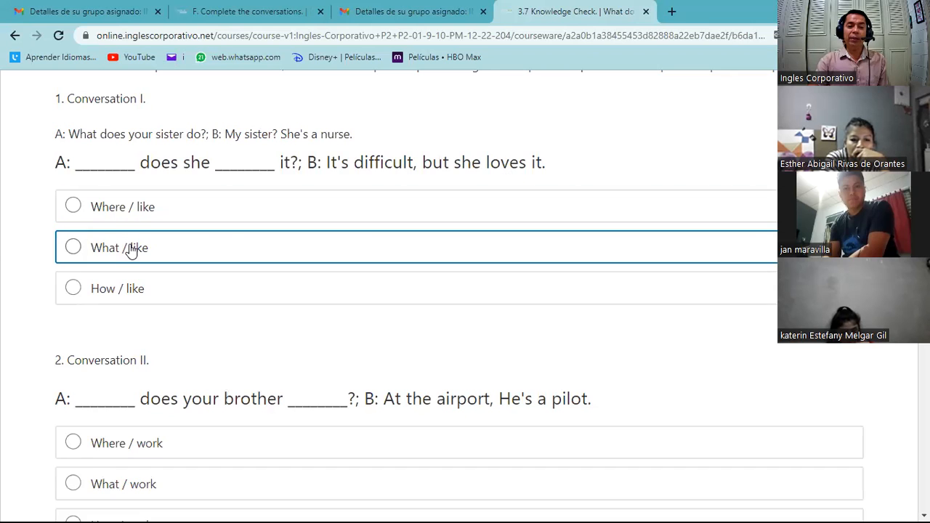
pyautogui.moveTo(128, 288)
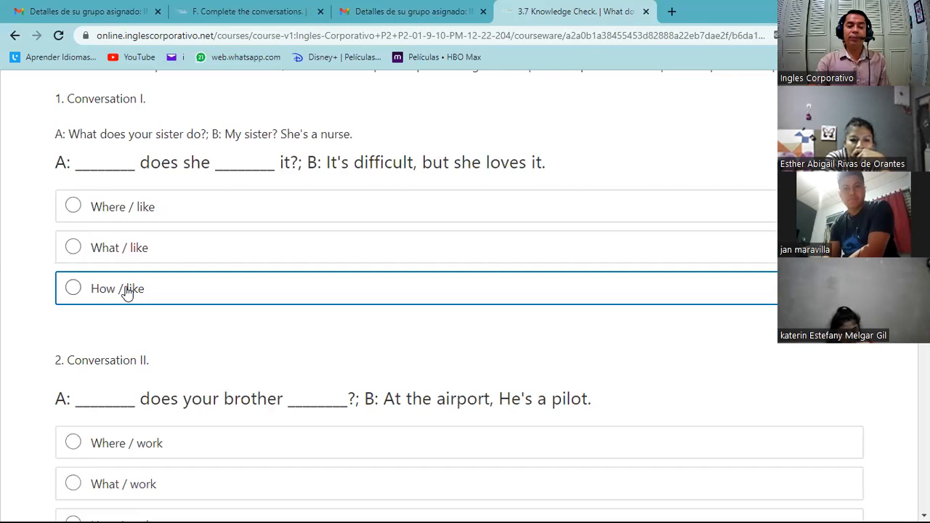
pyautogui.moveTo(343, 230)
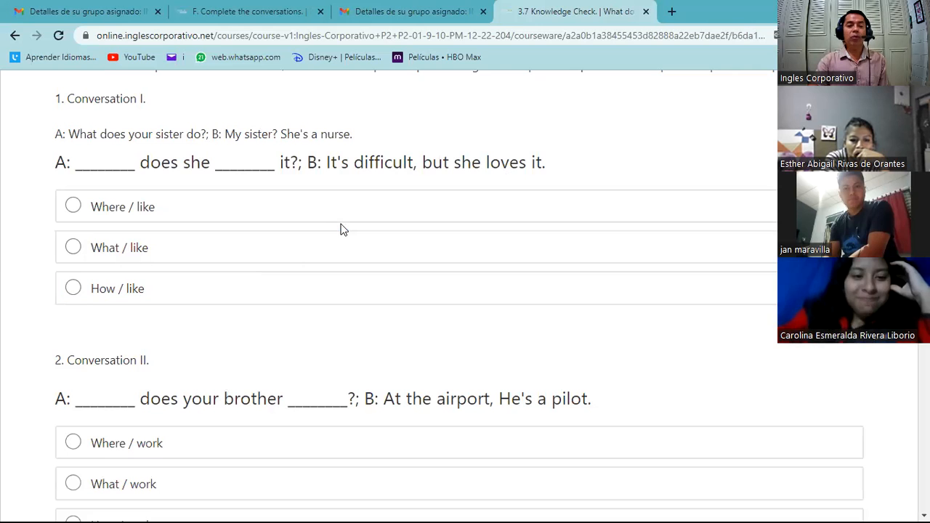
pyautogui.scroll(3)
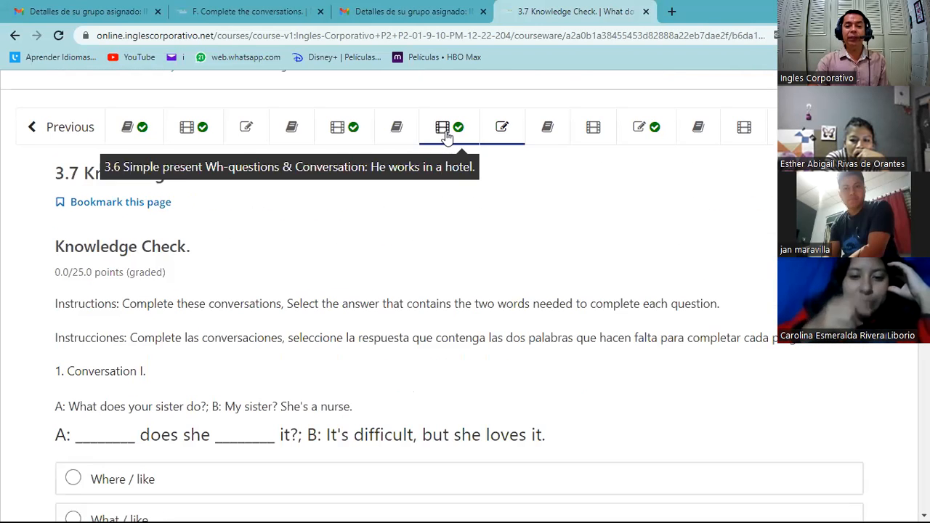
# Step: Return to unit 3.6 and pause its lesson video on the question-word chart
pyautogui.click(442, 127)
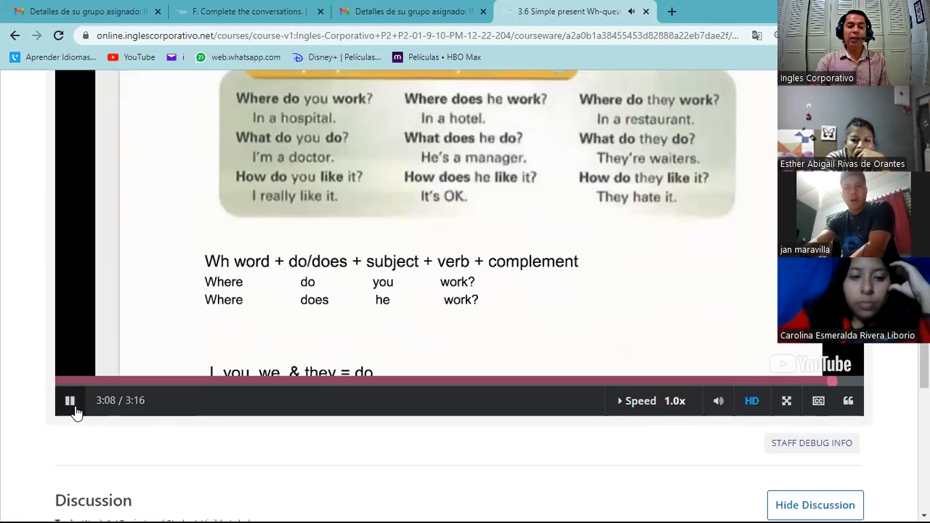
pyautogui.click(70, 401)
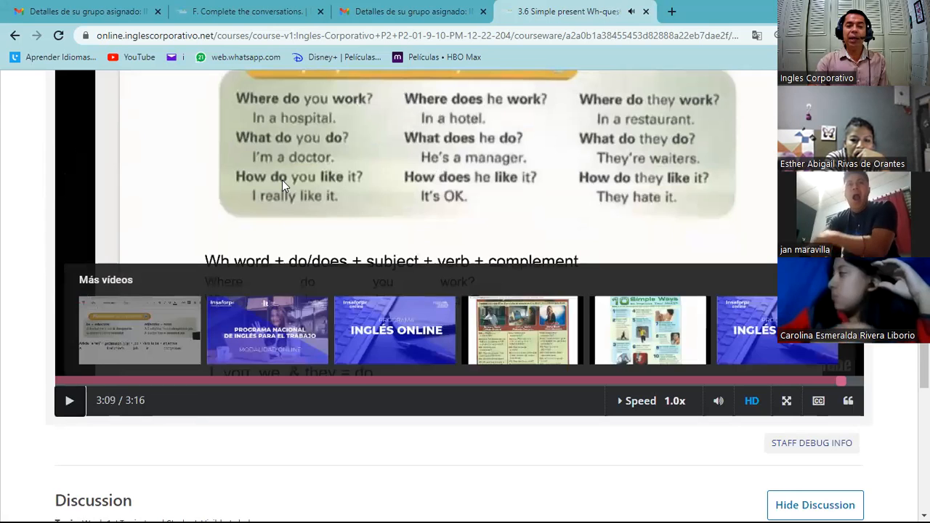
pyautogui.moveTo(419, 211)
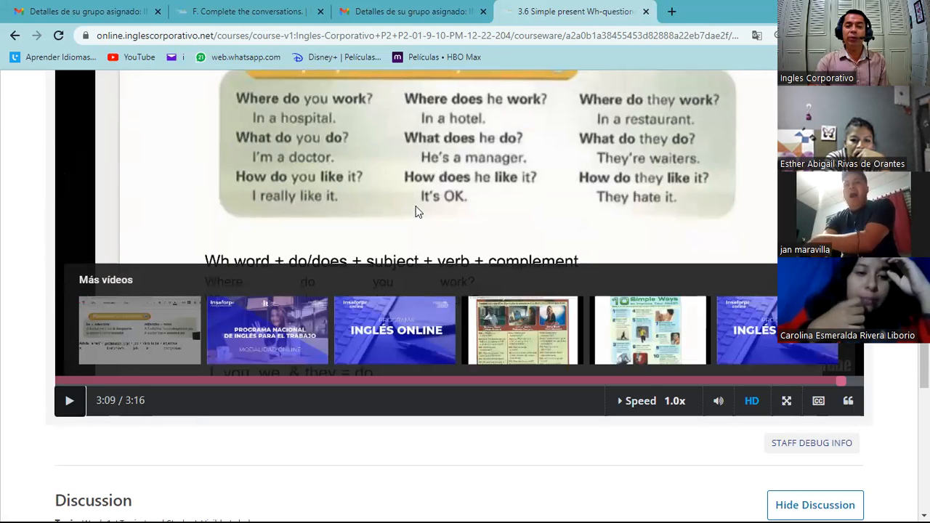
pyautogui.moveTo(393, 216)
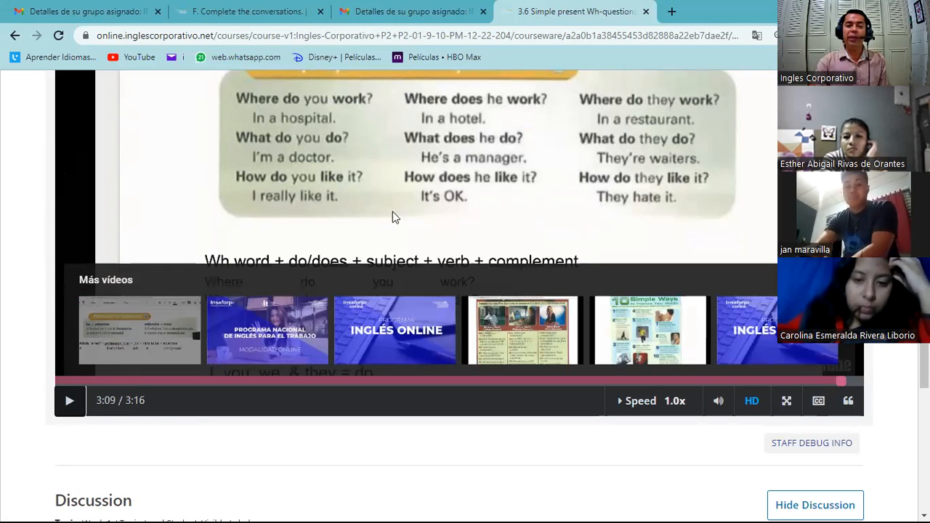
pyautogui.moveTo(433, 138)
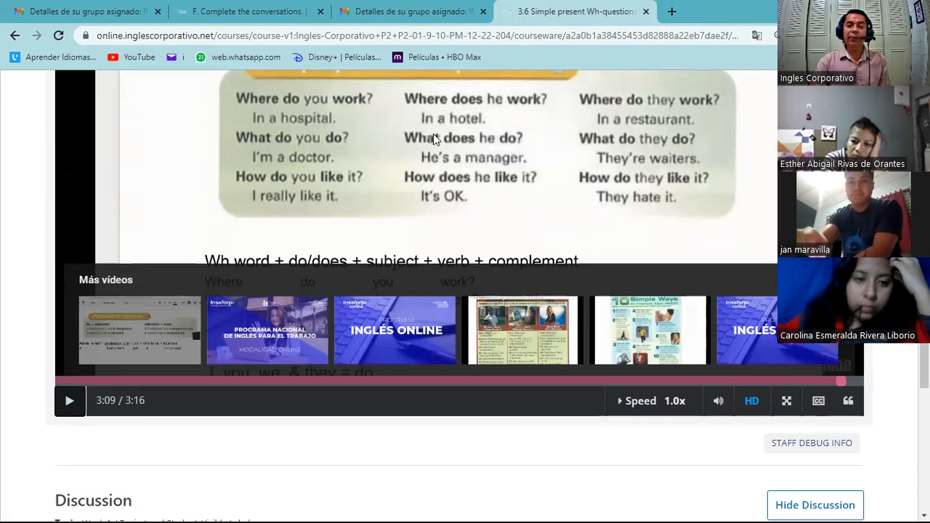
pyautogui.moveTo(345, 160)
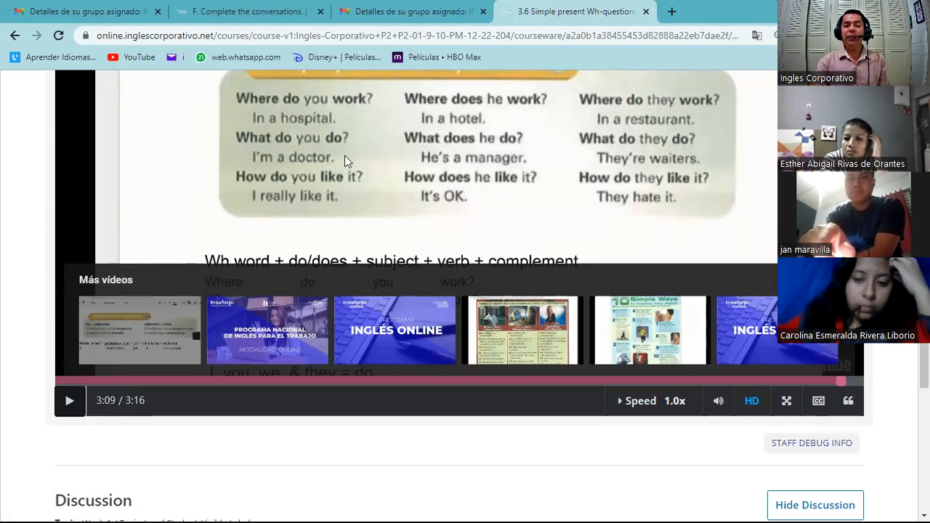
pyautogui.scroll(3)
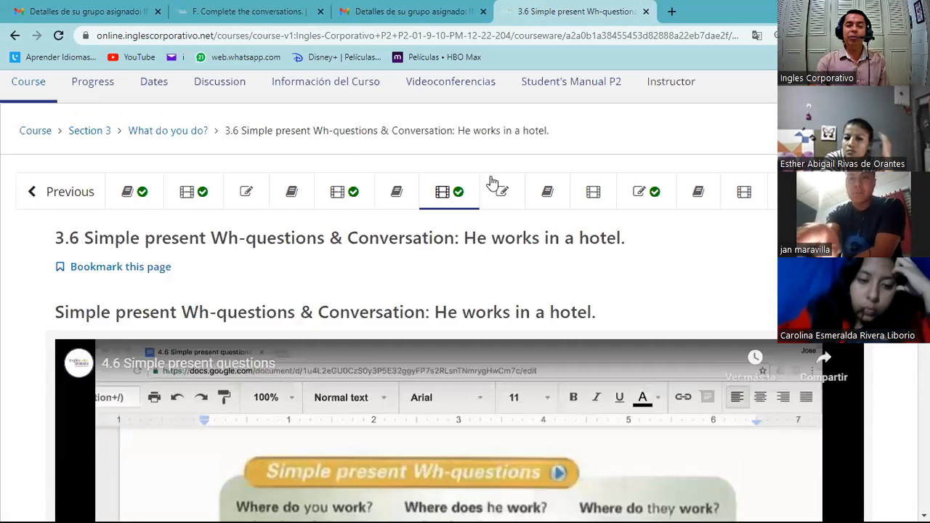
# Step: Return to the 3.7 Knowledge Check and read through Conversations I–IV, ending back at the top
pyautogui.click(500, 192)
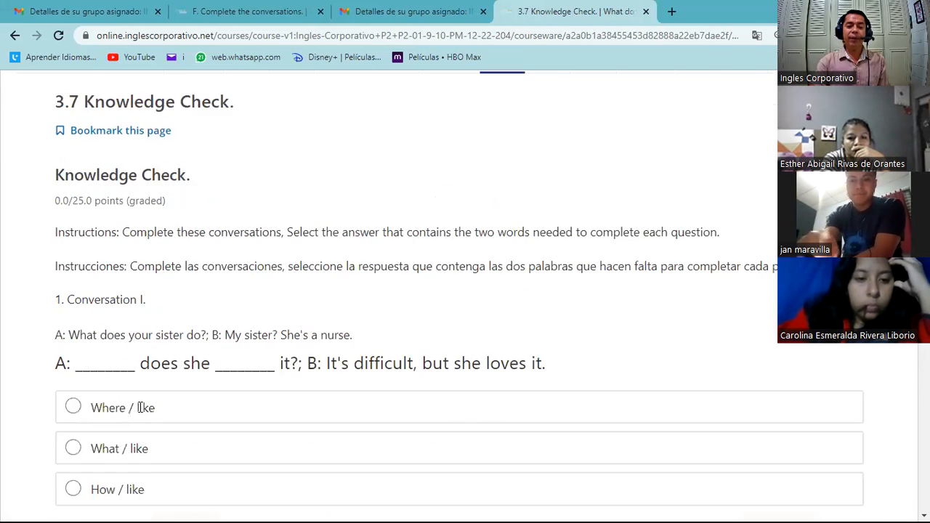
pyautogui.scroll(-3)
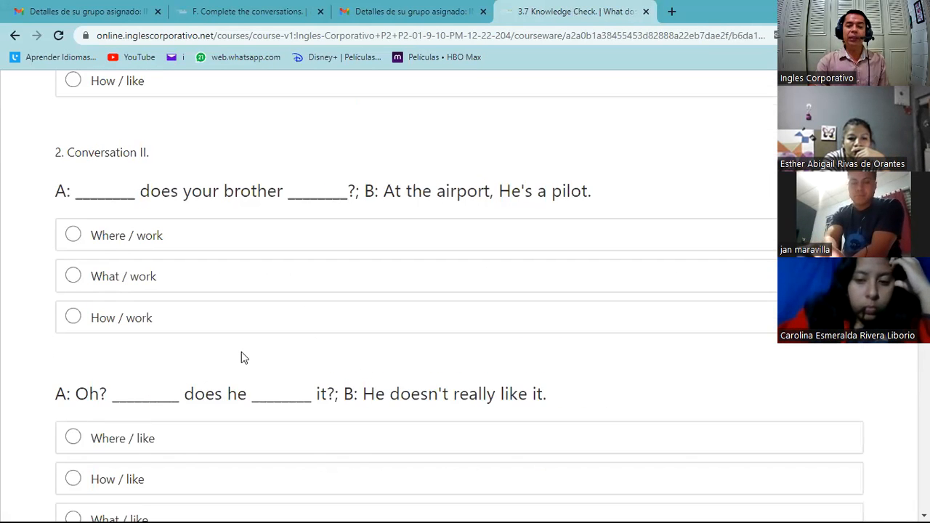
pyautogui.moveTo(430, 201)
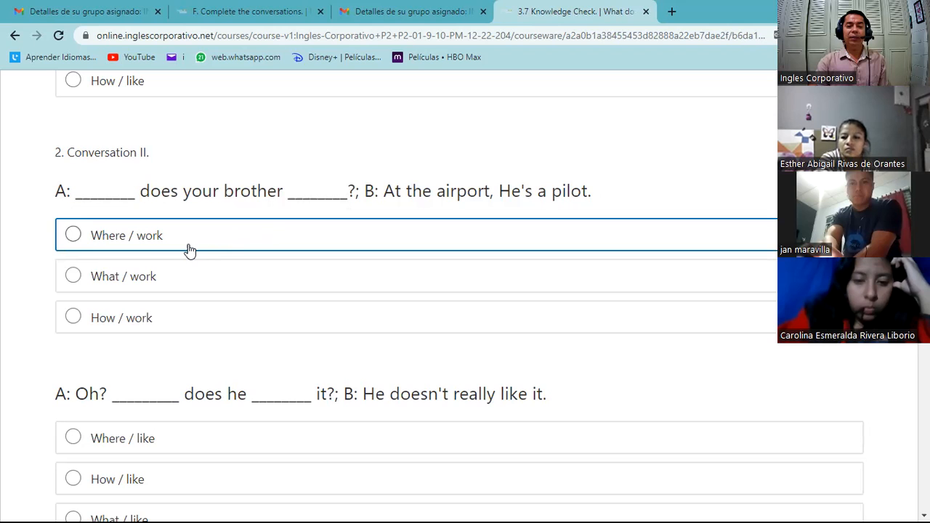
pyautogui.scroll(-3)
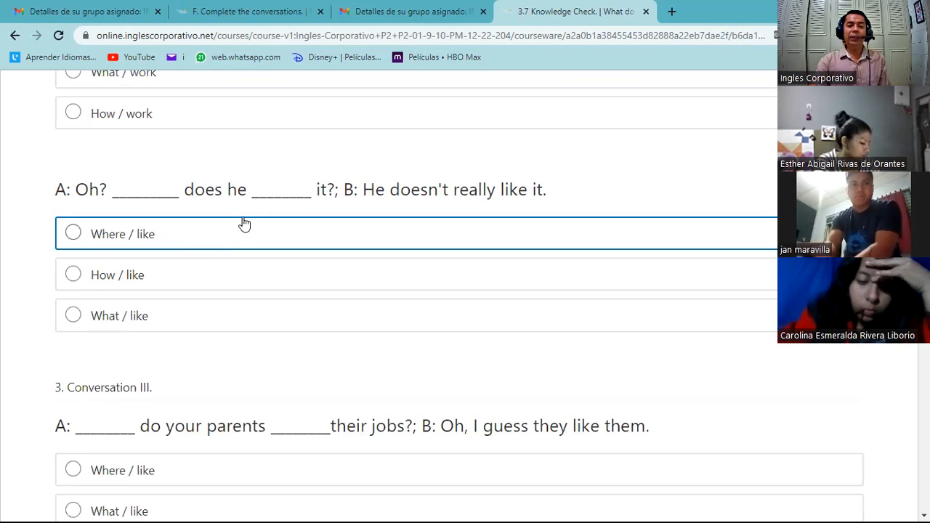
pyautogui.moveTo(363, 218)
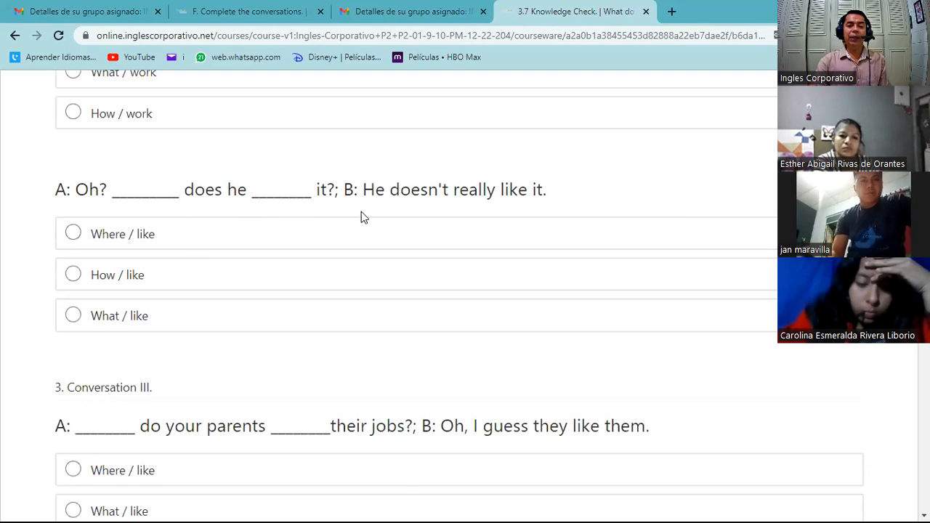
pyautogui.scroll(-3)
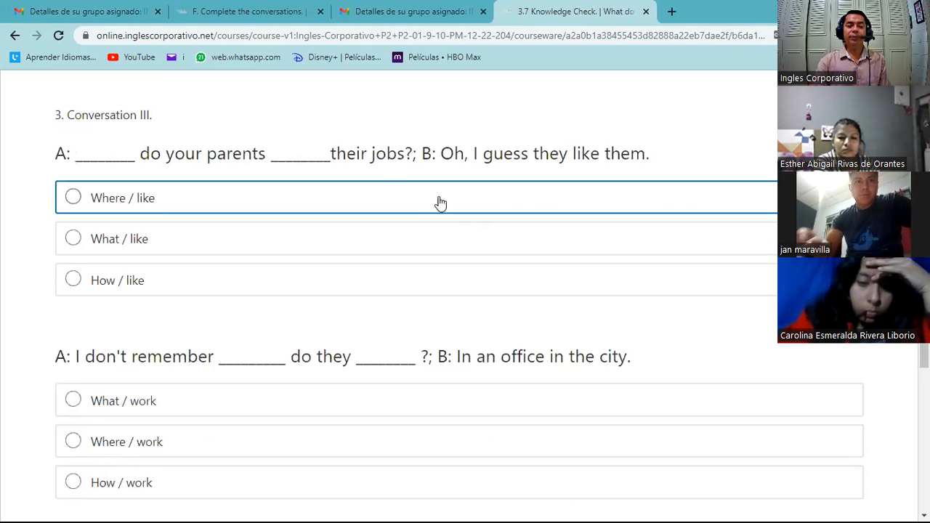
pyautogui.moveTo(538, 189)
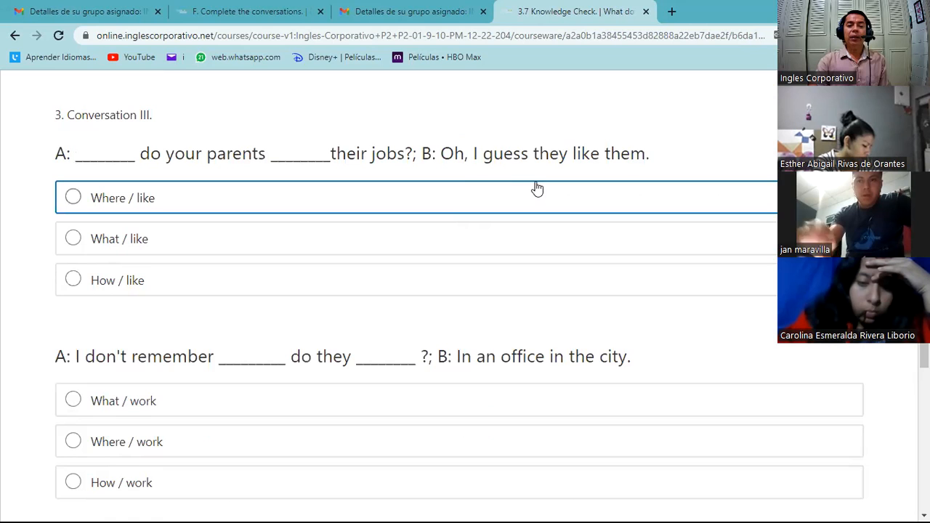
pyautogui.scroll(-3)
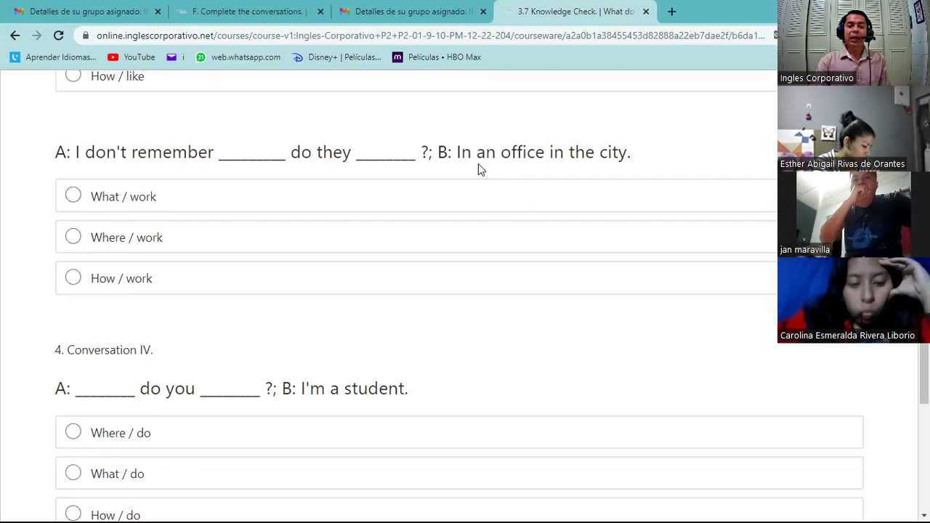
pyautogui.scroll(3)
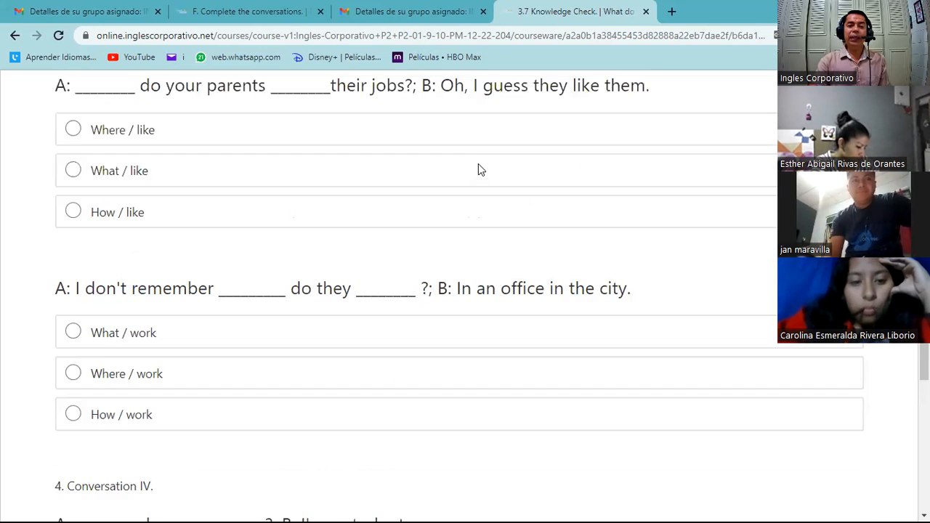
pyautogui.scroll(-3)
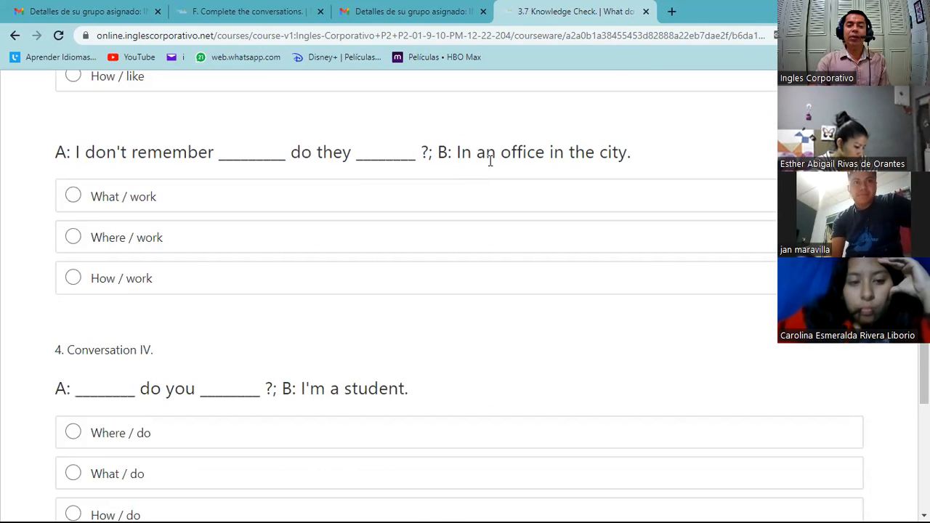
pyautogui.scroll(-3)
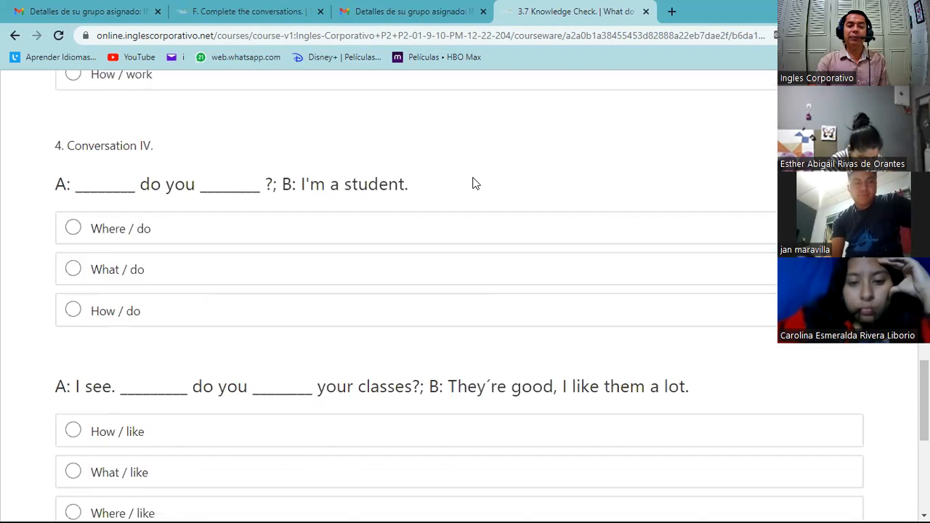
pyautogui.scroll(3)
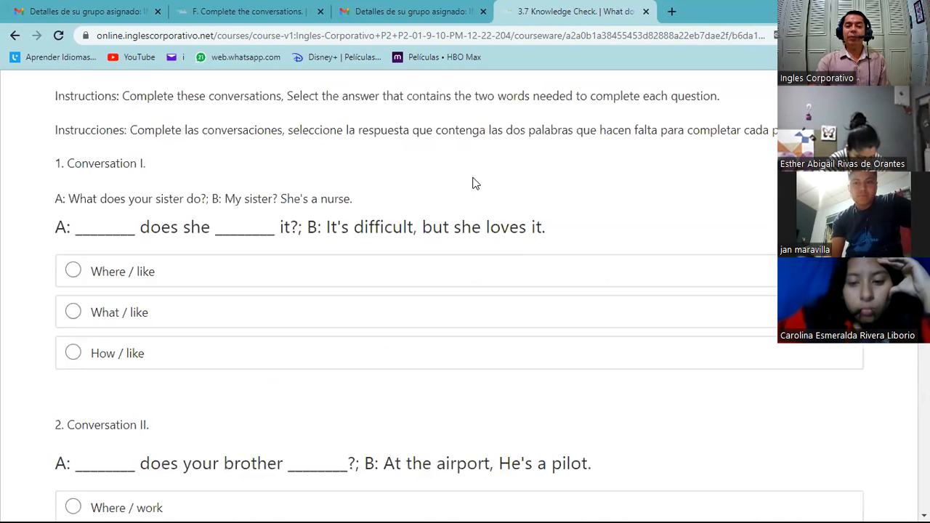
pyautogui.scroll(3)
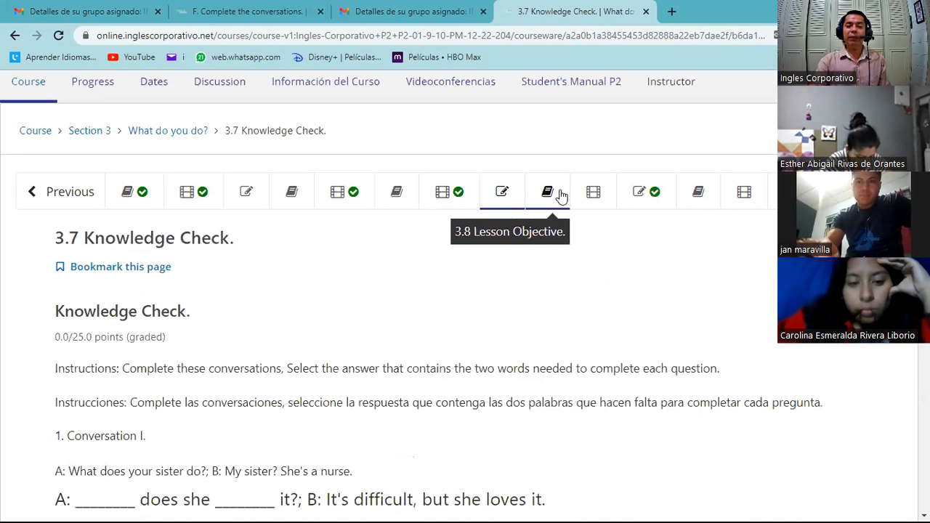
pyautogui.moveTo(593, 192)
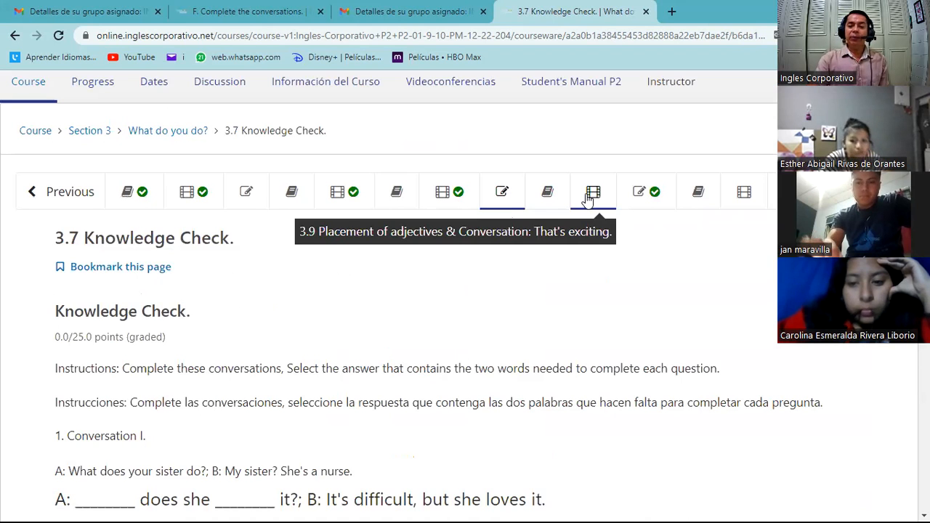
# Step: Go to unit 3.9 Placement of adjectives and pause its lesson video
pyautogui.click(593, 191)
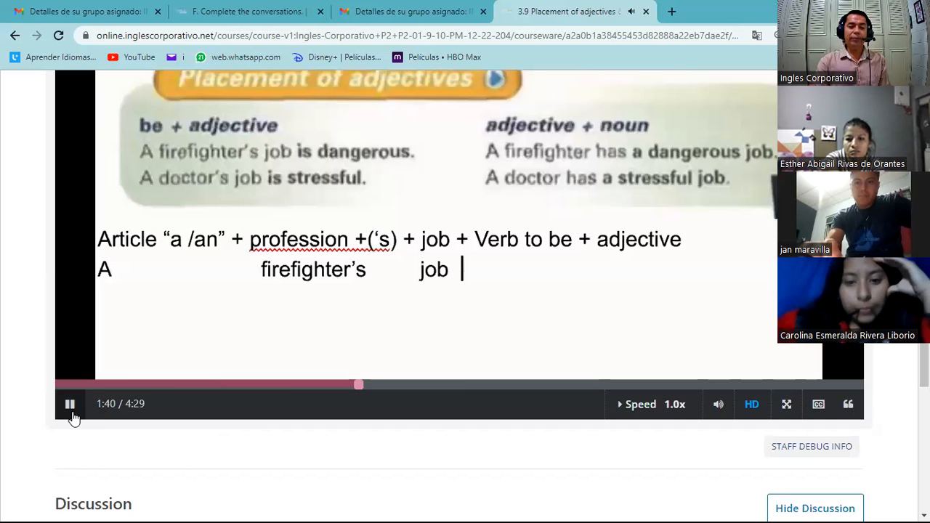
pyautogui.click(70, 404)
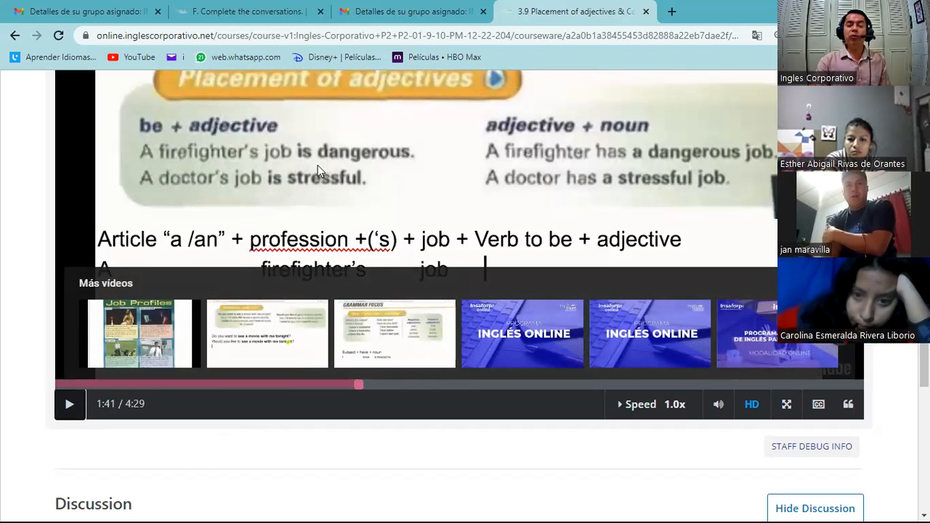
pyautogui.moveTo(538, 169)
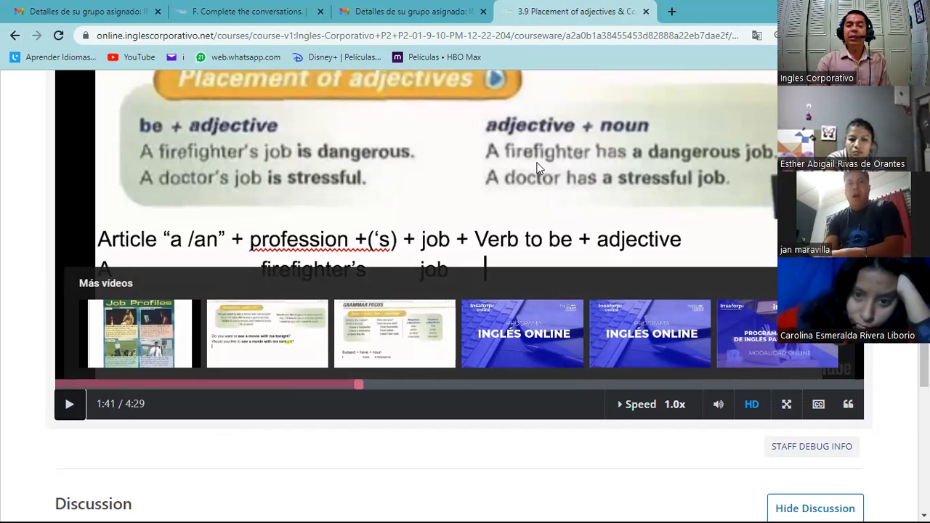
pyautogui.moveTo(634, 172)
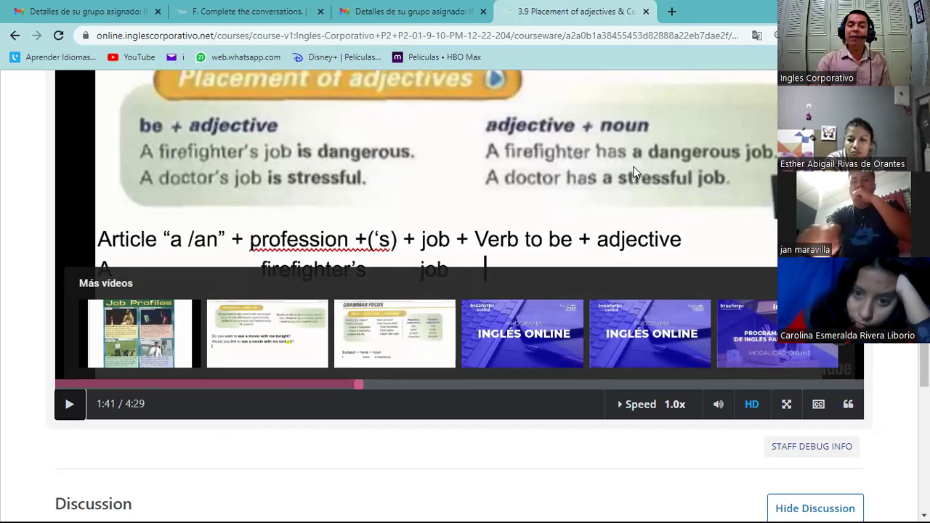
pyautogui.moveTo(691, 165)
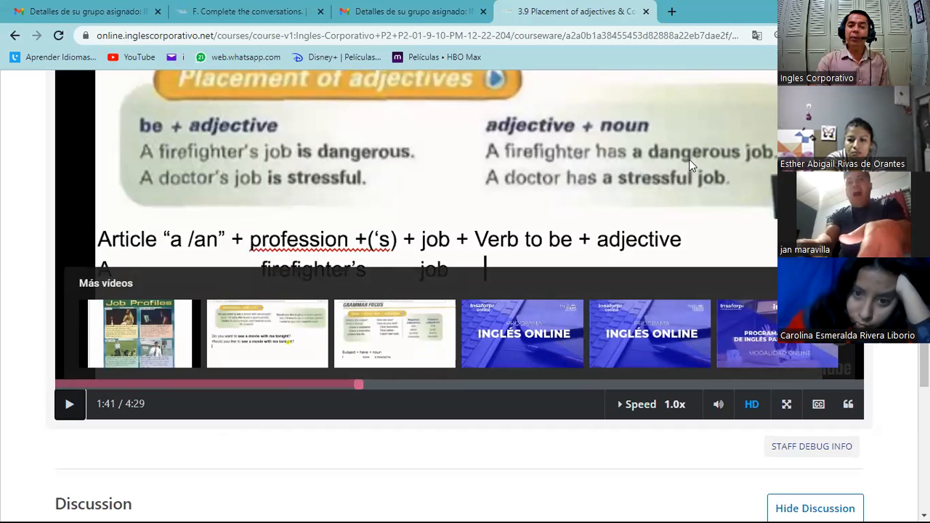
pyautogui.moveTo(761, 159)
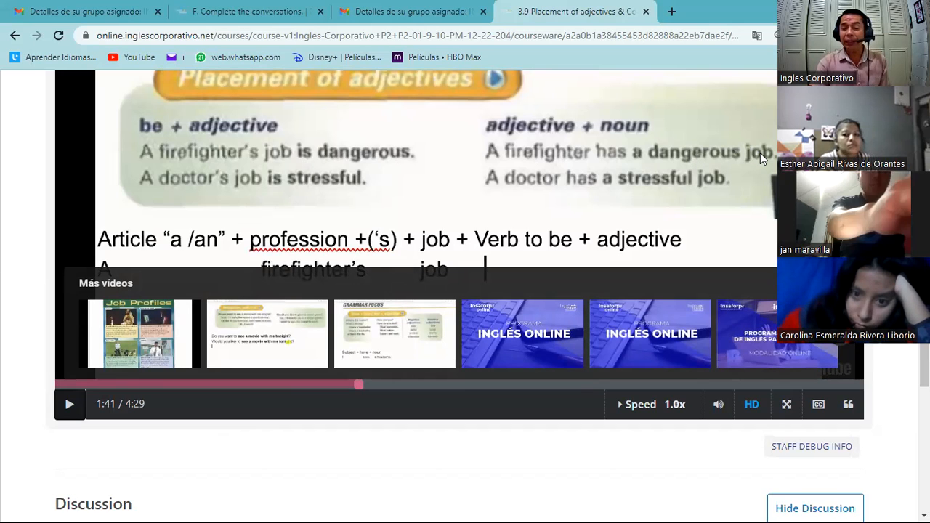
pyautogui.moveTo(482, 227)
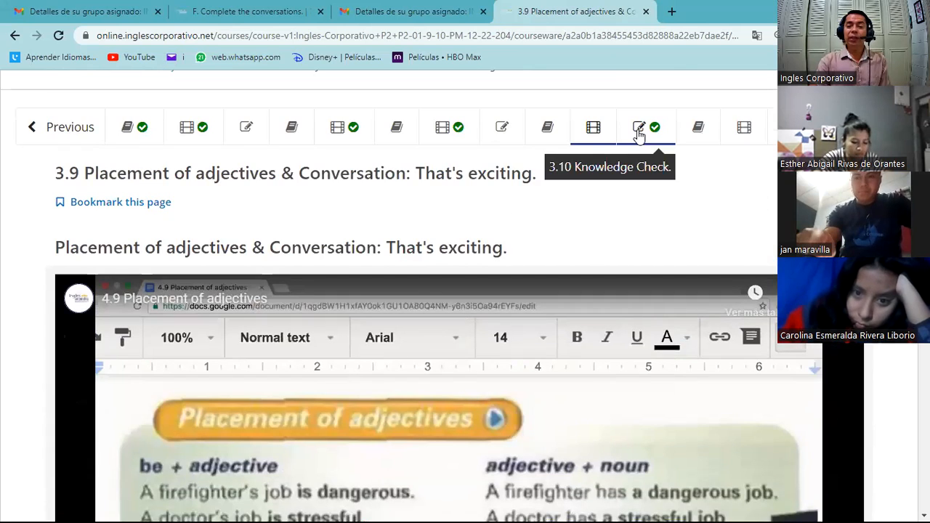
# Step: Go over the 3.10 Knowledge Check graded rewrites at 10/25, checking question 2's full answer
pyautogui.click(639, 126)
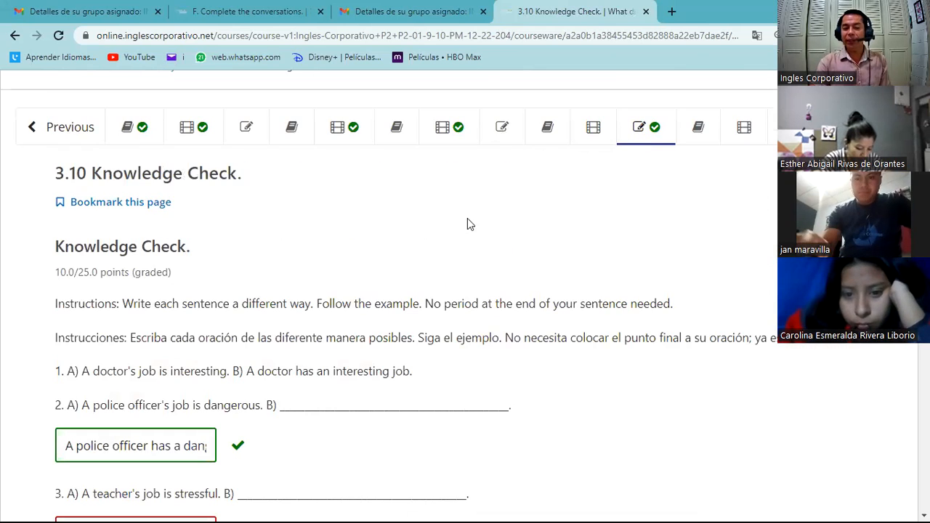
pyautogui.scroll(-3)
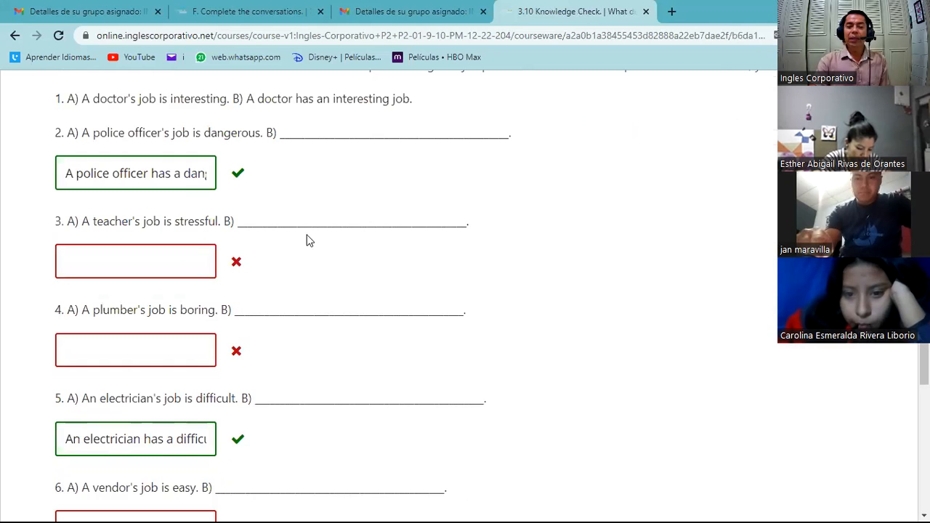
pyautogui.click(135, 173)
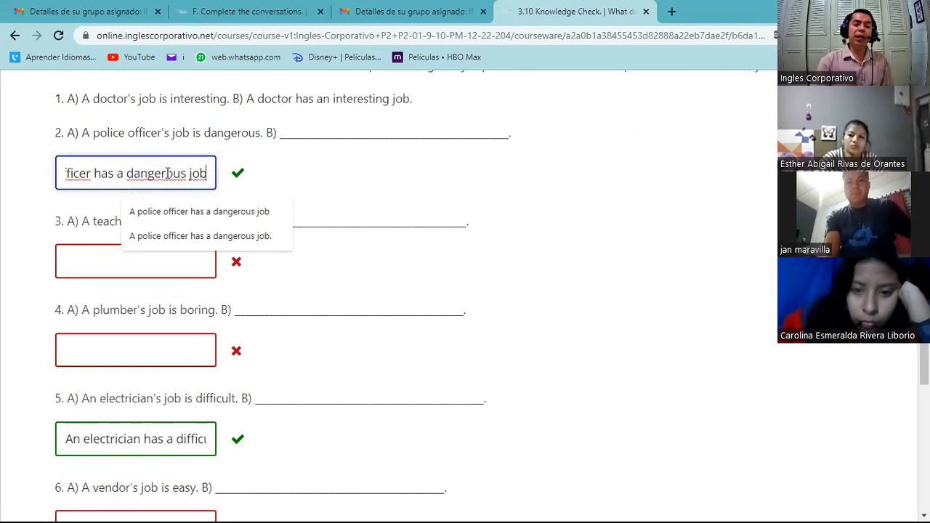
pyautogui.scroll(3)
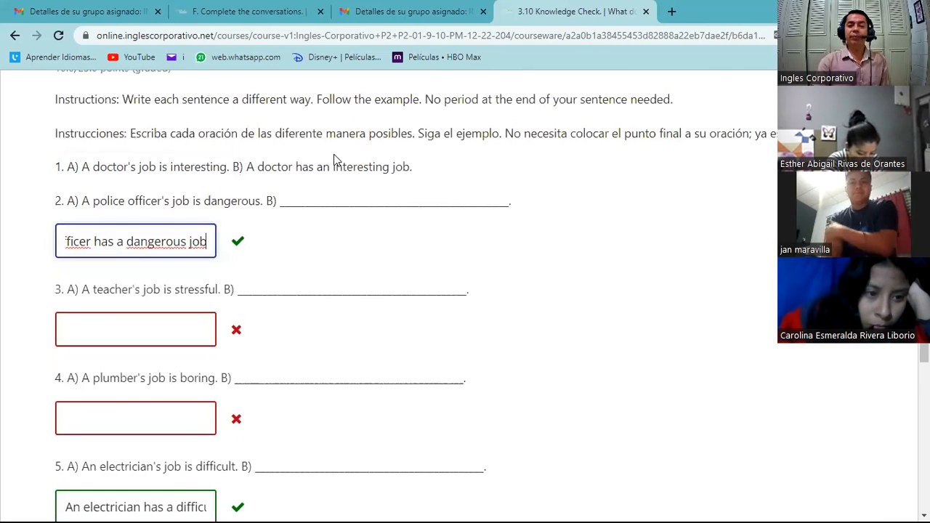
pyautogui.scroll(3)
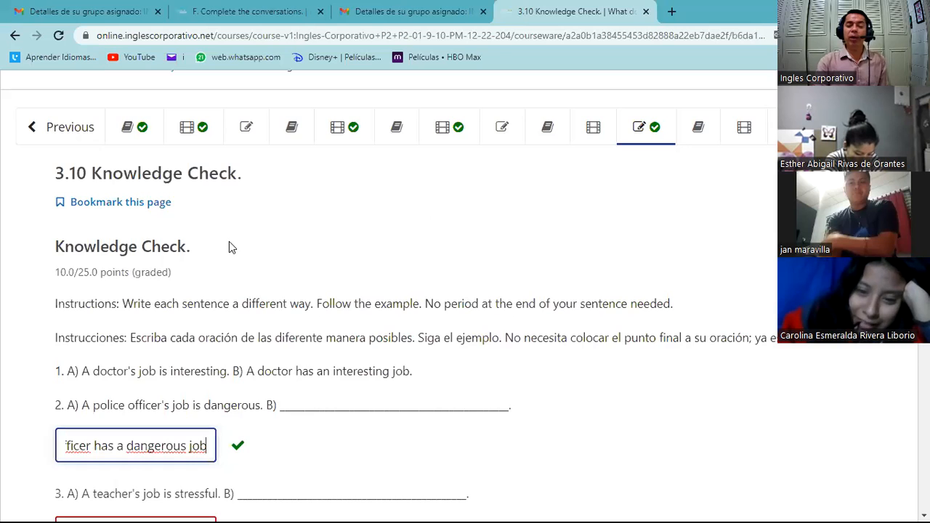
pyautogui.scroll(-3)
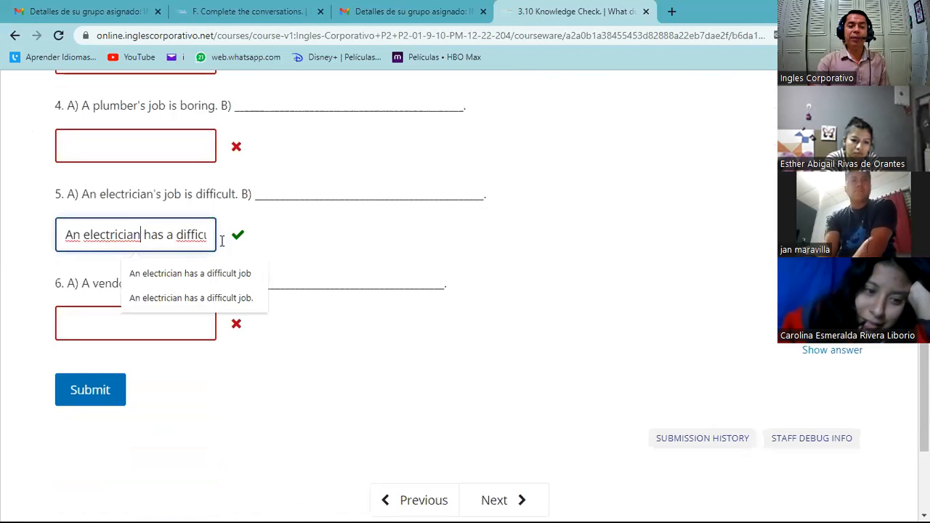
pyautogui.scroll(3)
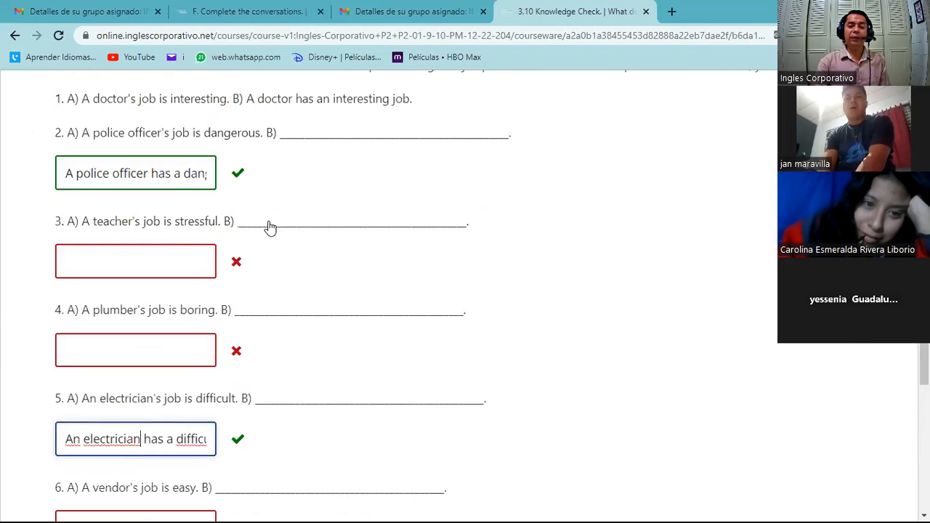
pyautogui.scroll(3)
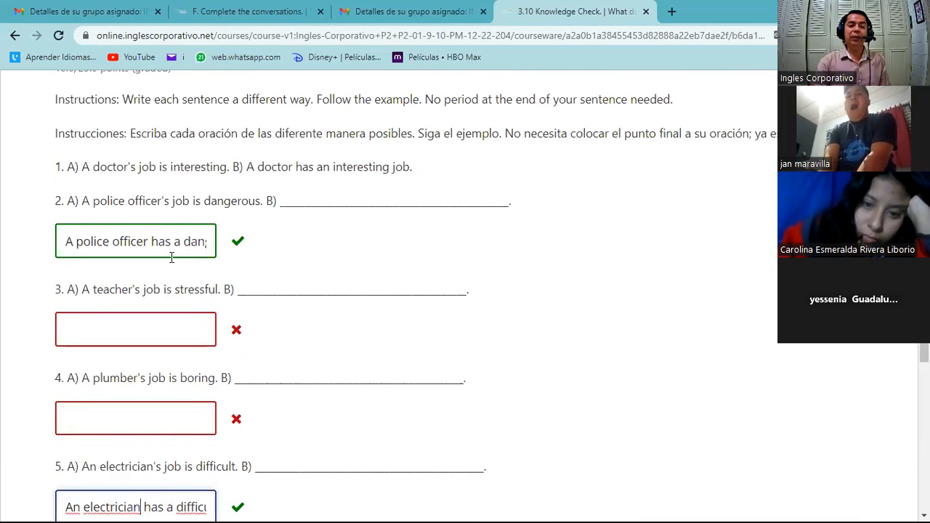
pyautogui.scroll(-3)
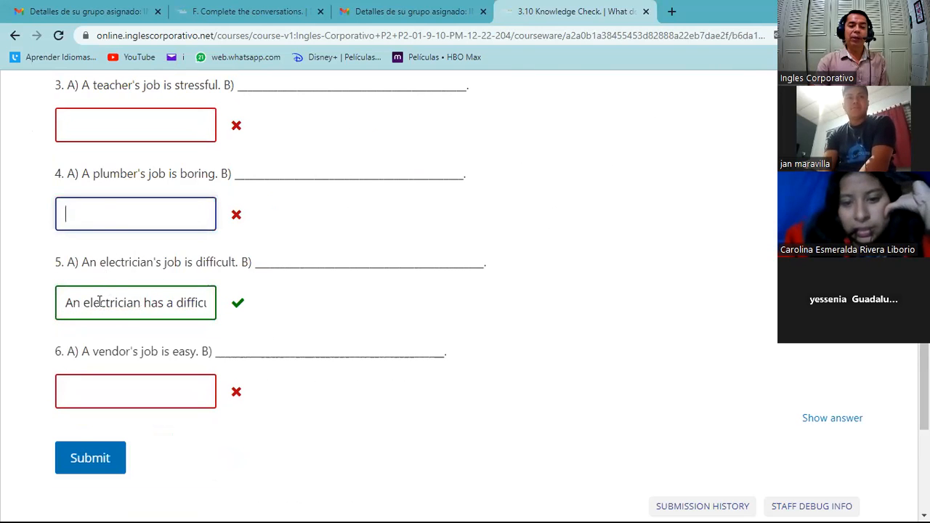
# Step: Submit answer 5 with 'an' to show it wrong, then restore 'a difficult job' and resubmit as correct
pyautogui.click(135, 303)
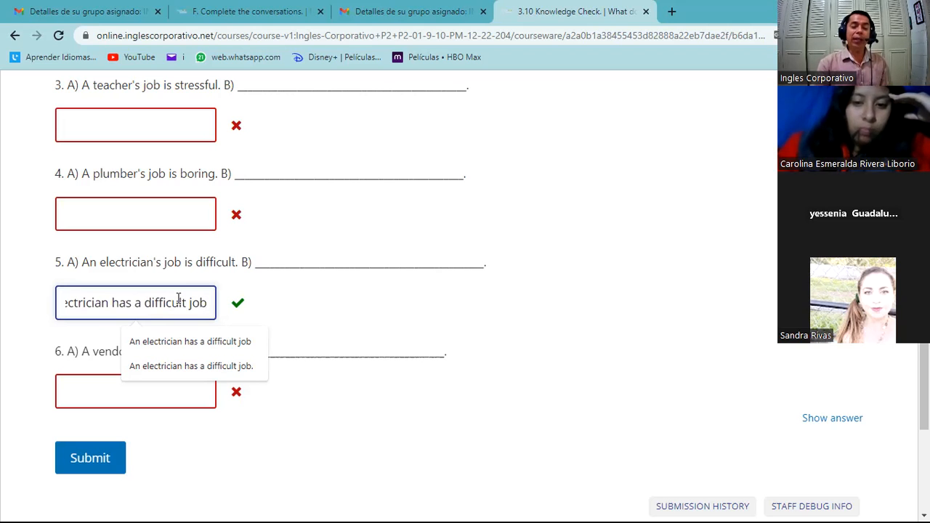
pyautogui.moveTo(145, 302)
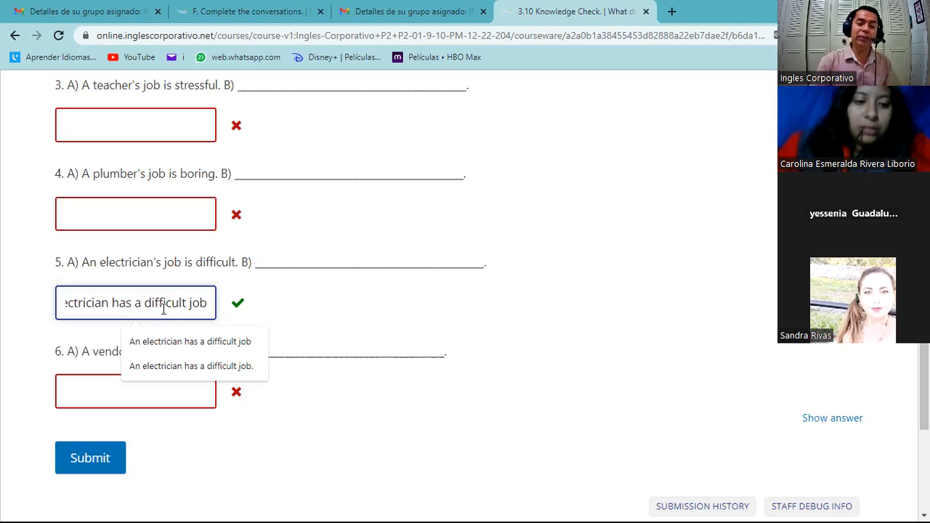
pyautogui.moveTo(216, 316)
pyautogui.write('n')
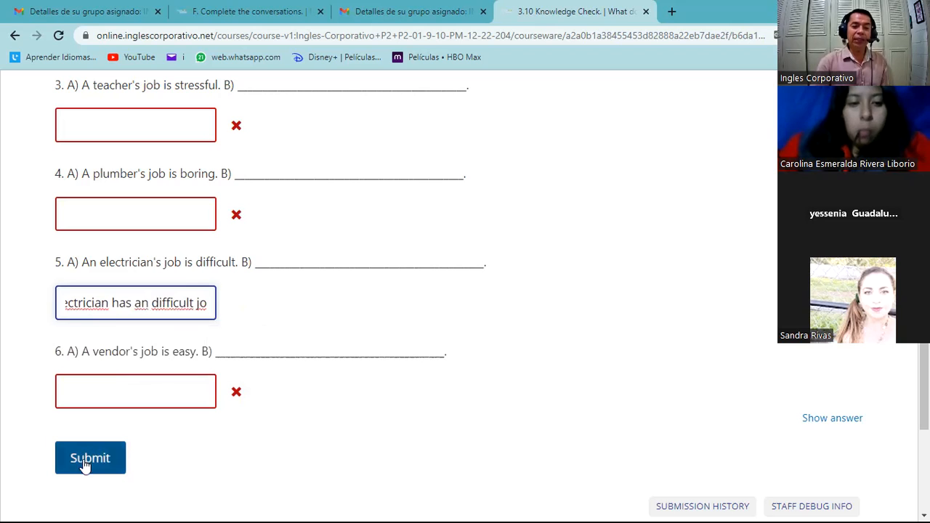
pyautogui.click(90, 457)
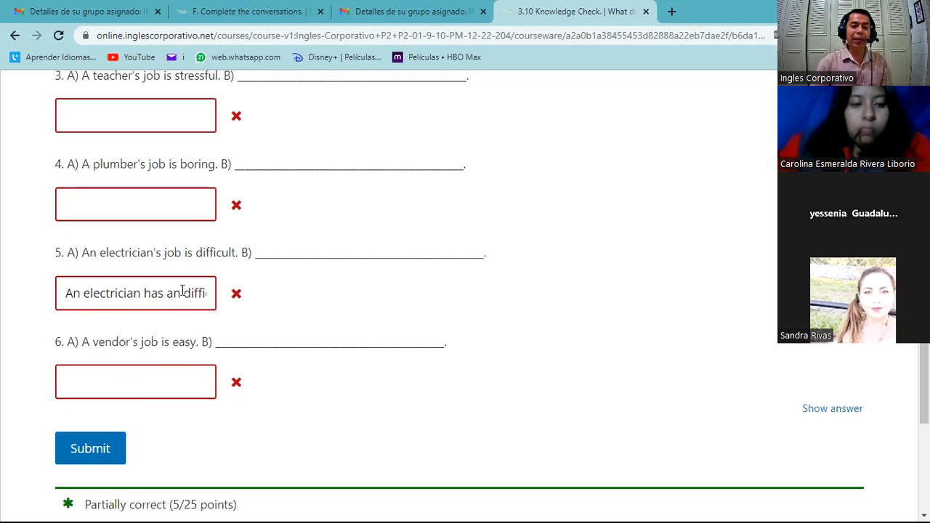
pyautogui.write('a difficu')
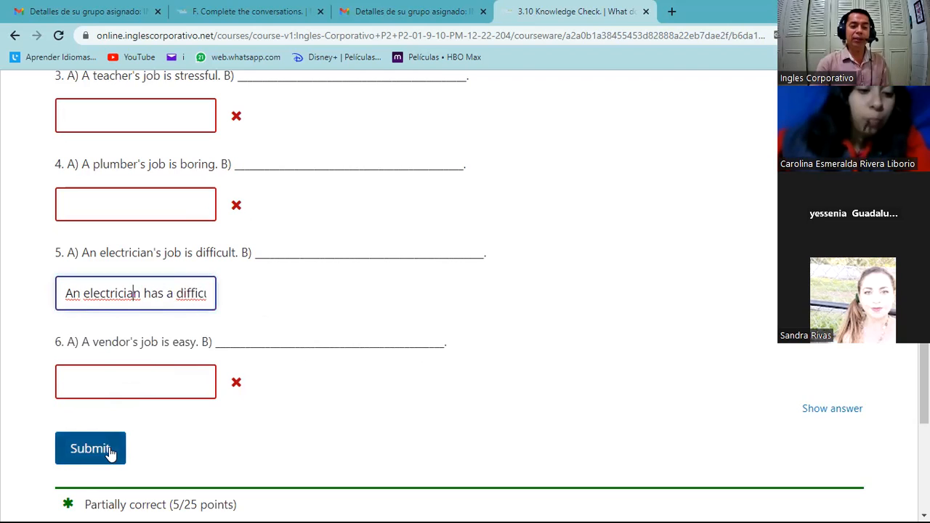
pyautogui.click(90, 448)
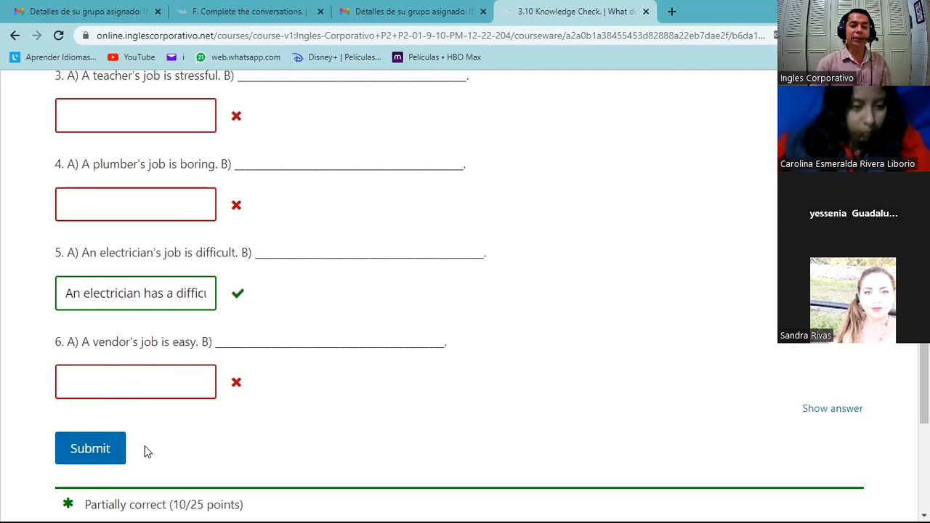
pyautogui.moveTo(79, 316)
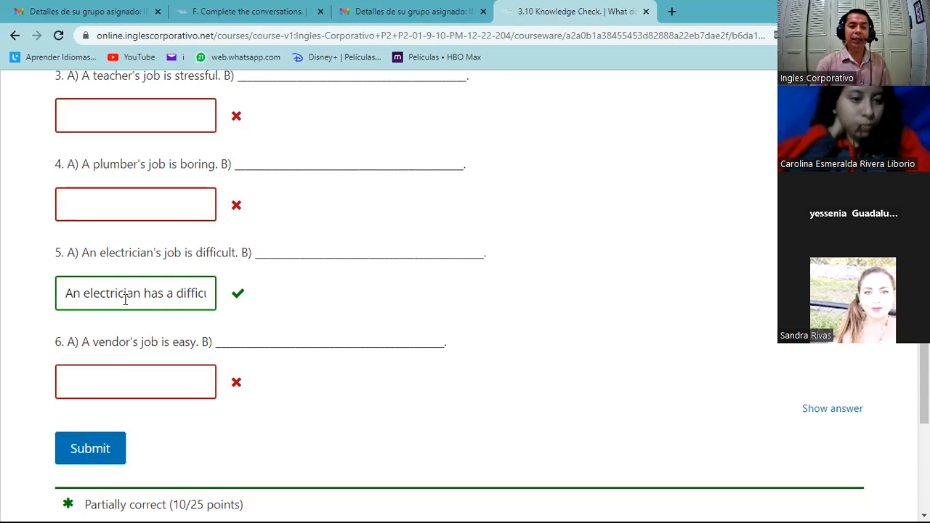
pyautogui.click(135, 294)
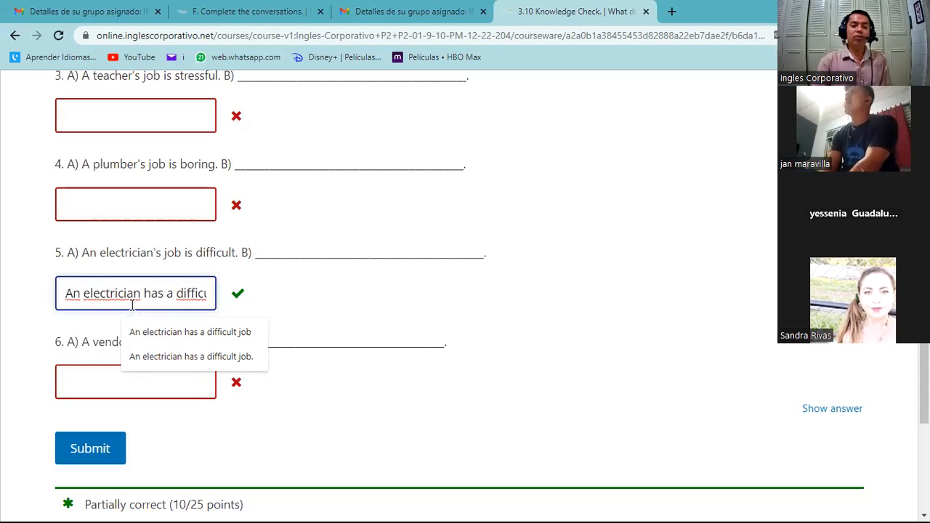
pyautogui.scroll(3)
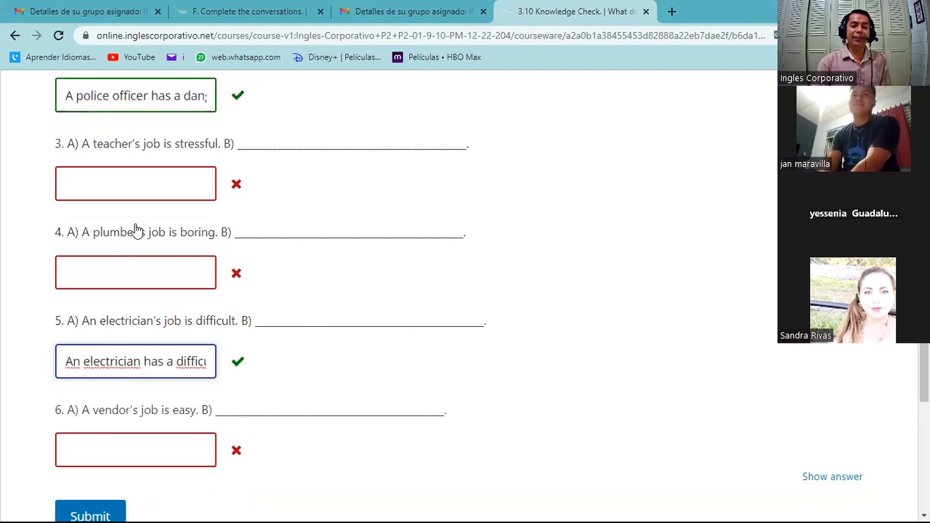
# Step: Answer question 4 with 'A plumber has a boring job' and submit, raising the score to 15/25
pyautogui.click(135, 273)
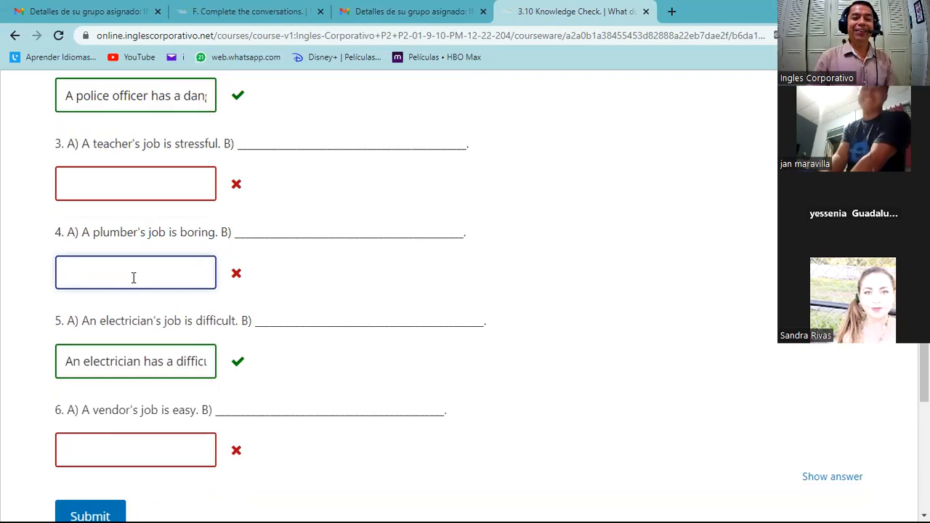
pyautogui.moveTo(221, 253)
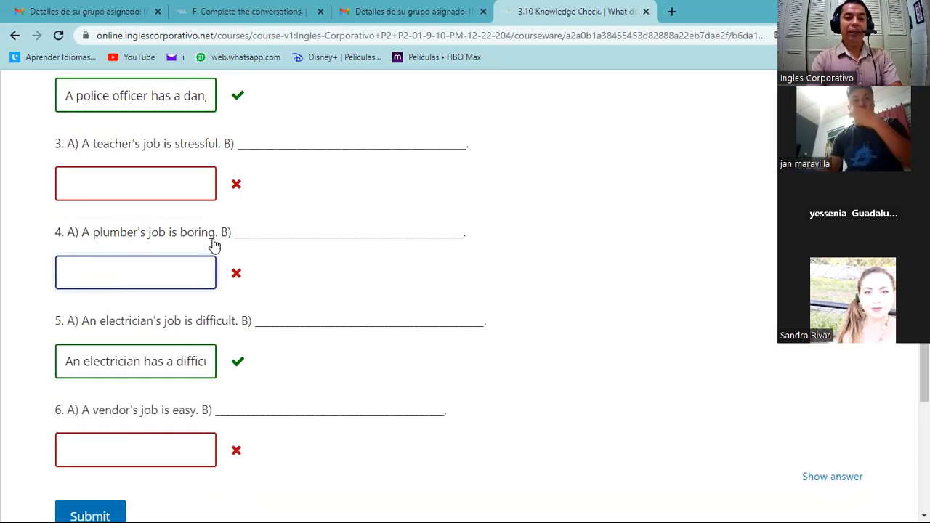
pyautogui.write('A plumber')
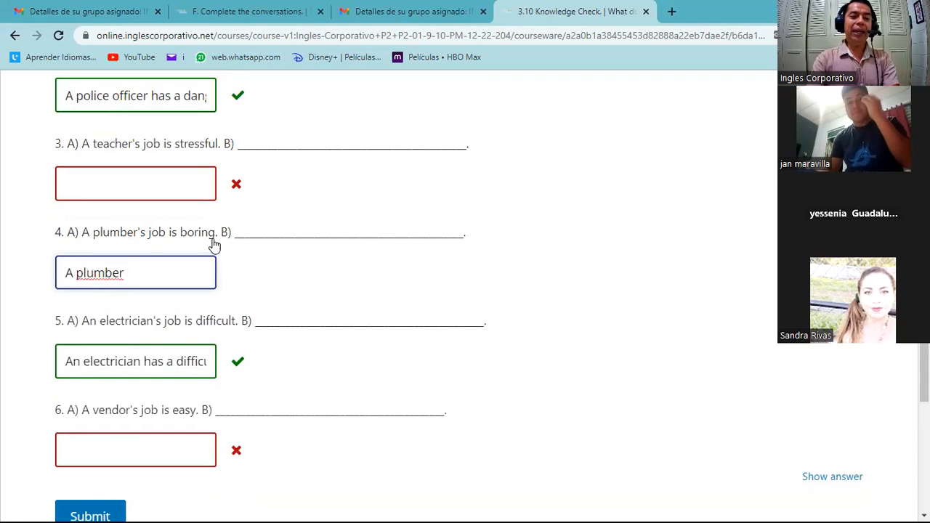
pyautogui.write('has a')
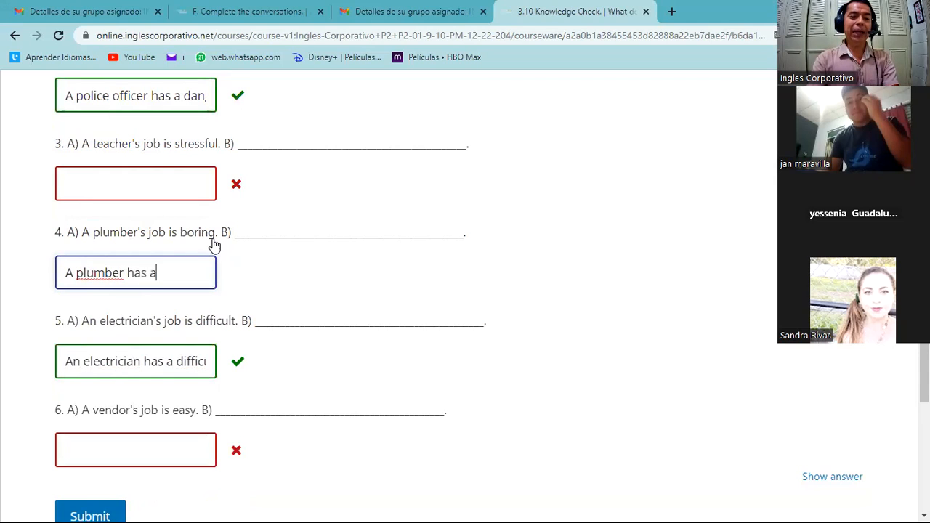
pyautogui.write('bo')
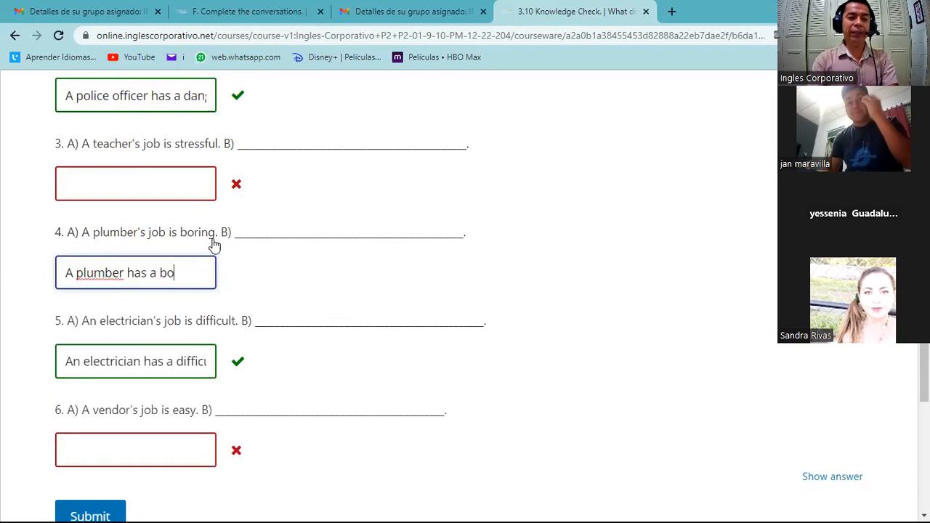
pyautogui.write('ring j')
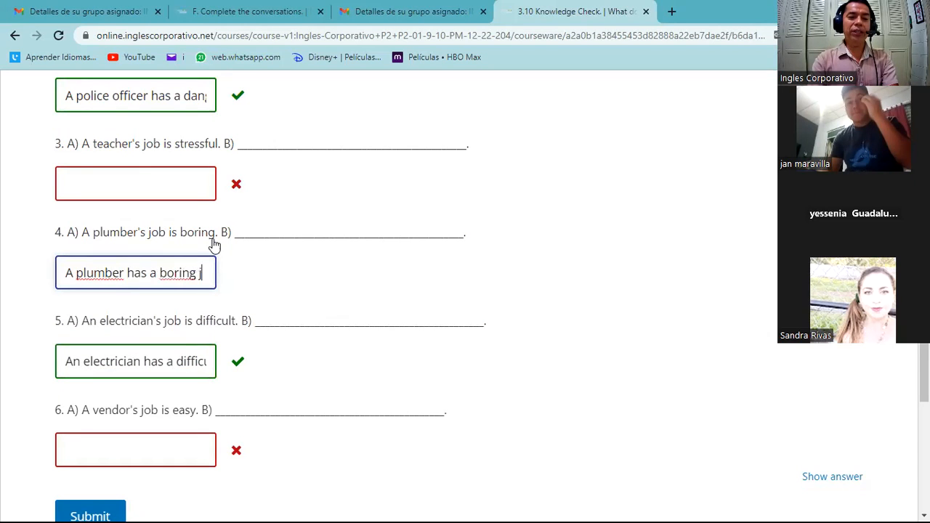
pyautogui.write('b')
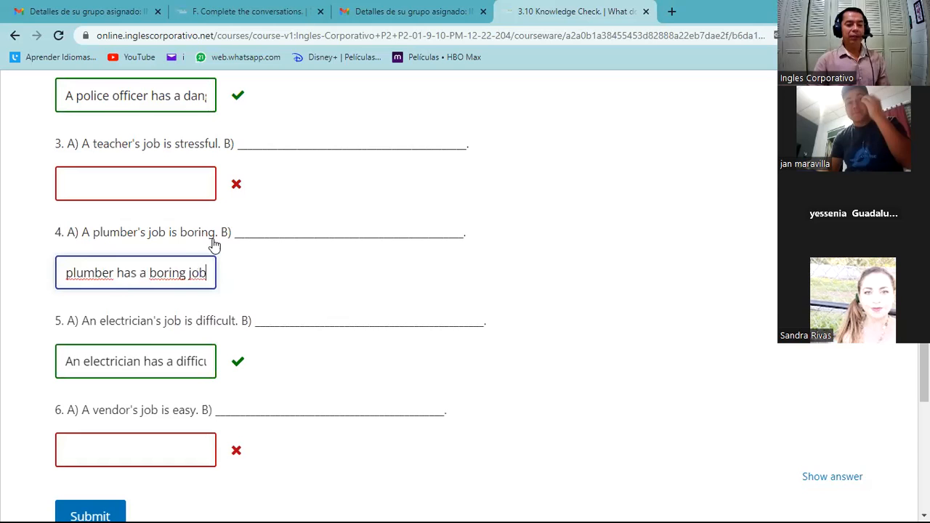
pyautogui.click(90, 515)
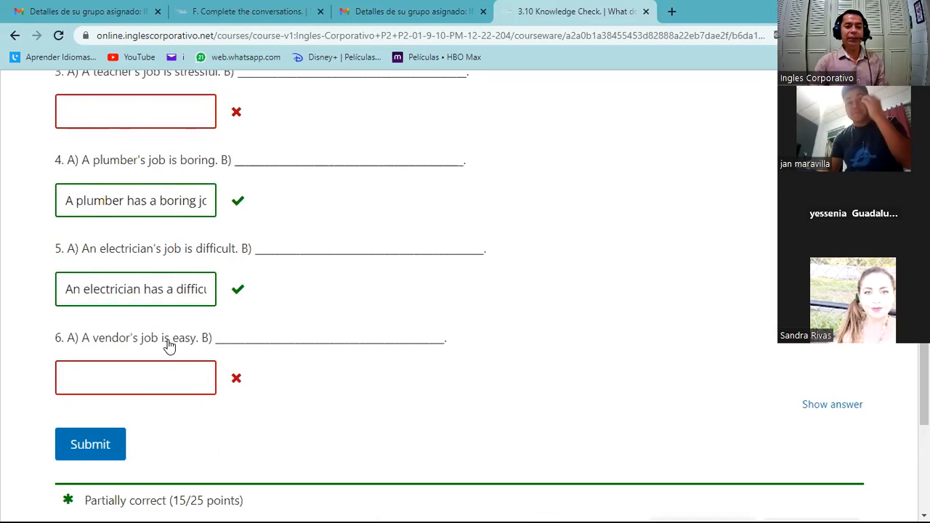
pyautogui.click(136, 201)
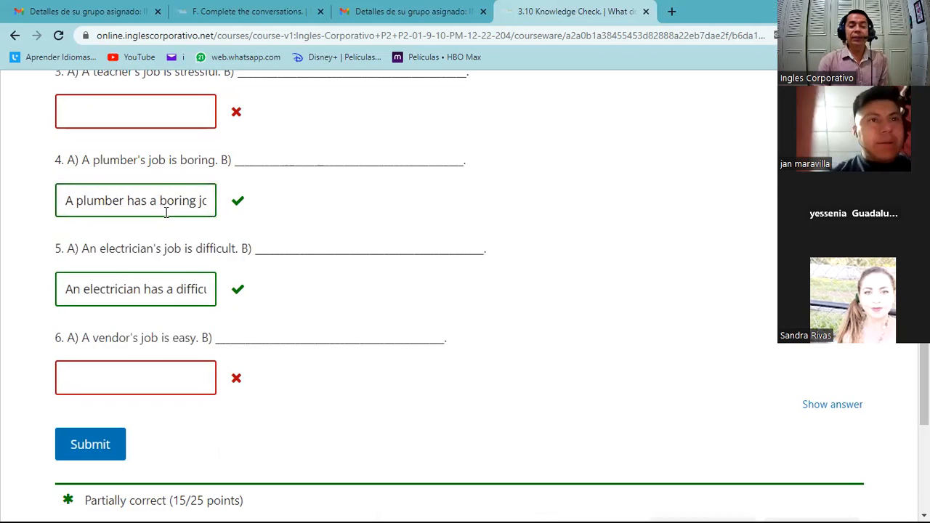
pyautogui.moveTo(168, 300)
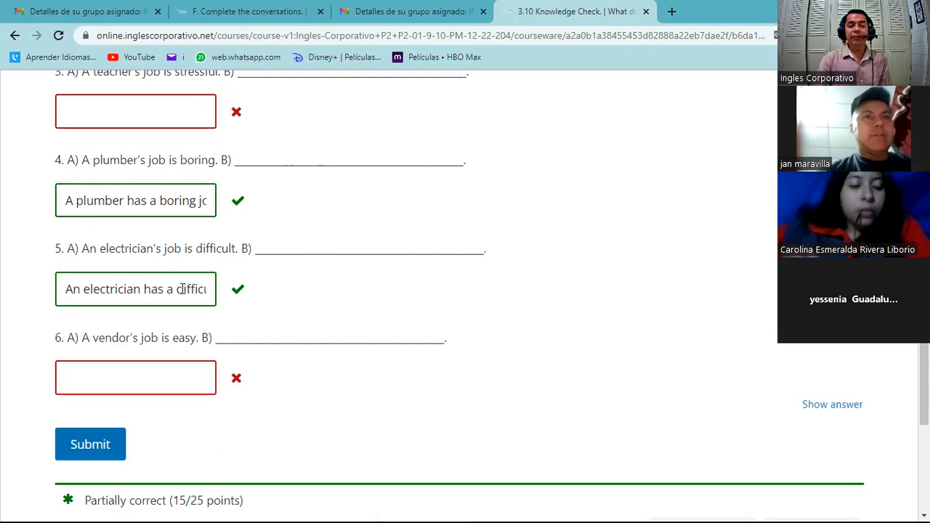
pyautogui.scroll(3)
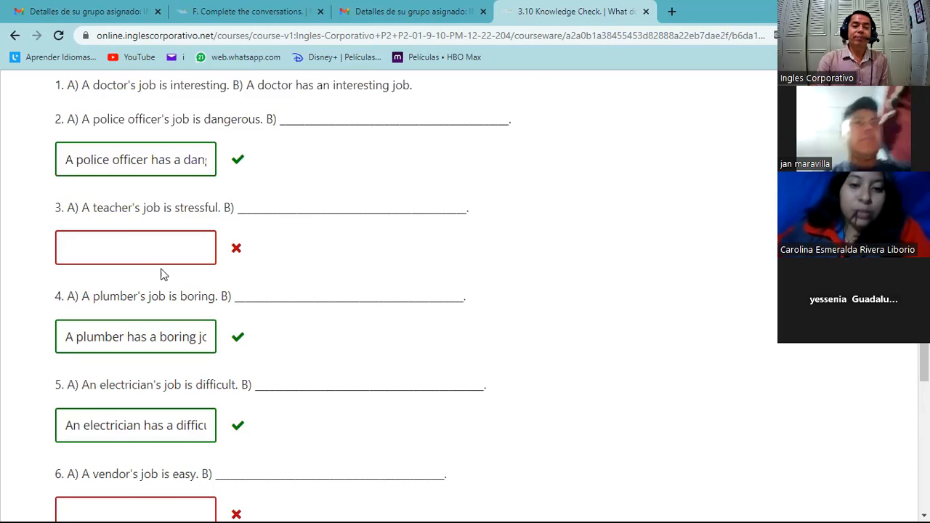
pyautogui.scroll(3)
pyautogui.write('bkbjk')
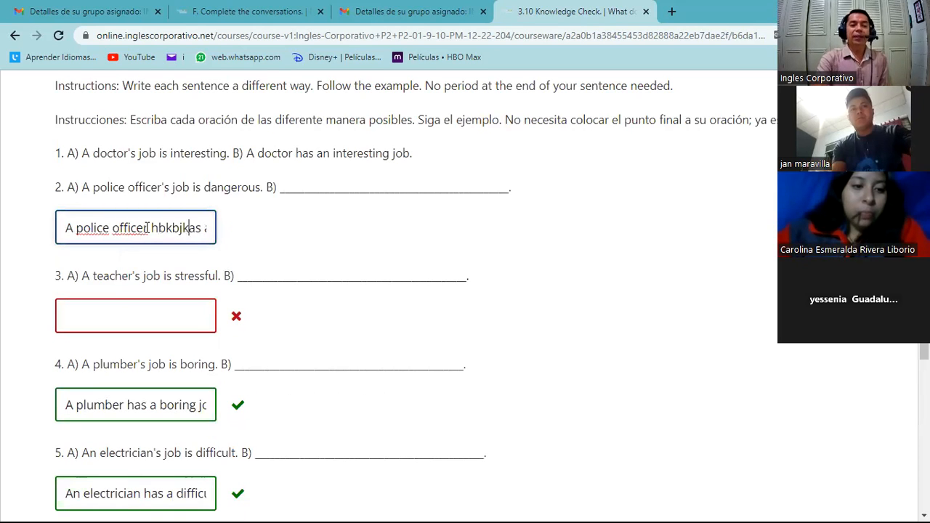
# Step: Alter the question 2, plumber and electrician answers with junk text and resubmit, scoring 0/25
pyautogui.click(135, 404)
pyautogui.write('bkbjbj')
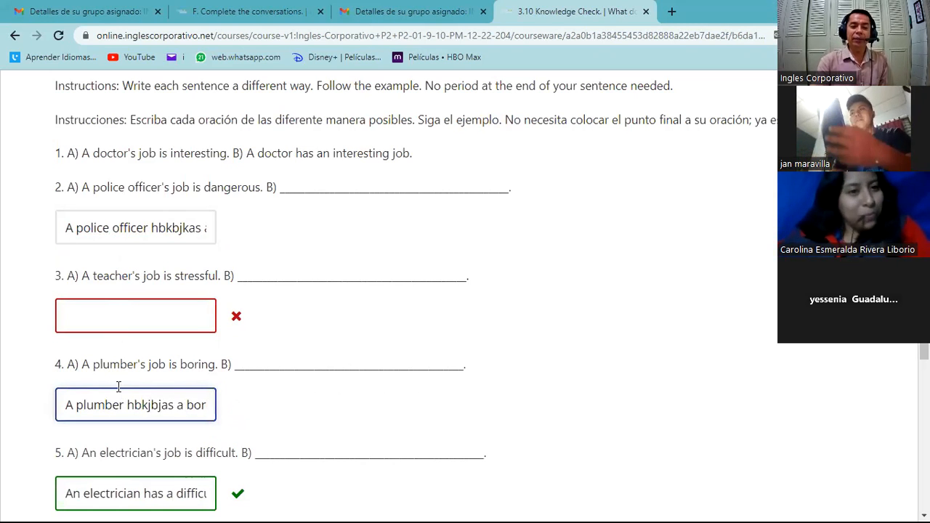
pyautogui.scroll(-3)
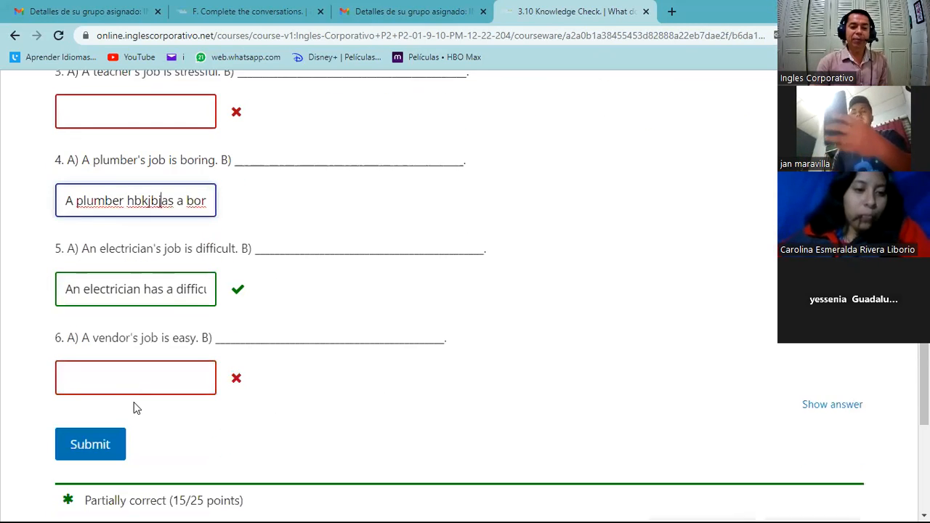
pyautogui.click(90, 445)
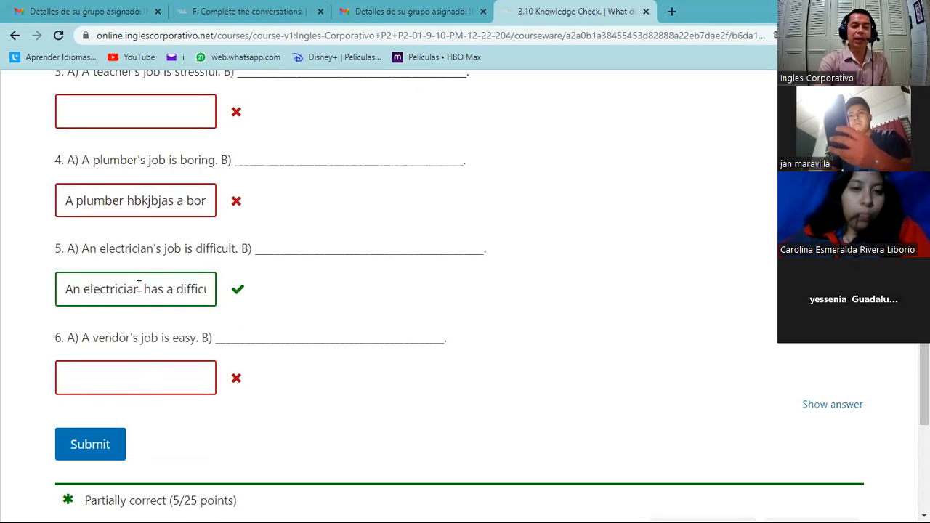
pyautogui.click(172, 289)
pyautogui.write('jkj')
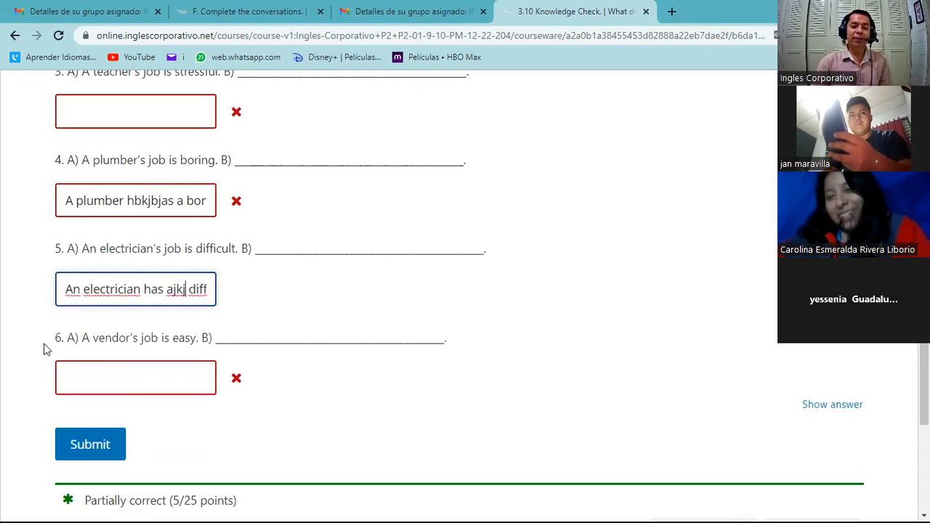
pyautogui.click(90, 445)
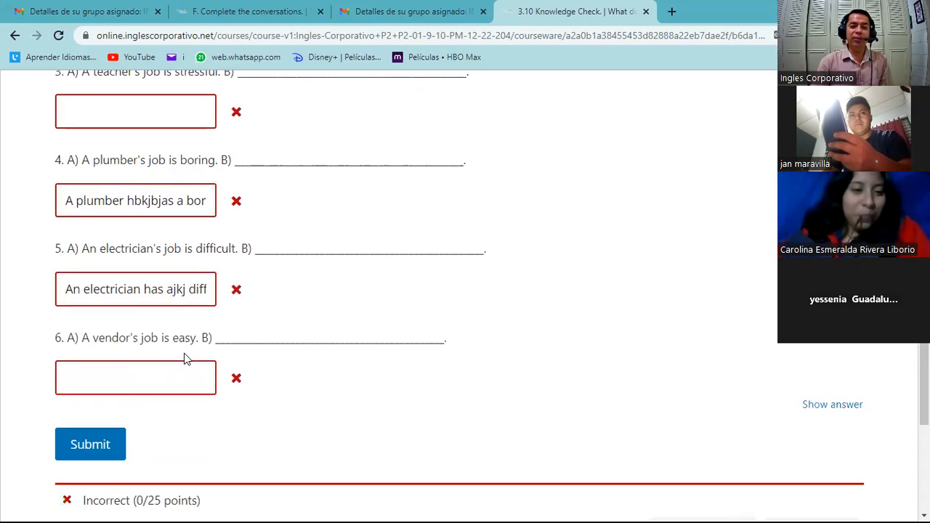
pyautogui.scroll(3)
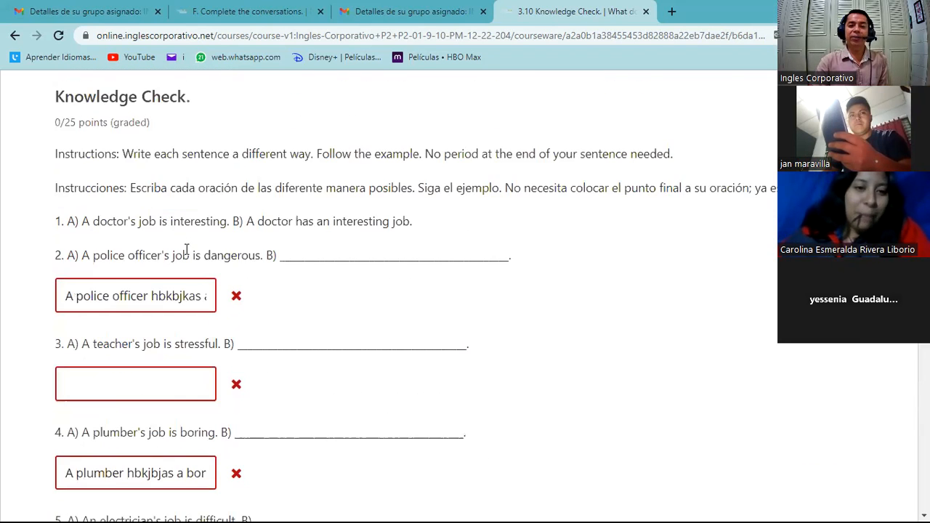
pyautogui.scroll(3)
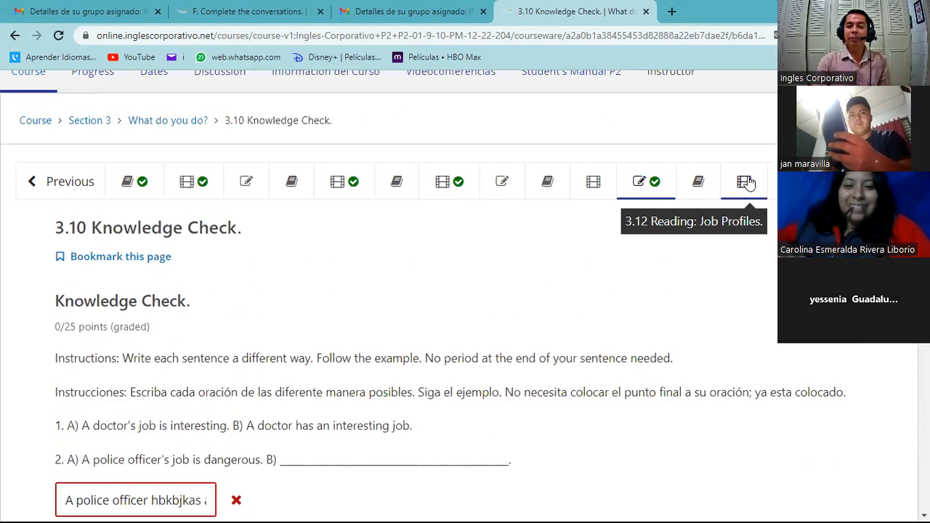
# Step: View the 3.12 Reading: Job Profiles unit and skim its text
pyautogui.click(744, 181)
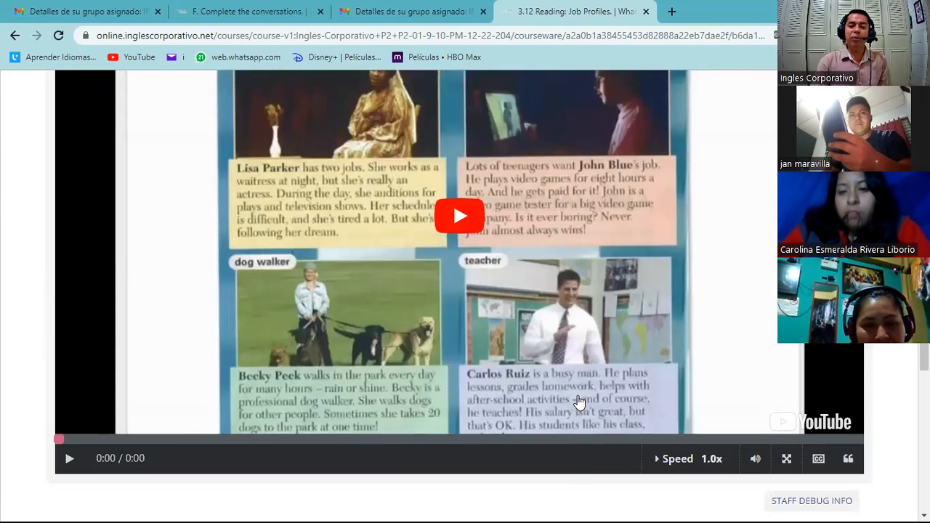
pyautogui.scroll(-3)
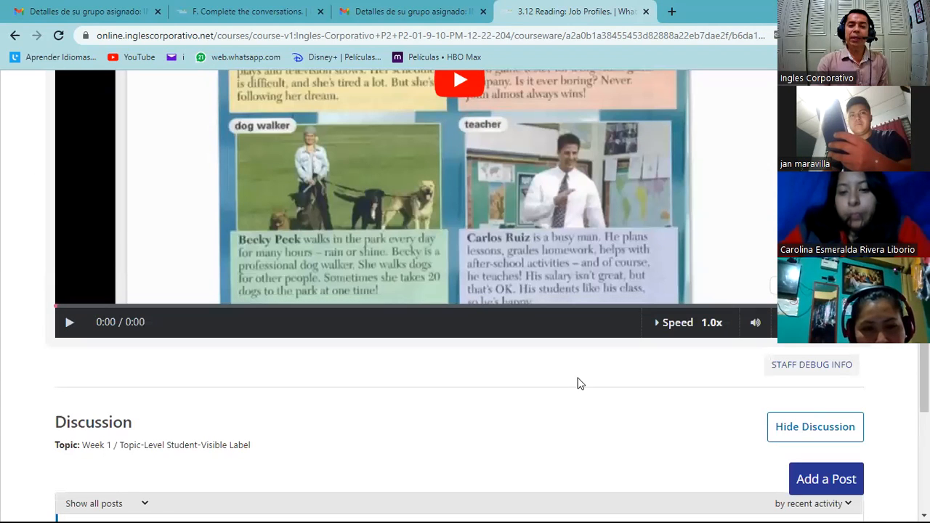
pyautogui.scroll(3)
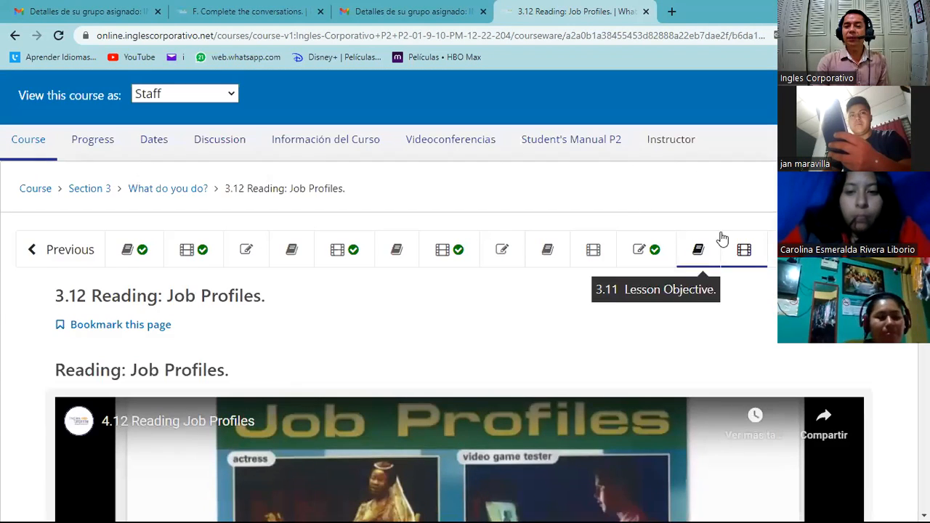
# Step: Move to the 3.13 Knowledge Check on who says each quote and look through its questions
pyautogui.click(744, 250)
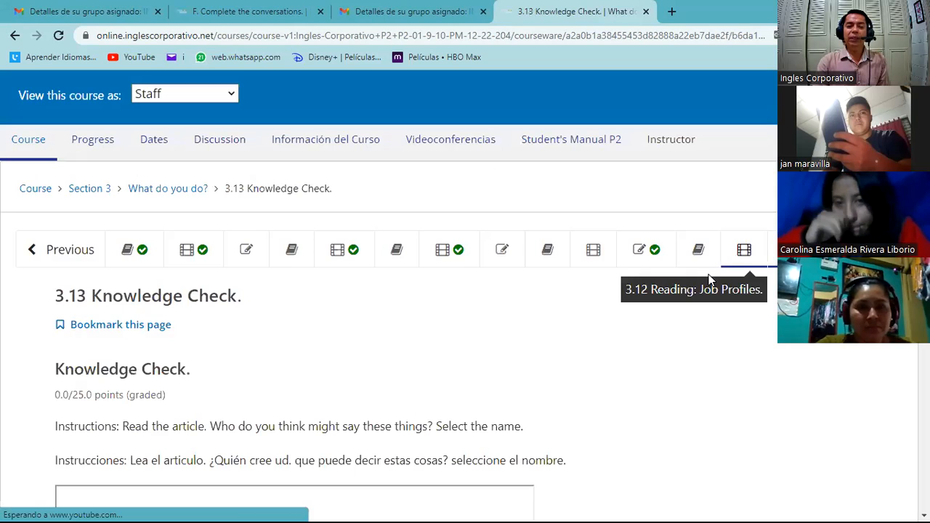
pyautogui.scroll(-3)
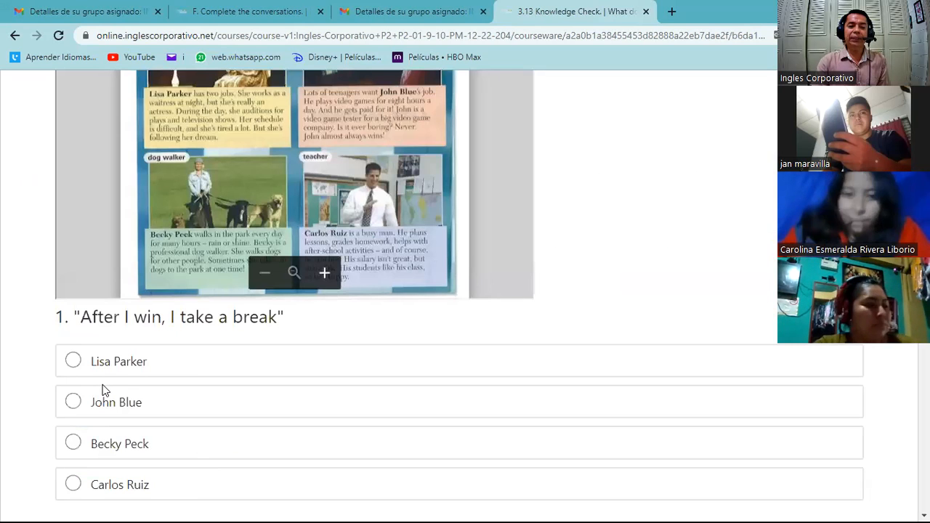
pyautogui.scroll(-3)
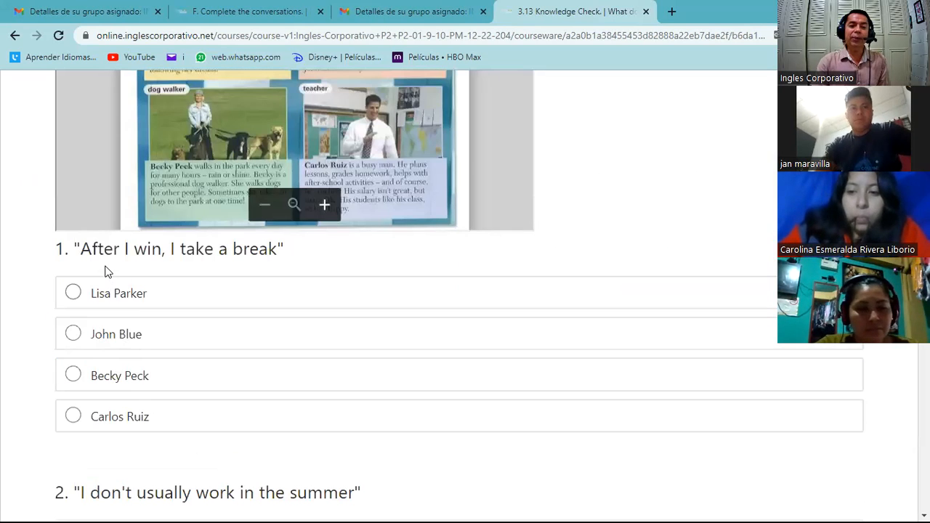
pyautogui.moveTo(256, 264)
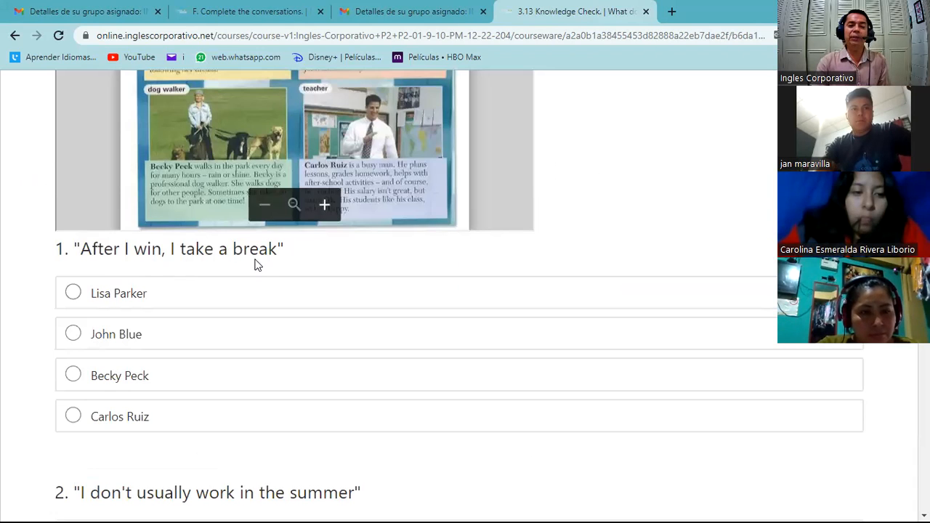
pyautogui.scroll(-3)
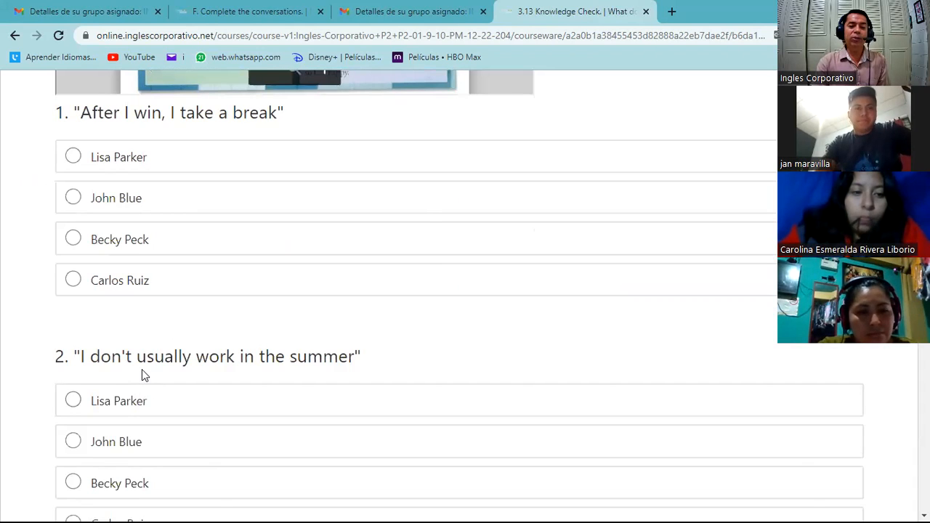
pyautogui.scroll(-3)
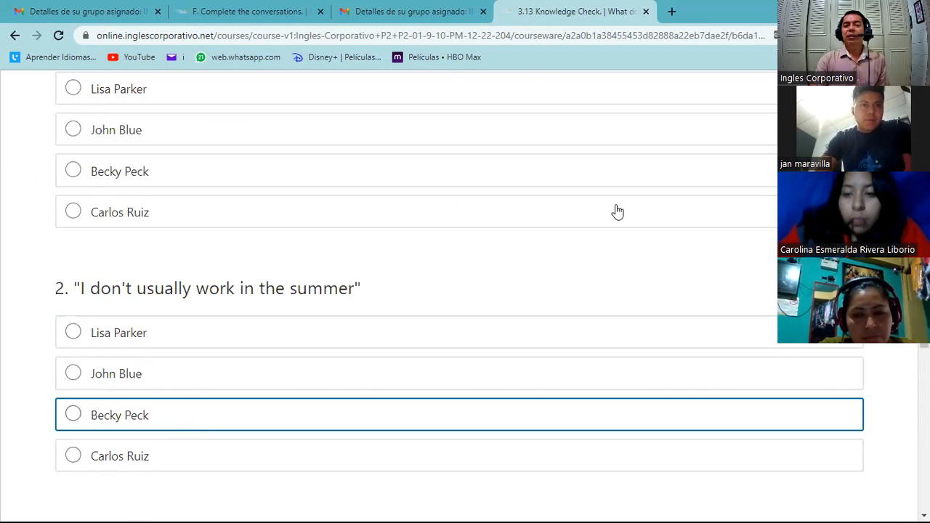
pyautogui.scroll(3)
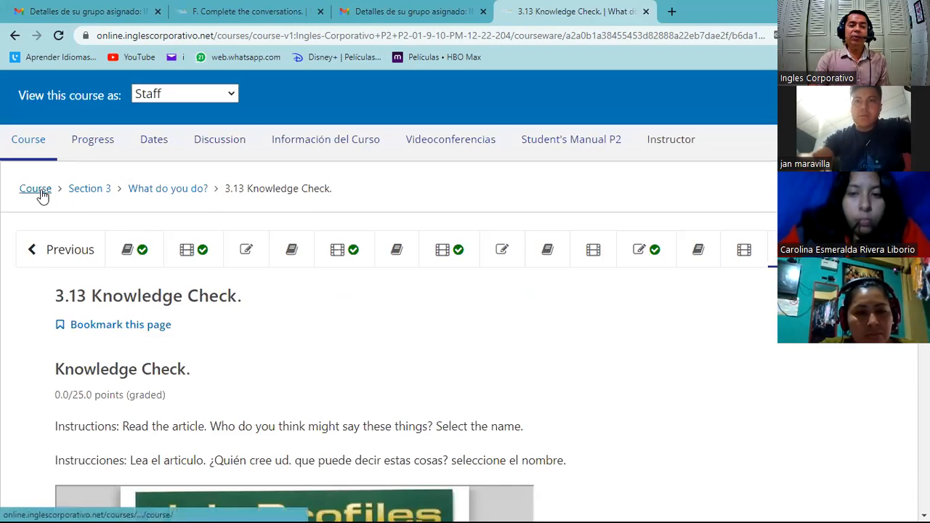
# Step: Return to the course outline and enter the Midterm's A. Listening unit
pyautogui.click(133, 250)
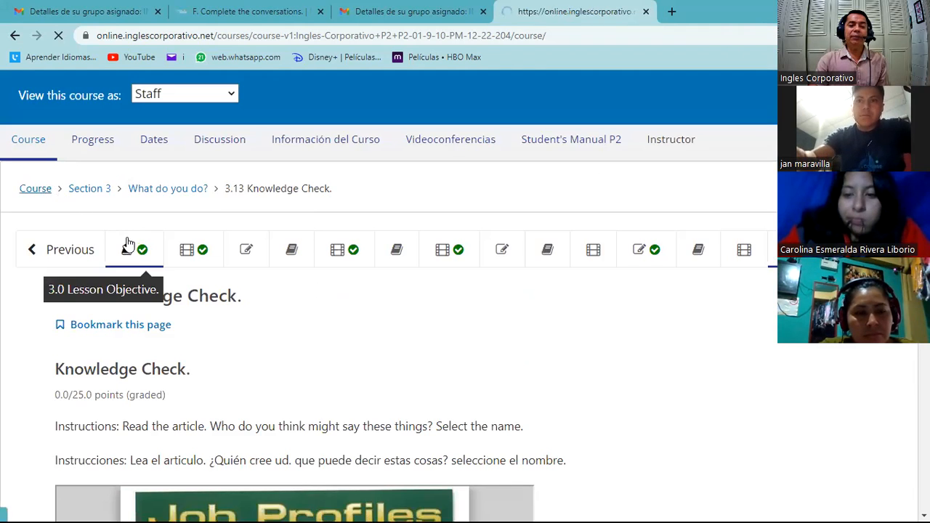
pyautogui.click(35, 189)
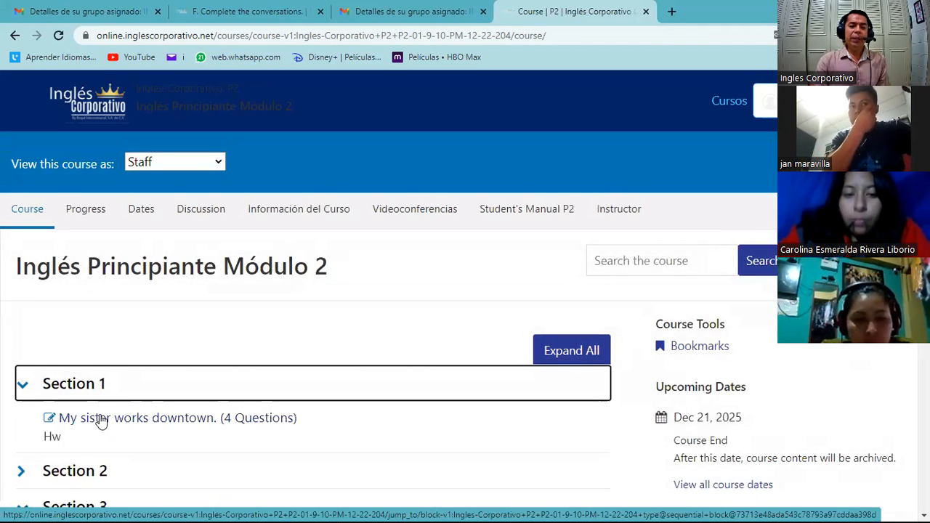
pyautogui.scroll(-3)
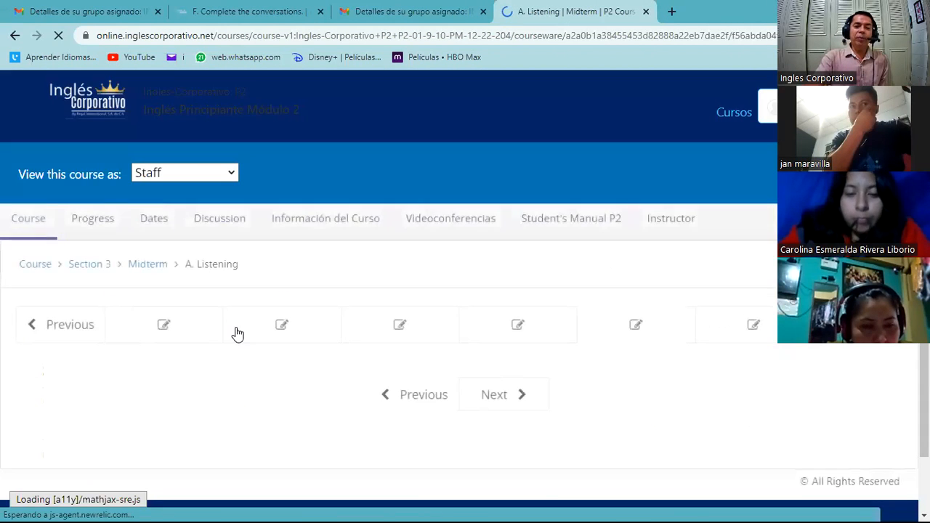
pyautogui.click(282, 324)
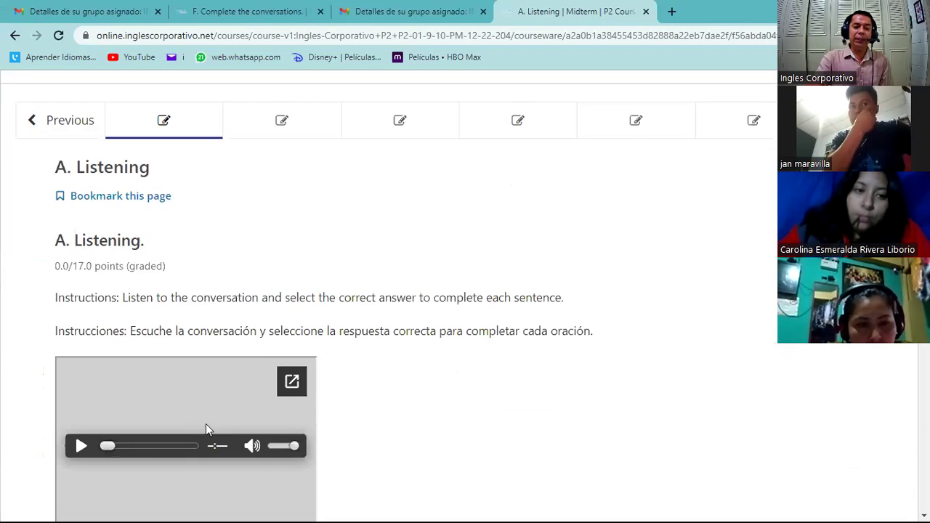
# Step: Pop the listening audio out into its own tab and go to F. Complete the conversations
pyautogui.click(290, 380)
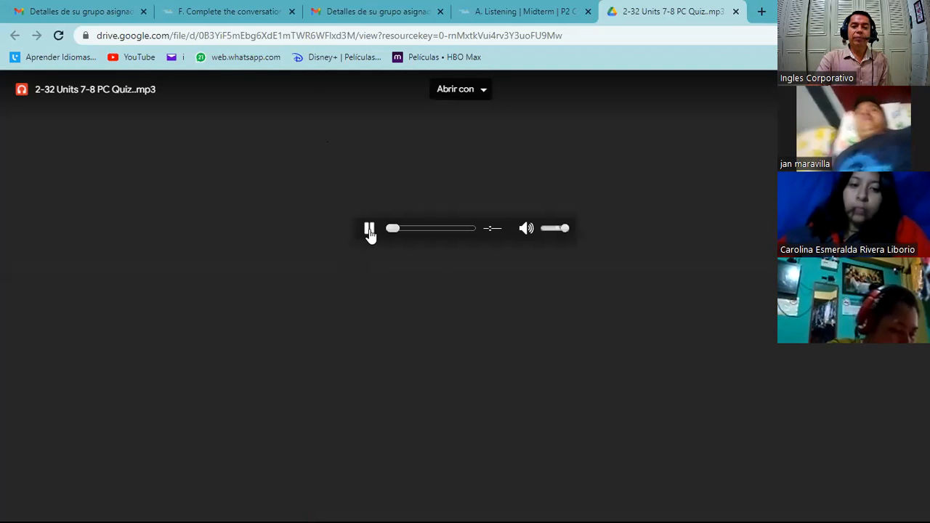
pyautogui.click(227, 12)
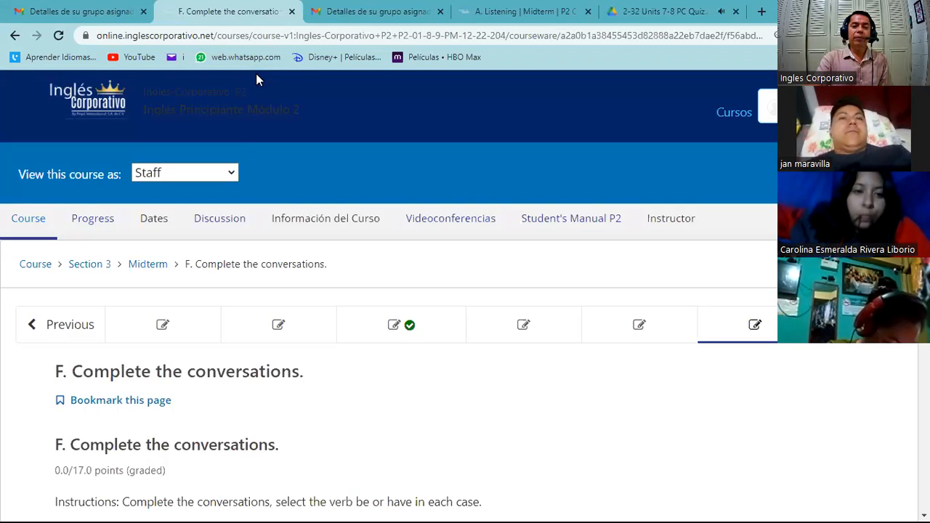
pyautogui.scroll(-3)
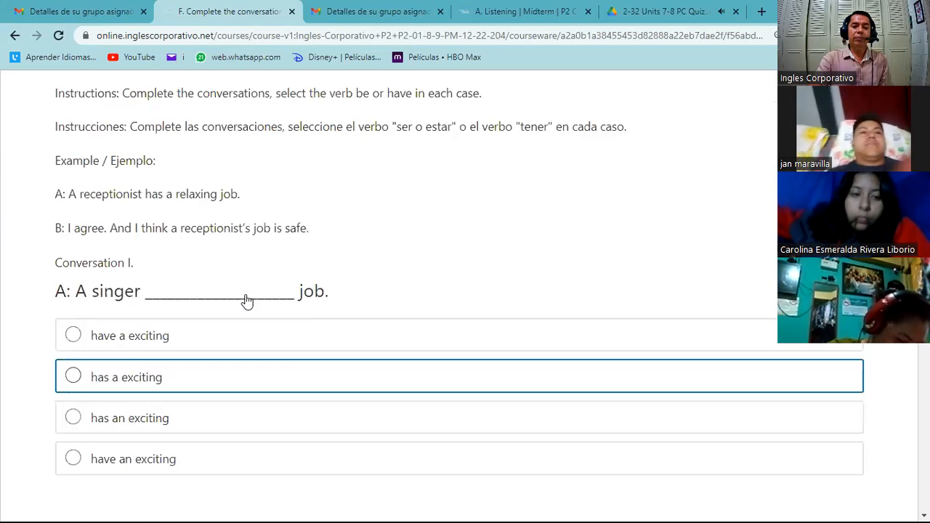
pyautogui.scroll(3)
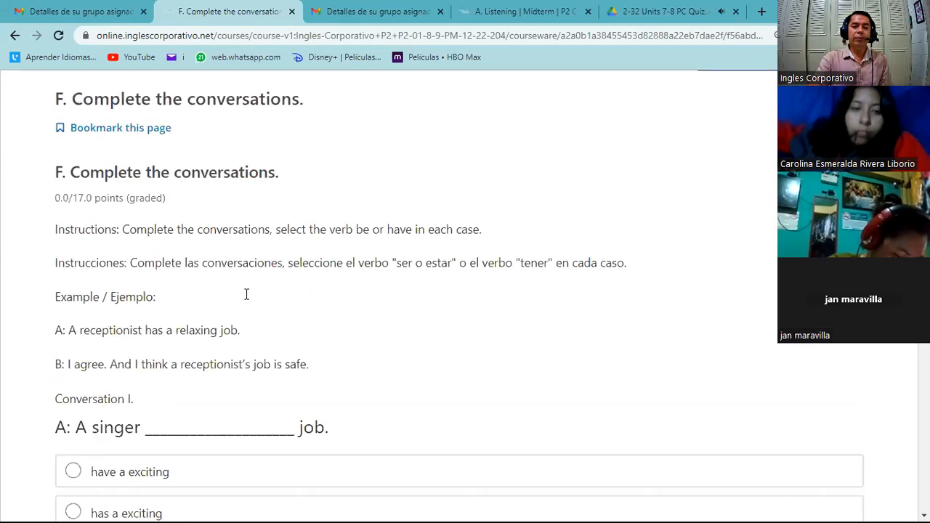
pyautogui.scroll(3)
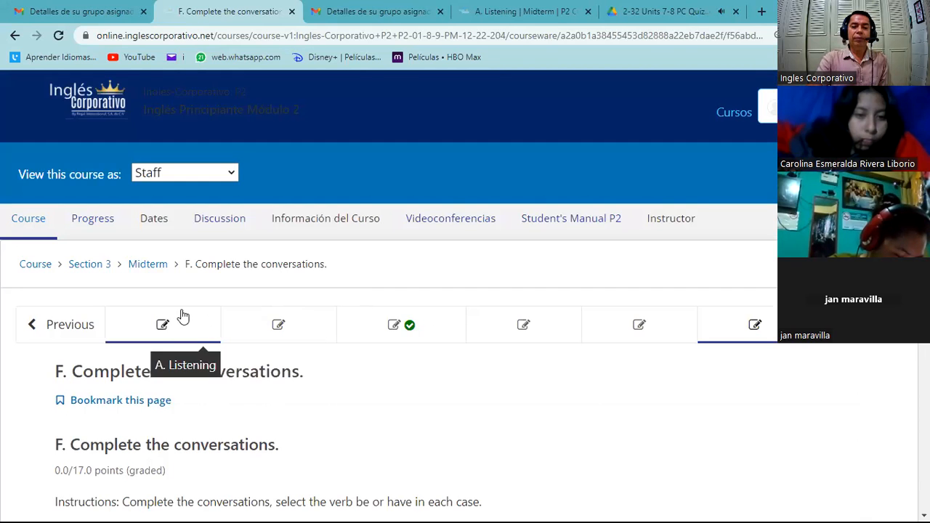
pyautogui.click(163, 325)
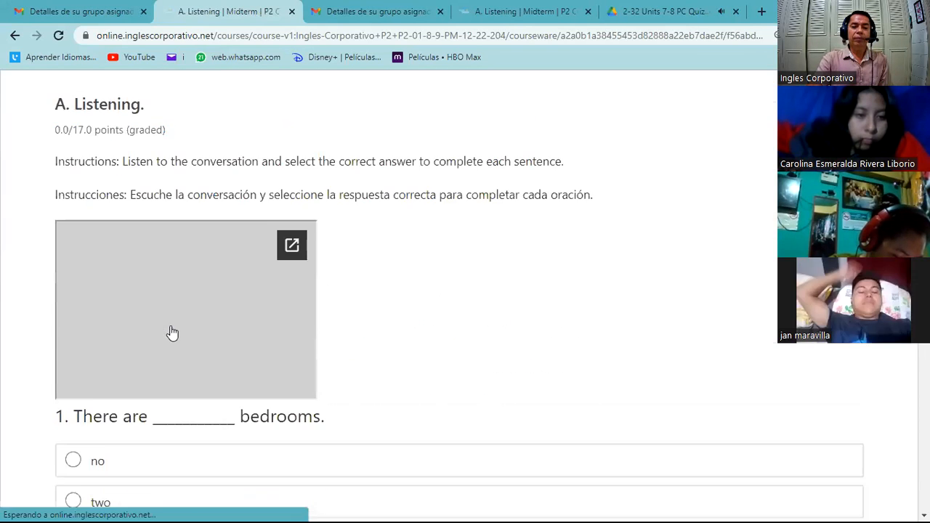
pyautogui.scroll(-3)
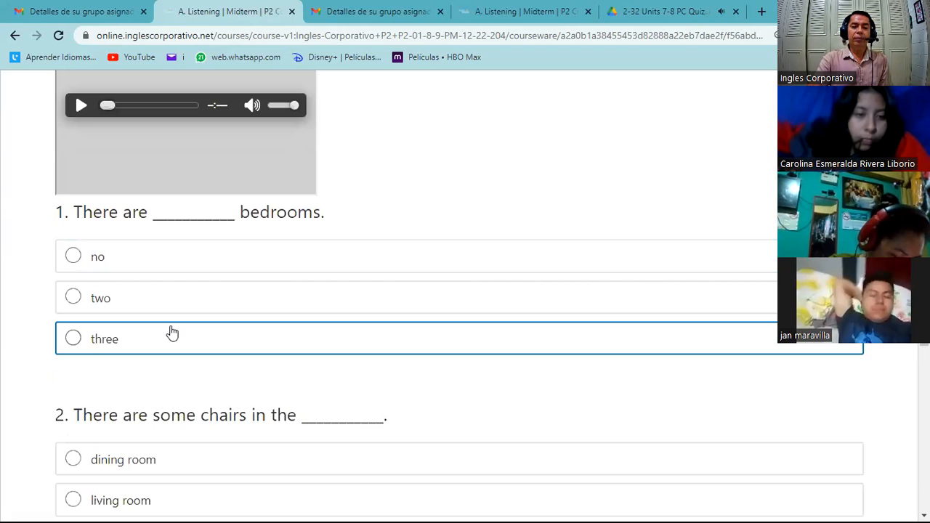
pyautogui.moveTo(175, 343)
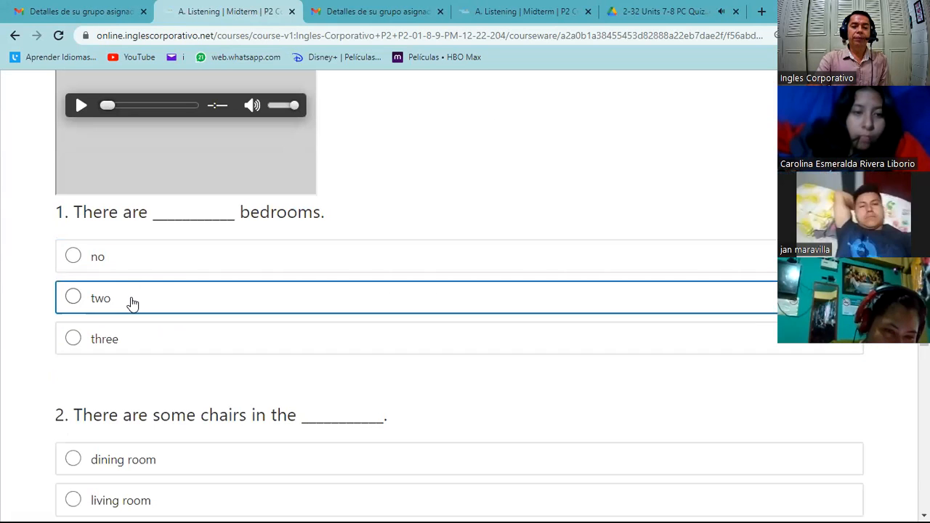
pyautogui.moveTo(149, 284)
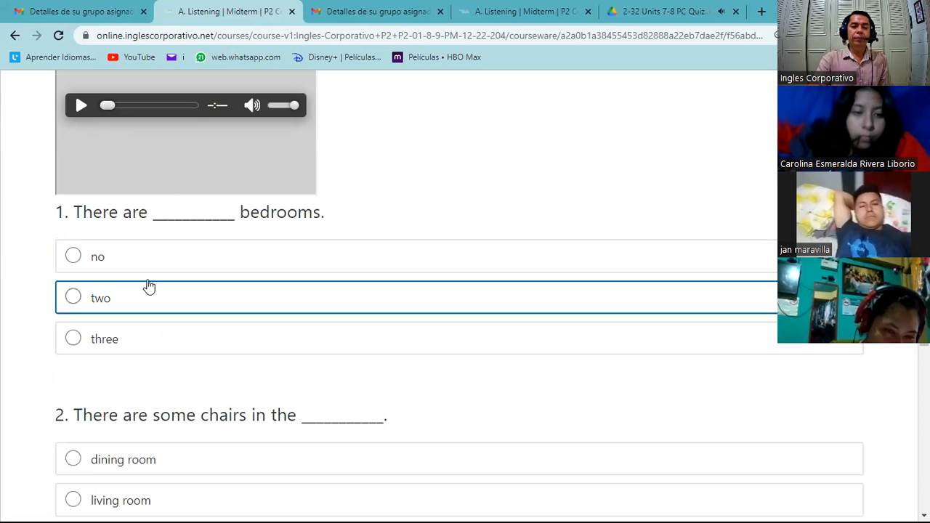
pyautogui.scroll(-3)
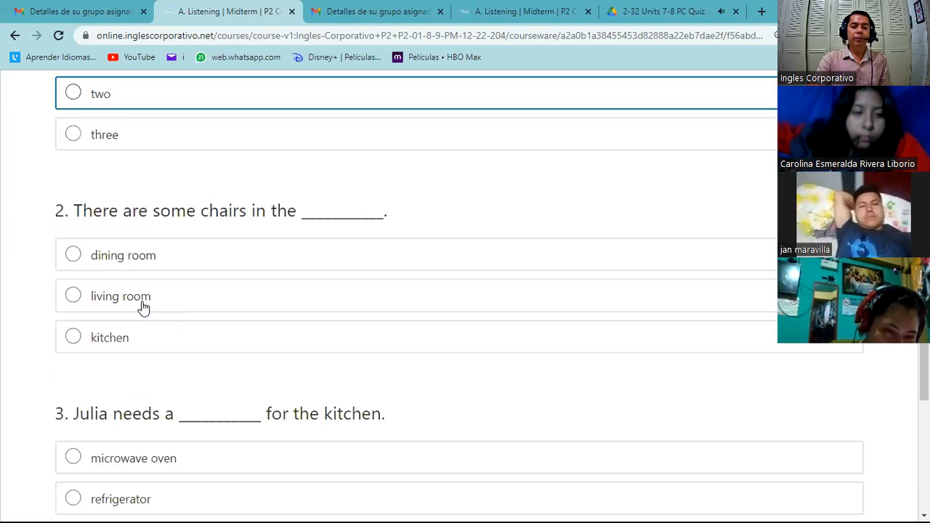
pyautogui.moveTo(248, 226)
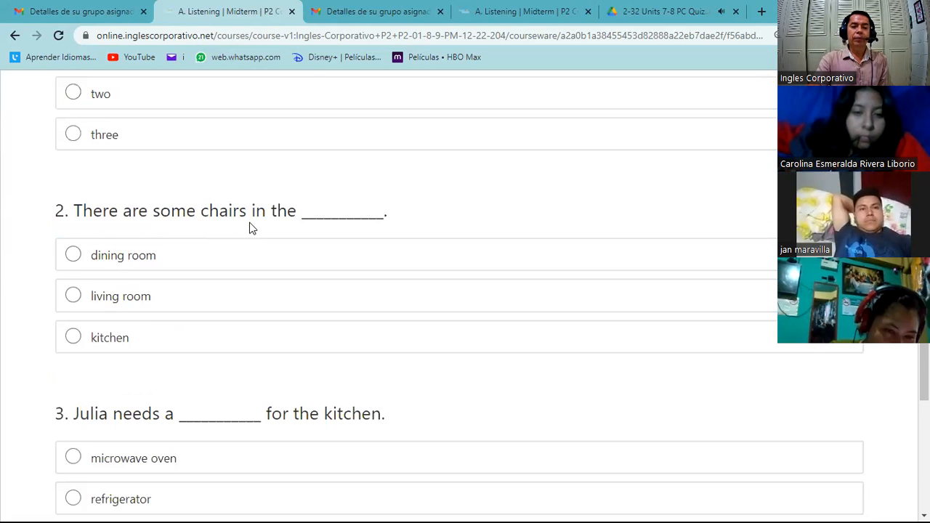
pyautogui.moveTo(146, 285)
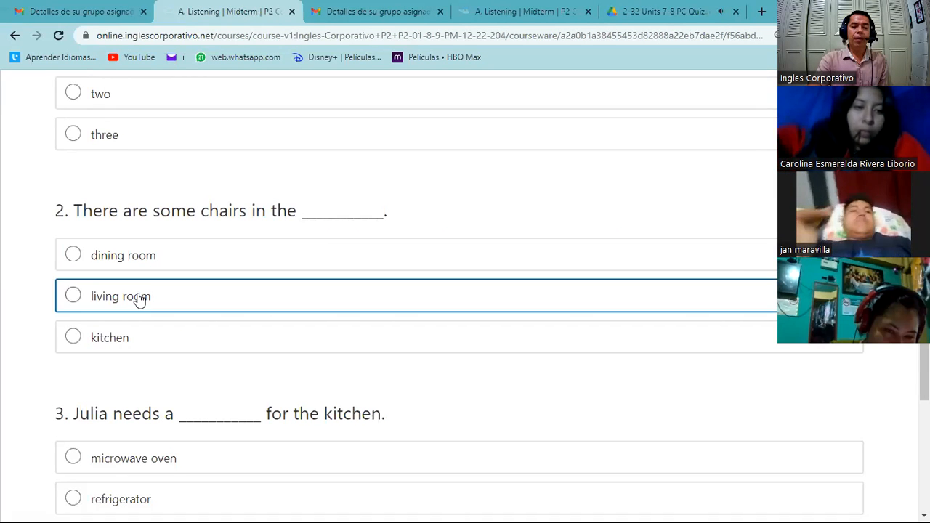
pyautogui.moveTo(120, 374)
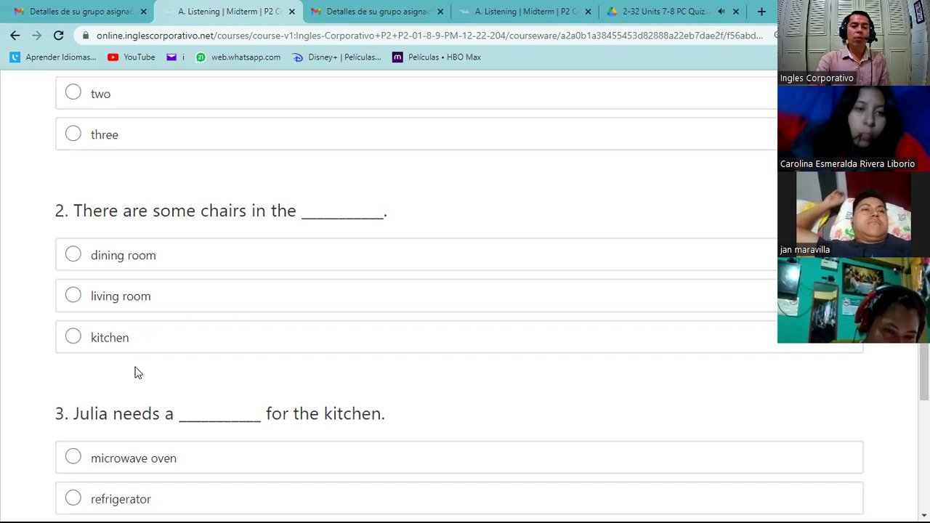
pyautogui.scroll(-3)
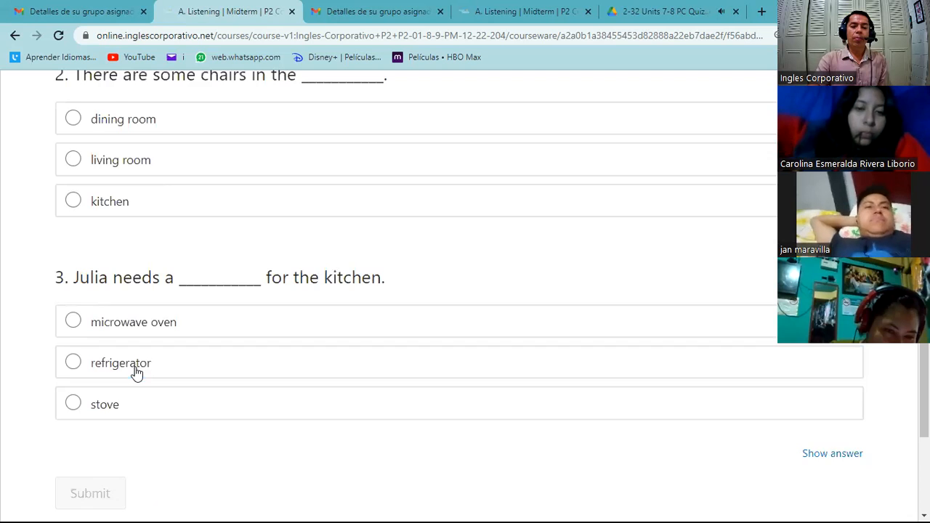
pyautogui.scroll(-3)
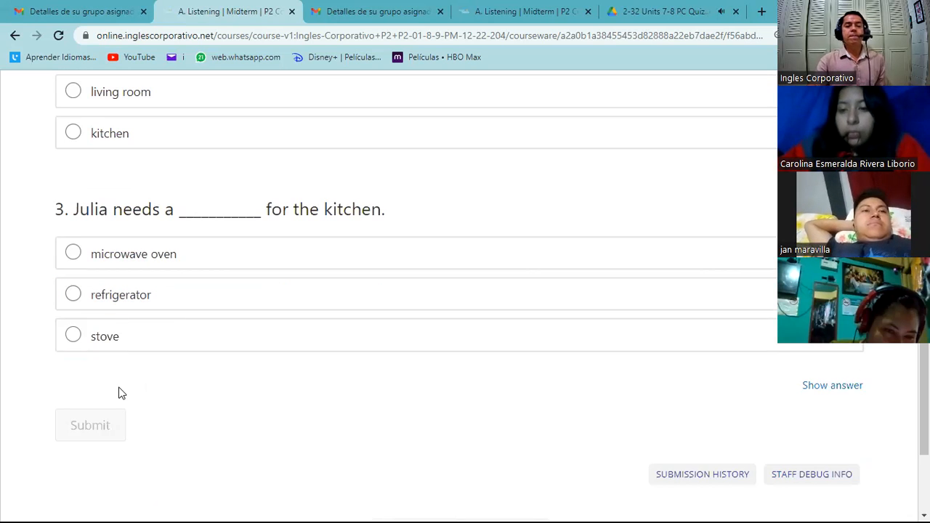
pyautogui.moveTo(120, 374)
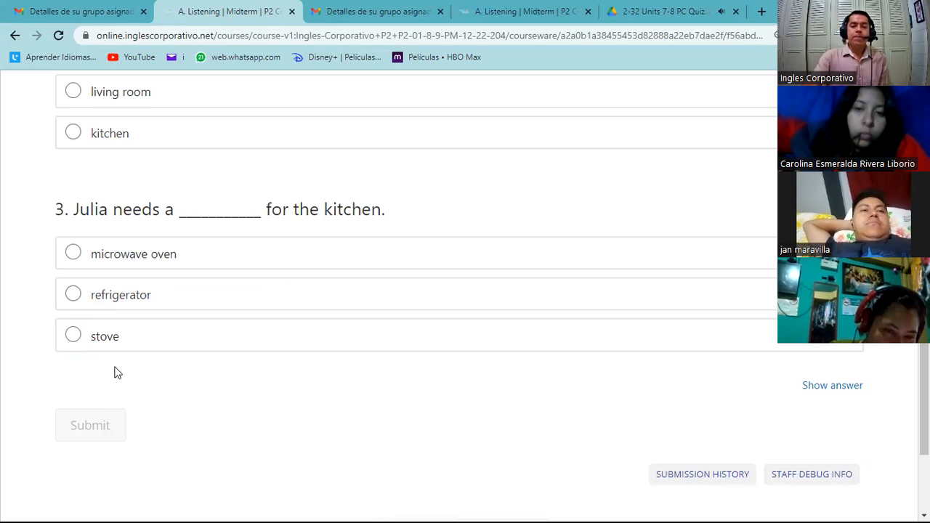
pyautogui.moveTo(346, 250)
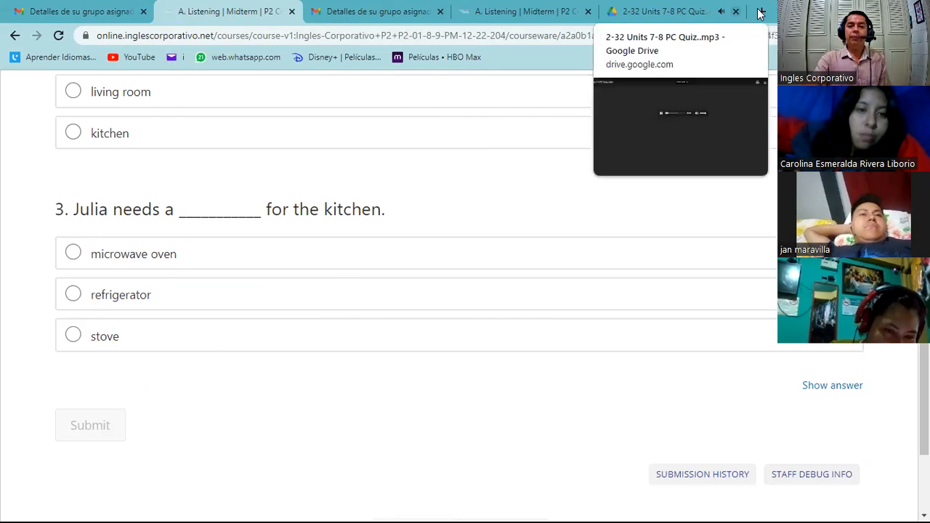
# Step: Start the 2-32 Units 7-8 PC Quiz.mp3 playing in Google Drive and return to the A. Listening questions
pyautogui.click(735, 12)
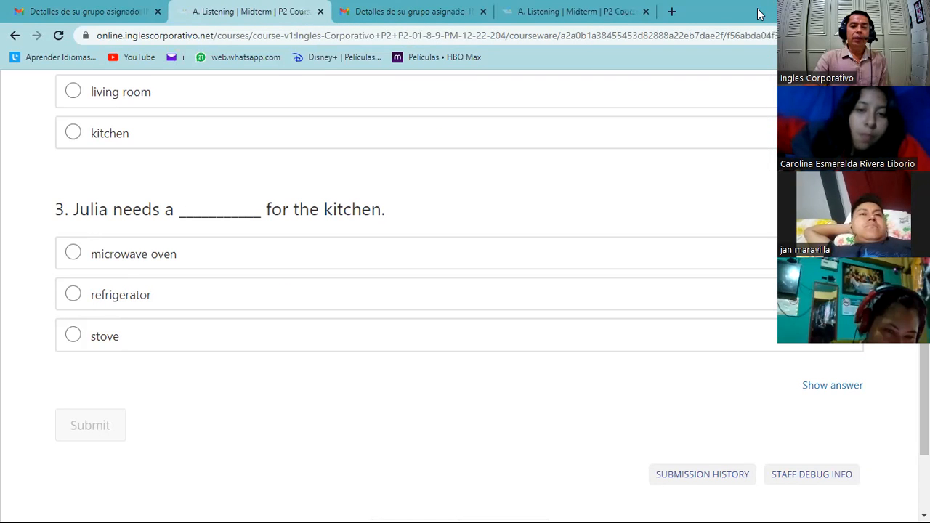
pyautogui.scroll(3)
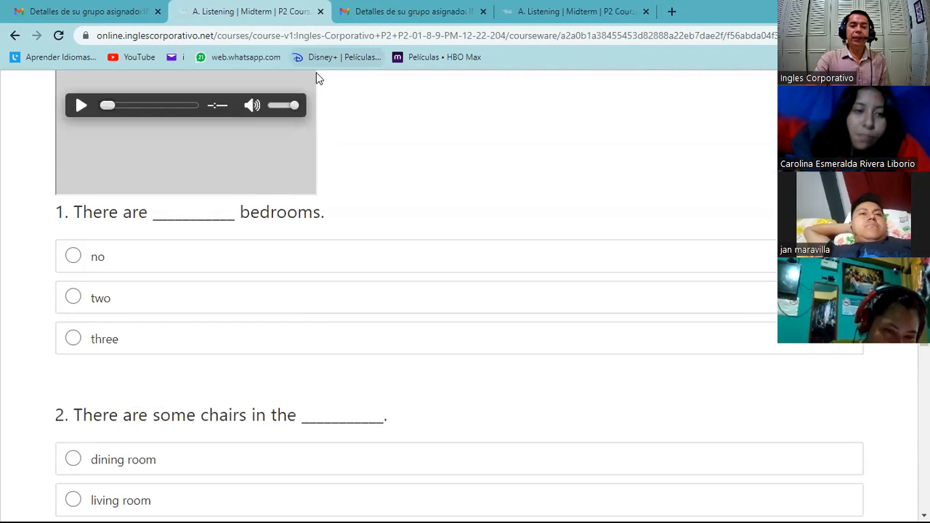
pyautogui.moveTo(175, 284)
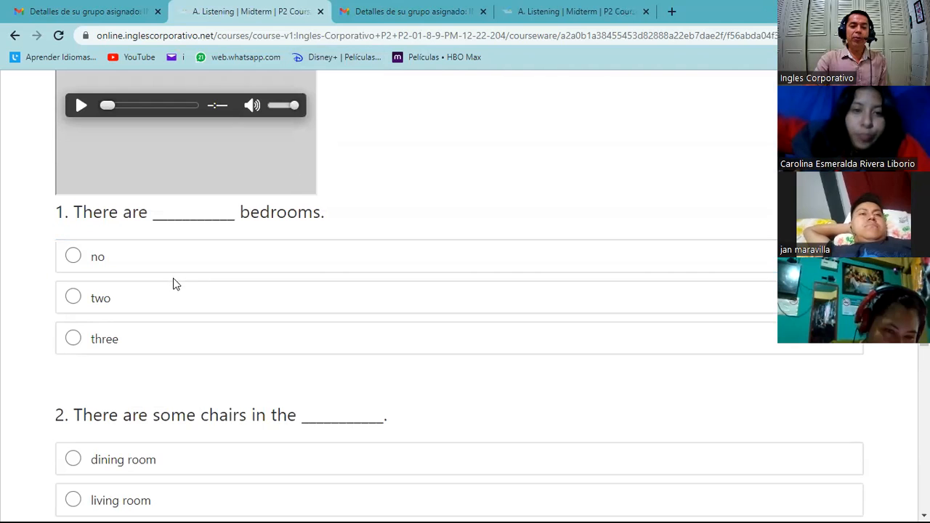
pyautogui.moveTo(196, 282)
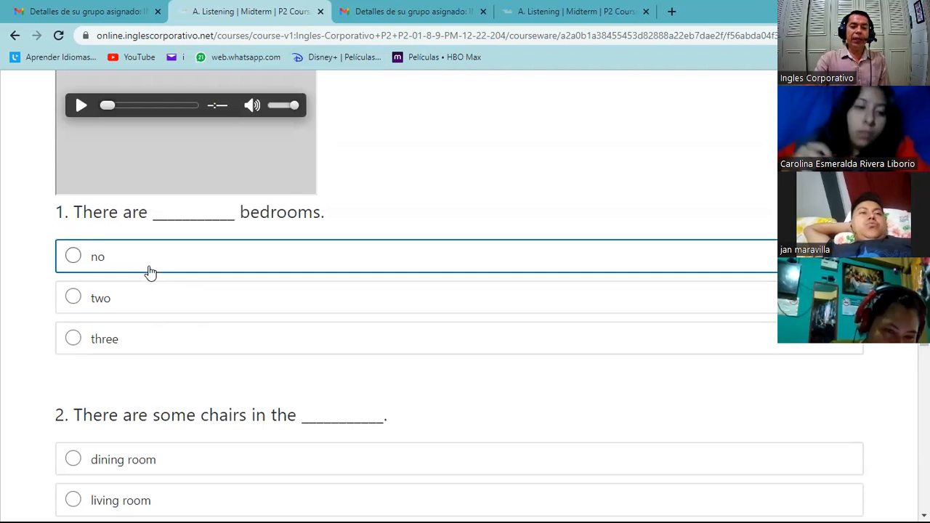
pyautogui.moveTo(141, 315)
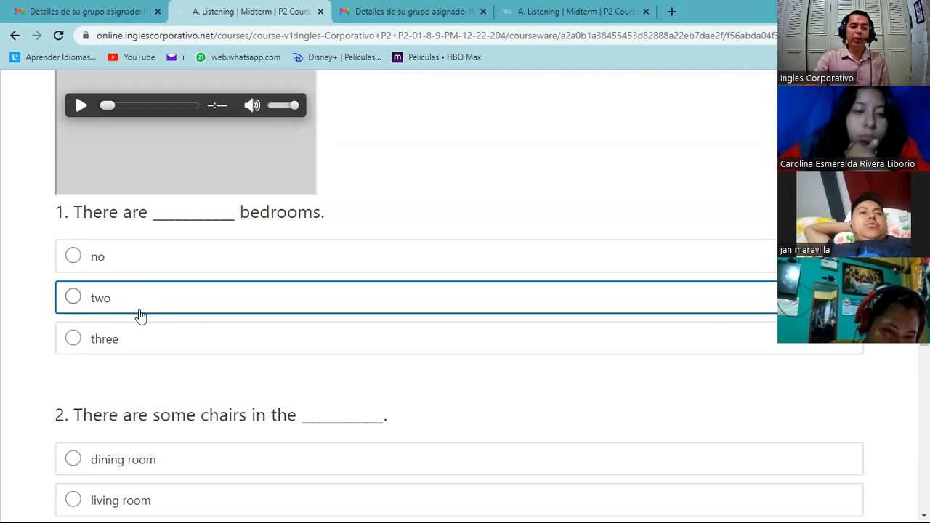
pyautogui.scroll(-3)
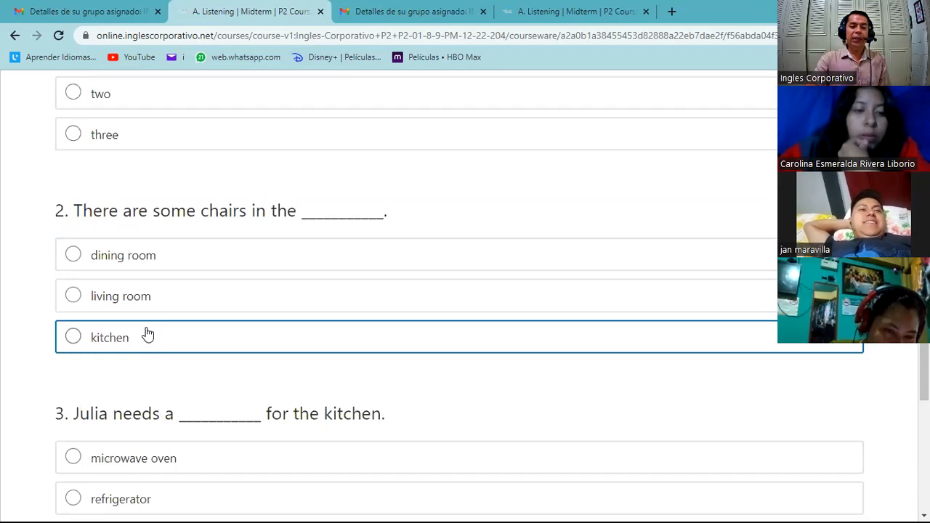
pyautogui.moveTo(167, 239)
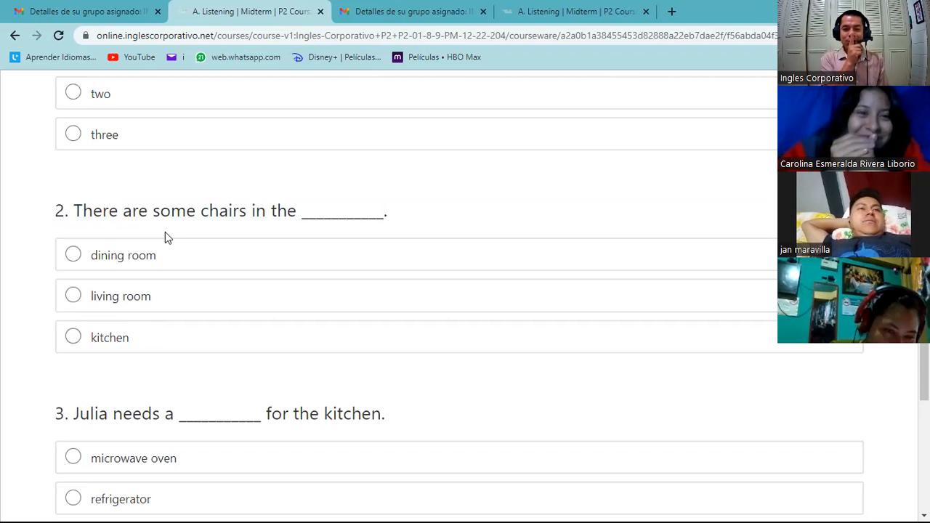
pyautogui.moveTo(163, 246)
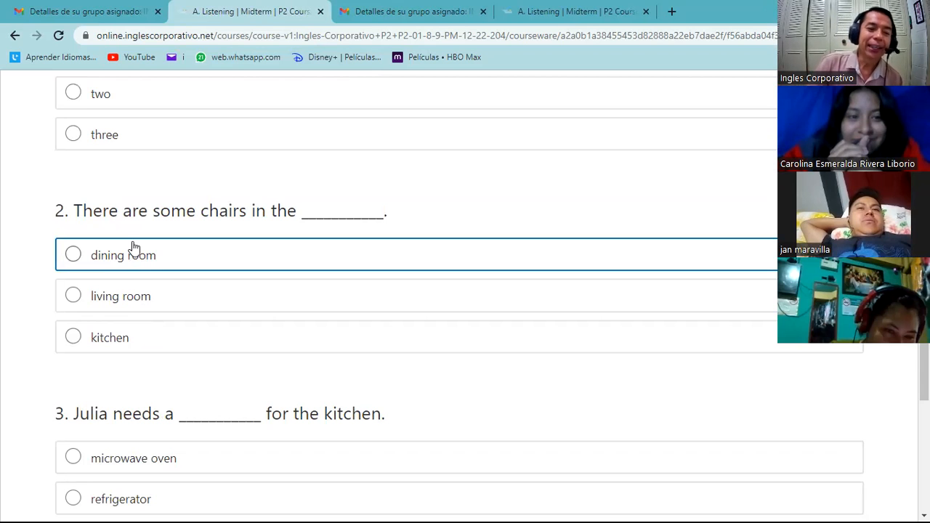
pyautogui.moveTo(149, 265)
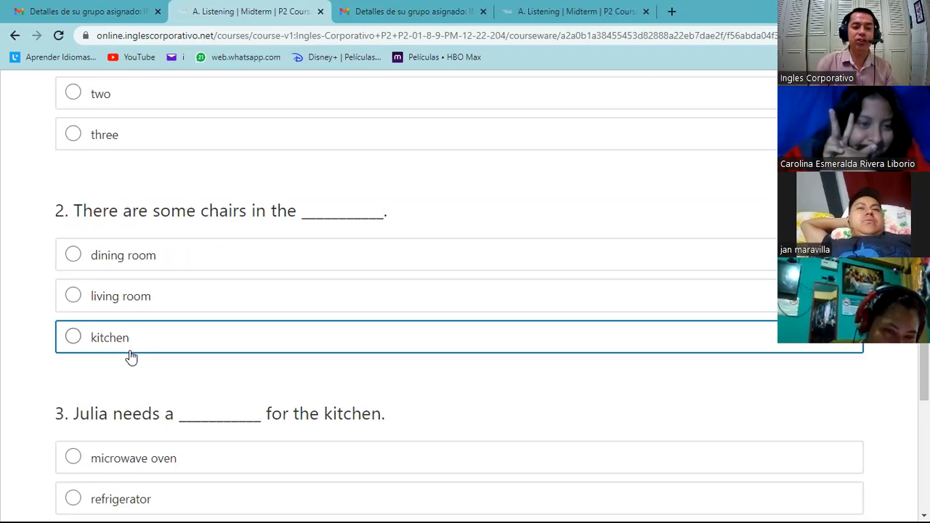
pyautogui.scroll(-3)
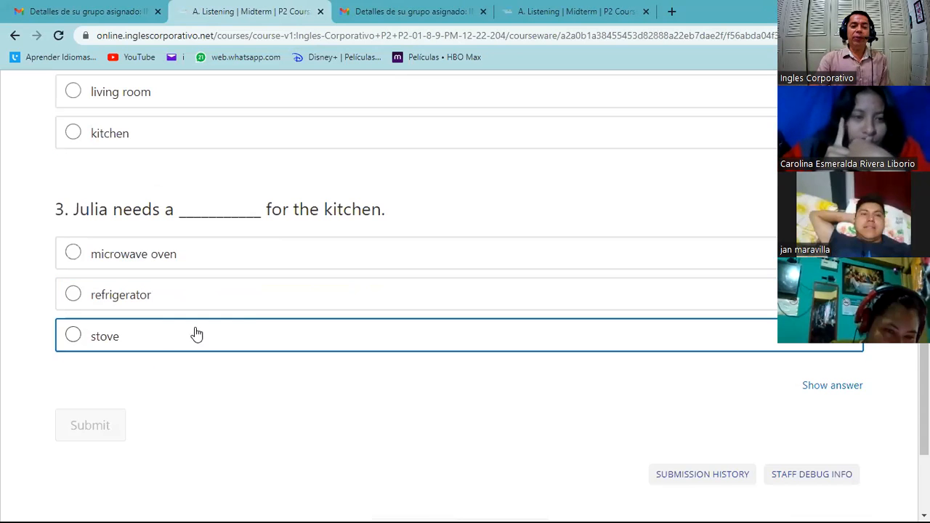
pyautogui.scroll(3)
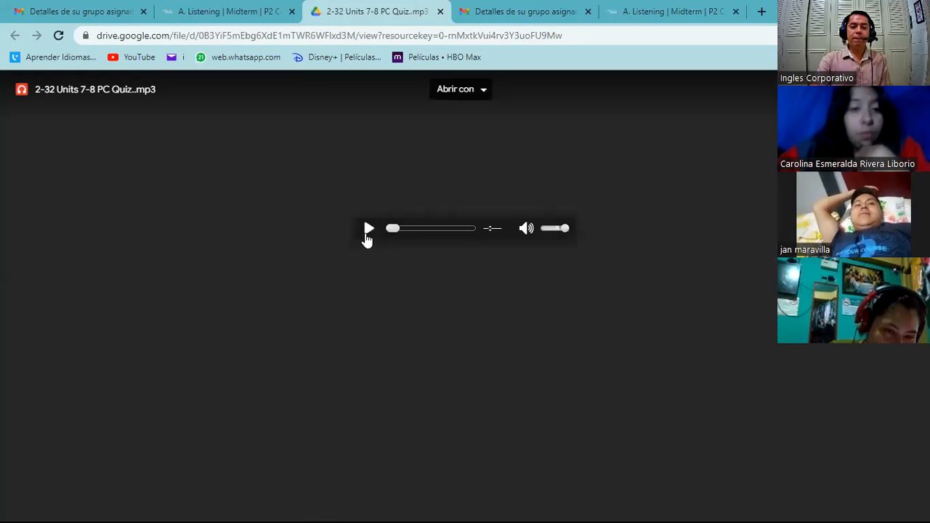
pyautogui.click(369, 229)
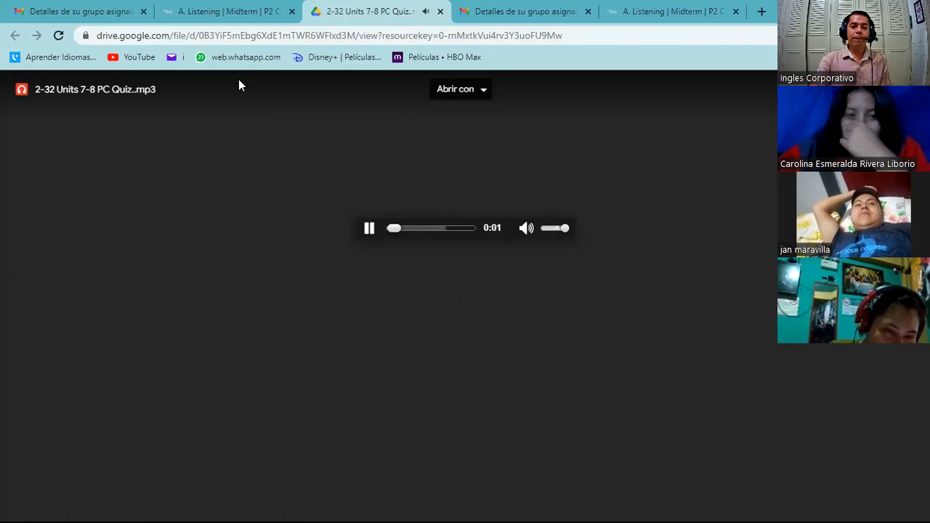
pyautogui.click(225, 12)
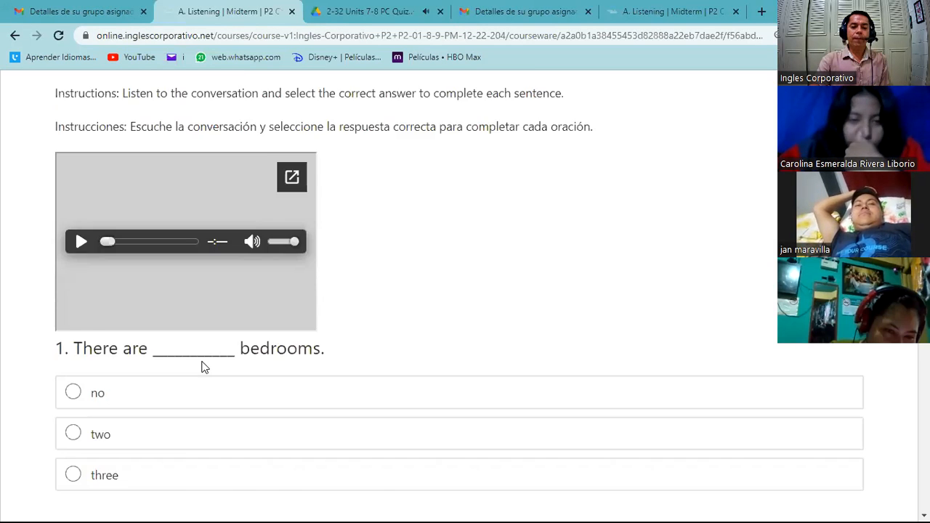
pyautogui.scroll(-3)
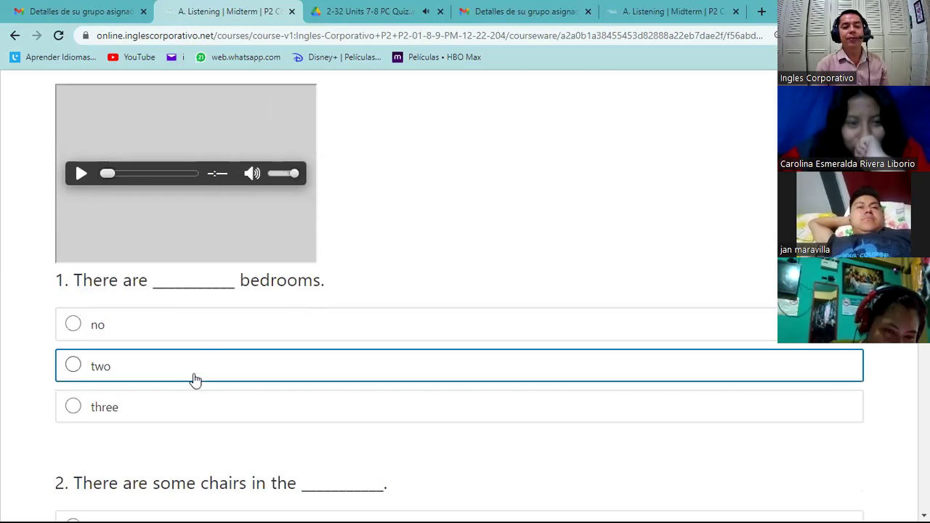
pyautogui.scroll(-3)
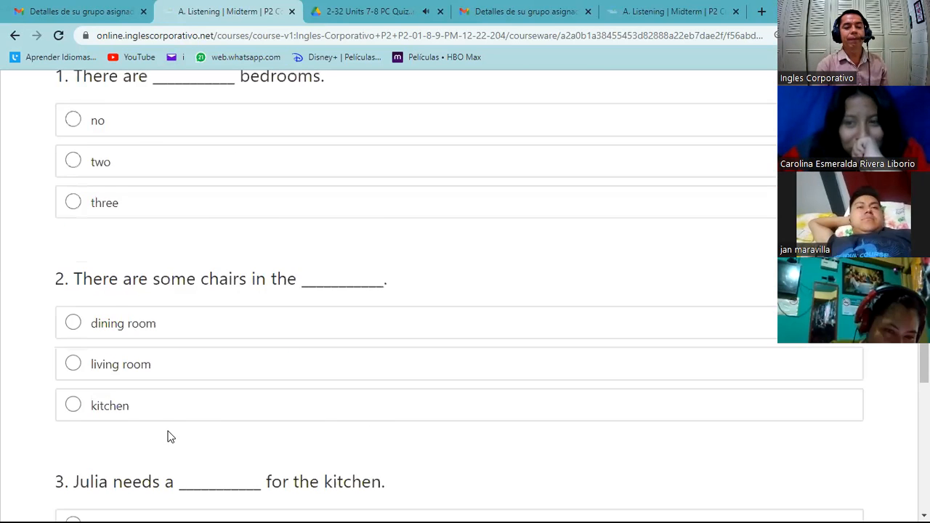
pyautogui.scroll(-3)
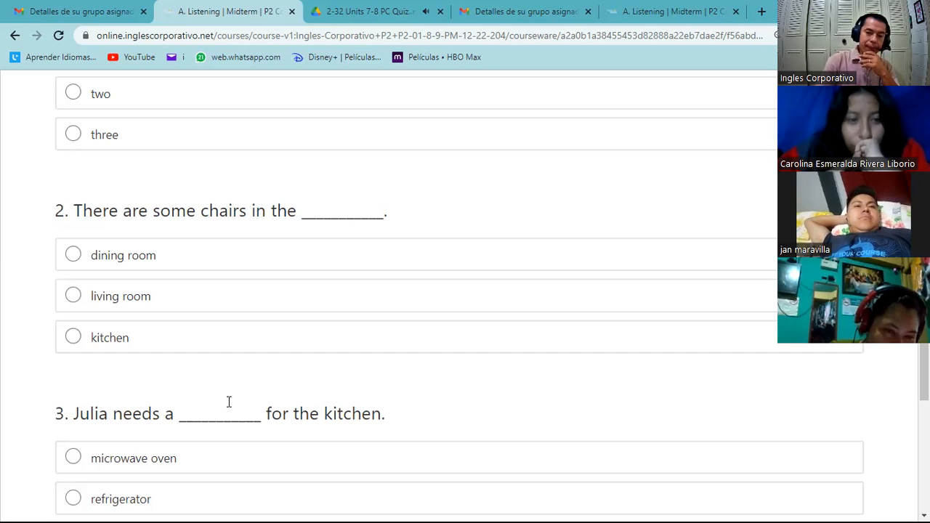
pyautogui.scroll(-3)
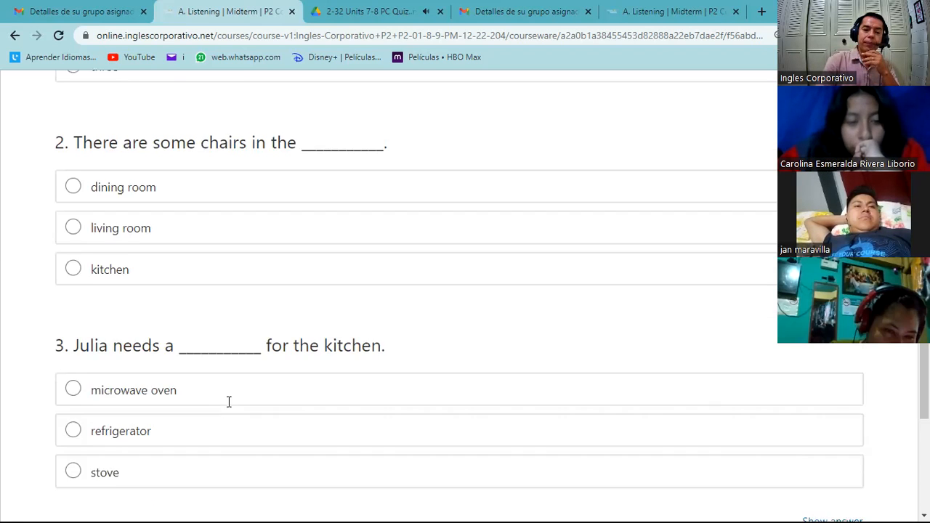
pyautogui.scroll(-3)
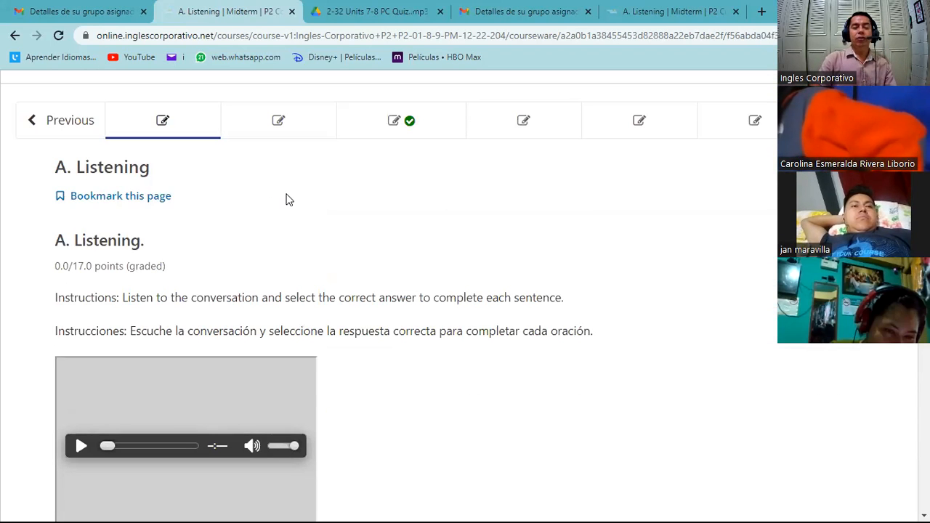
pyautogui.moveTo(272, 231)
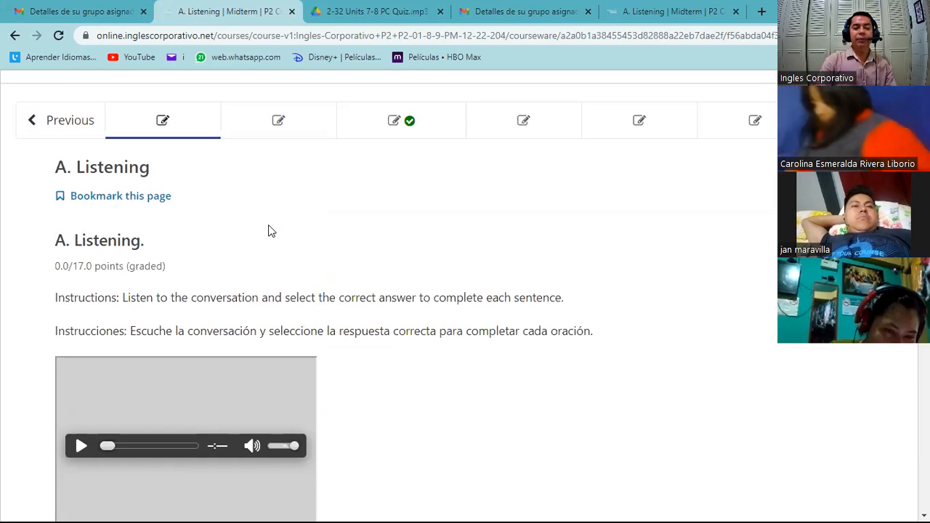
pyautogui.scroll(-3)
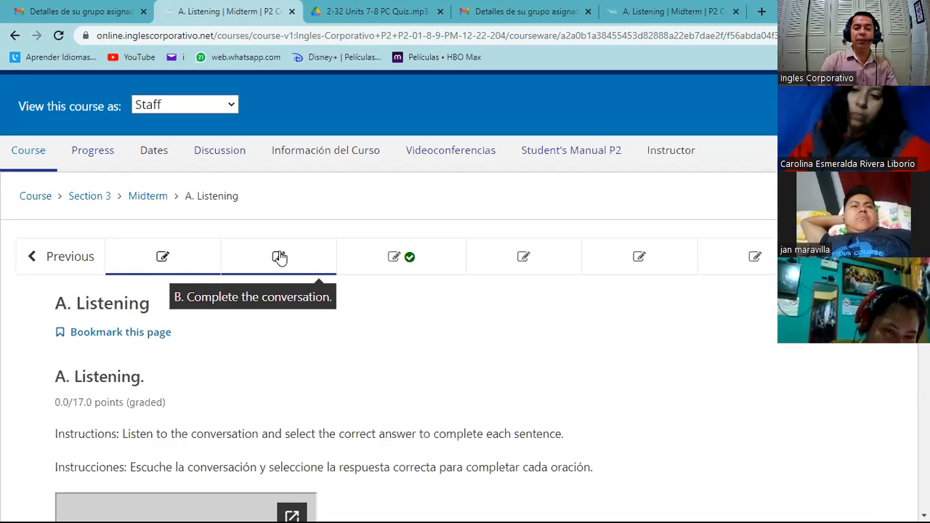
pyautogui.click(279, 256)
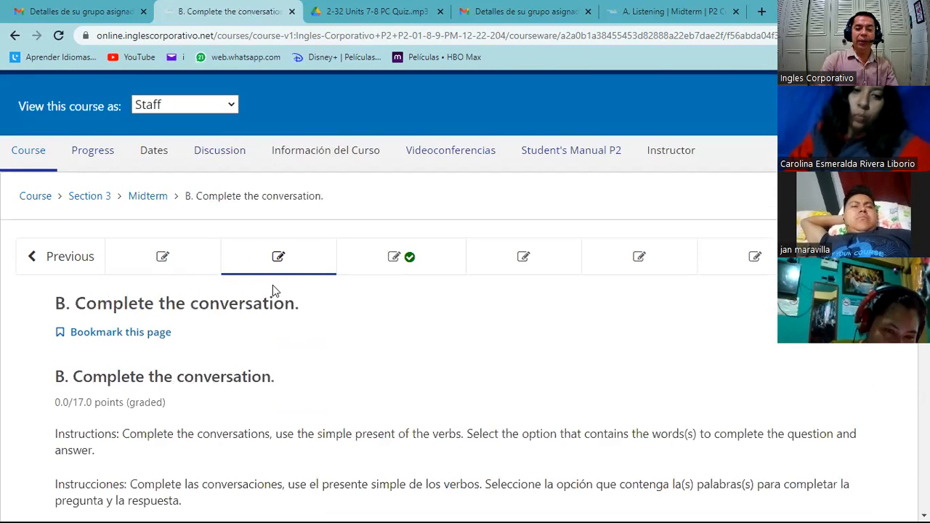
pyautogui.scroll(-3)
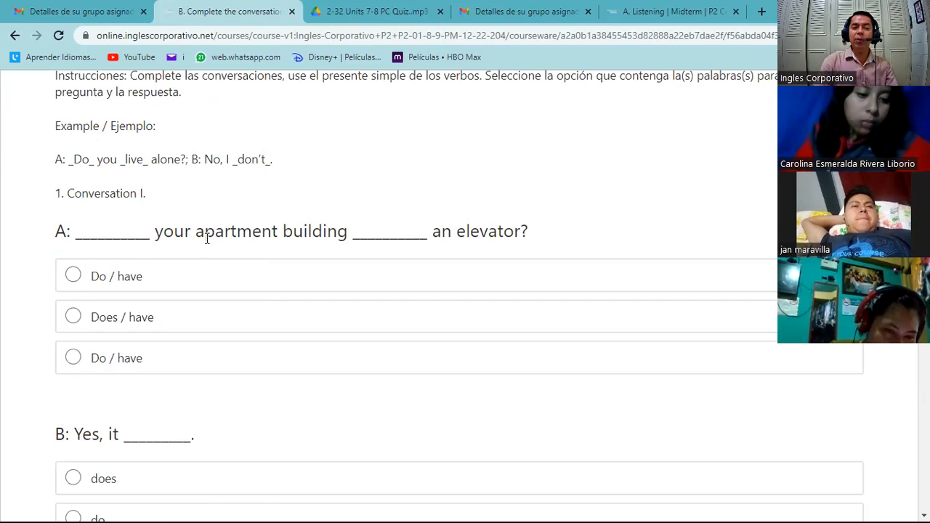
pyautogui.moveTo(262, 250)
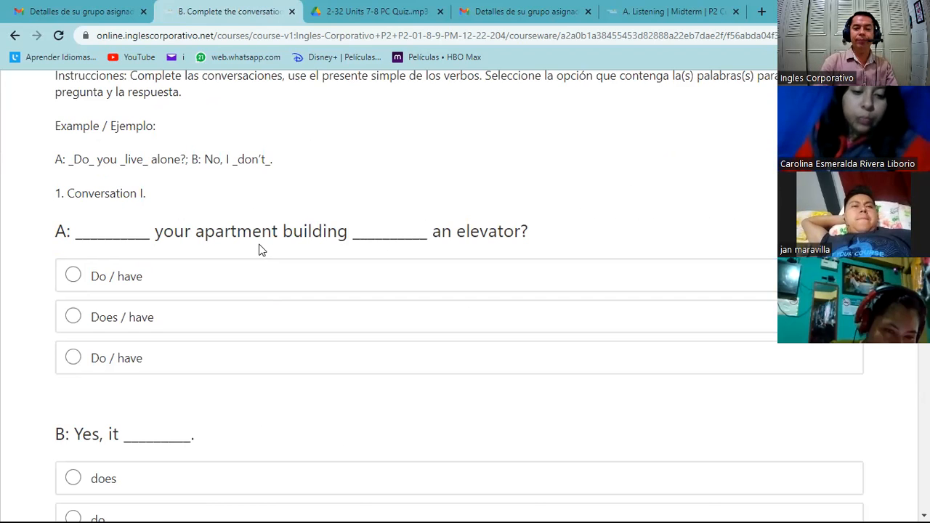
pyautogui.moveTo(287, 247)
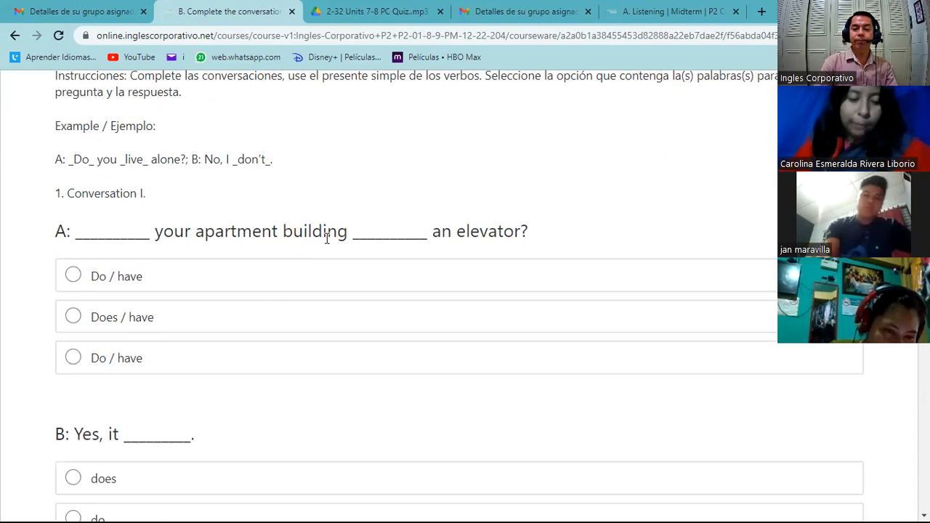
pyautogui.moveTo(291, 256)
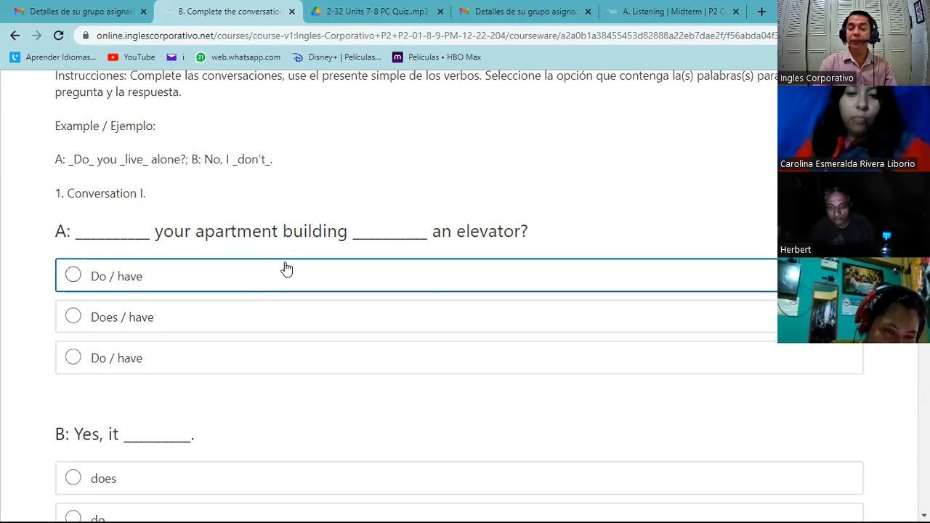
pyautogui.moveTo(250, 263)
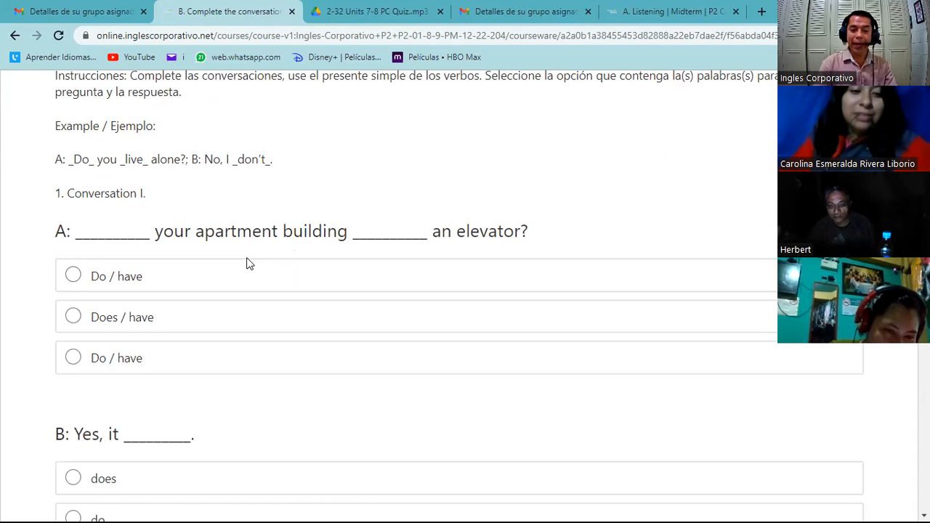
pyautogui.moveTo(204, 250)
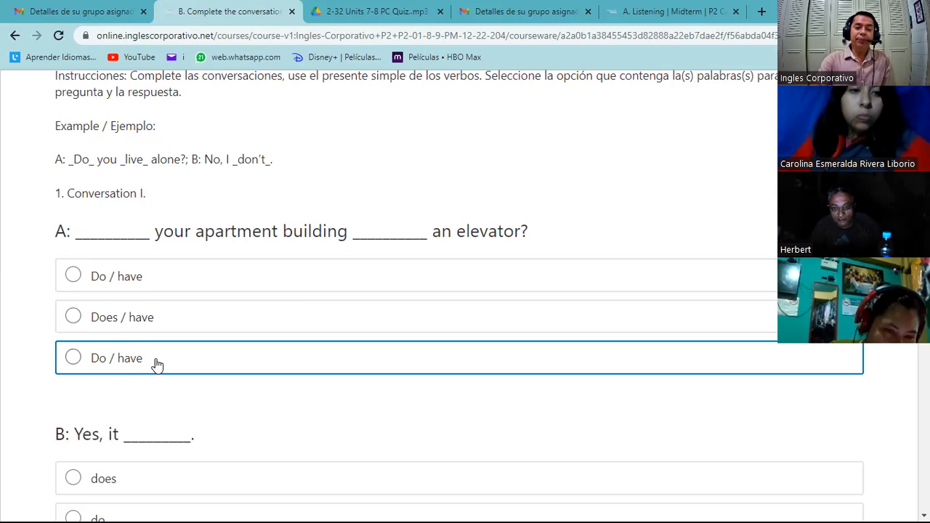
pyautogui.scroll(-3)
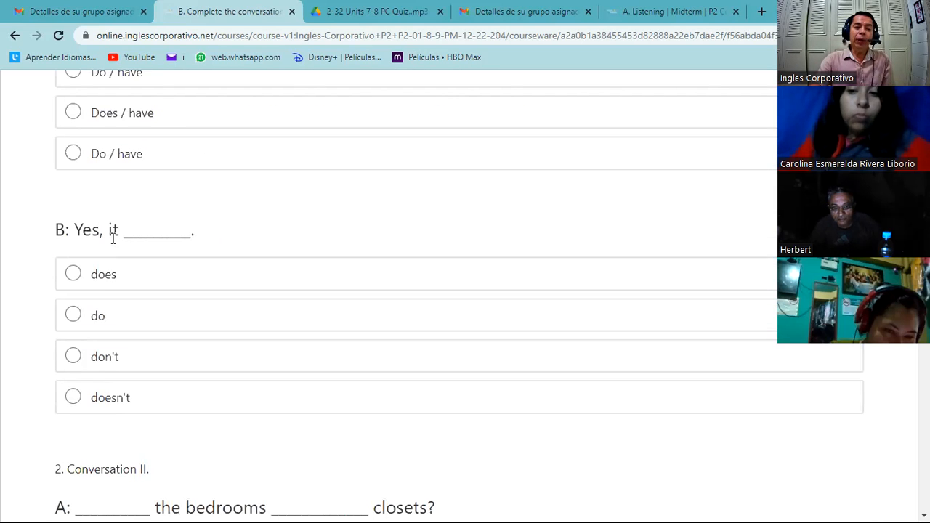
pyautogui.moveTo(125, 234)
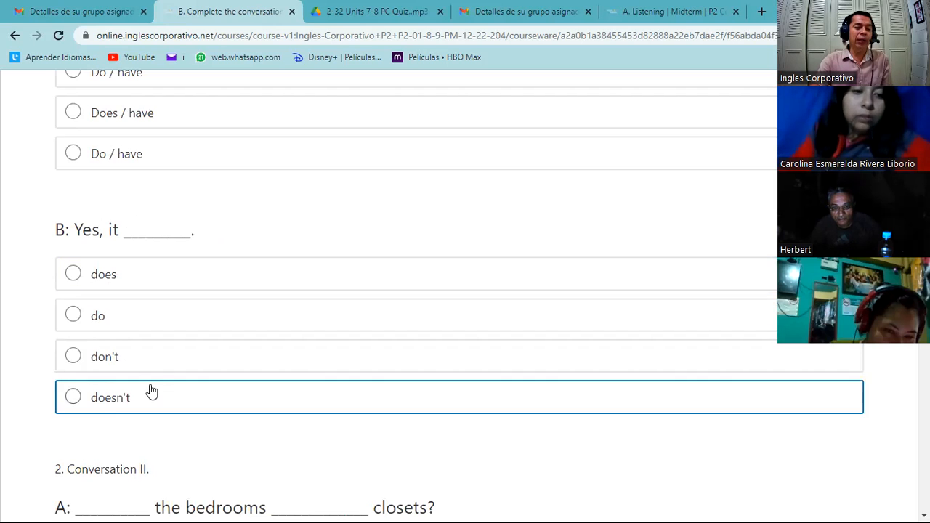
pyautogui.scroll(-3)
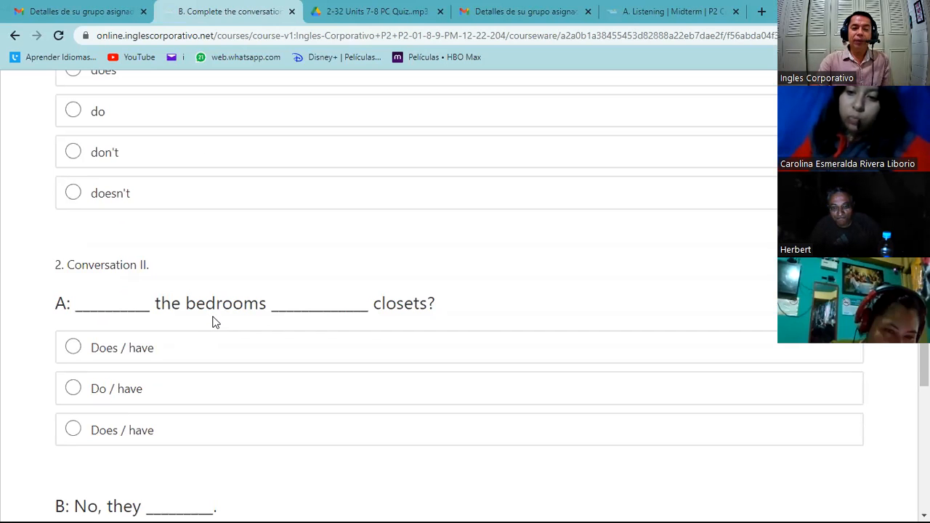
pyautogui.moveTo(226, 323)
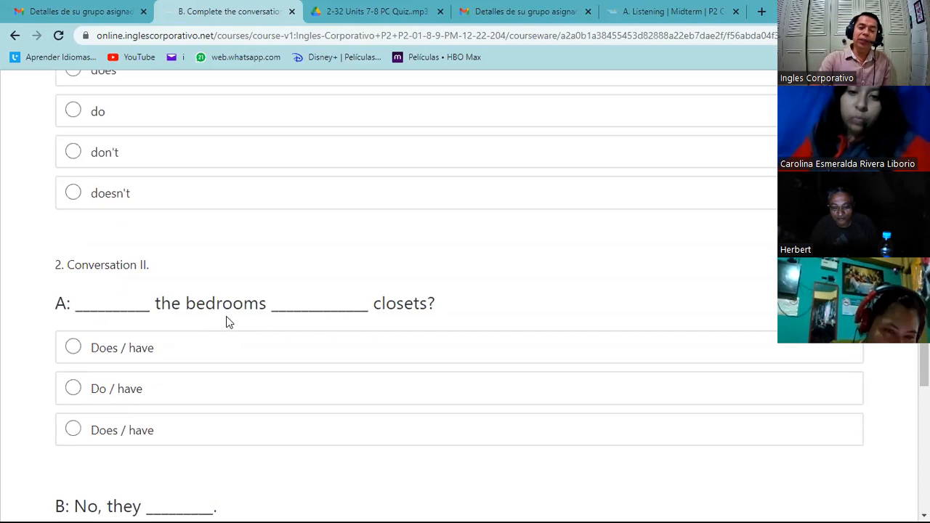
pyautogui.scroll(-3)
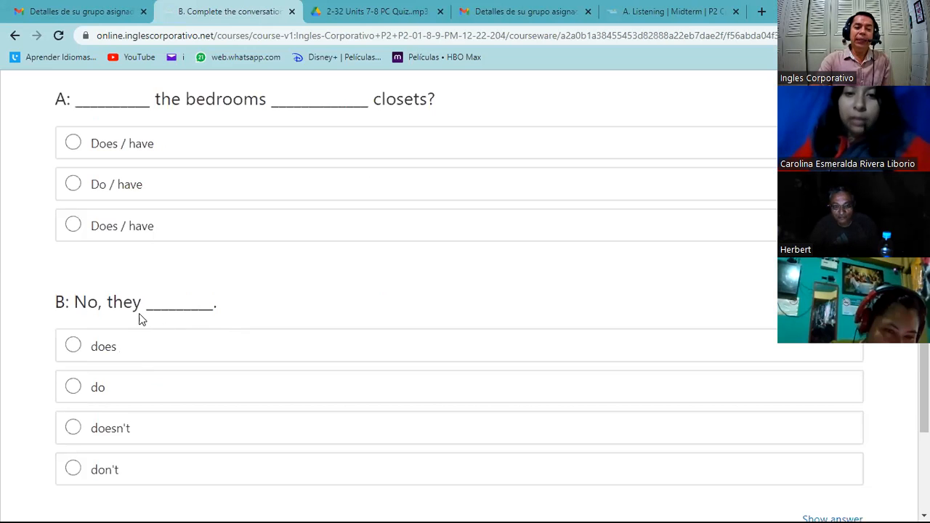
pyautogui.scroll(-3)
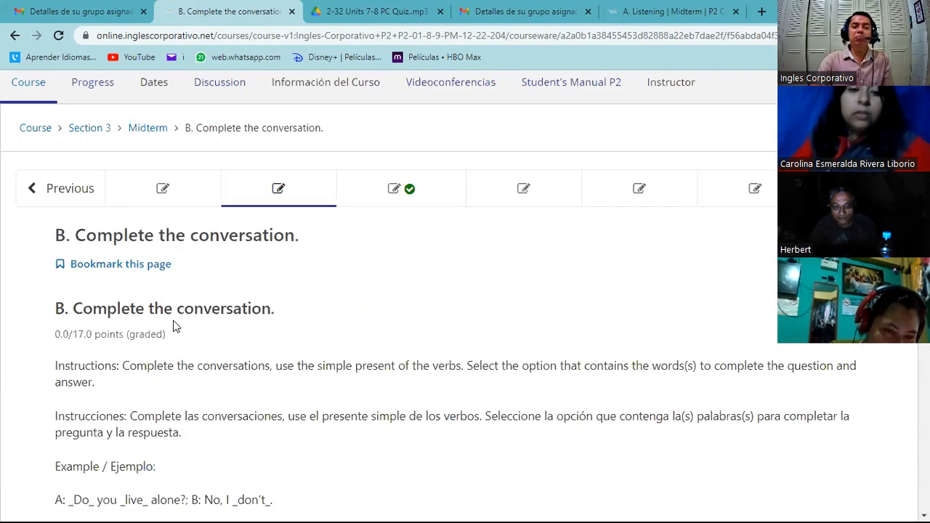
pyautogui.moveTo(396, 189)
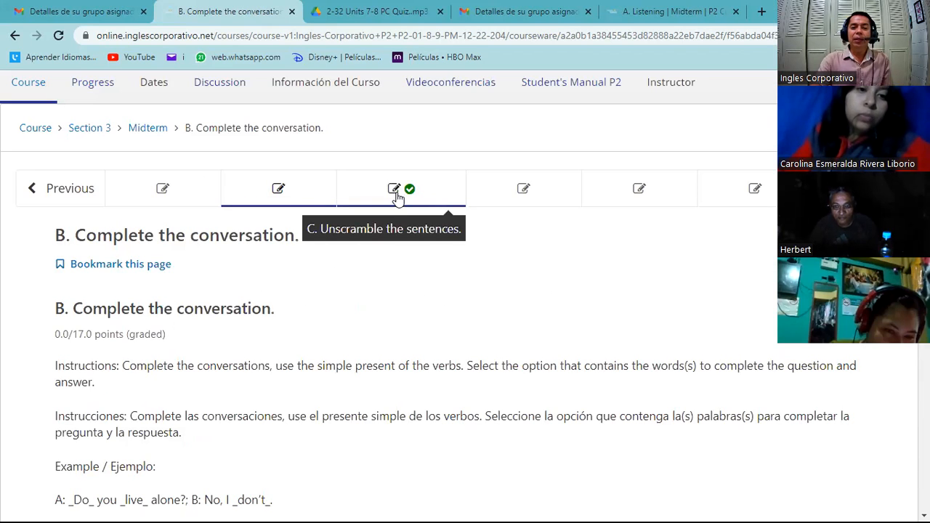
# Step: Go to the C. Unscramble the sentences unit and scroll down to answer box 1
pyautogui.click(401, 189)
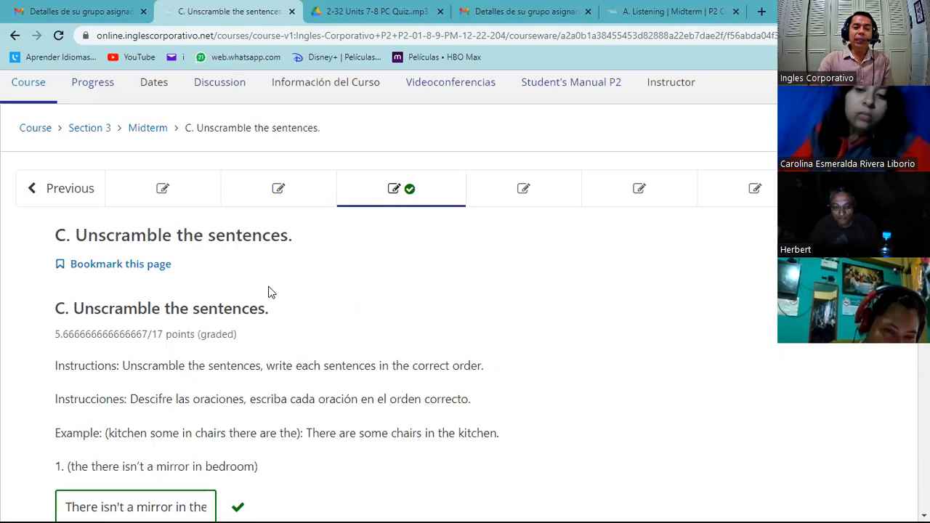
pyautogui.scroll(-3)
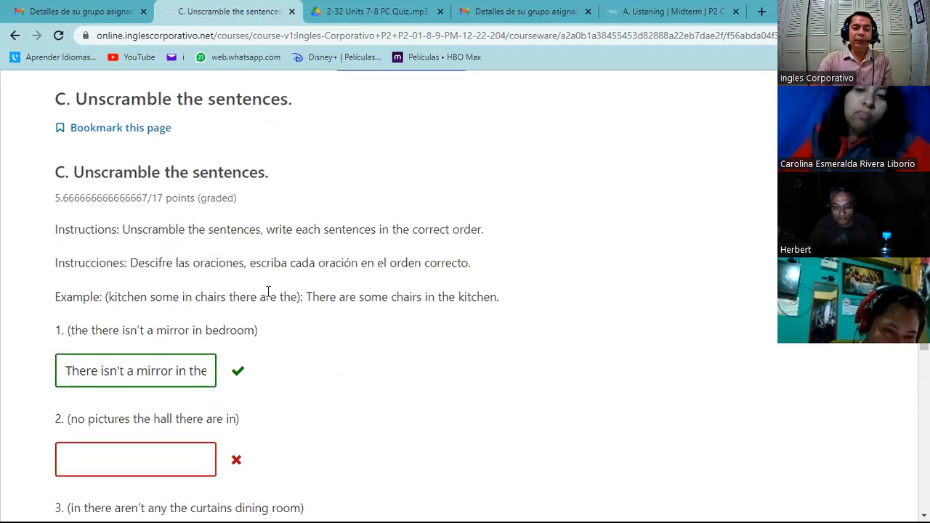
pyautogui.scroll(-3)
pyautogui.write('kkj')
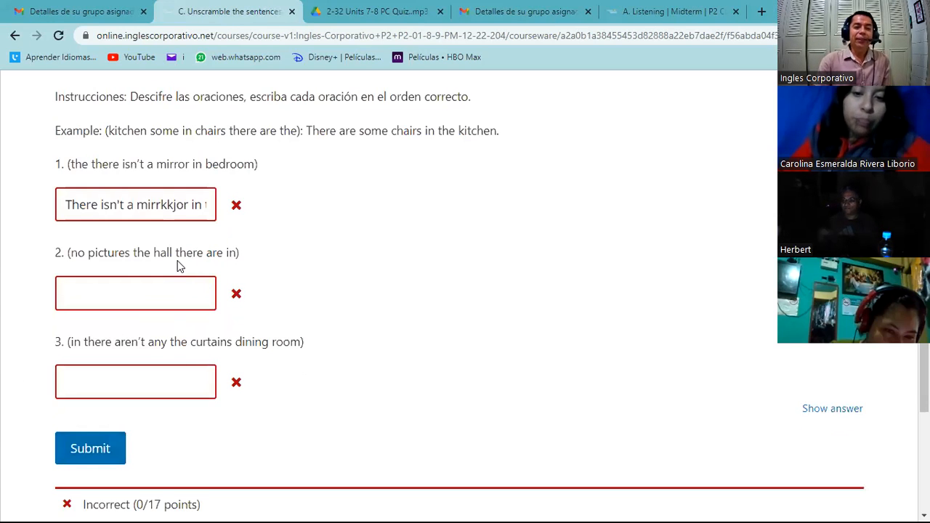
pyautogui.moveTo(201, 234)
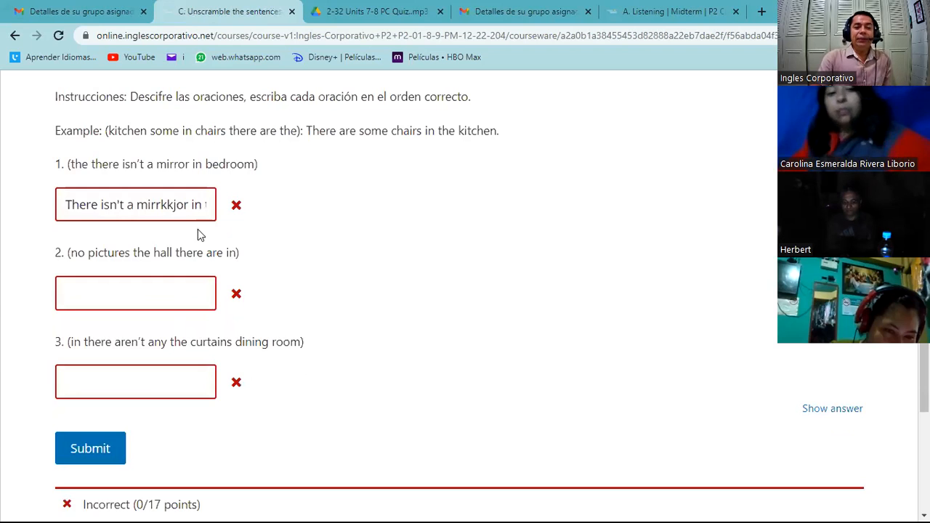
pyautogui.moveTo(117, 178)
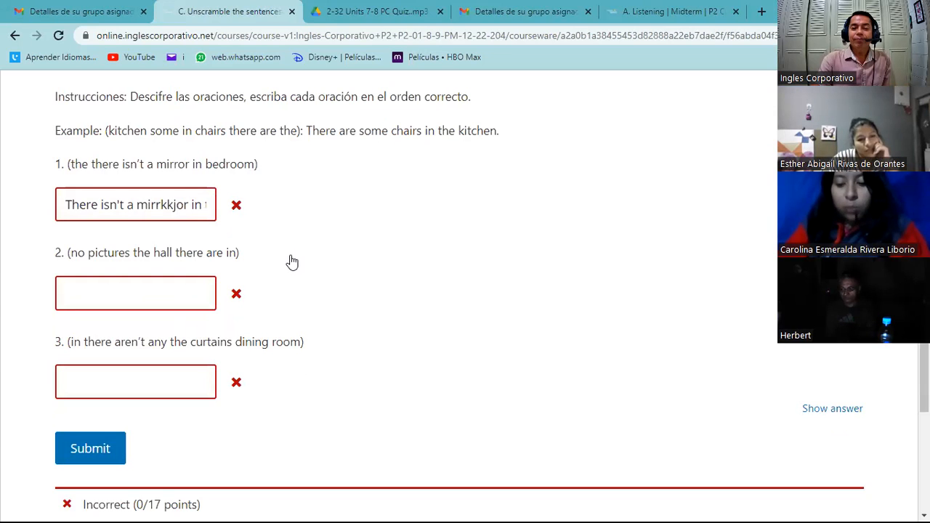
pyautogui.moveTo(160, 225)
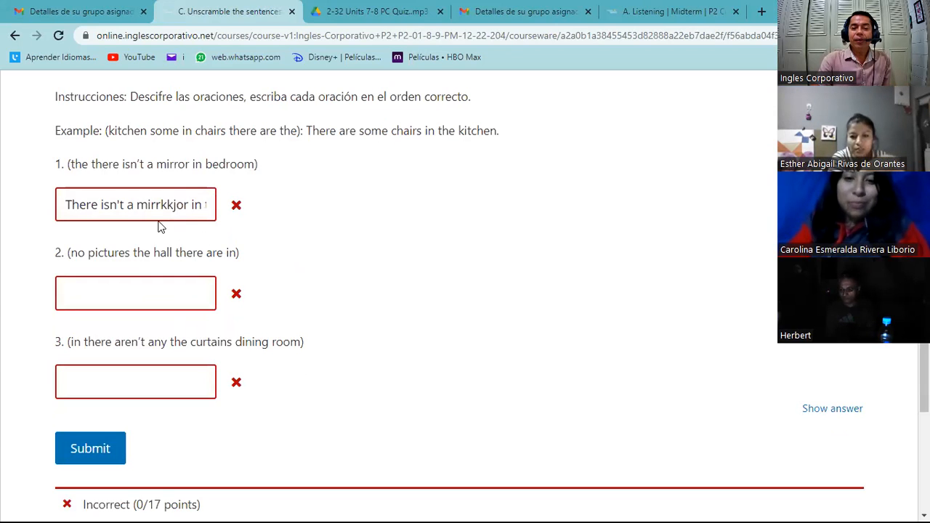
pyautogui.moveTo(125, 253)
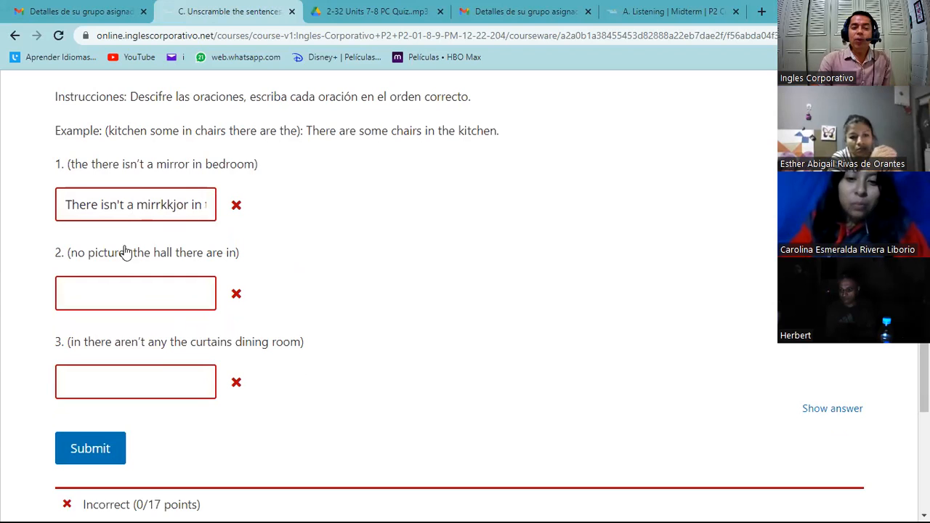
pyautogui.moveTo(160, 363)
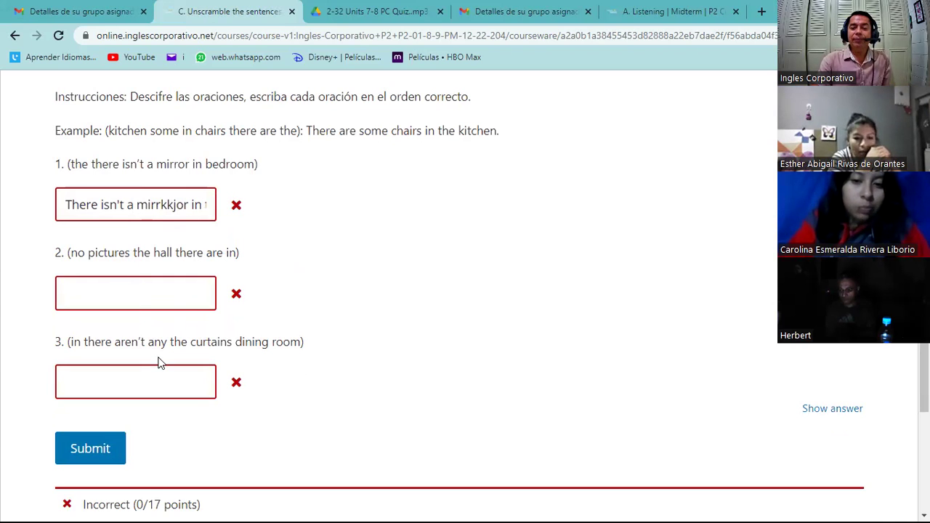
pyautogui.moveTo(163, 244)
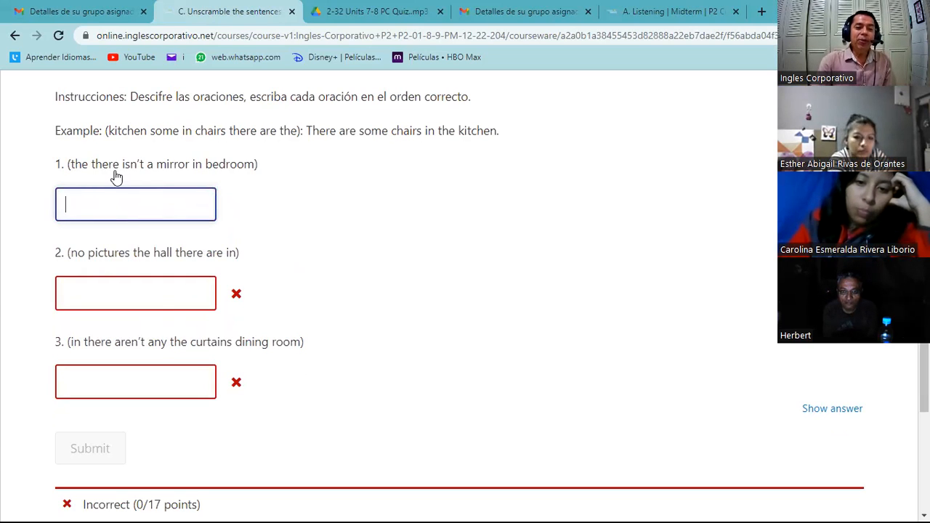
pyautogui.moveTo(128, 204)
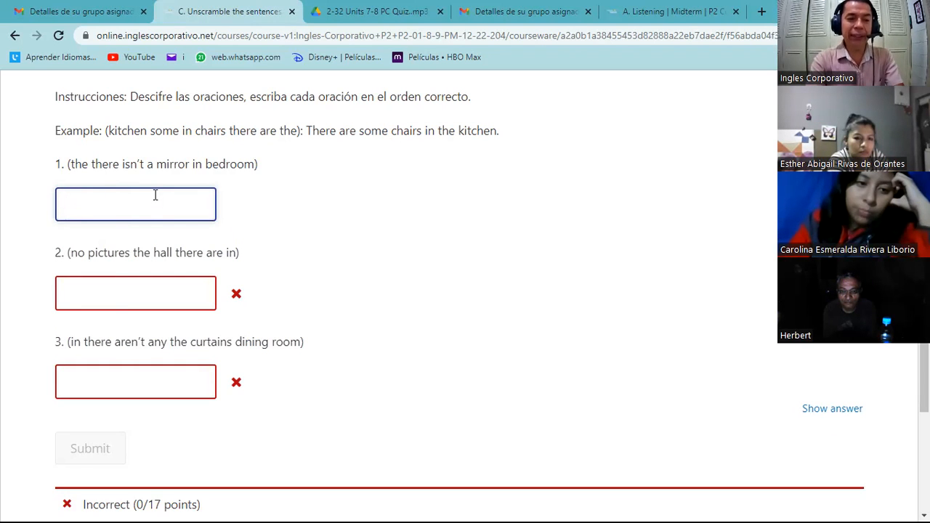
# Step: Begin writing 'There isn't a mirror i' into unscramble answer 1
pyautogui.write('There')
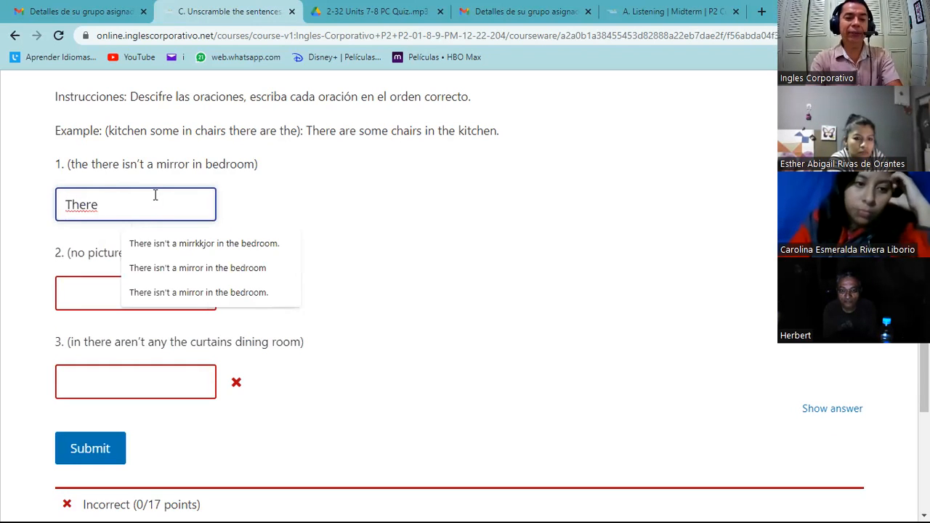
pyautogui.moveTo(37, 231)
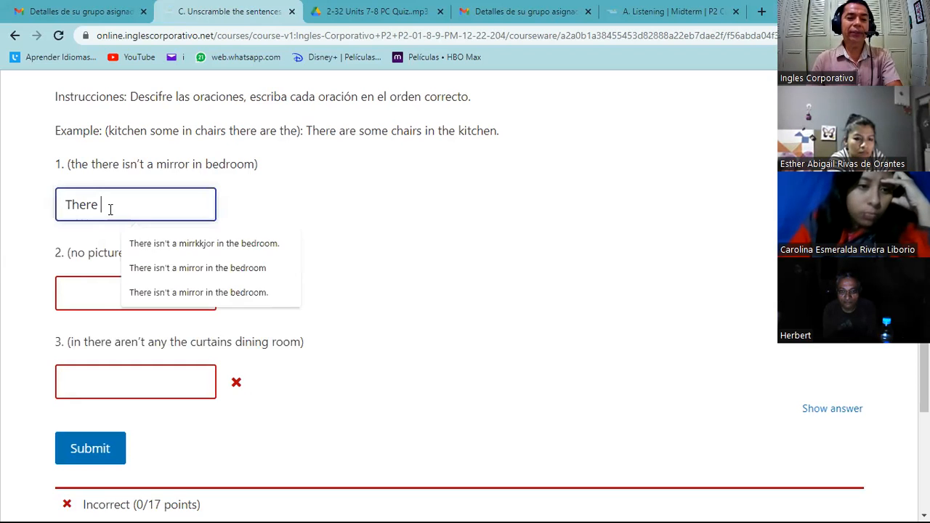
pyautogui.moveTo(167, 176)
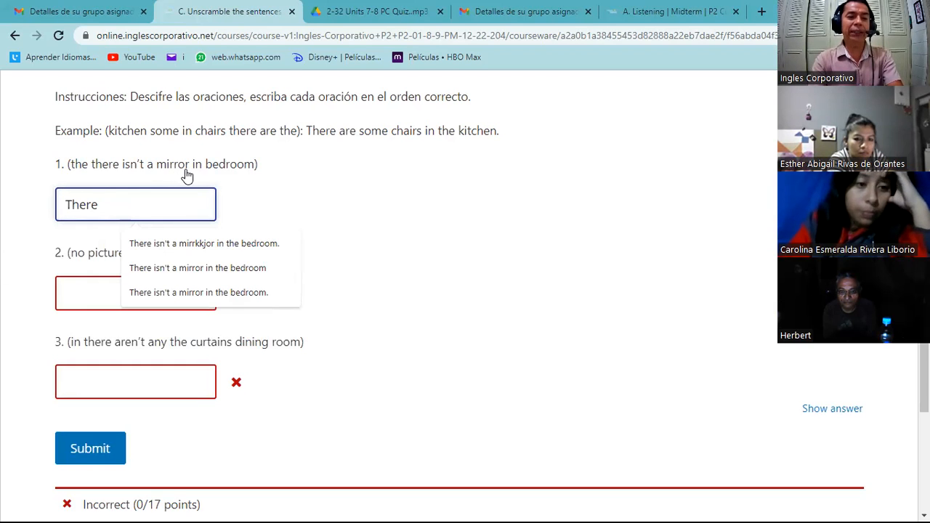
pyautogui.write('isn')
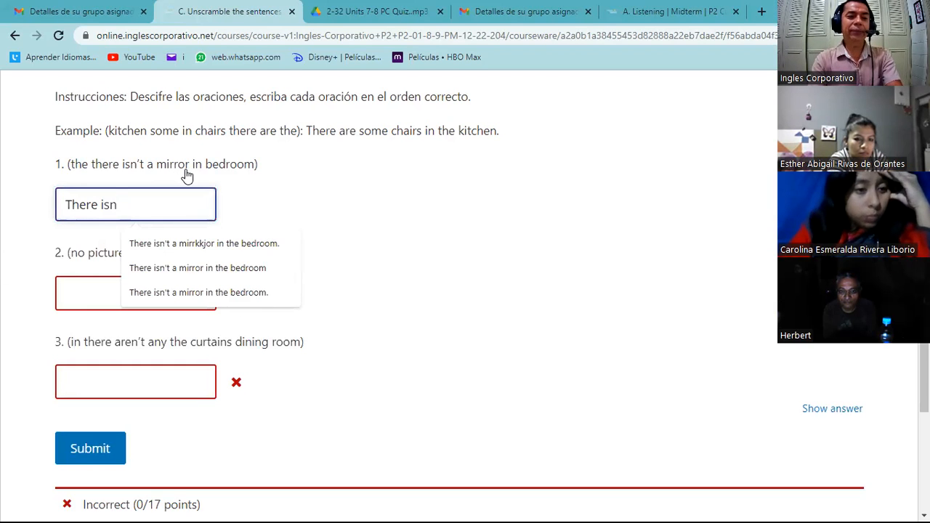
pyautogui.write("'t")
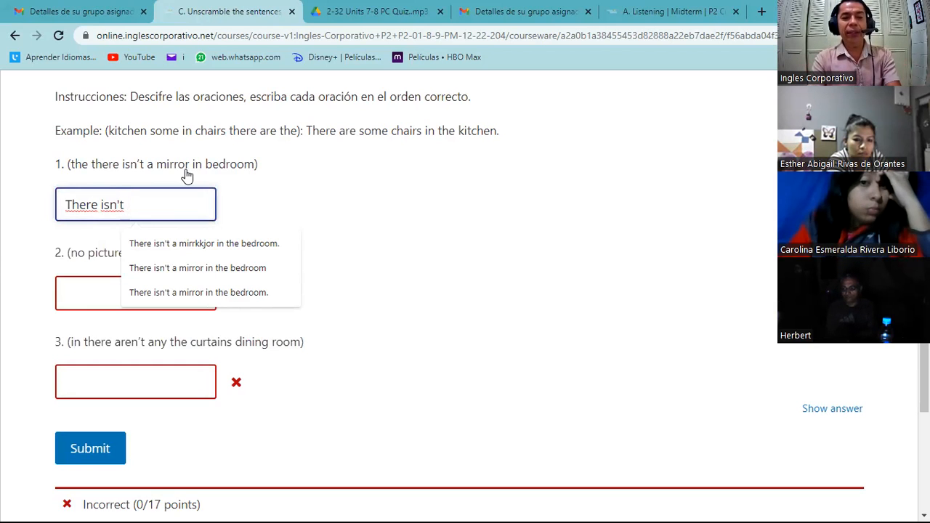
pyautogui.write('a m')
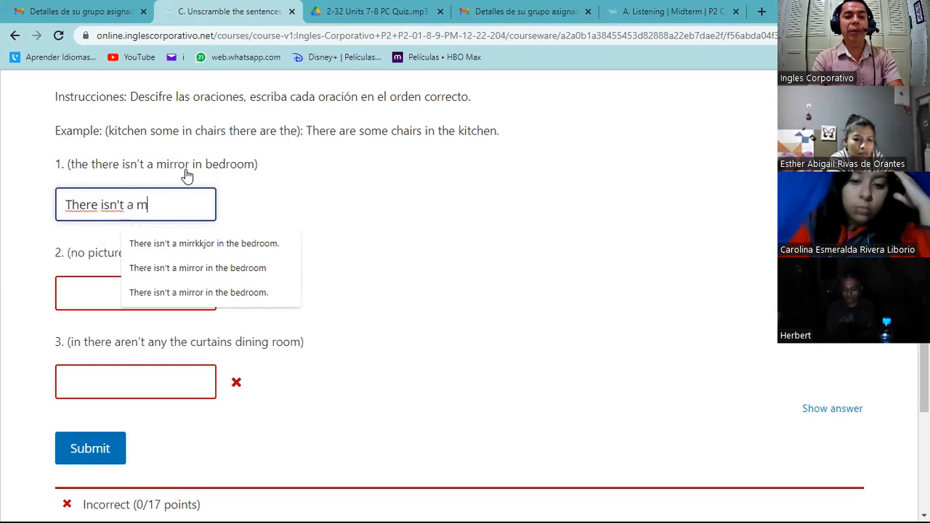
pyautogui.write('irro')
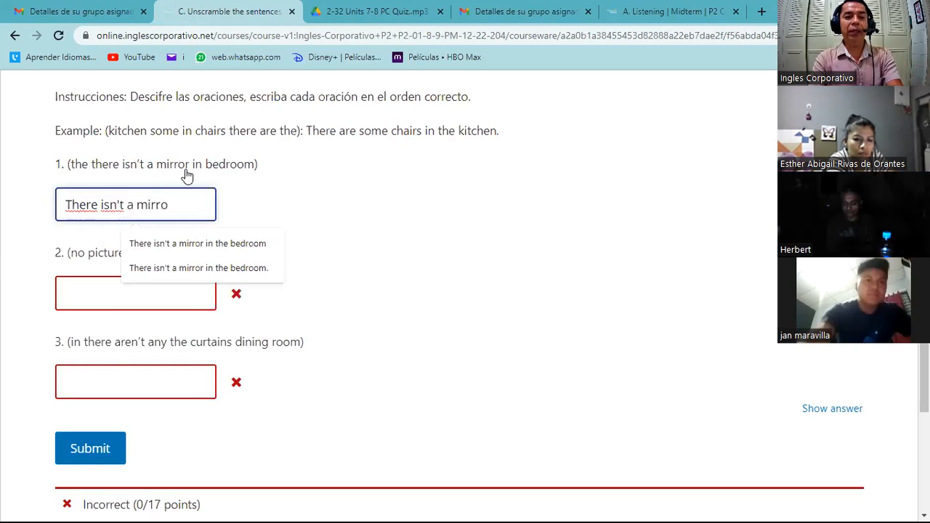
pyautogui.write('r')
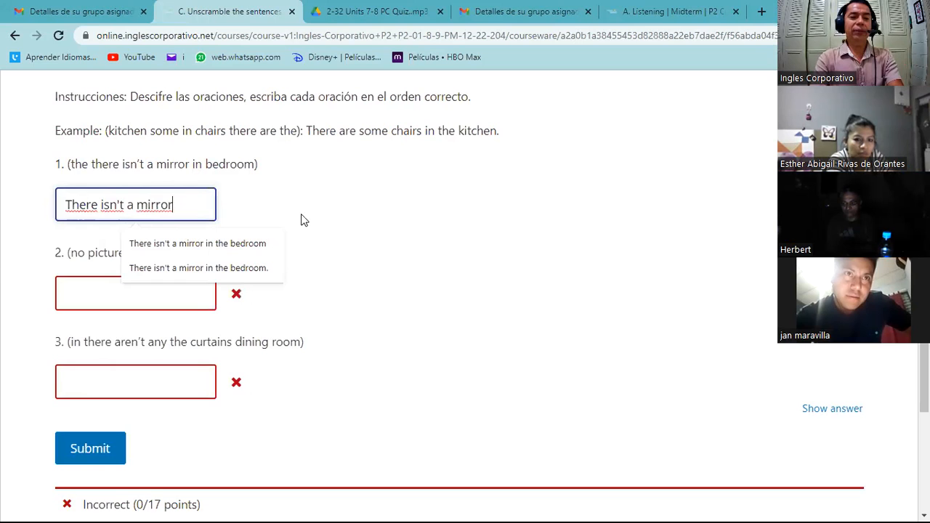
pyautogui.write('i')
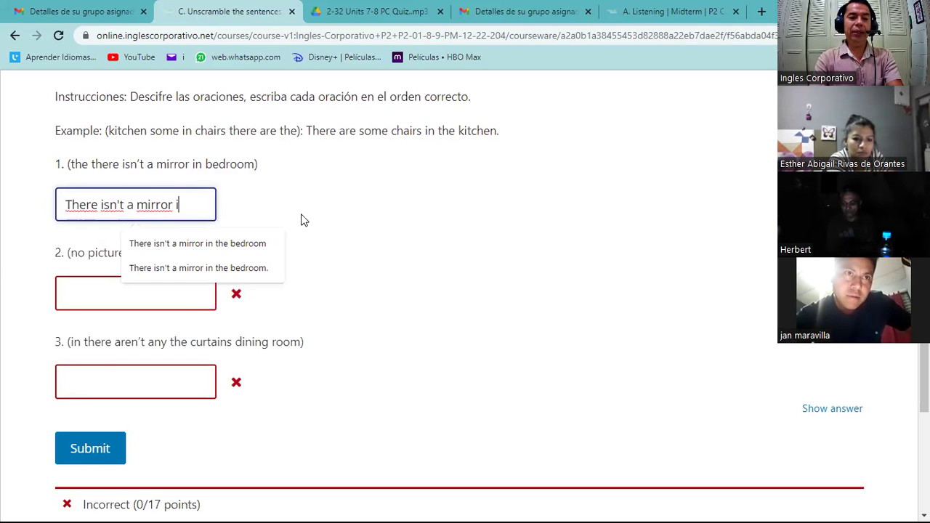
pyautogui.click(198, 244)
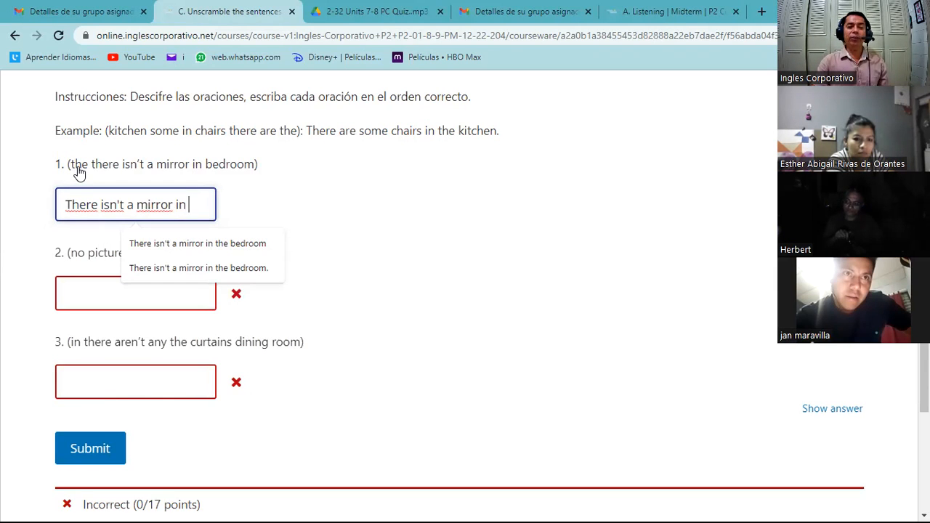
pyautogui.moveTo(70, 169)
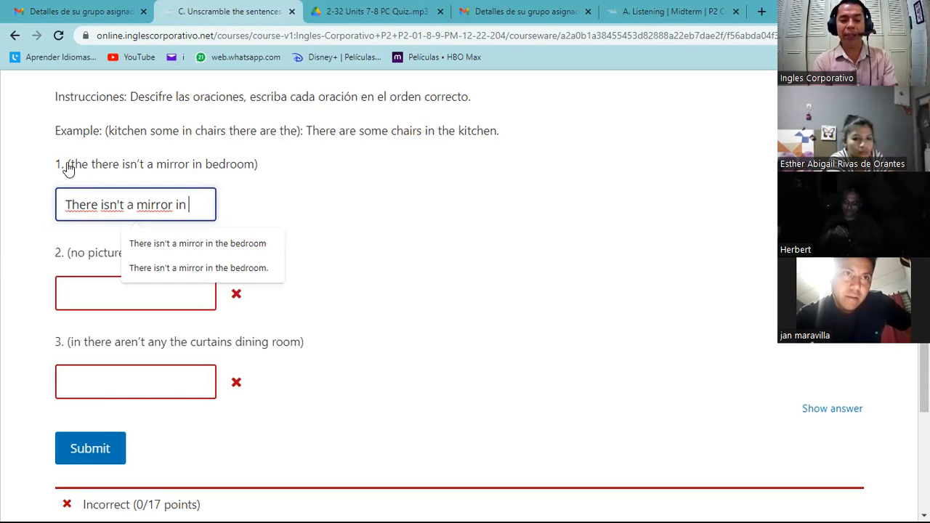
# Step: Complete answer 1 as 'There isn't a mirror in the bedroom' and submit it, scoring 5.67/17
pyautogui.write('the')
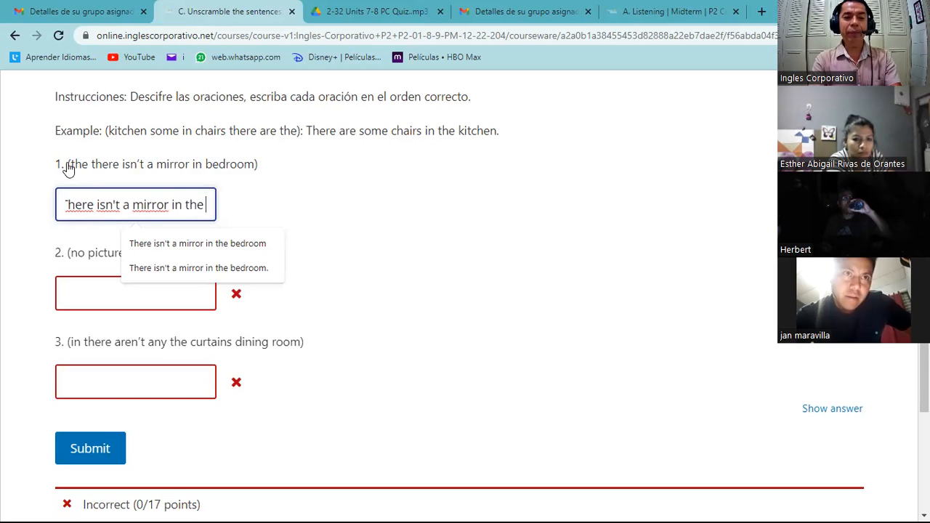
pyautogui.write('bedroom')
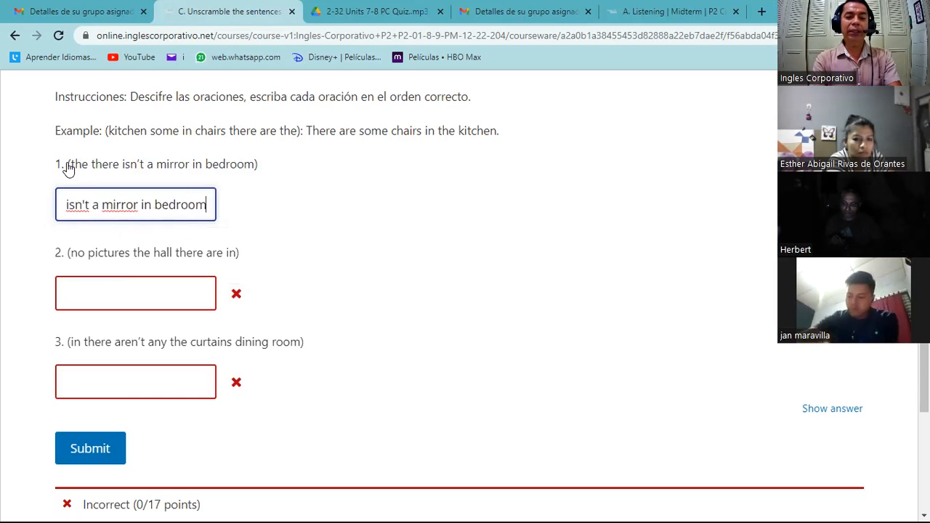
pyautogui.write("There isn't a mirror in")
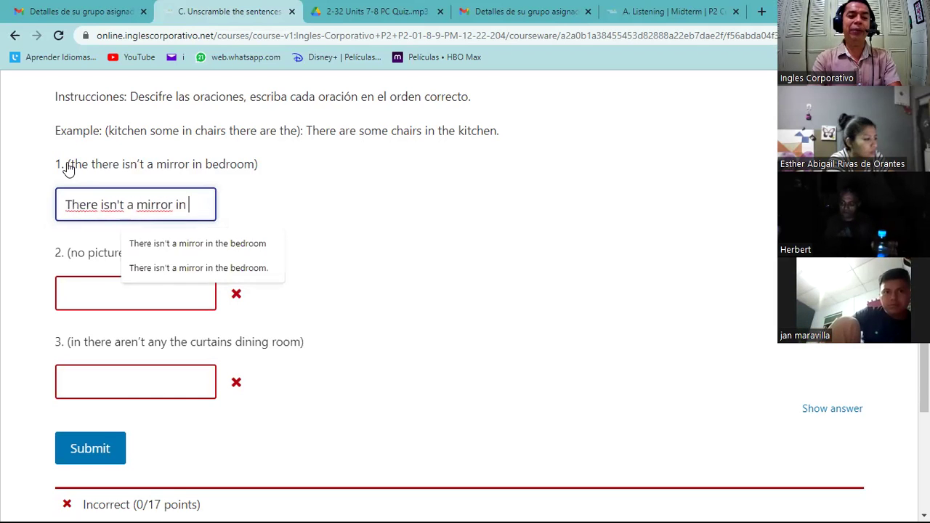
pyautogui.write('the be')
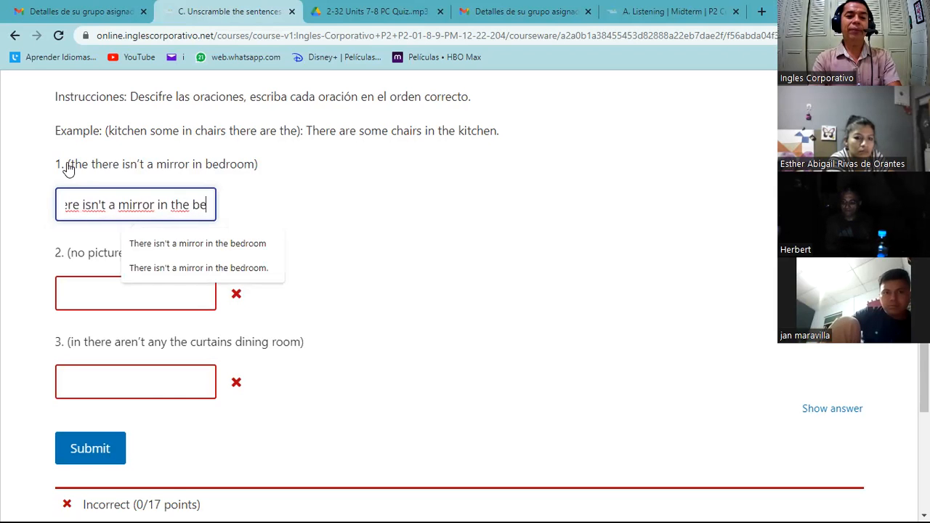
pyautogui.write('room')
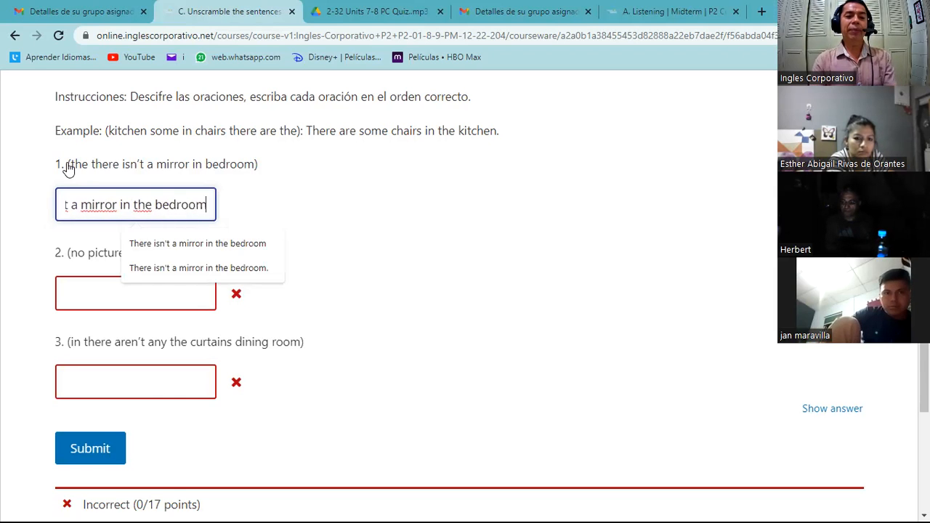
pyautogui.click(90, 448)
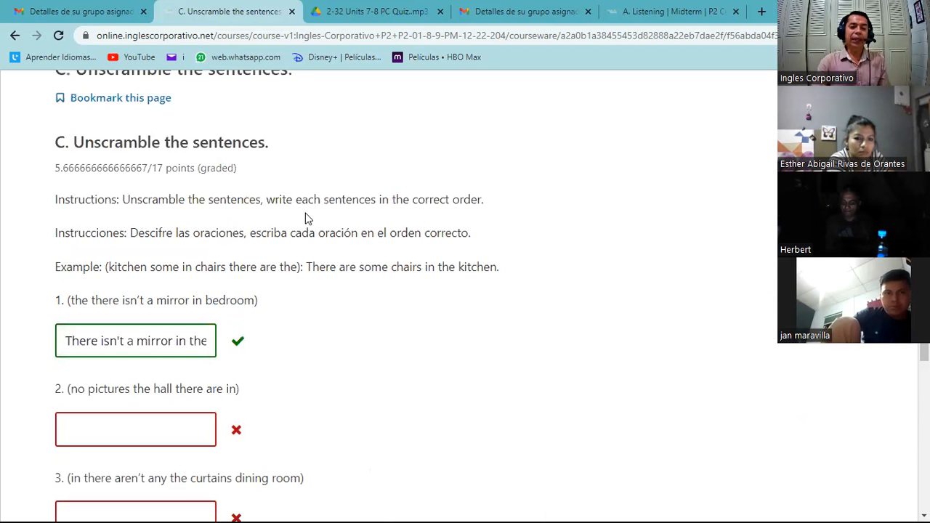
pyautogui.moveTo(304, 211)
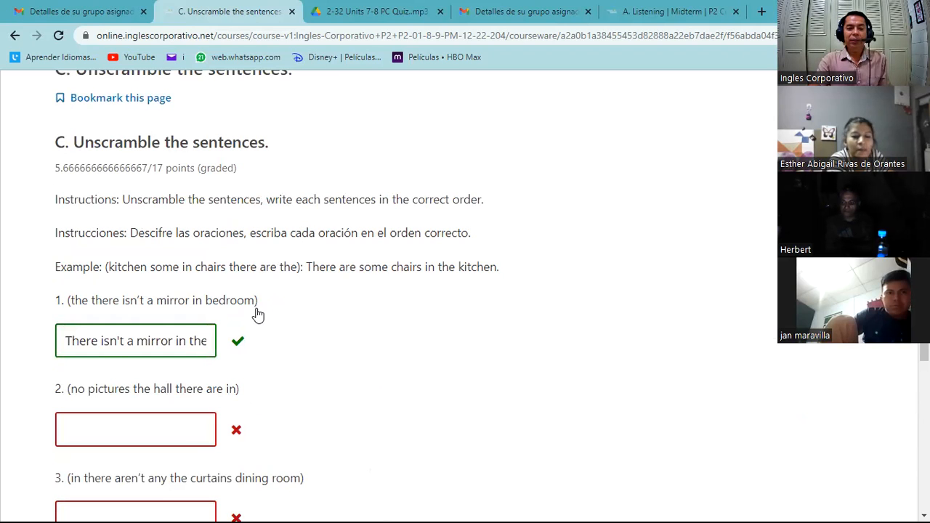
pyautogui.click(135, 341)
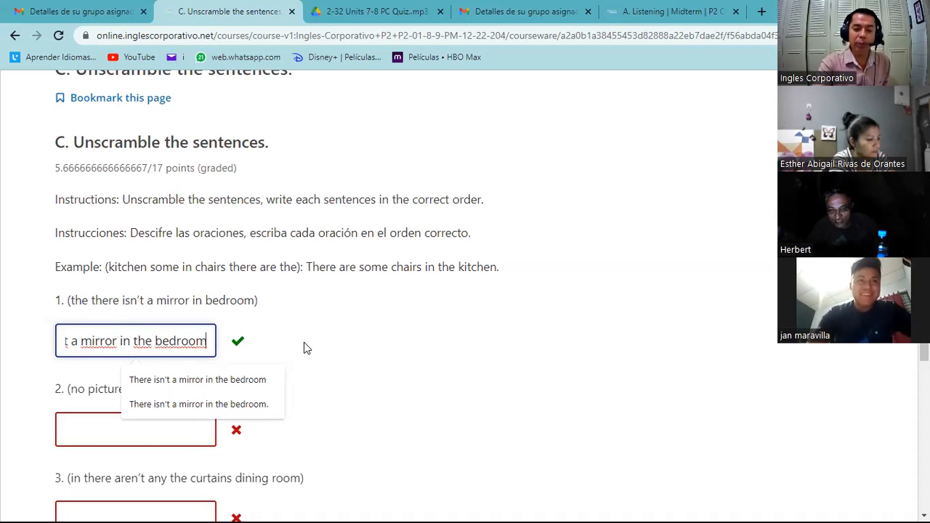
pyautogui.scroll(-3)
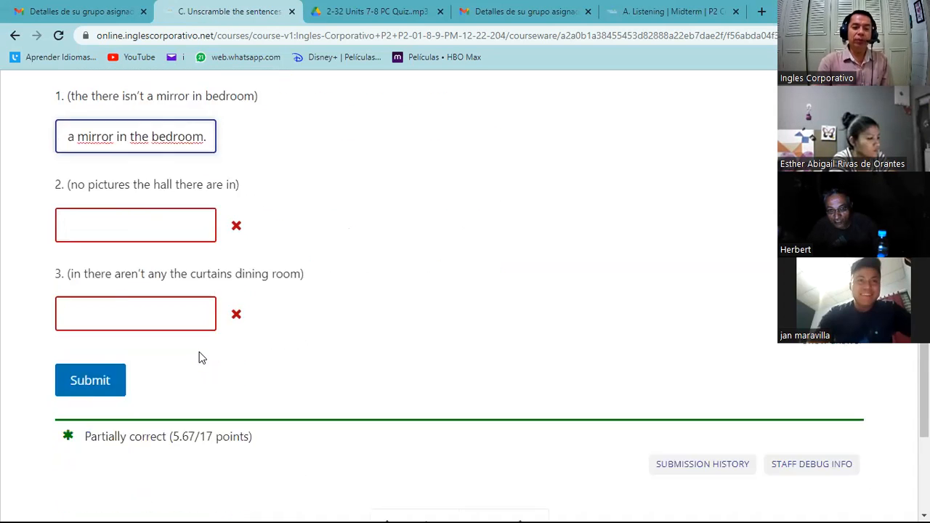
pyautogui.click(90, 381)
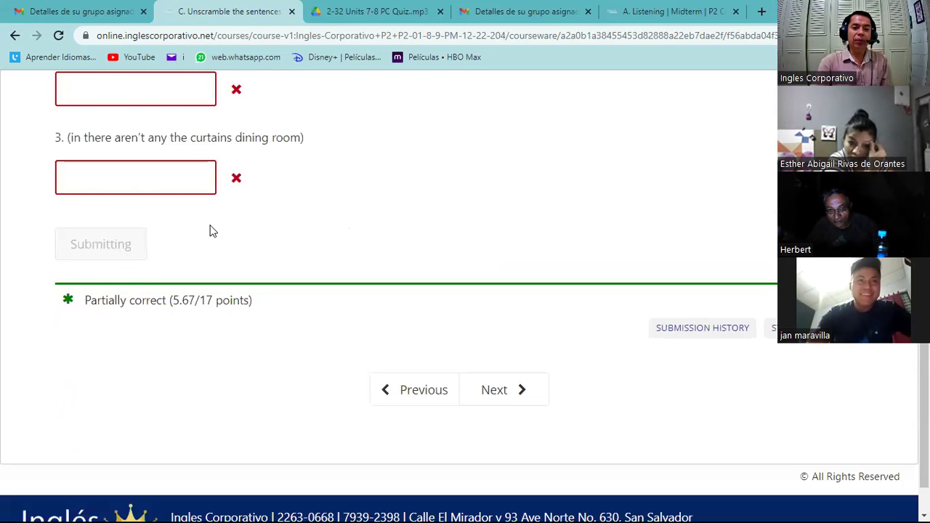
pyautogui.scroll(3)
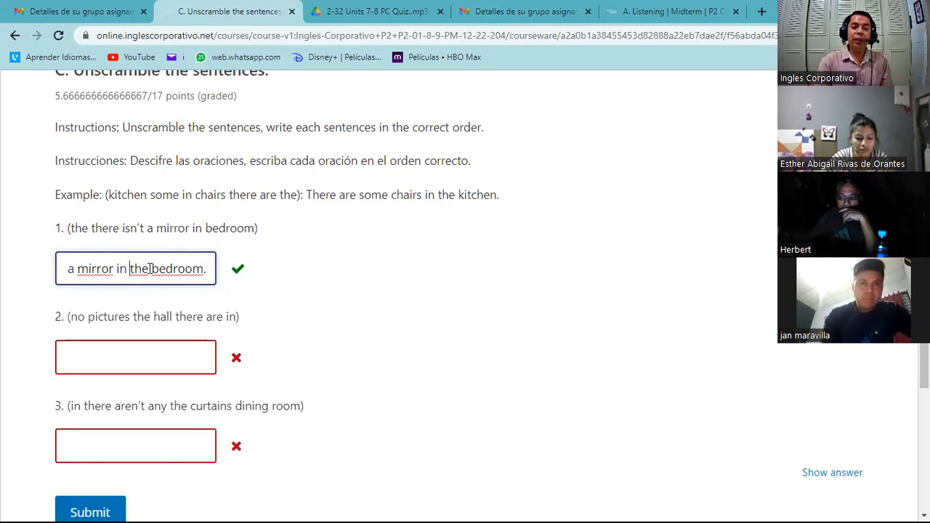
pyautogui.doubleClick(139, 267)
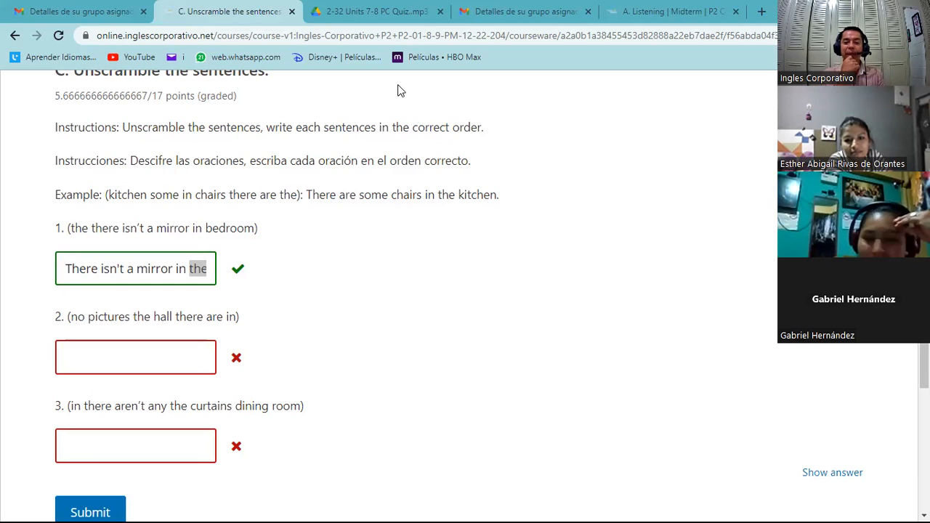
pyautogui.moveTo(308, 285)
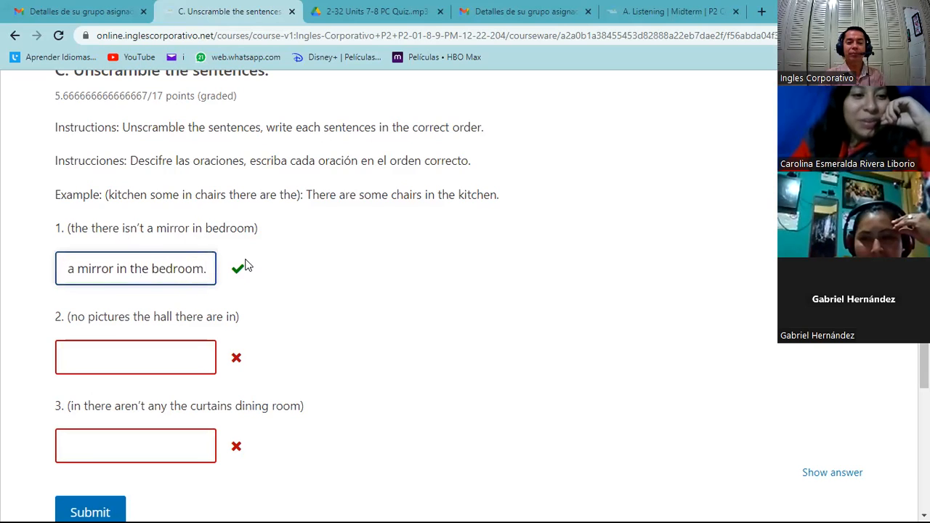
pyautogui.click(128, 268)
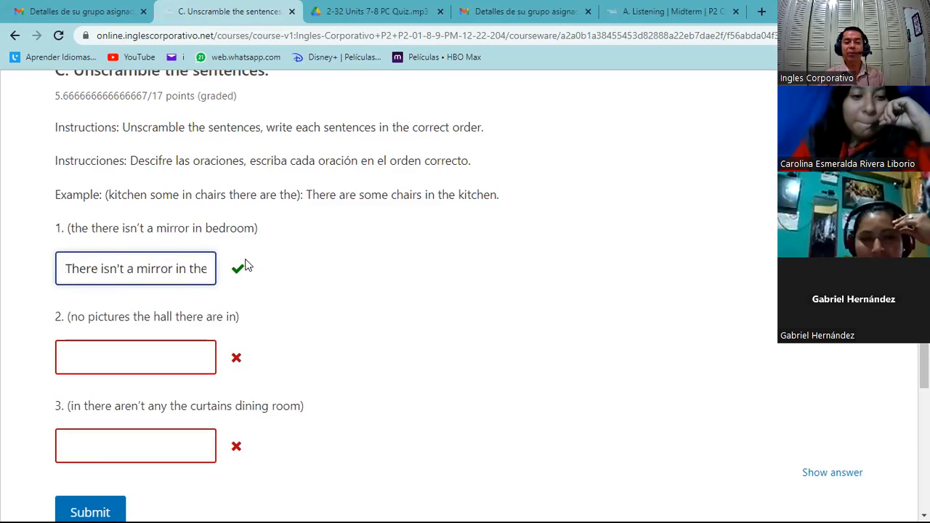
pyautogui.moveTo(276, 319)
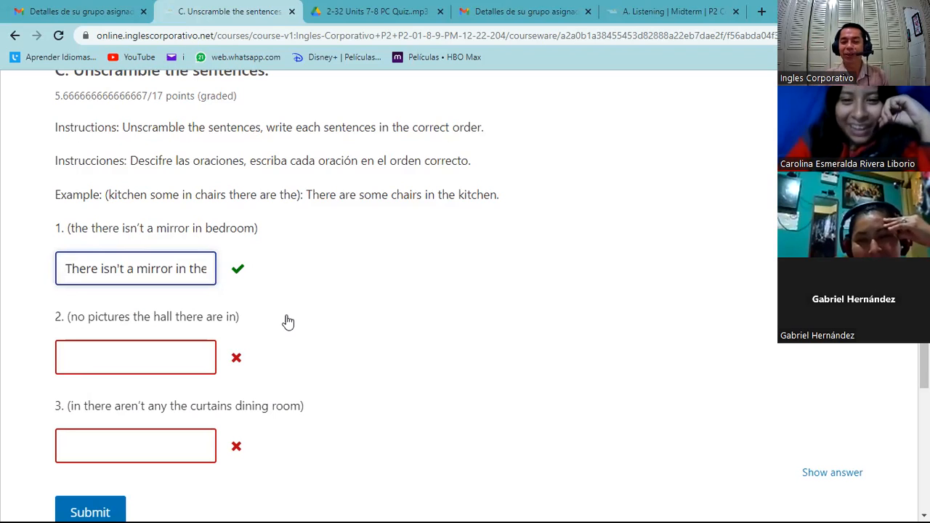
pyautogui.moveTo(326, 303)
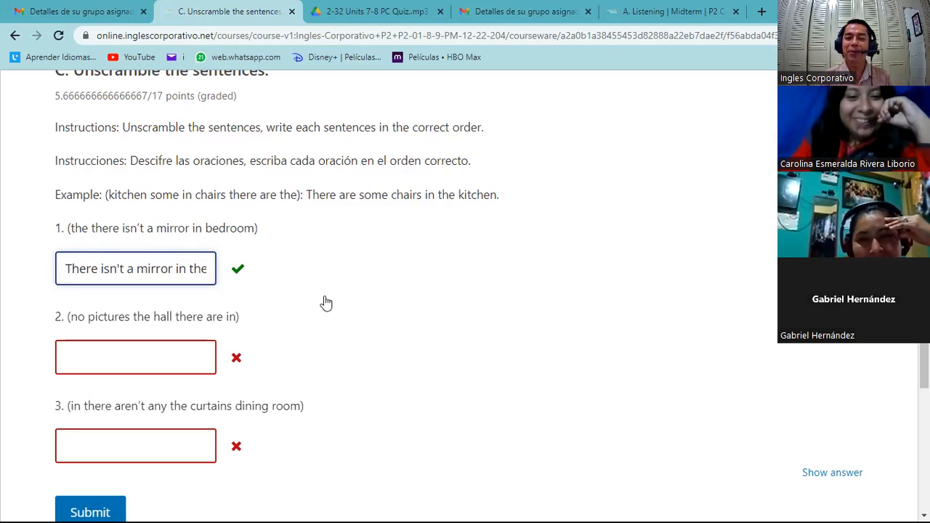
pyautogui.moveTo(270, 359)
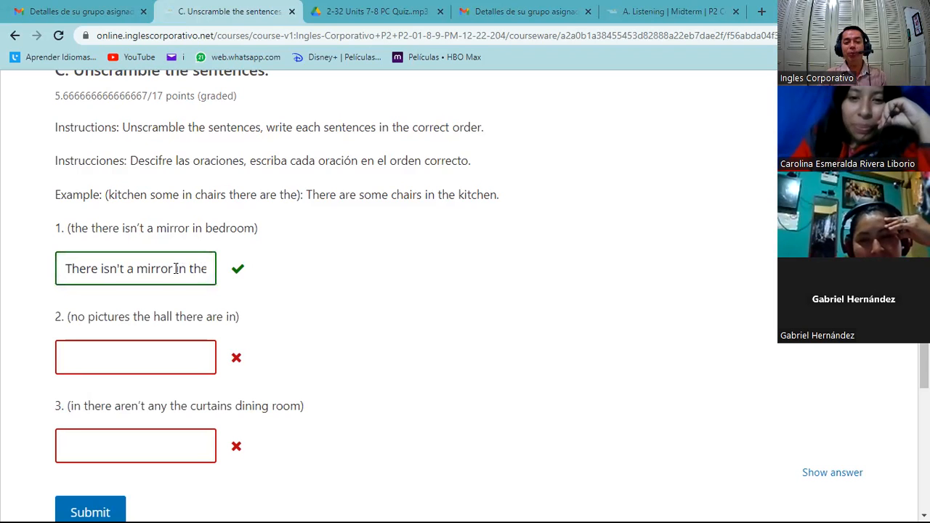
pyautogui.scroll(3)
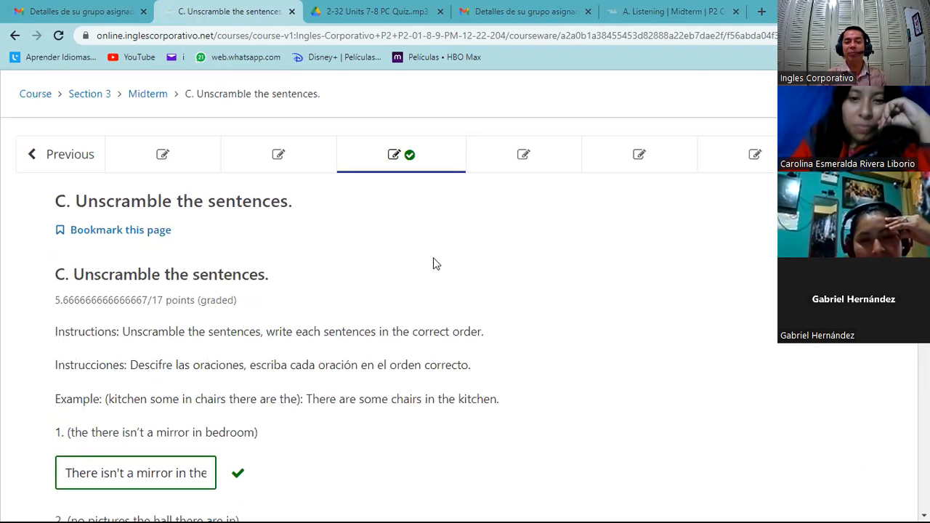
pyautogui.moveTo(523, 154)
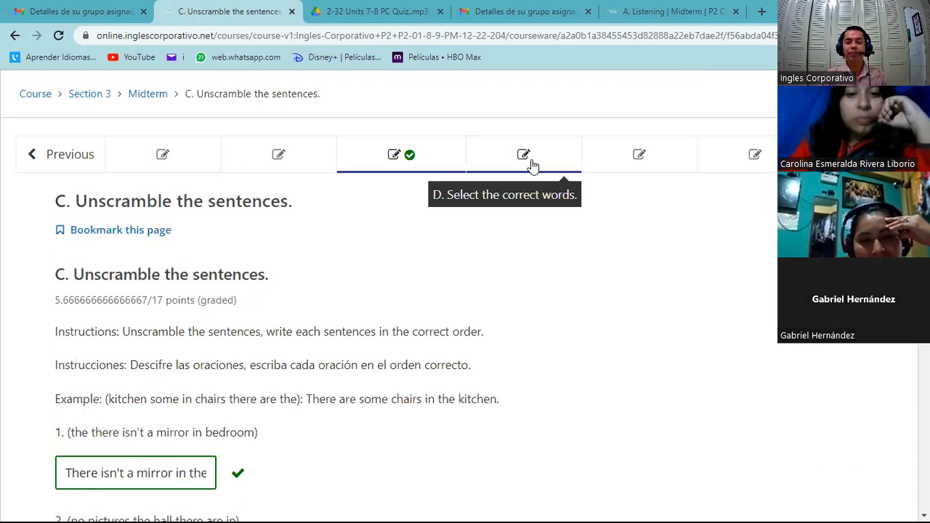
# Step: Go to the Midterm's D. Select the correct words exercise and scroll through it
pyautogui.click(524, 154)
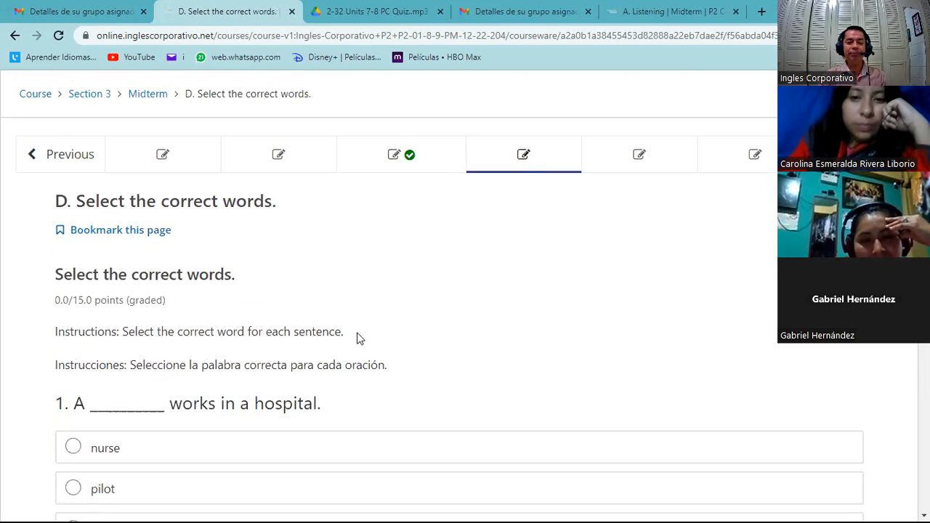
pyautogui.scroll(-3)
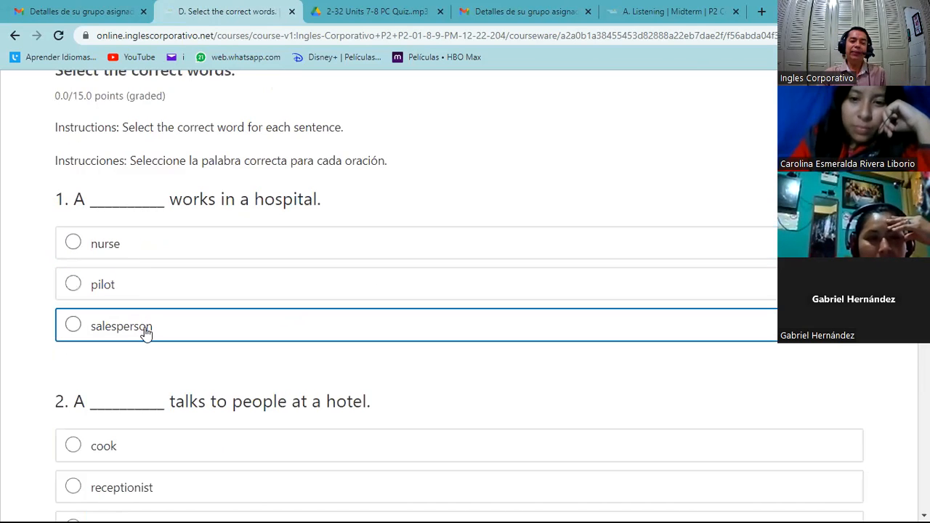
pyautogui.moveTo(167, 305)
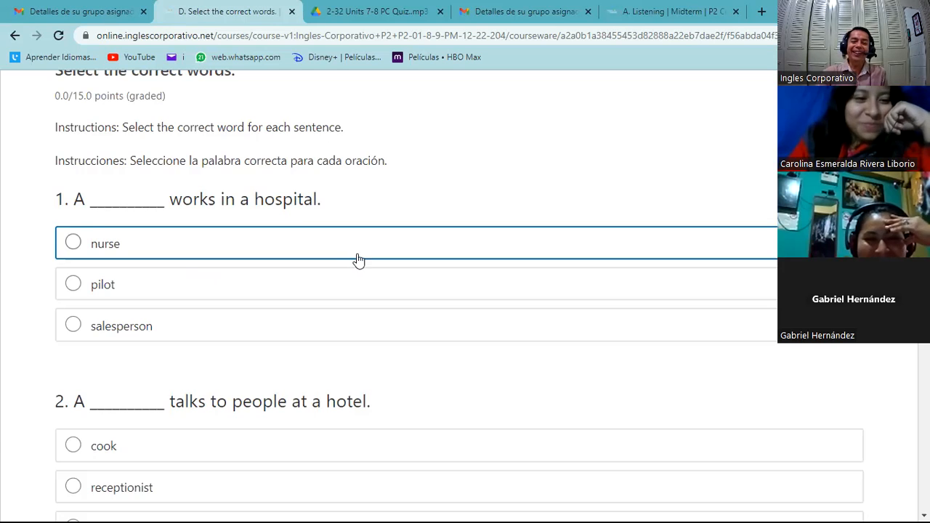
pyautogui.scroll(-3)
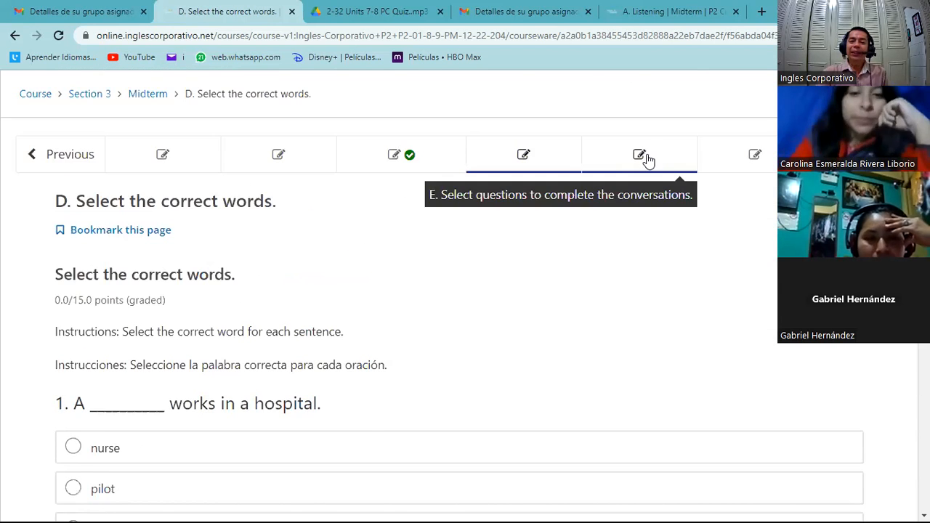
# Step: Go to E. Select questions to complete the conversations and scroll through its questions and back up
pyautogui.click(639, 154)
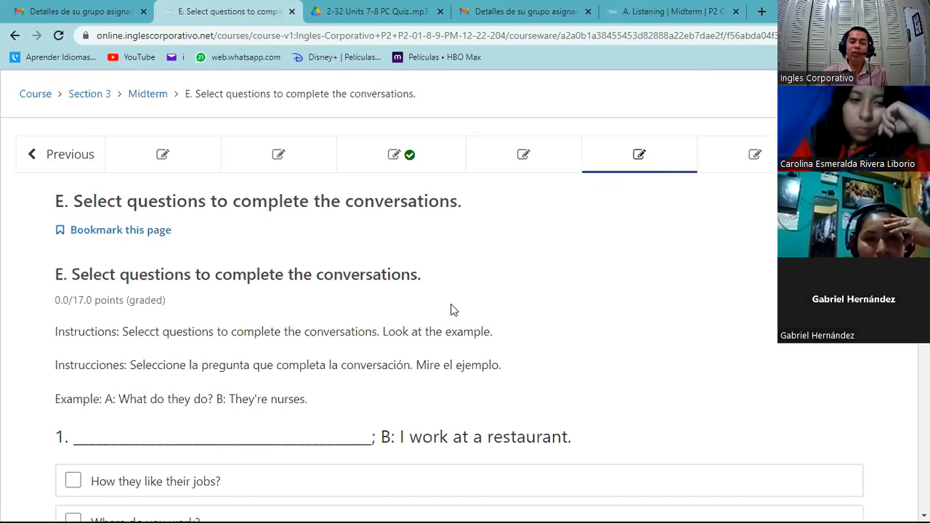
pyautogui.scroll(-3)
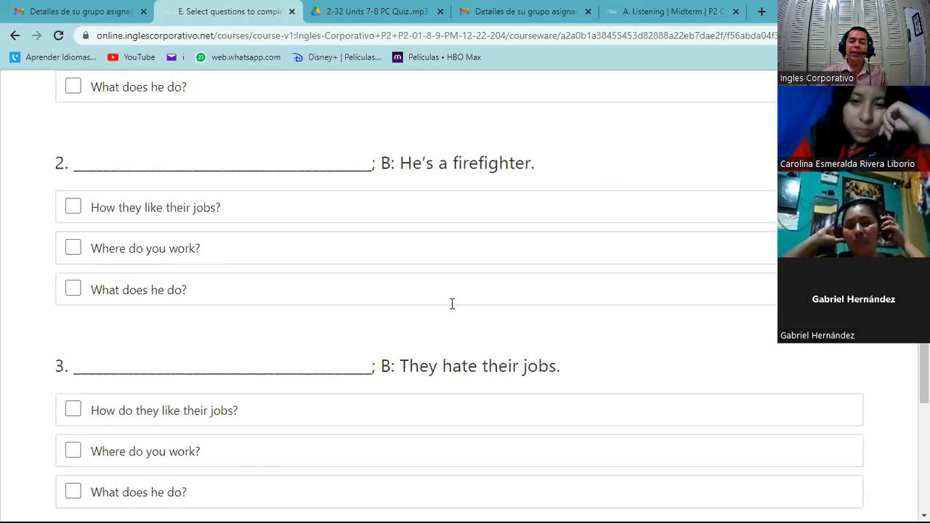
pyautogui.scroll(3)
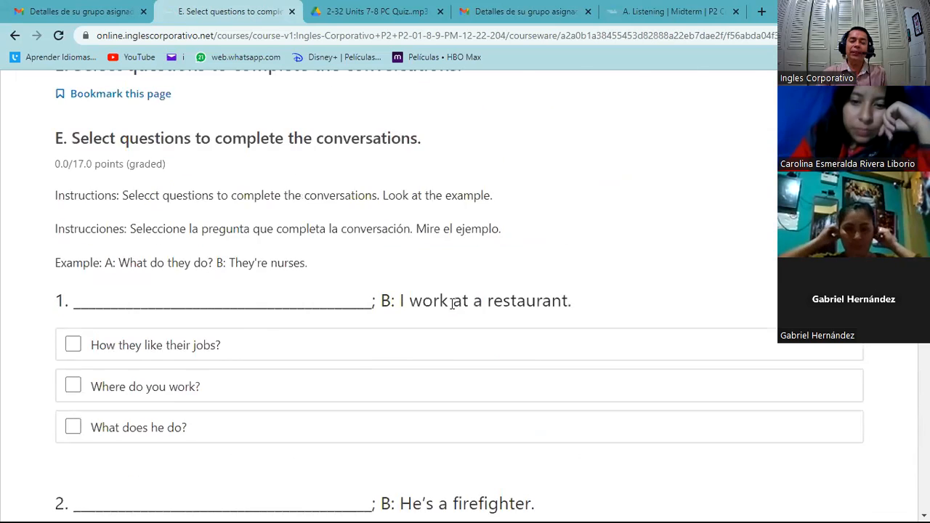
pyautogui.scroll(3)
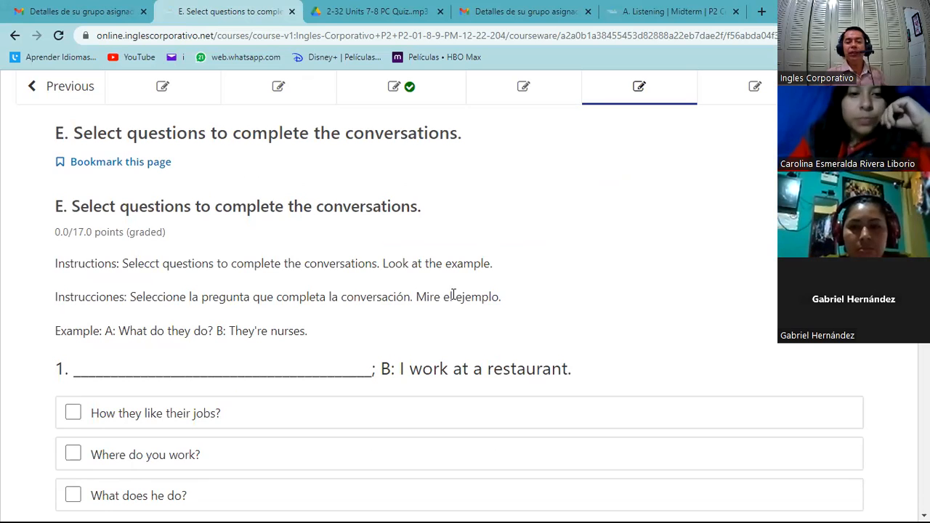
pyautogui.scroll(-3)
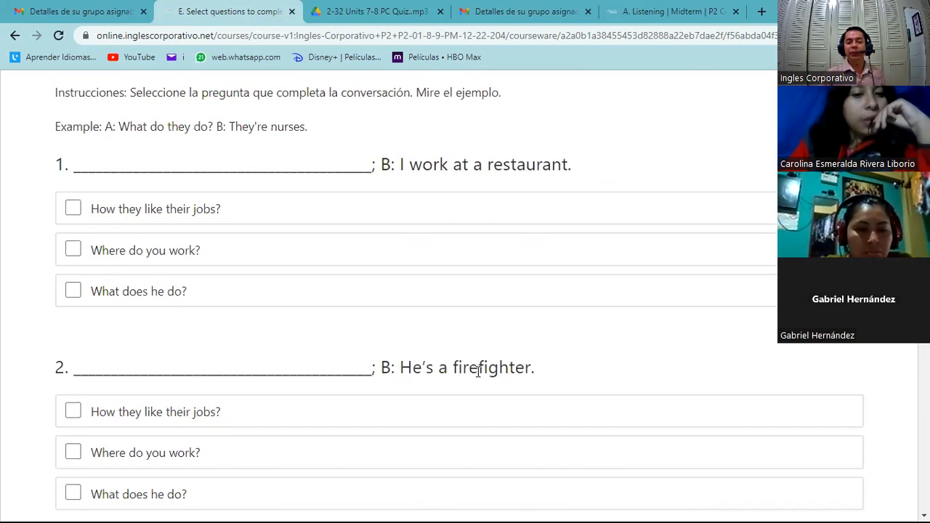
pyautogui.scroll(-3)
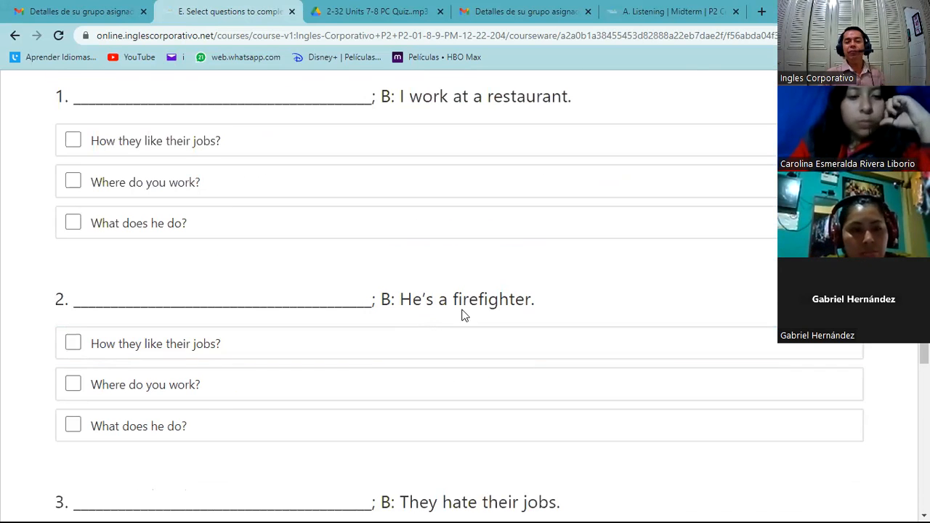
pyautogui.scroll(-3)
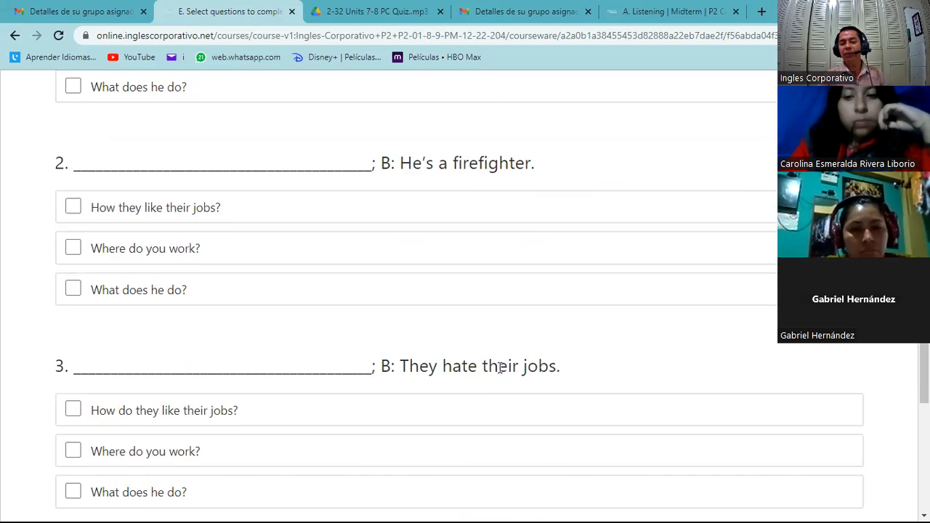
pyautogui.scroll(3)
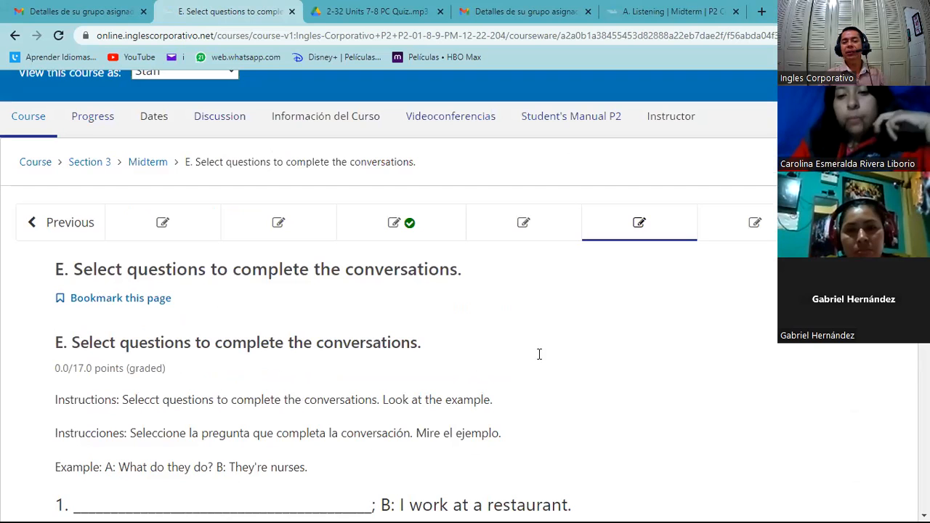
# Step: Go to F. Complete the conversations and scroll through the singer and flight attendant conversations, then back up
pyautogui.click(754, 222)
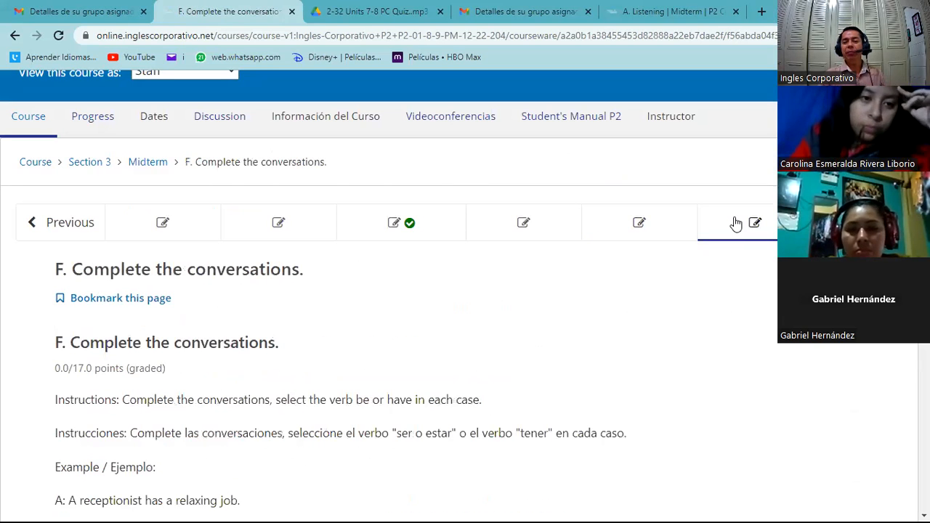
pyautogui.moveTo(458, 177)
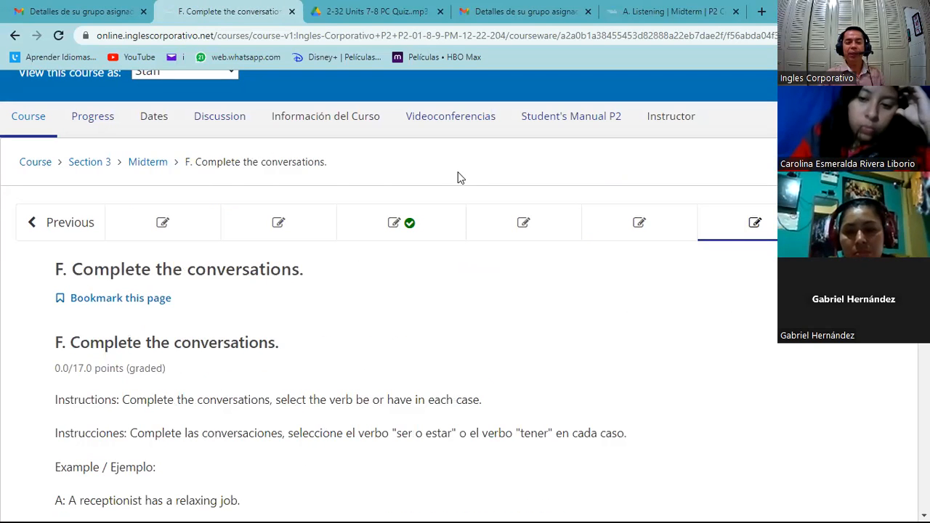
pyautogui.scroll(-3)
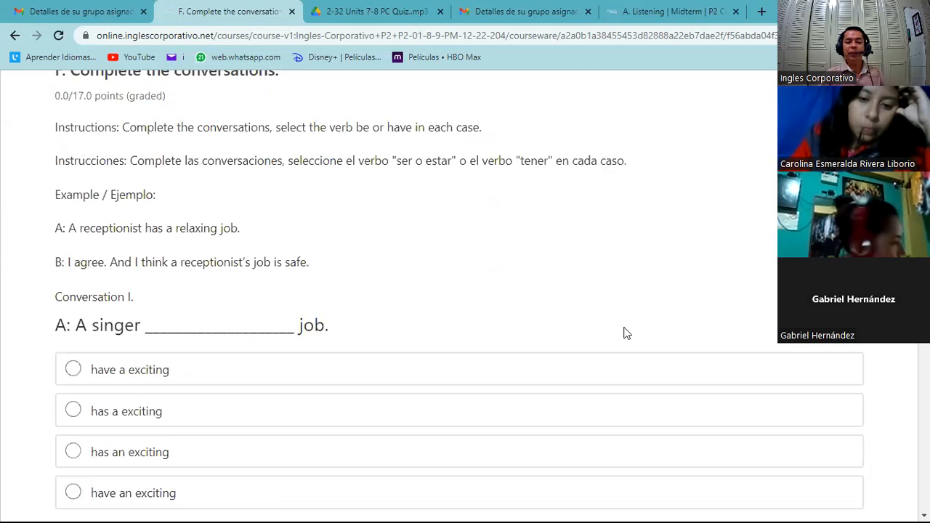
pyautogui.scroll(-3)
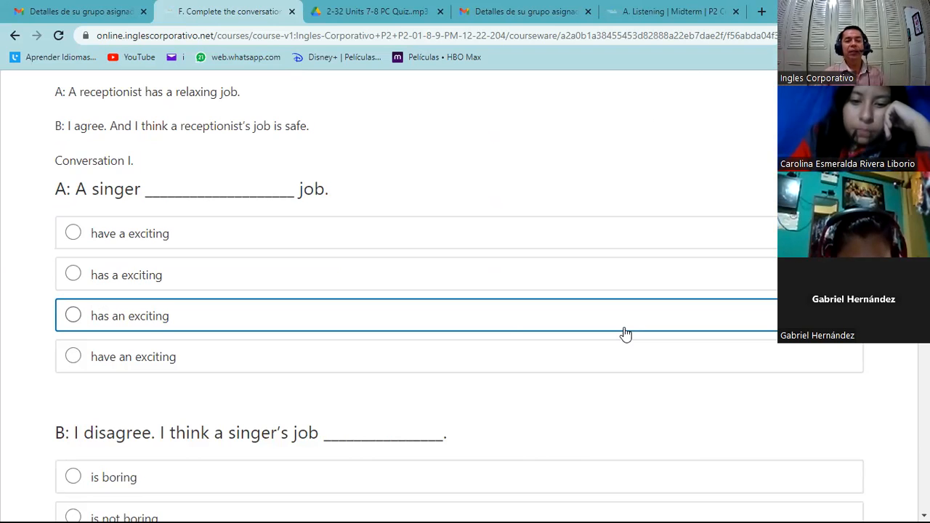
pyautogui.moveTo(276, 308)
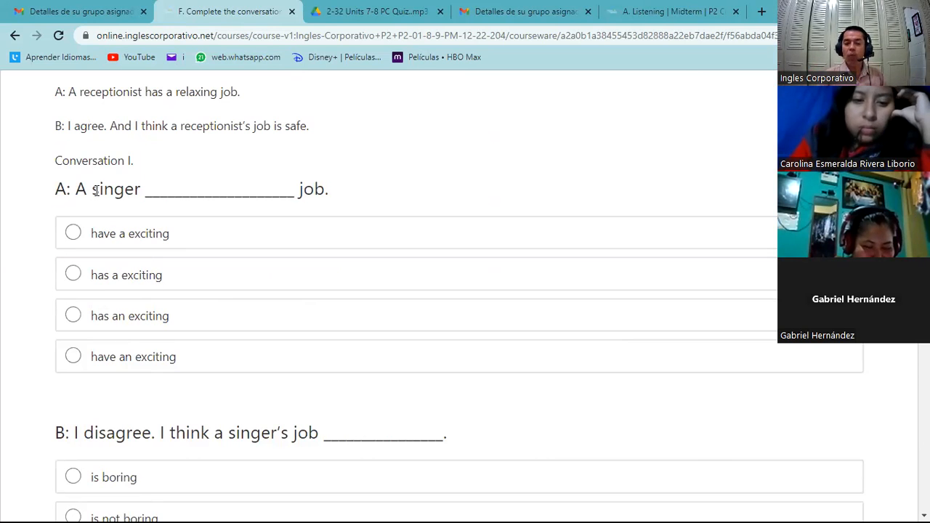
pyautogui.moveTo(288, 196)
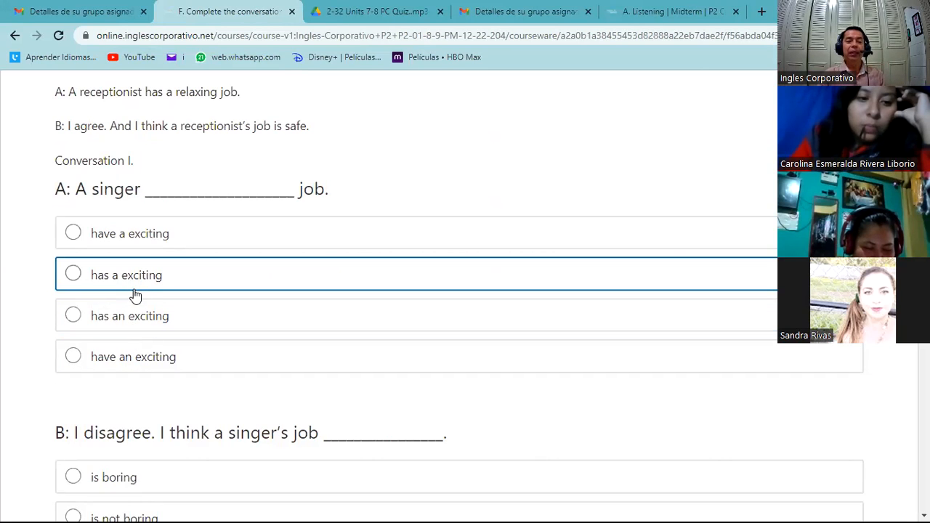
pyautogui.moveTo(140, 283)
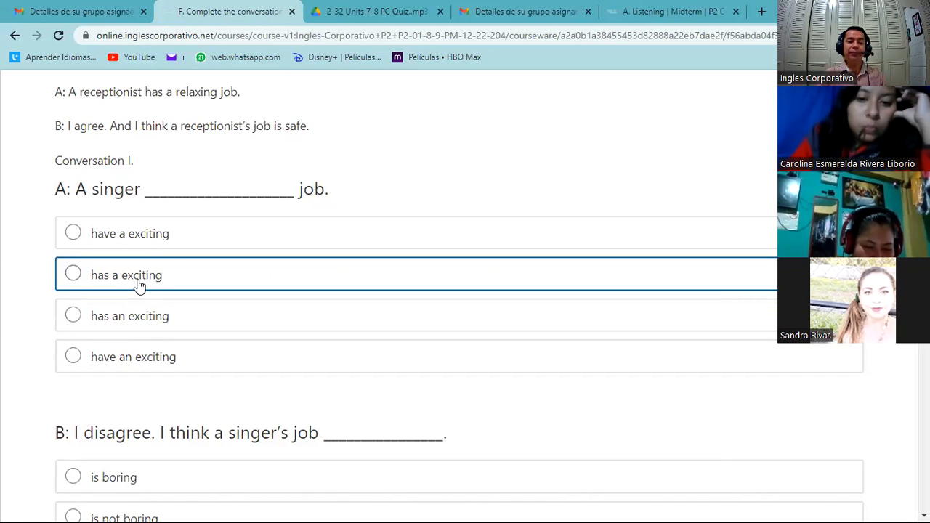
pyautogui.moveTo(128, 283)
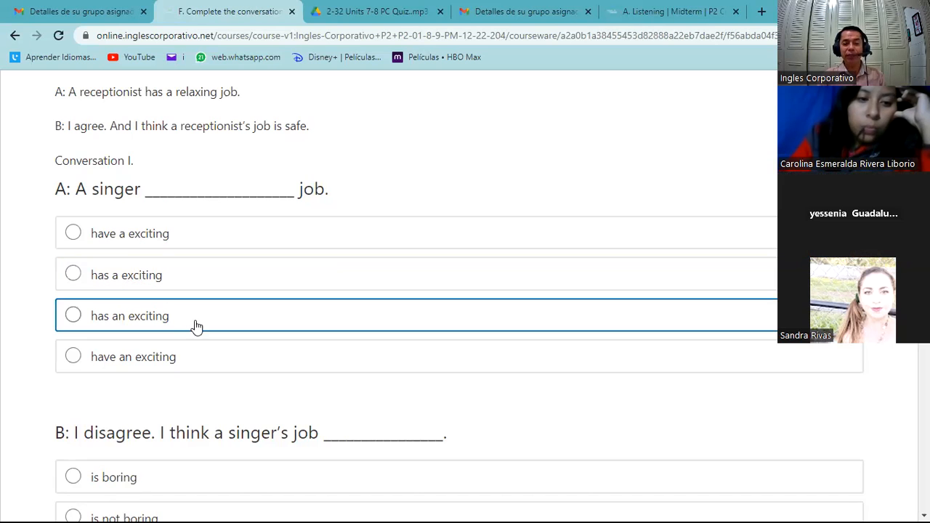
pyautogui.moveTo(650, 192)
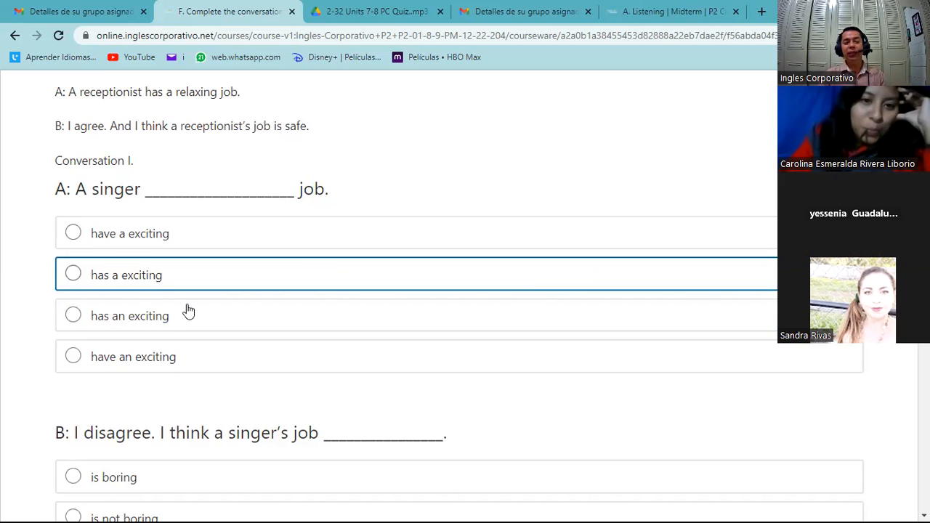
pyautogui.scroll(-3)
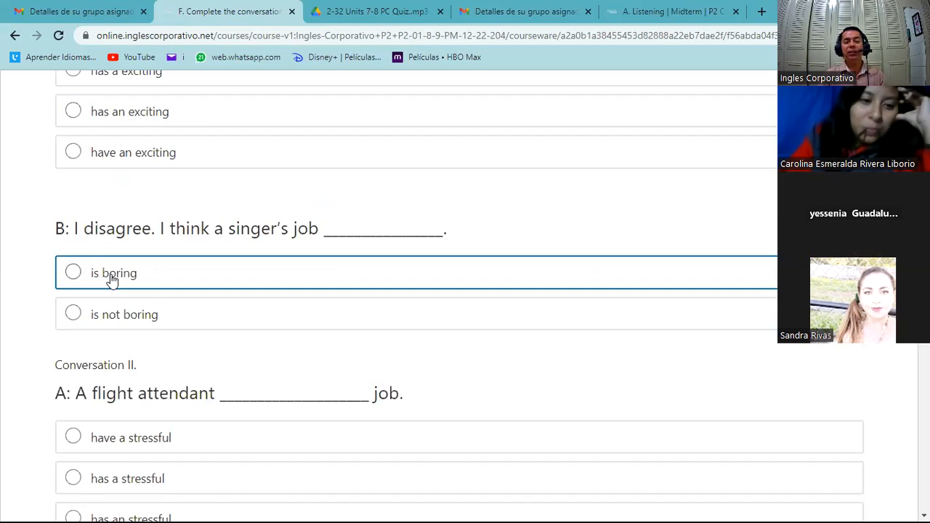
pyautogui.scroll(-3)
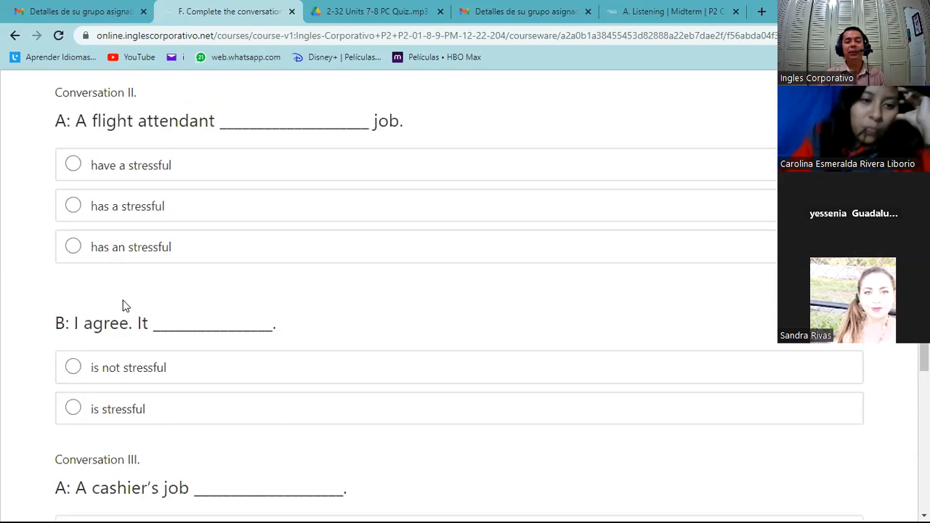
pyautogui.scroll(3)
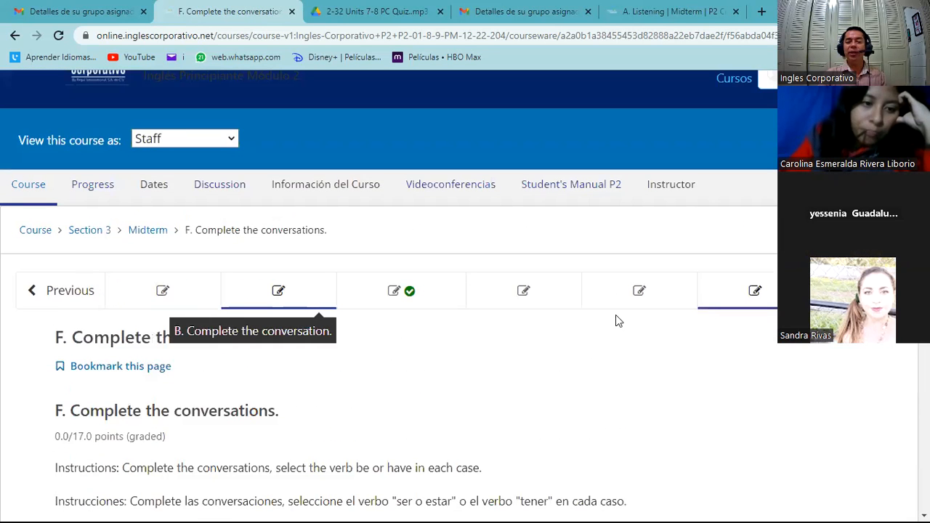
# Step: Step back through units E and D to C. Unscramble the sentences, still at 5.67/17
pyautogui.click(639, 291)
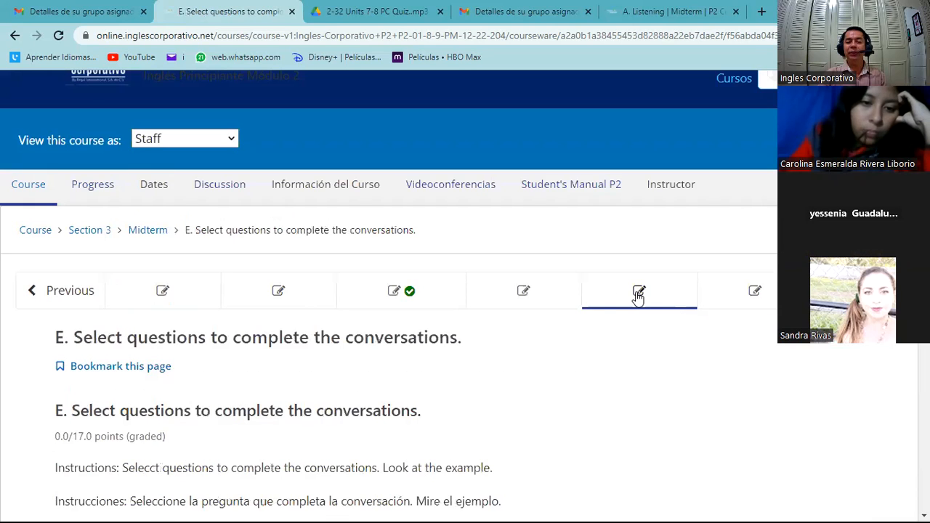
pyautogui.moveTo(523, 291)
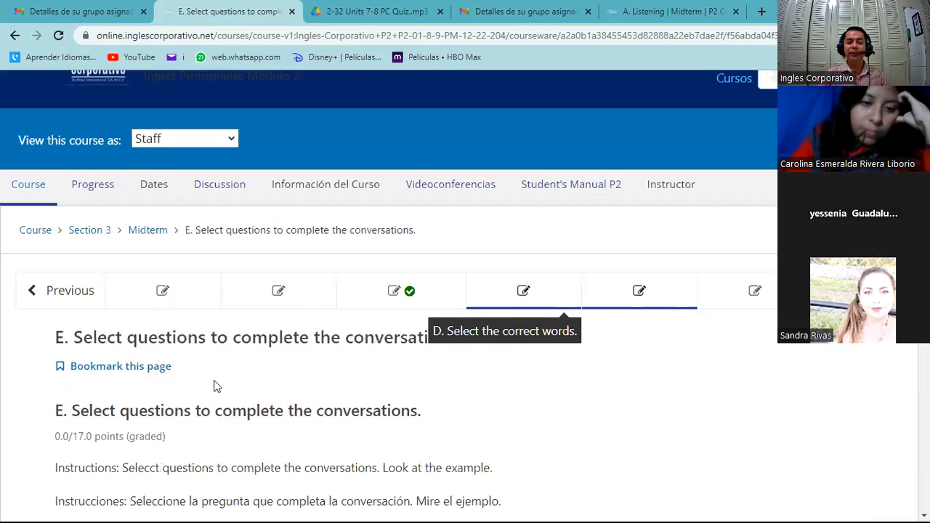
pyautogui.scroll(-3)
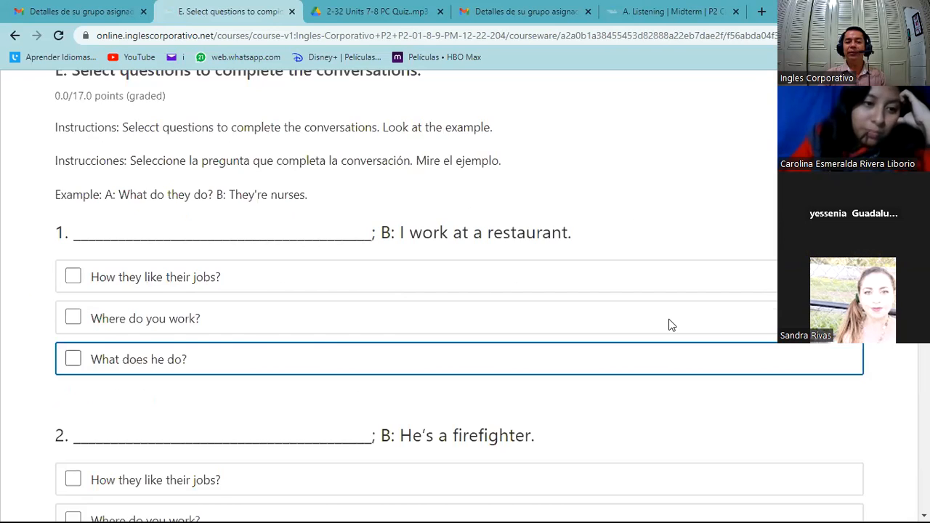
pyautogui.click(524, 290)
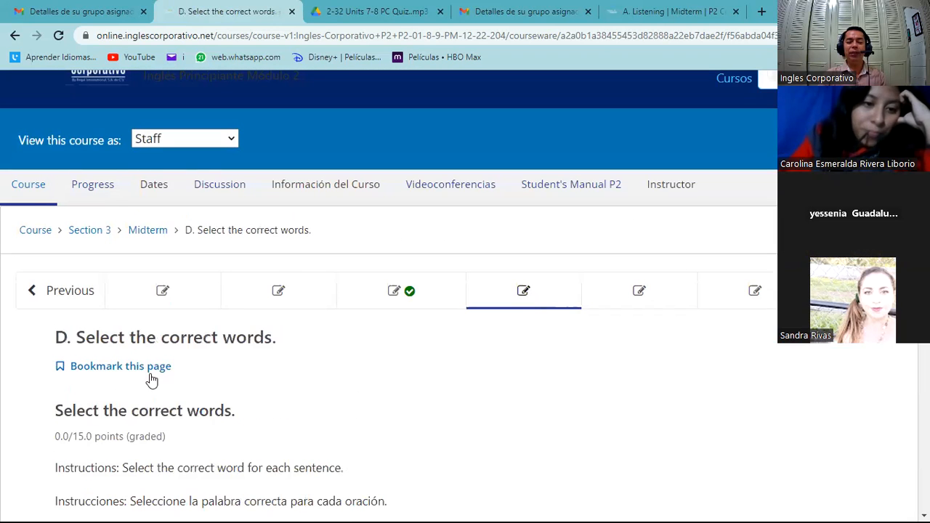
pyautogui.scroll(-3)
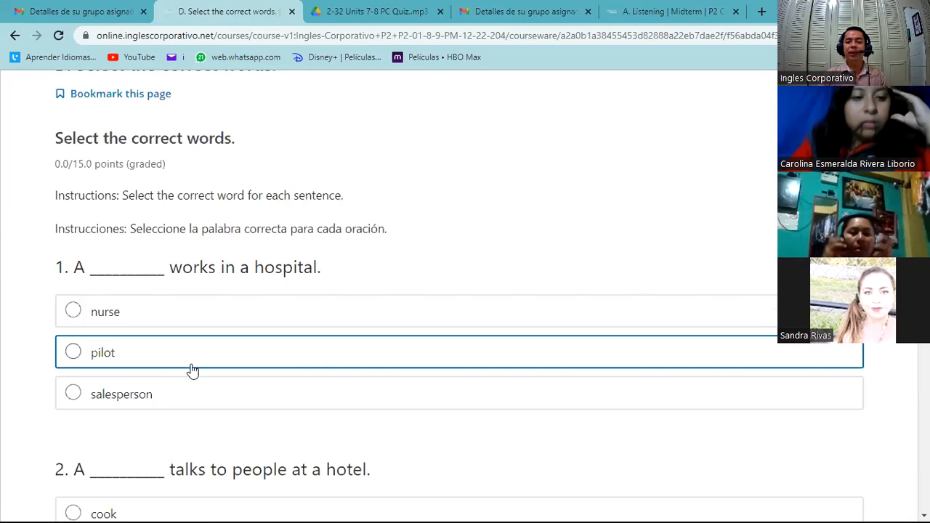
pyautogui.moveTo(718, 292)
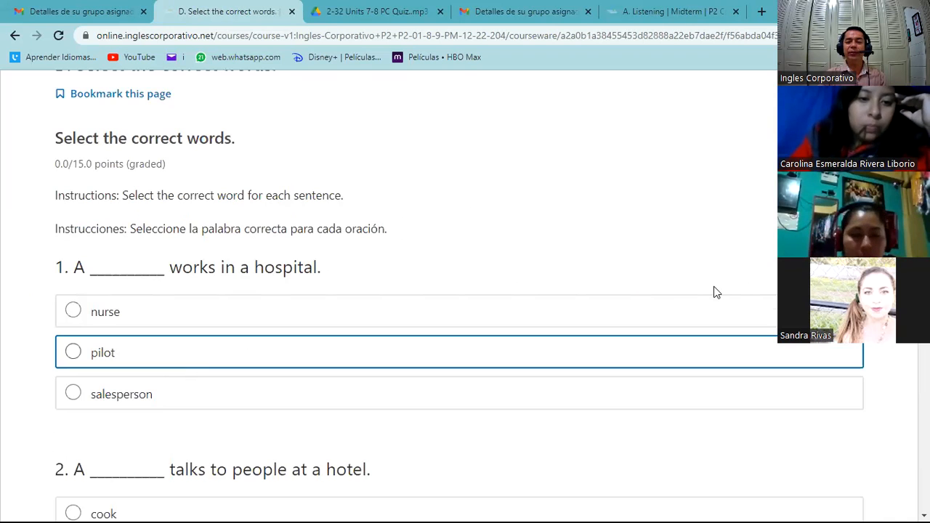
pyautogui.click(279, 222)
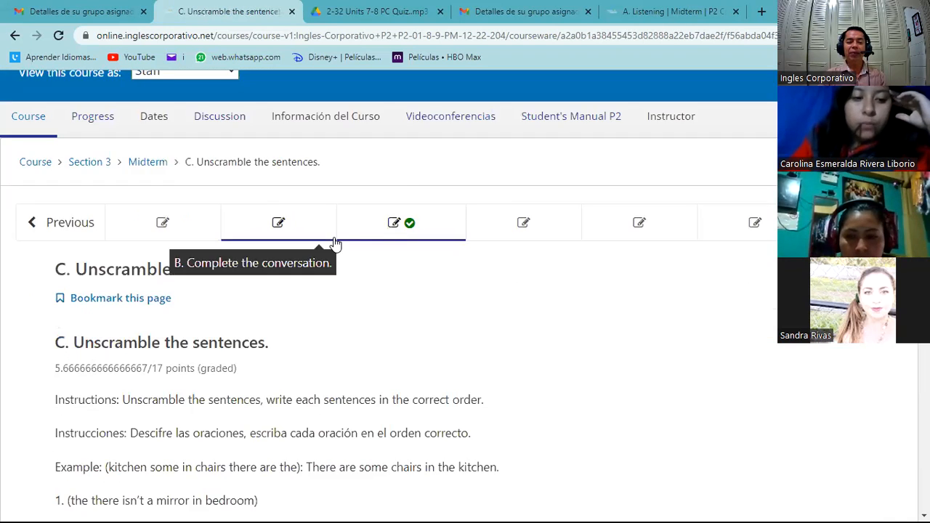
pyautogui.scroll(-3)
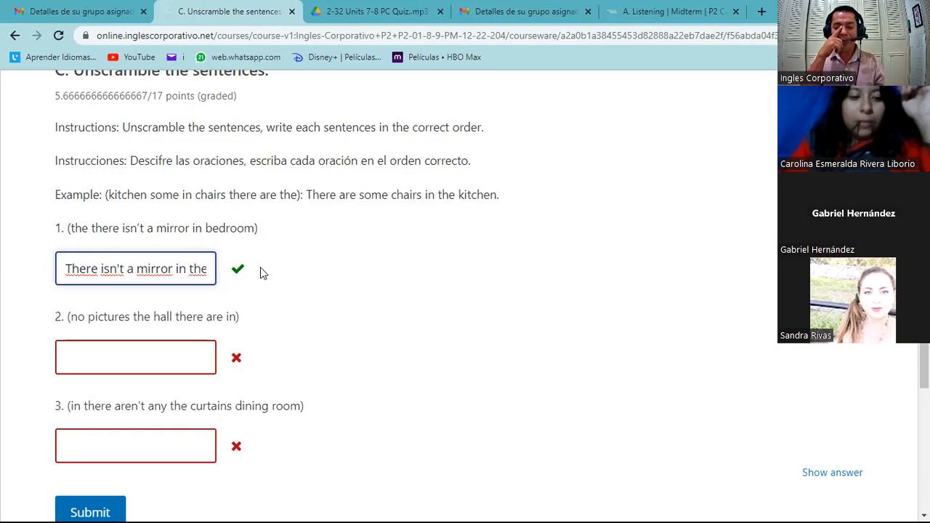
pyautogui.moveTo(447, 272)
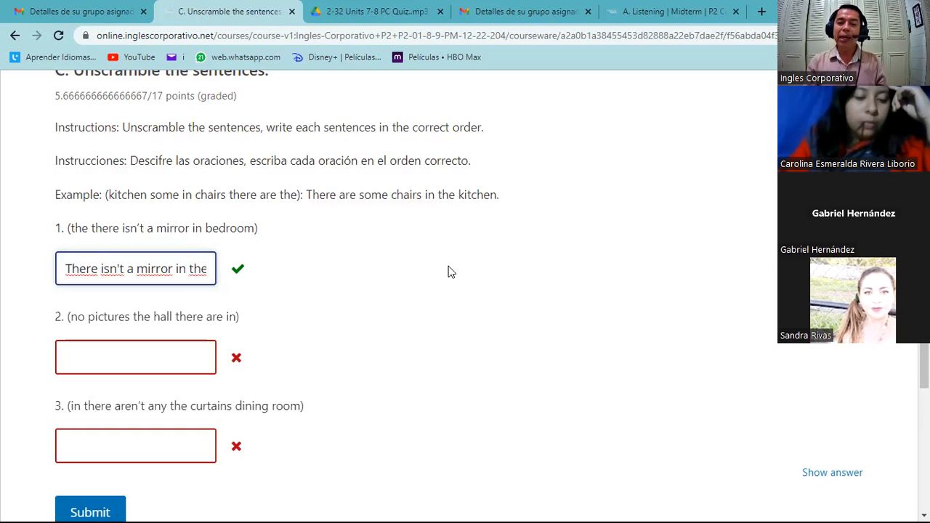
pyautogui.scroll(3)
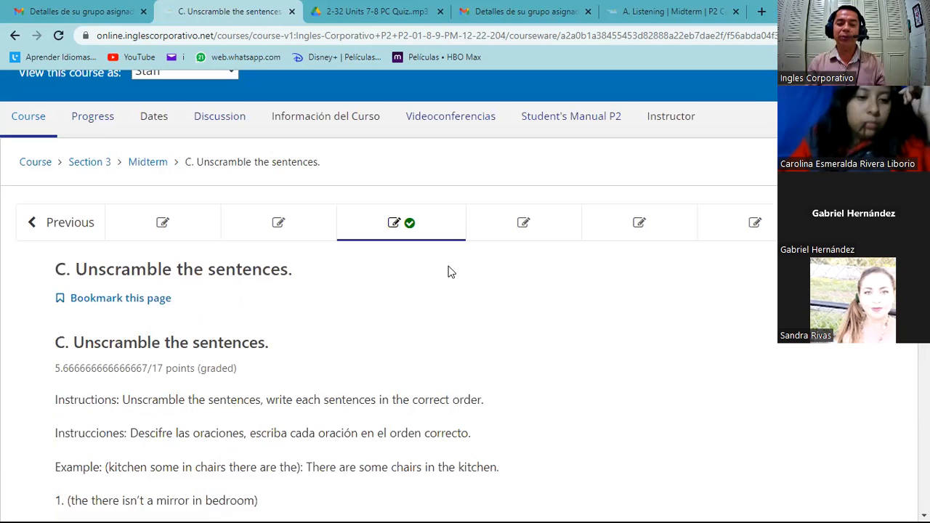
pyautogui.moveTo(596, 77)
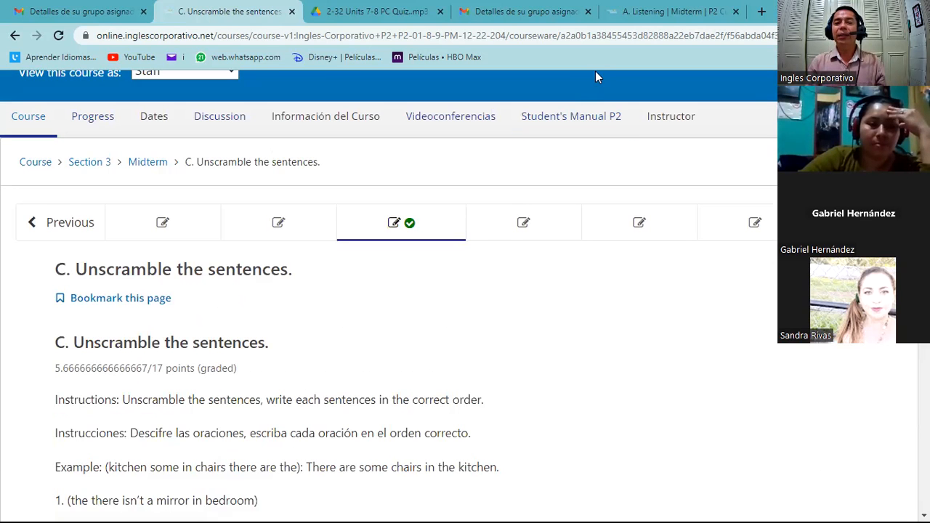